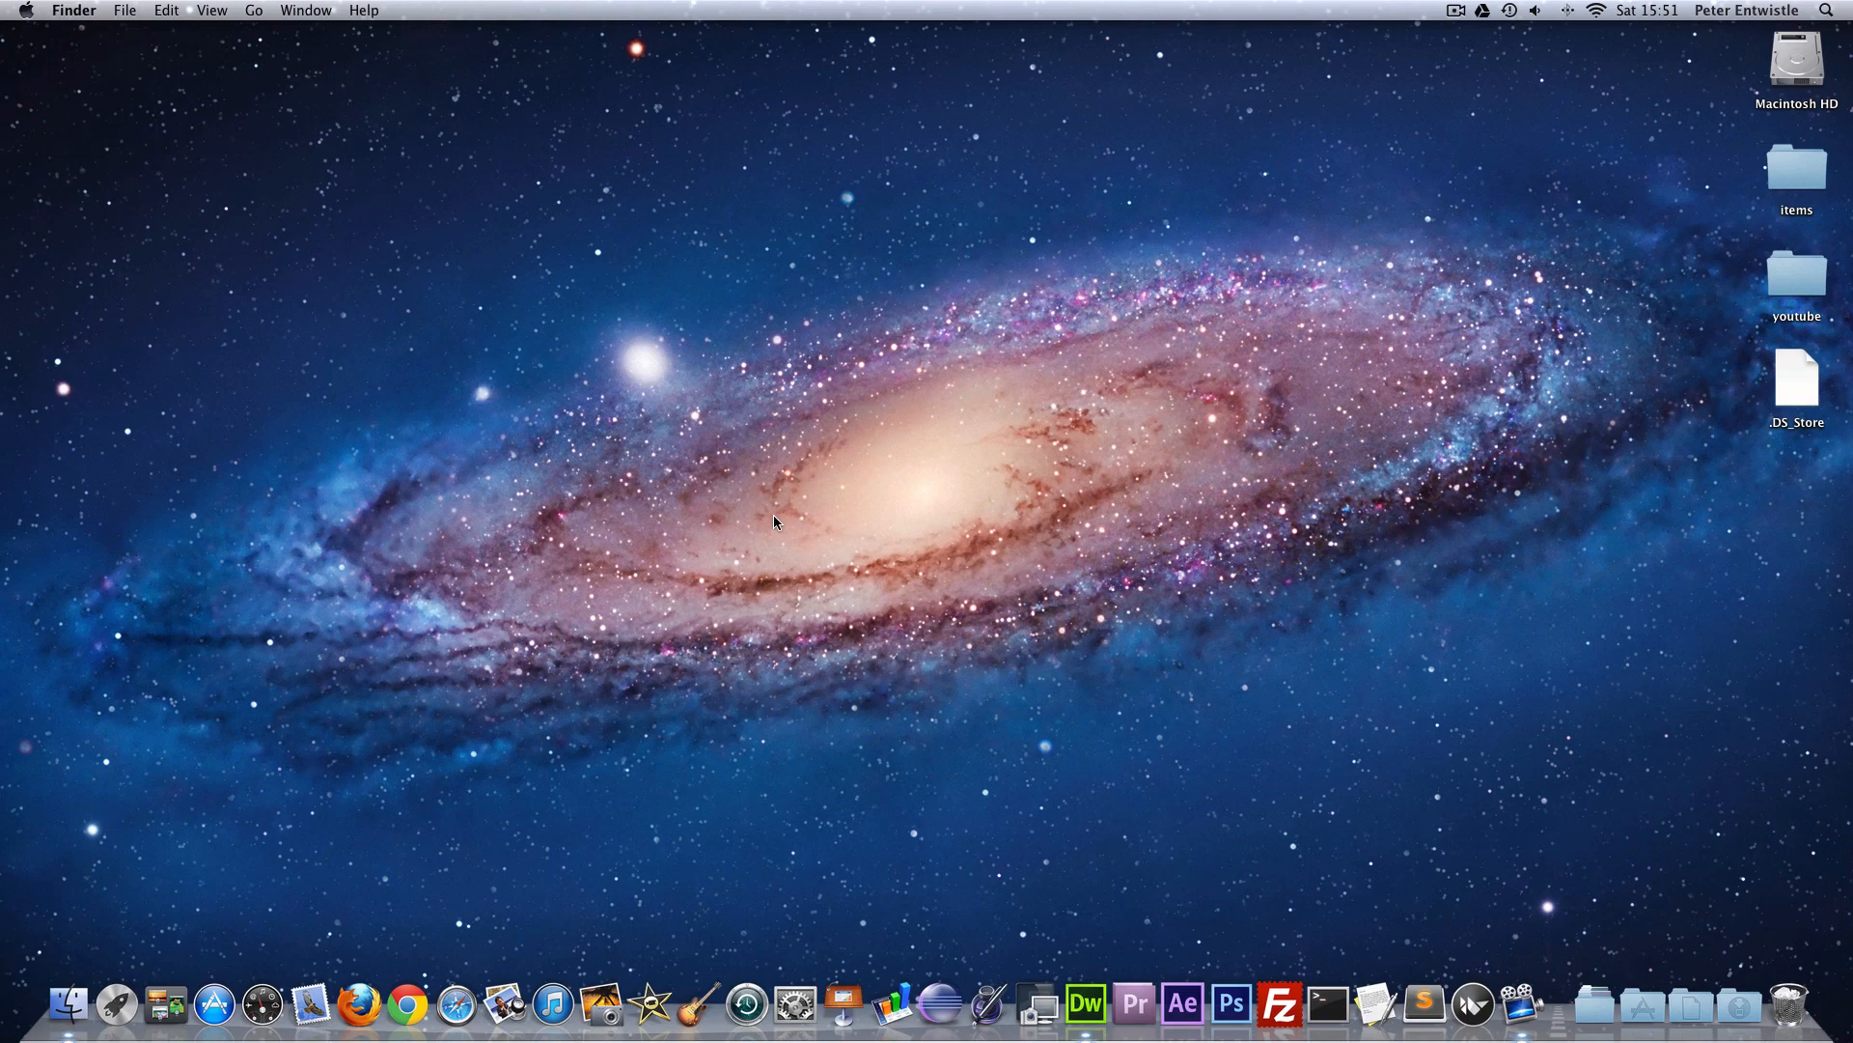
pyautogui.moveTo(998, 410)
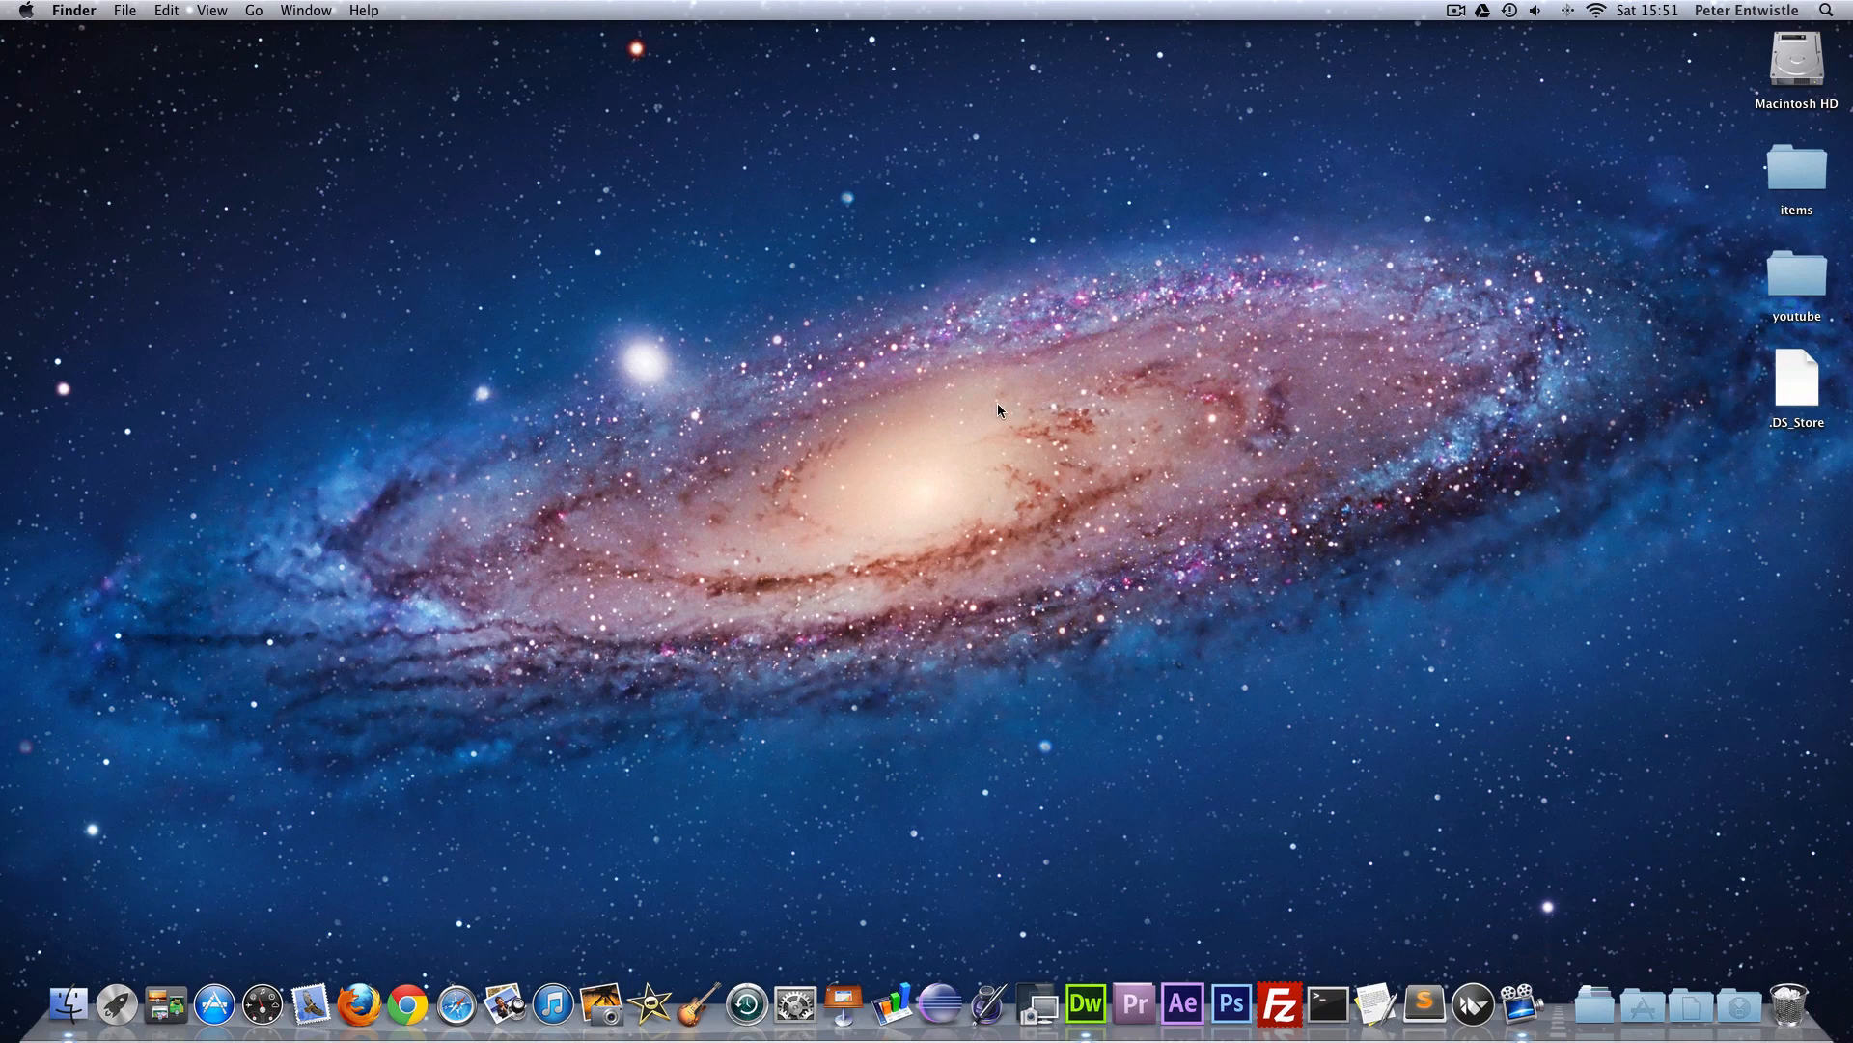
pyautogui.moveTo(1019, 405)
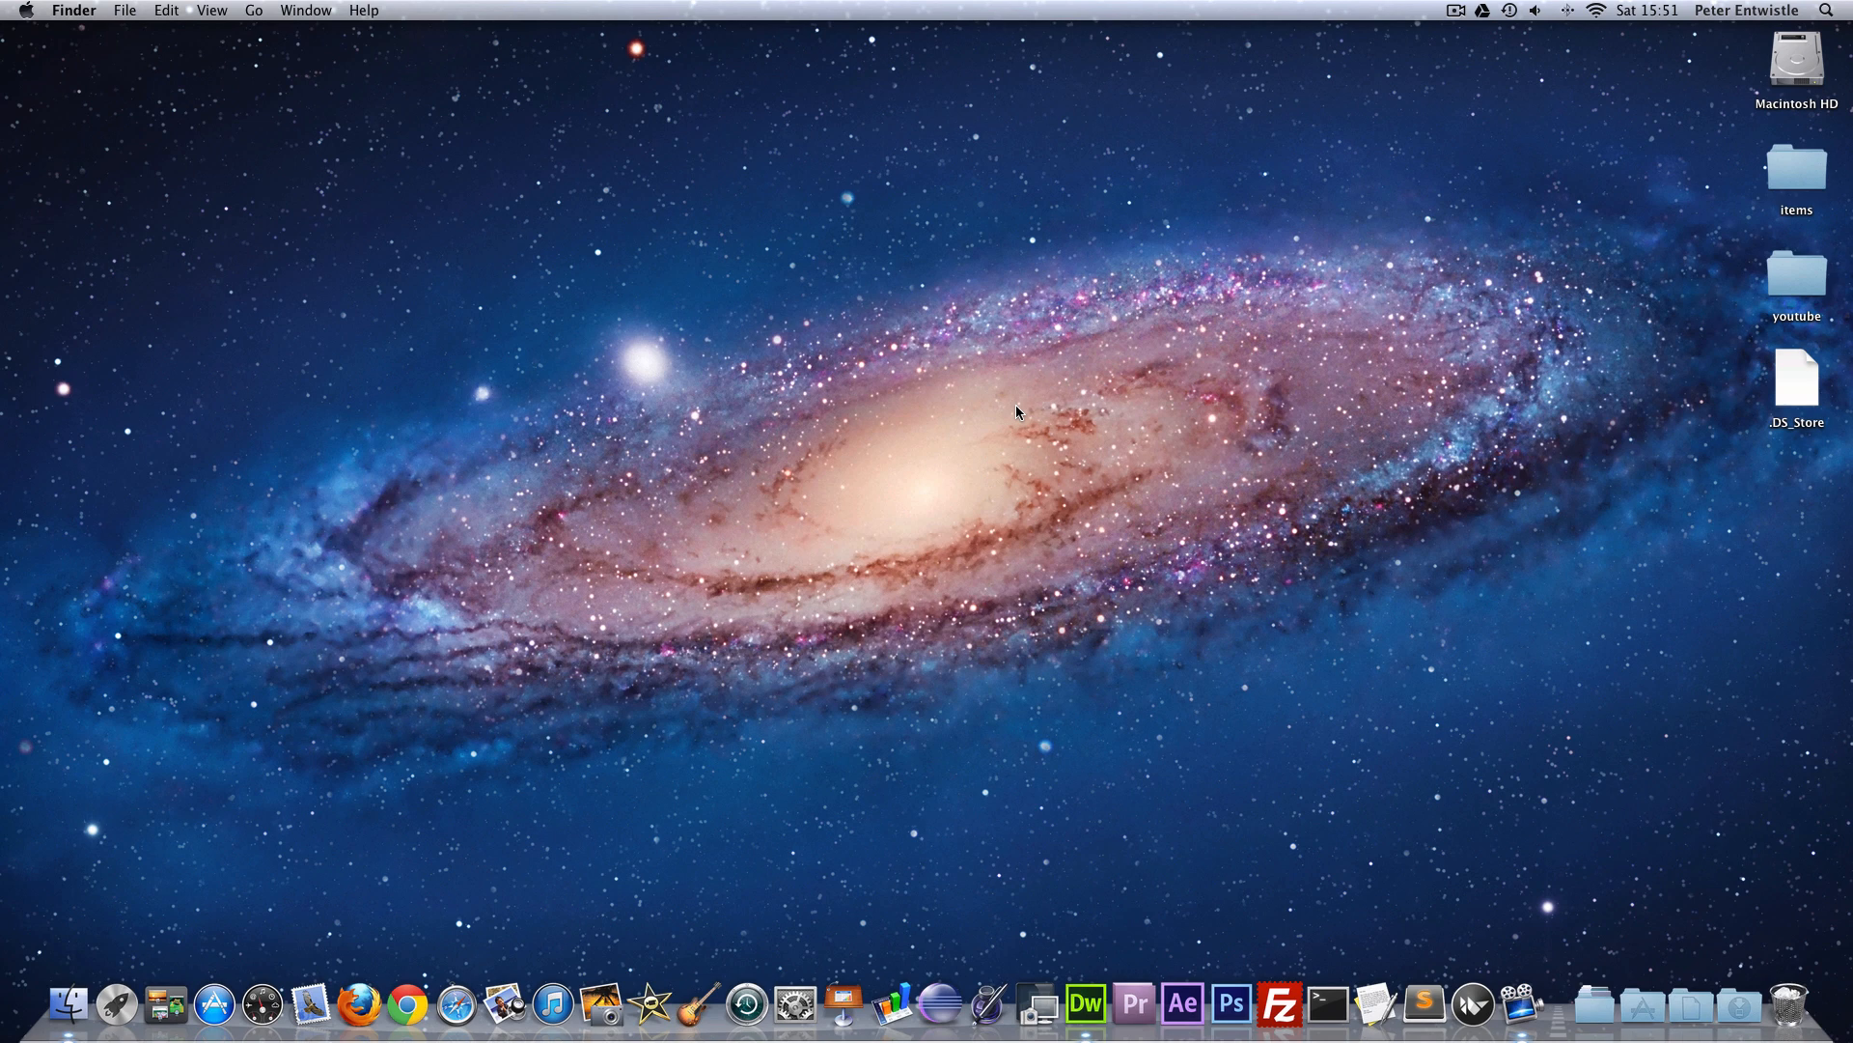
pyautogui.moveTo(1067, 965)
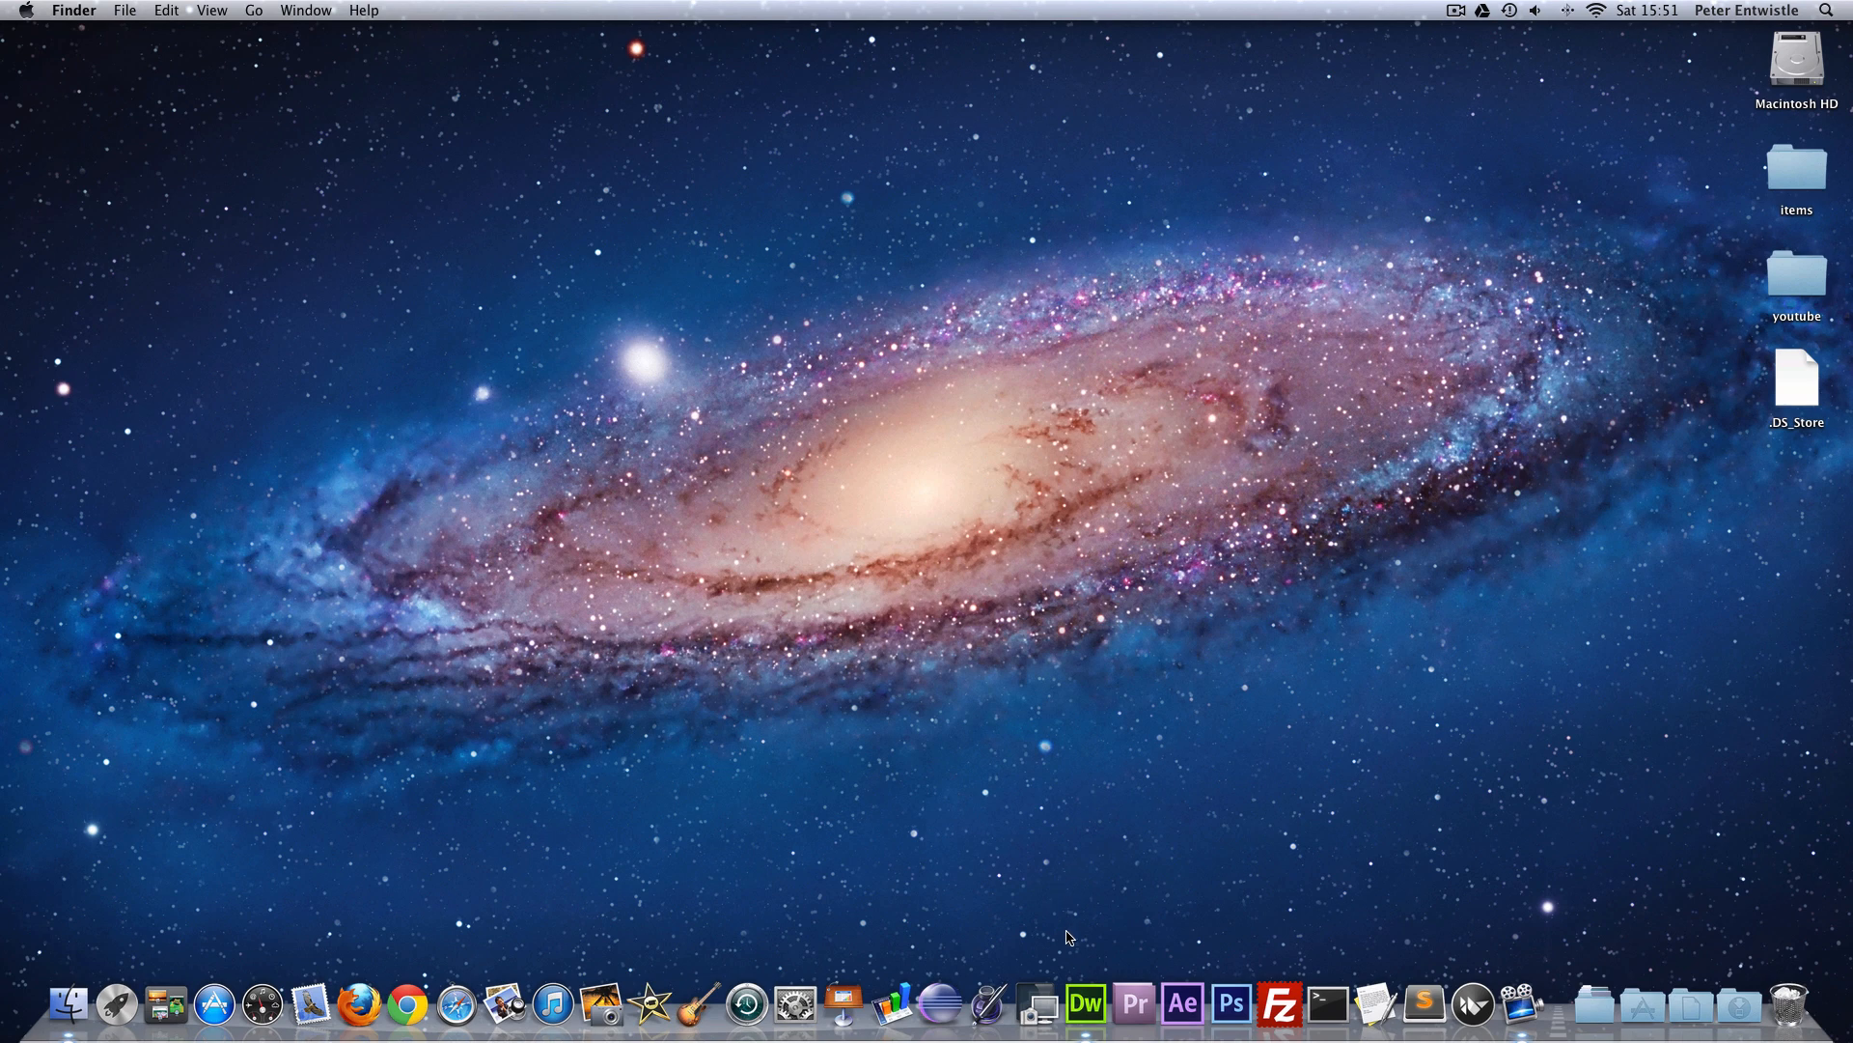
pyautogui.moveTo(1089, 1008)
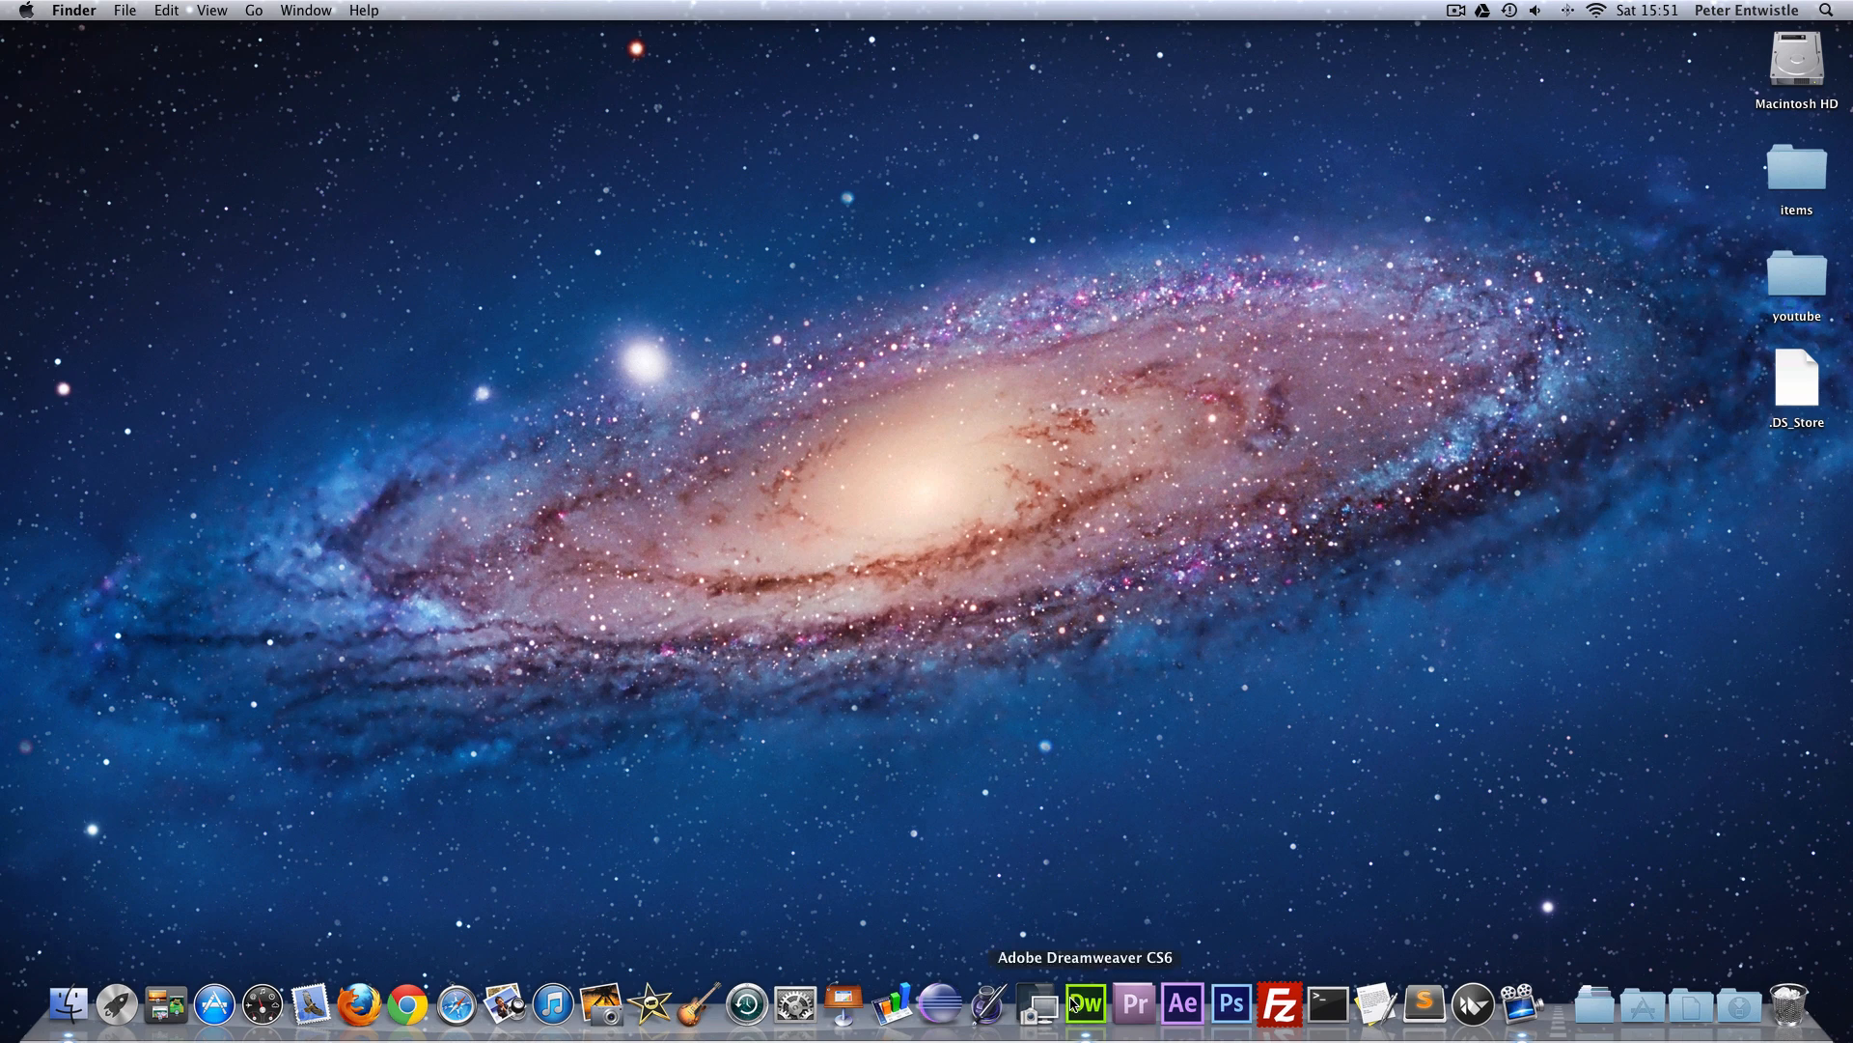
# - Launch Dreamweaver with the Untitled-1 HTML5 document and select all its starter code
pyautogui.click(1085, 1004)
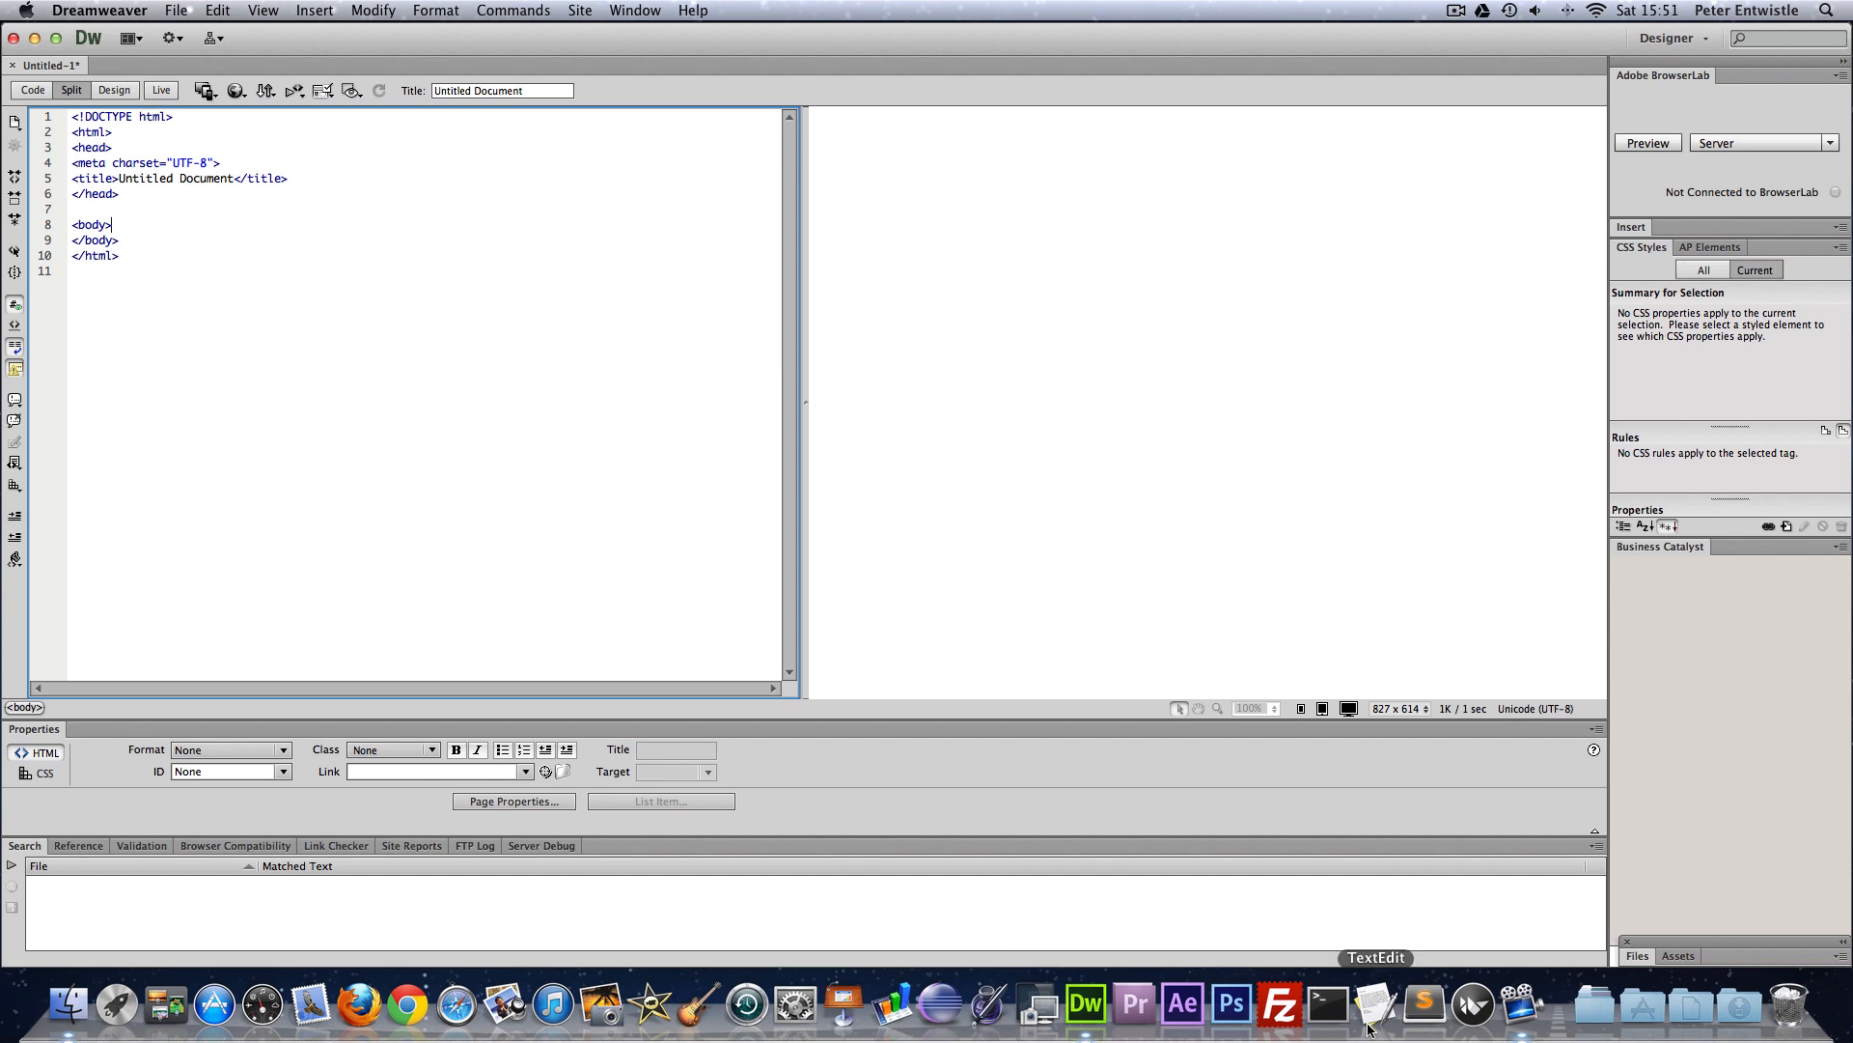
pyautogui.moveTo(1253, 934)
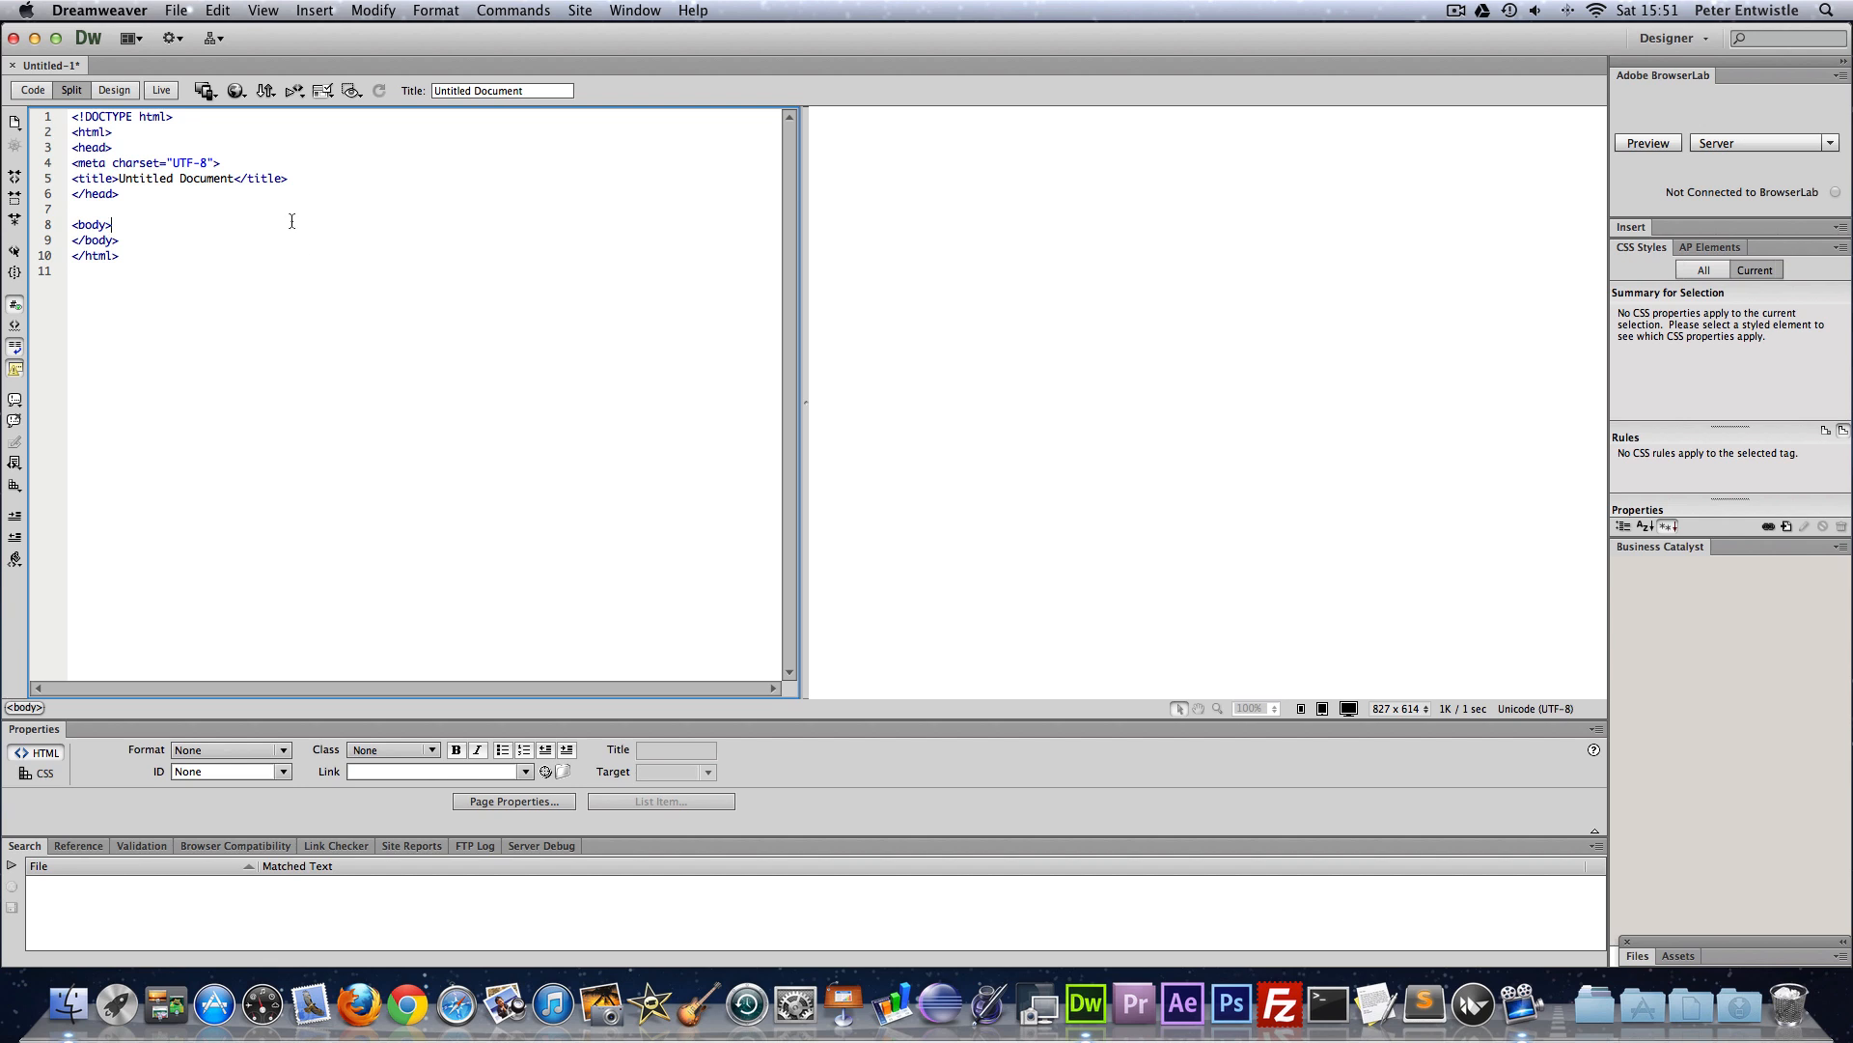
pyautogui.moveTo(1423, 968)
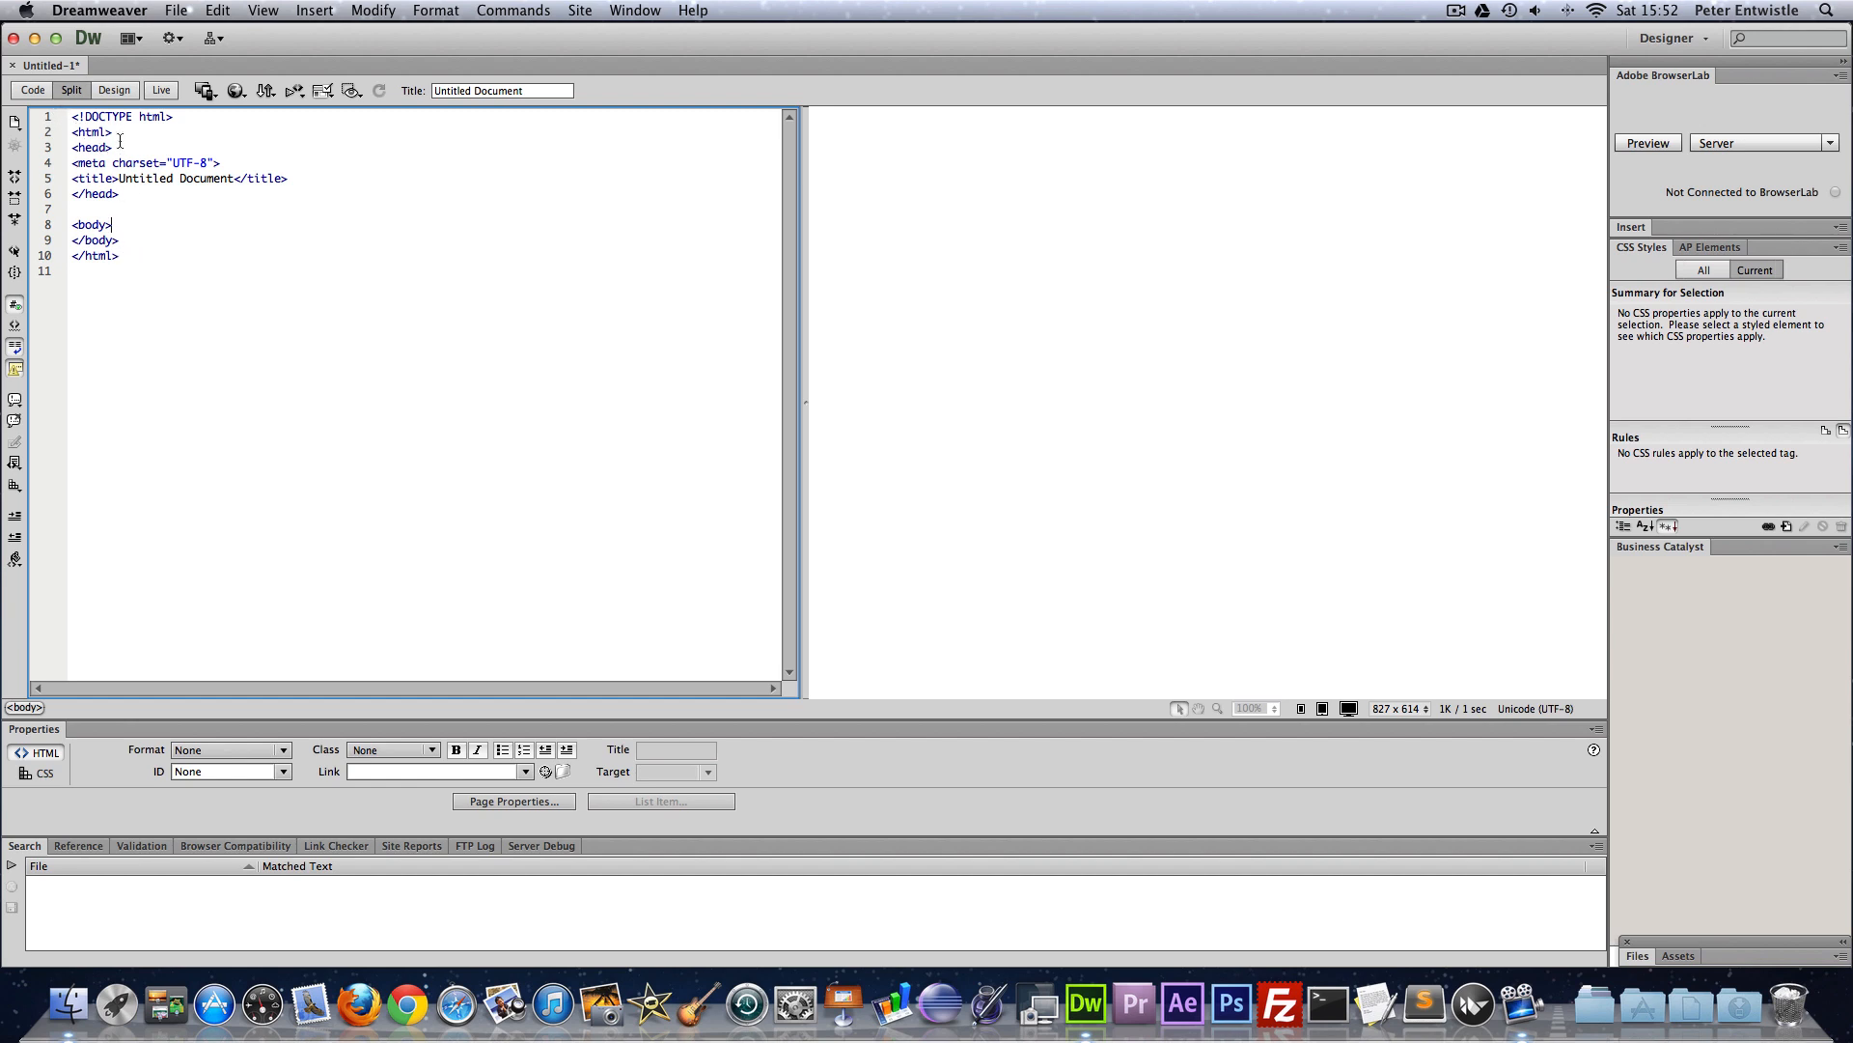
pyautogui.press('cmd+a')
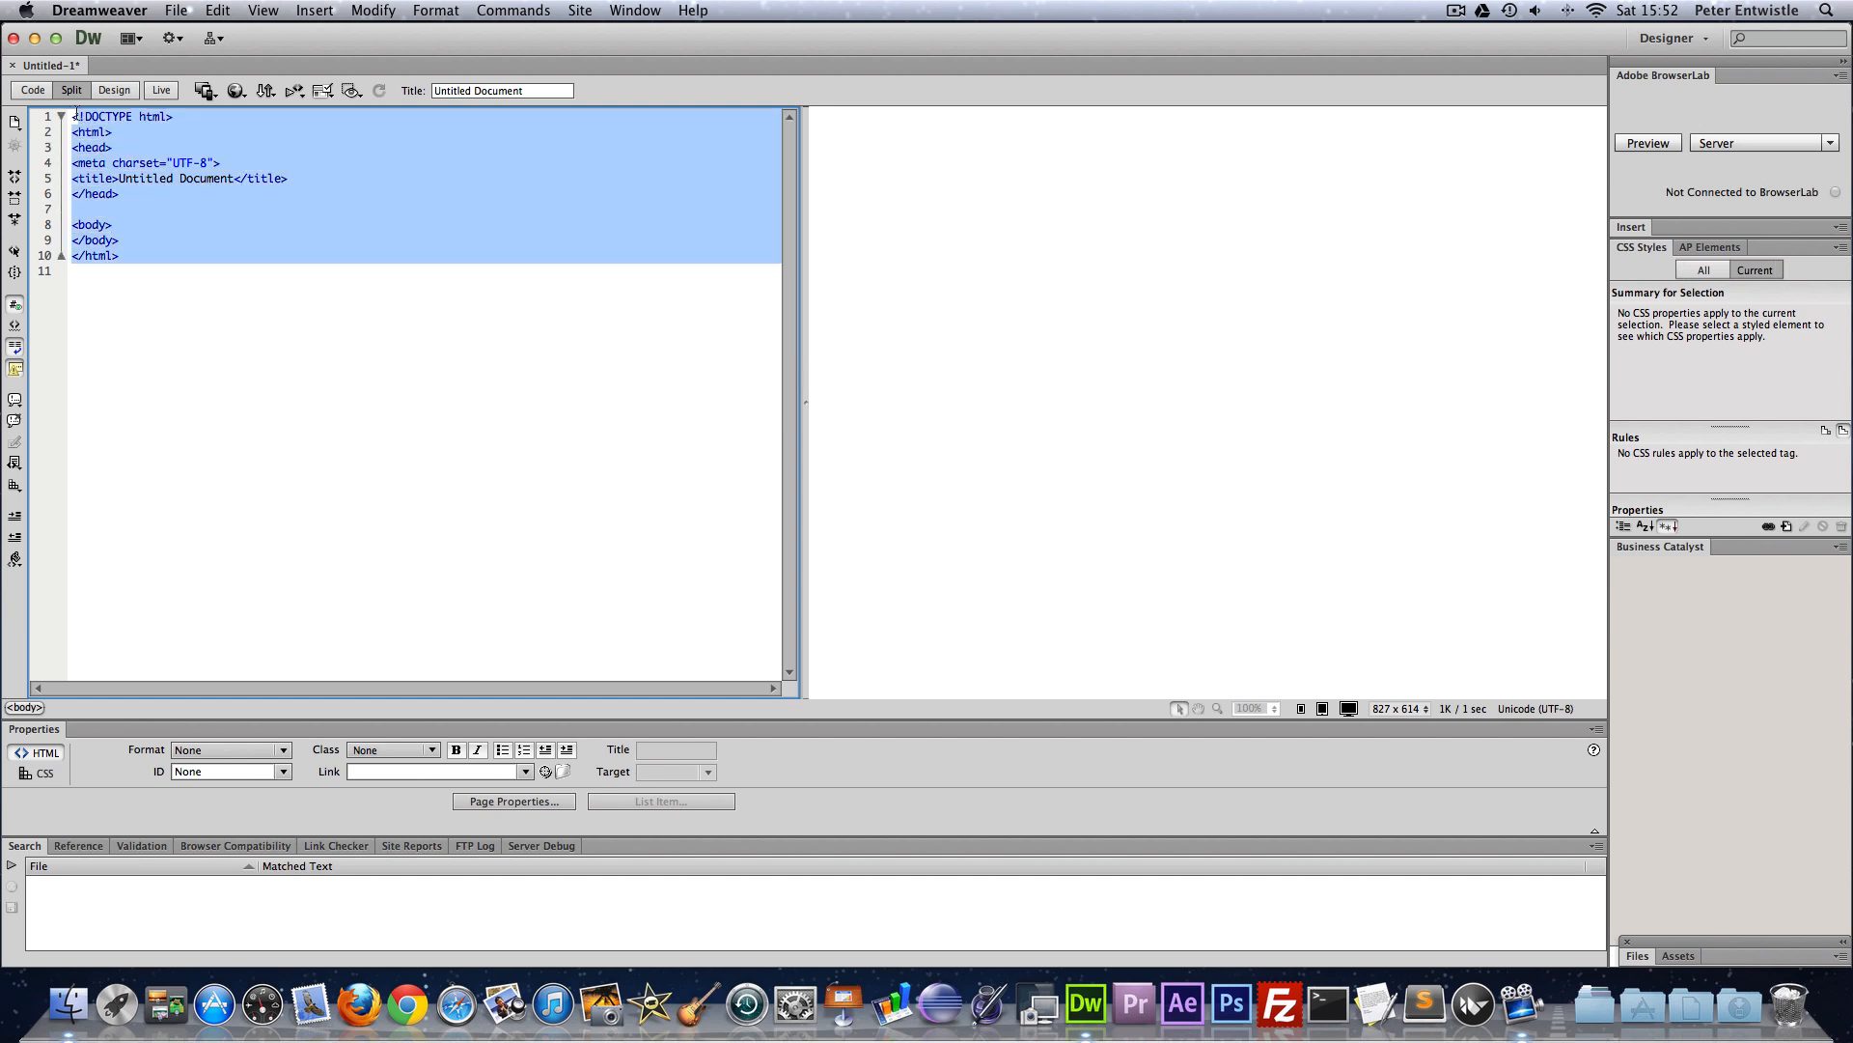
pyautogui.click(141, 120)
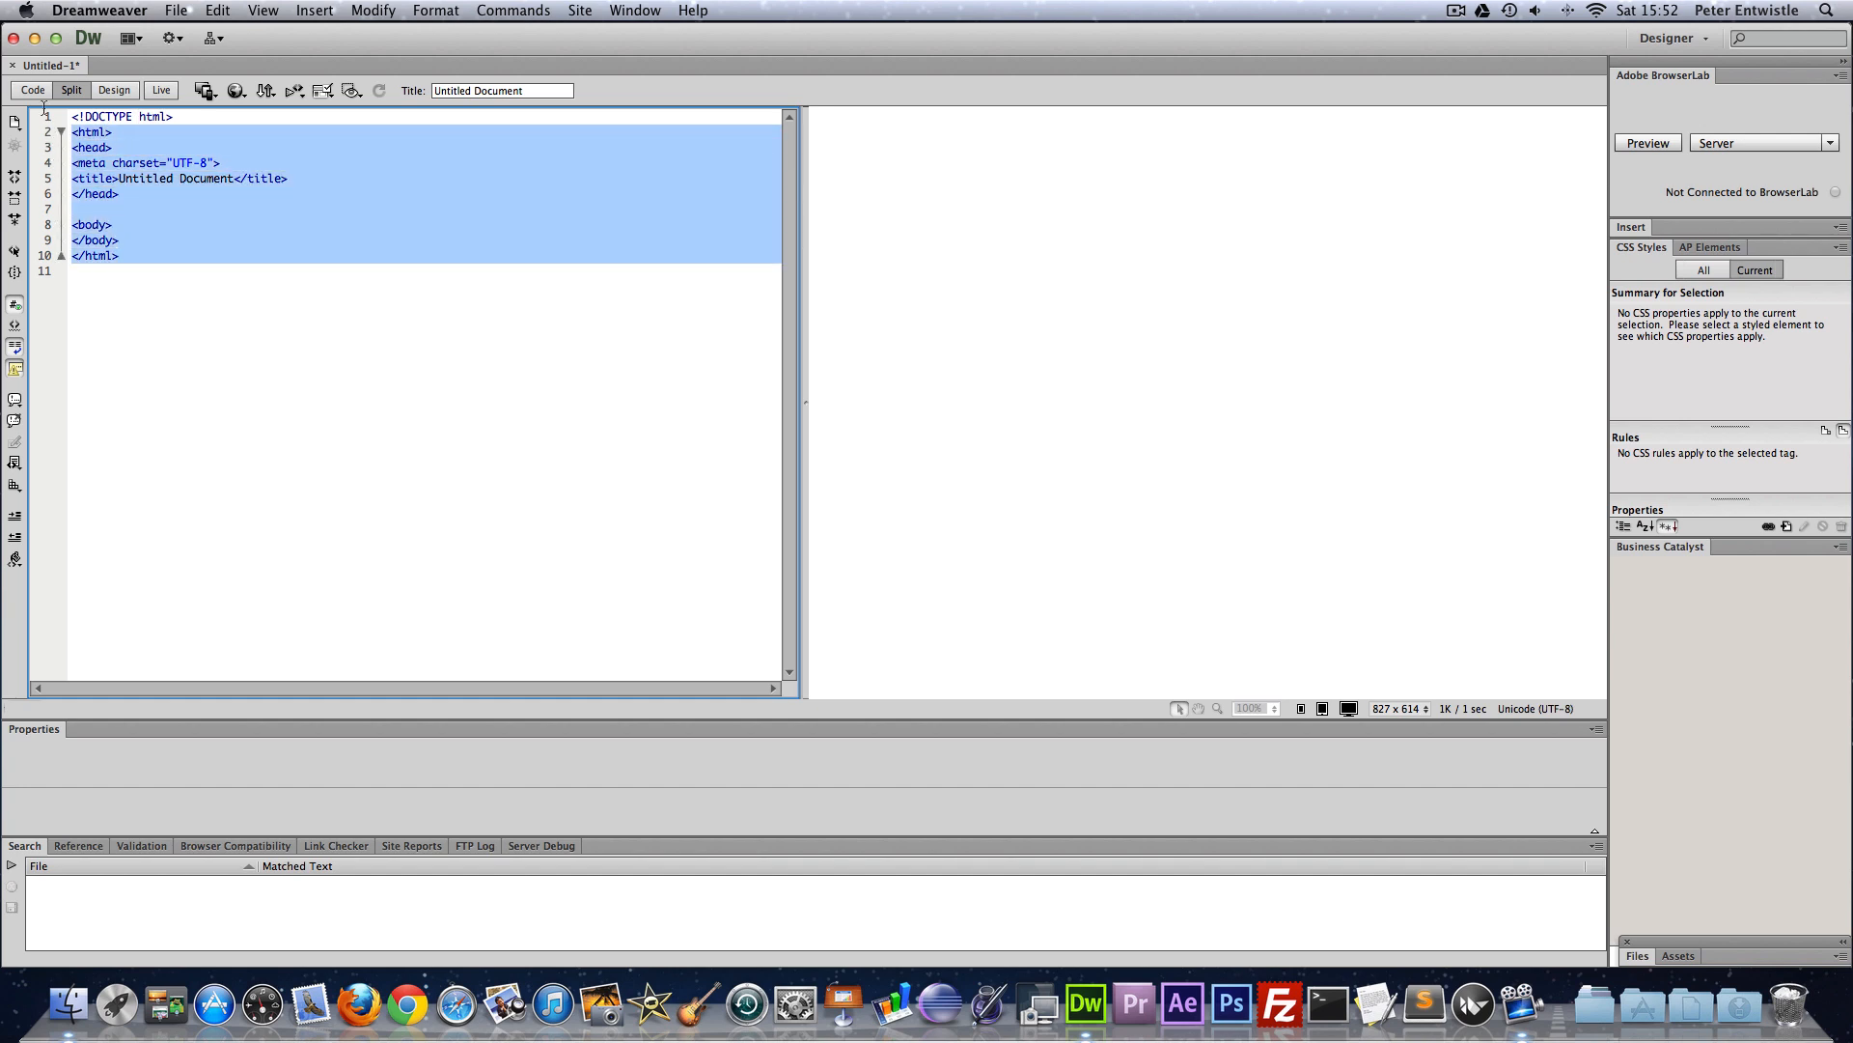
# - Highlight the doctype declaration and its html keyword in the starter code, then deselect
pyautogui.click(174, 116)
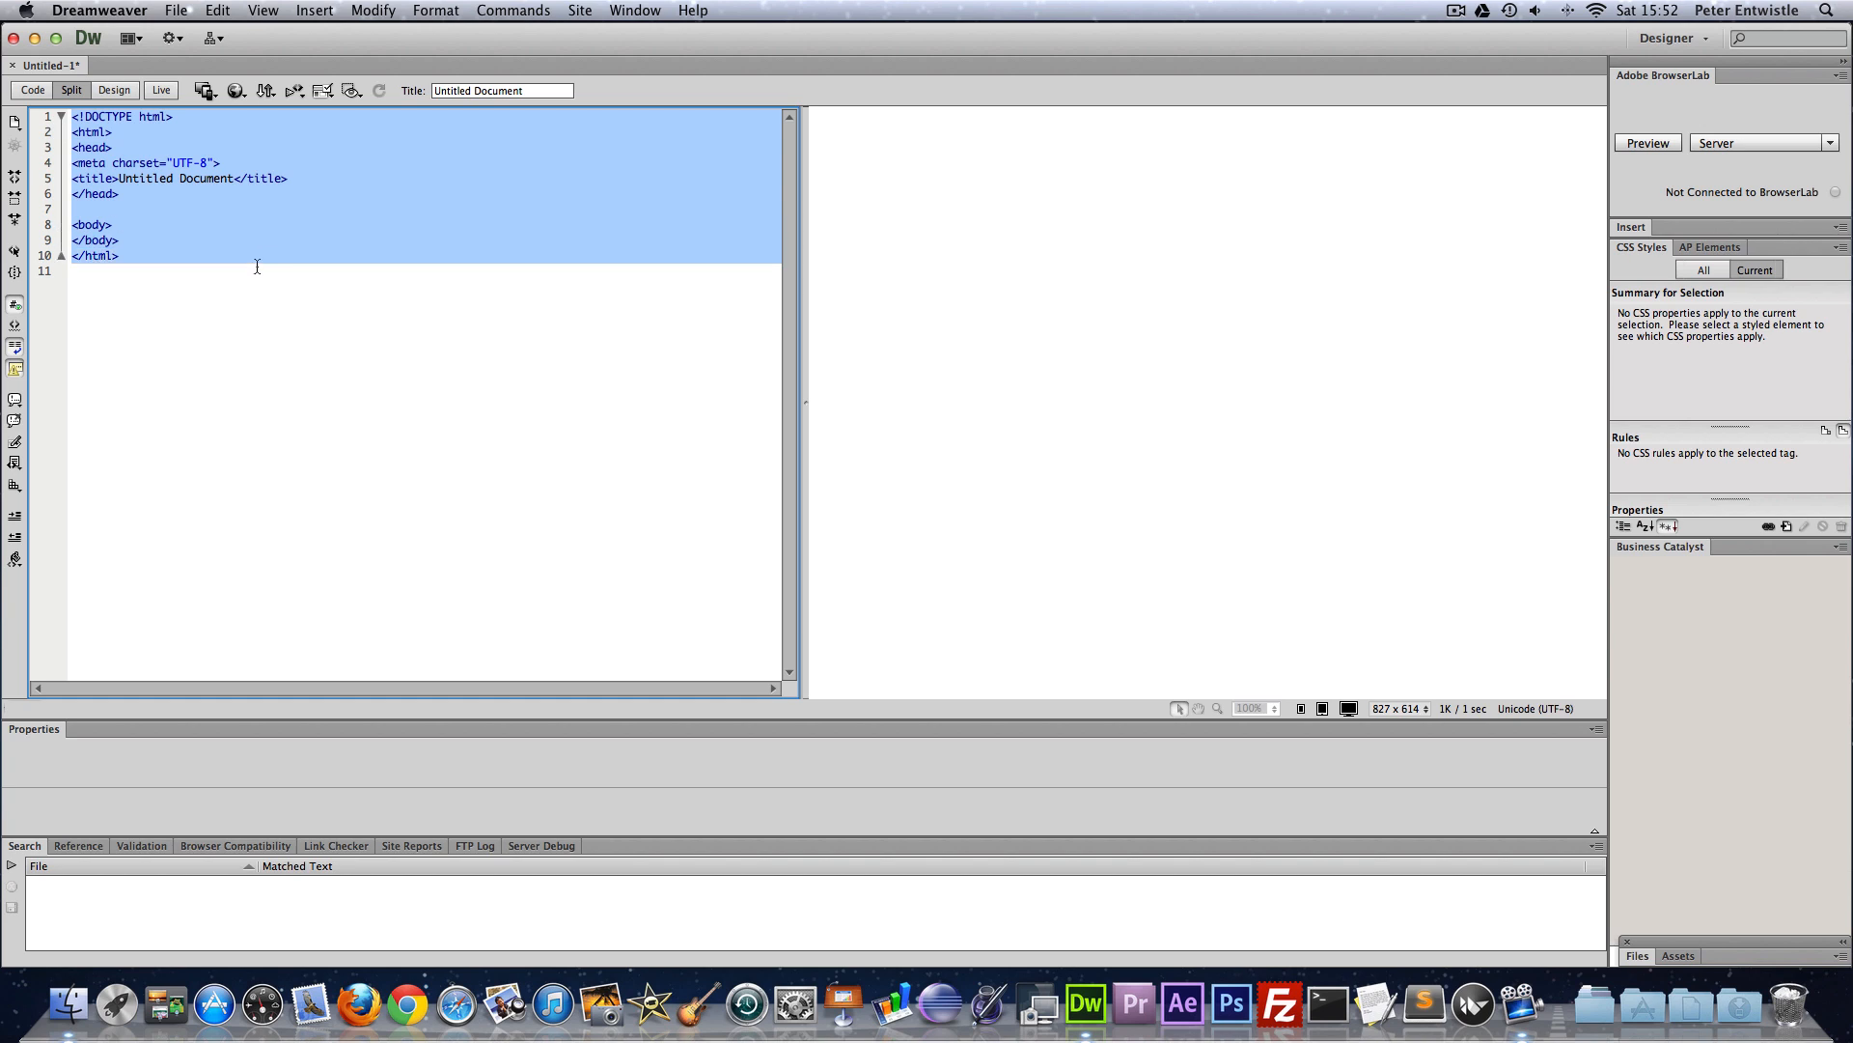
pyautogui.click(93, 131)
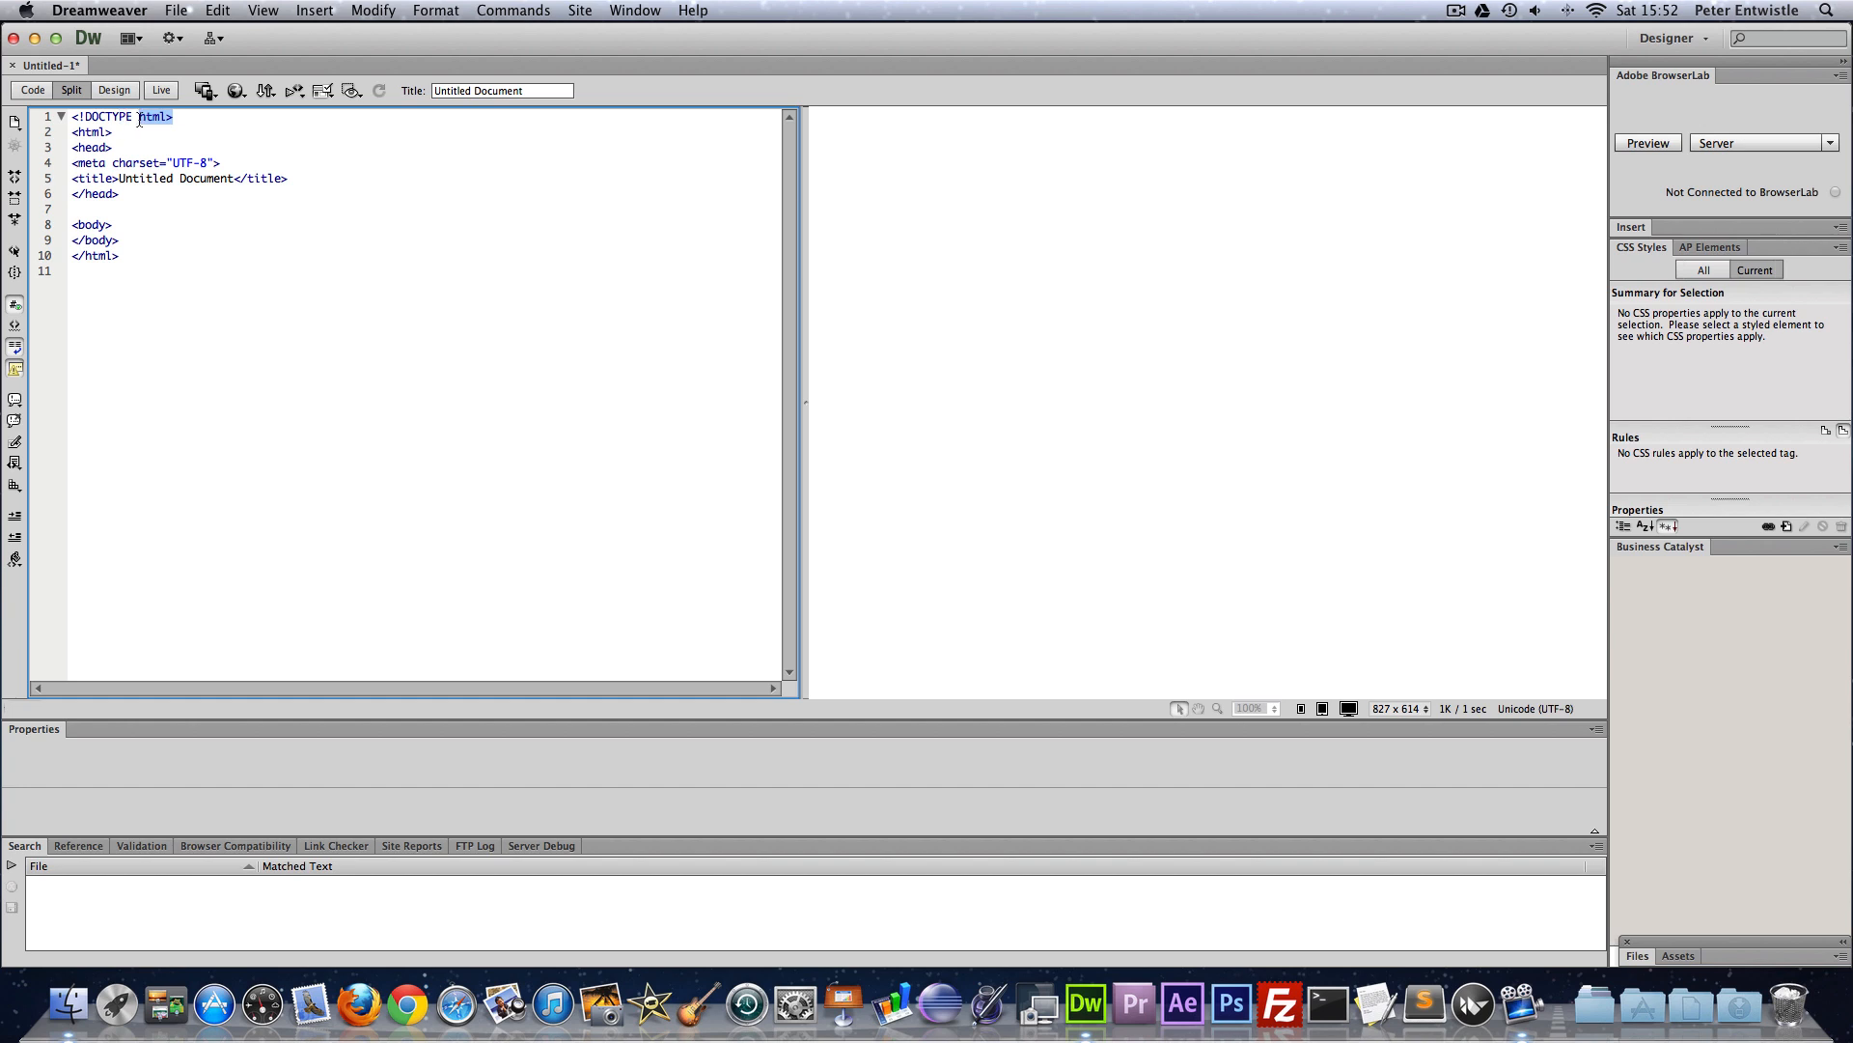
pyautogui.click(176, 116)
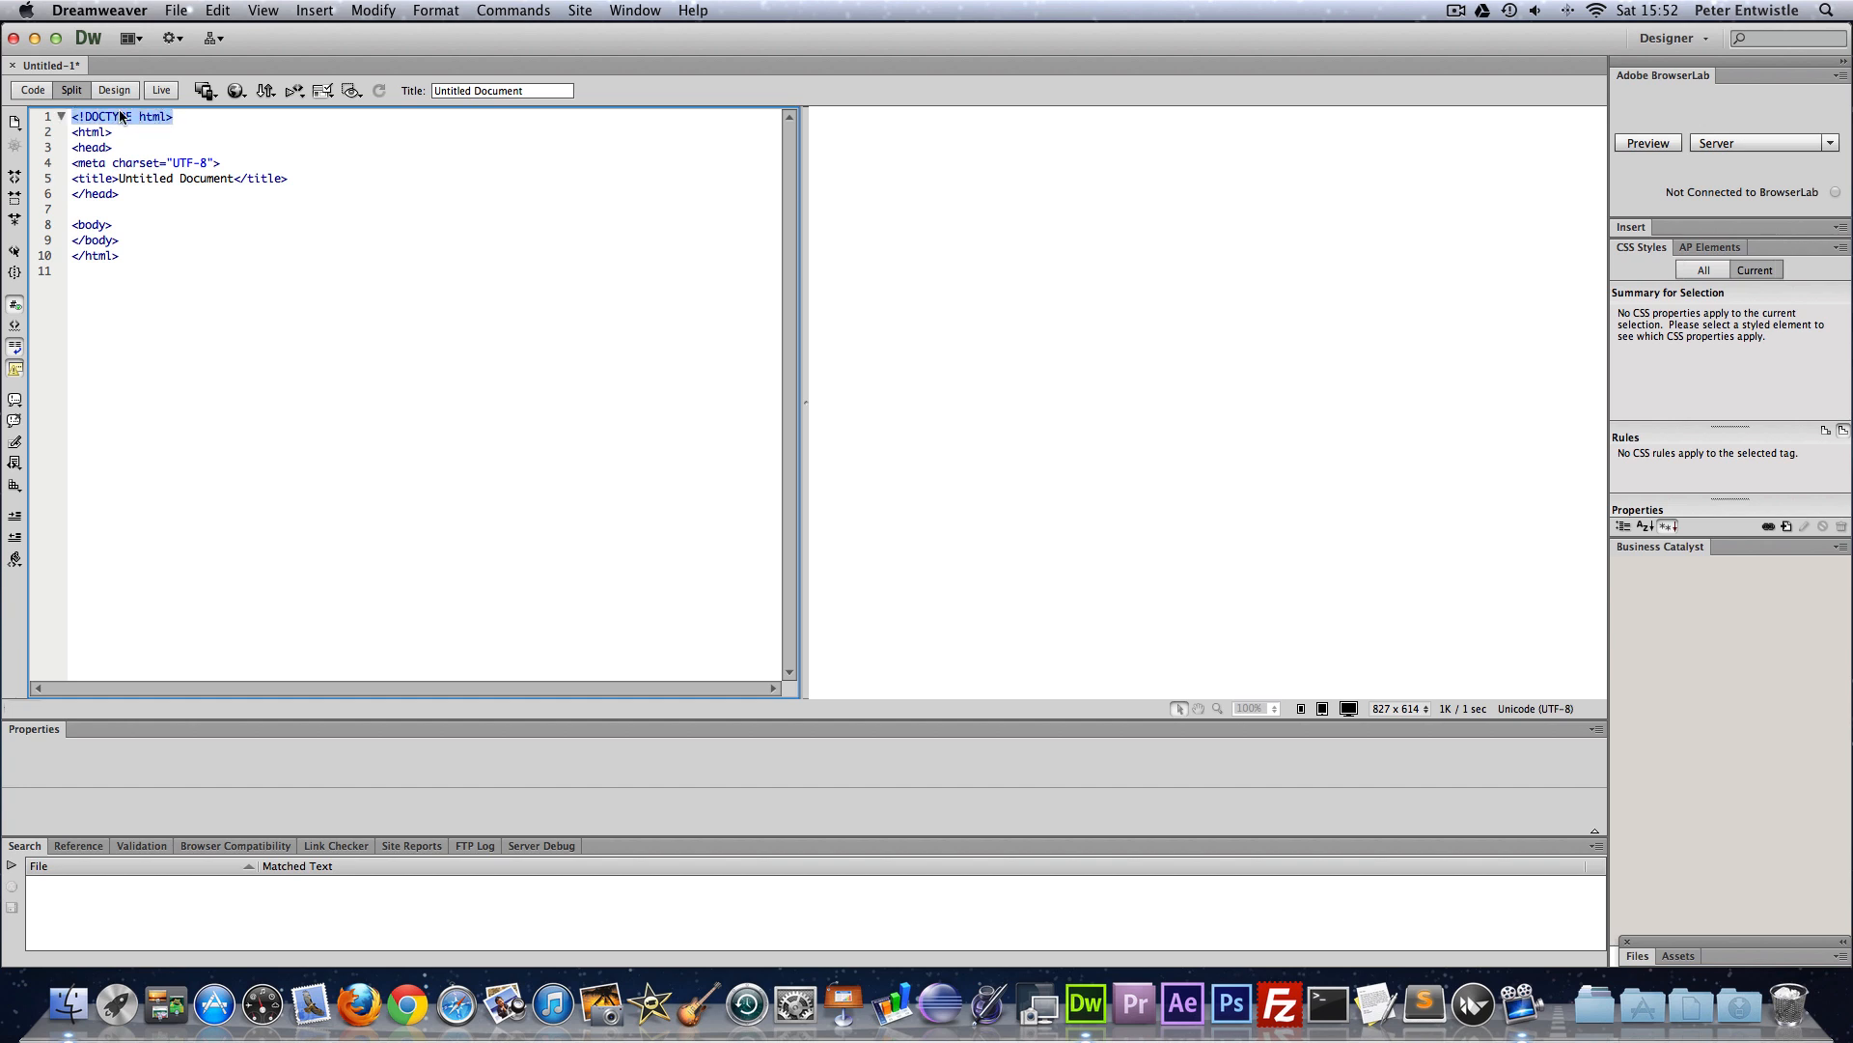
pyautogui.click(184, 116)
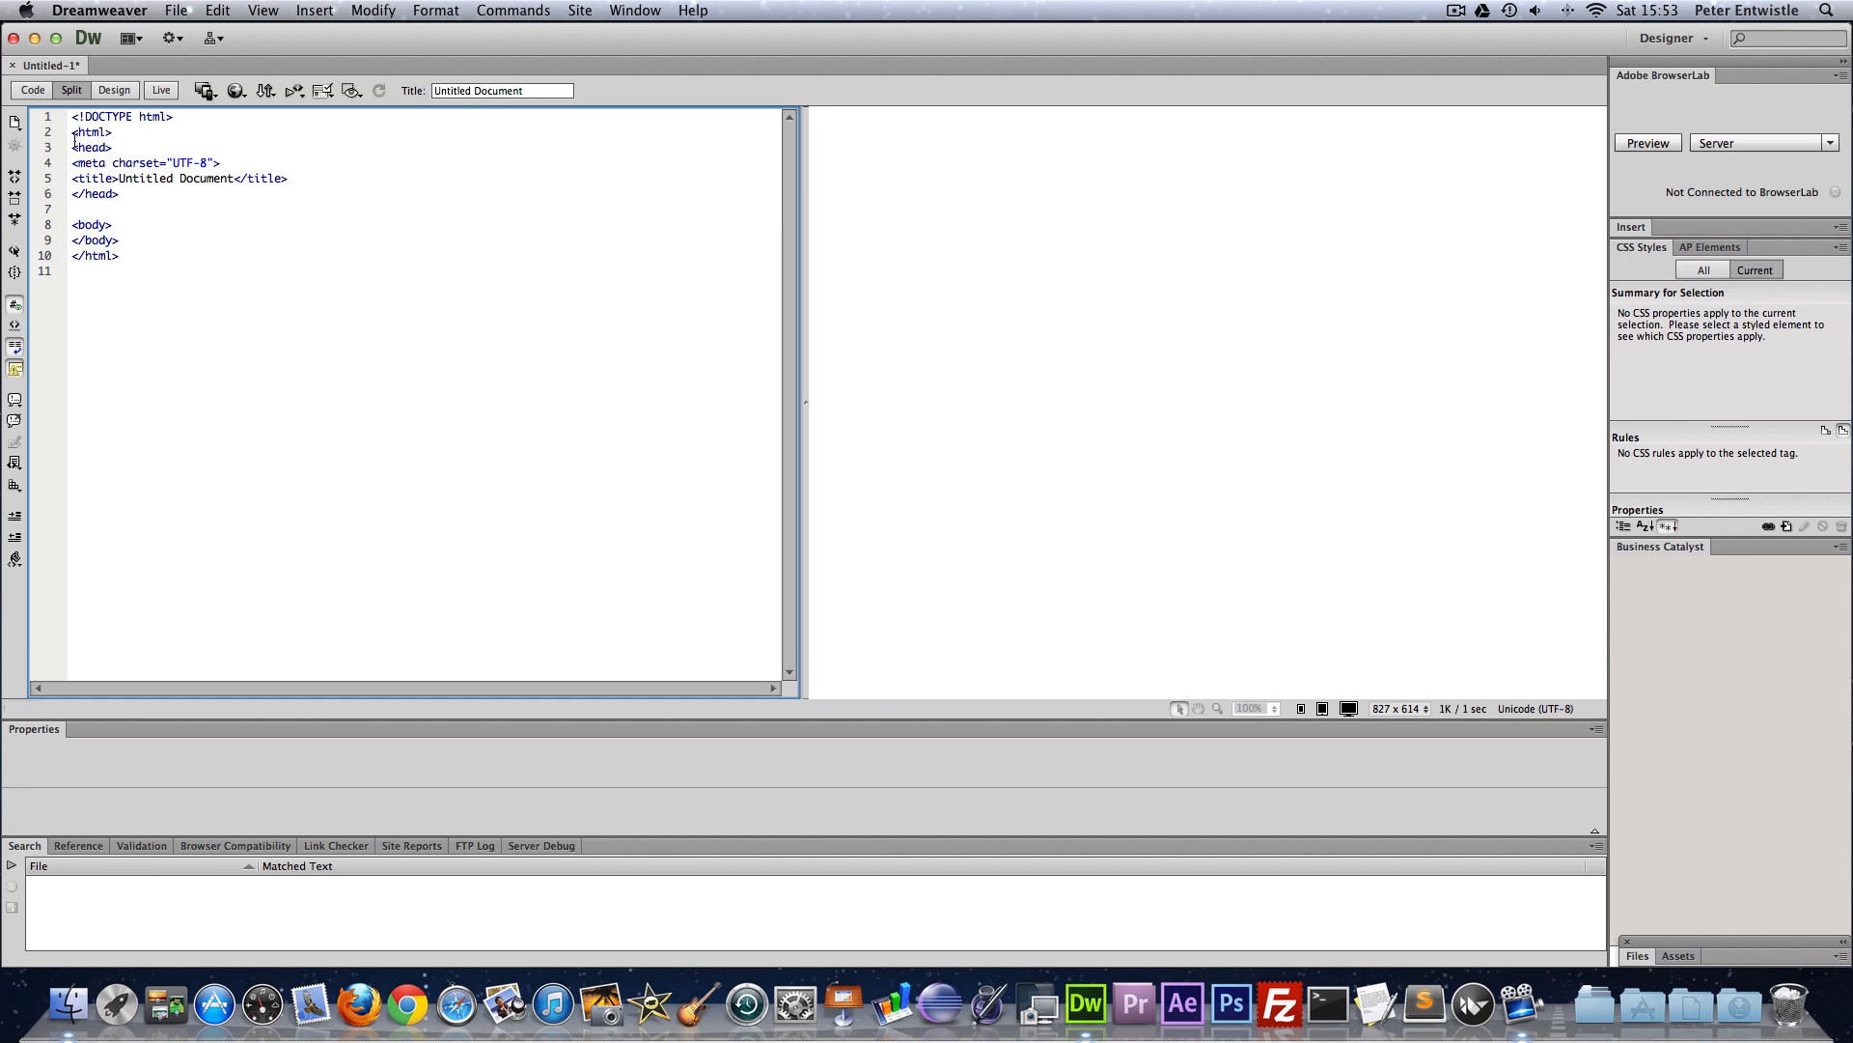
pyautogui.moveTo(71, 116); pyautogui.dragTo(118, 254)
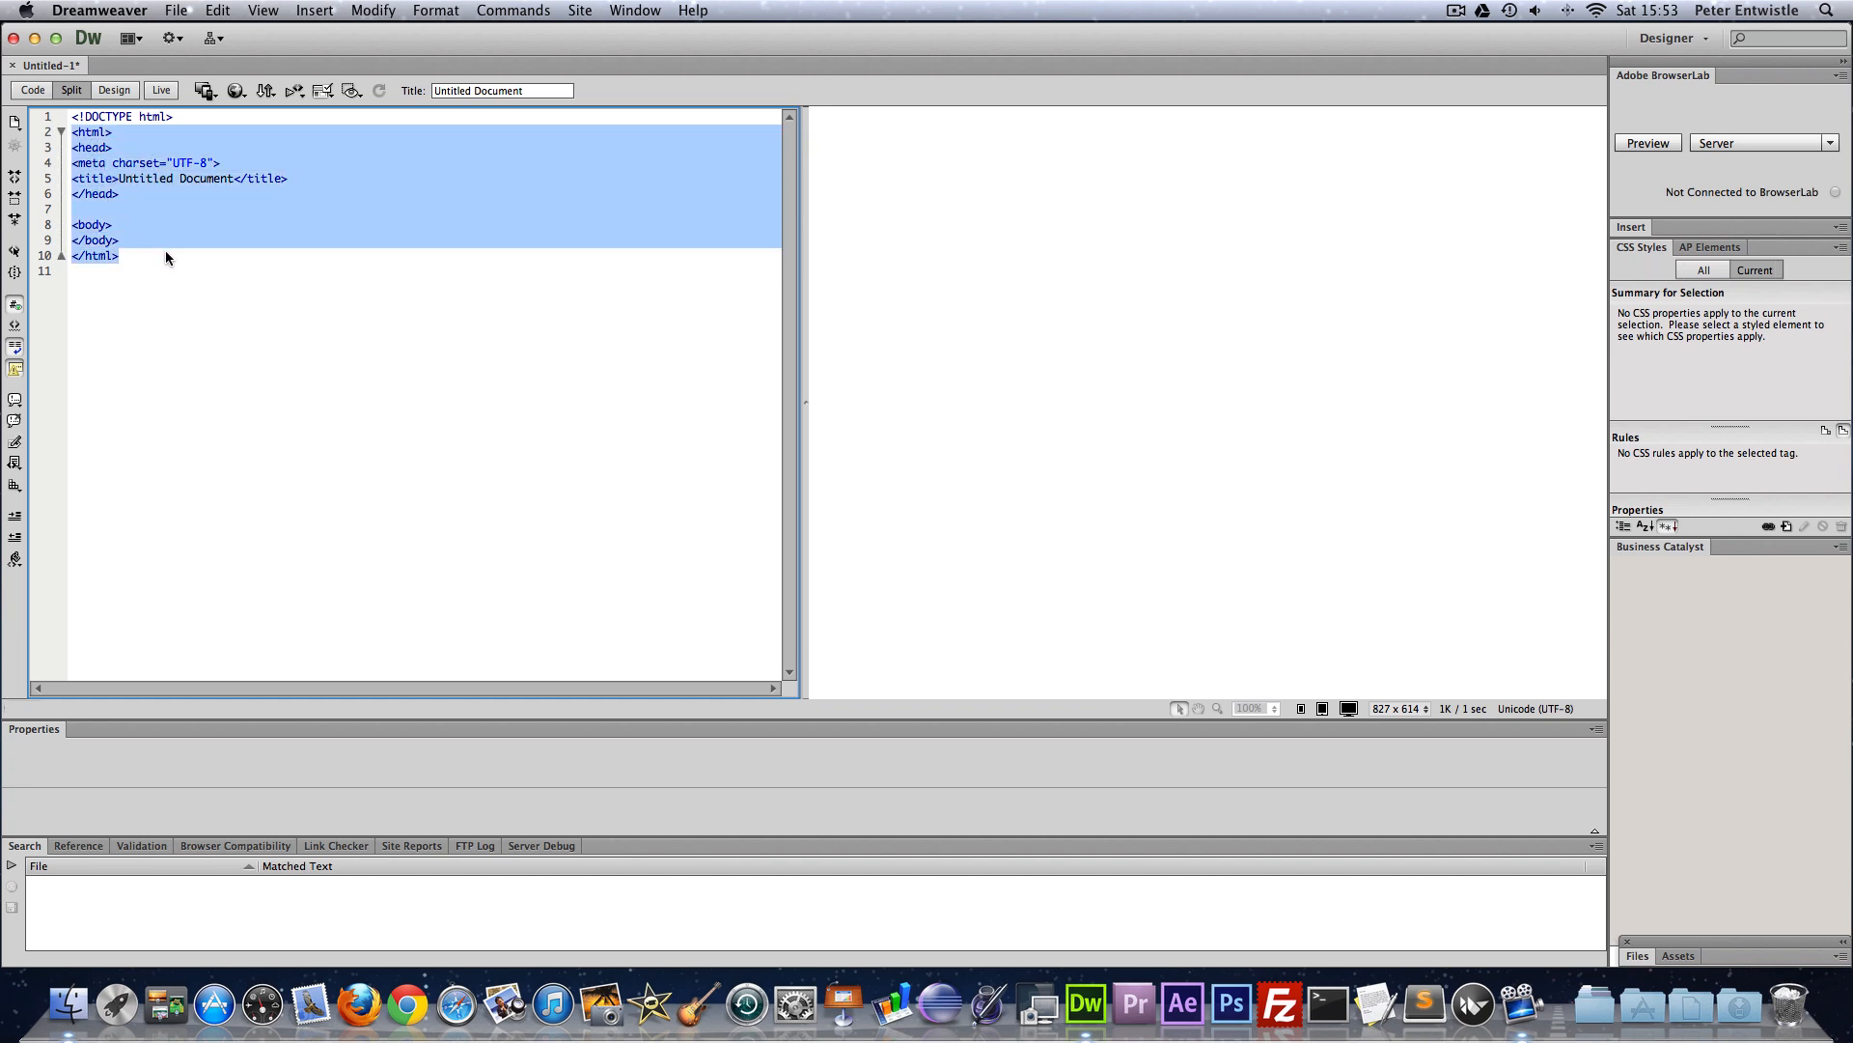
pyautogui.click(89, 131)
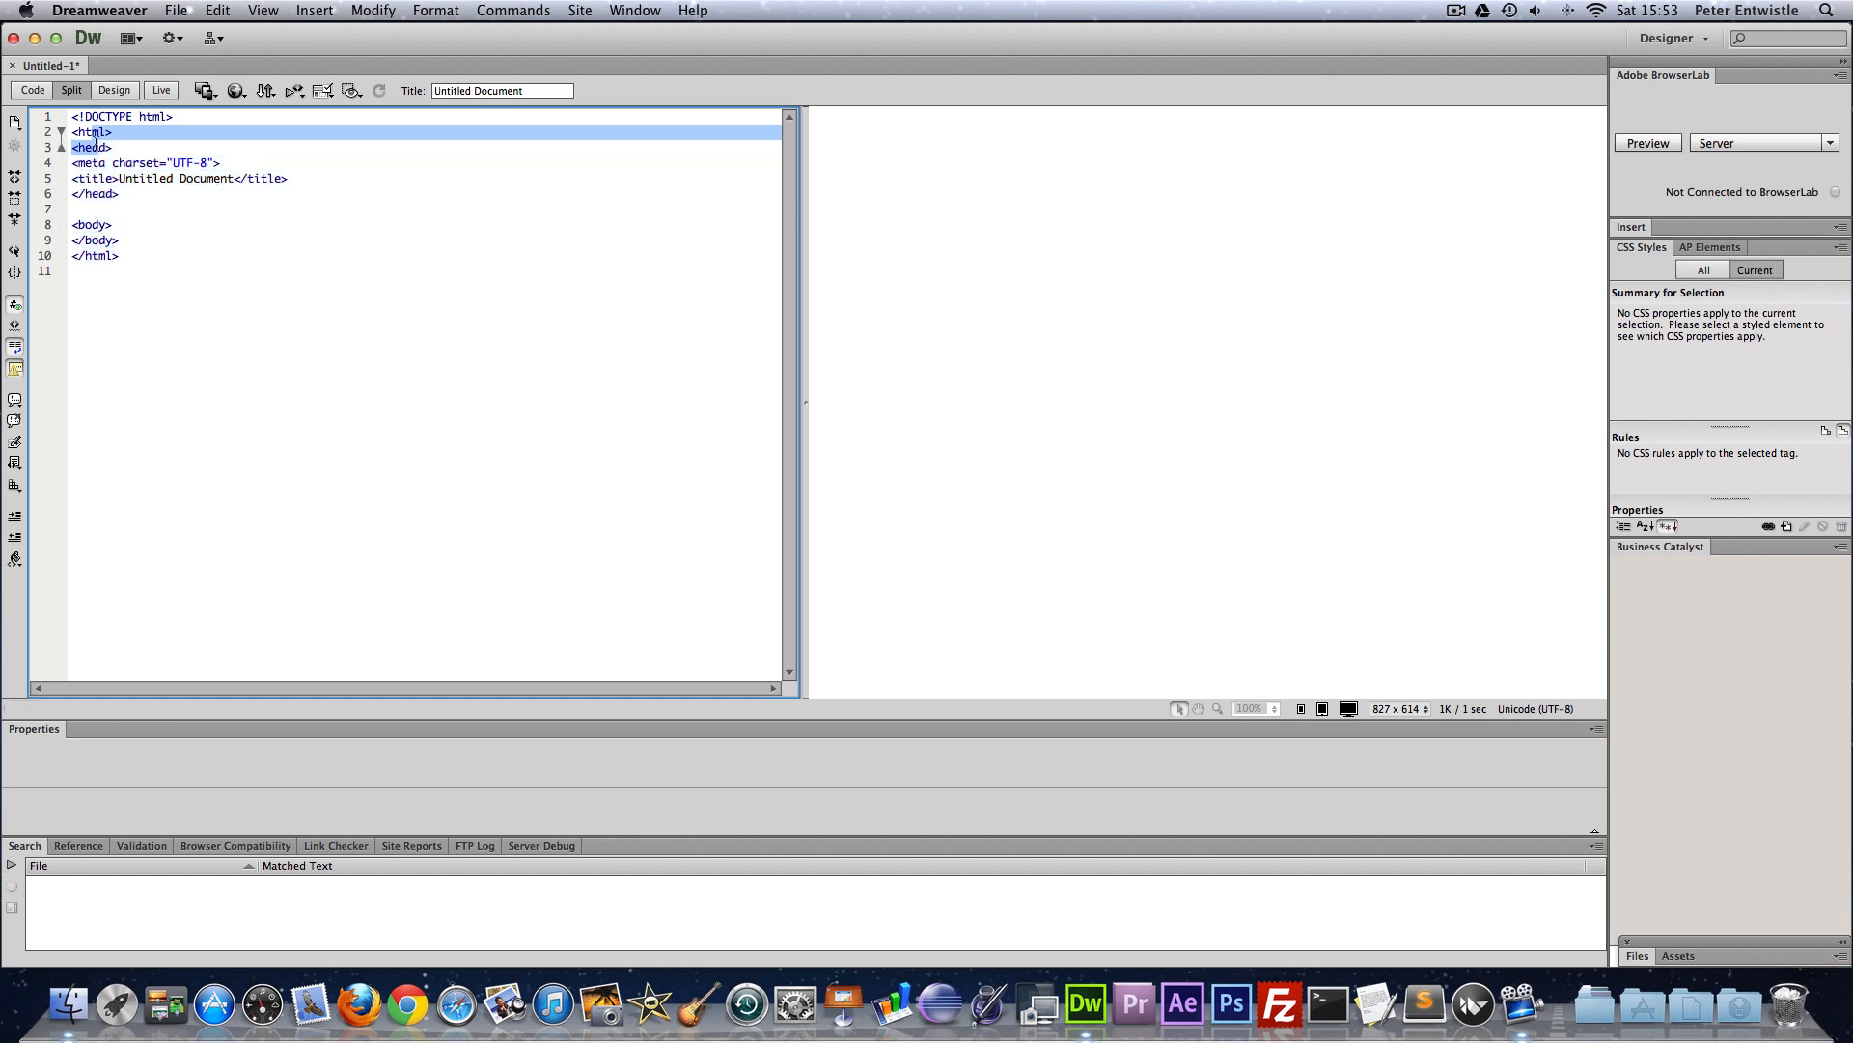
pyautogui.click(87, 162)
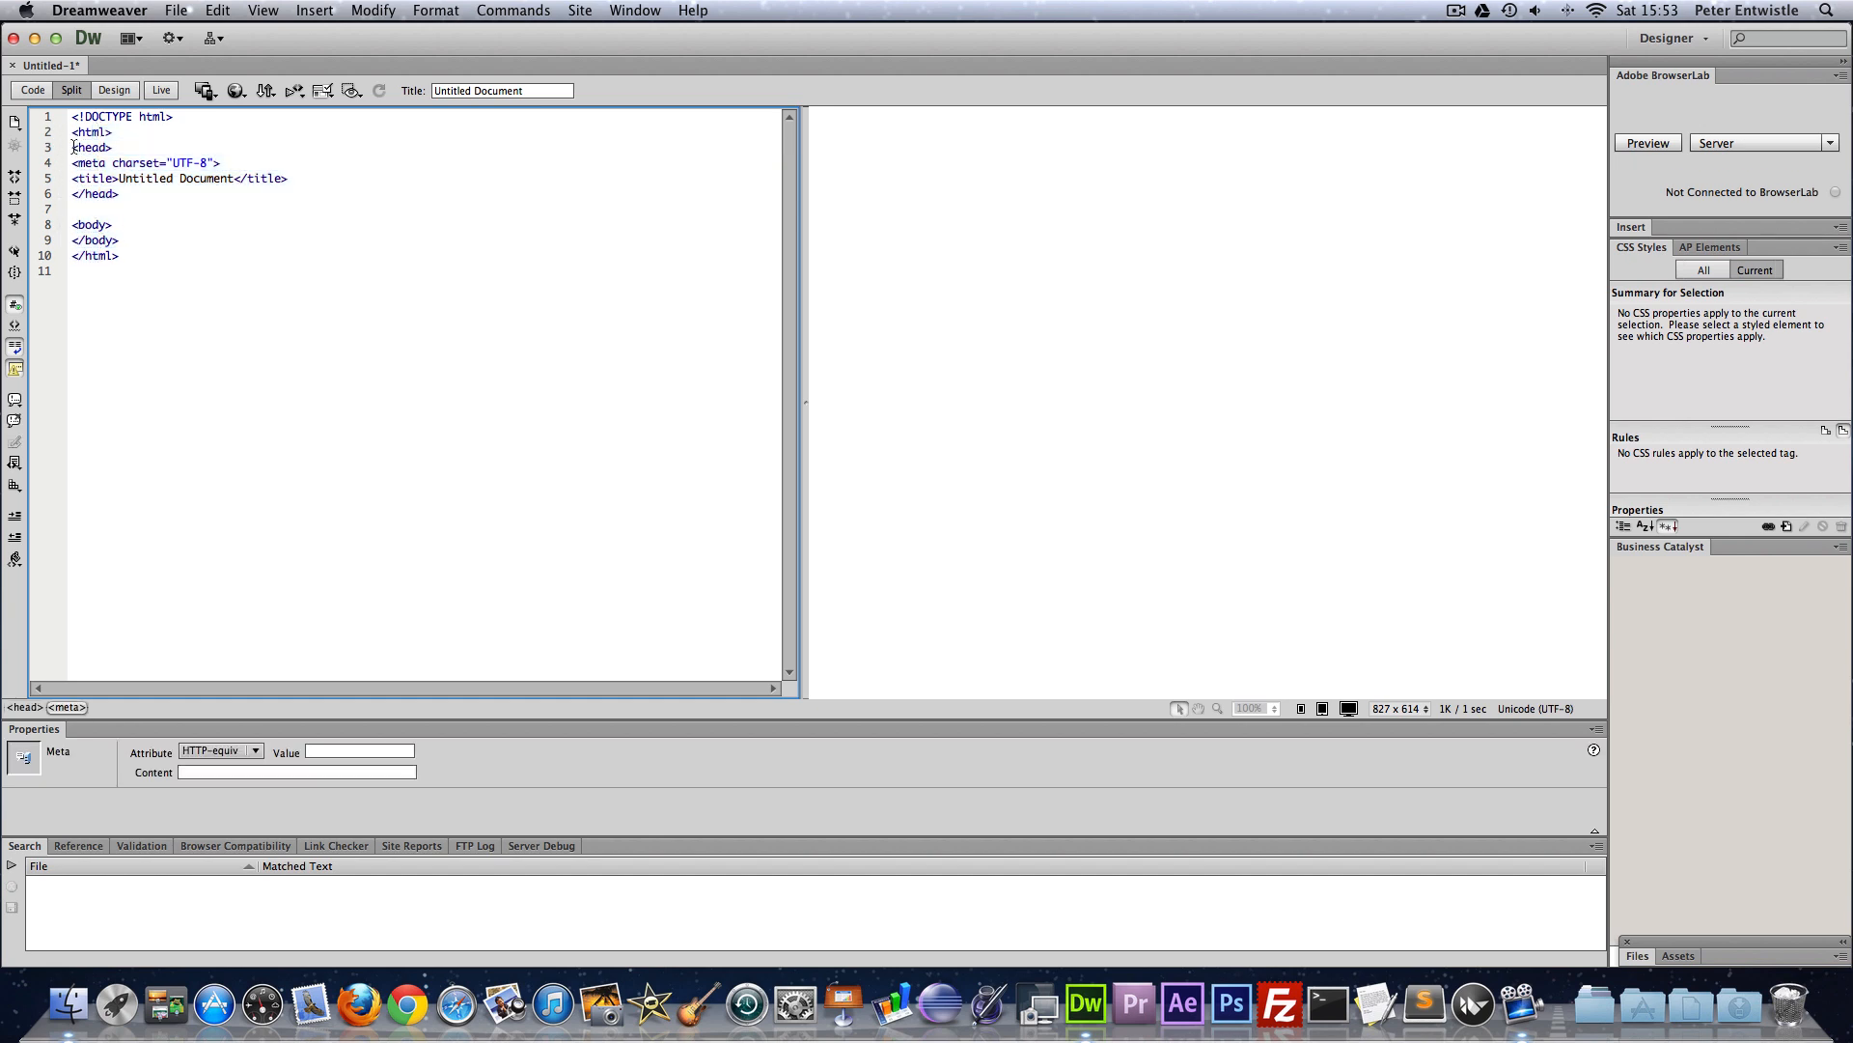
pyautogui.click(84, 146)
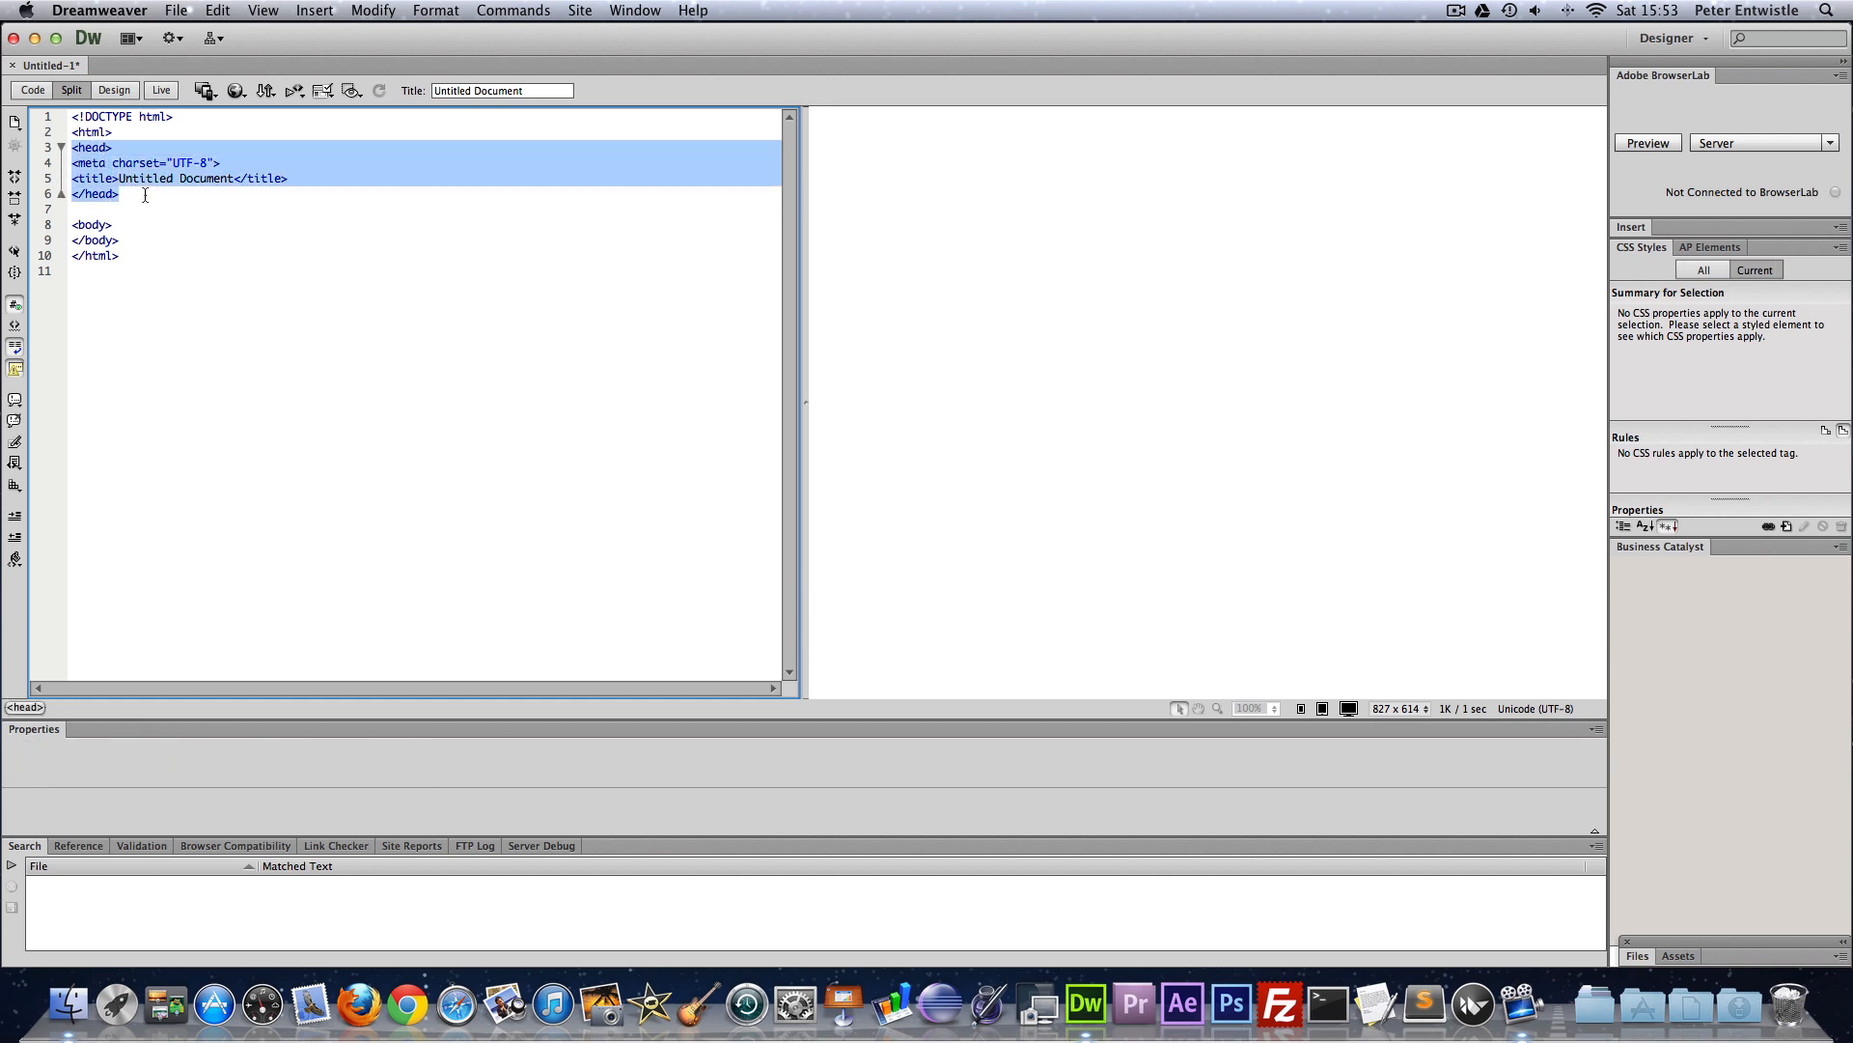
pyautogui.click(136, 162)
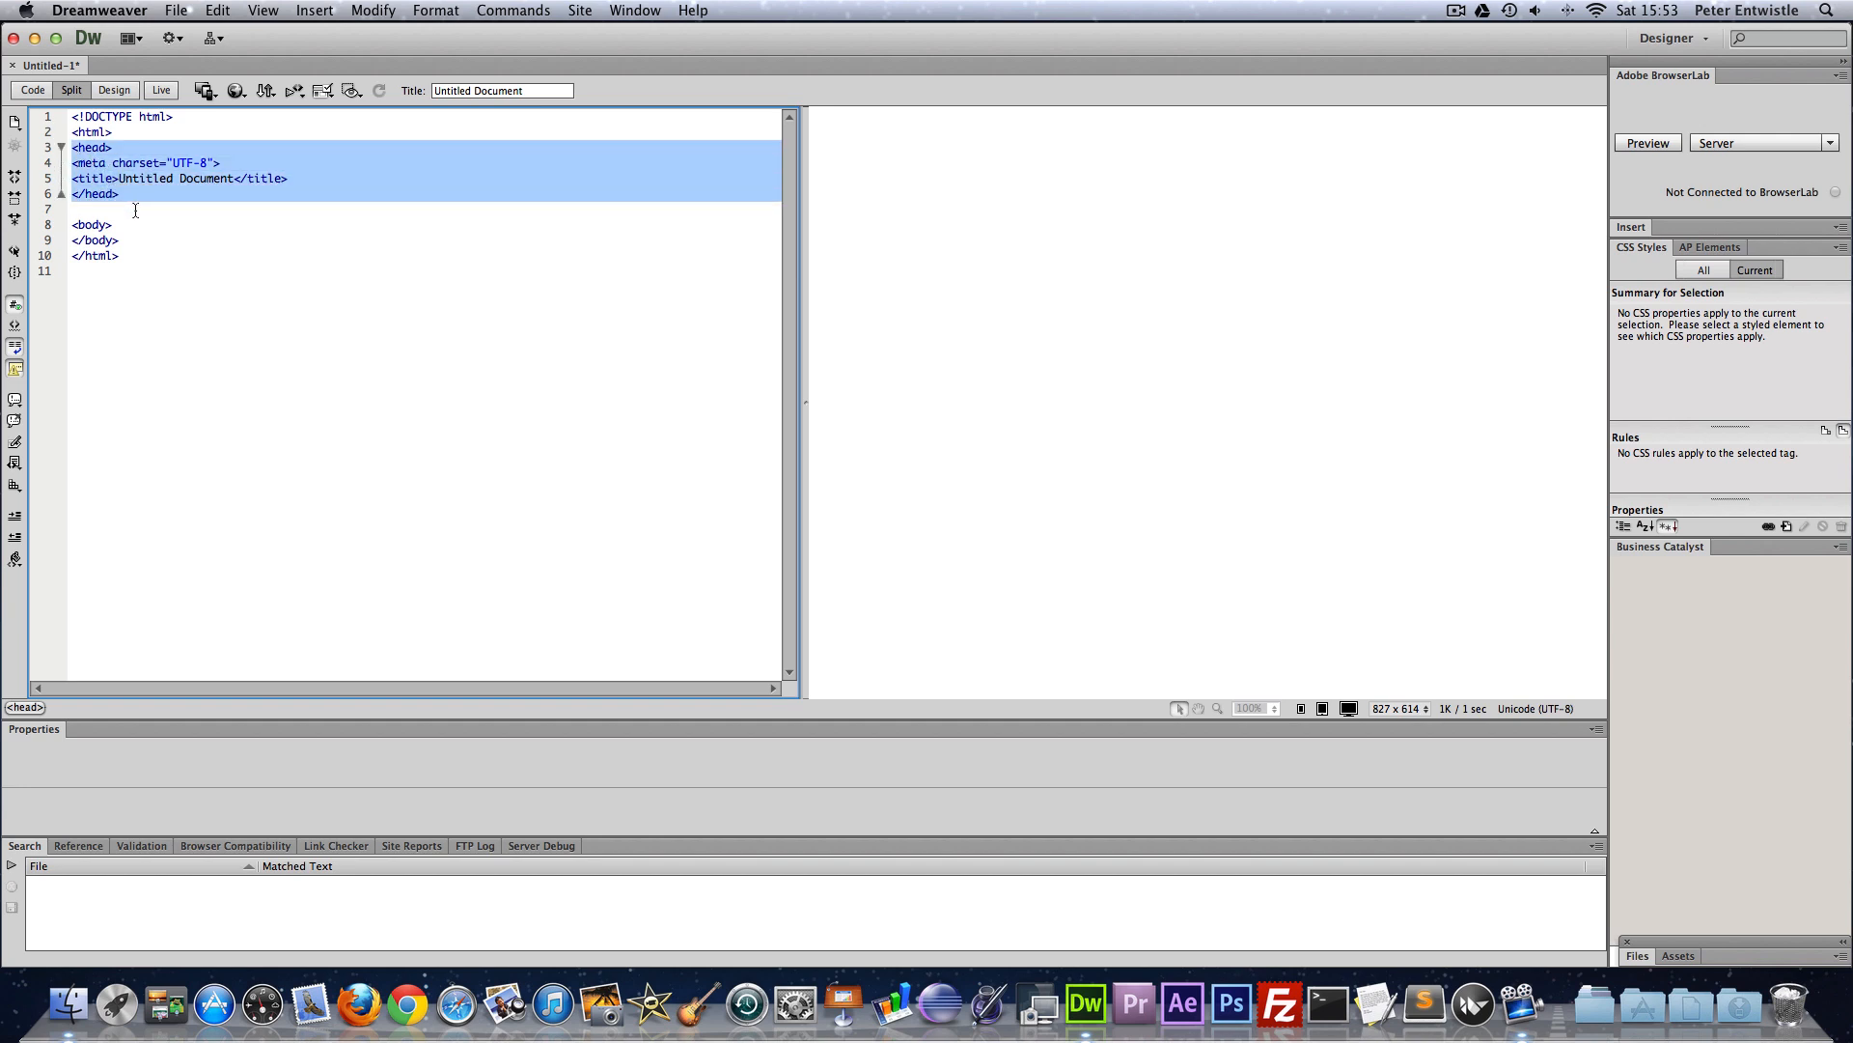
pyautogui.click(123, 163)
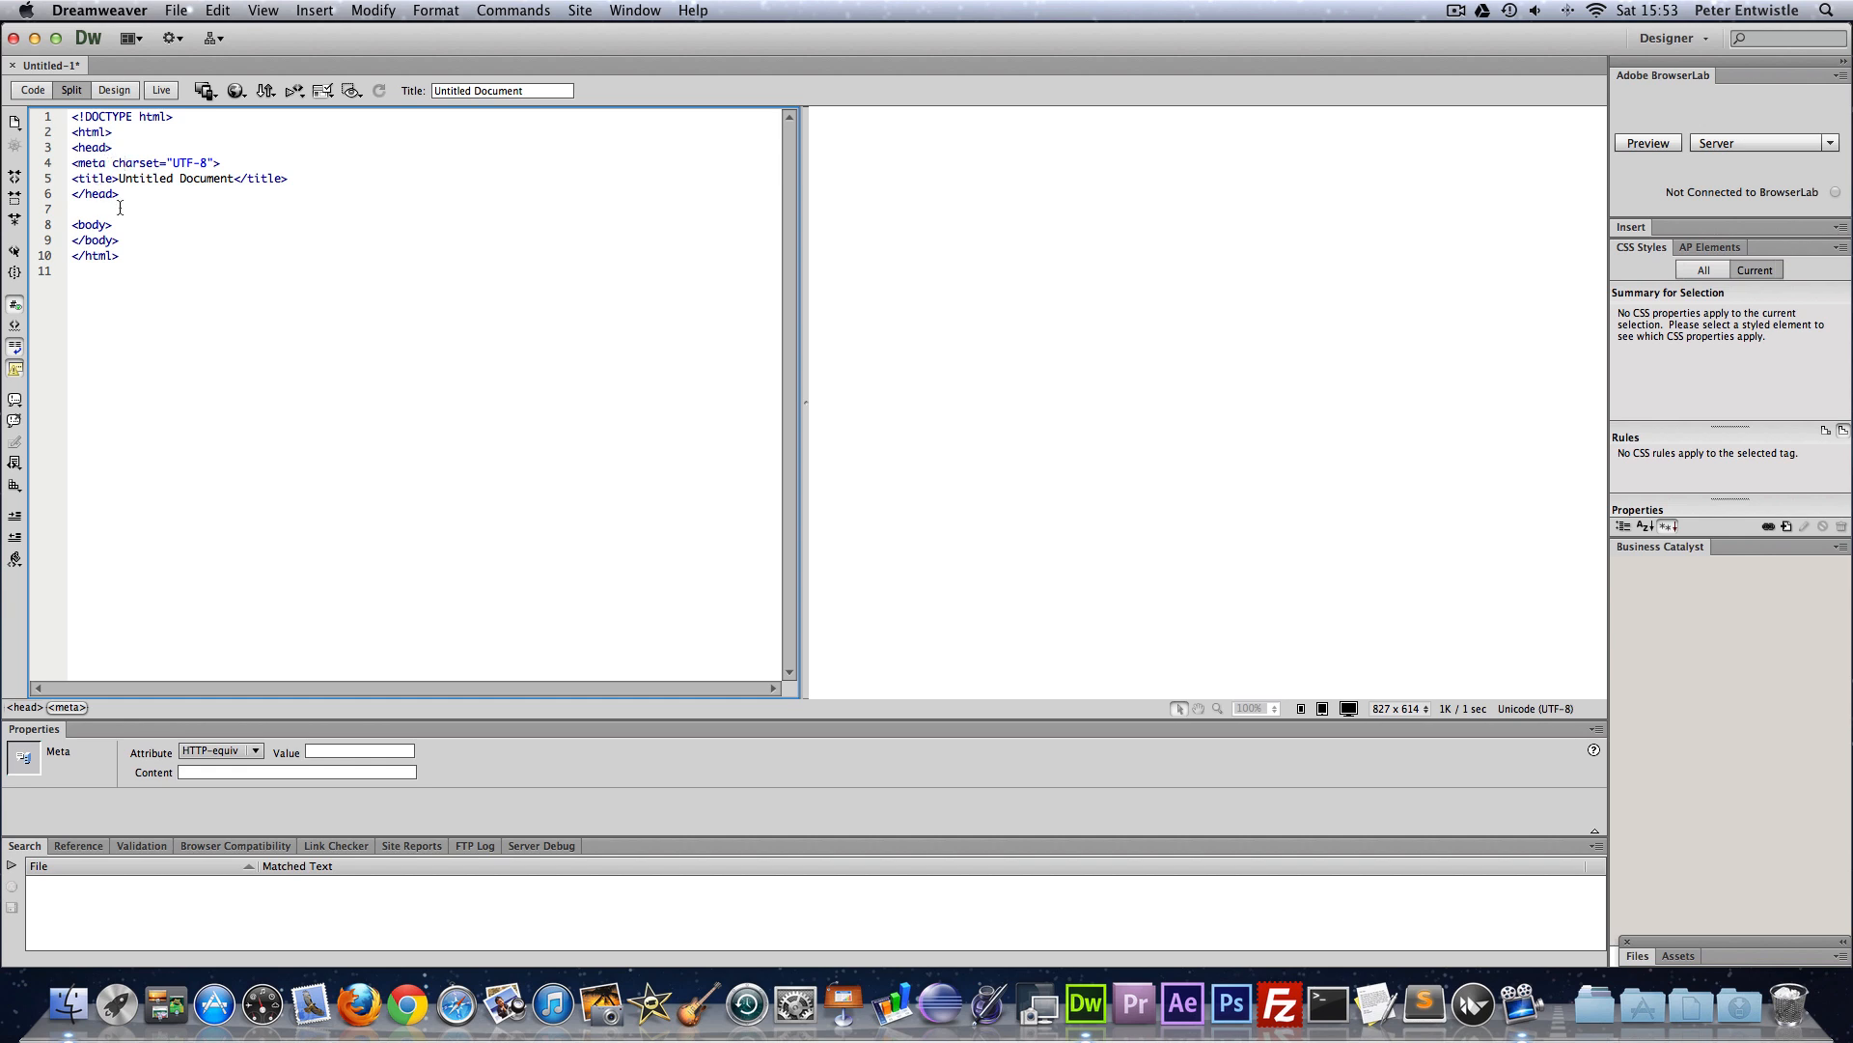
pyautogui.click(87, 147)
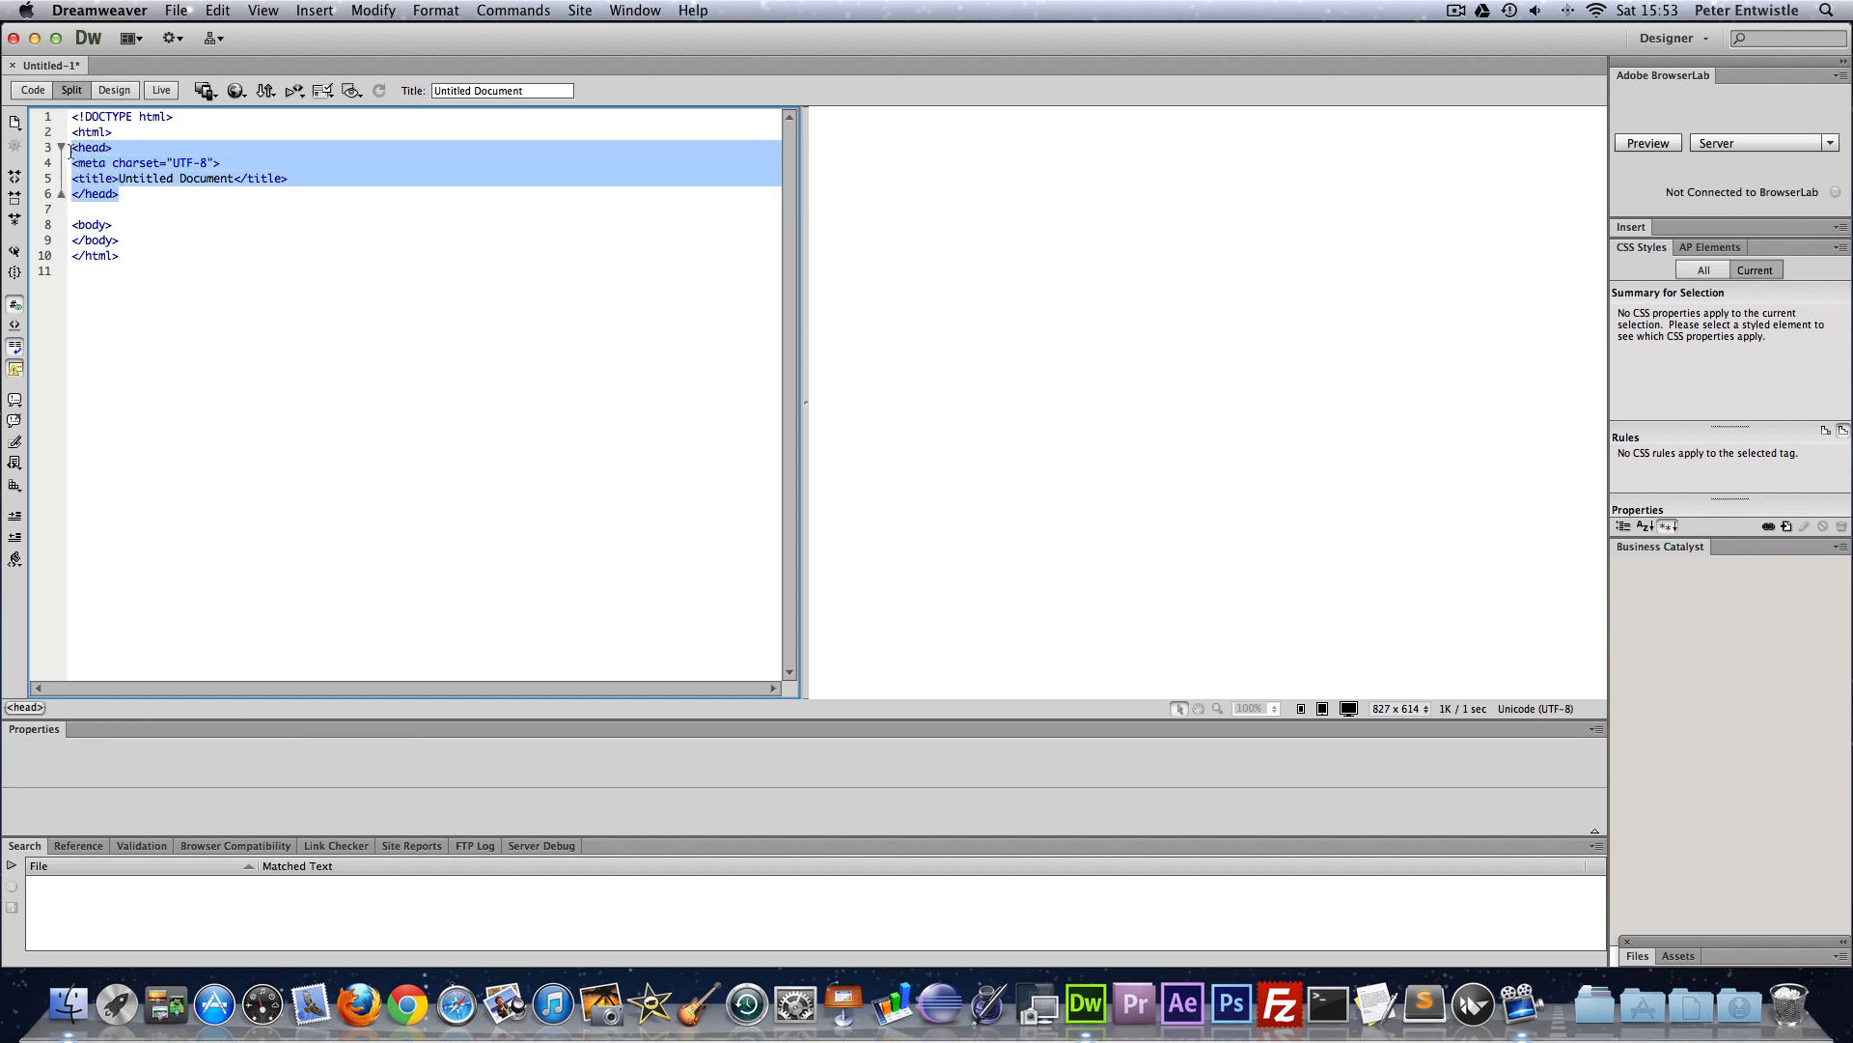
pyautogui.click(112, 162)
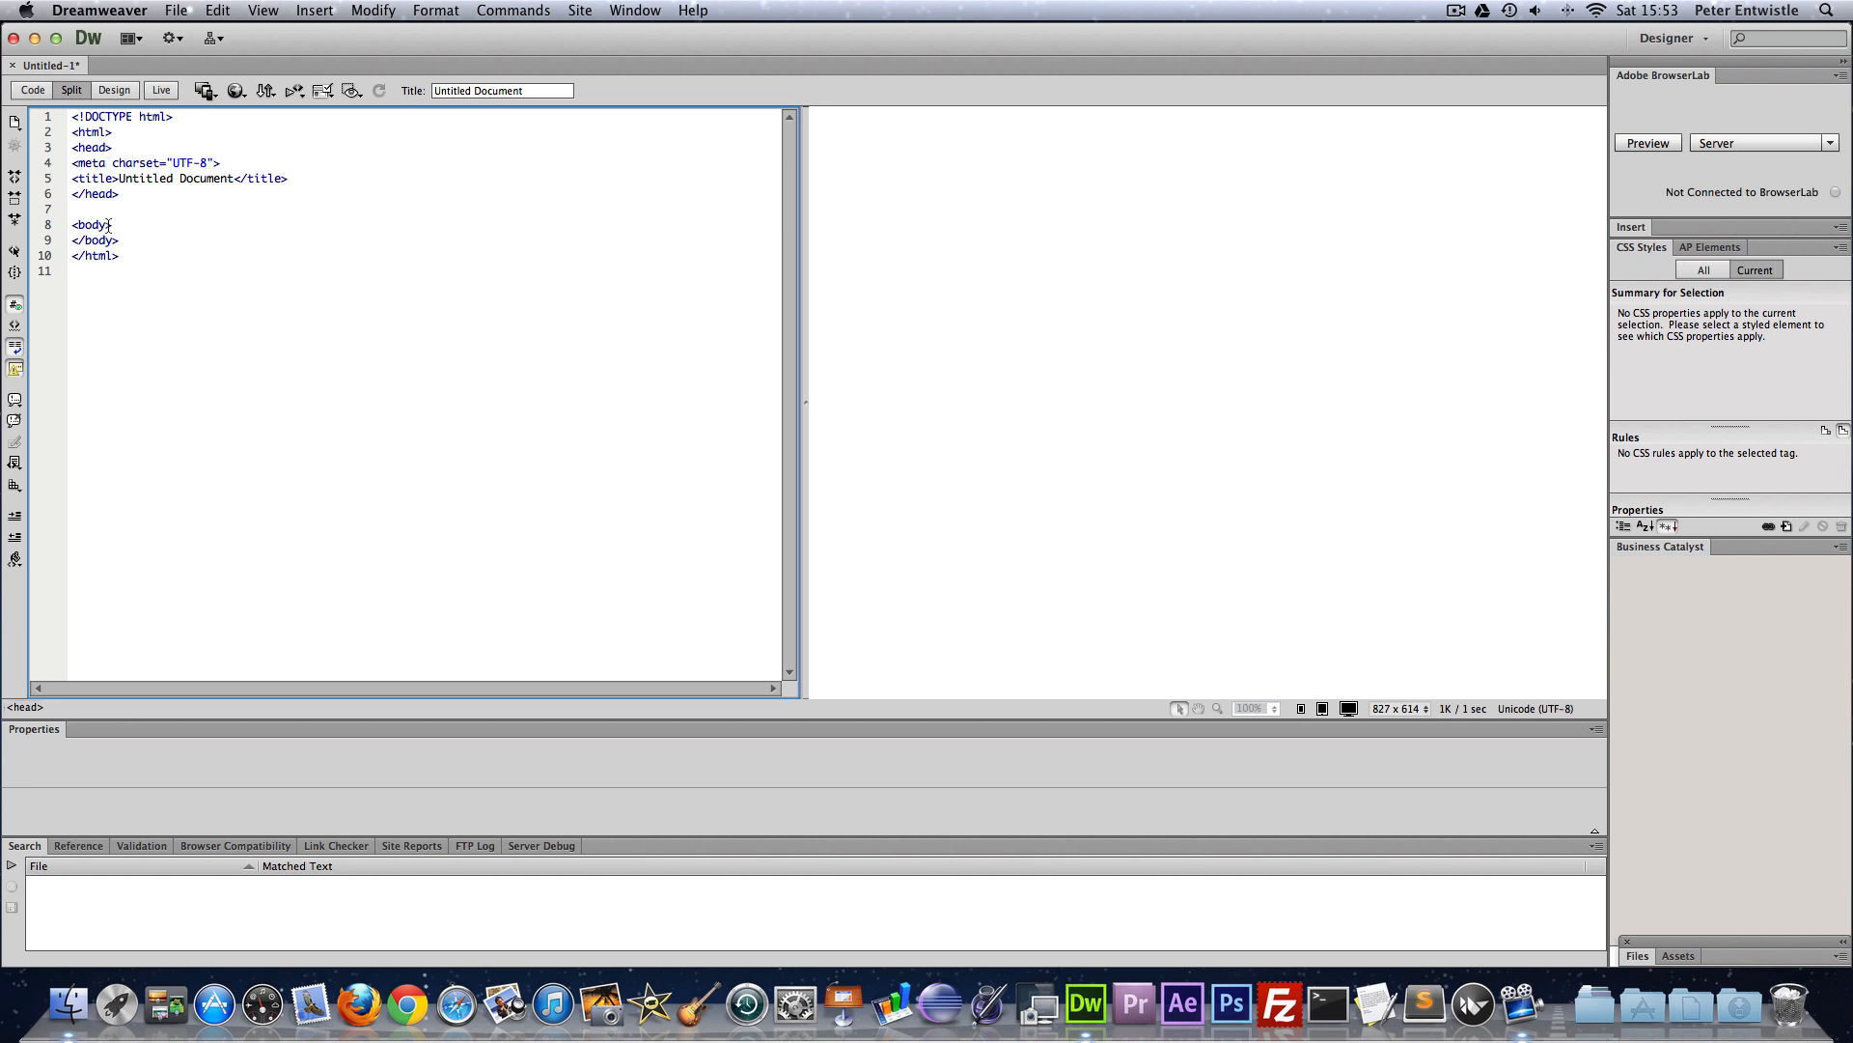
pyautogui.click(104, 224)
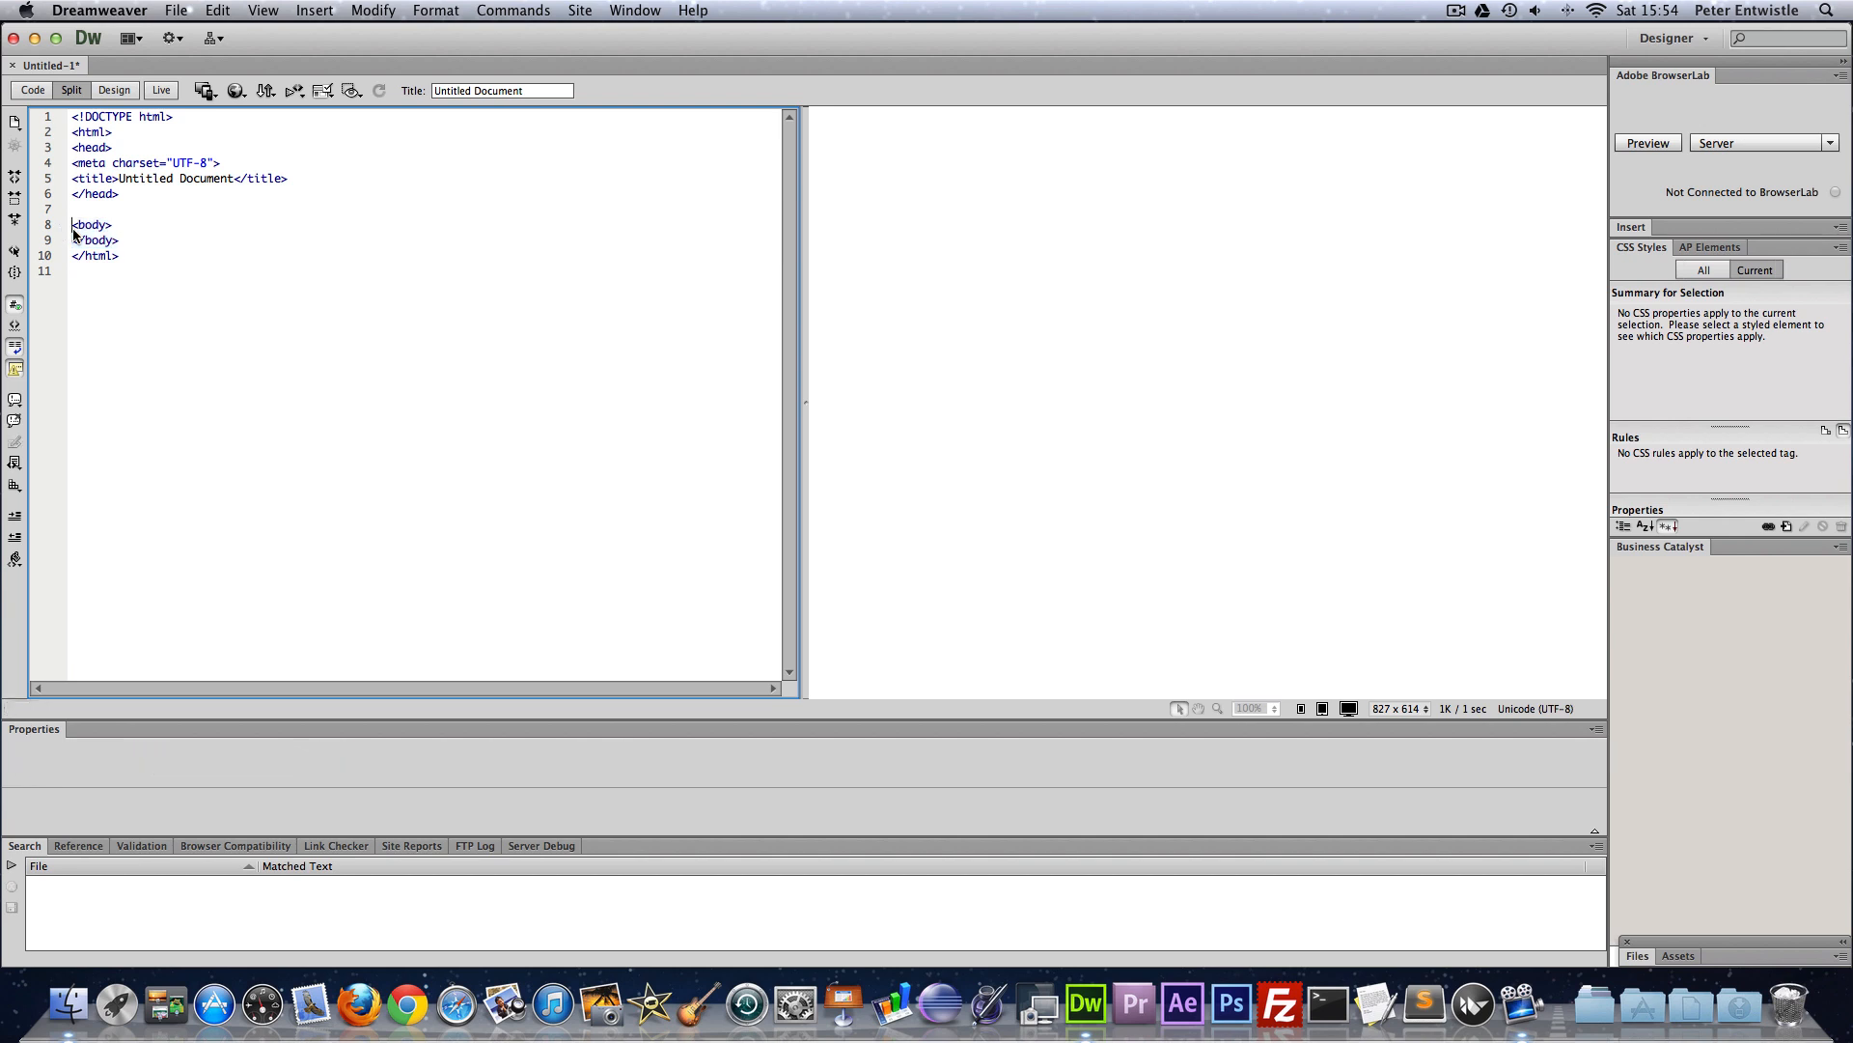
pyautogui.click(112, 240)
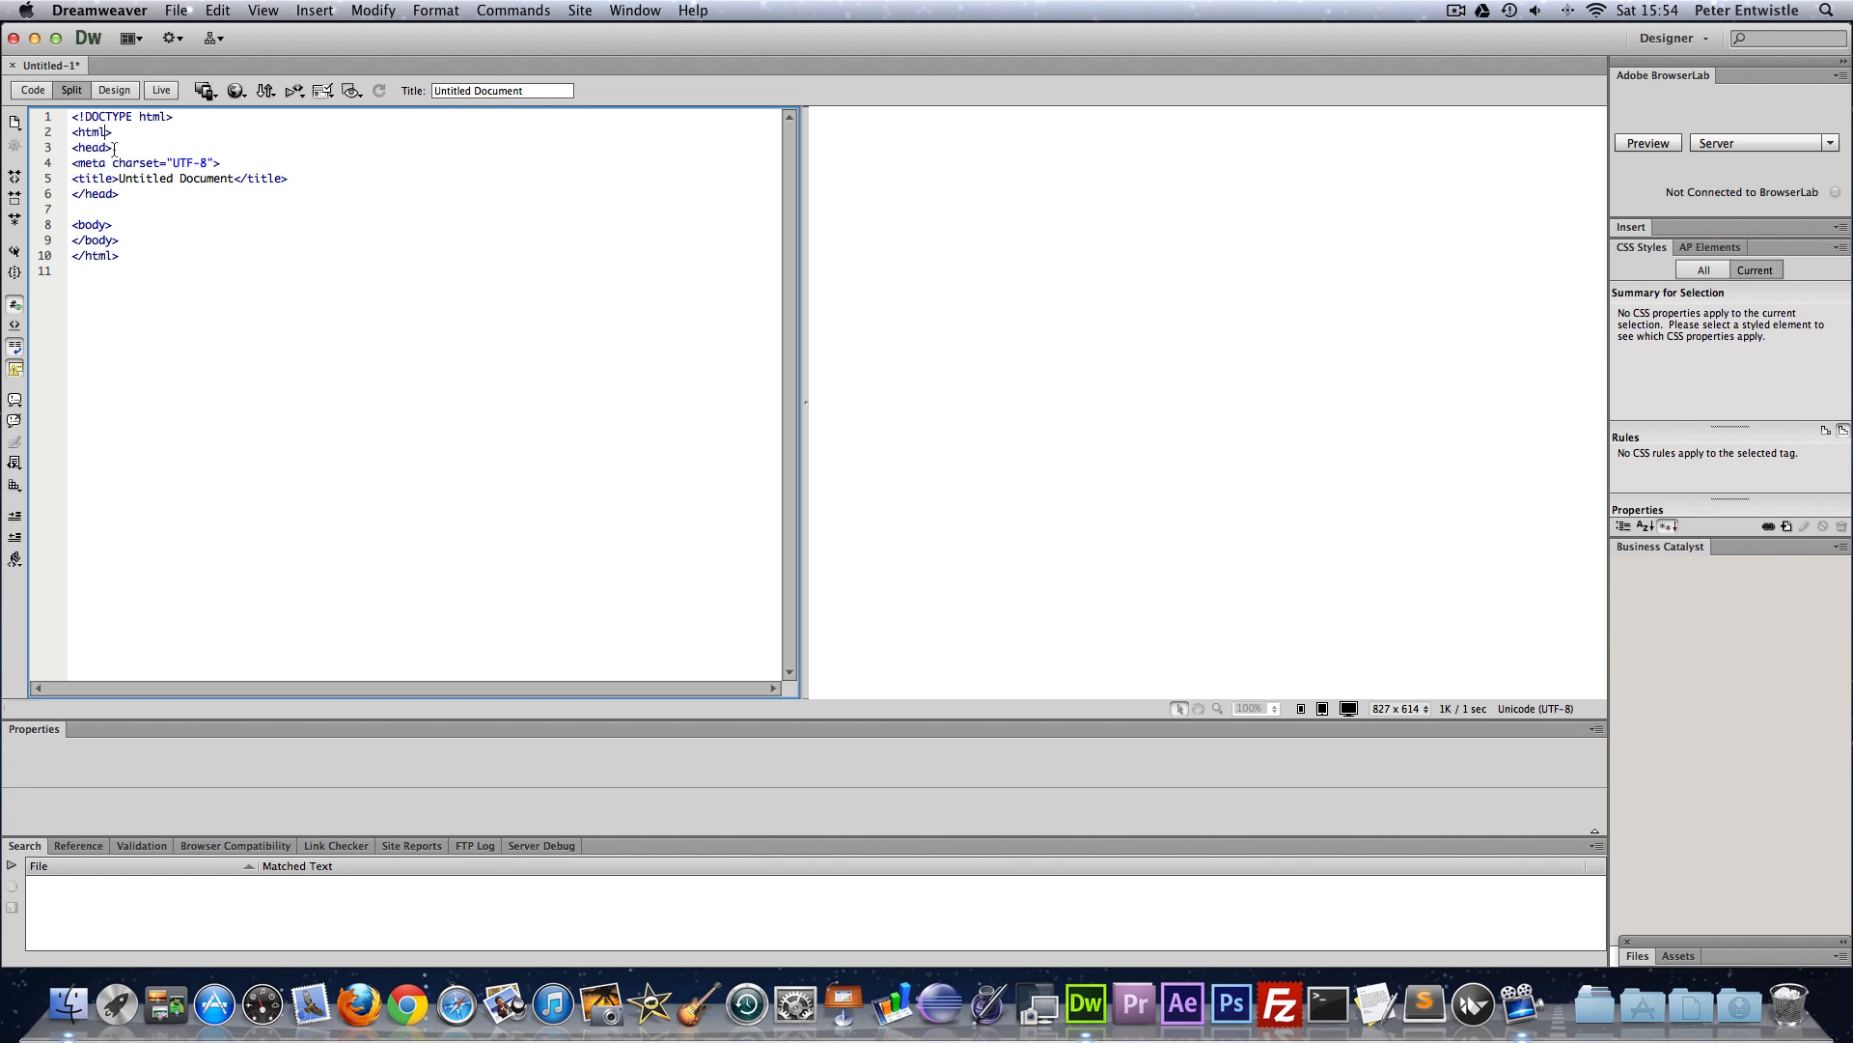
# - Add lang="en" to the opening html tag and point out the attribute and value
pyautogui.write('lang=')
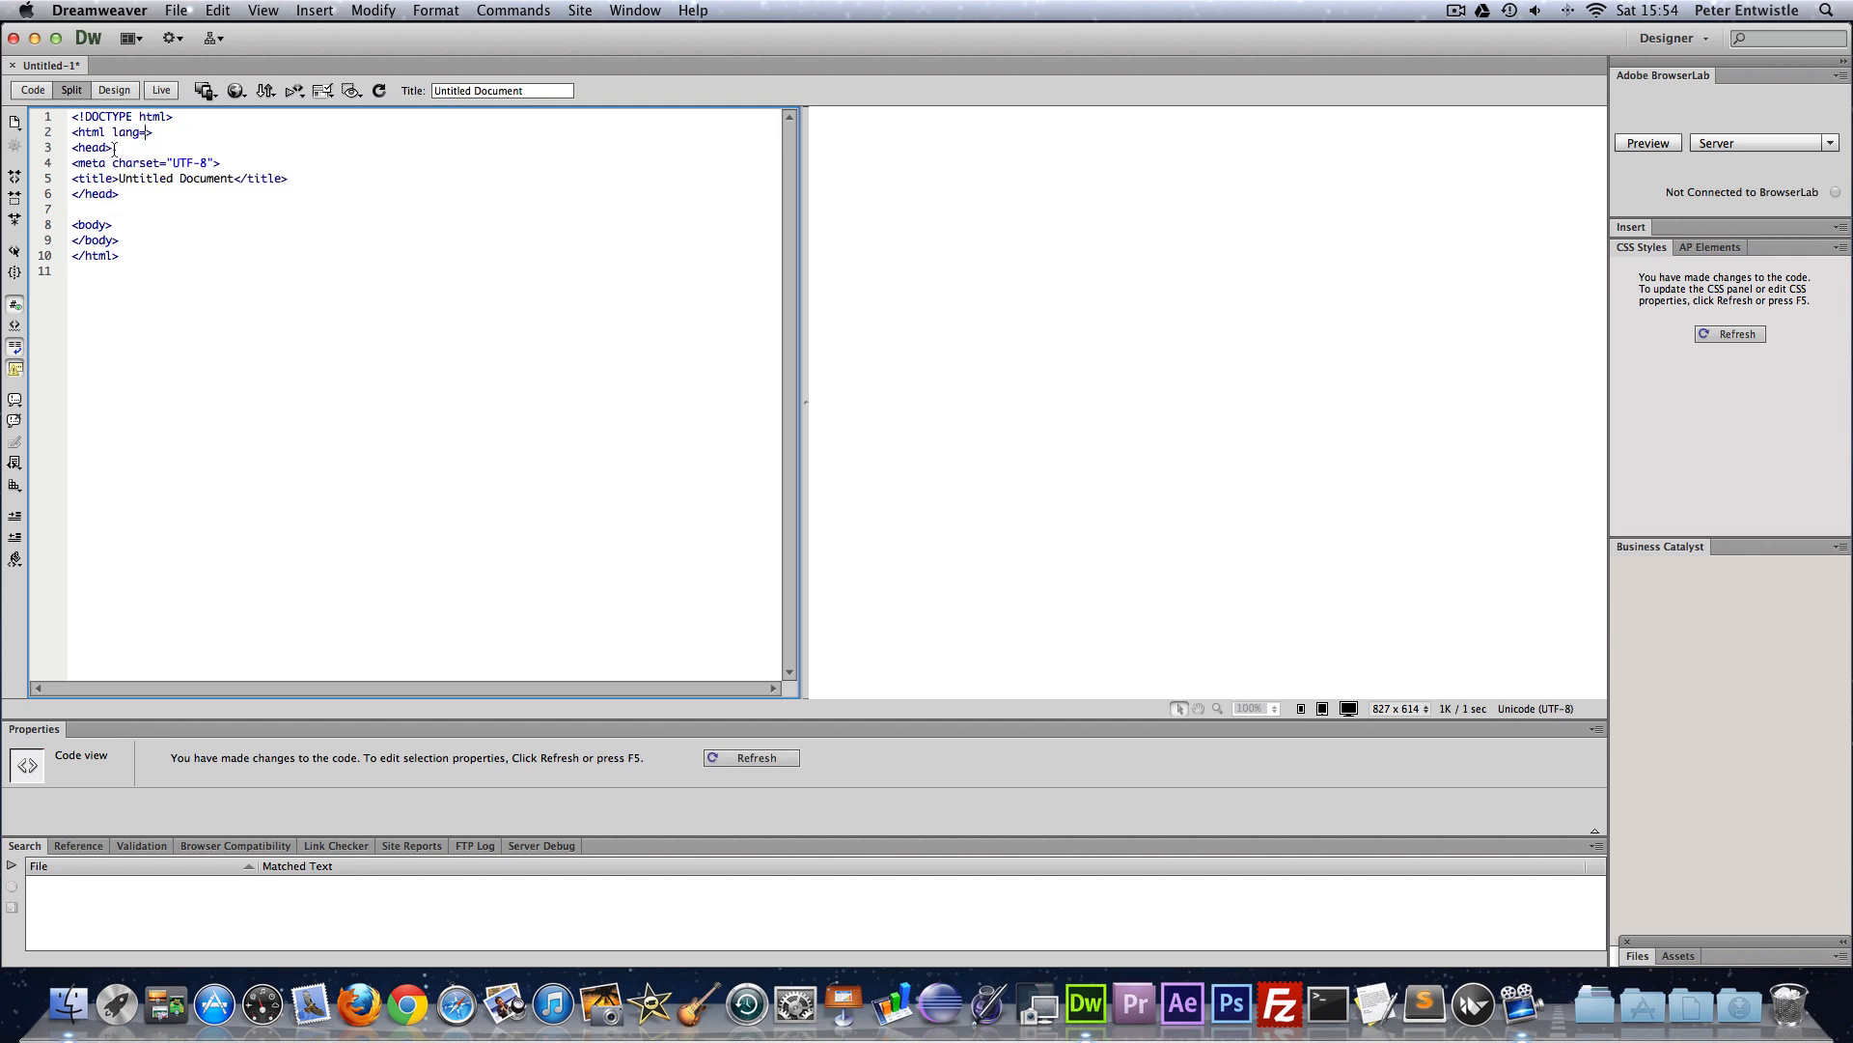
pyautogui.write('"')
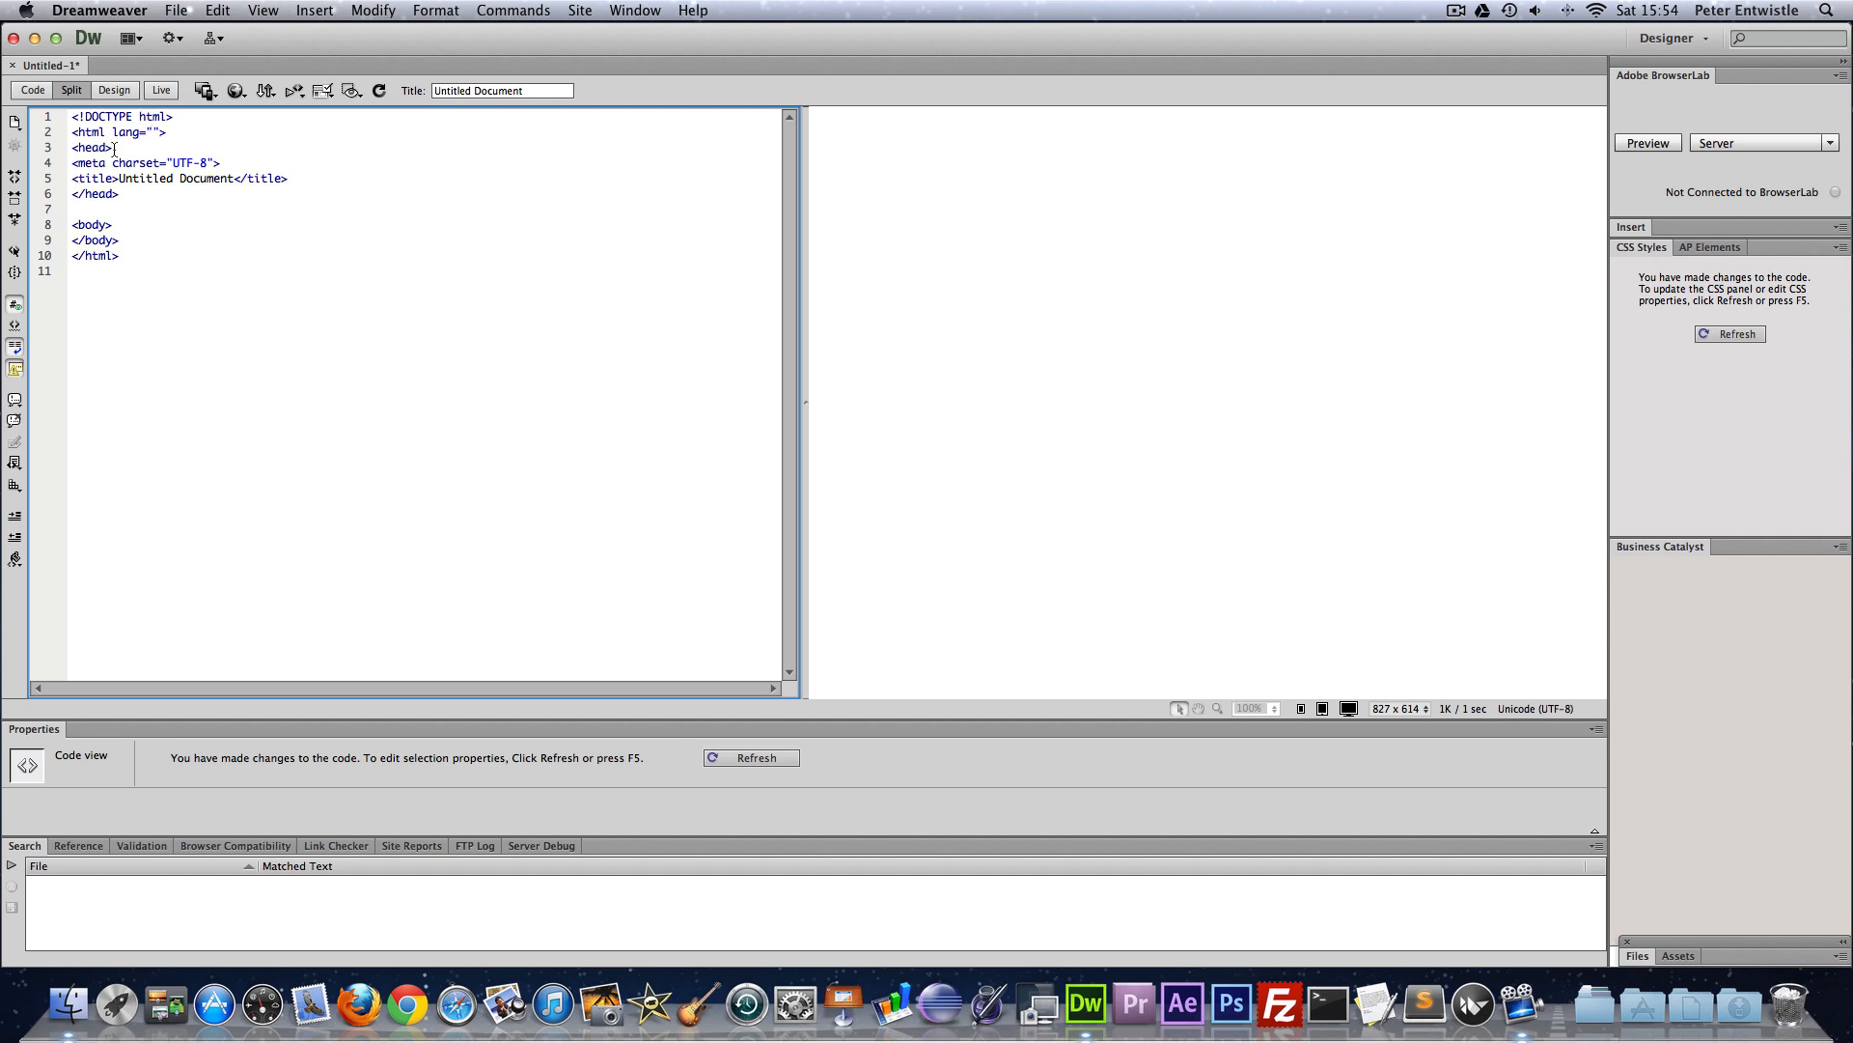
pyautogui.write('en')
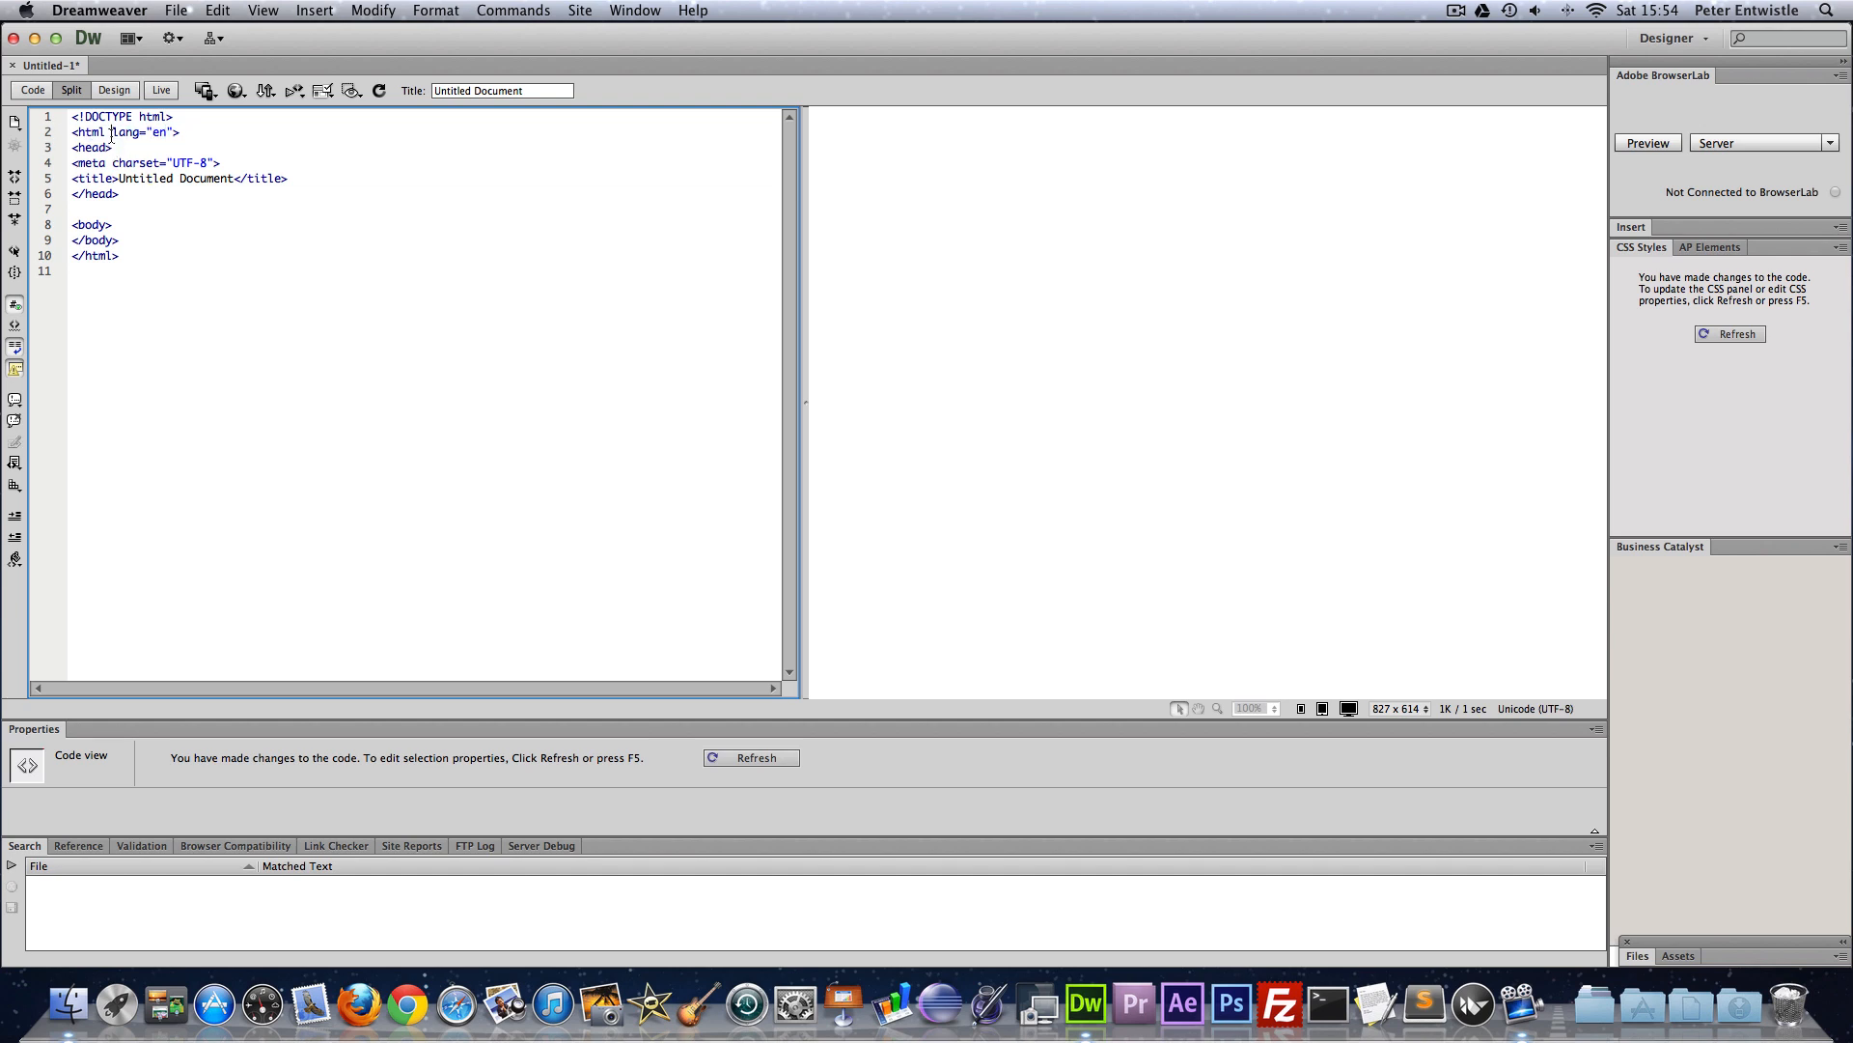
pyautogui.doubleClick(128, 132)
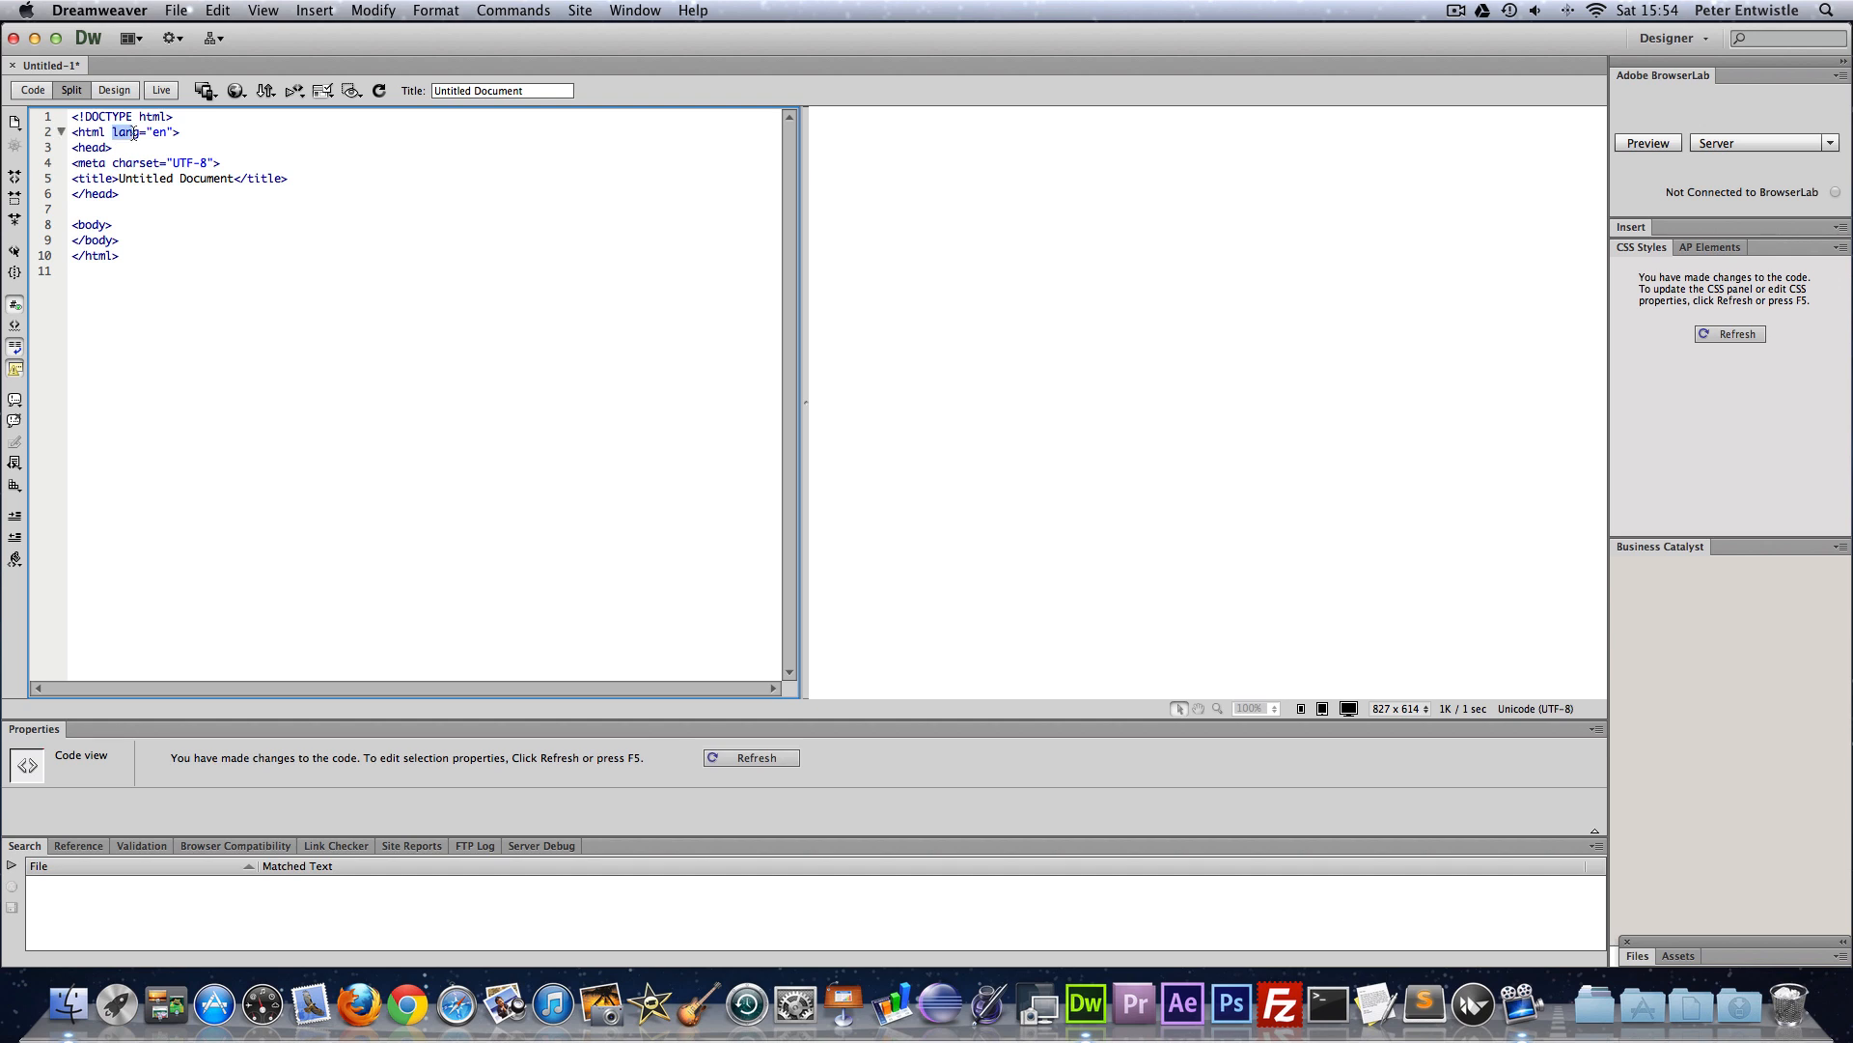
pyautogui.click(172, 131)
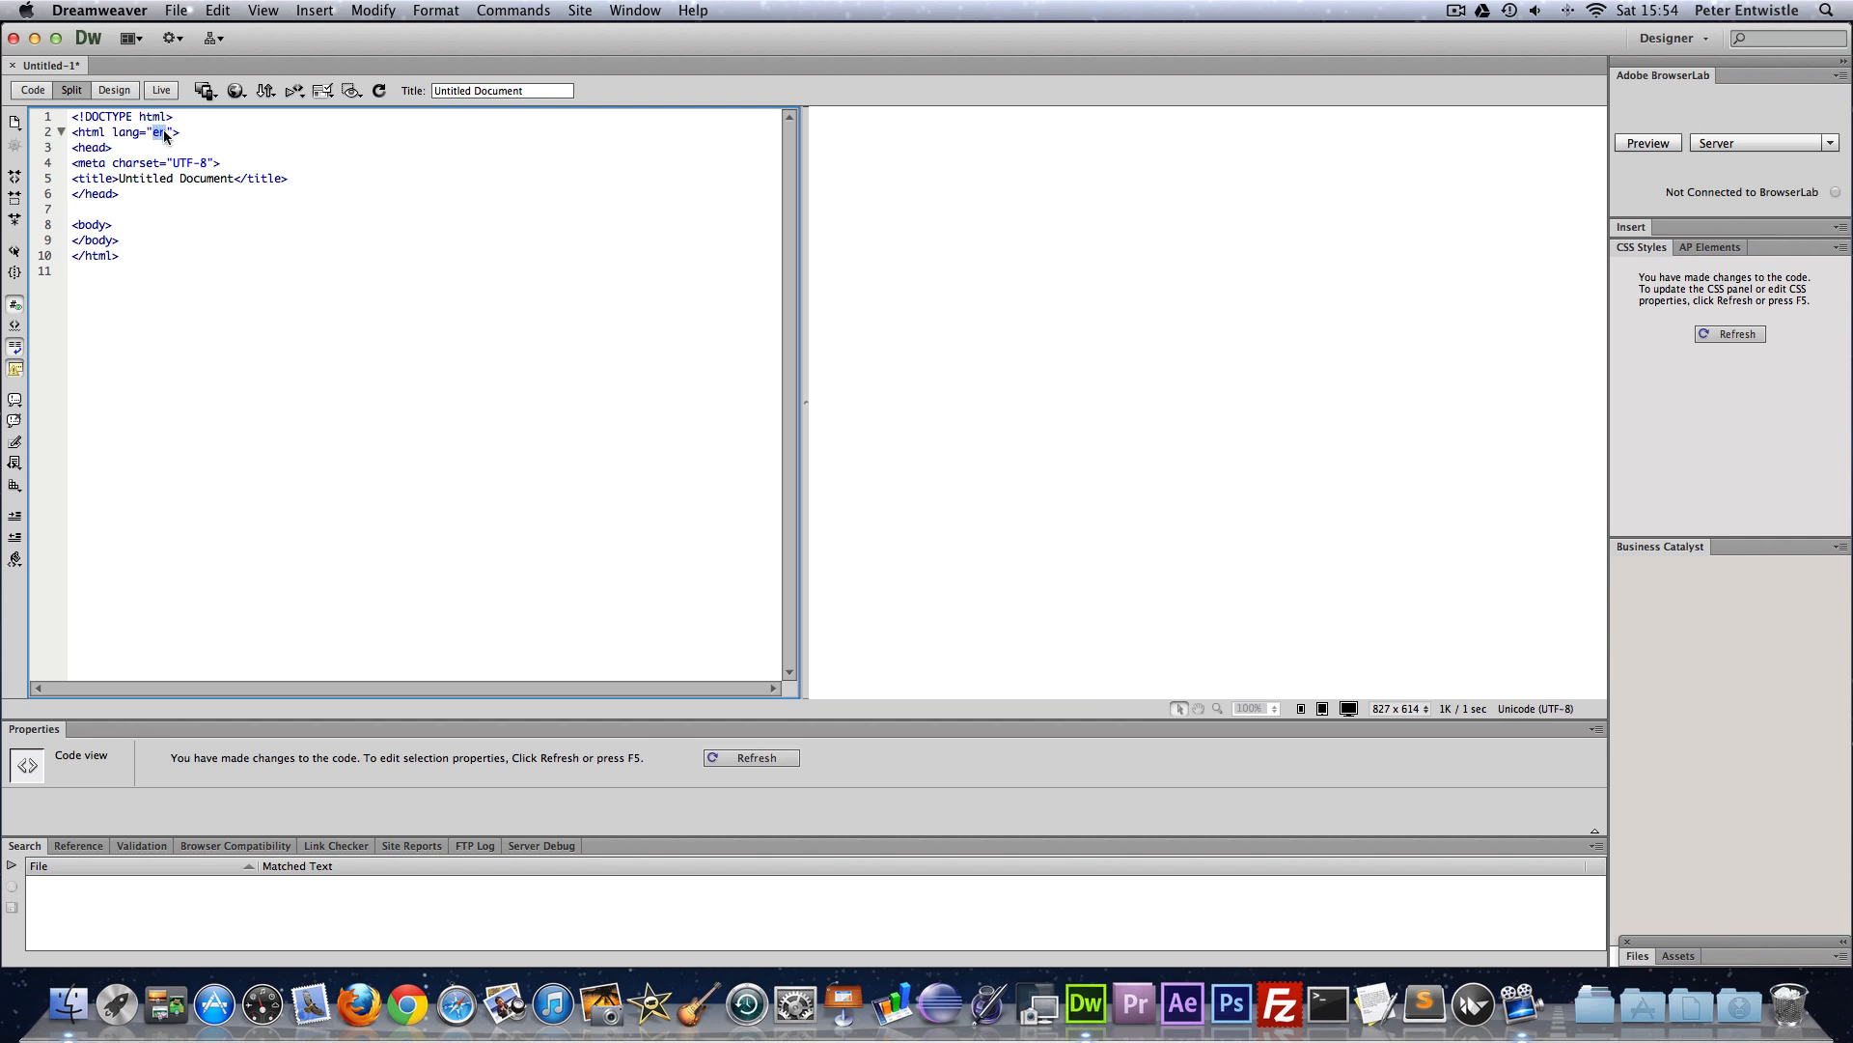
pyautogui.click(162, 131)
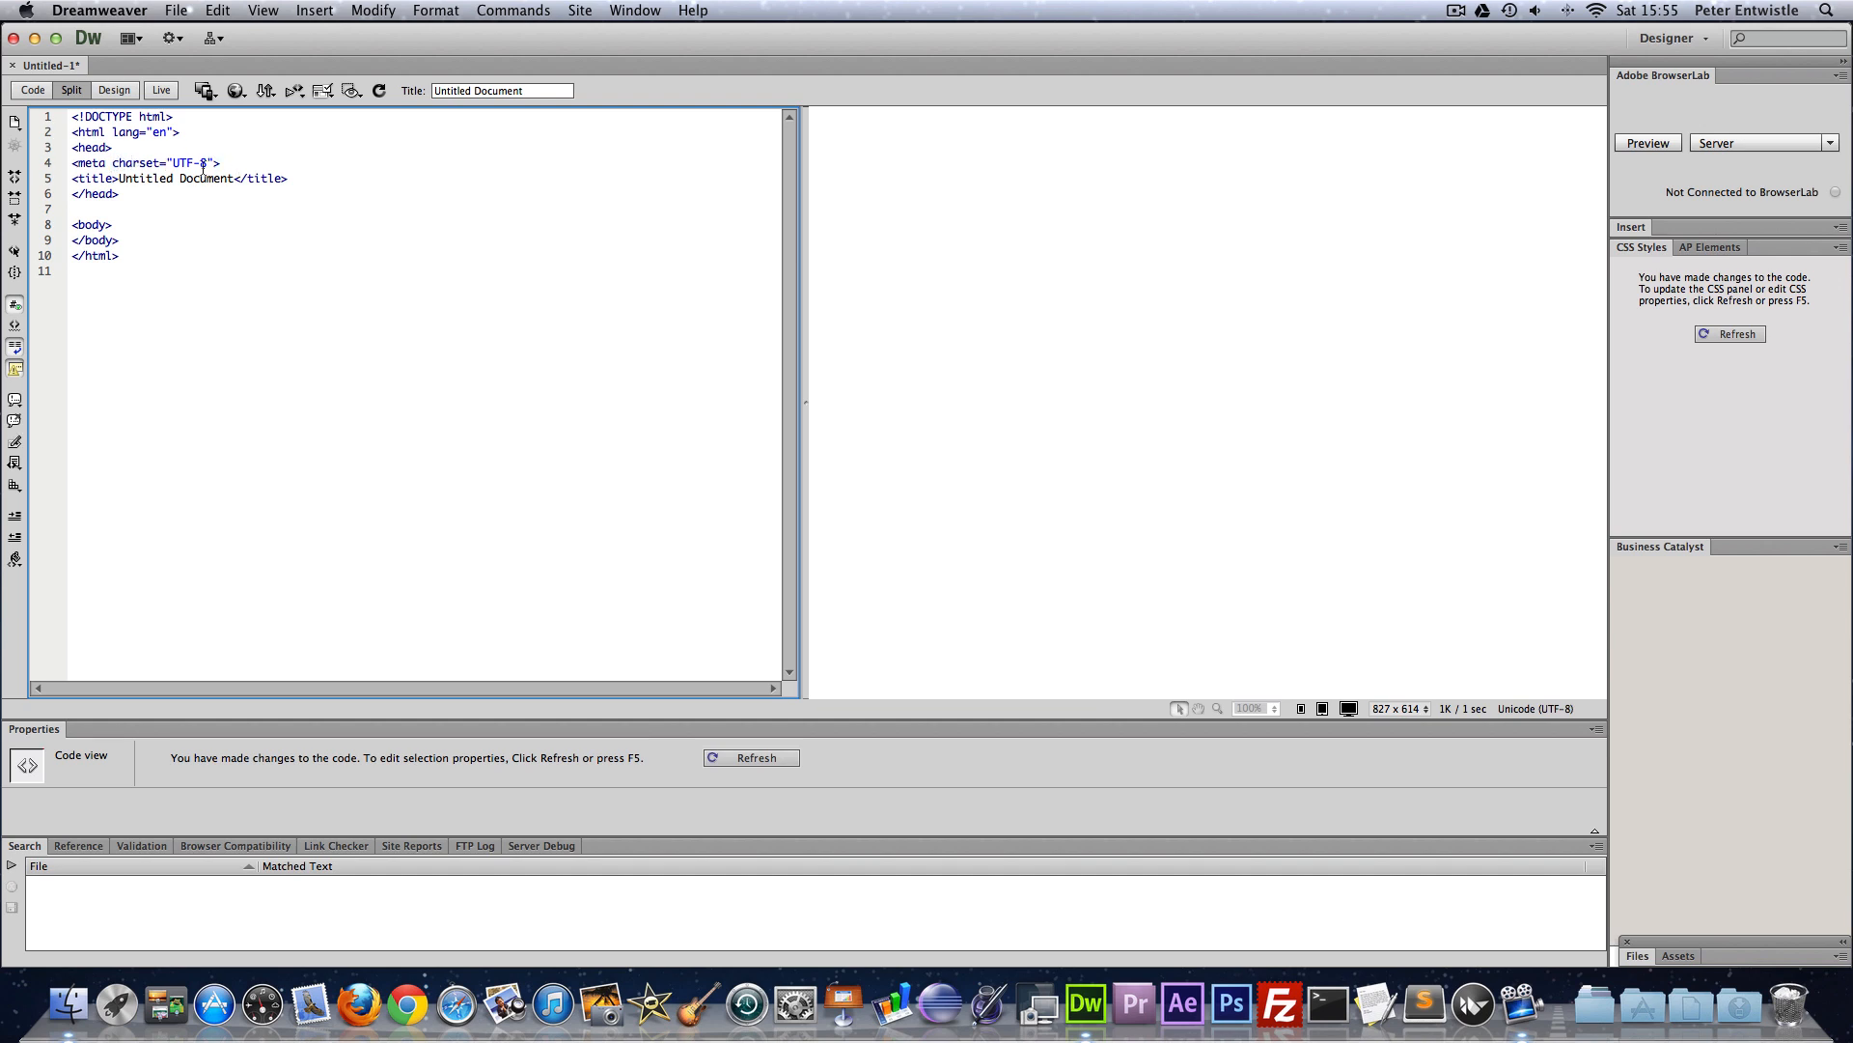
# - Replace the Untitled Document title text with 'Youtube Tutorial - Peter'
pyautogui.click(139, 162)
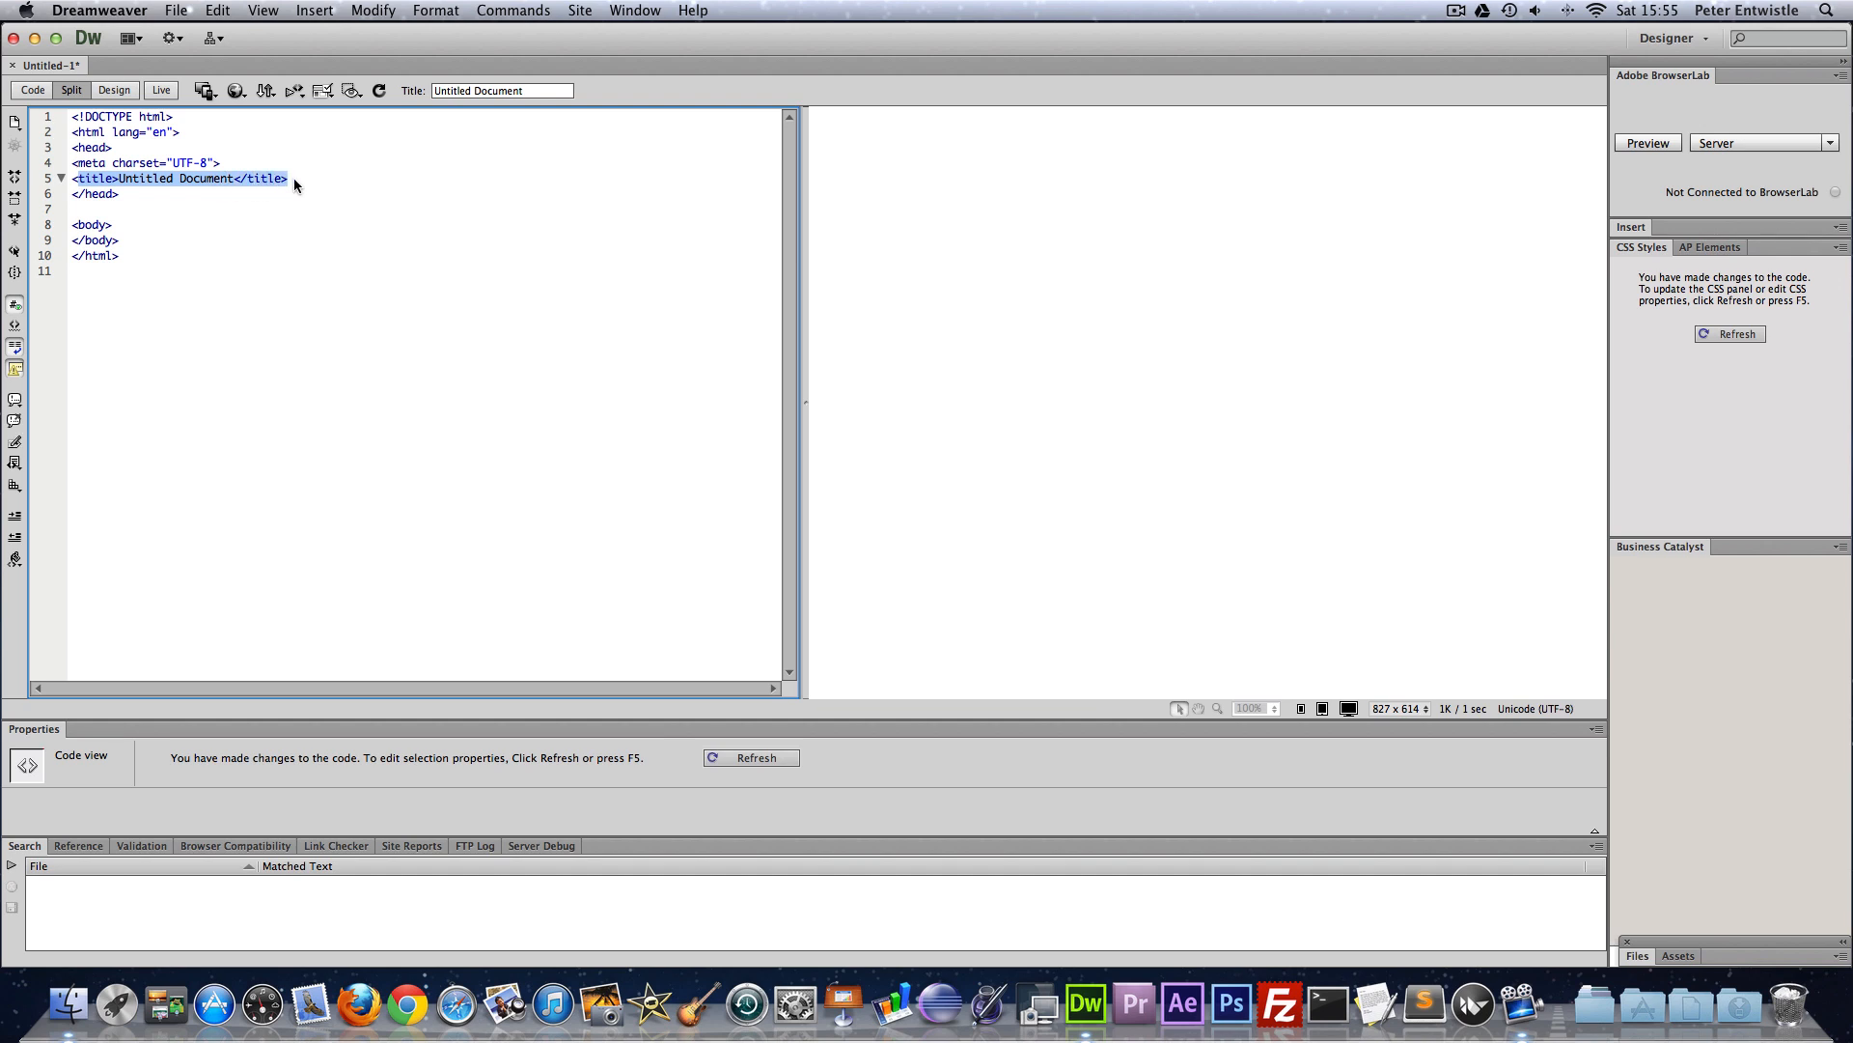
pyautogui.click(223, 193)
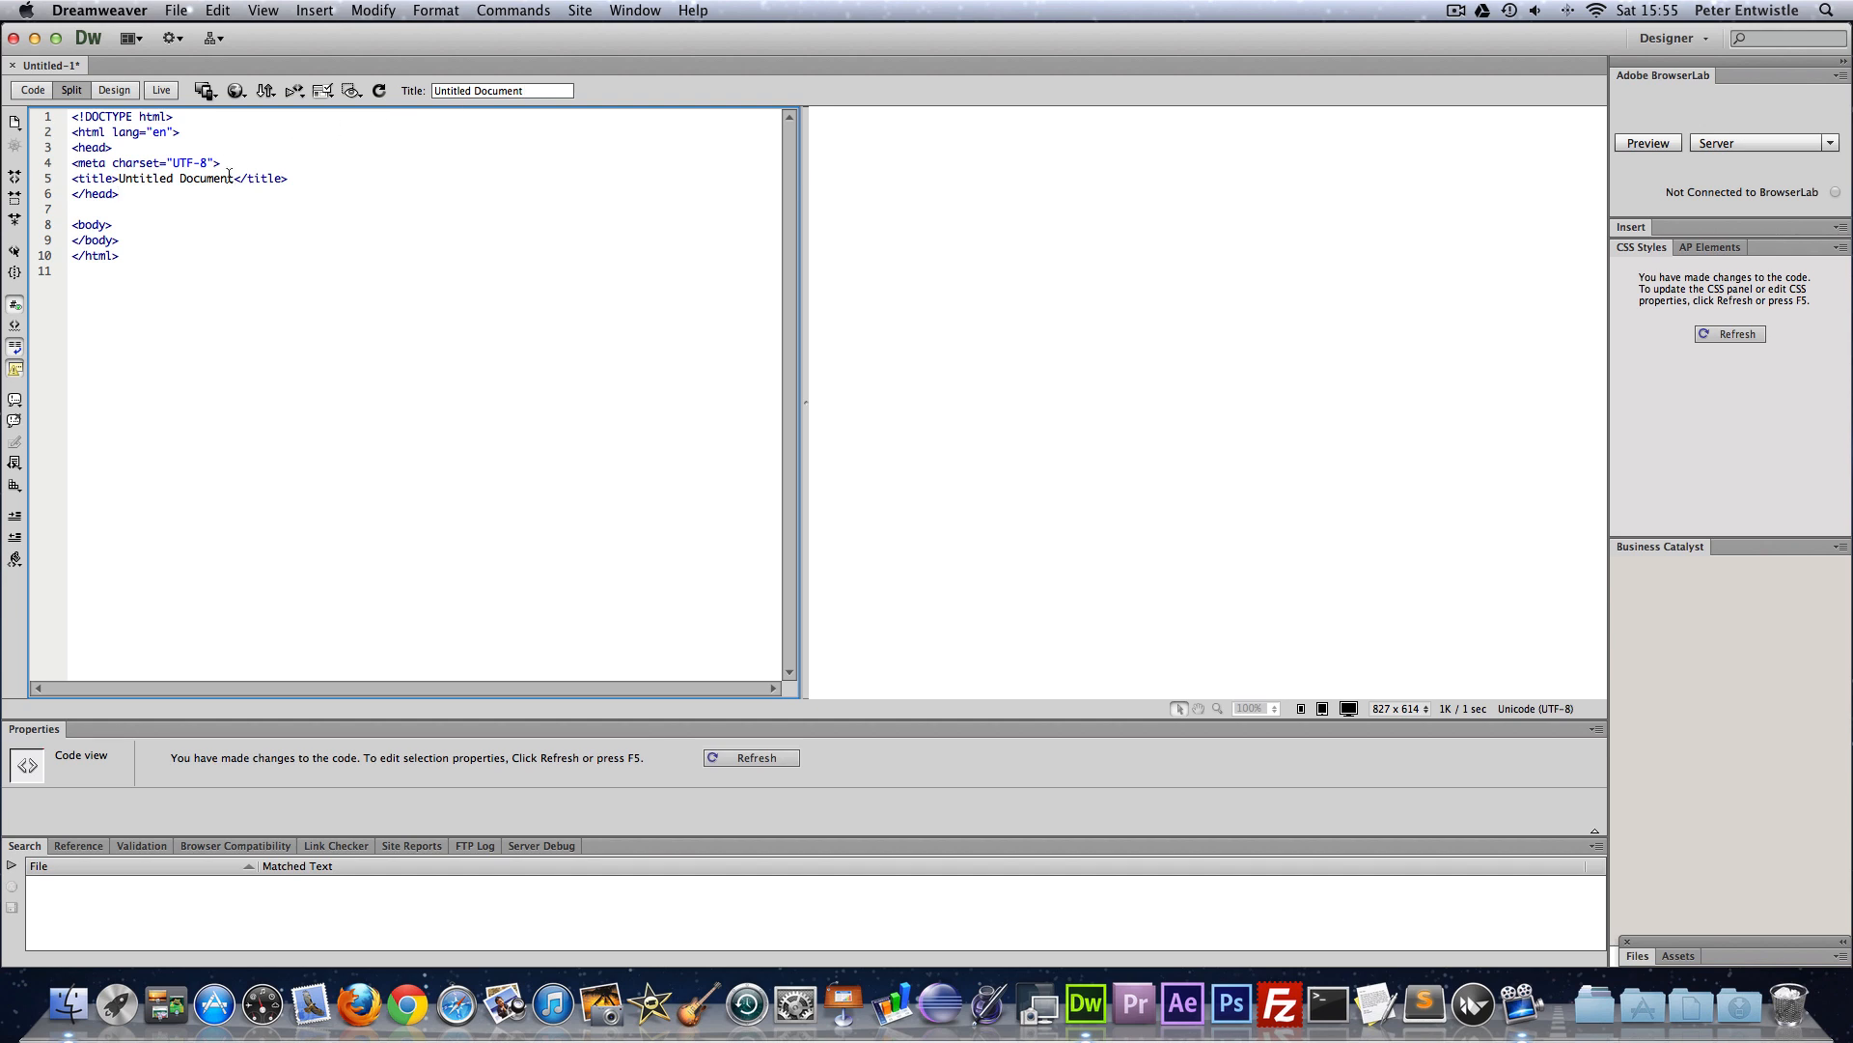
pyautogui.doubleClick(174, 178)
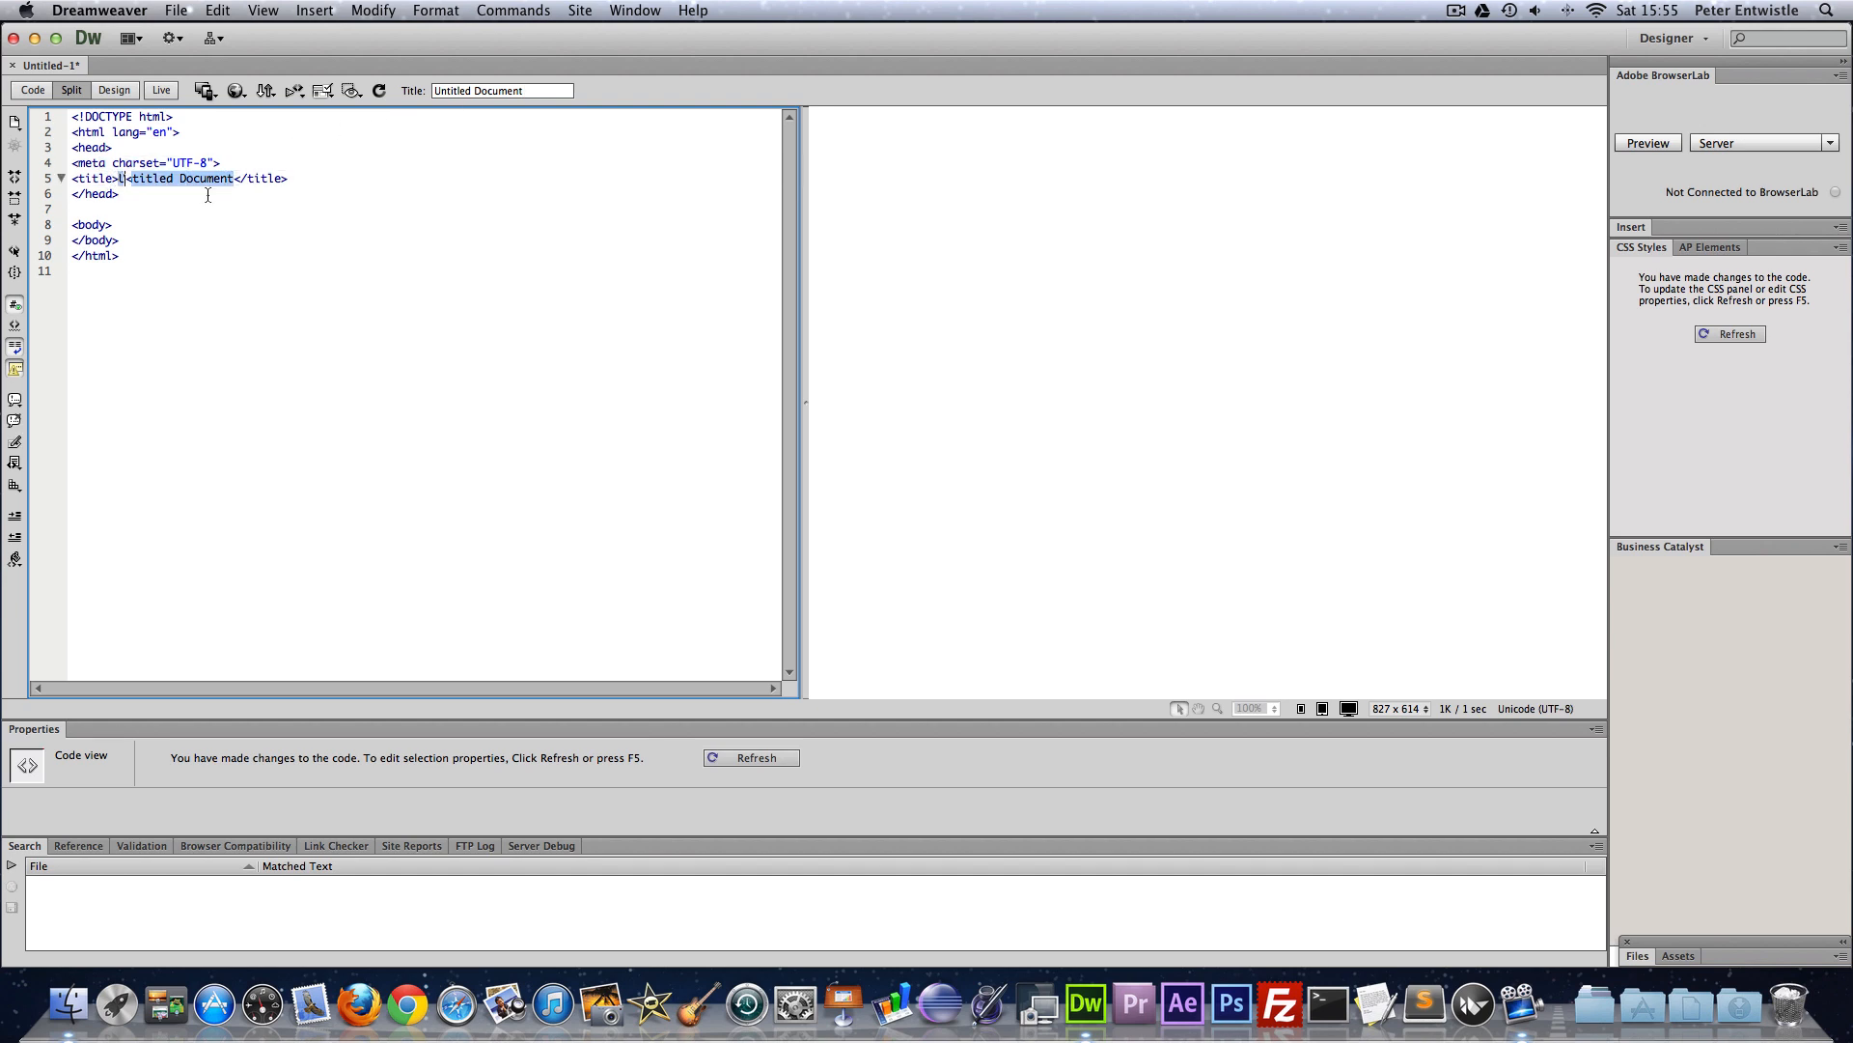
pyautogui.write('Yo')
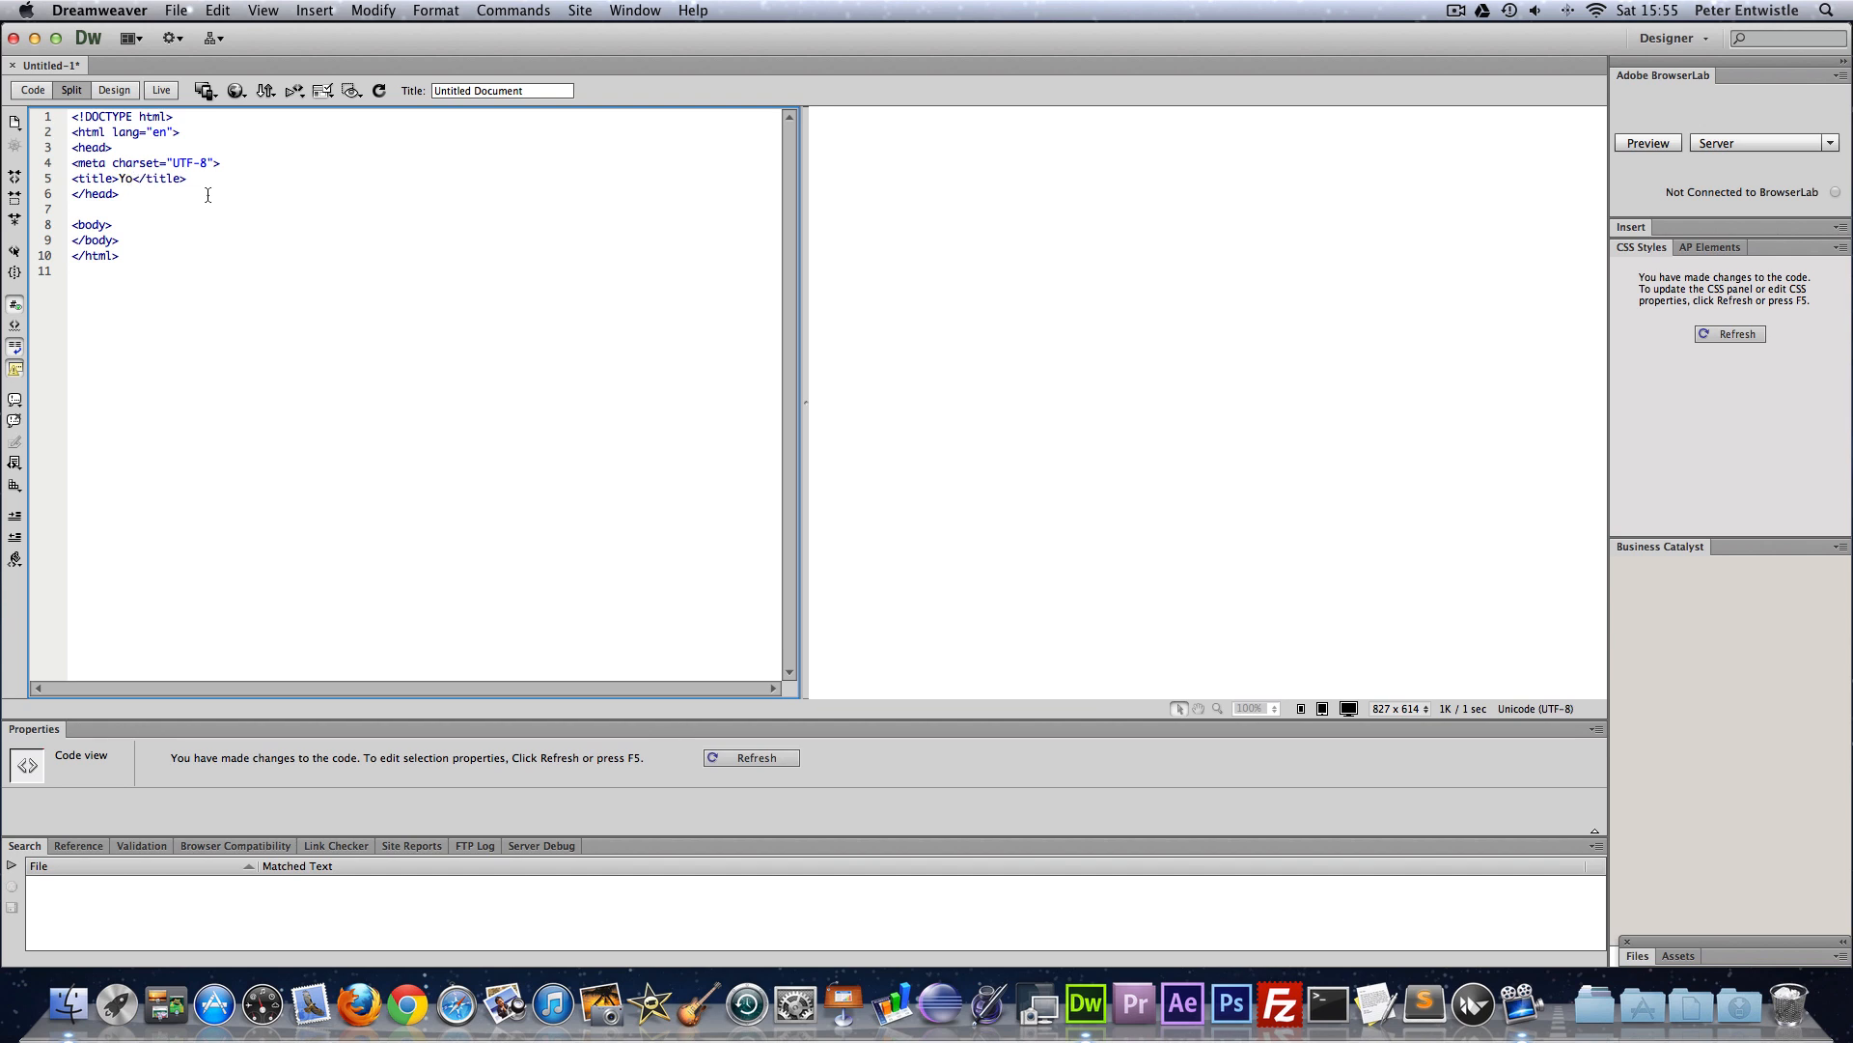
pyautogui.press('Backspace')
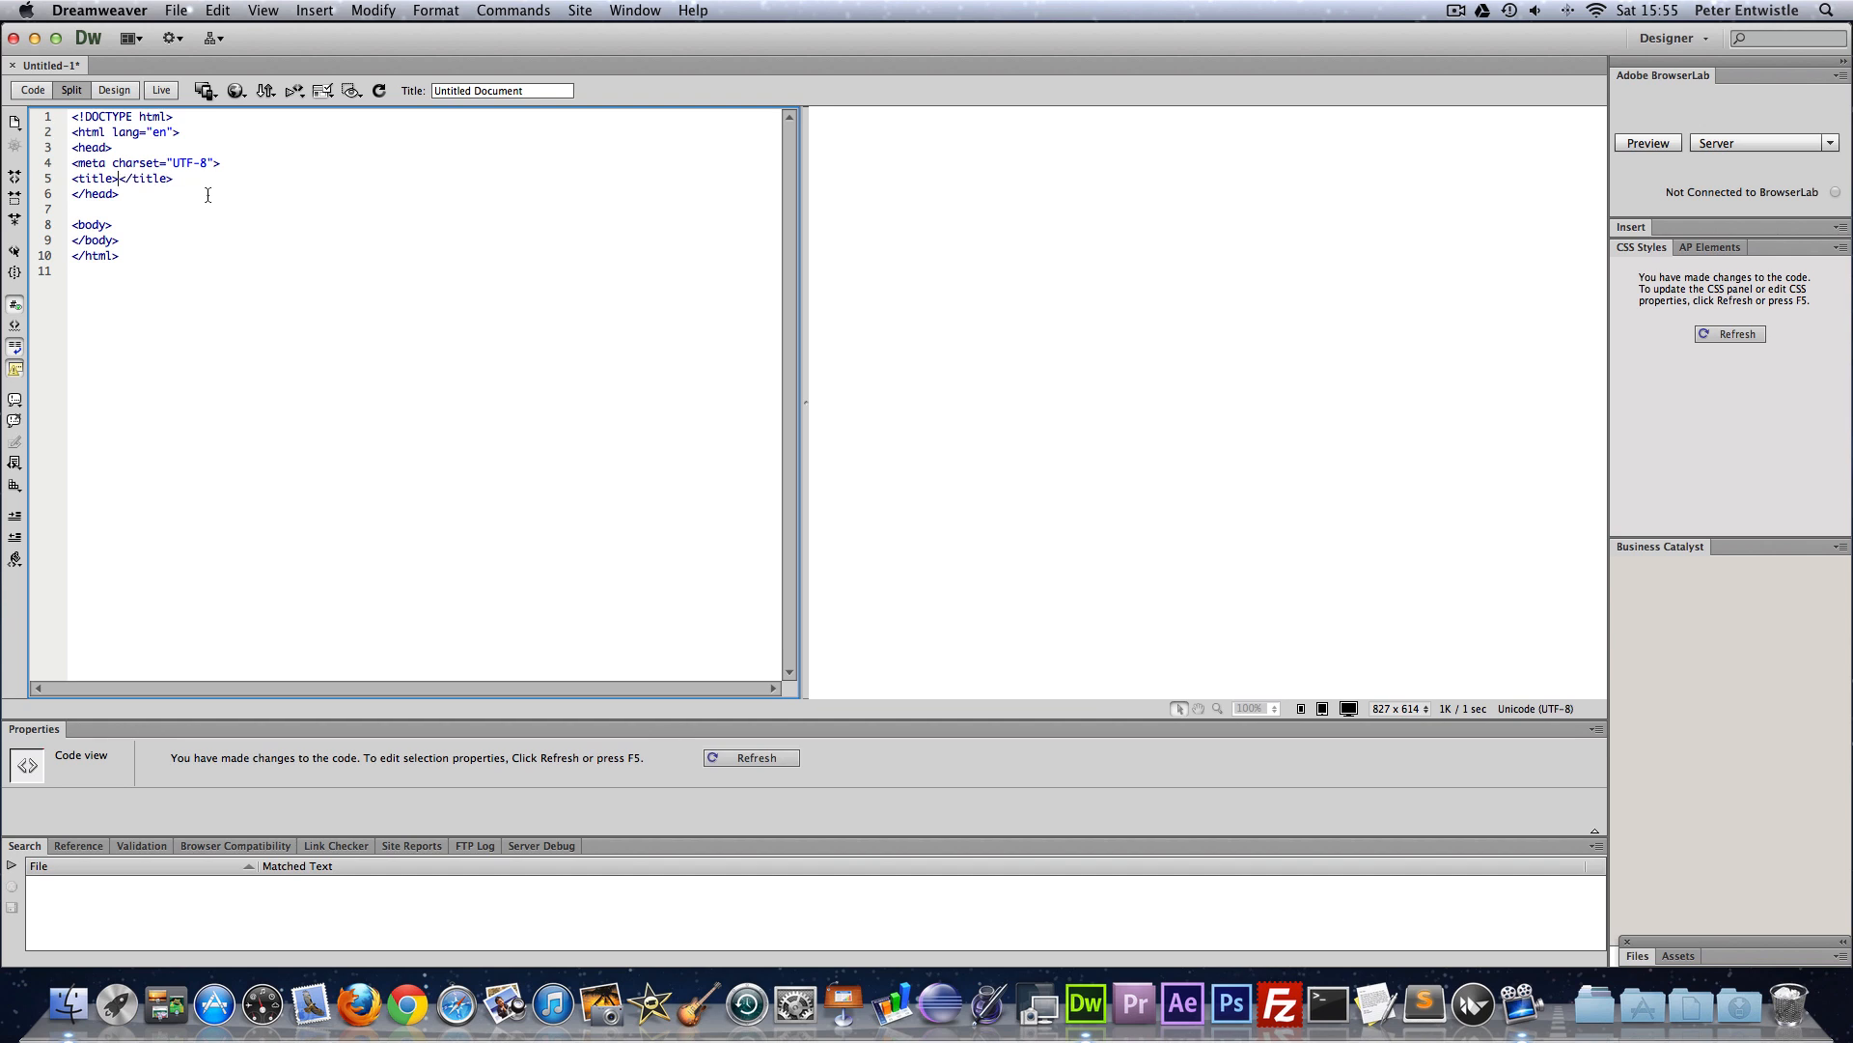
pyautogui.write('Youtube Tutorial - Pet')
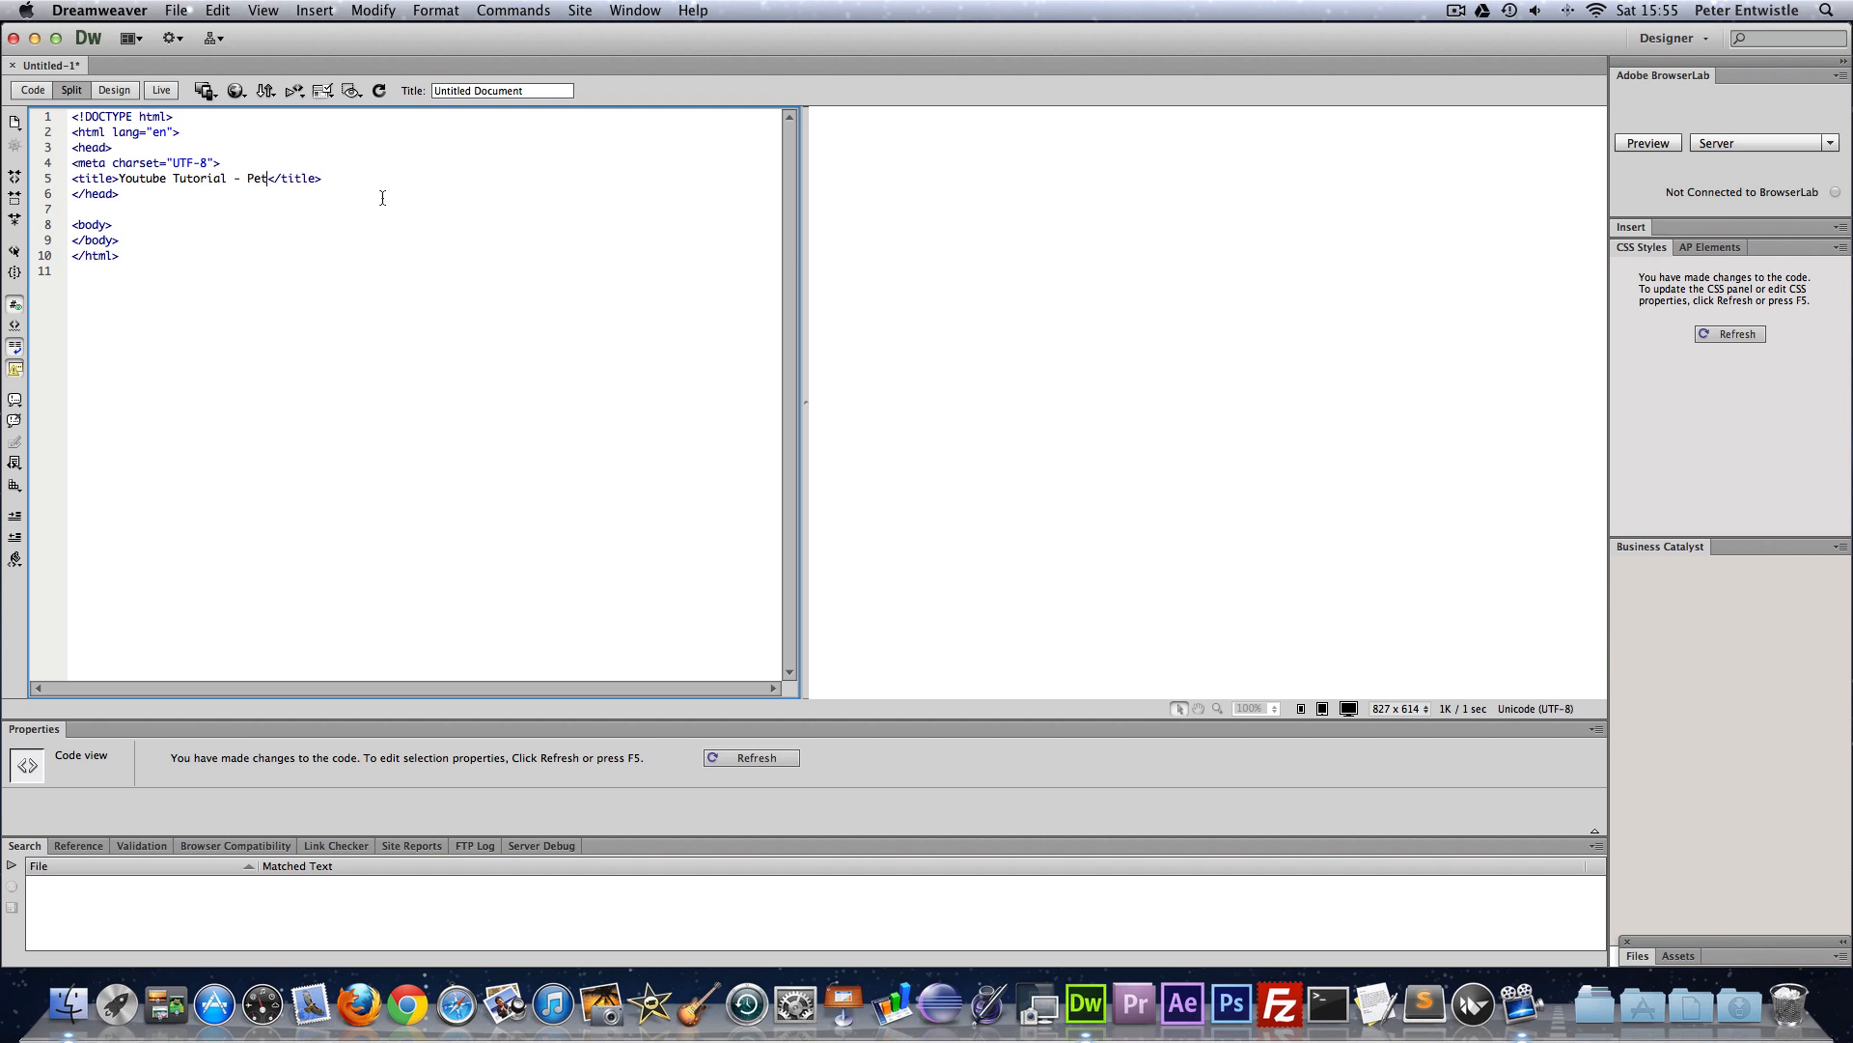
pyautogui.write('er')
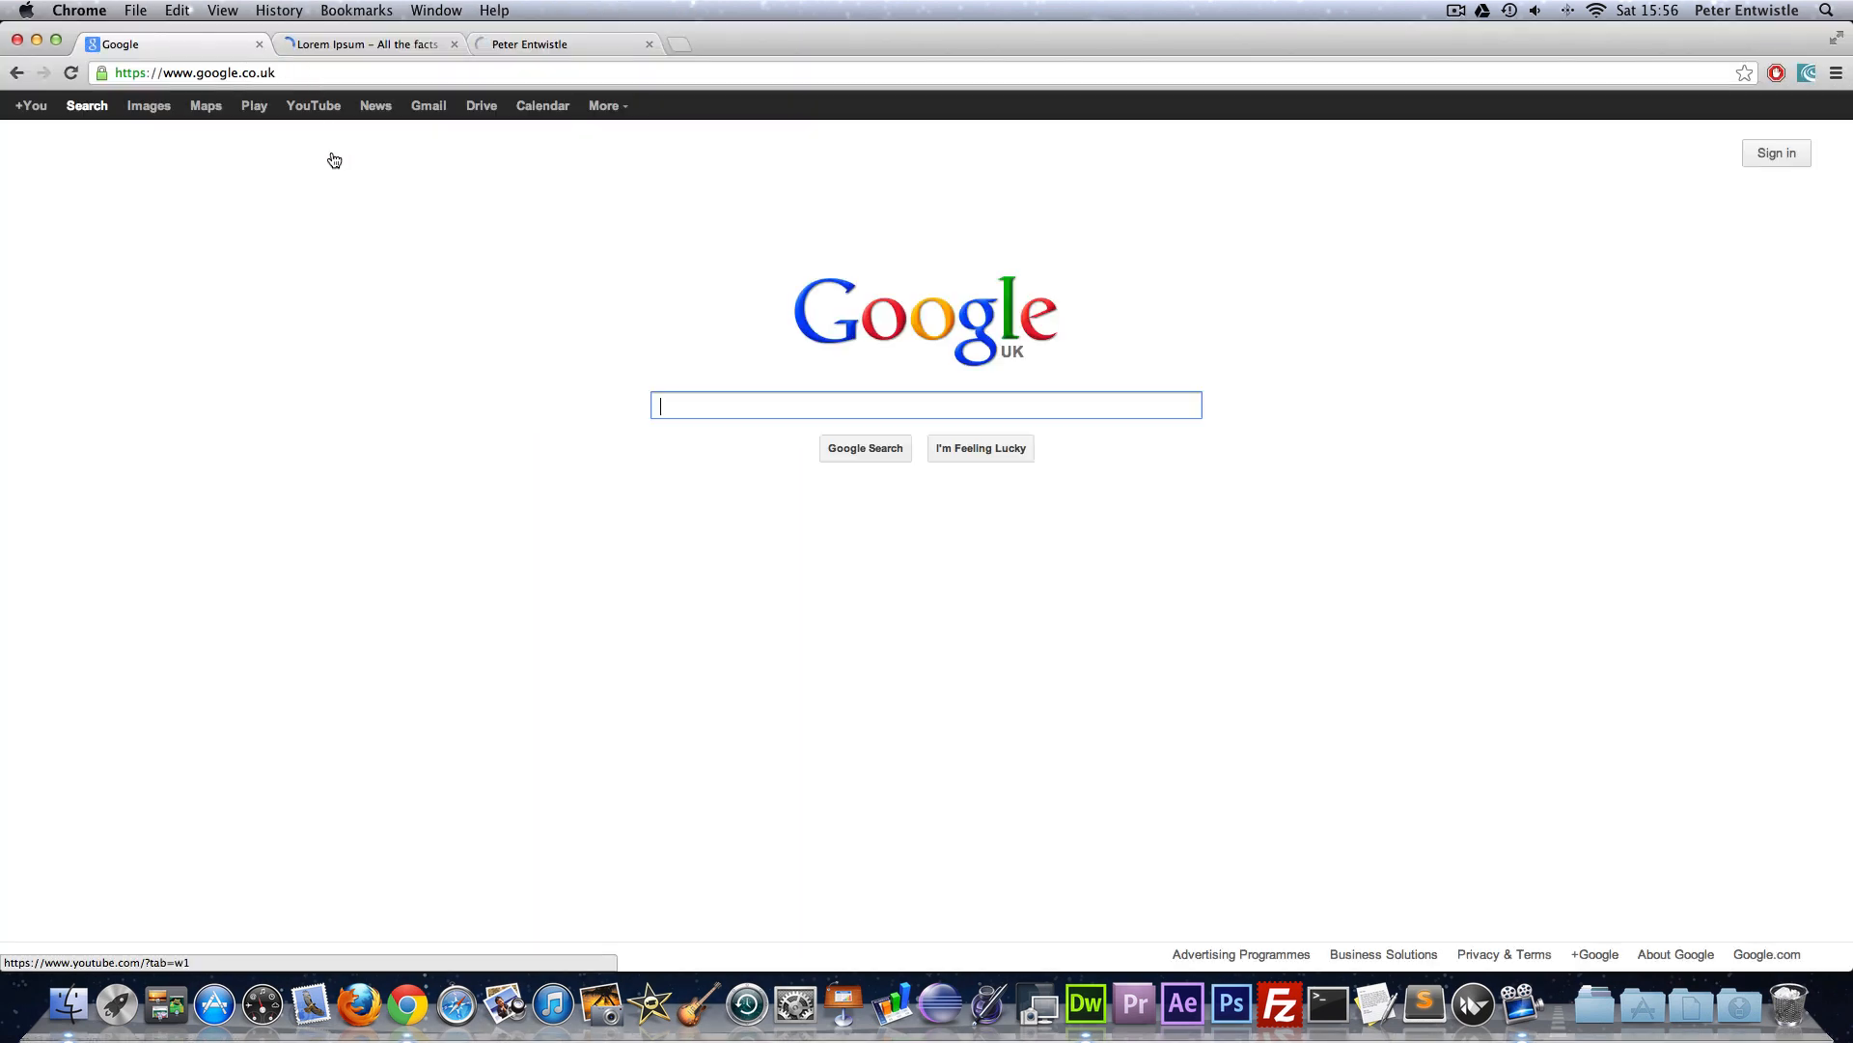
pyautogui.moveTo(215, 124)
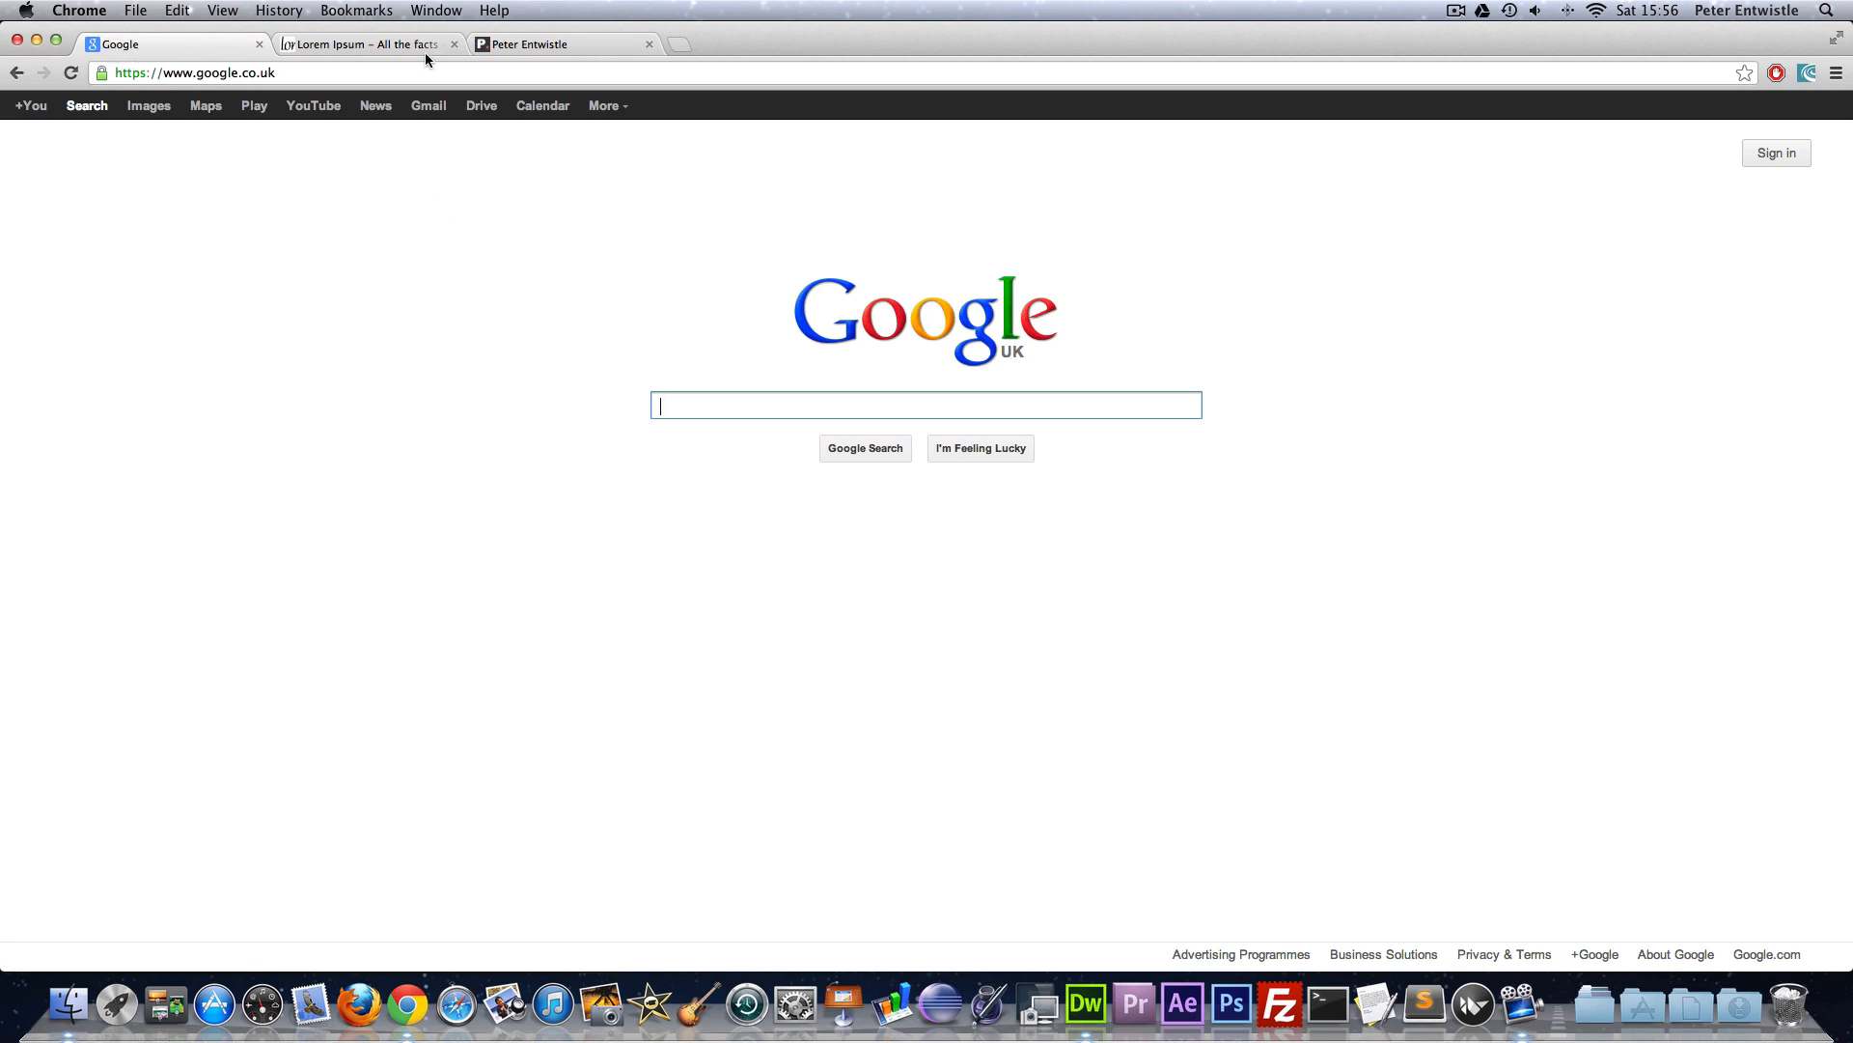
pyautogui.moveTo(465, 74)
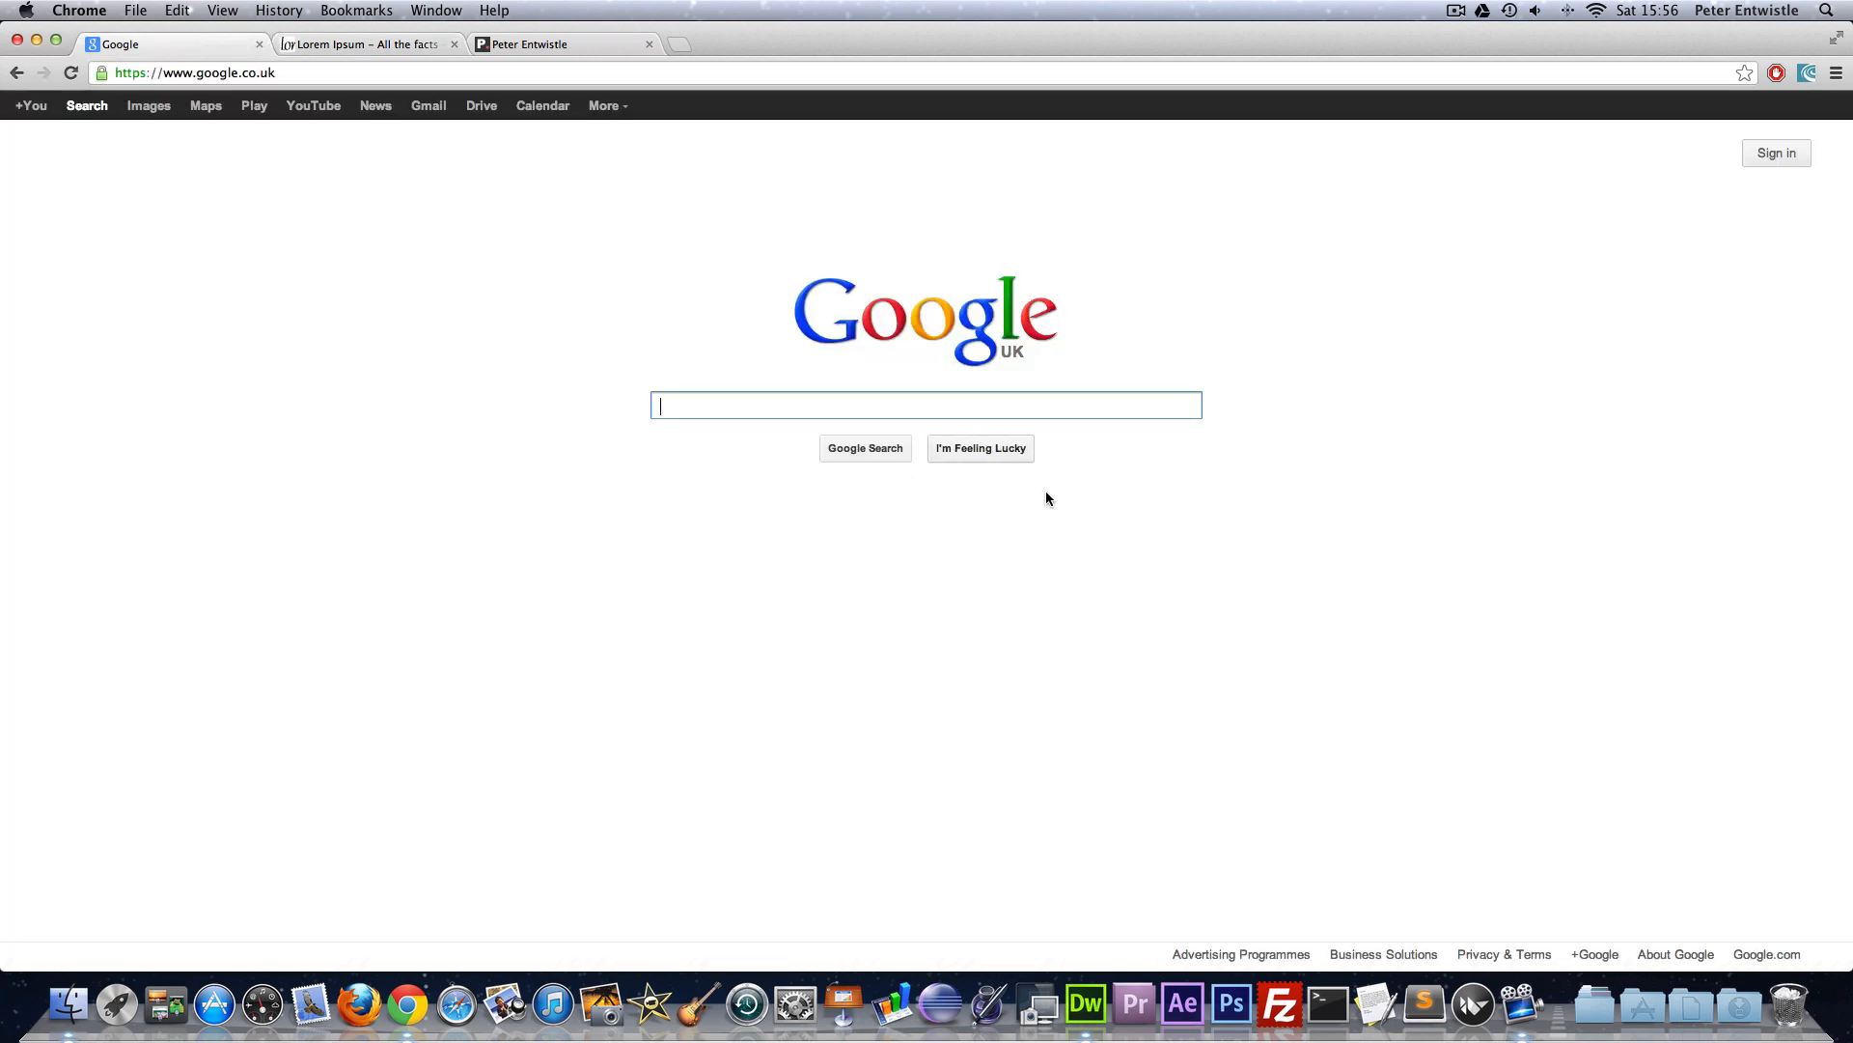
# - Return to Dreamweaver and open an empty line after the opening body tag
pyautogui.click(1089, 1003)
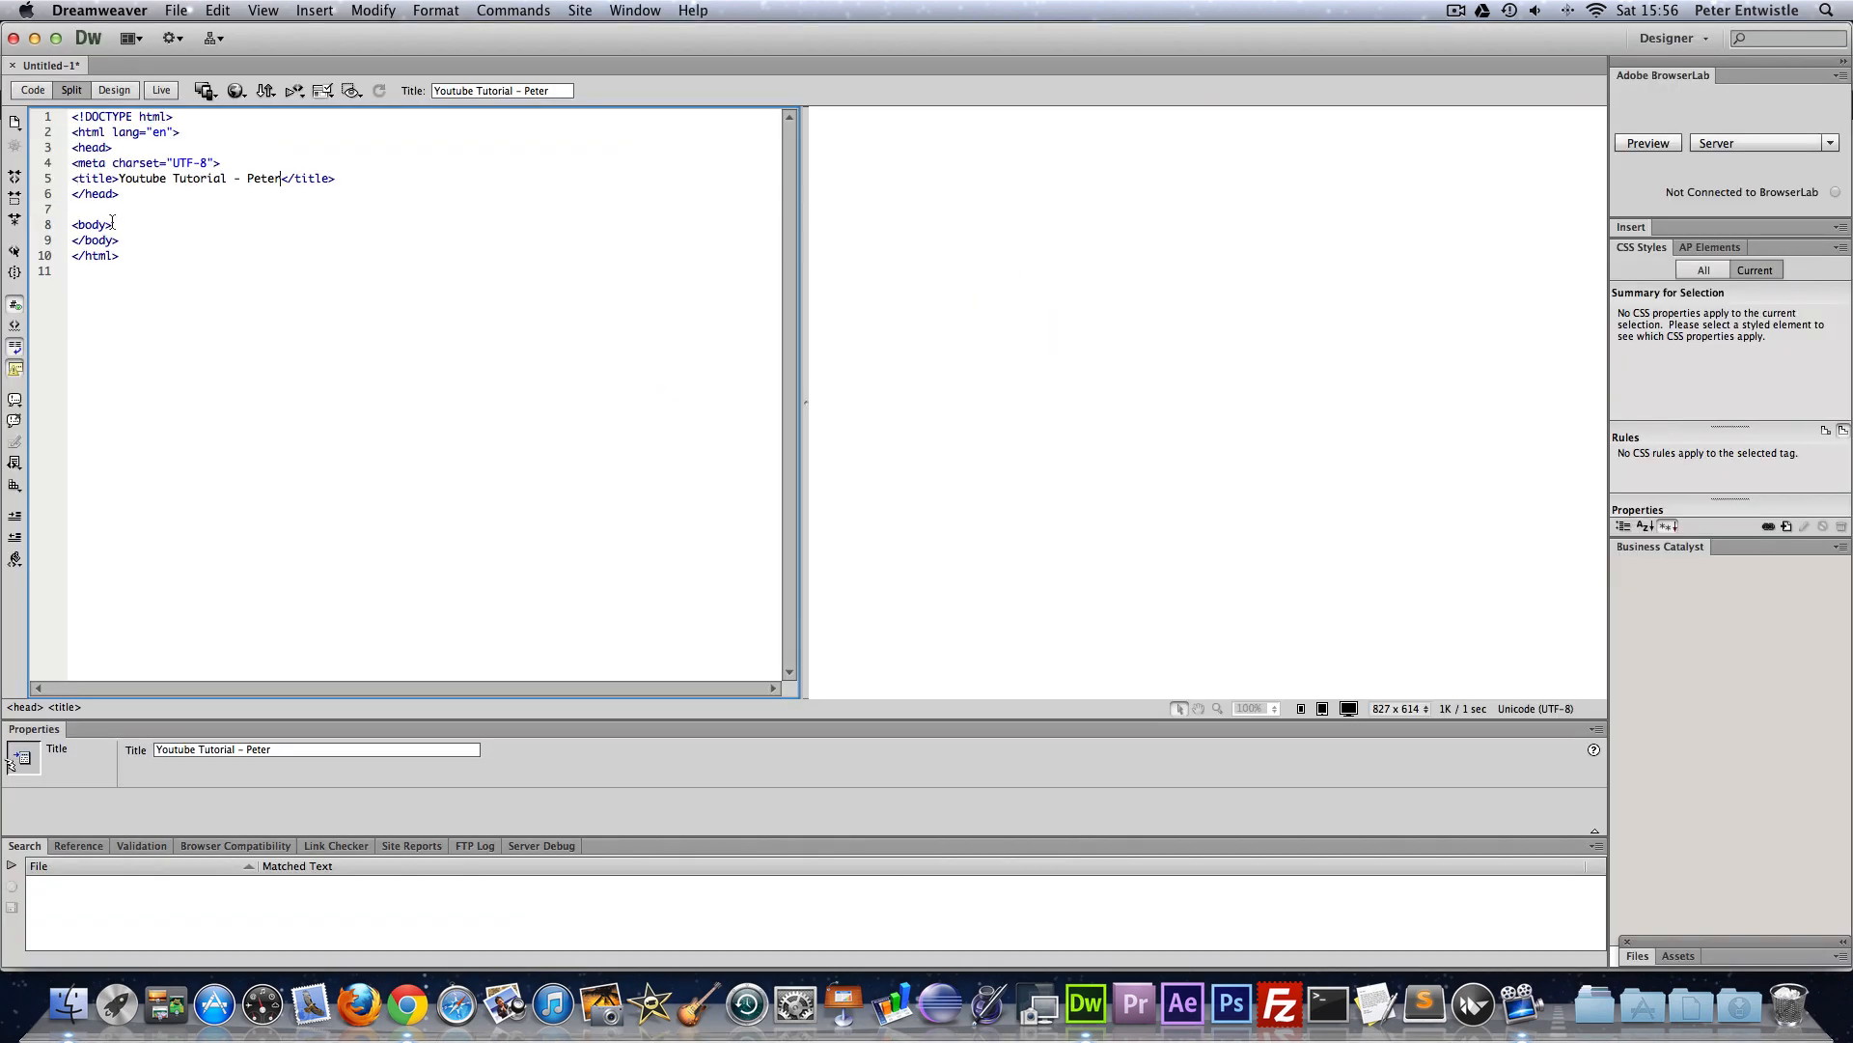
pyautogui.click(108, 224)
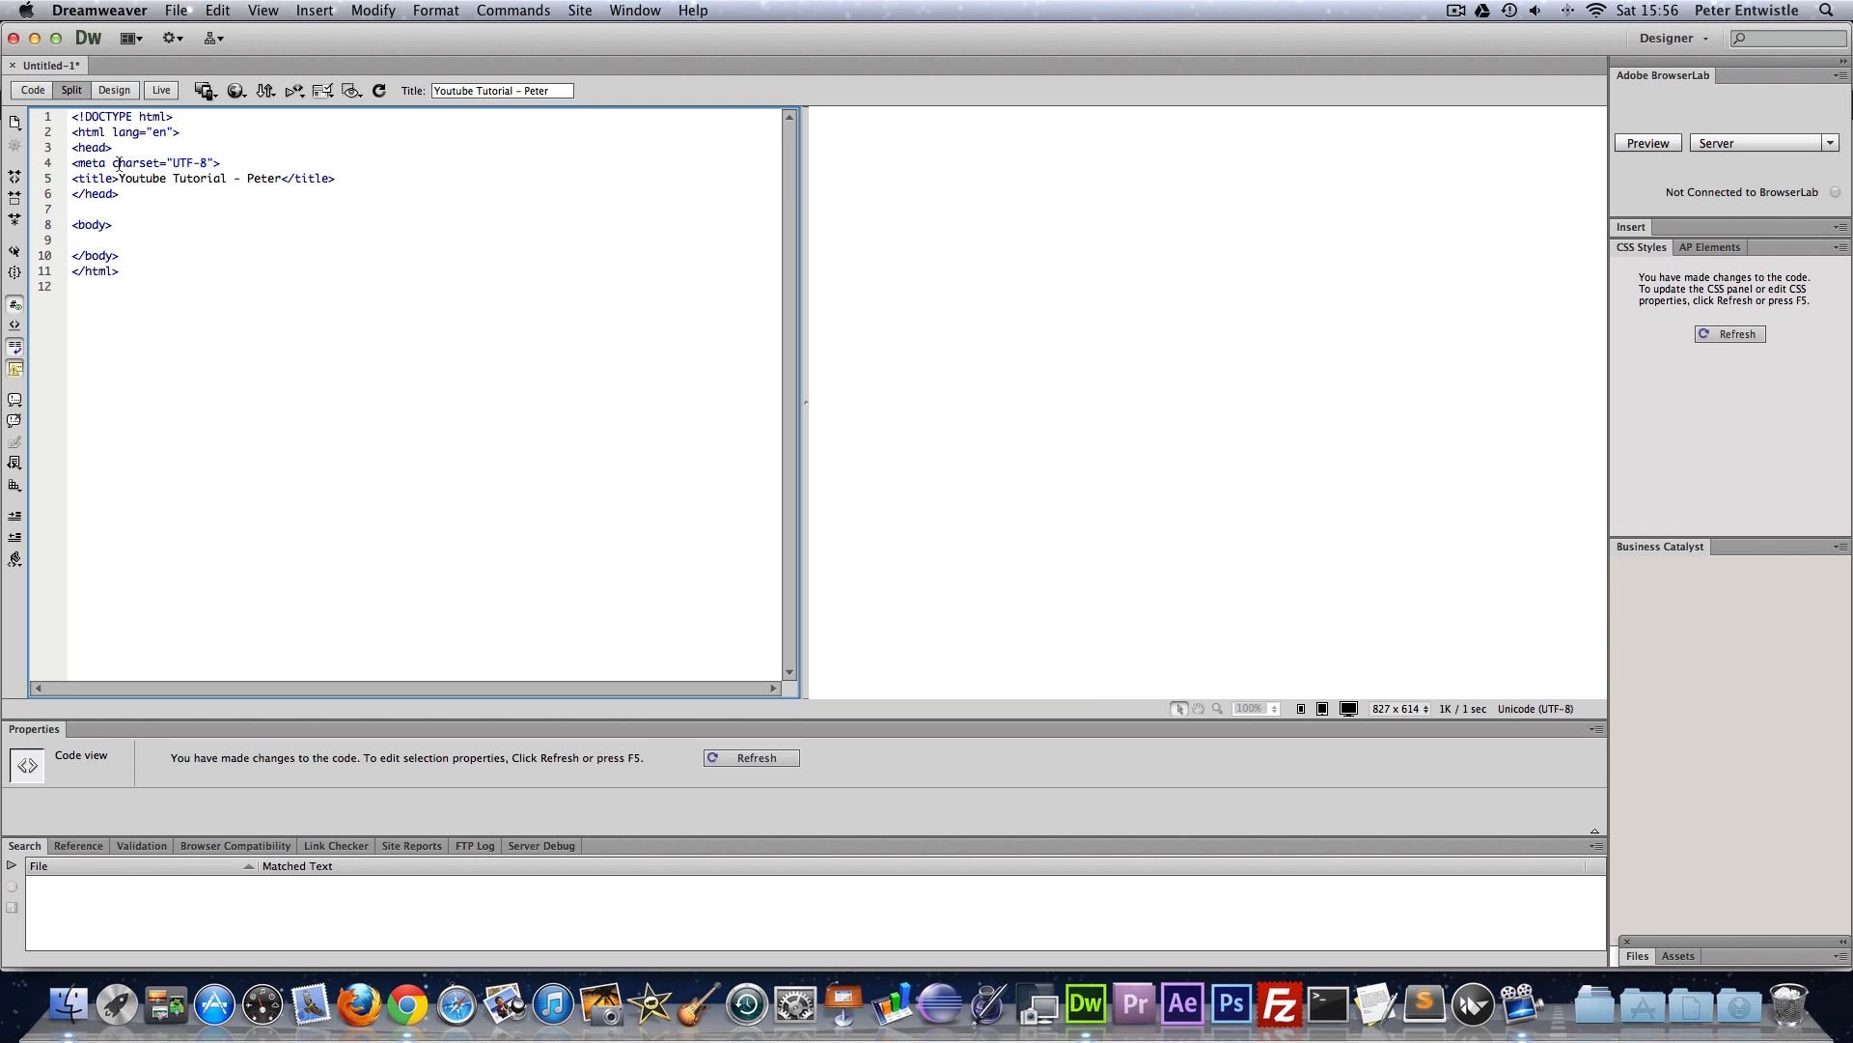
pyautogui.click(193, 132)
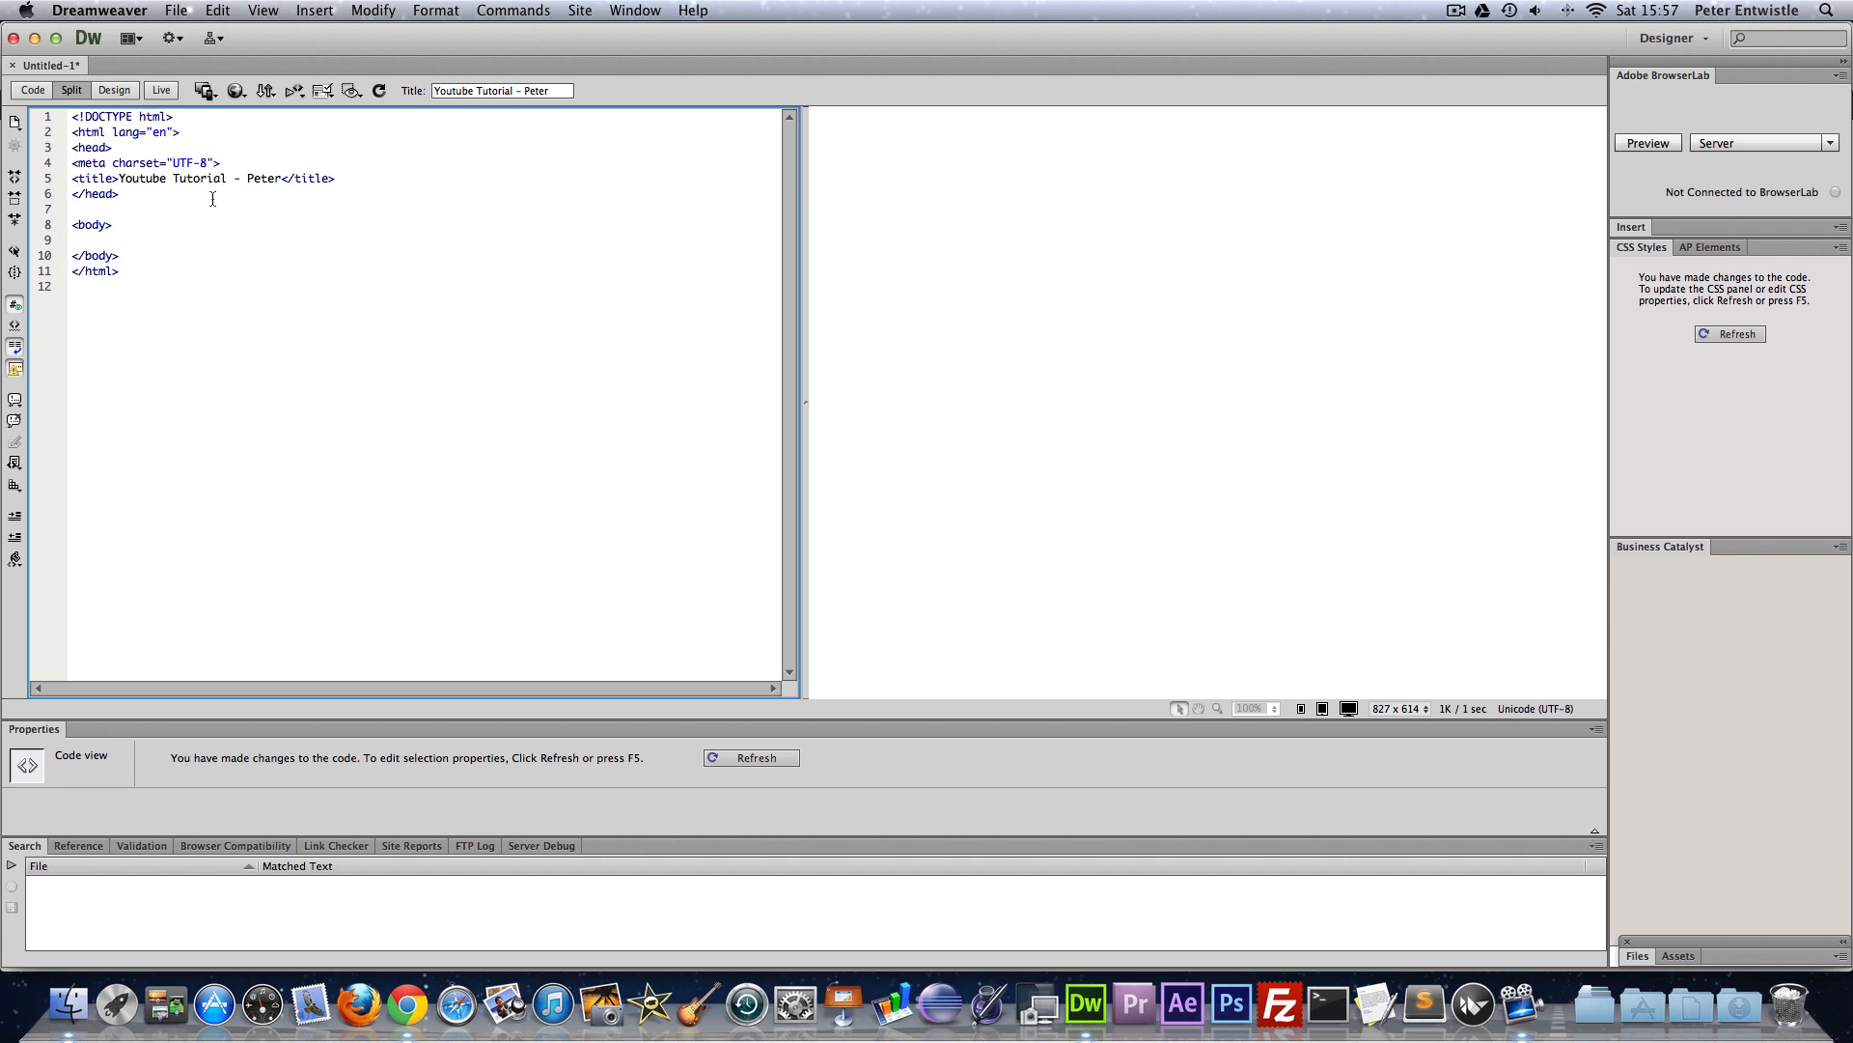
# - Add an <h1>Peter</h1> main heading inside the body
pyautogui.write('<h1></h1>')
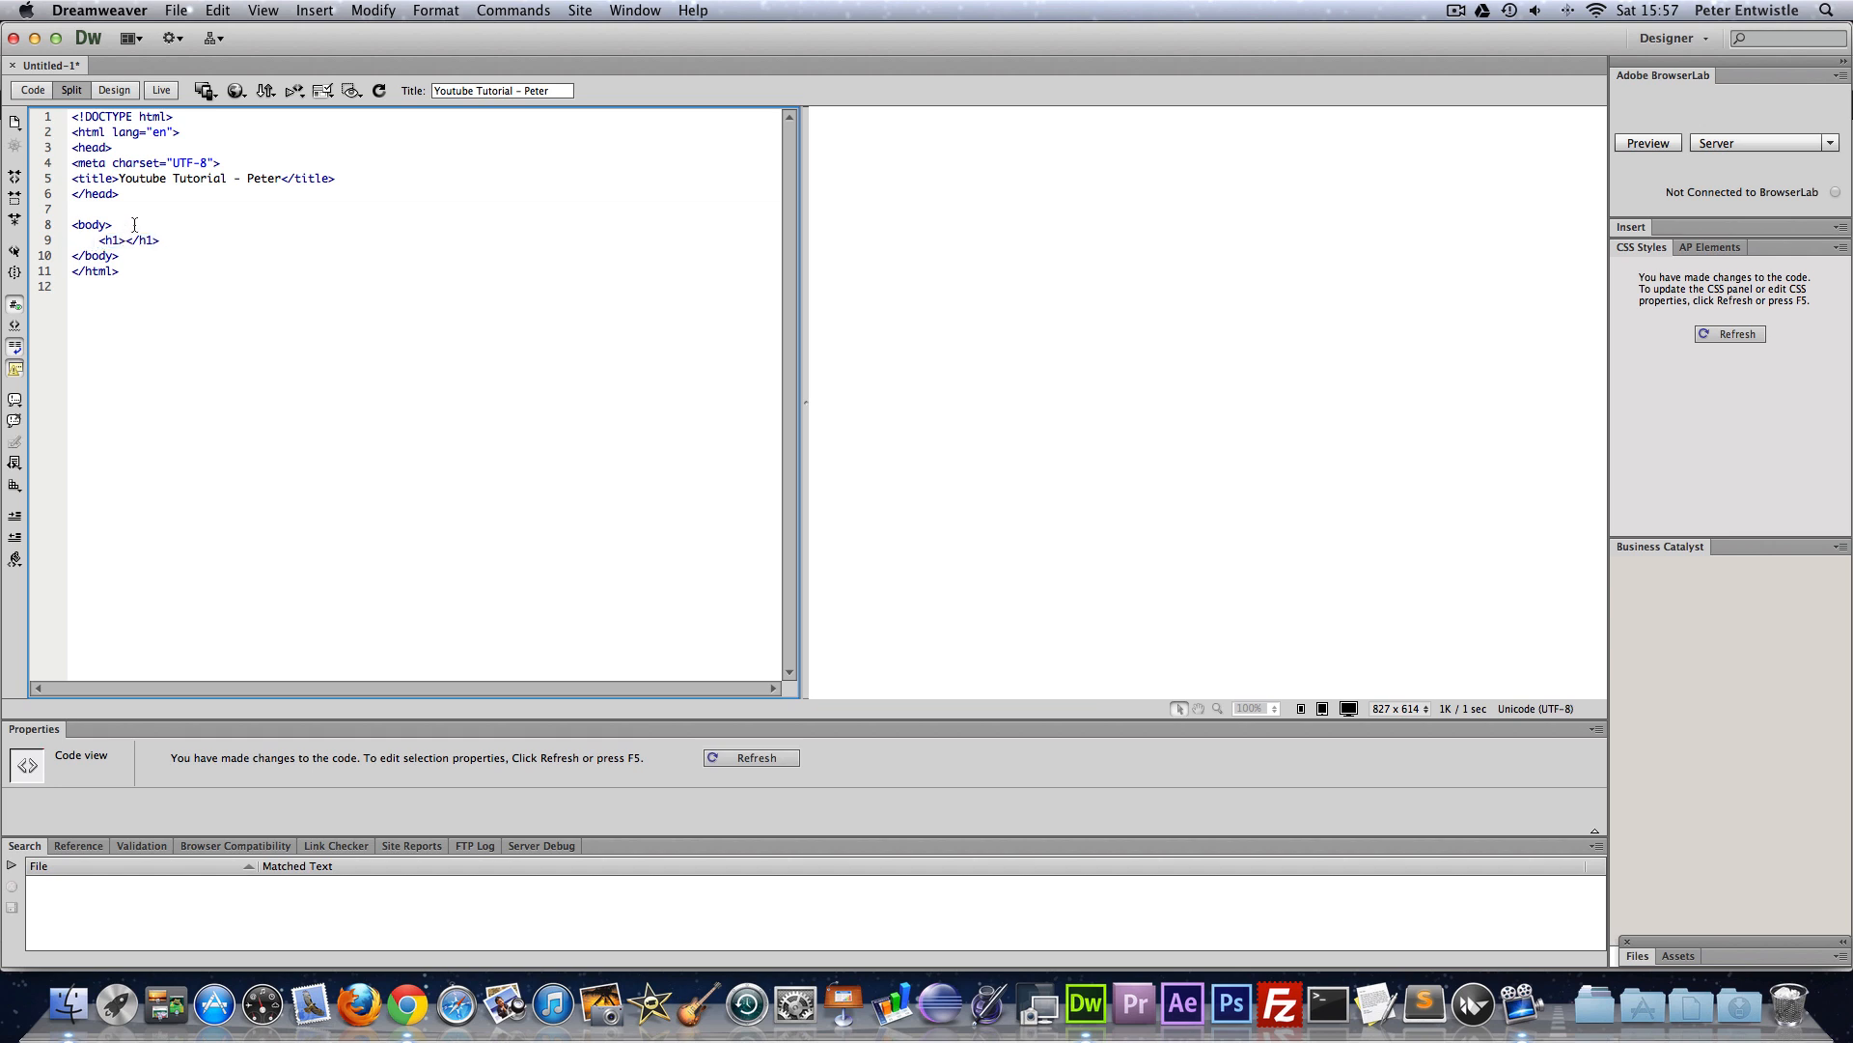
pyautogui.moveTo(71, 209); pyautogui.dragTo(118, 255)
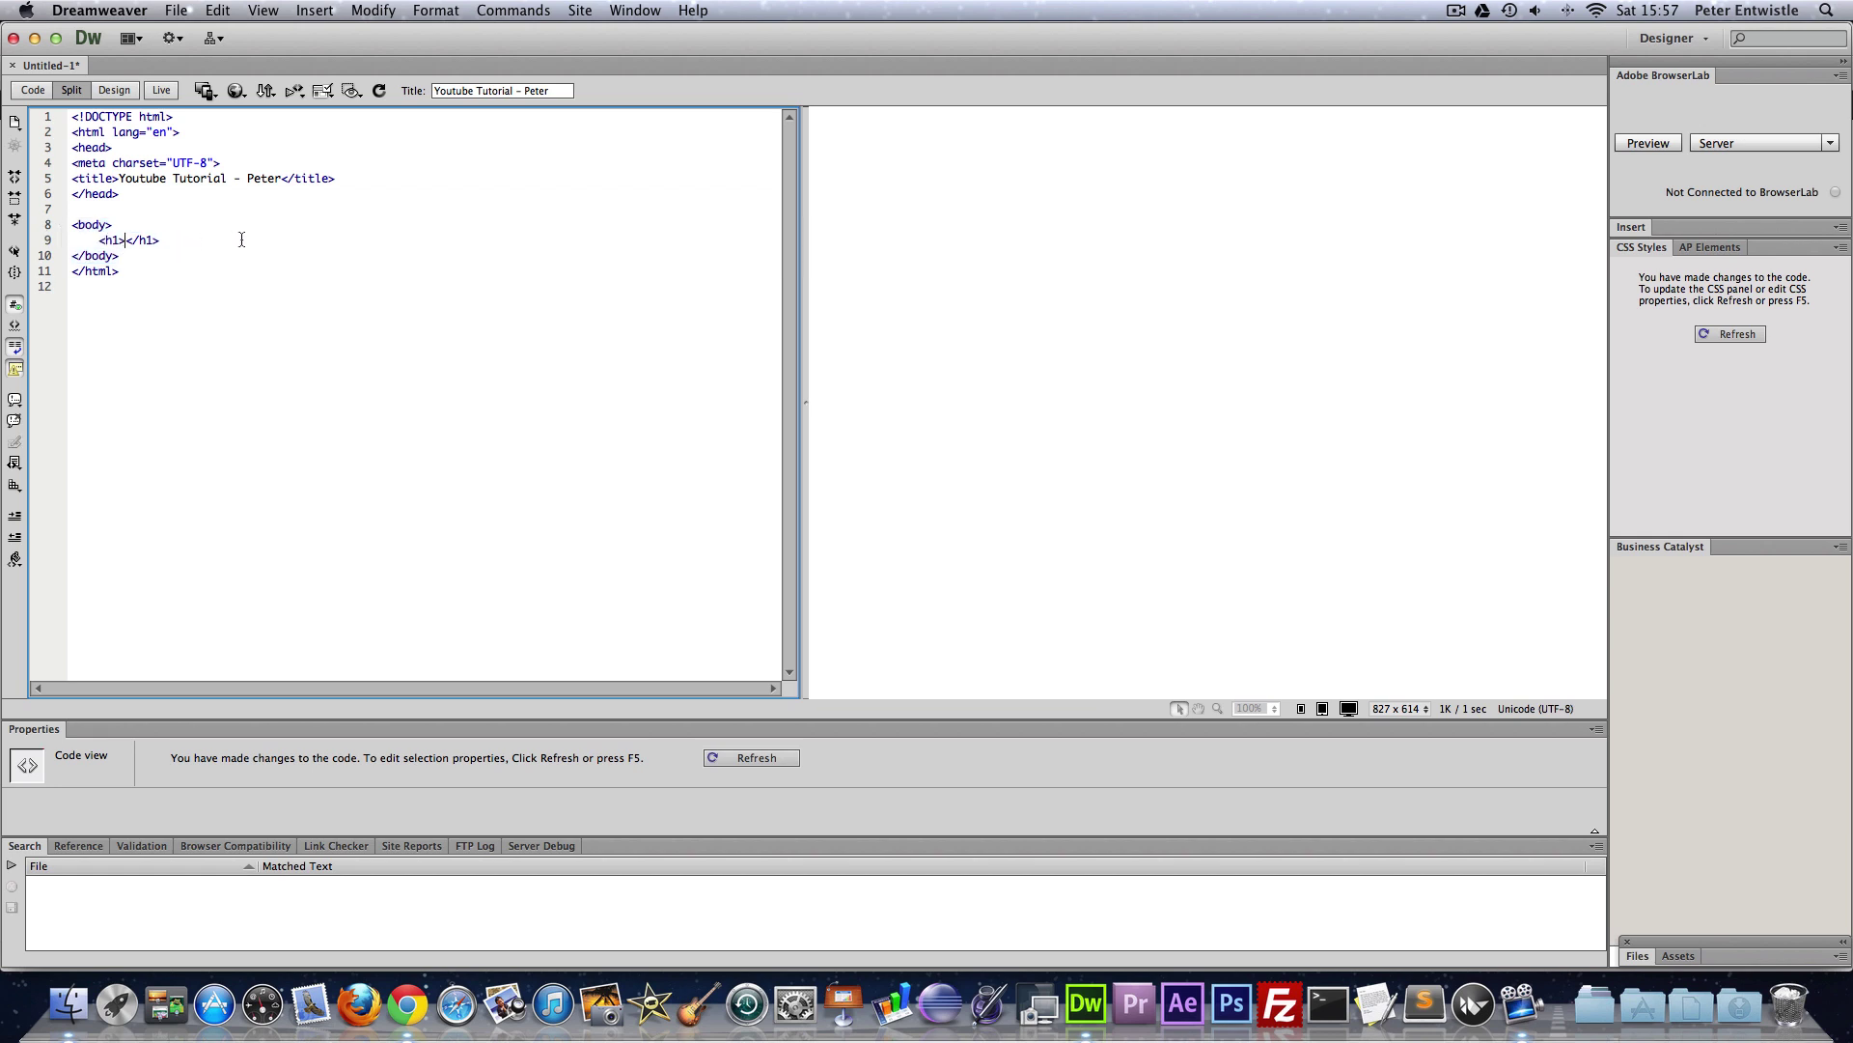
pyautogui.write('Peter')
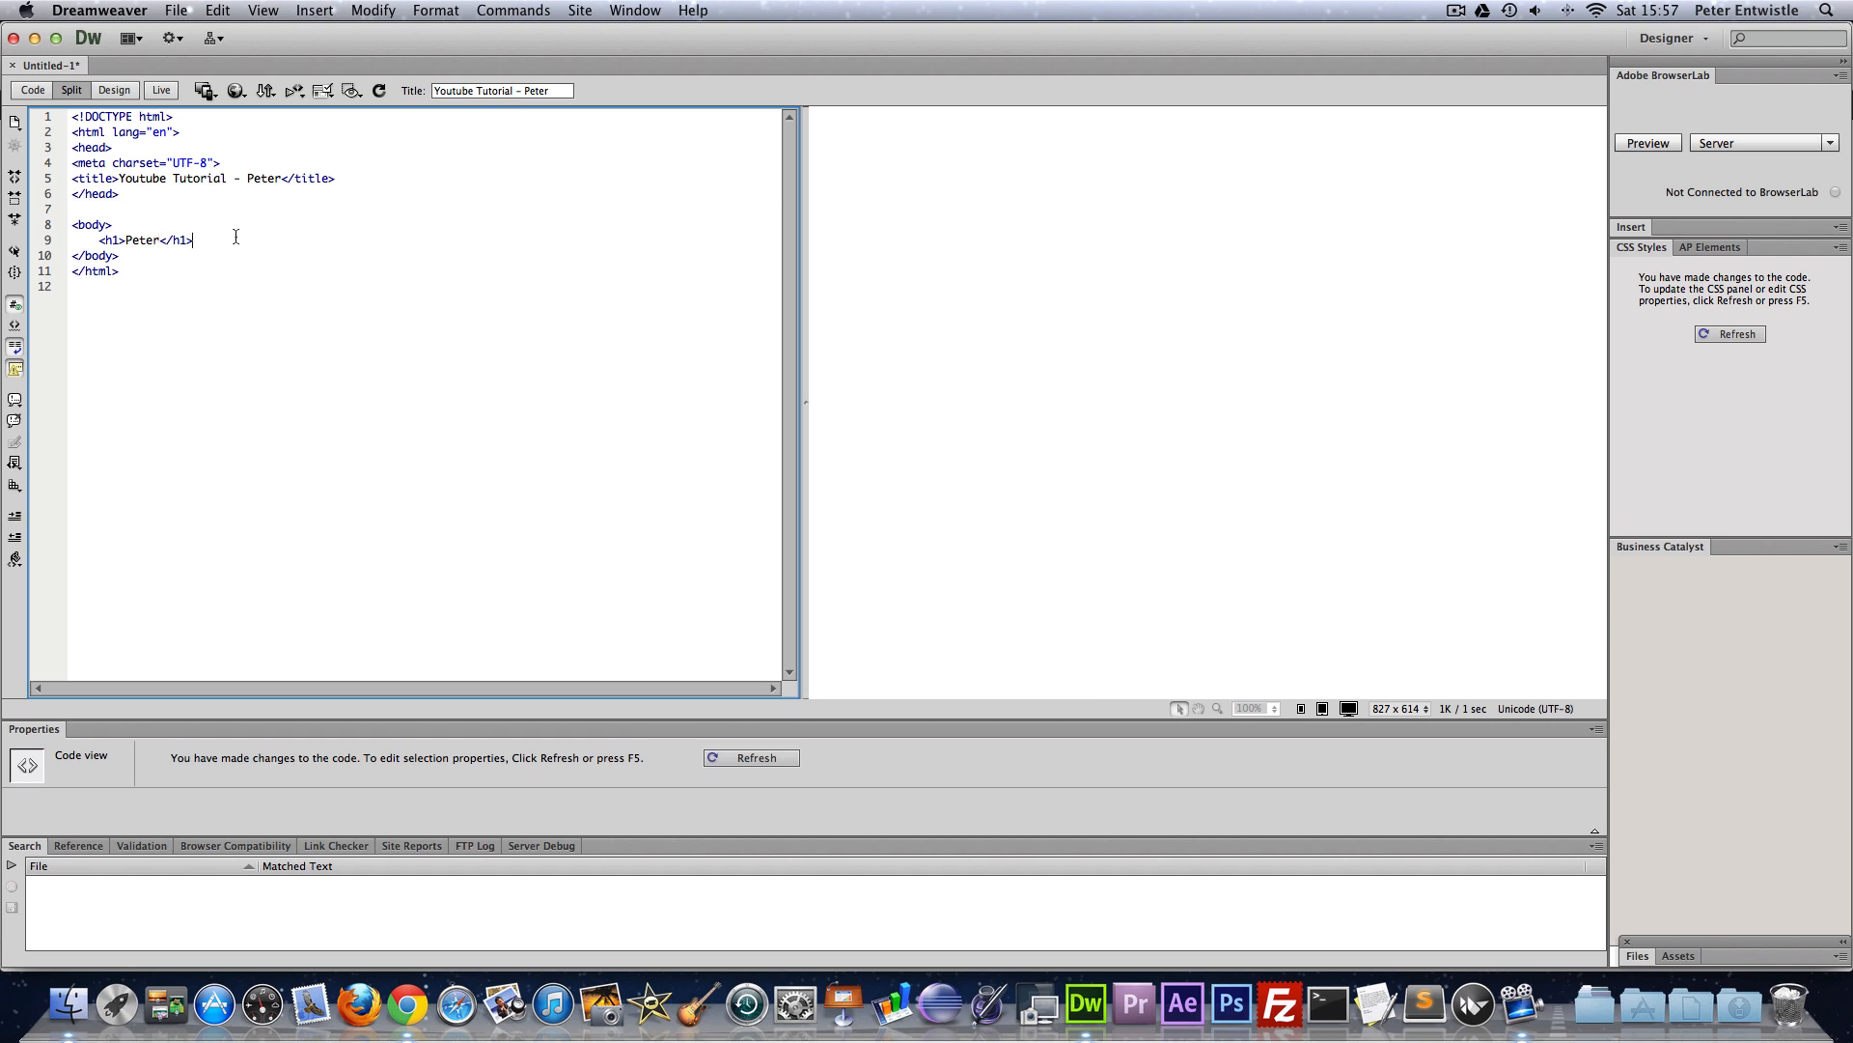
pyautogui.press('Return')
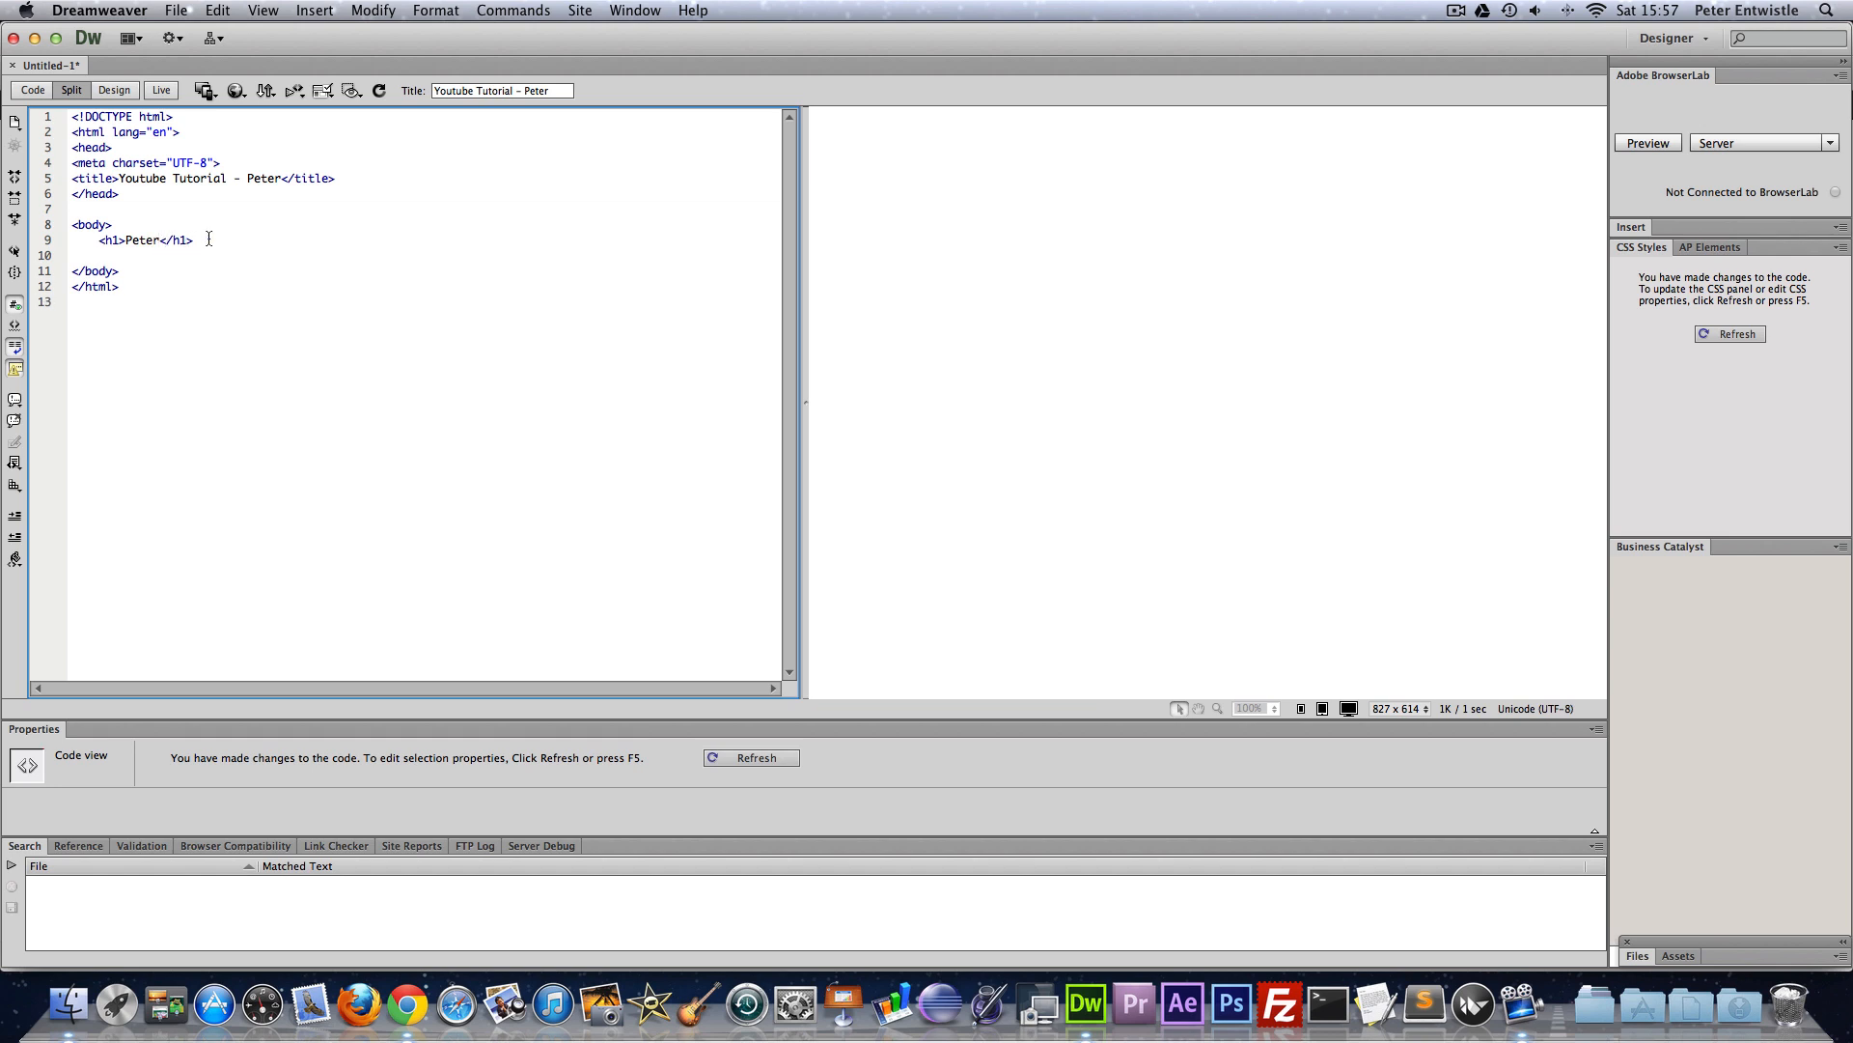
# - Add an <h2>Where to find me:</h2> subheading on the next line
pyautogui.write('<h2></h2>')
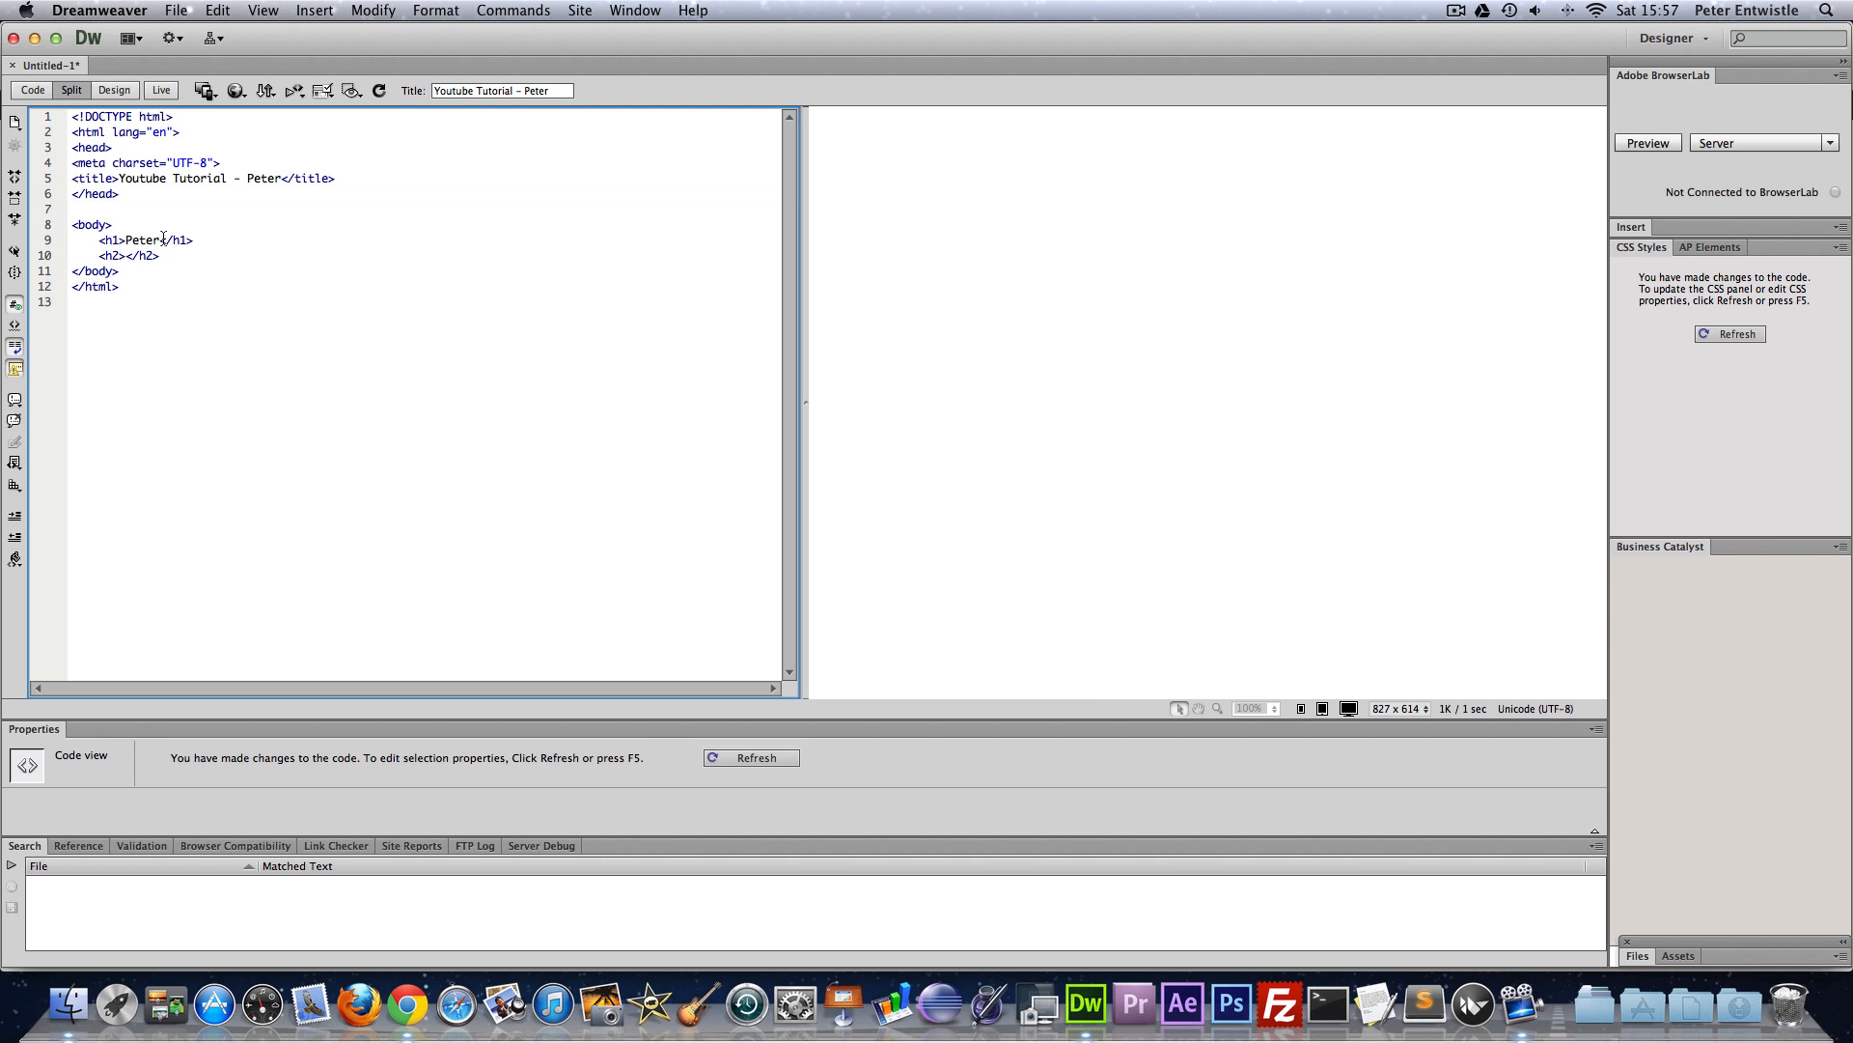
pyautogui.write('Where to f')
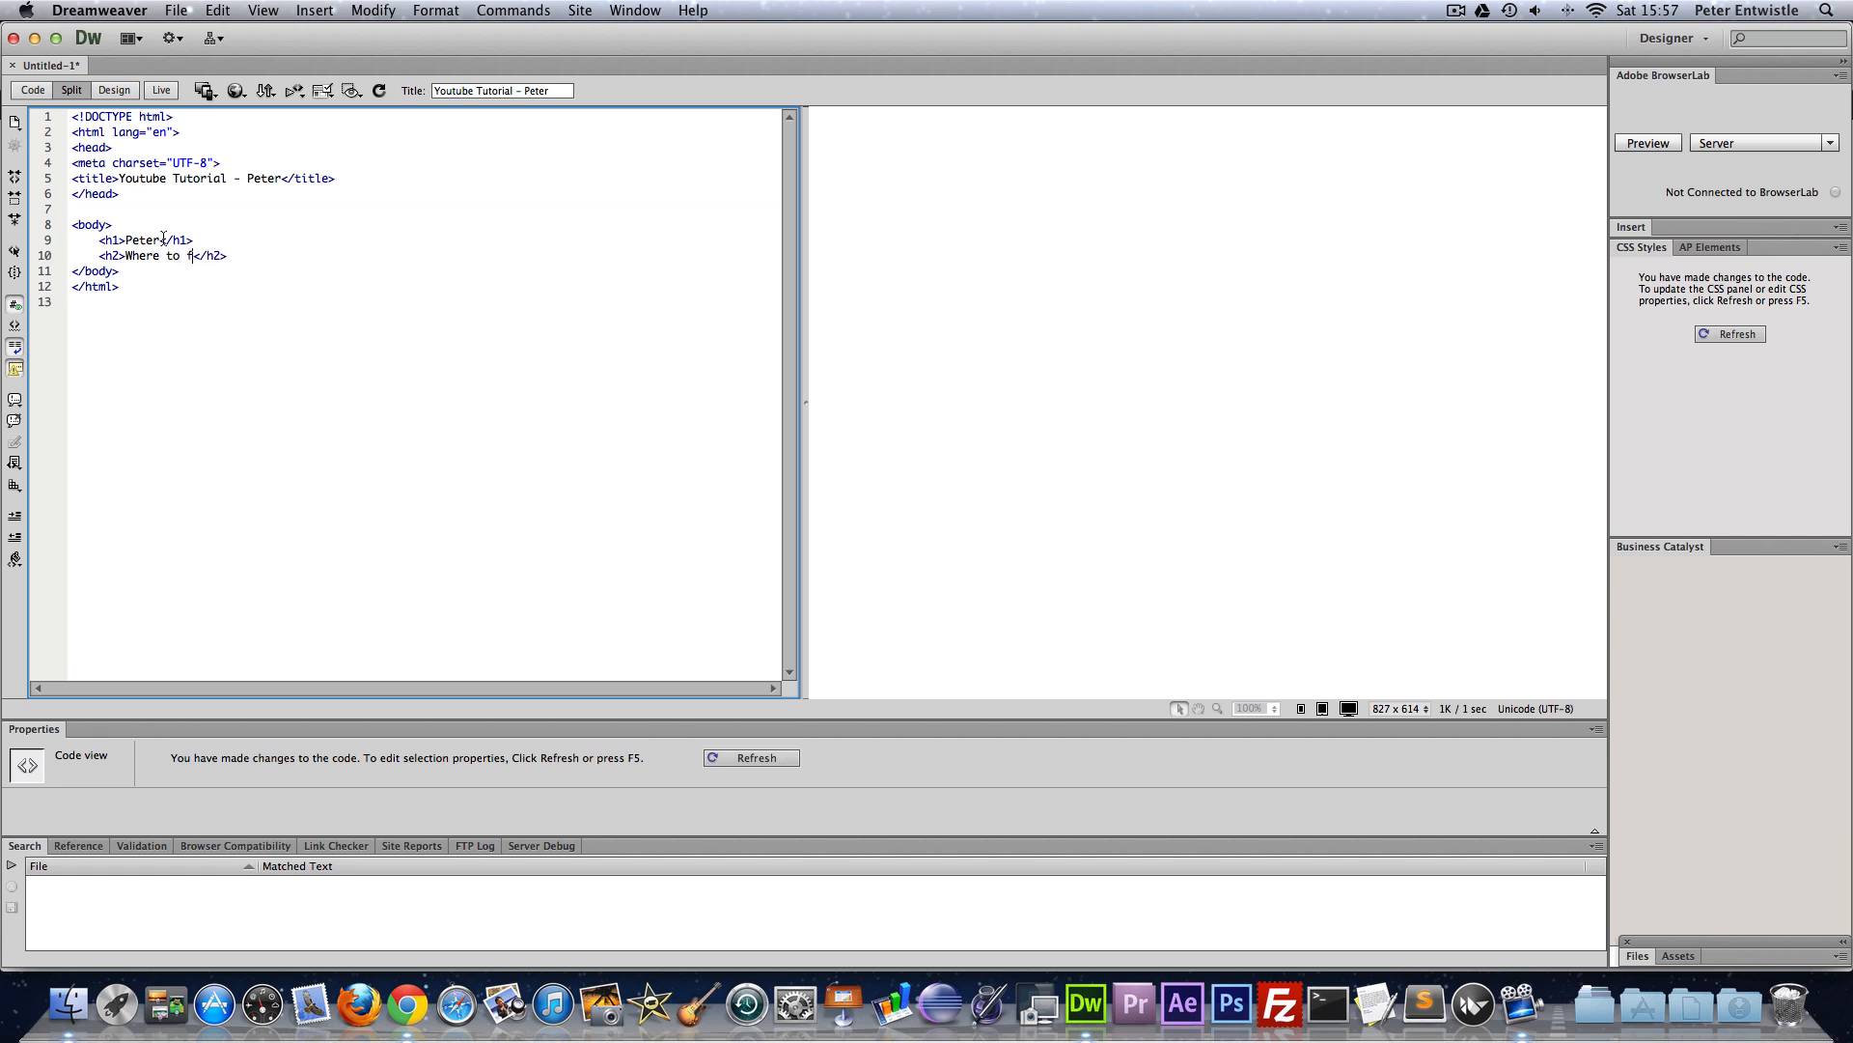
pyautogui.write('ind me:')
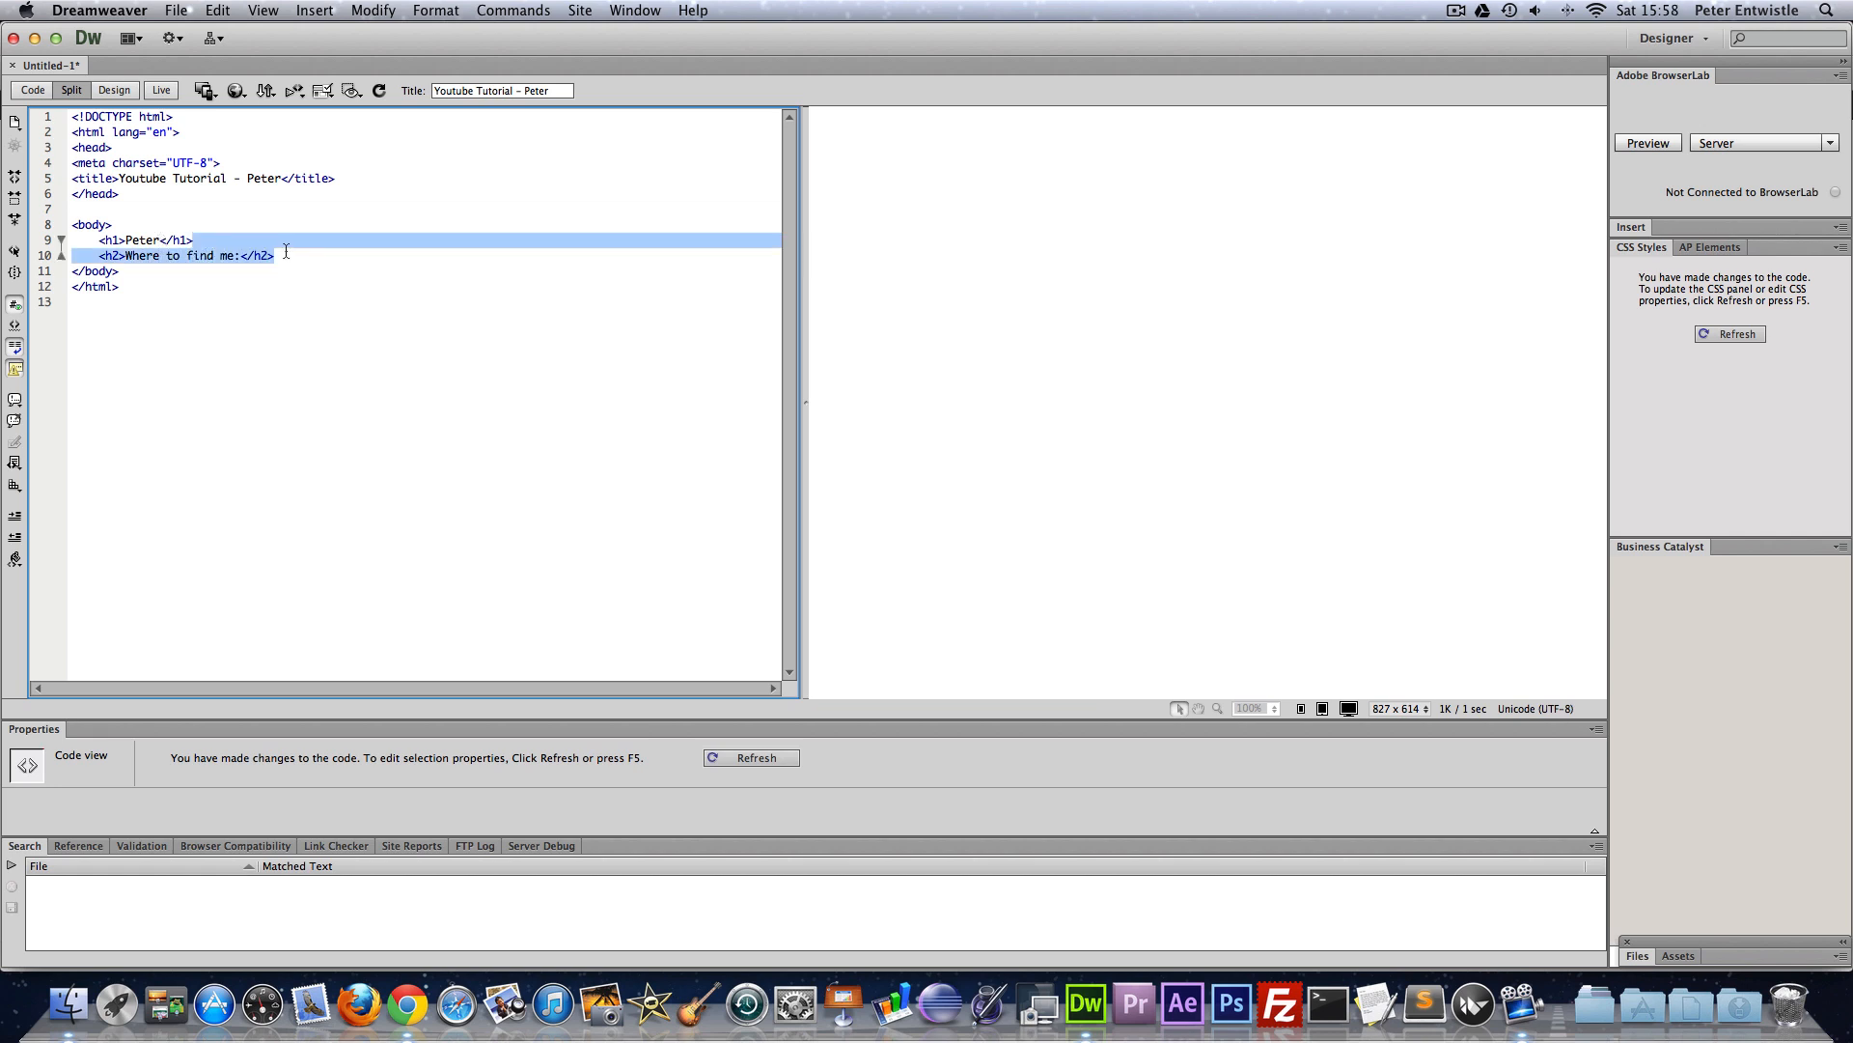
# - Insert a <p> Lorem ipsum paragraph after the Peter heading and refresh the preview
pyautogui.click(274, 240)
pyautogui.write('<p>')
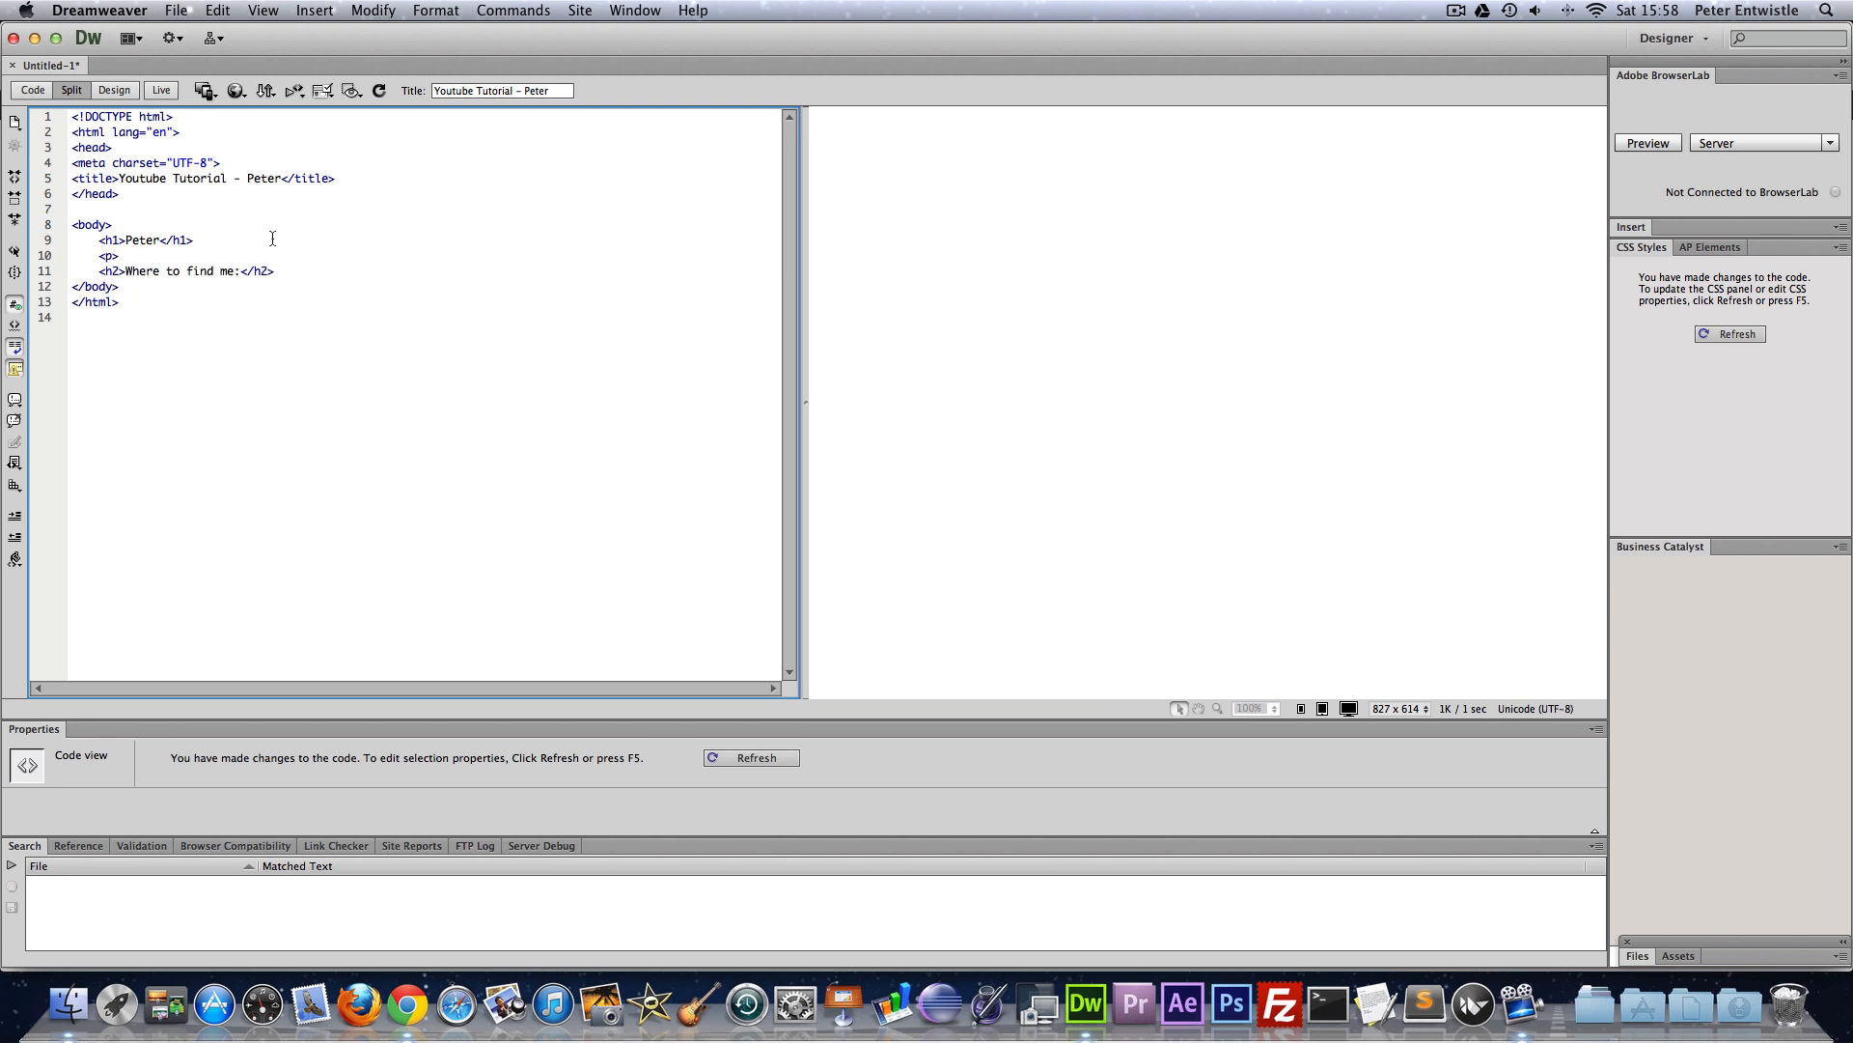
pyautogui.write('</p>')
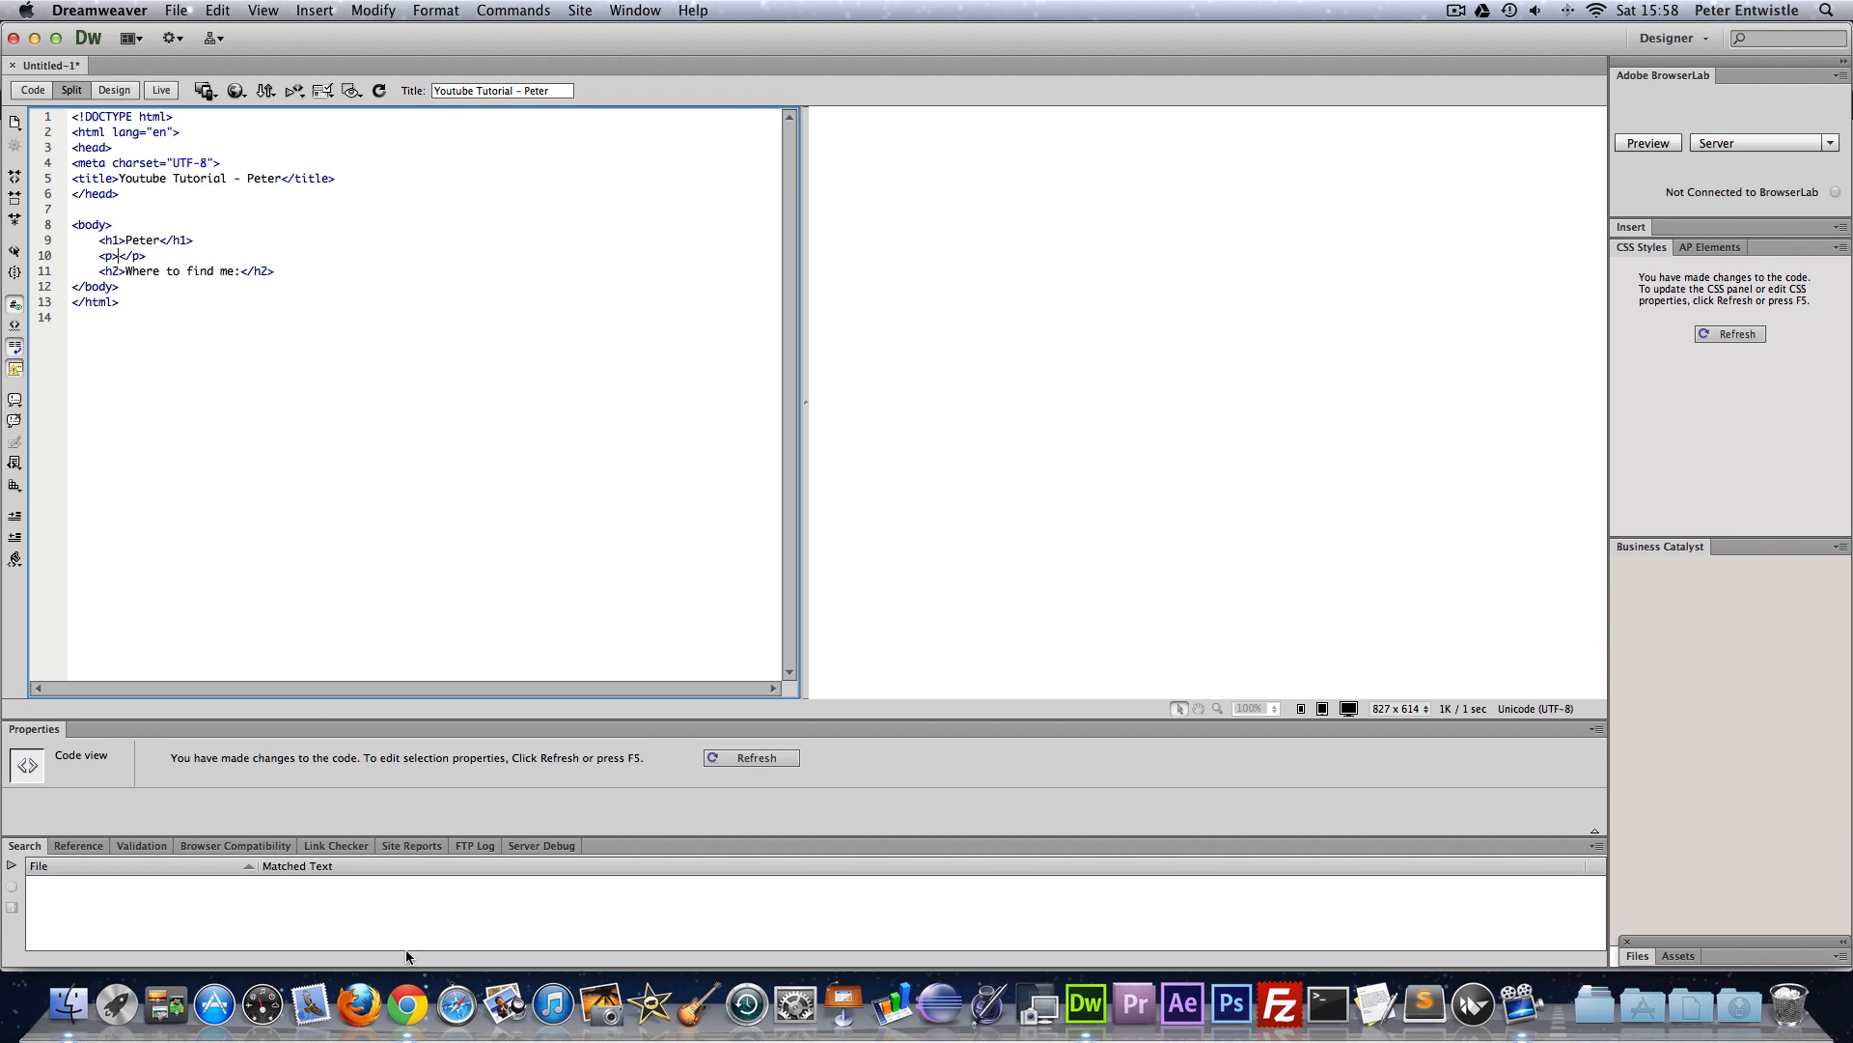
pyautogui.write('Lorem ipsum dolor sit amet, consectetur adipiscing elit. Curabitur commodo purus vitae augue cursus tempor.')
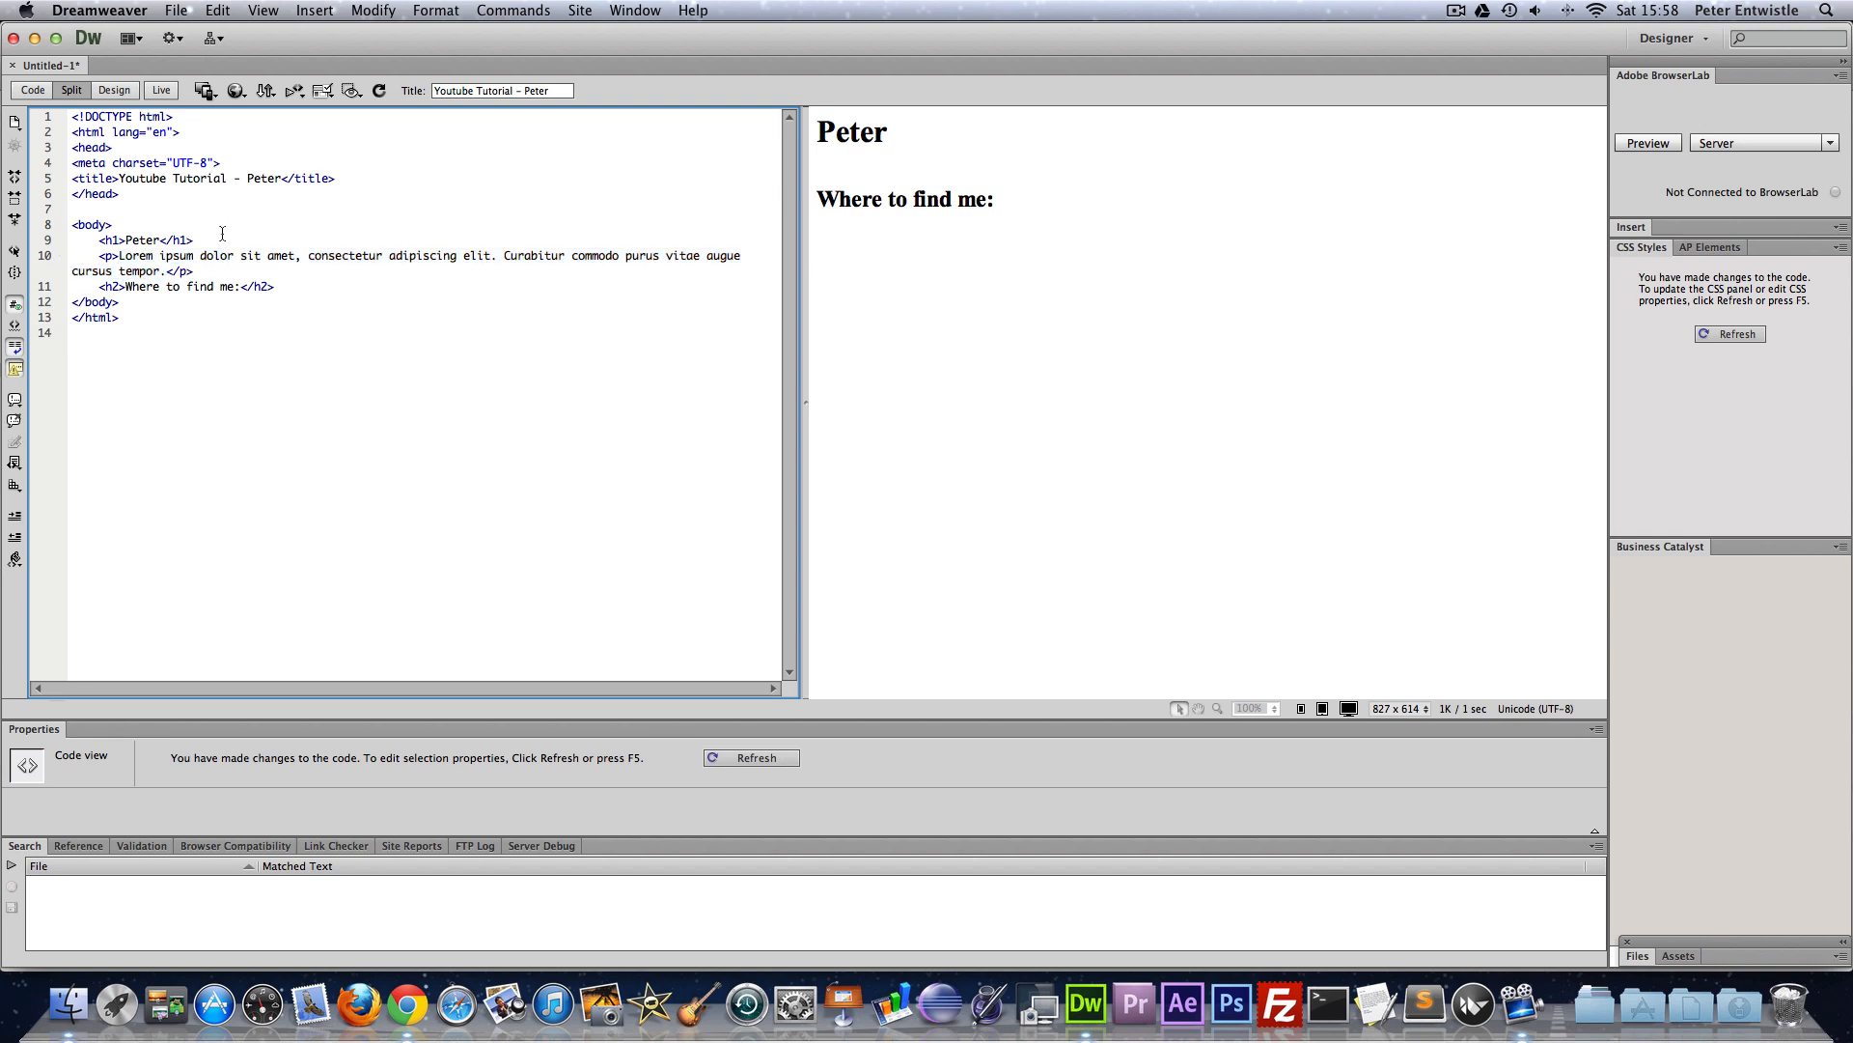
pyautogui.moveTo(359, 224)
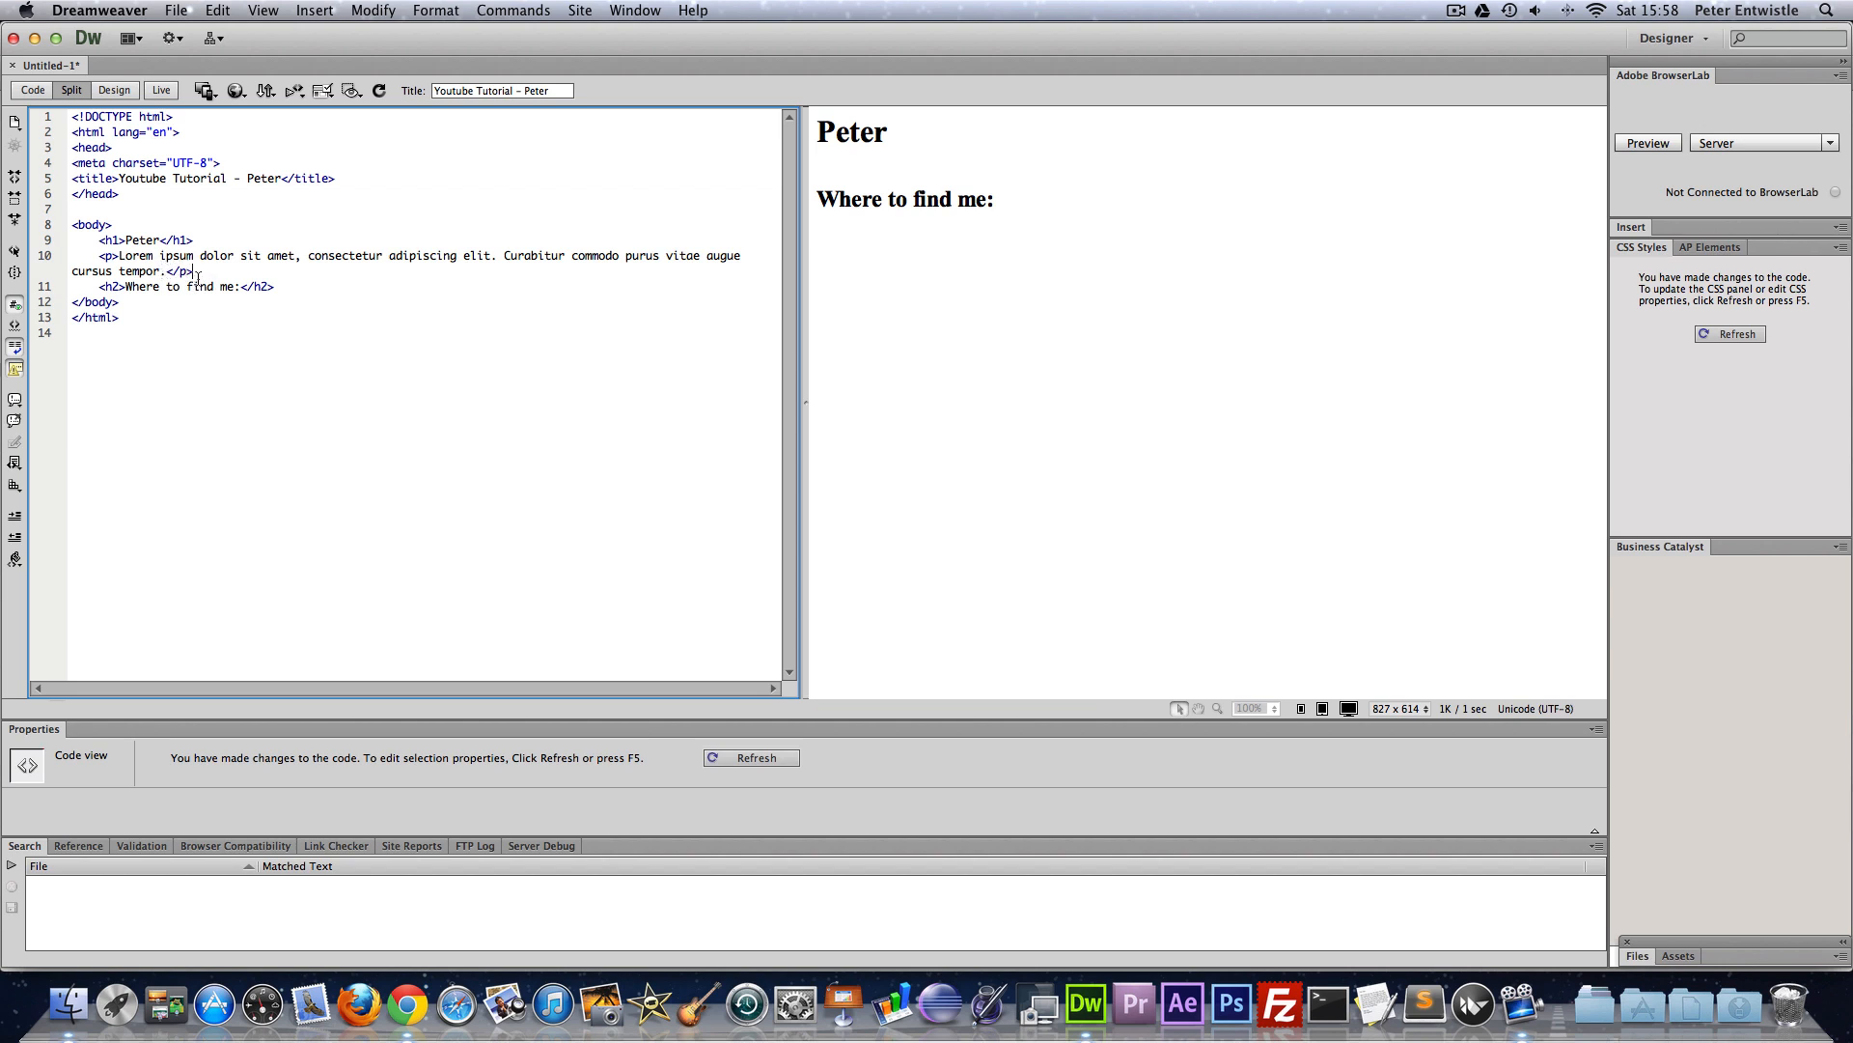
pyautogui.click(751, 757)
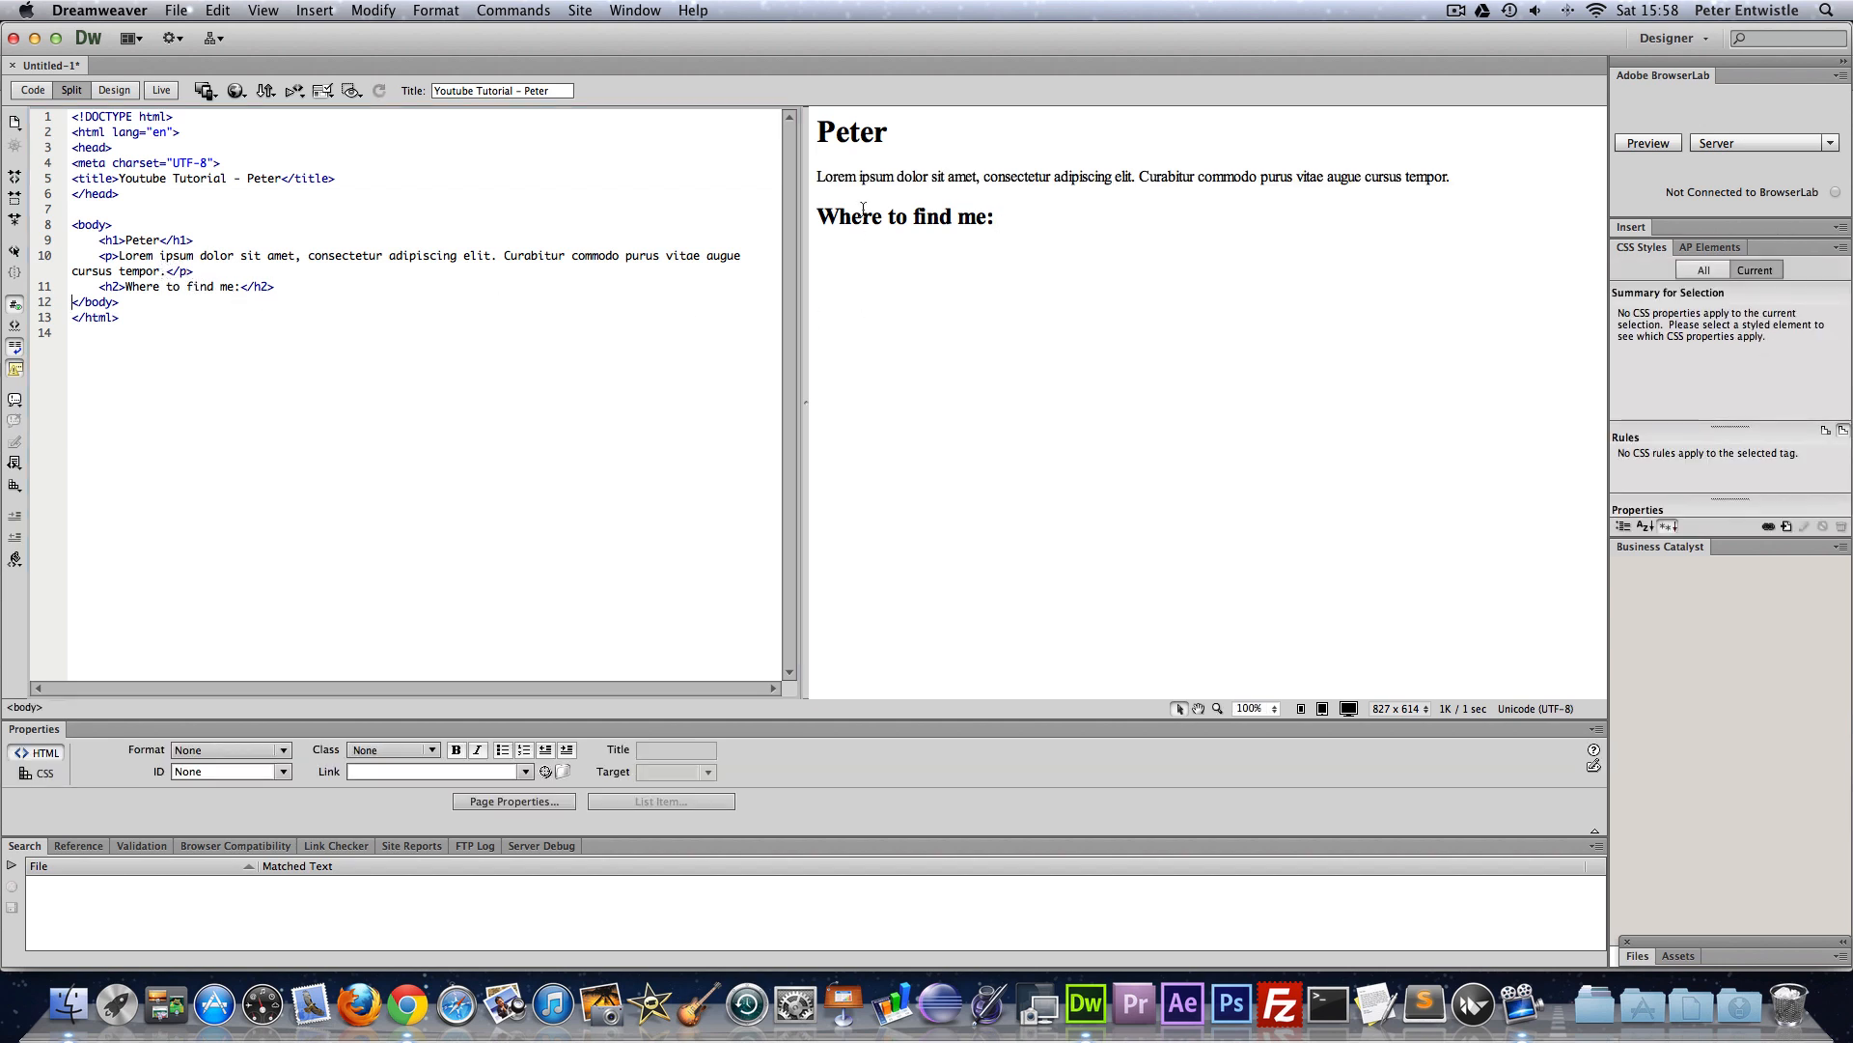
pyautogui.moveTo(533, 228)
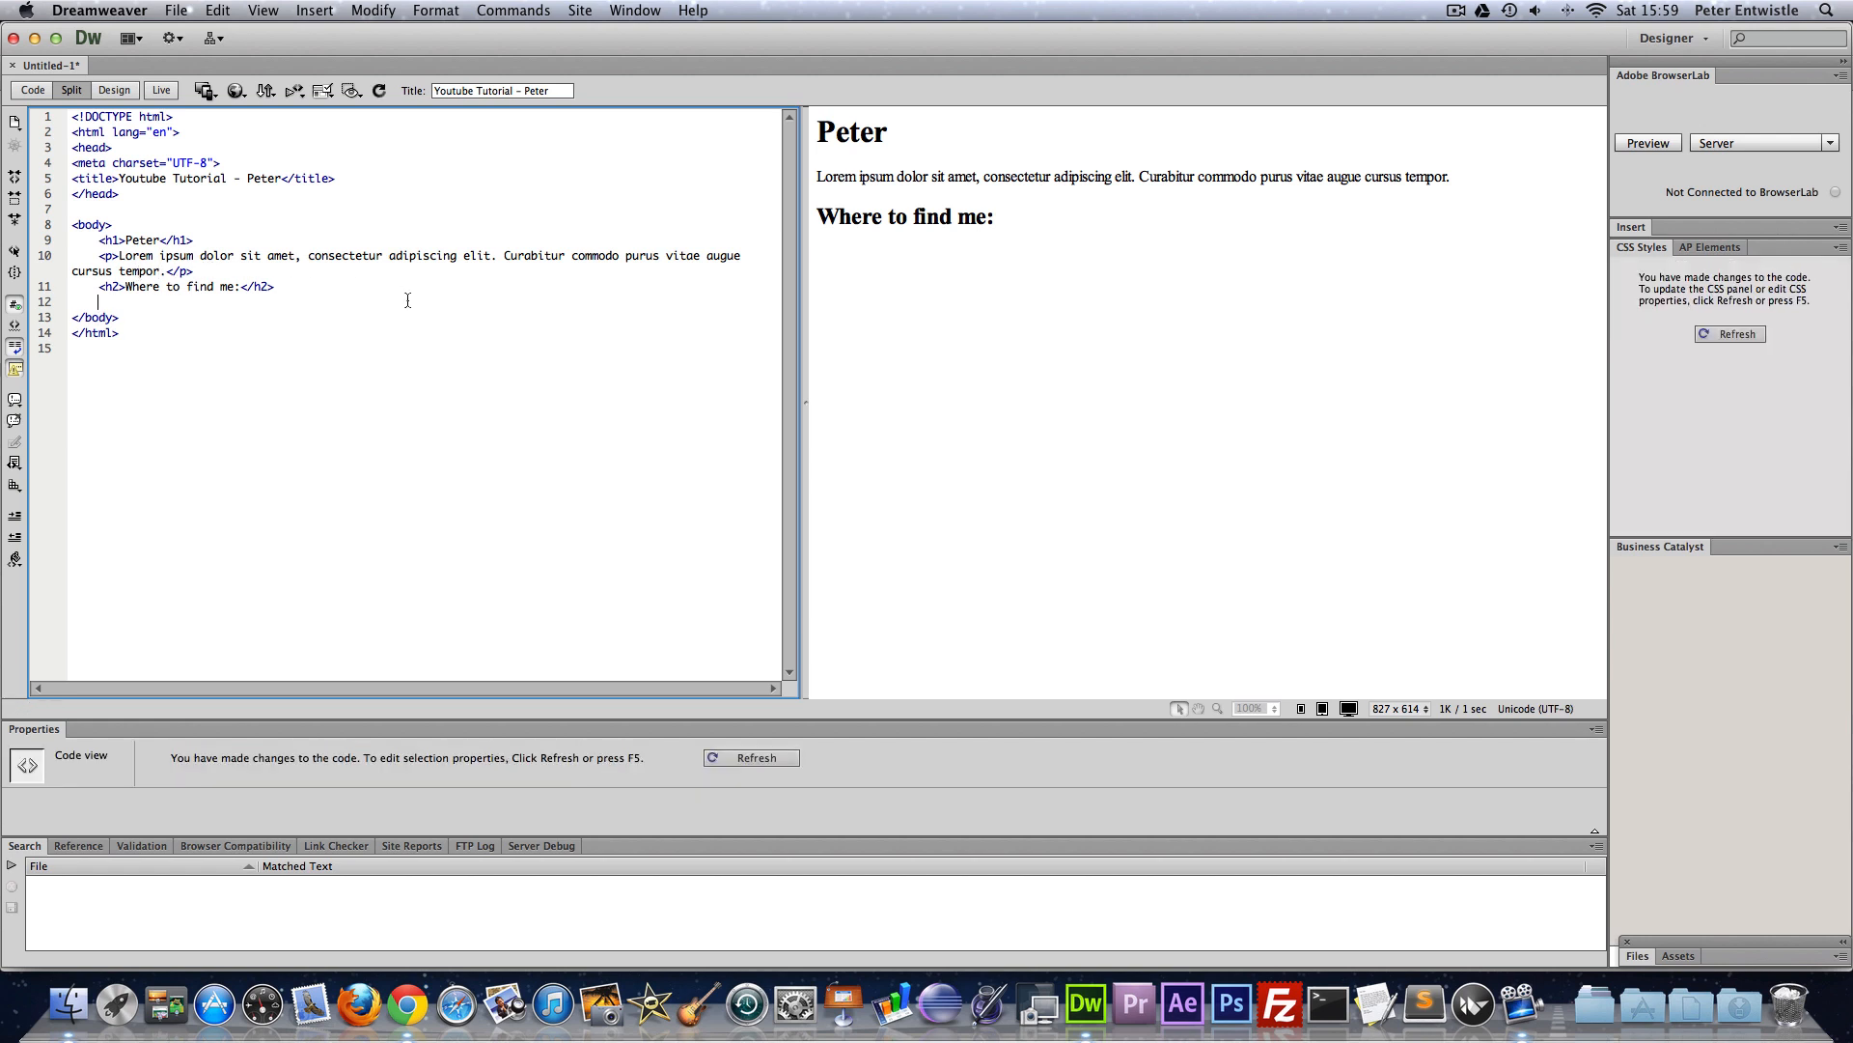
# - Add a trial <h6>Hello</h6> heading under the subheading and refresh the preview
pyautogui.write('<')
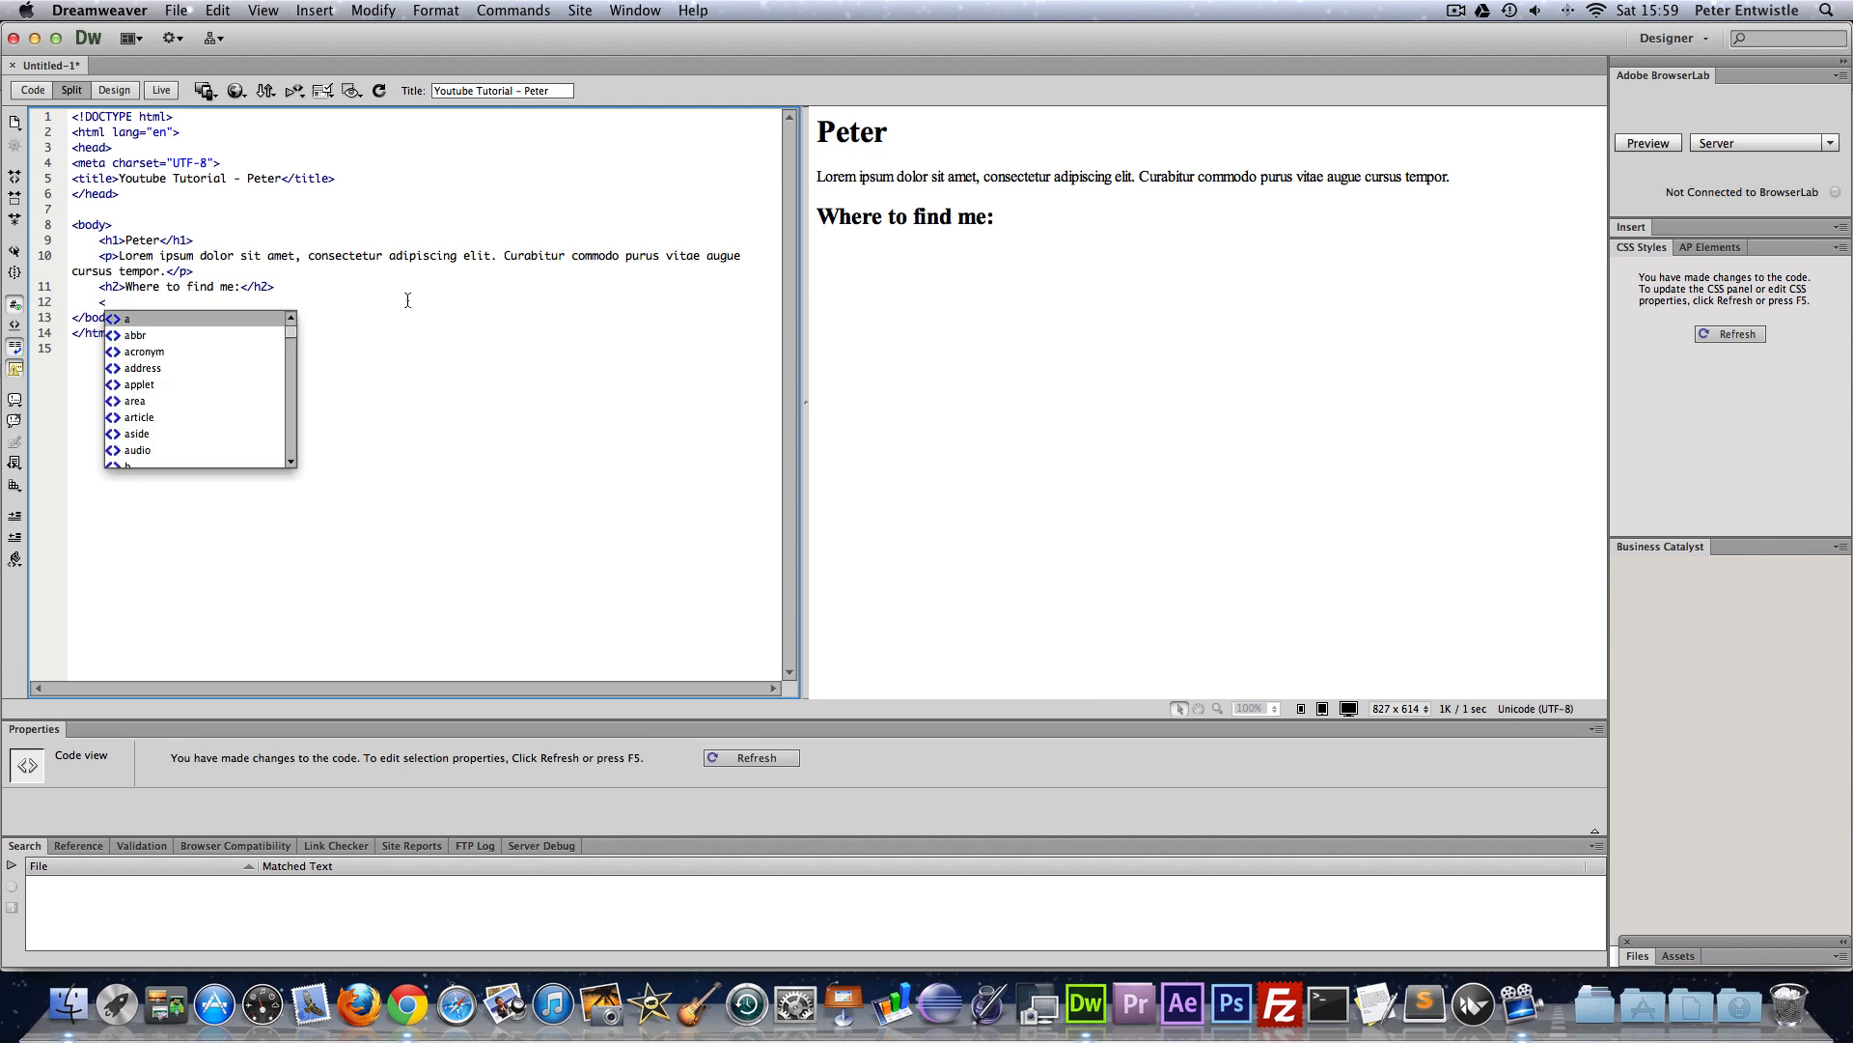
pyautogui.write('h6')
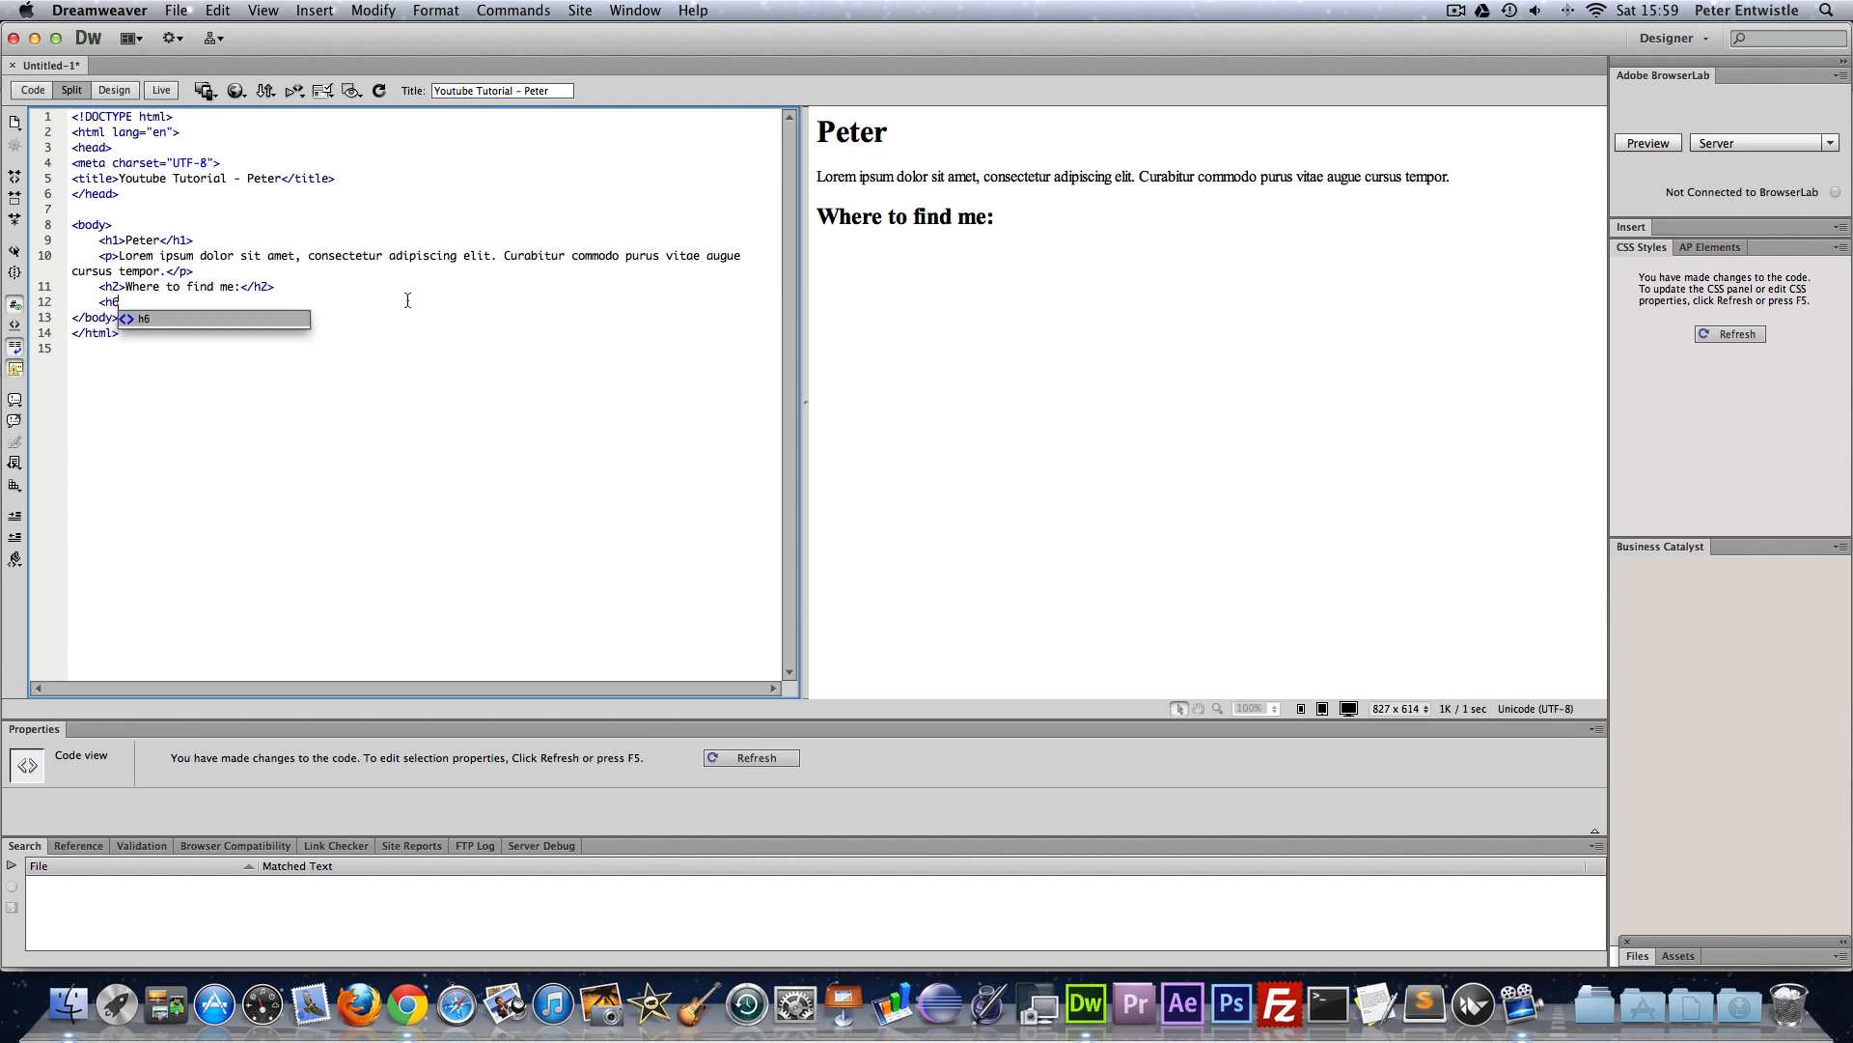
pyautogui.write('>Hello</h6>')
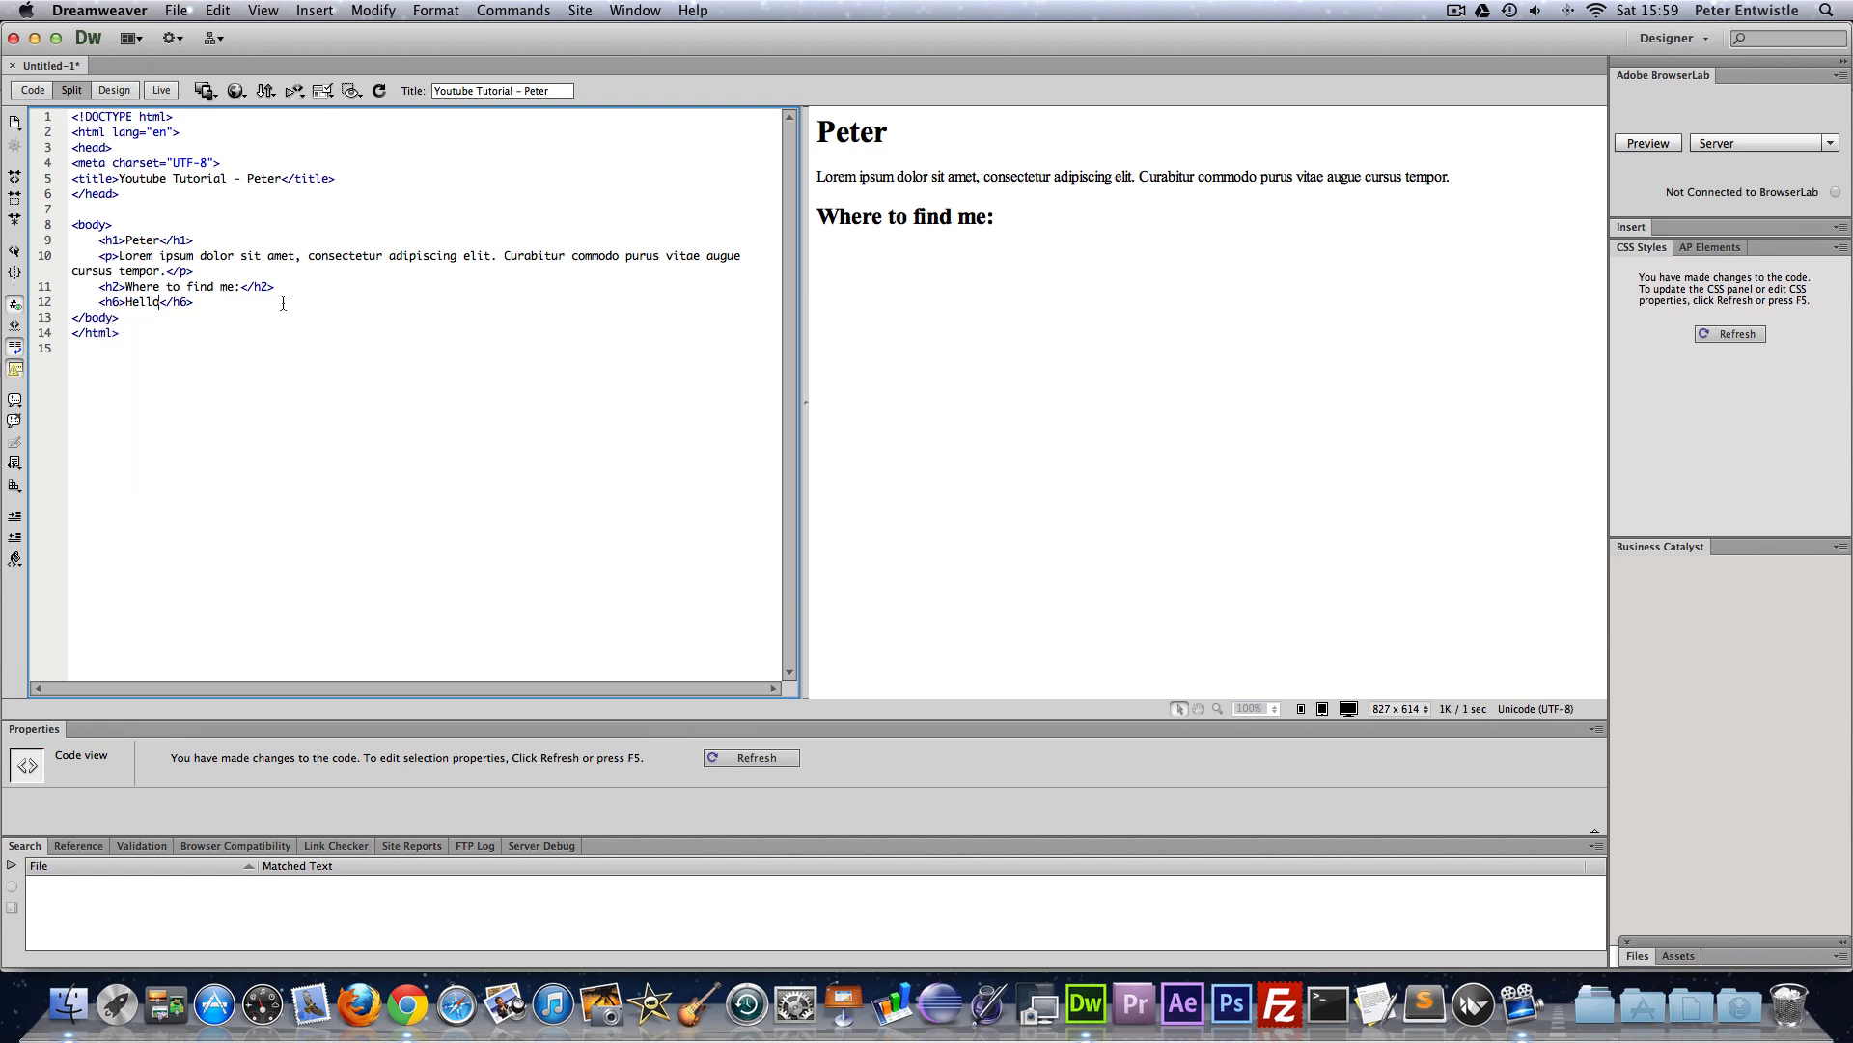
pyautogui.click(751, 757)
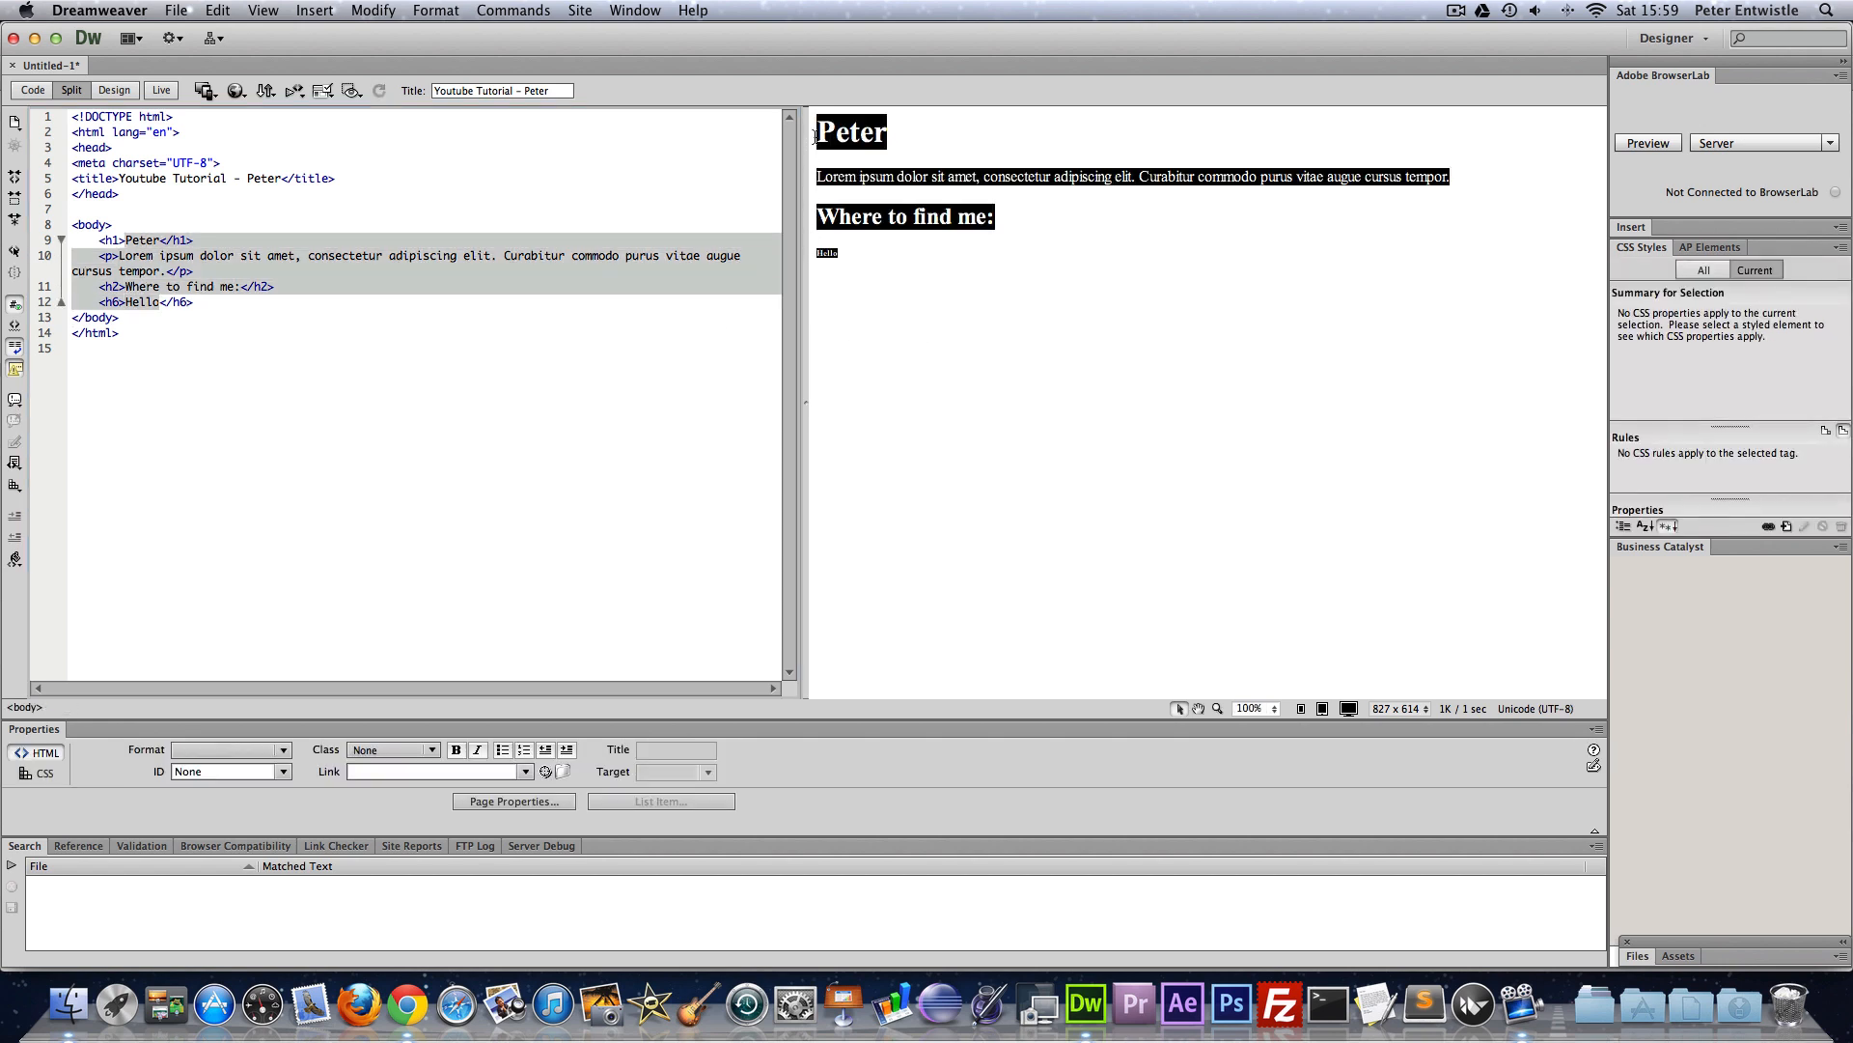
pyautogui.click(820, 134)
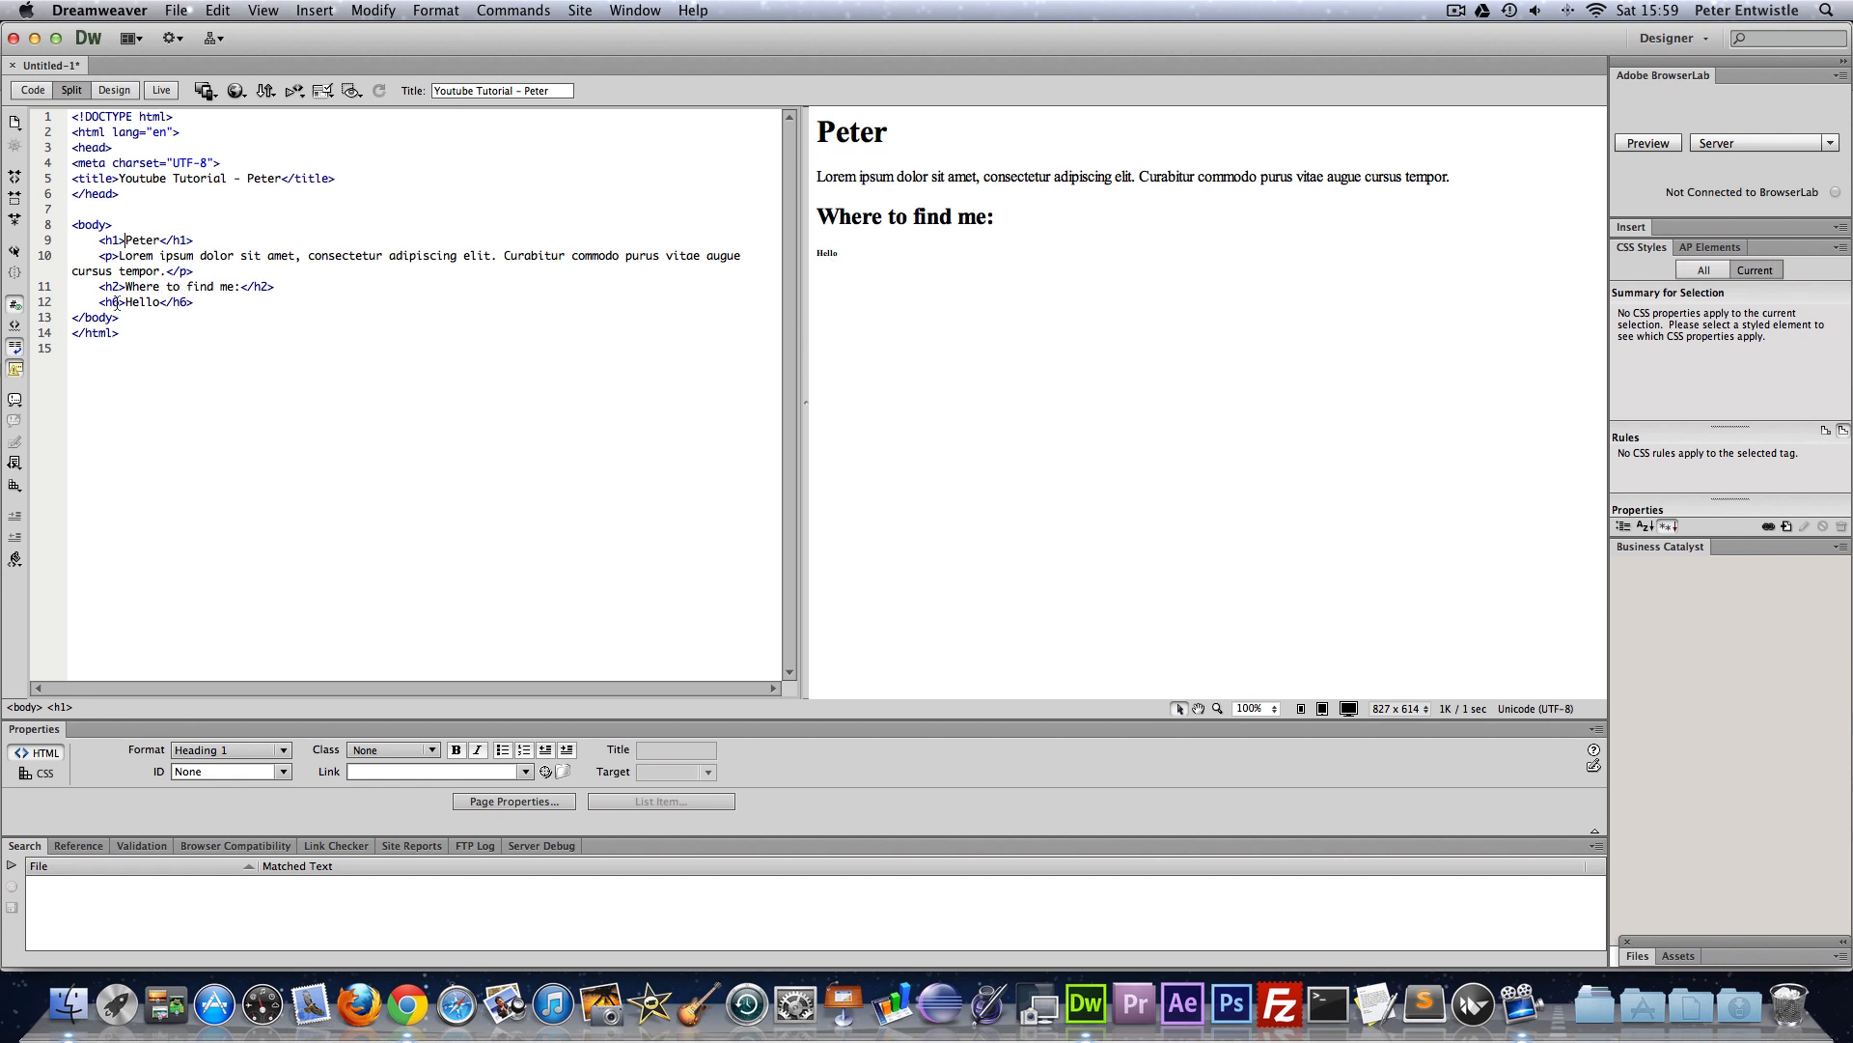
pyautogui.moveTo(224, 394)
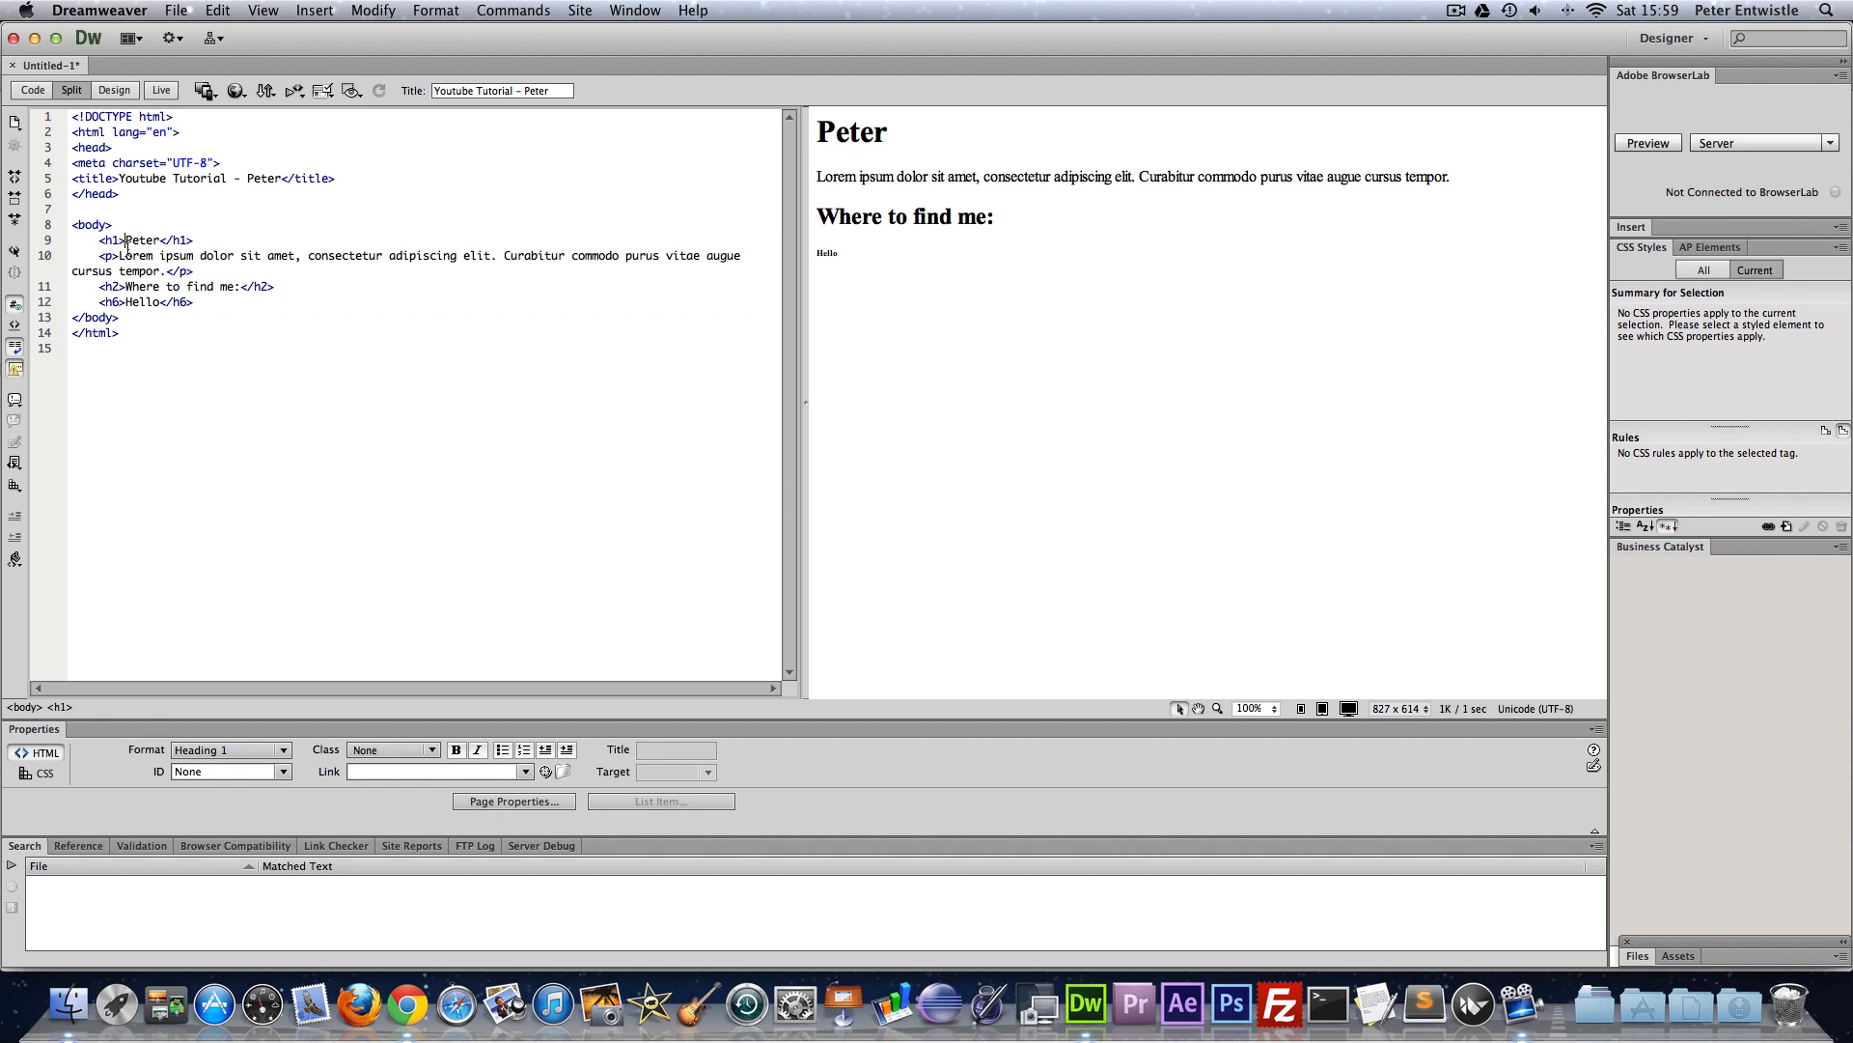
pyautogui.moveTo(100, 301)
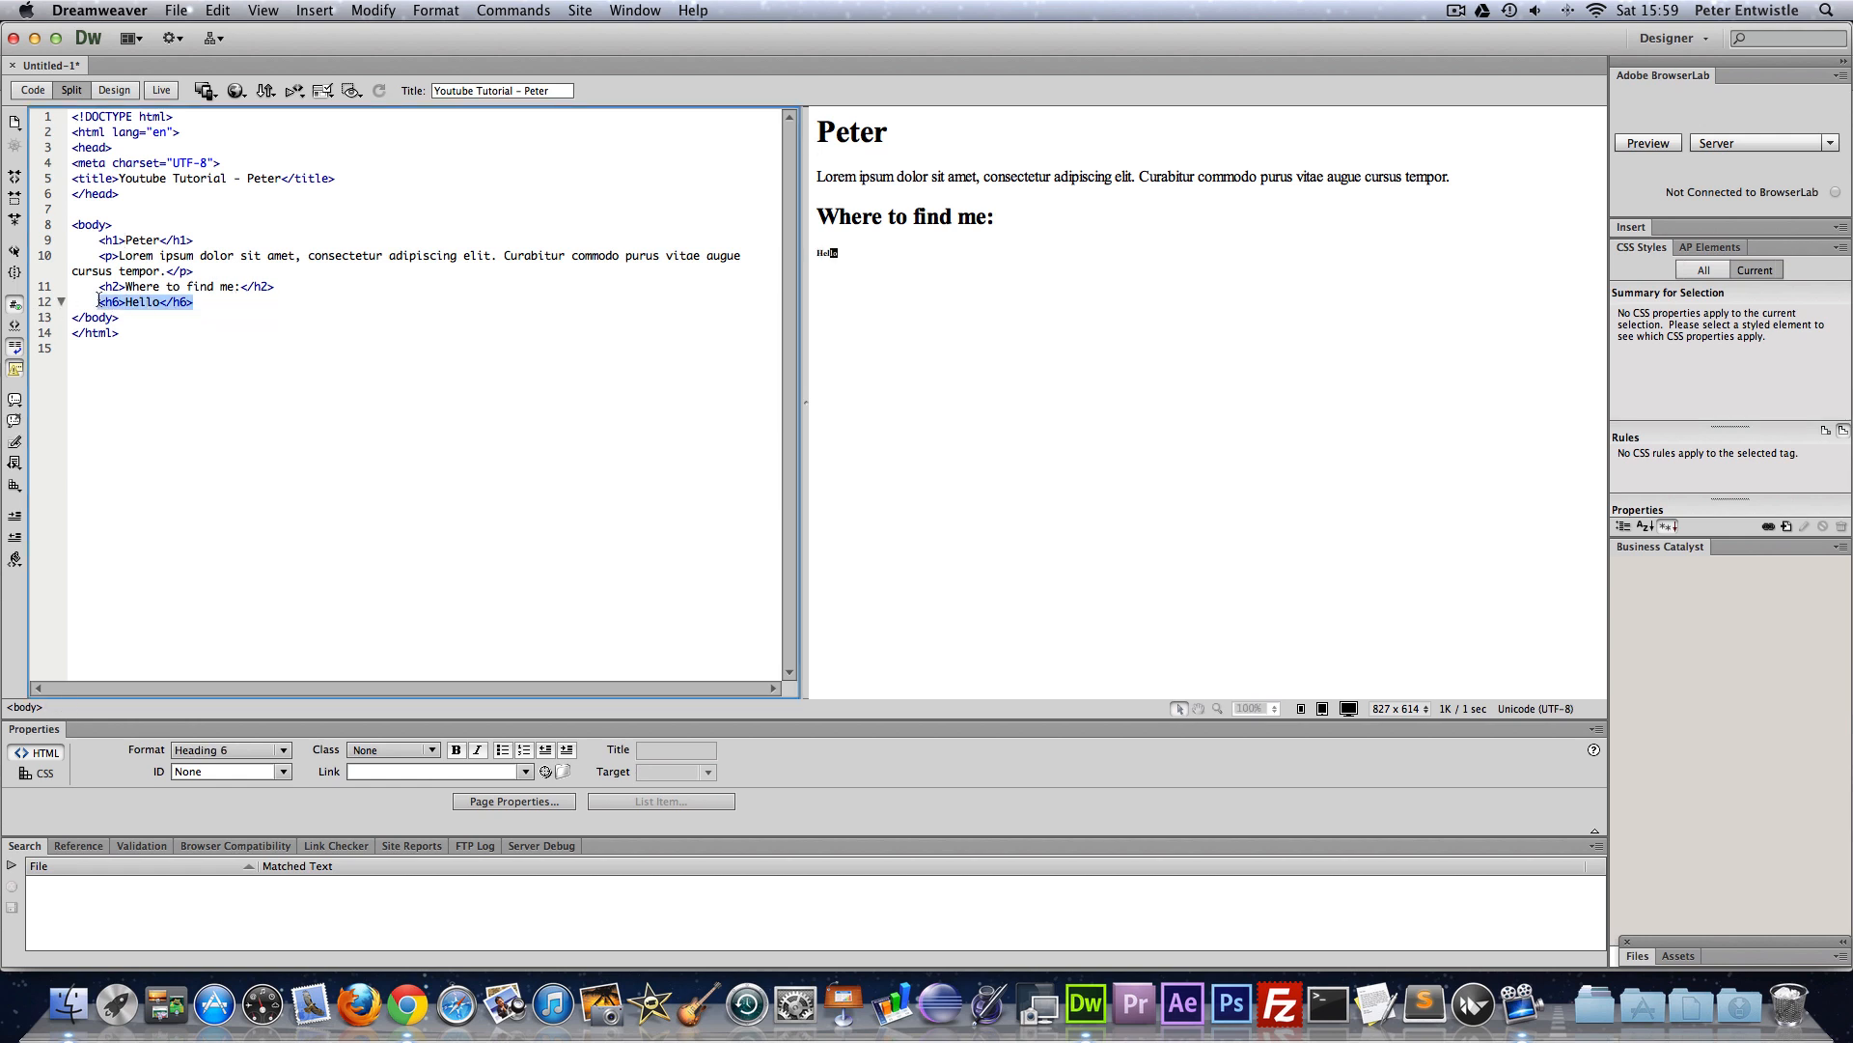
# - Delete the Hello heading line, leaving an empty line below the subheading
pyautogui.doubleClick(147, 301)
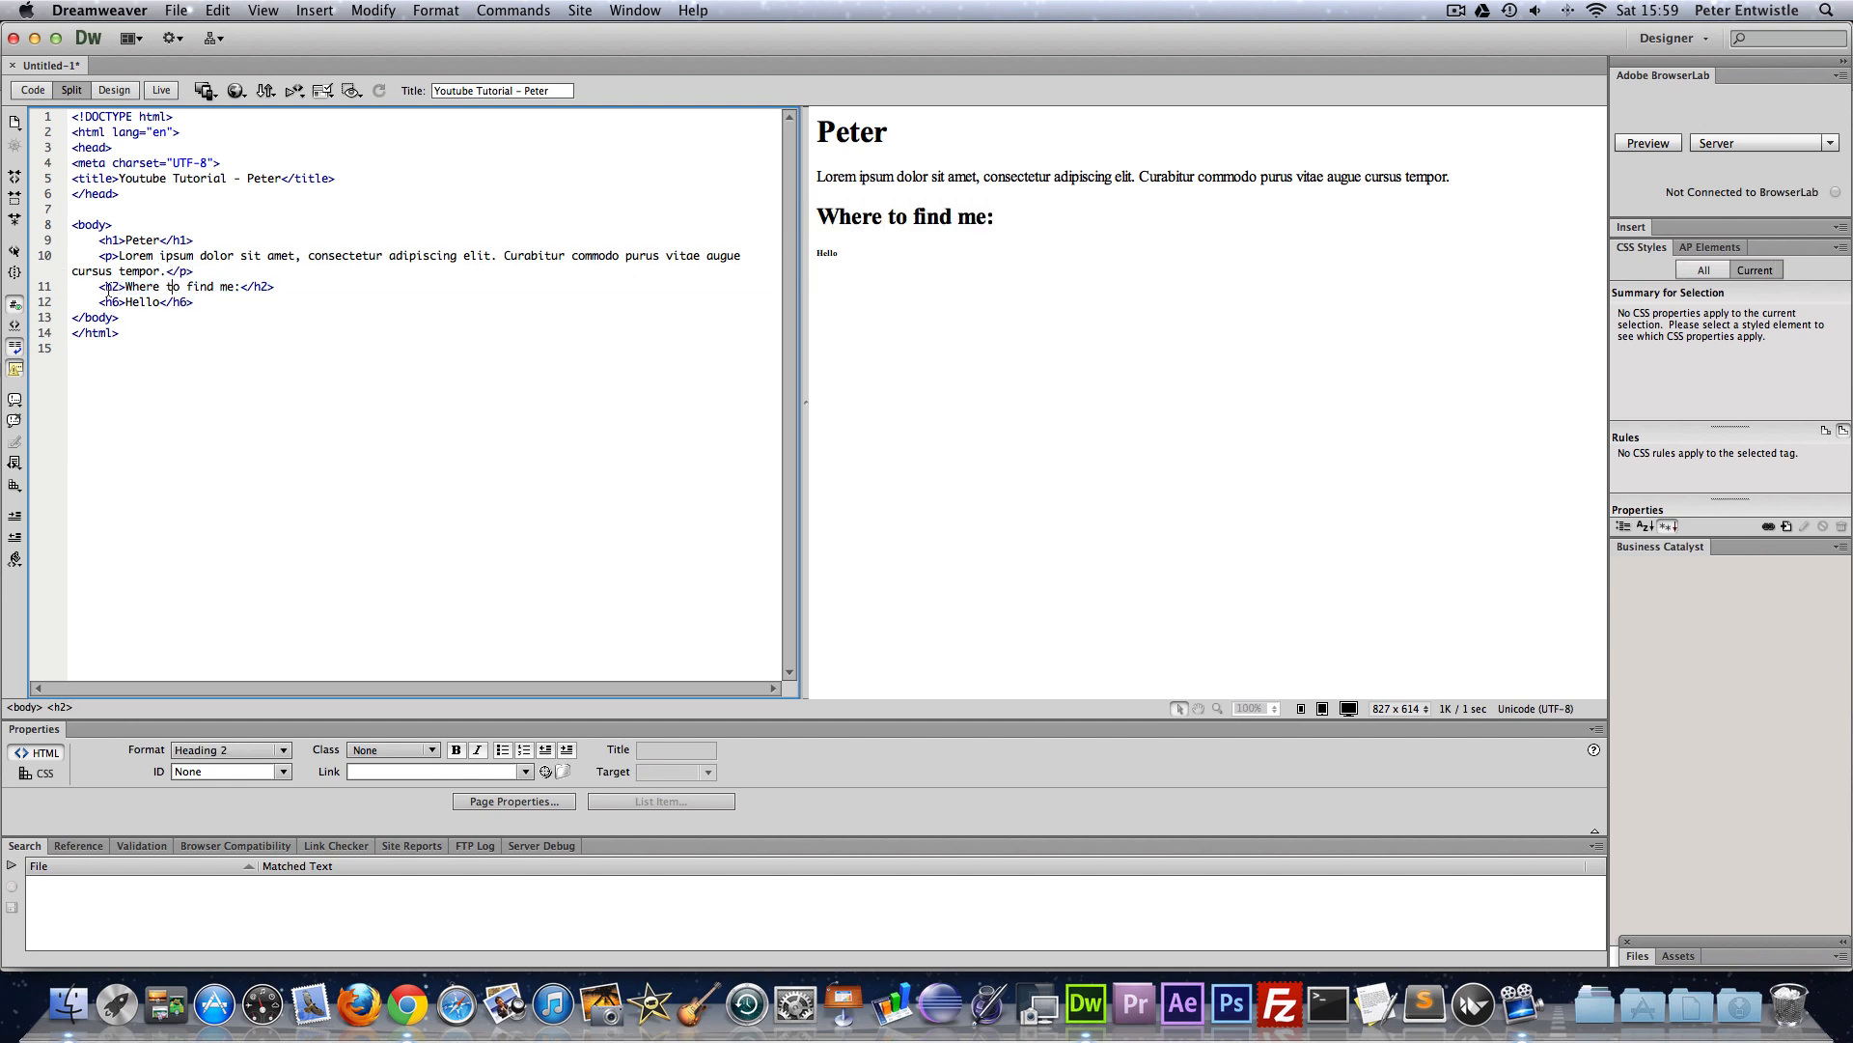
pyautogui.click(113, 332)
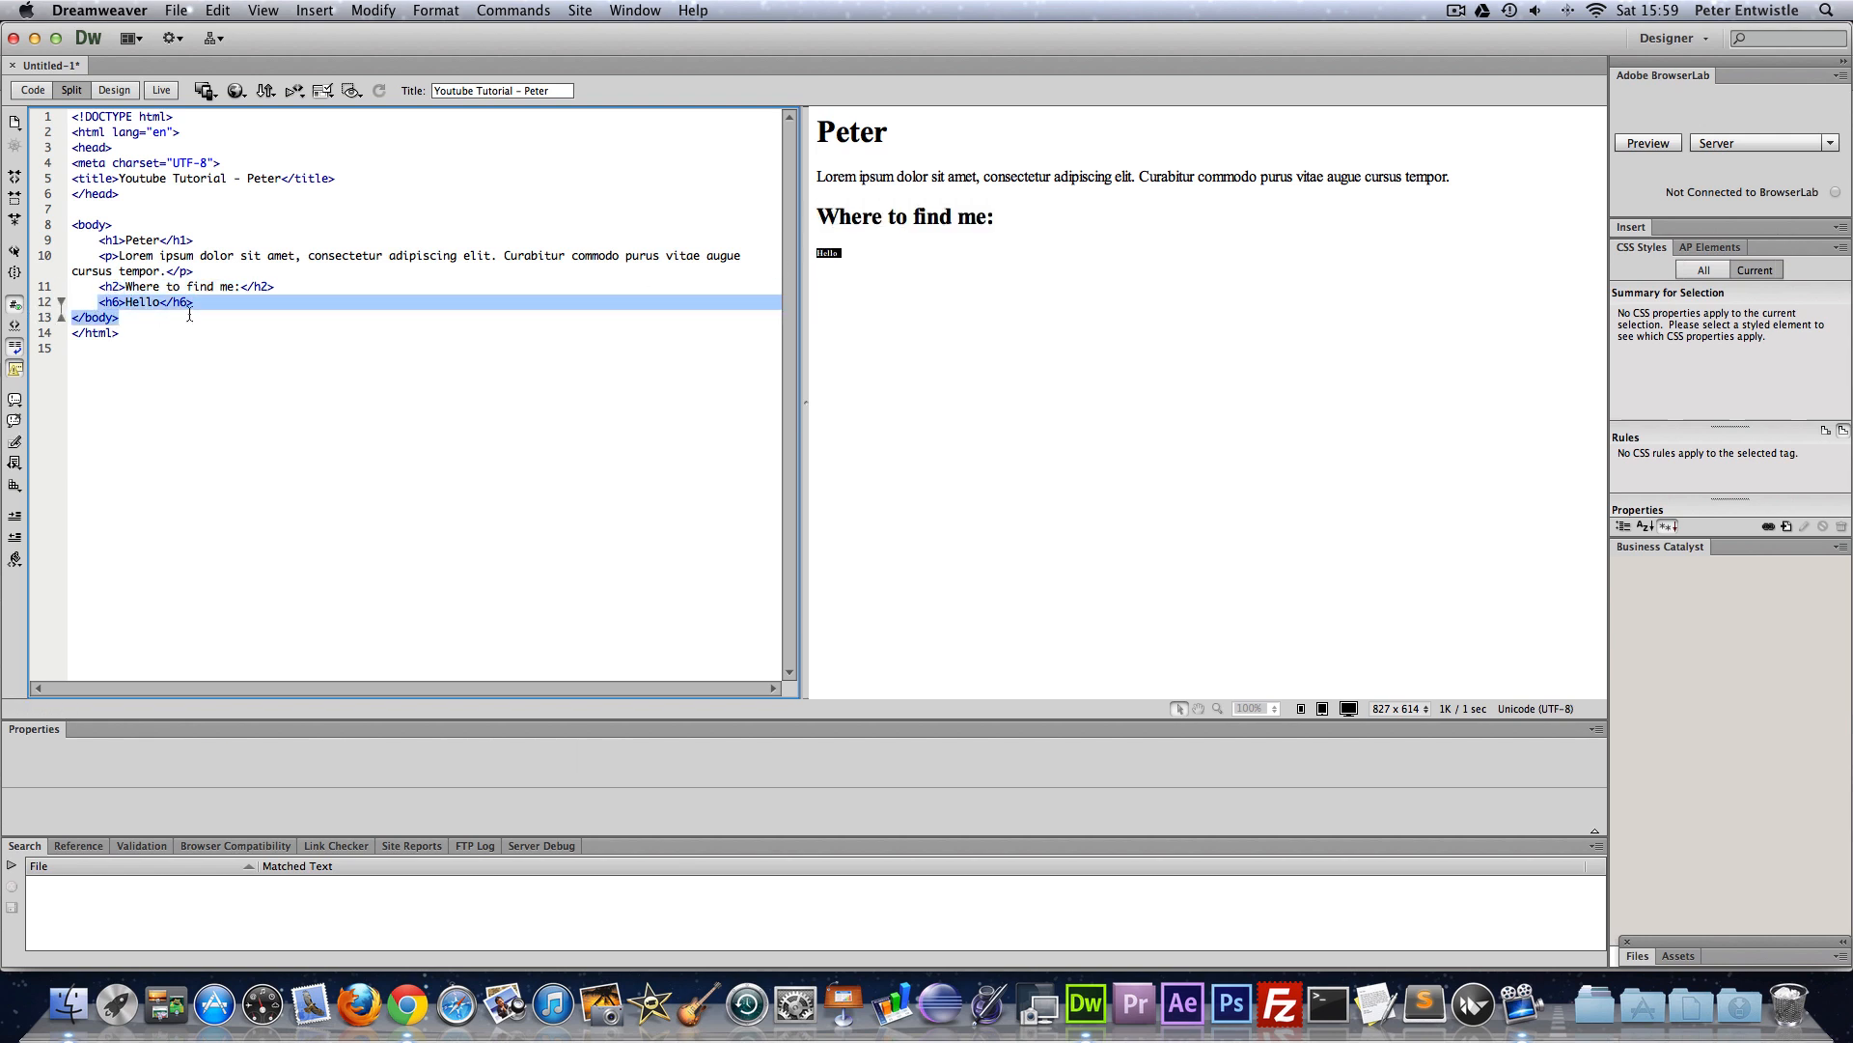
pyautogui.press('Delete')
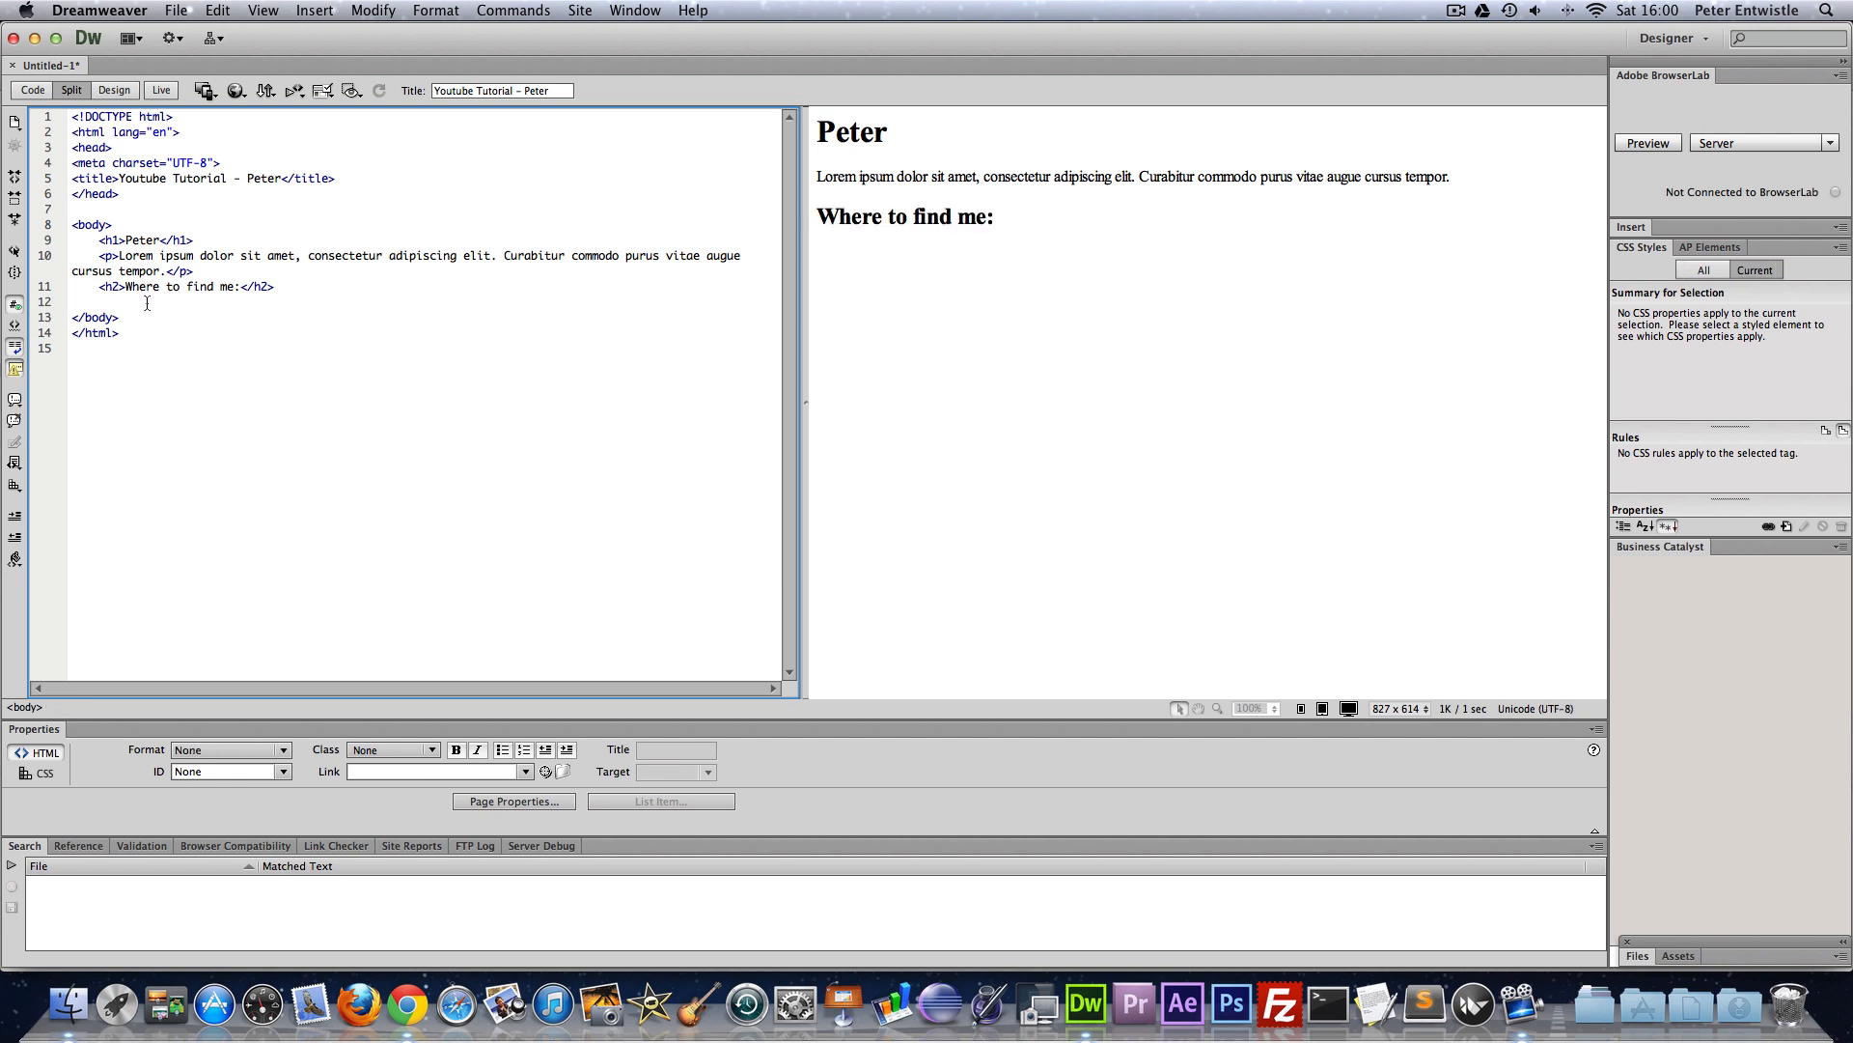
# - Create an empty <ol> list under the subheading with its tags on separate lines
pyautogui.write('<')
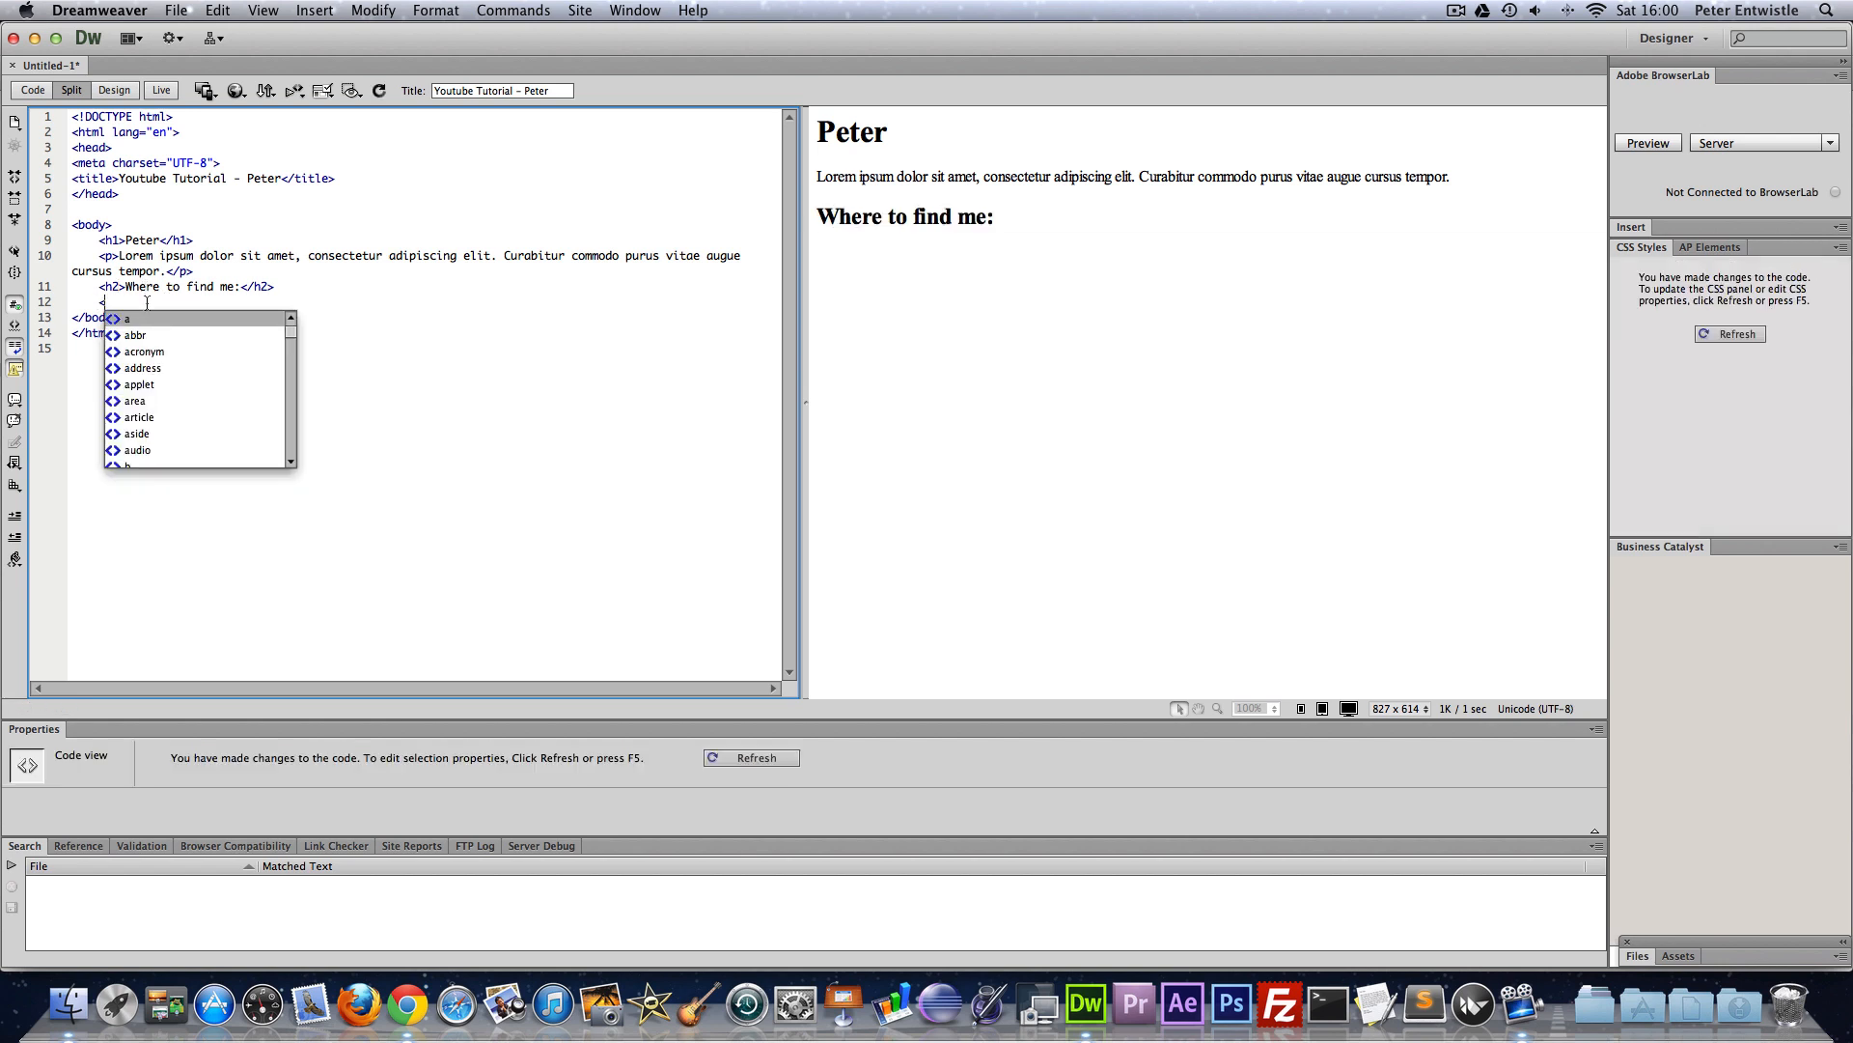
pyautogui.write('ol')
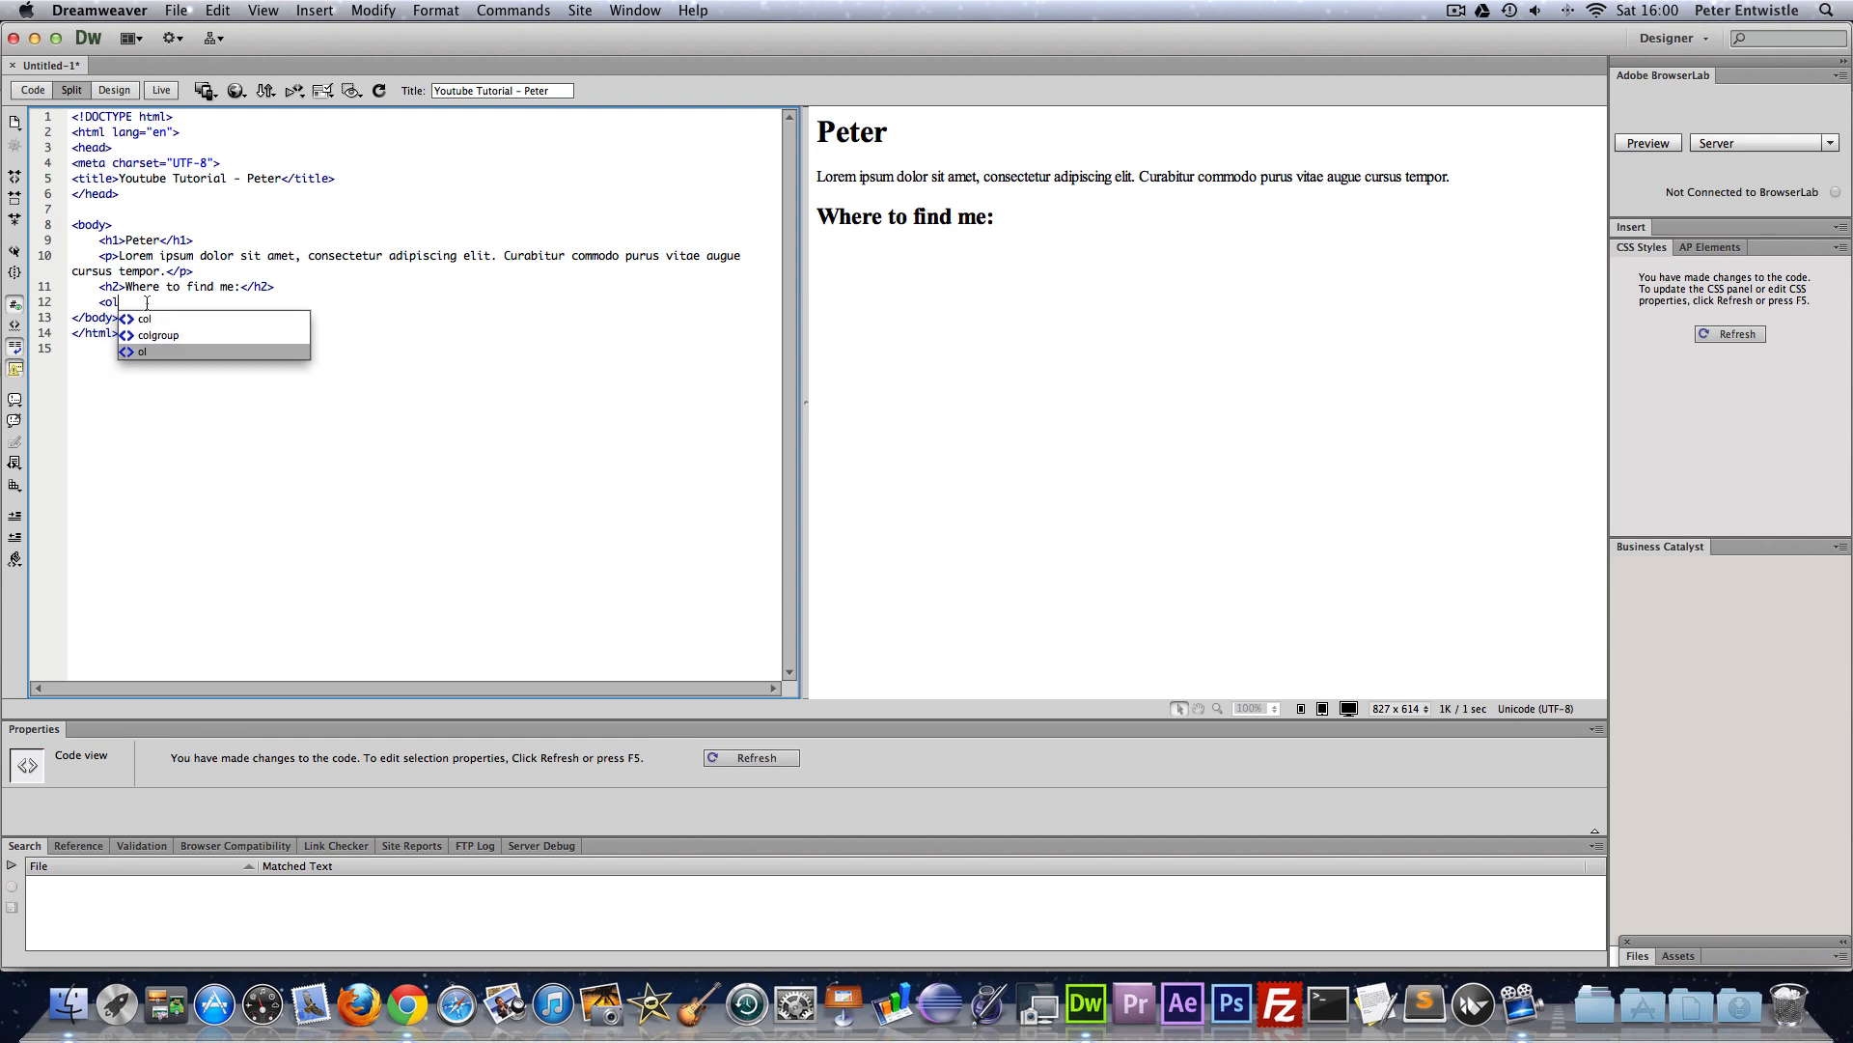
pyautogui.click(139, 352)
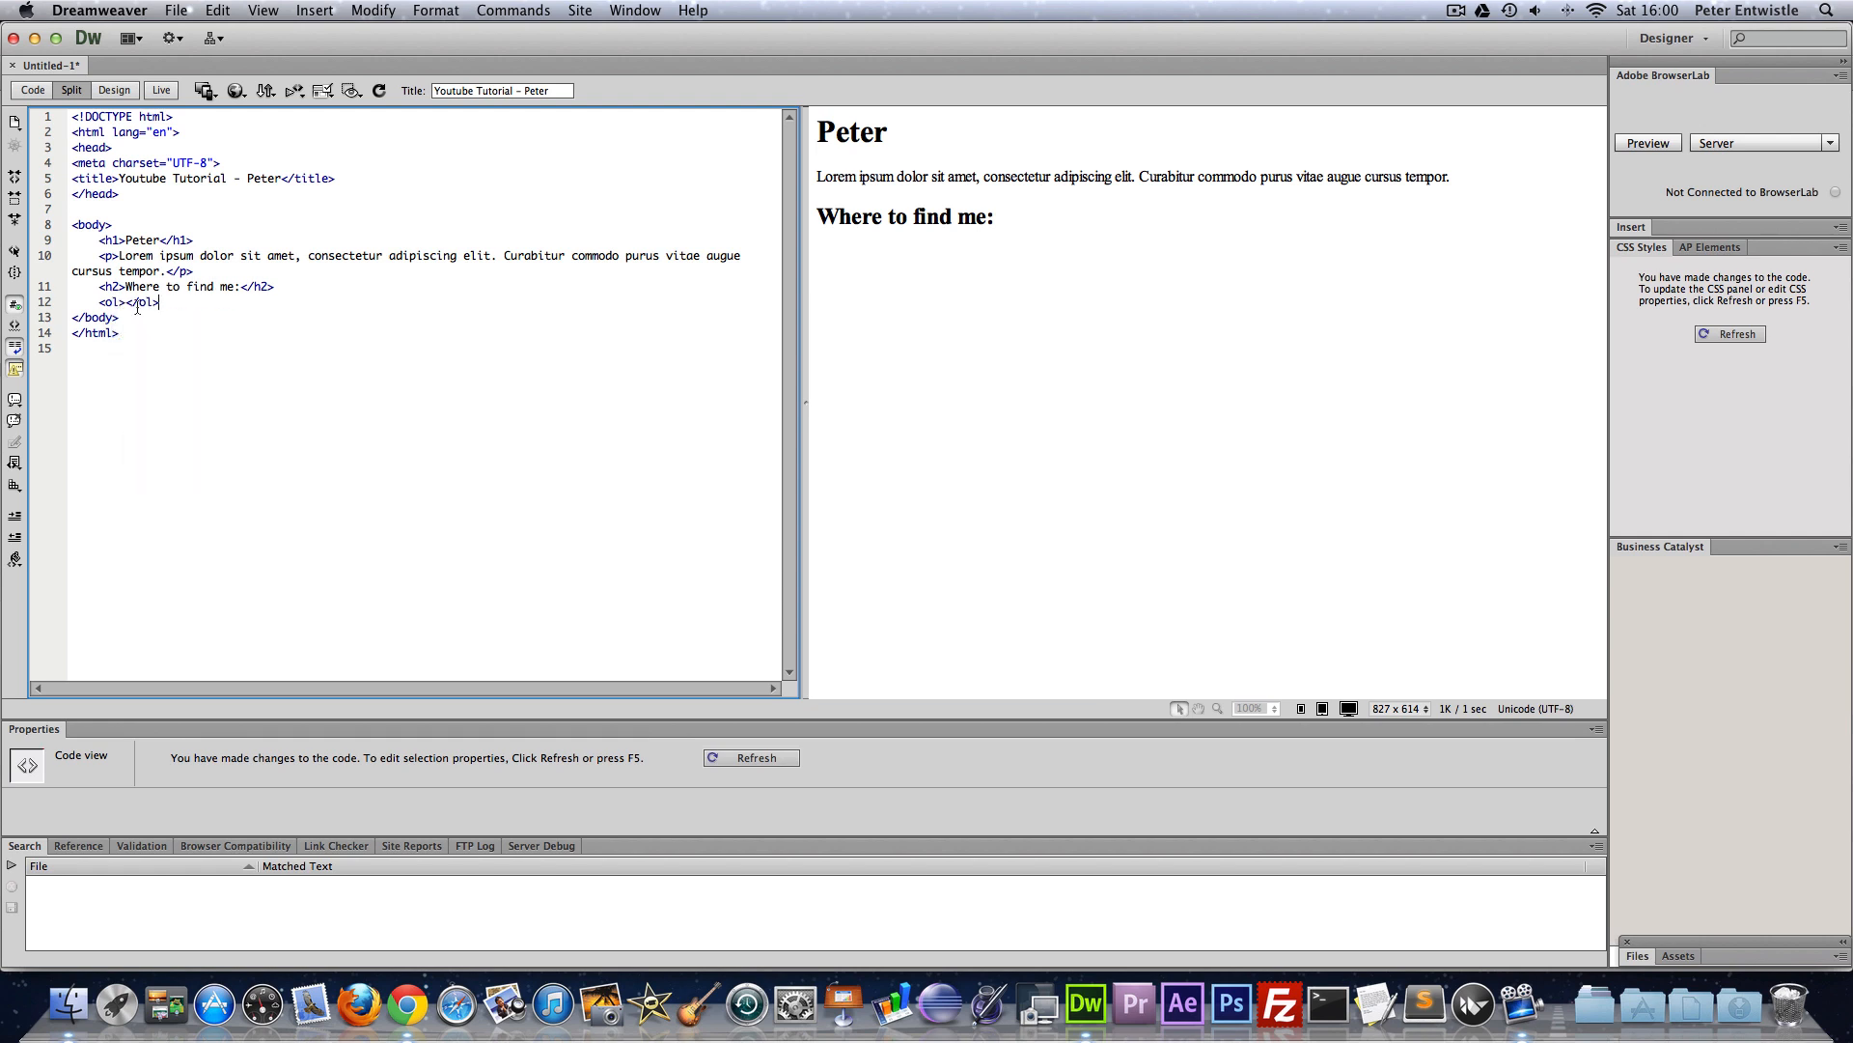
pyautogui.press('Return')
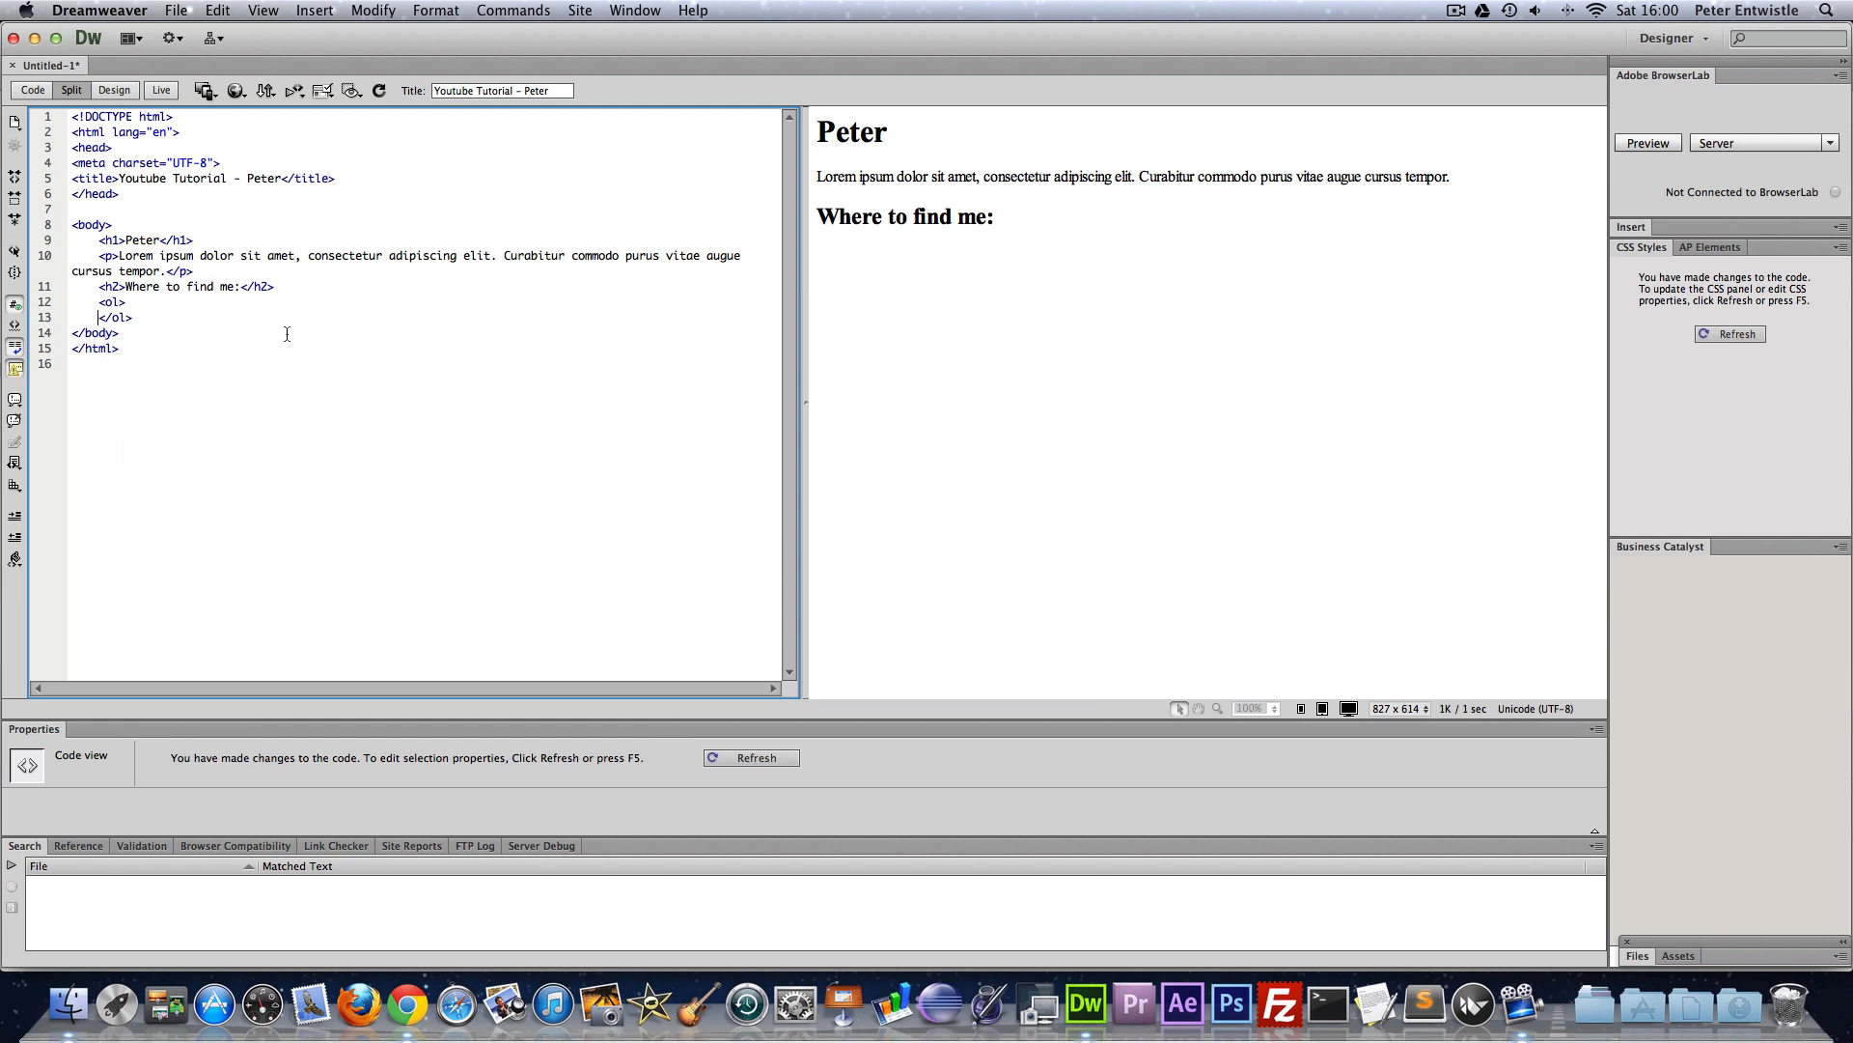
pyautogui.press('Return')
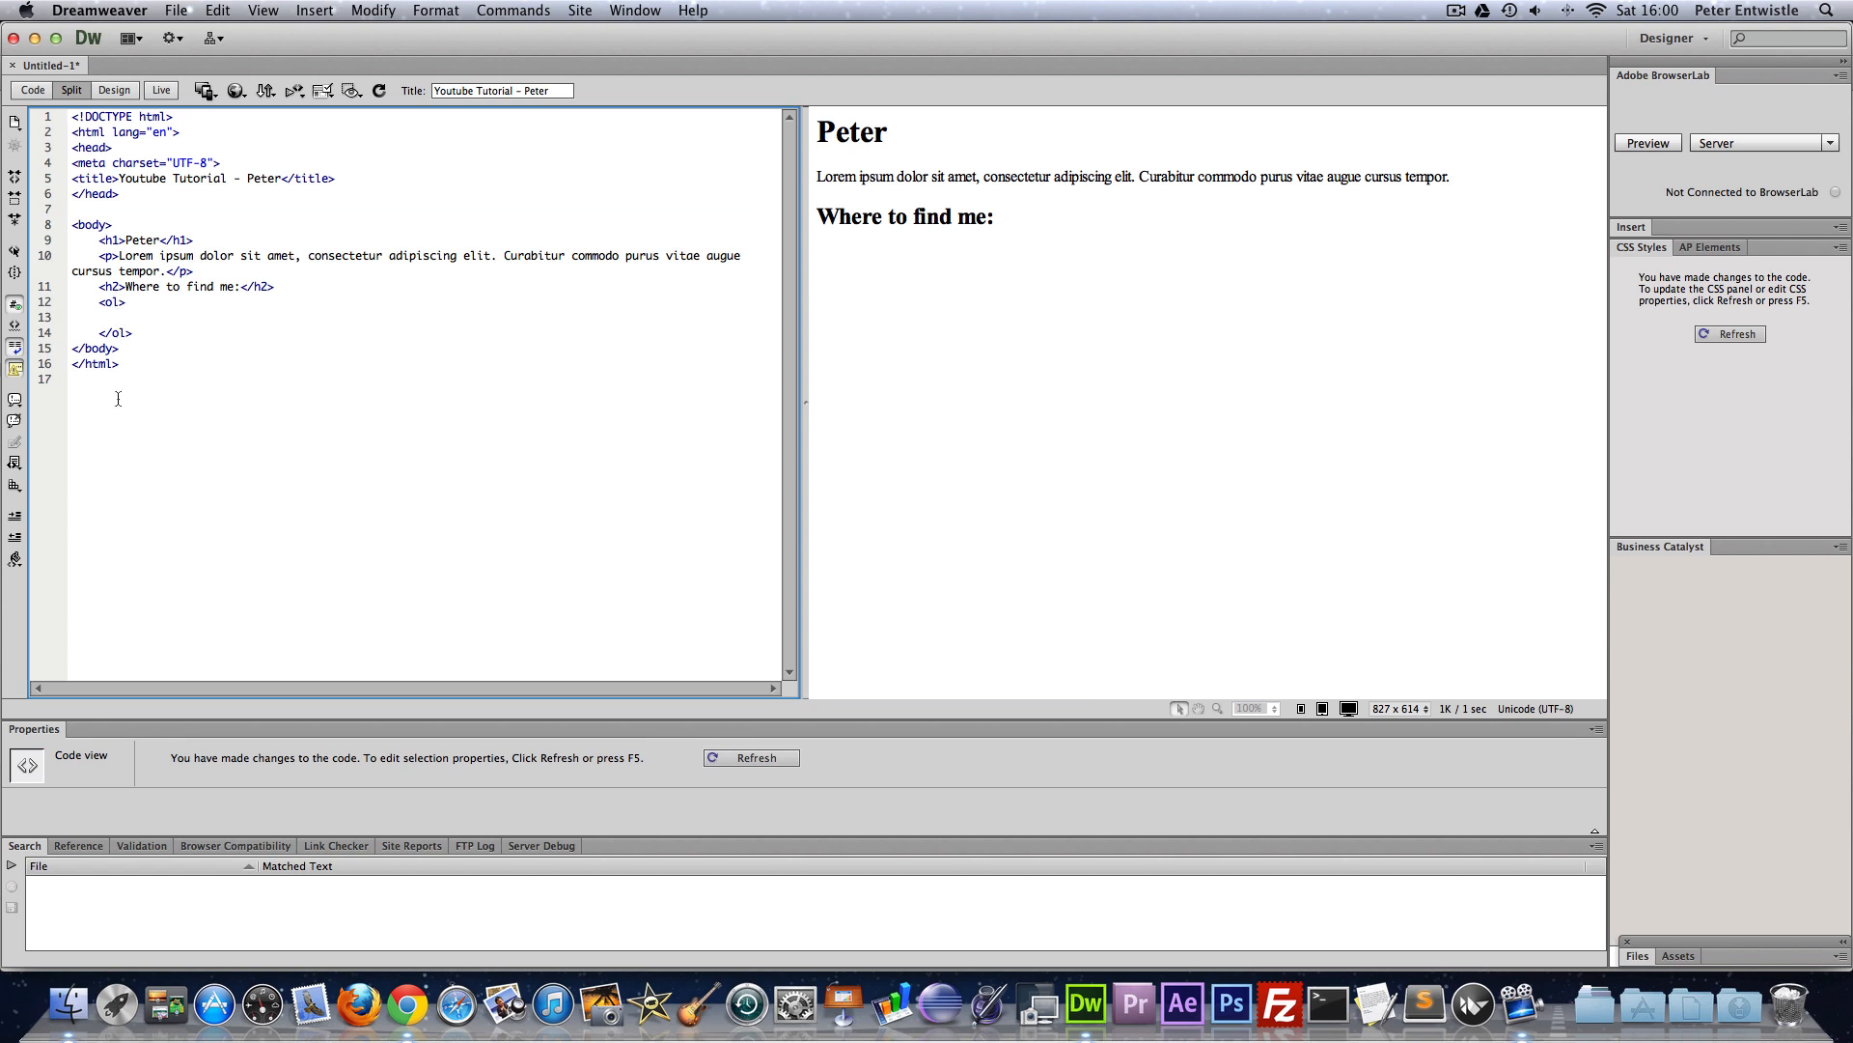
pyautogui.click(106, 317)
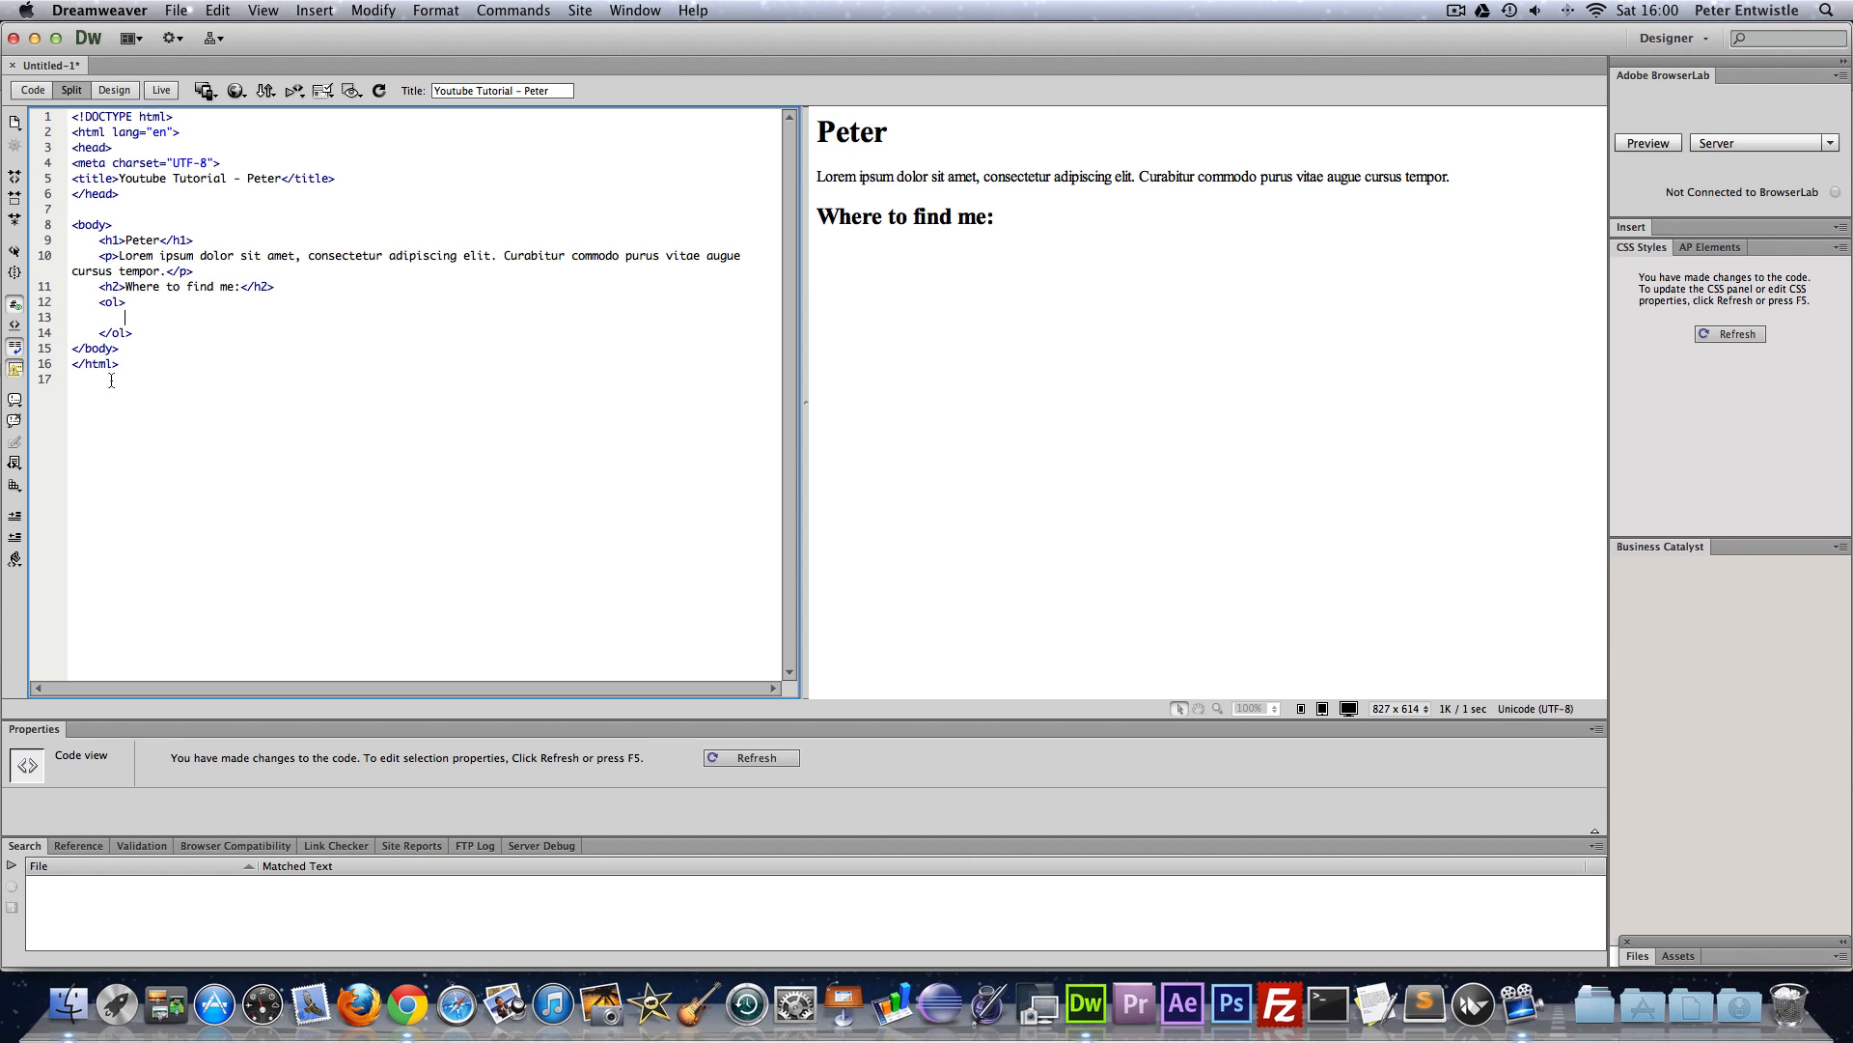
# - Fill the list with three <li> items: Youtube, Twitter and Facebook
pyautogui.write('<')
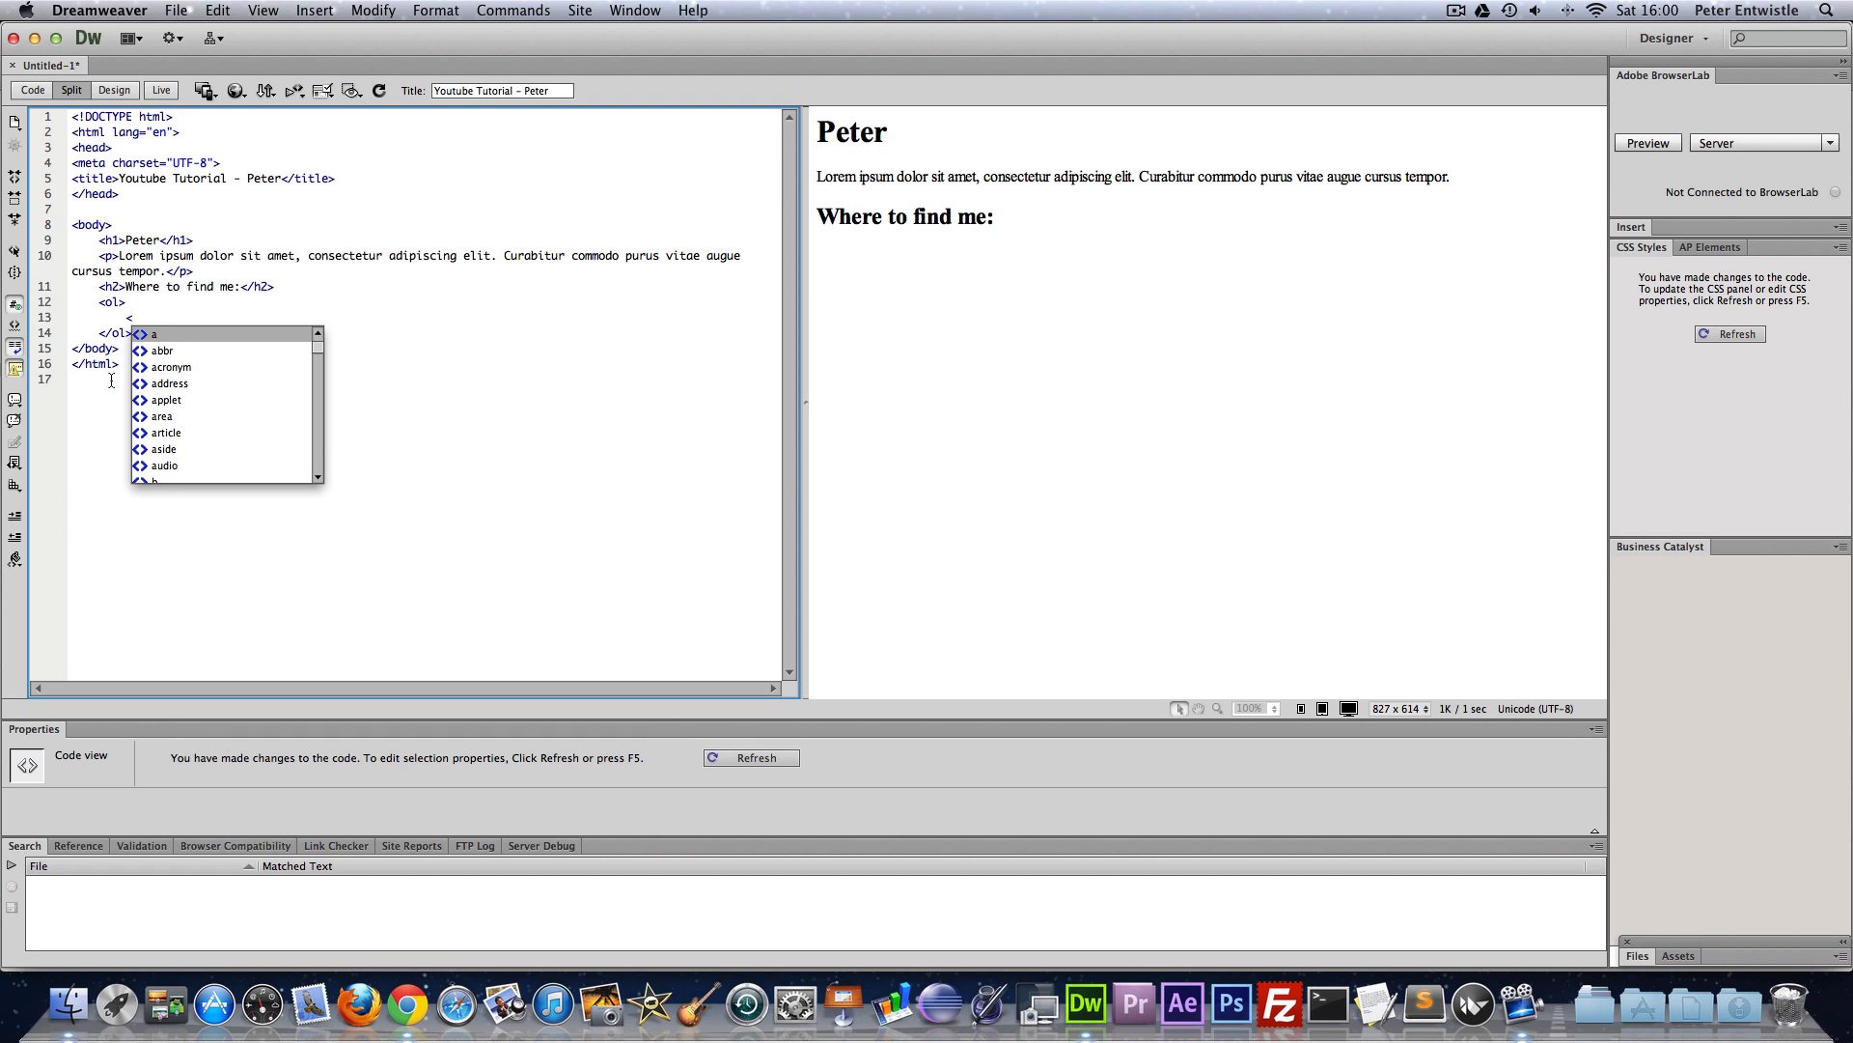
pyautogui.write('li></li>')
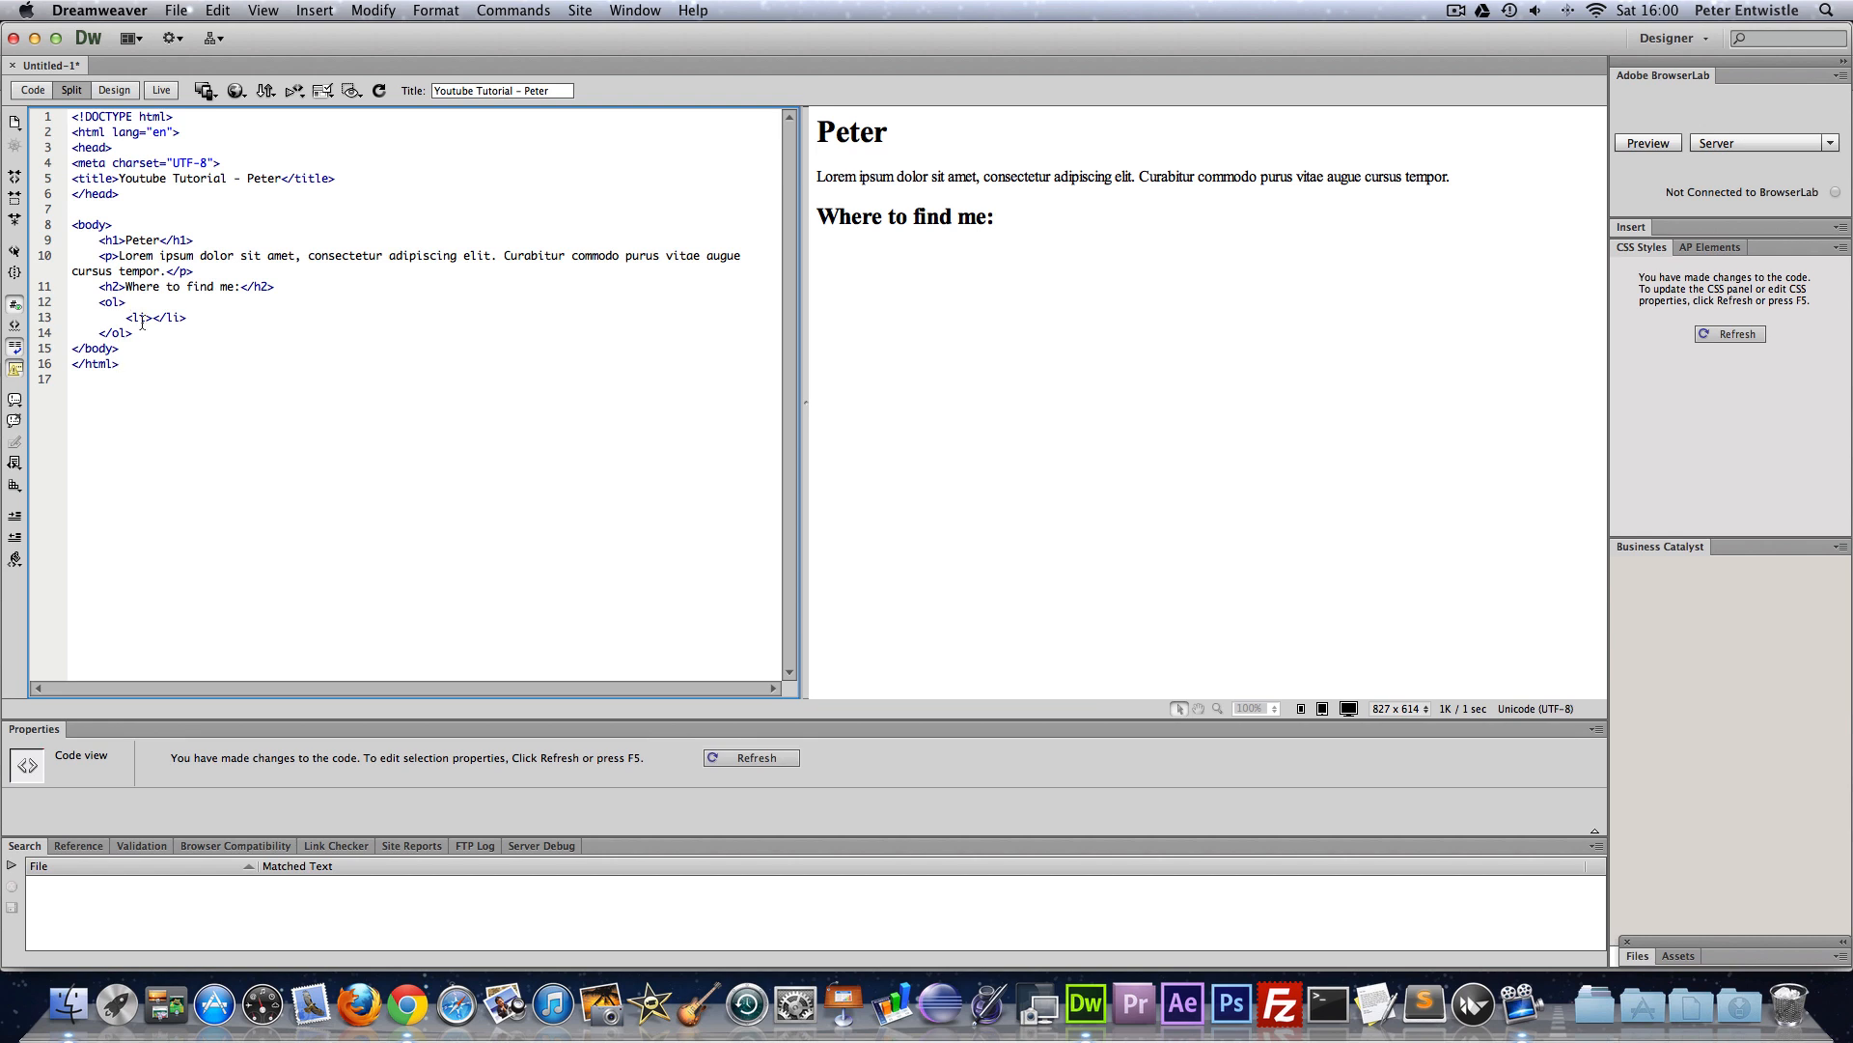
pyautogui.doubleClick(139, 317)
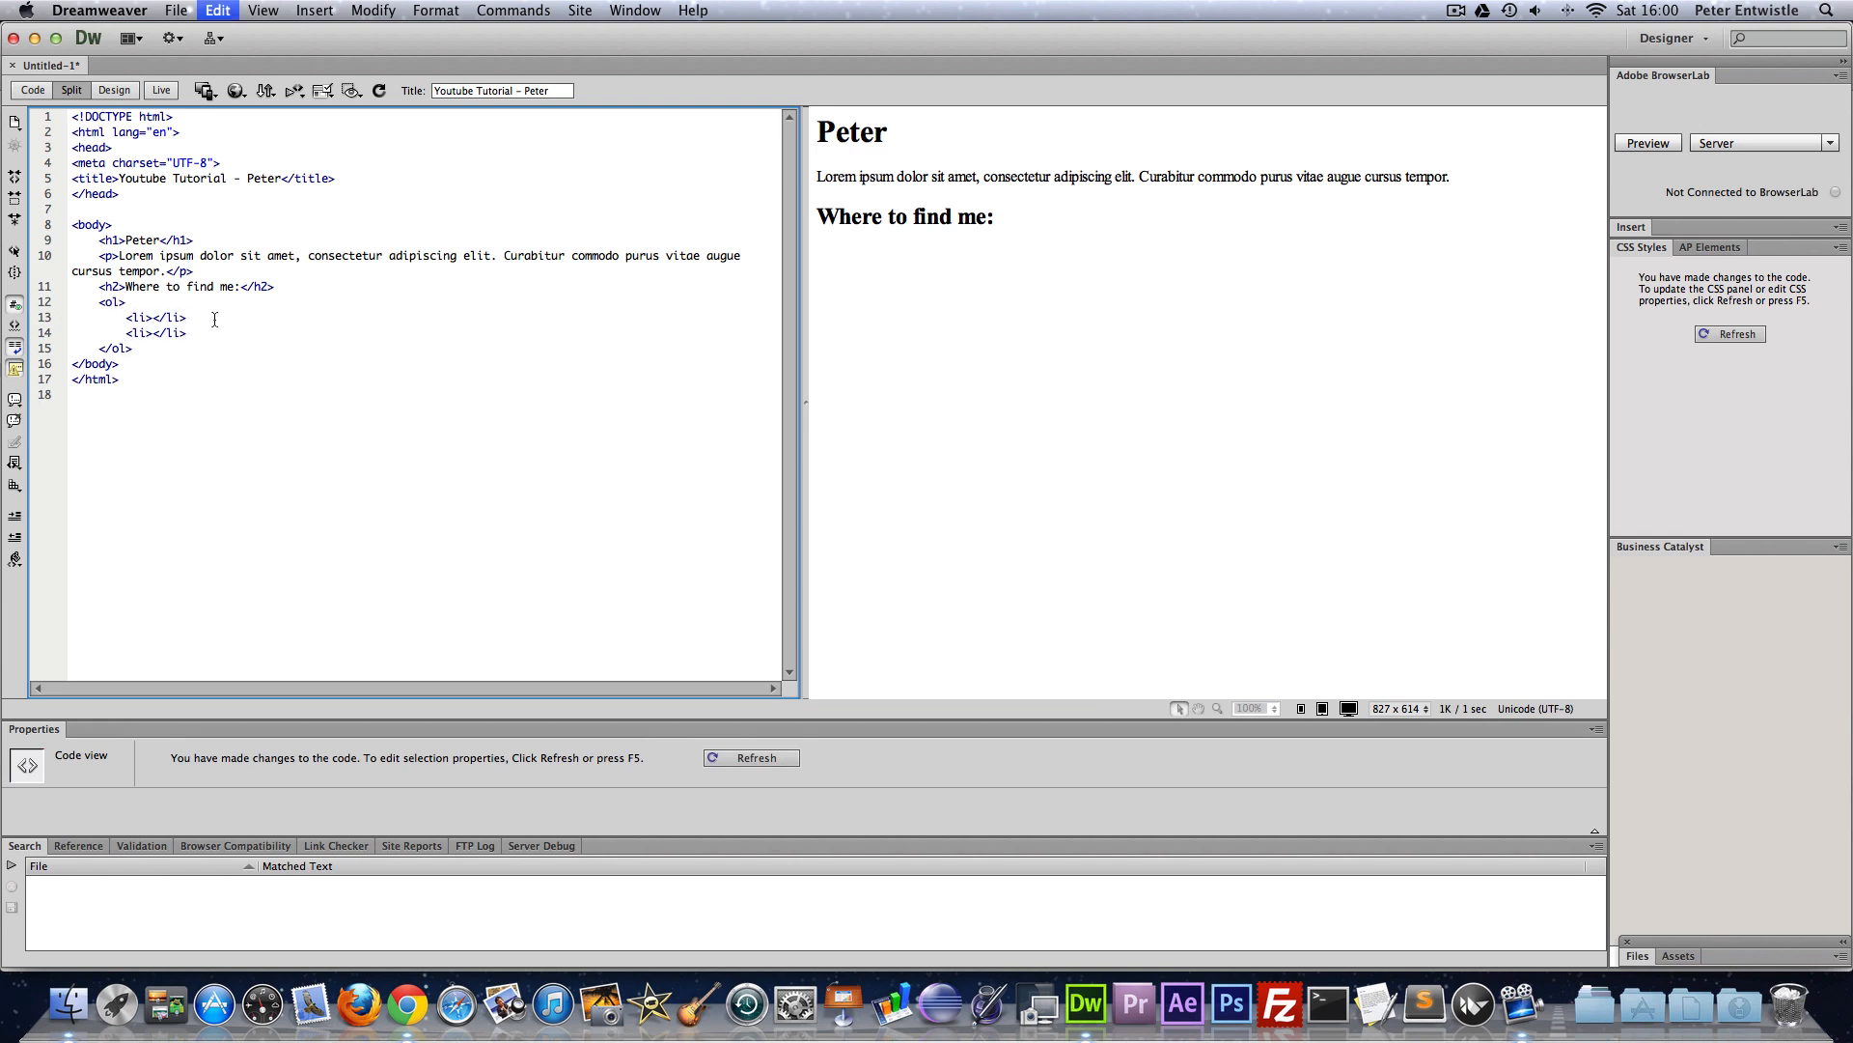
pyautogui.write('<li></li>')
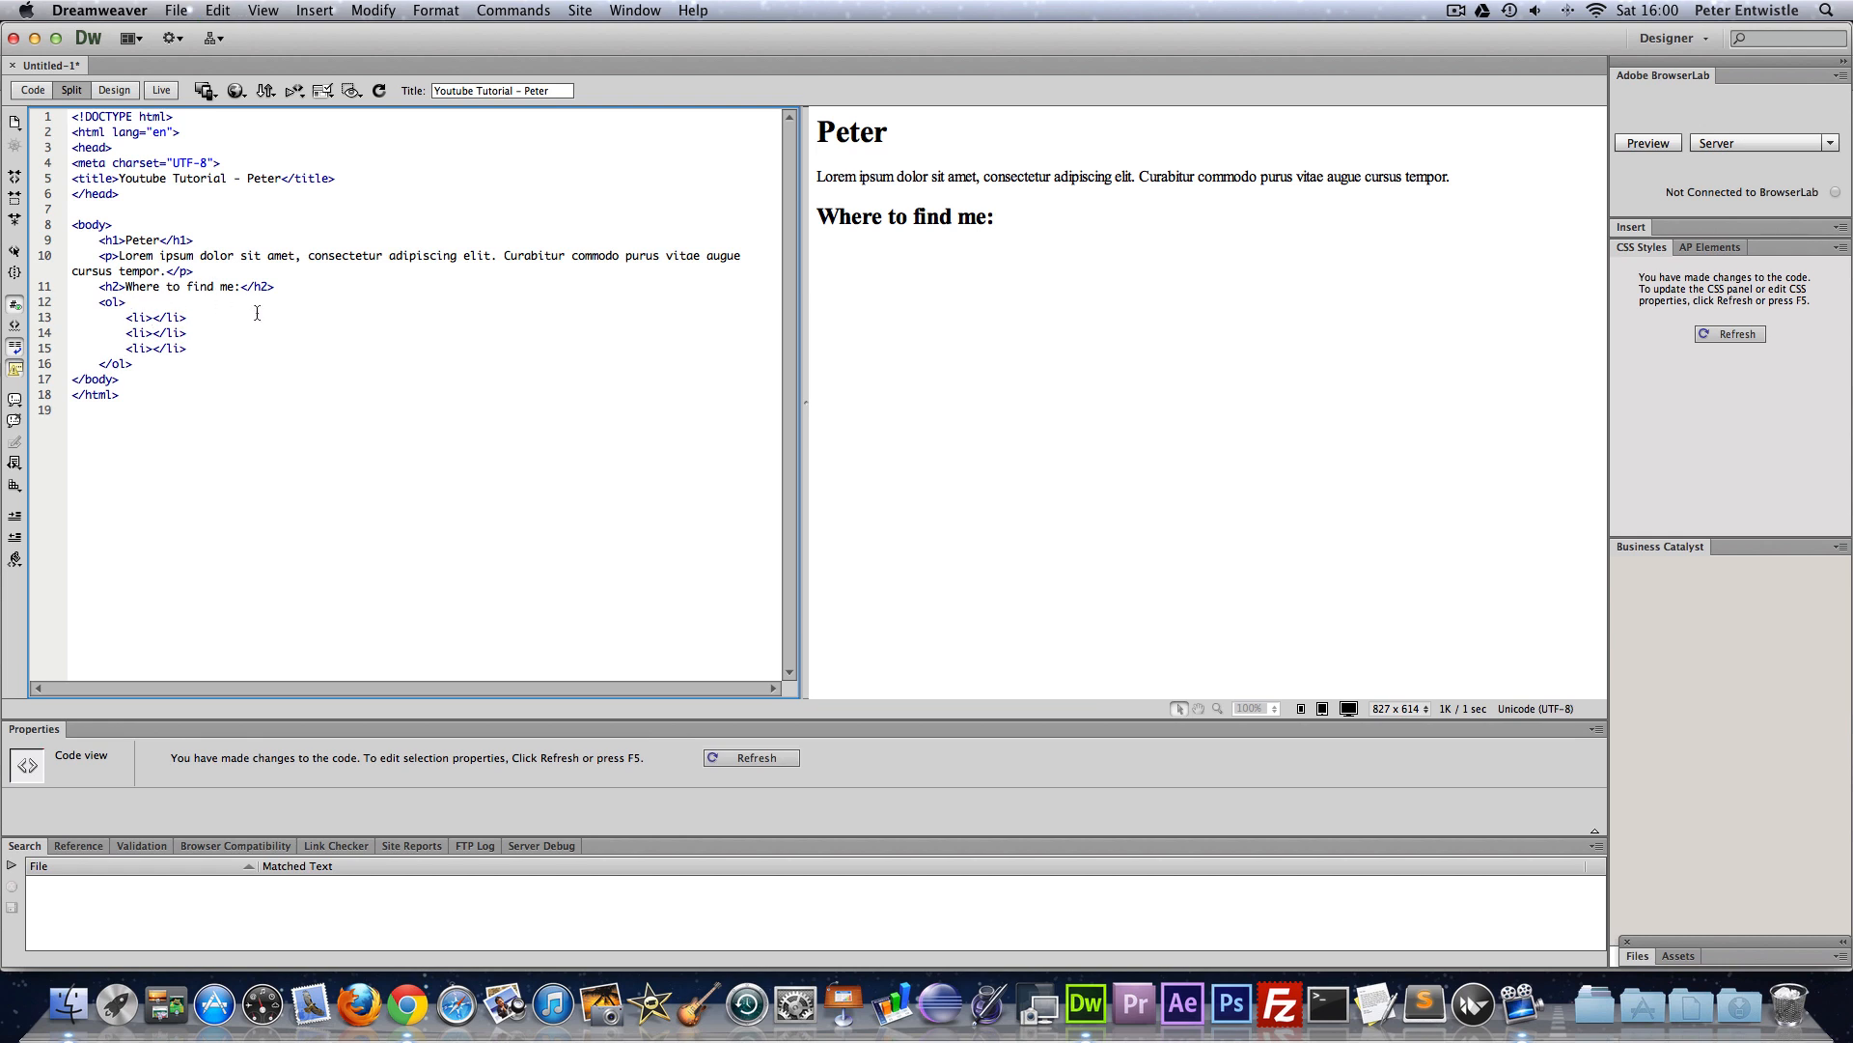
pyautogui.write('Yo')
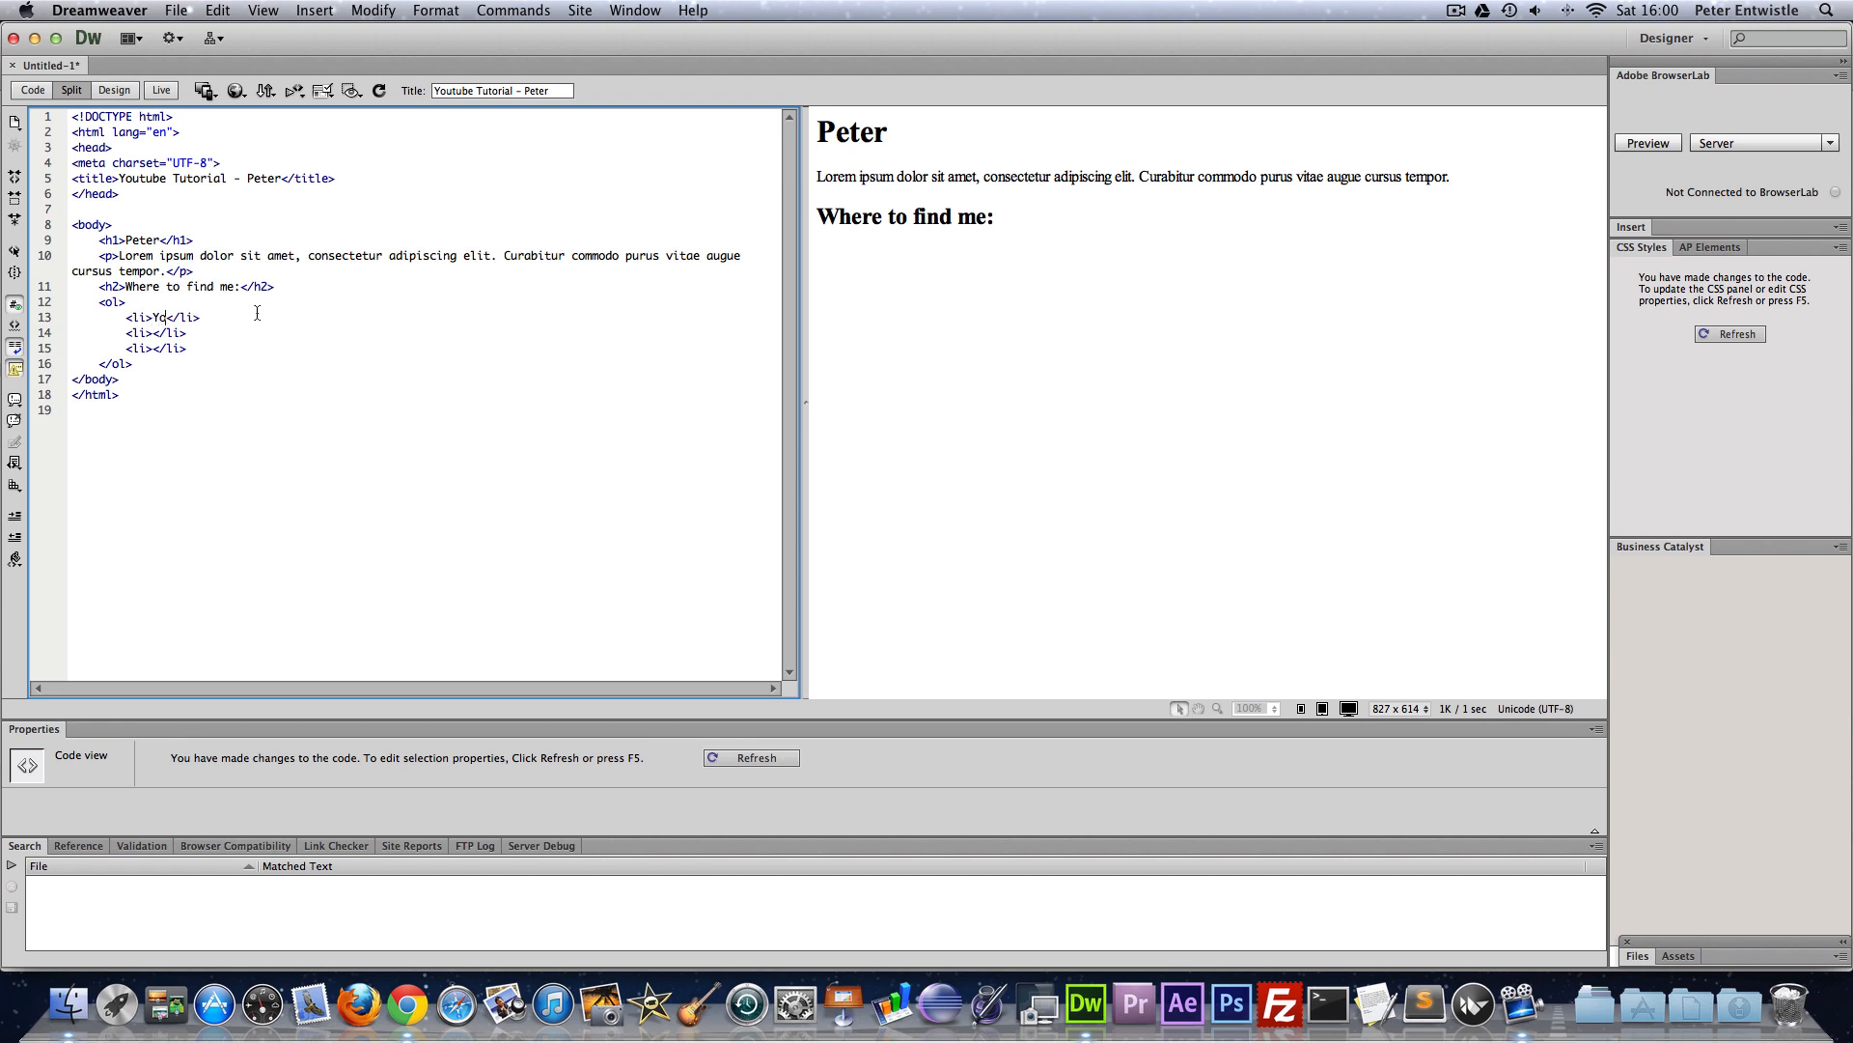
pyautogui.write('Youtube')
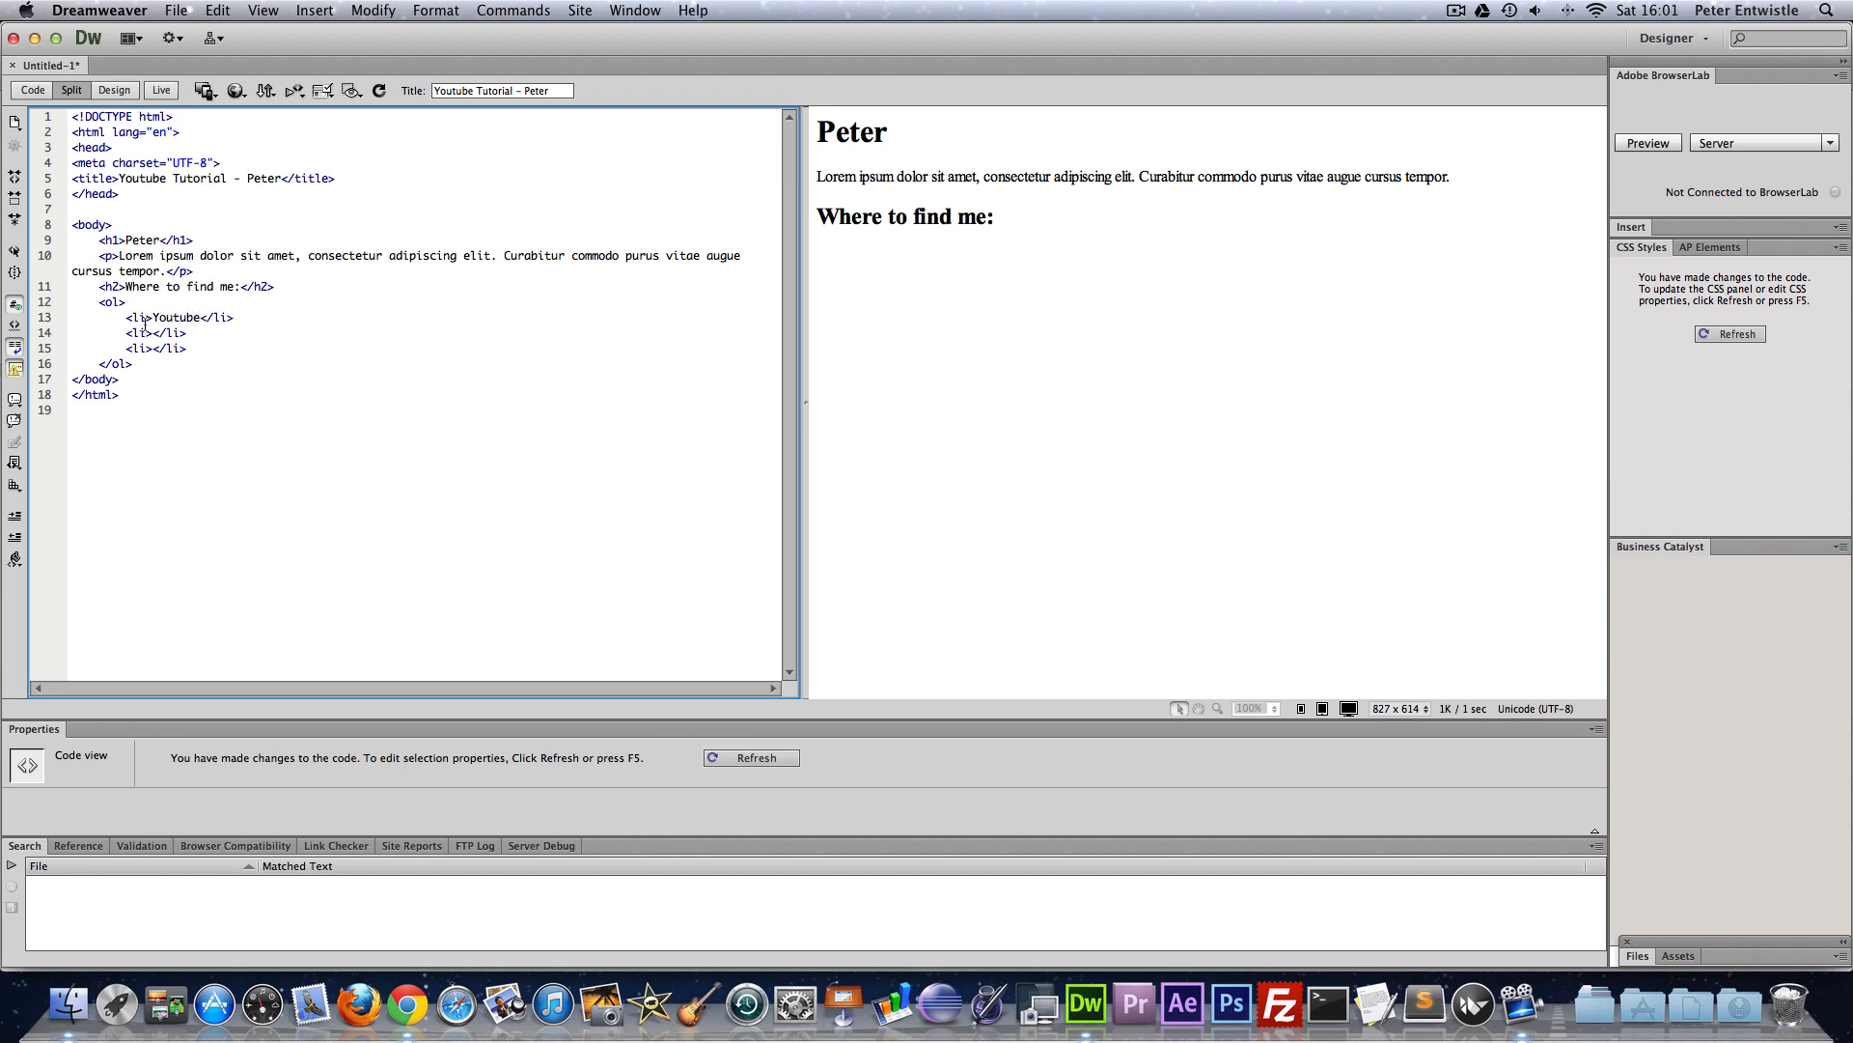
pyautogui.write('Twitter')
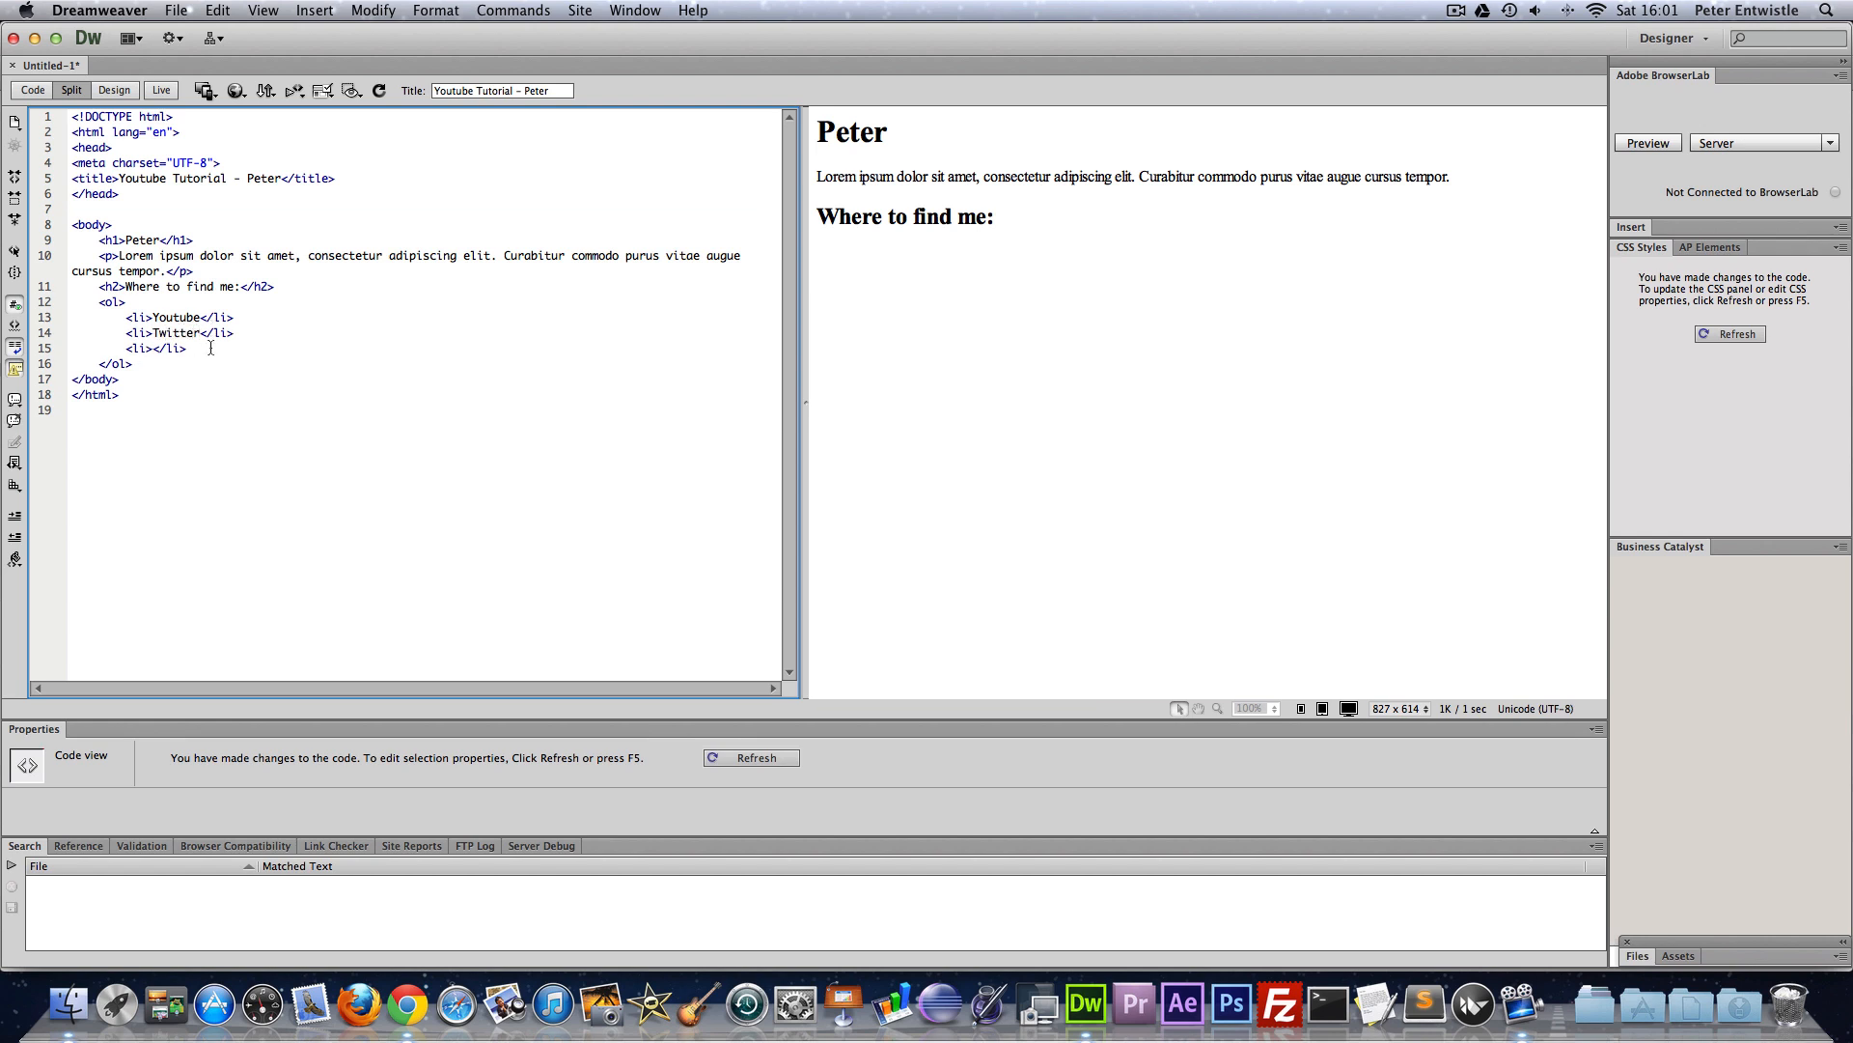
pyautogui.write('Fa')
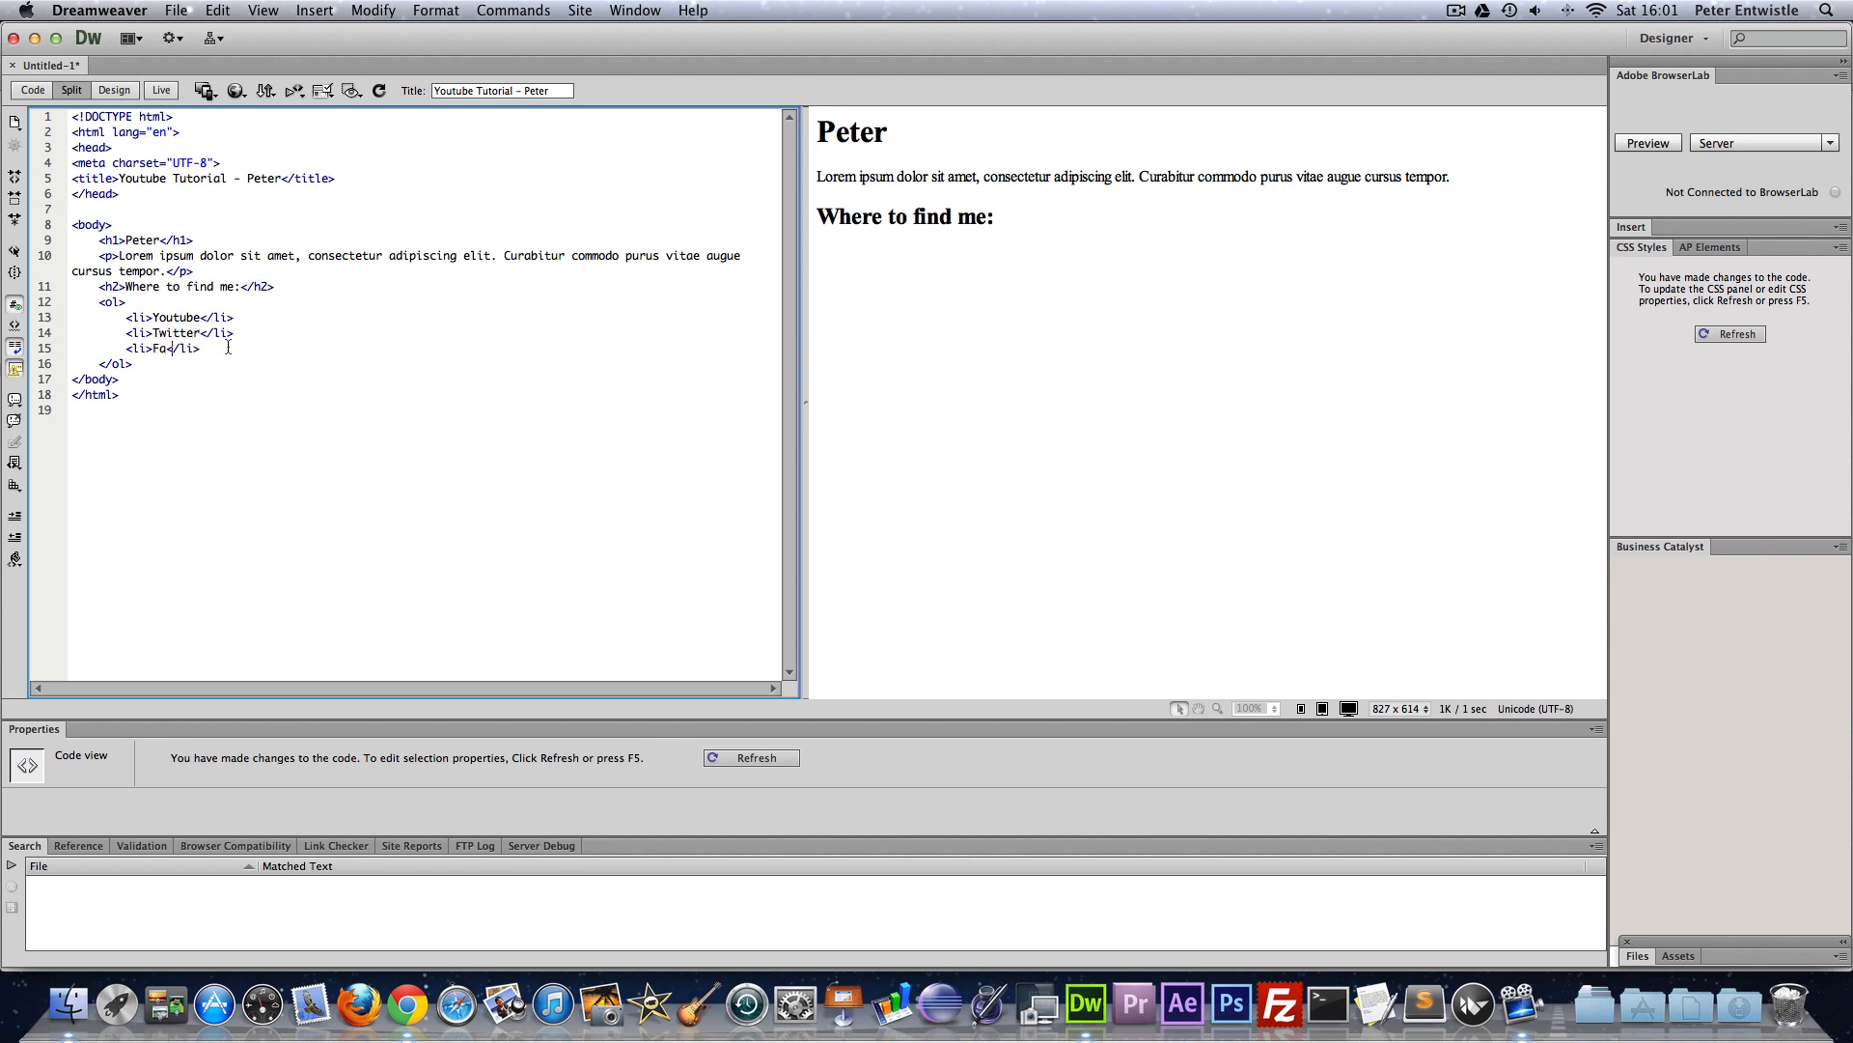
pyautogui.write('cebook')
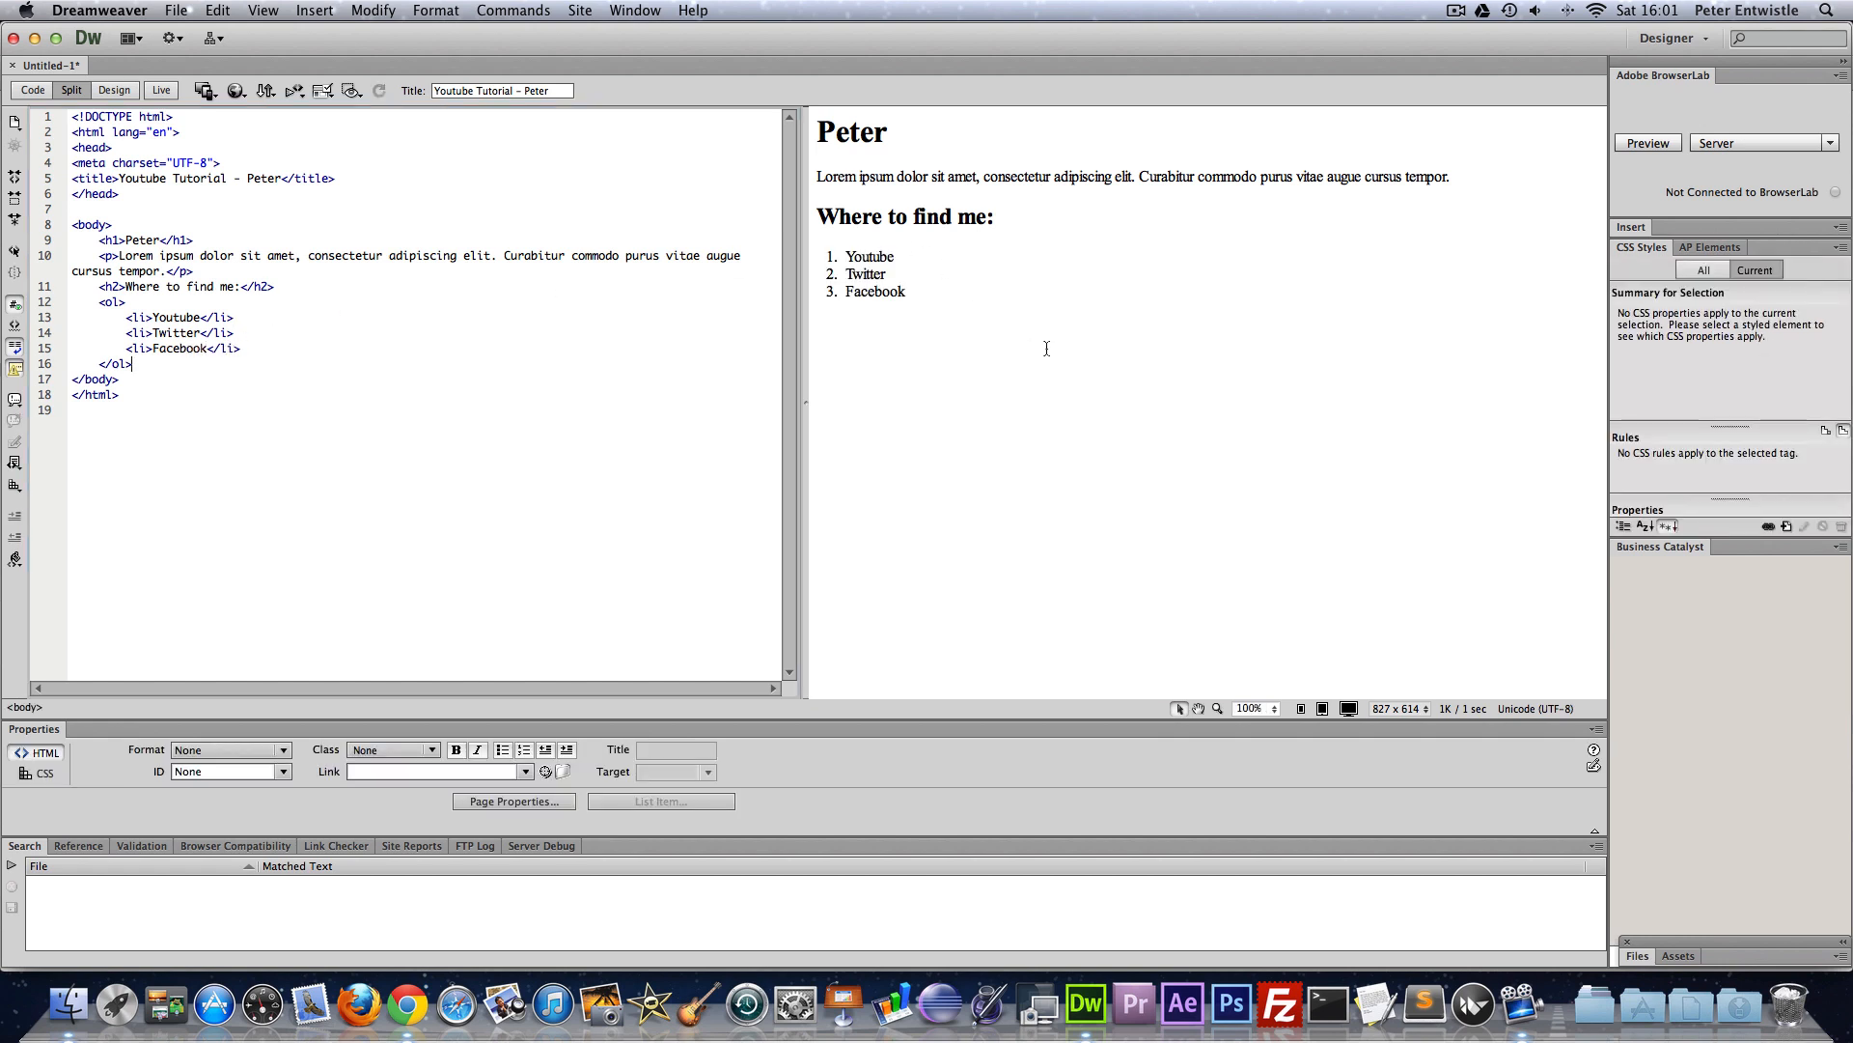
pyautogui.moveTo(830, 257)
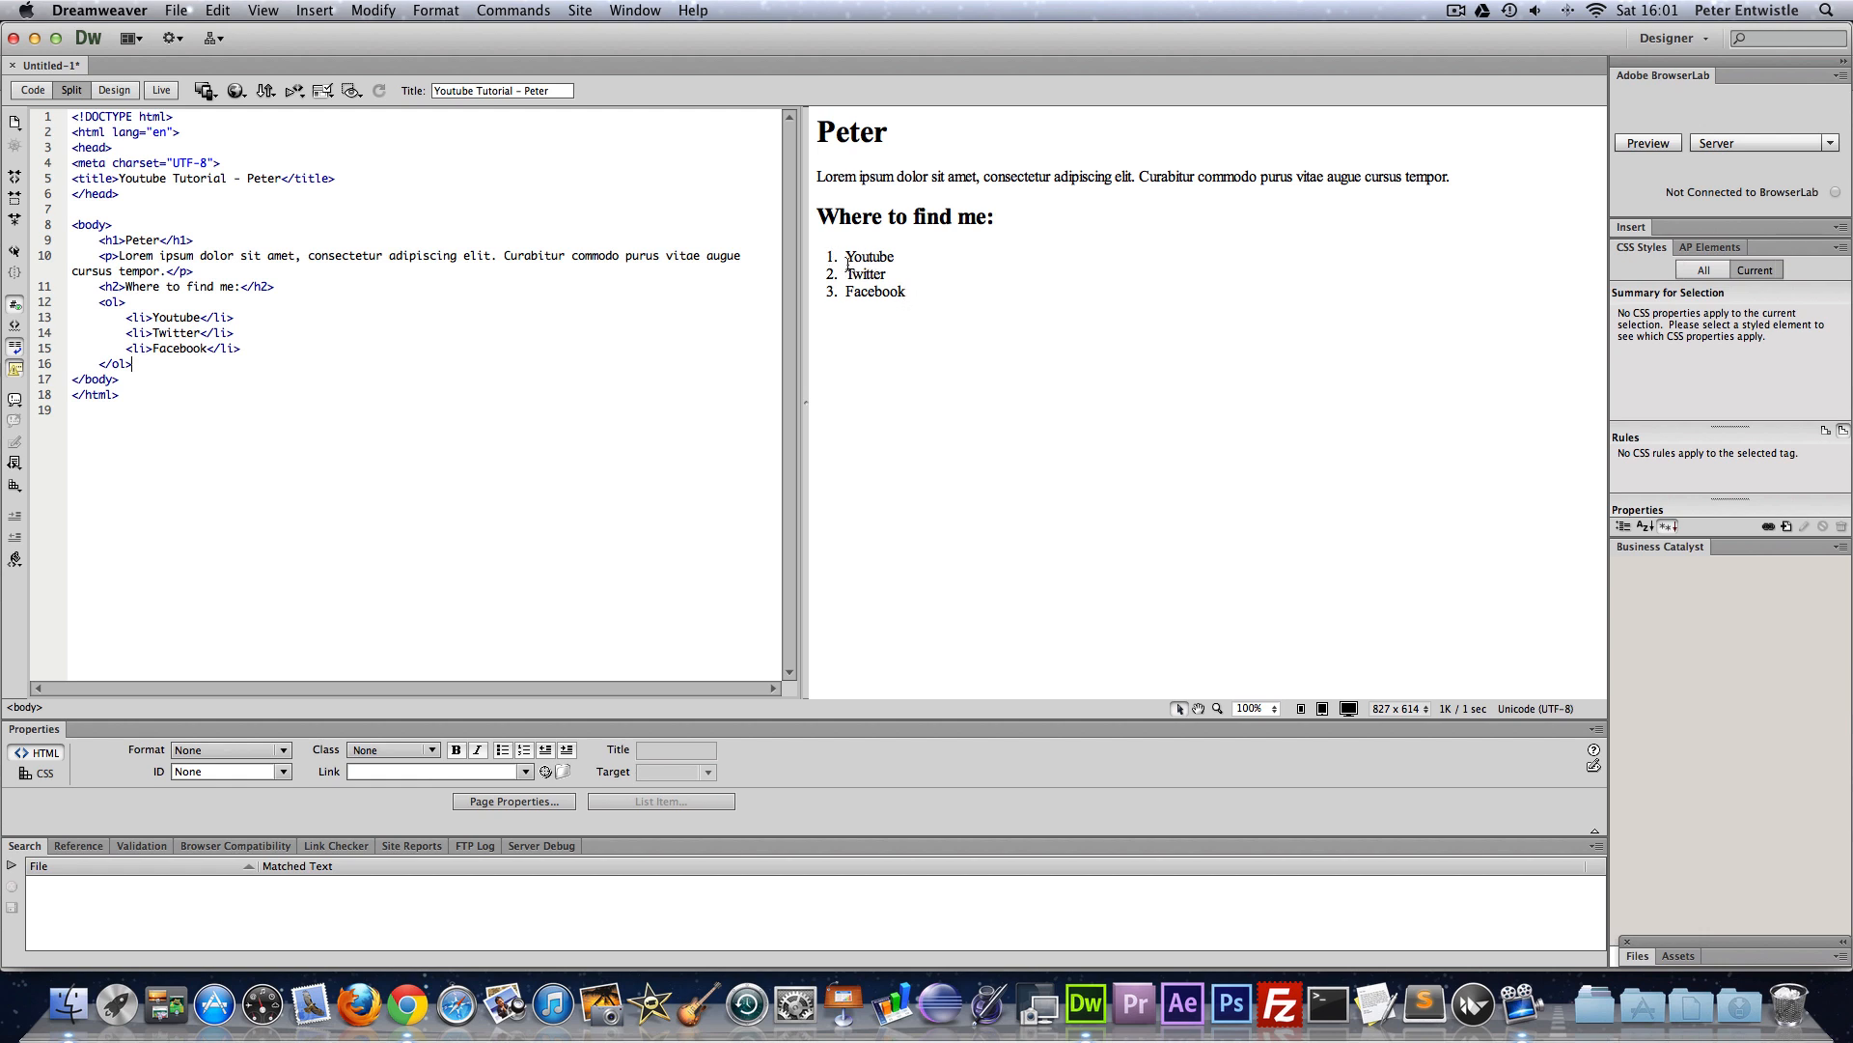
pyautogui.moveTo(838, 257)
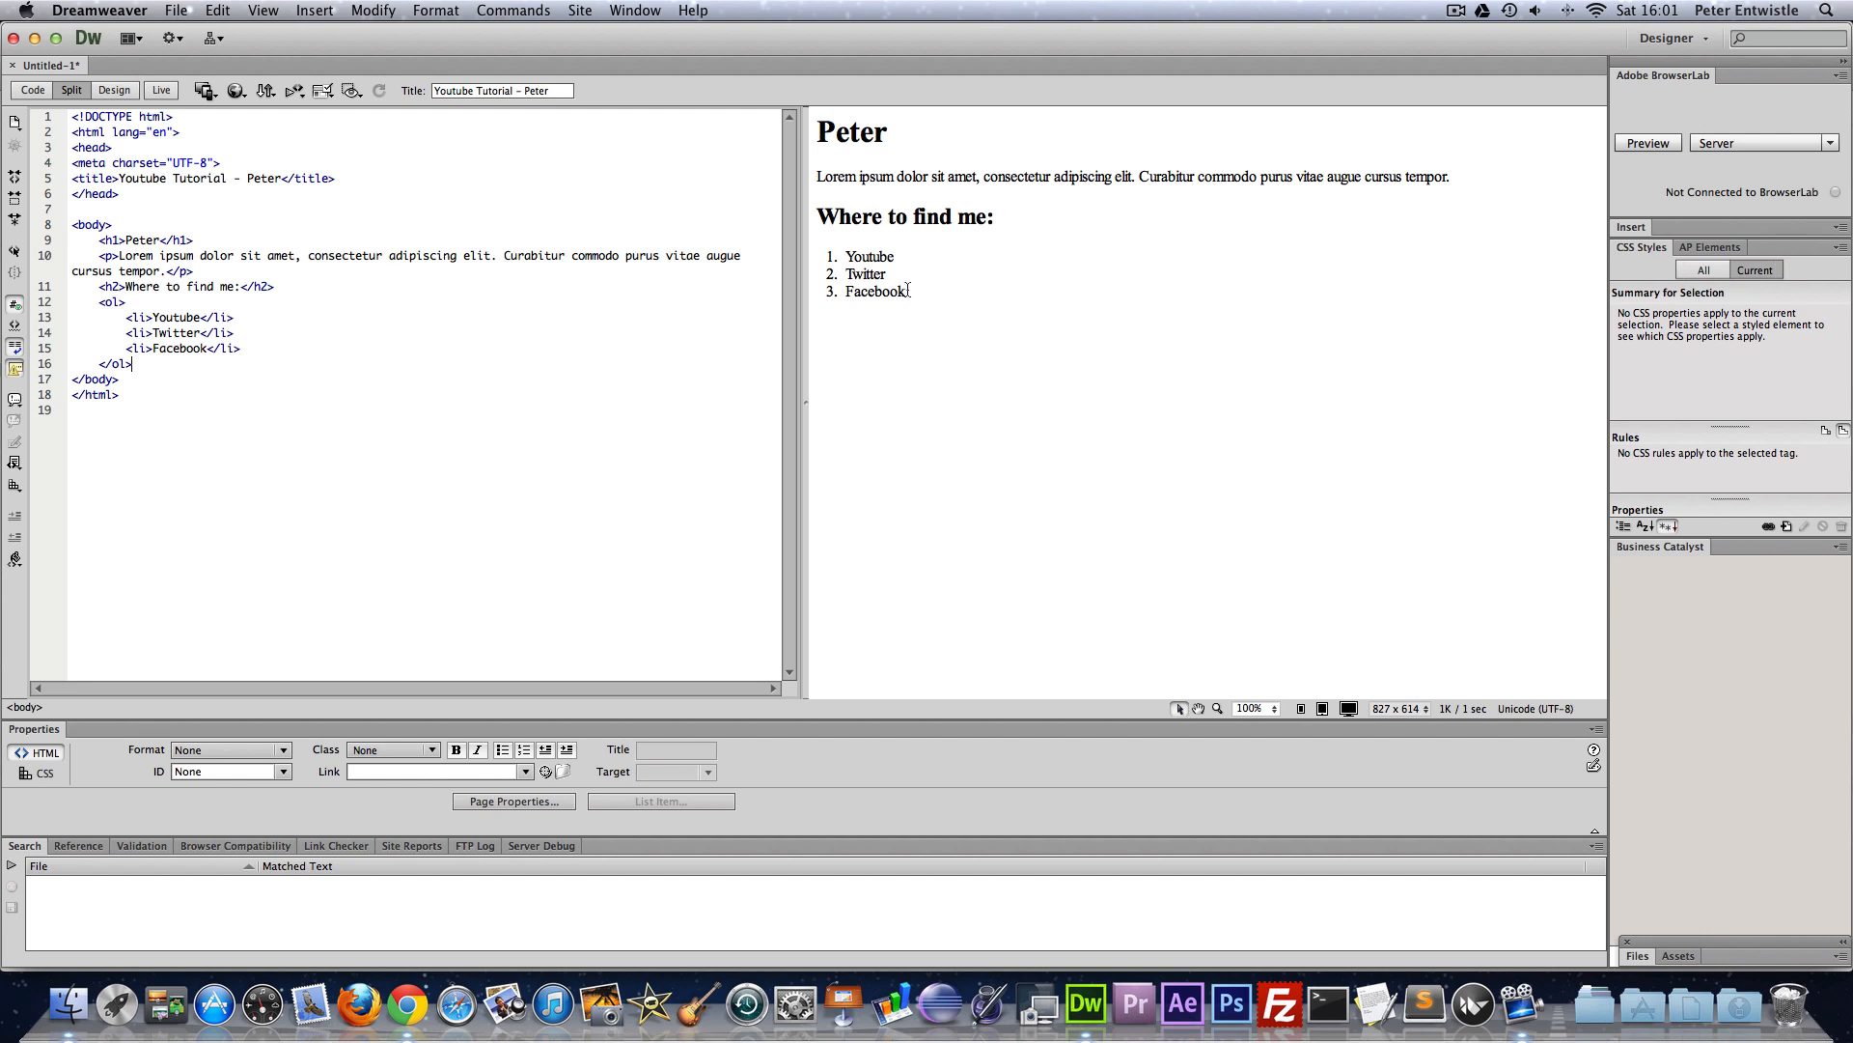
pyautogui.click(848, 255)
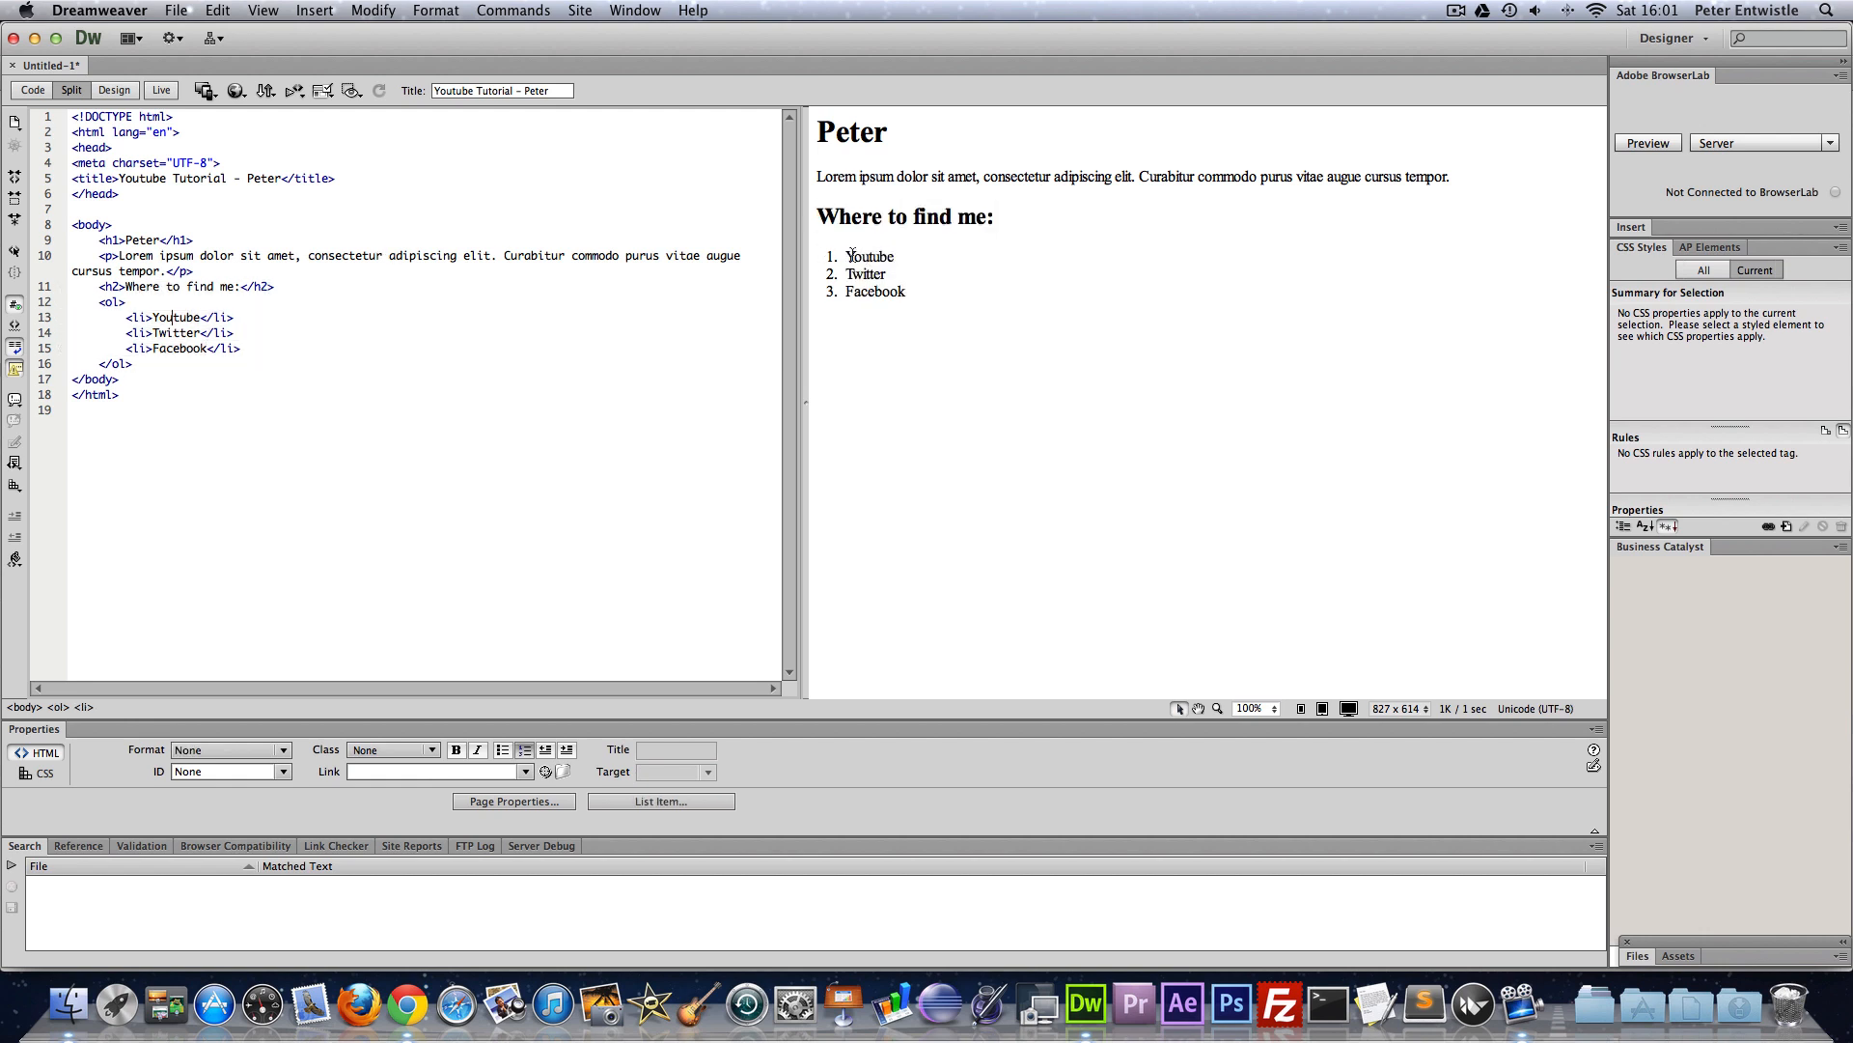
pyautogui.doubleClick(865, 274)
pyautogui.write('u')
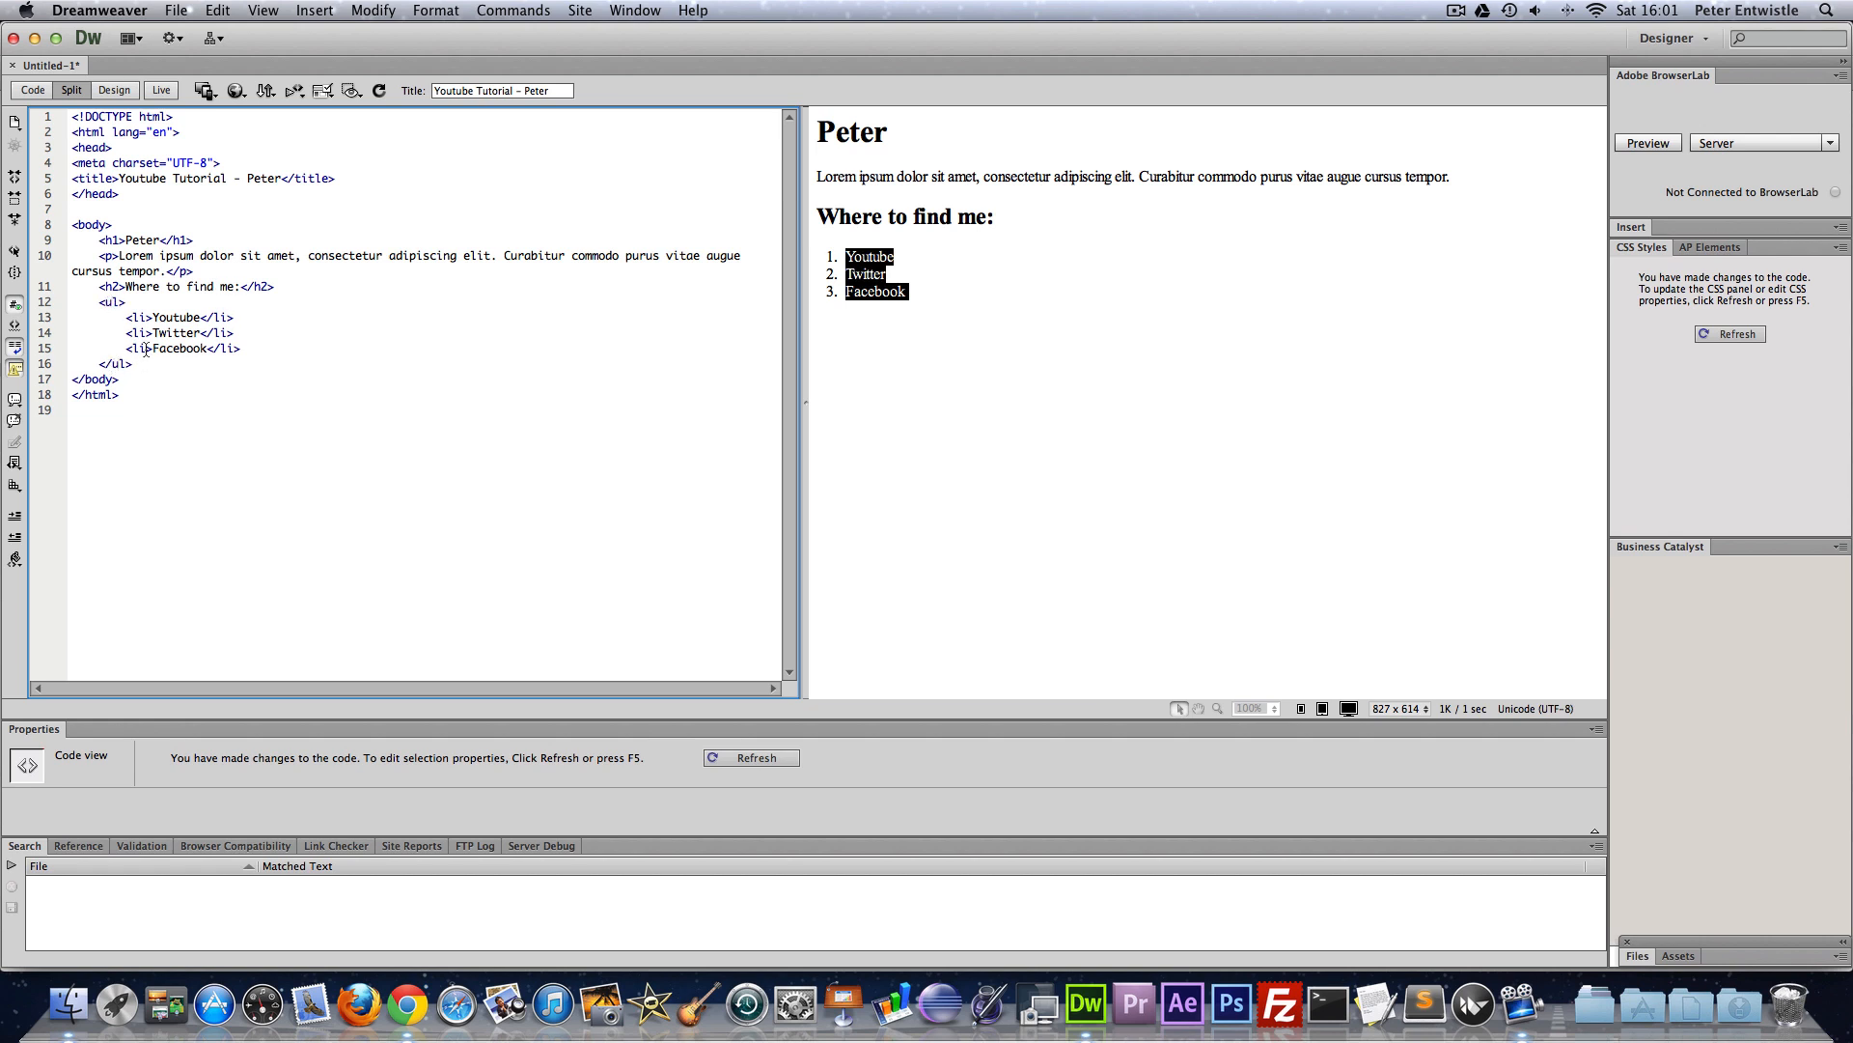
# - Switch the list tags from ol to ul and refresh the preview to show bullets
pyautogui.click(751, 757)
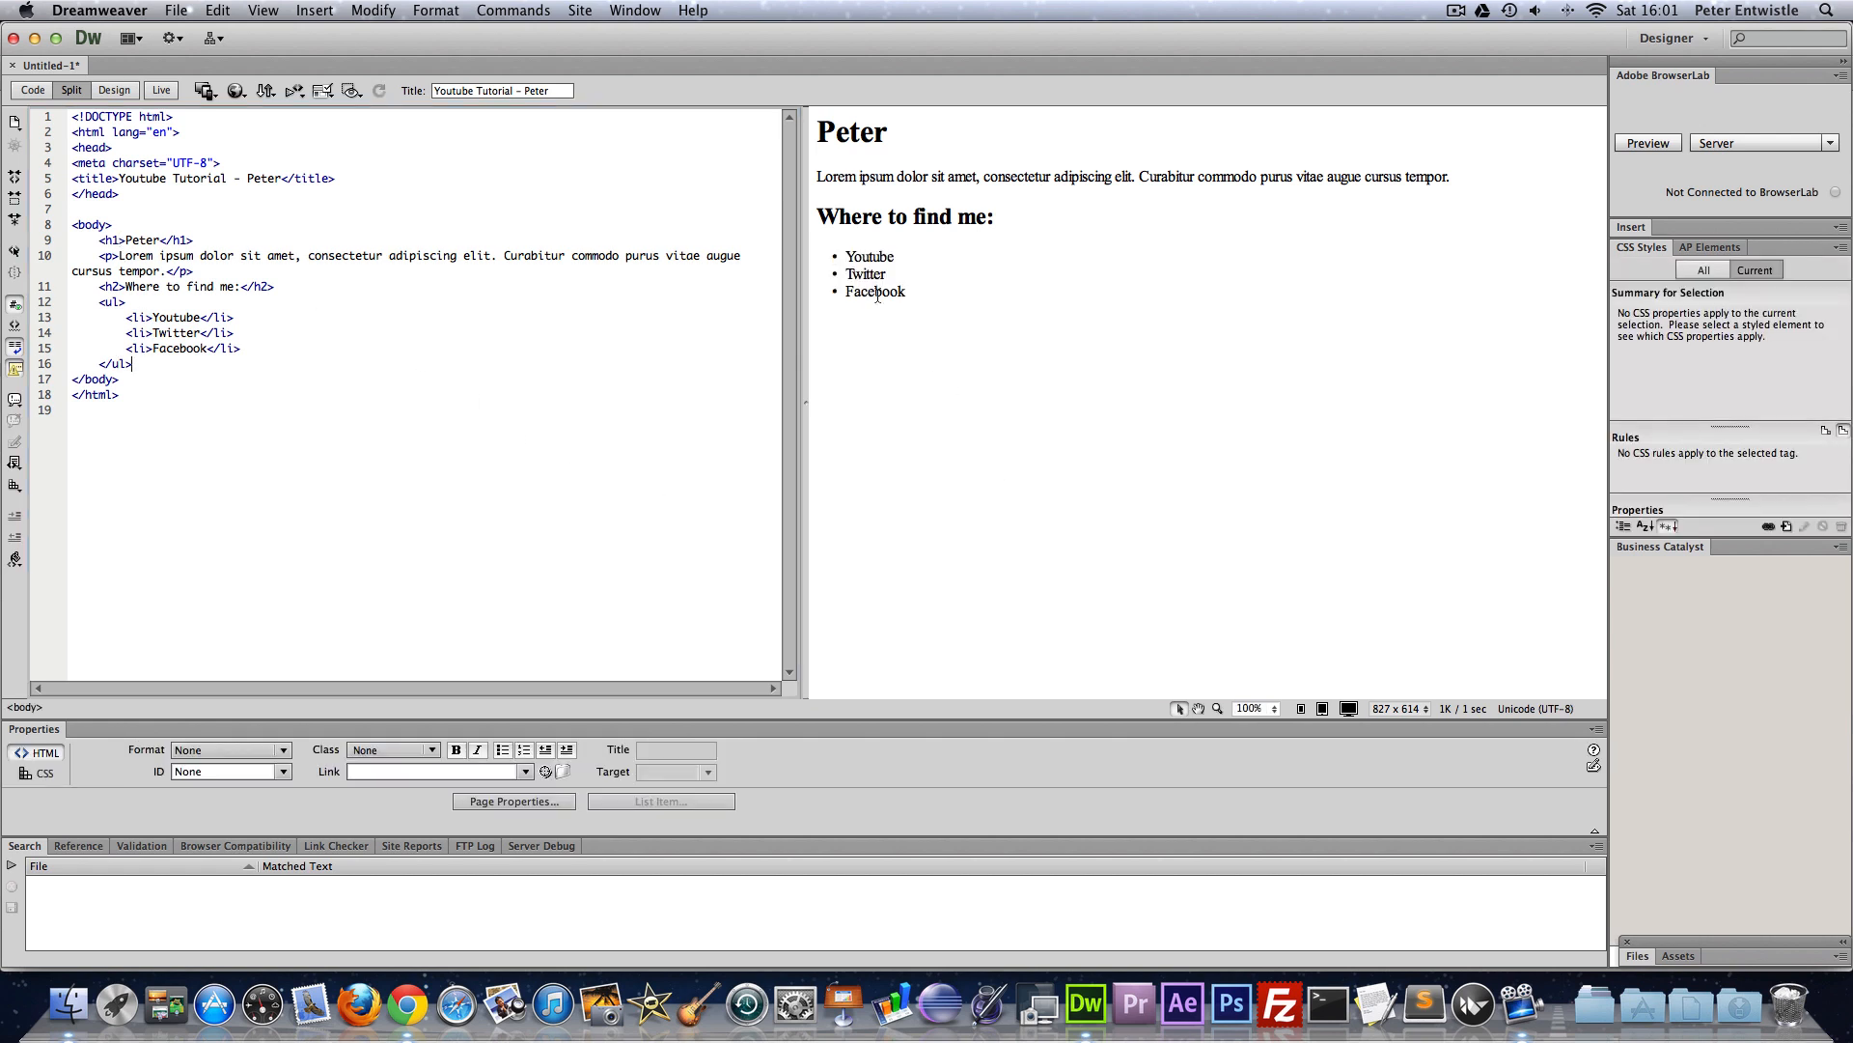
pyautogui.doubleClick(874, 289)
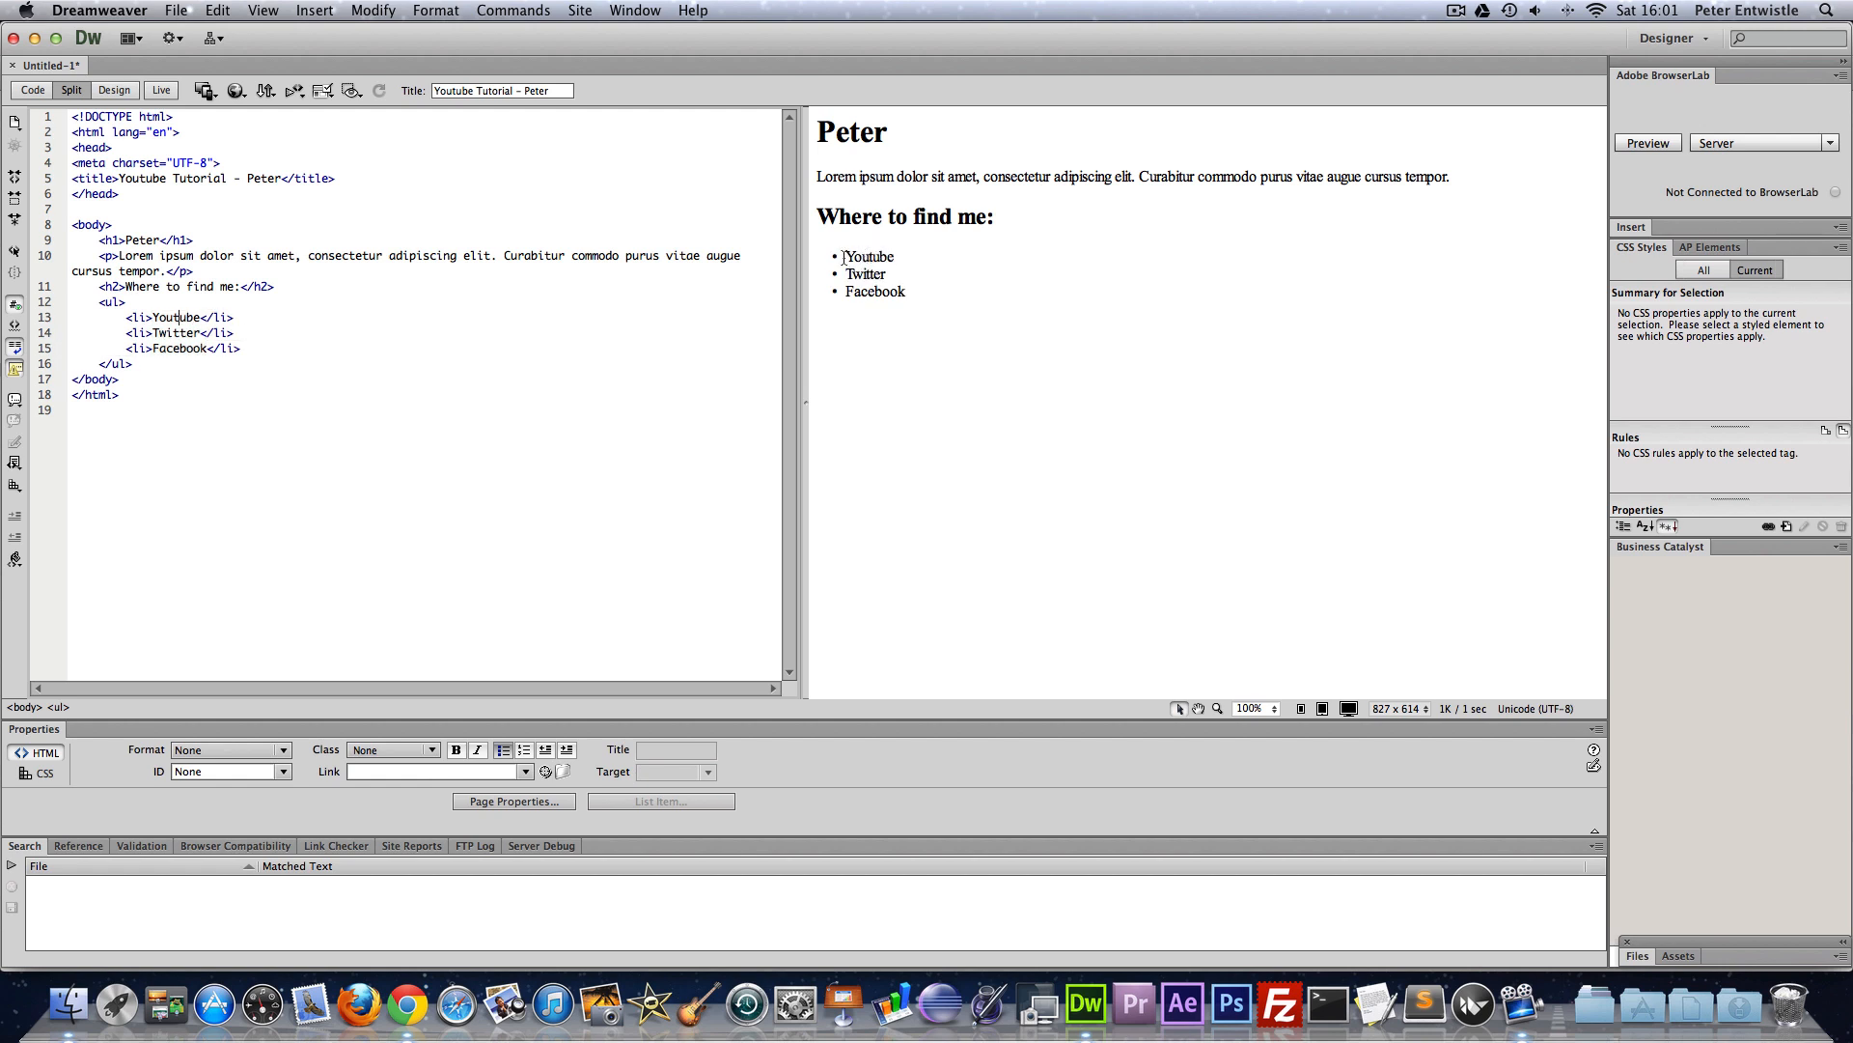
pyautogui.moveTo(844, 257); pyautogui.dragTo(892, 272)
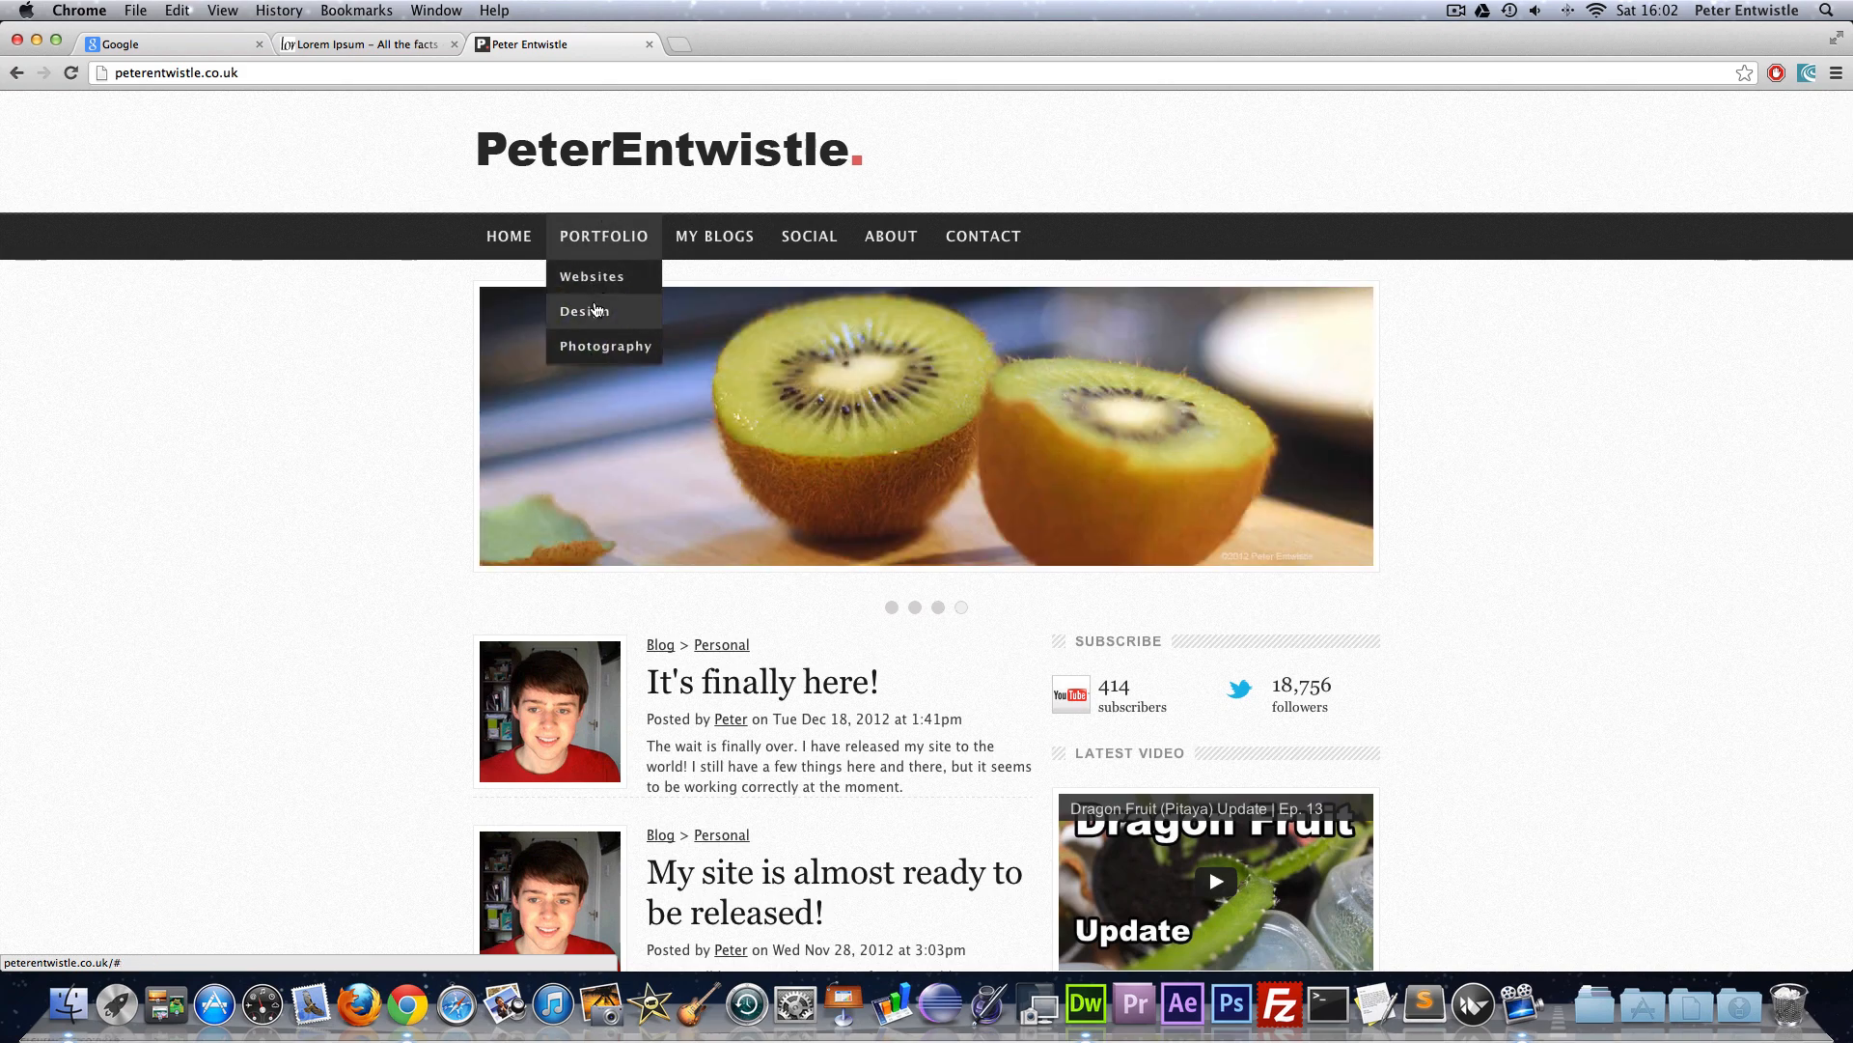
pyautogui.moveTo(599, 286)
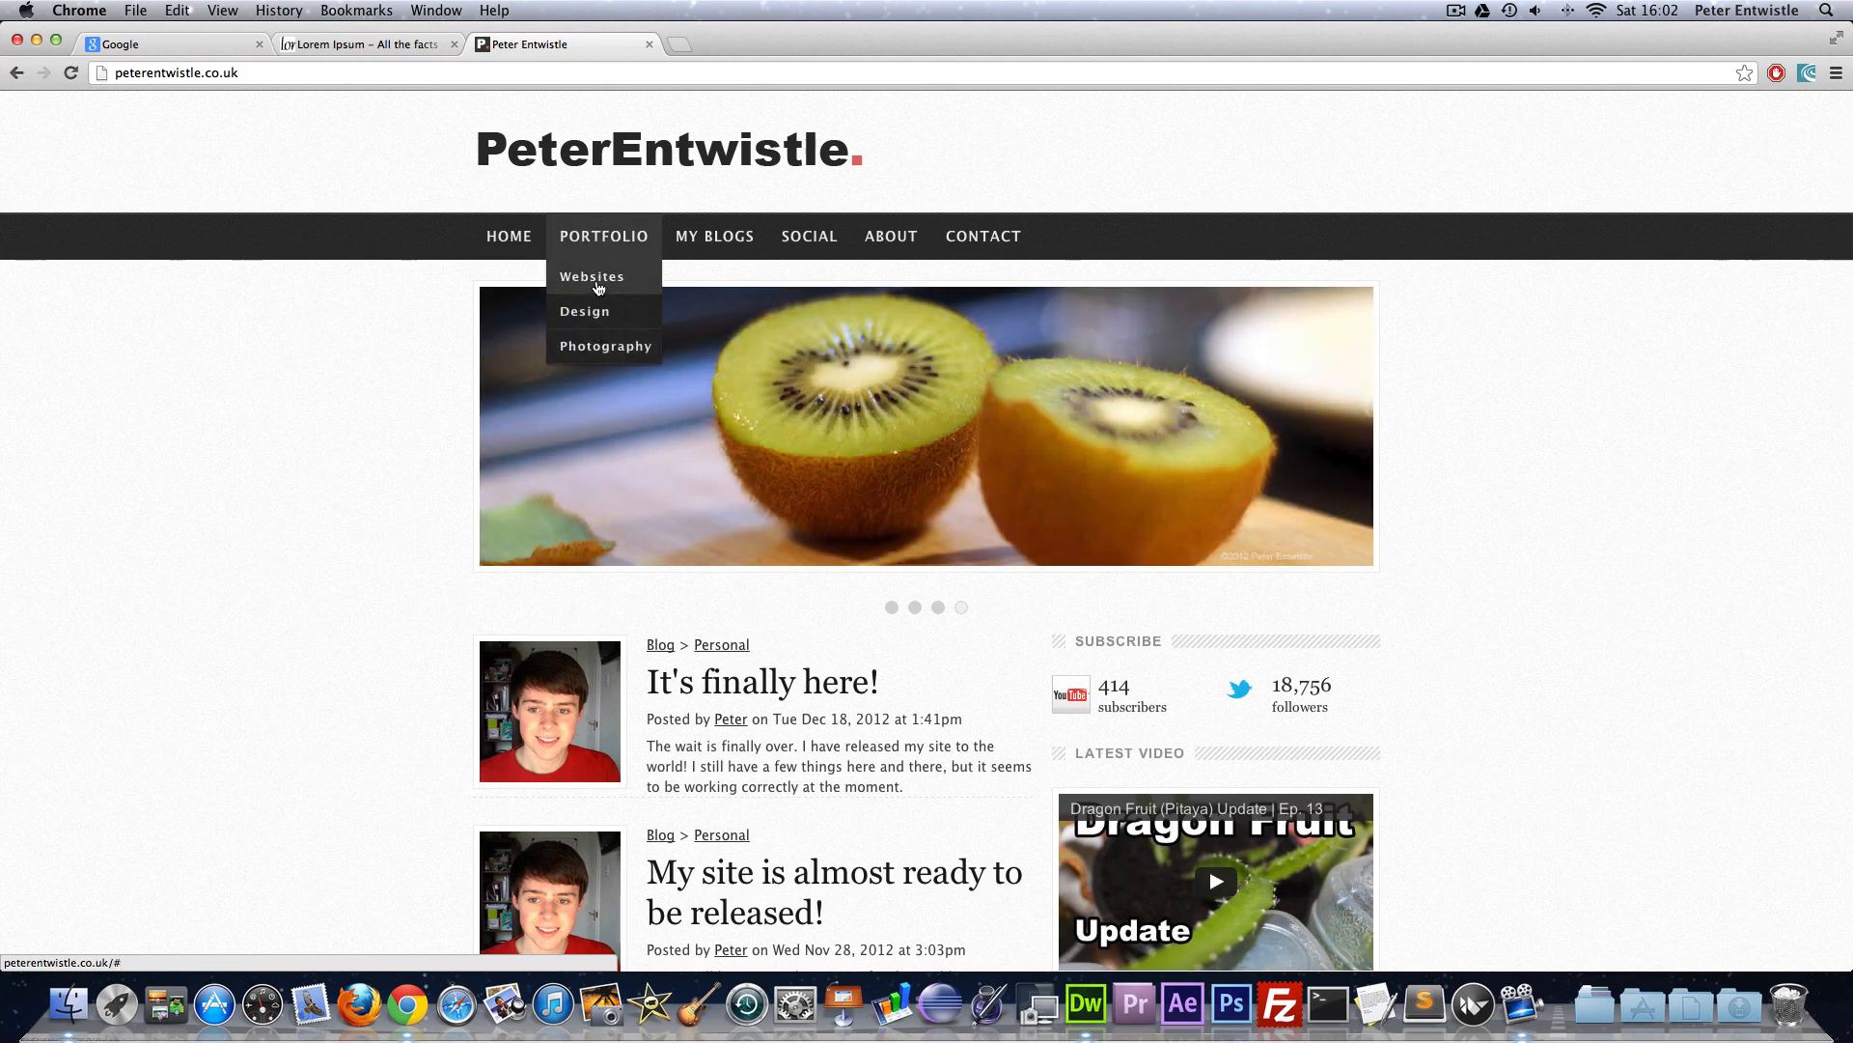
pyautogui.moveTo(730, 282)
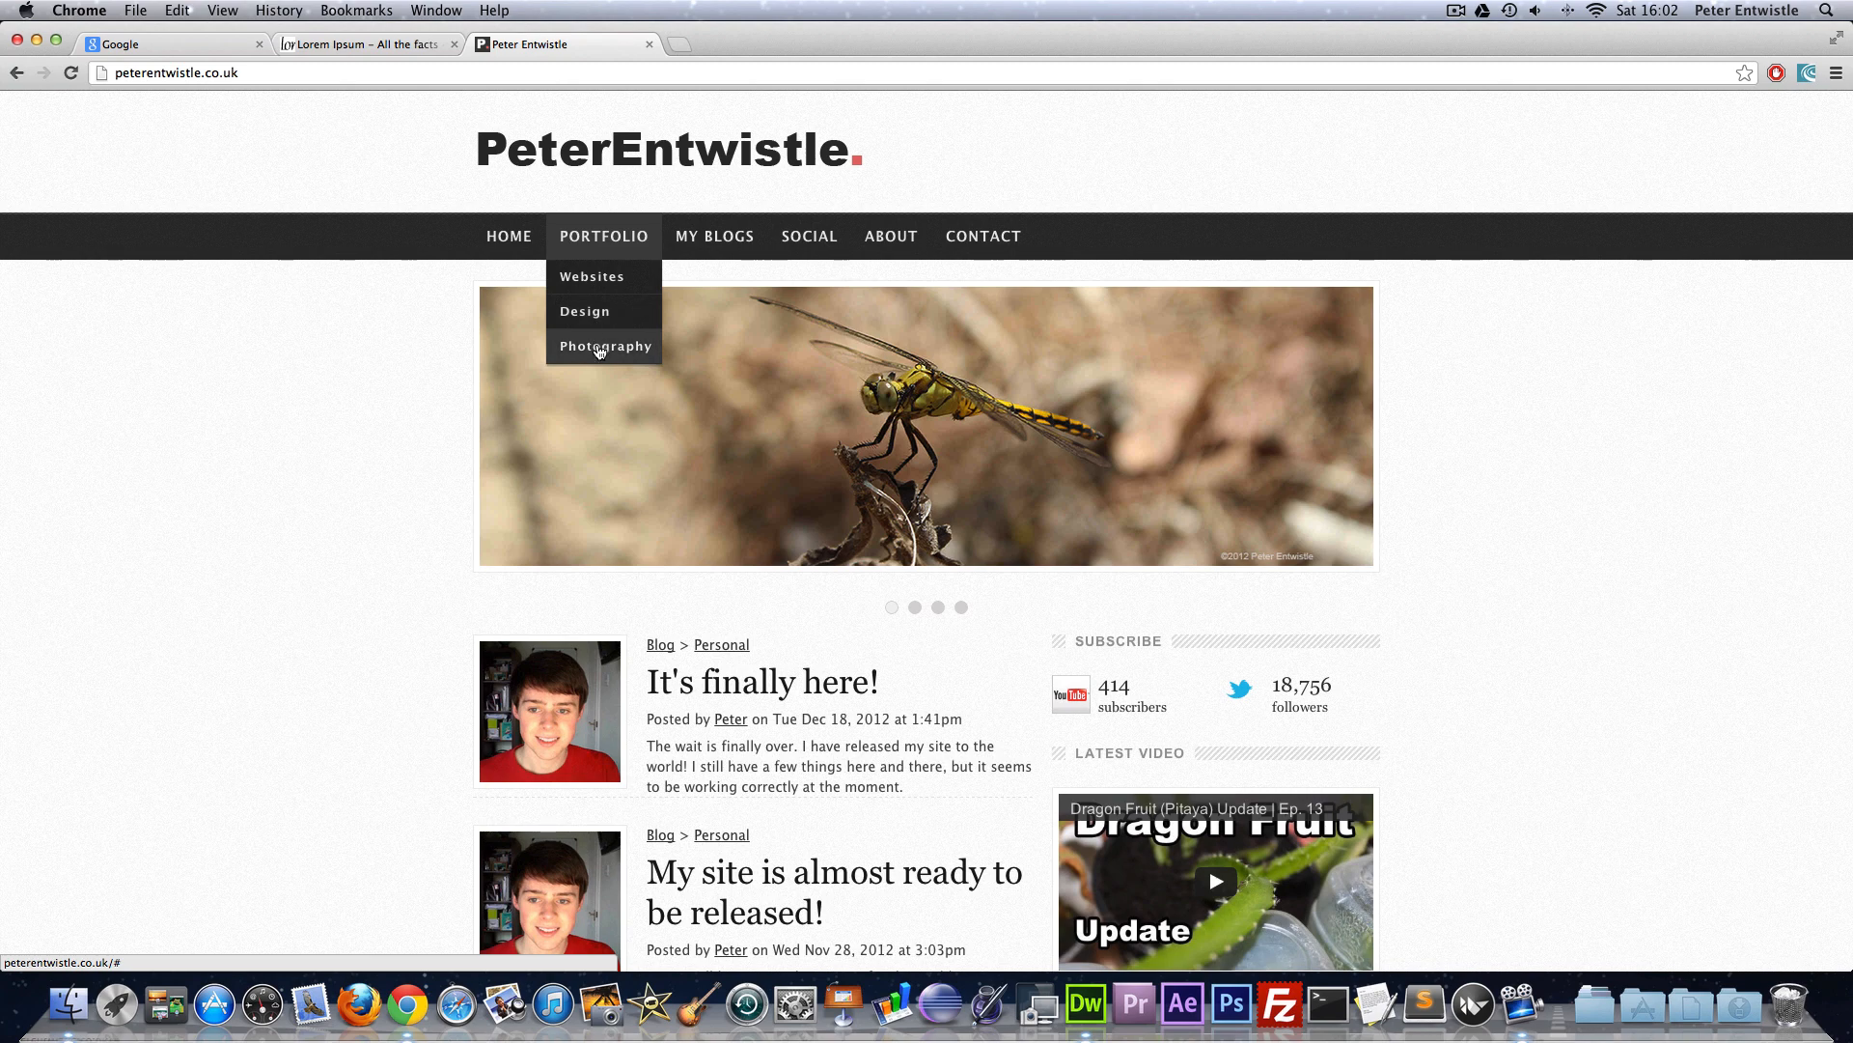
pyautogui.moveTo(608, 324)
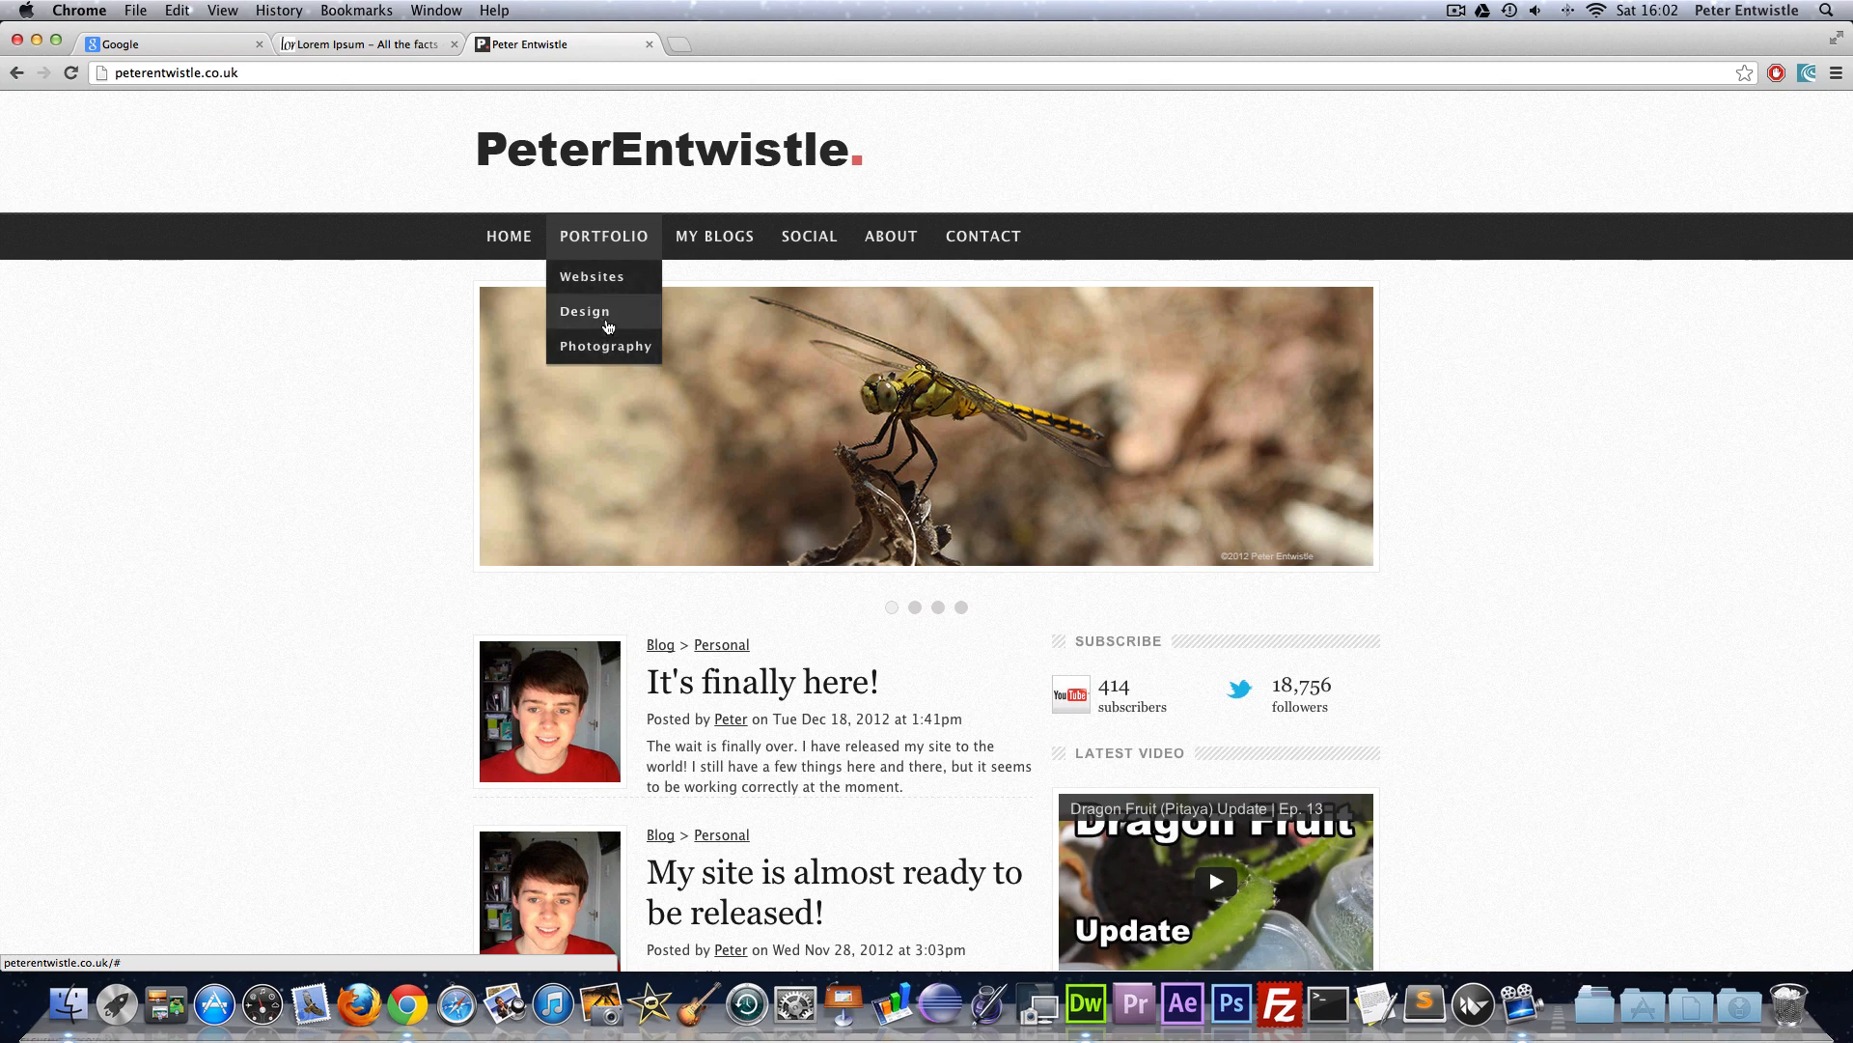
pyautogui.moveTo(606, 346)
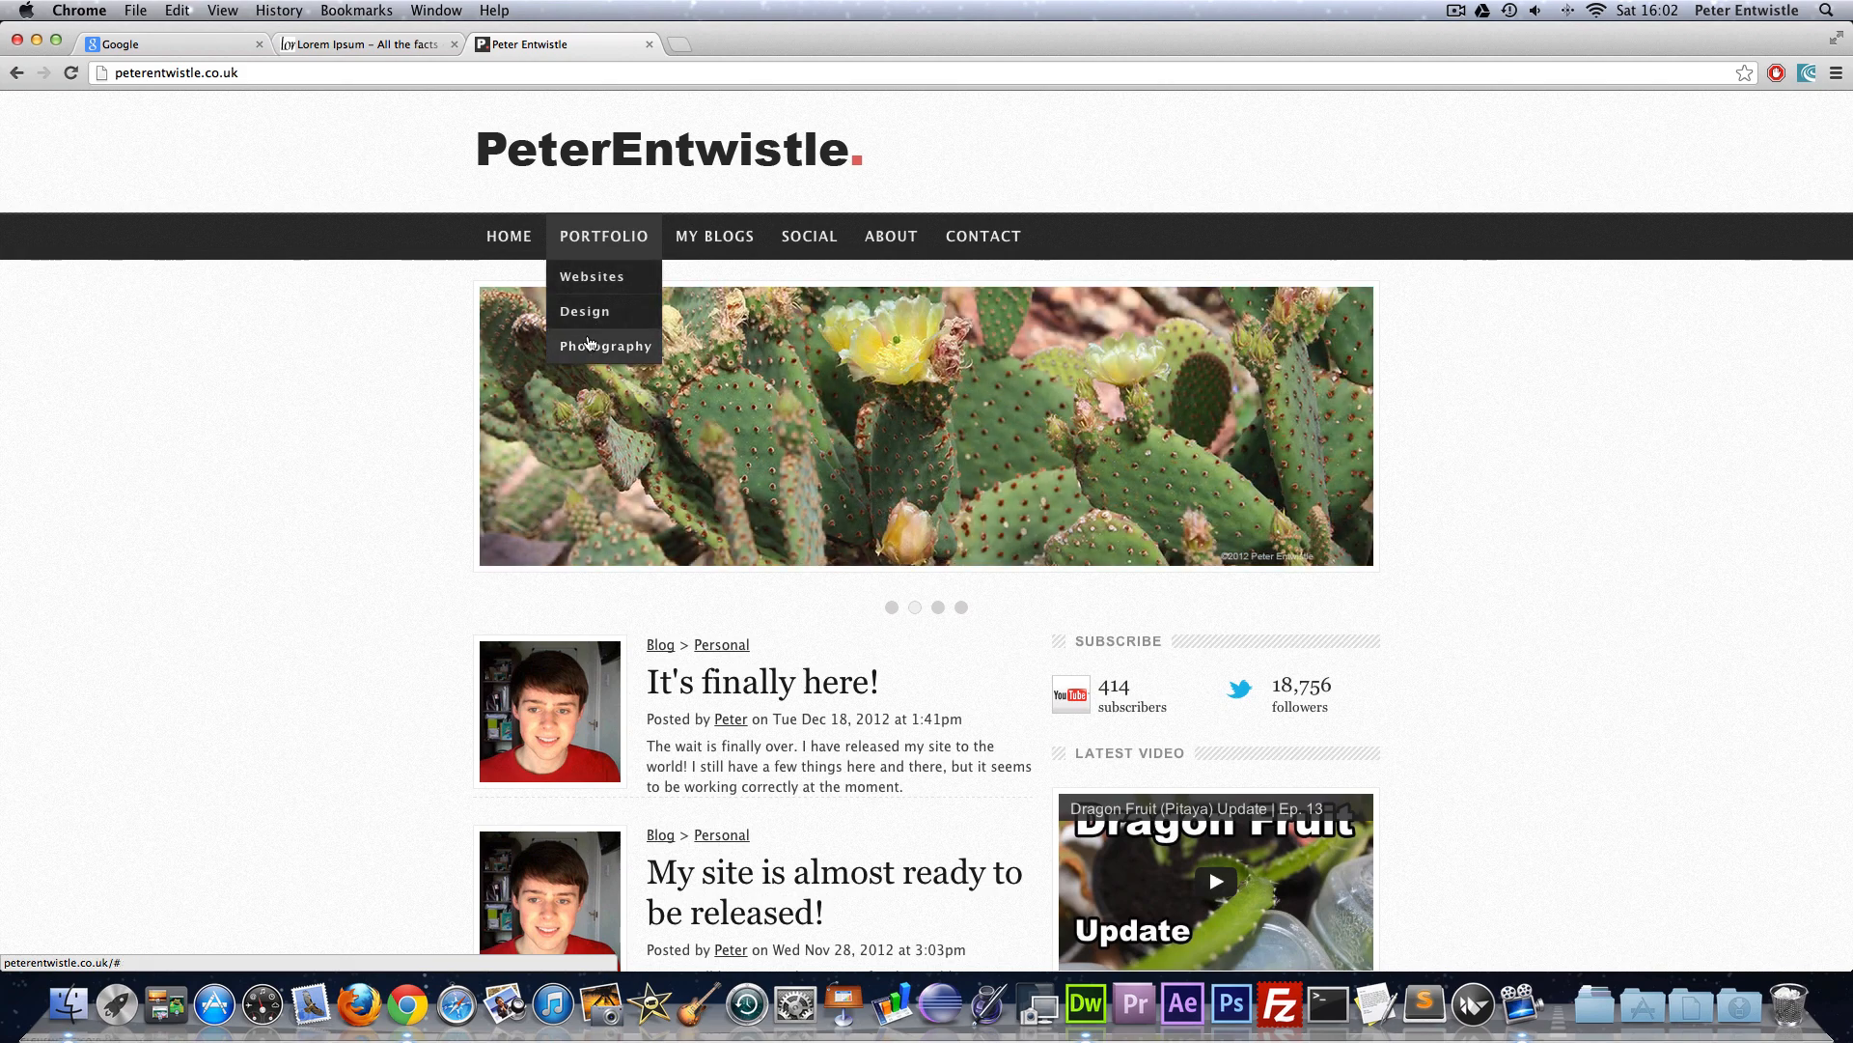
pyautogui.moveTo(604, 284)
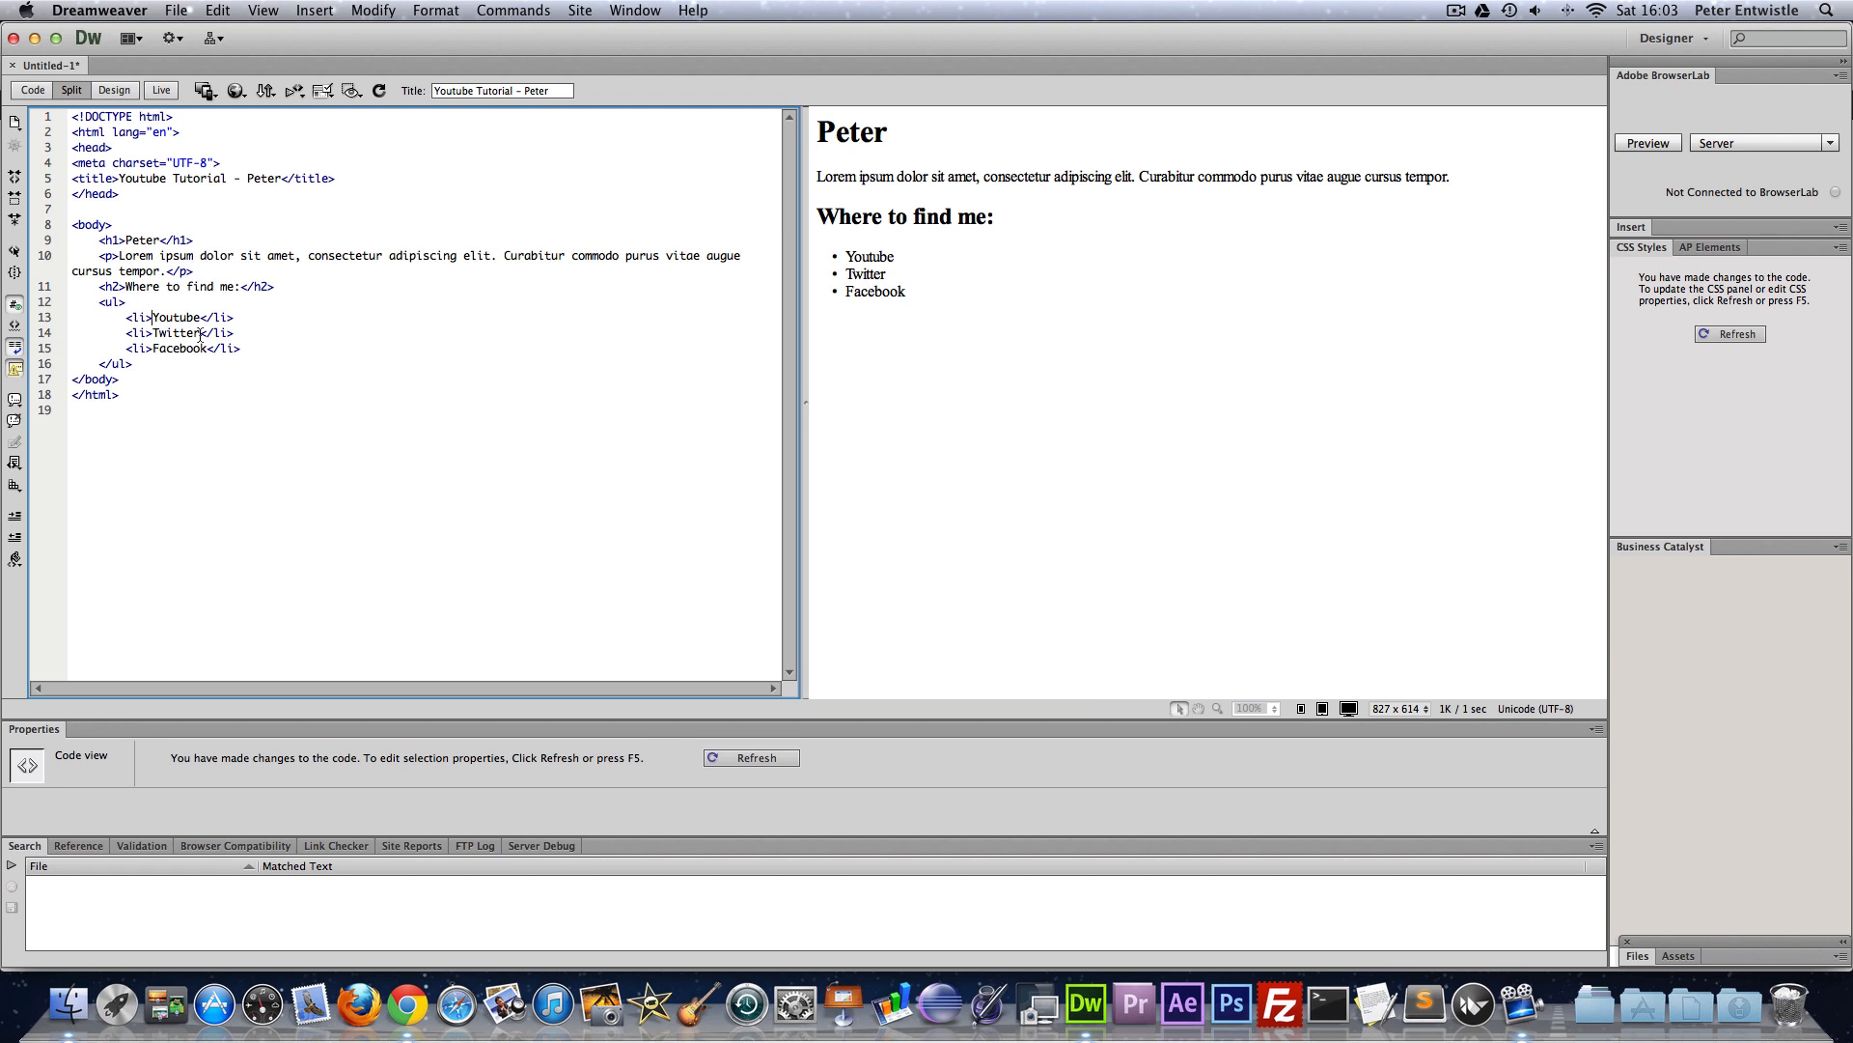
pyautogui.write('<a>')
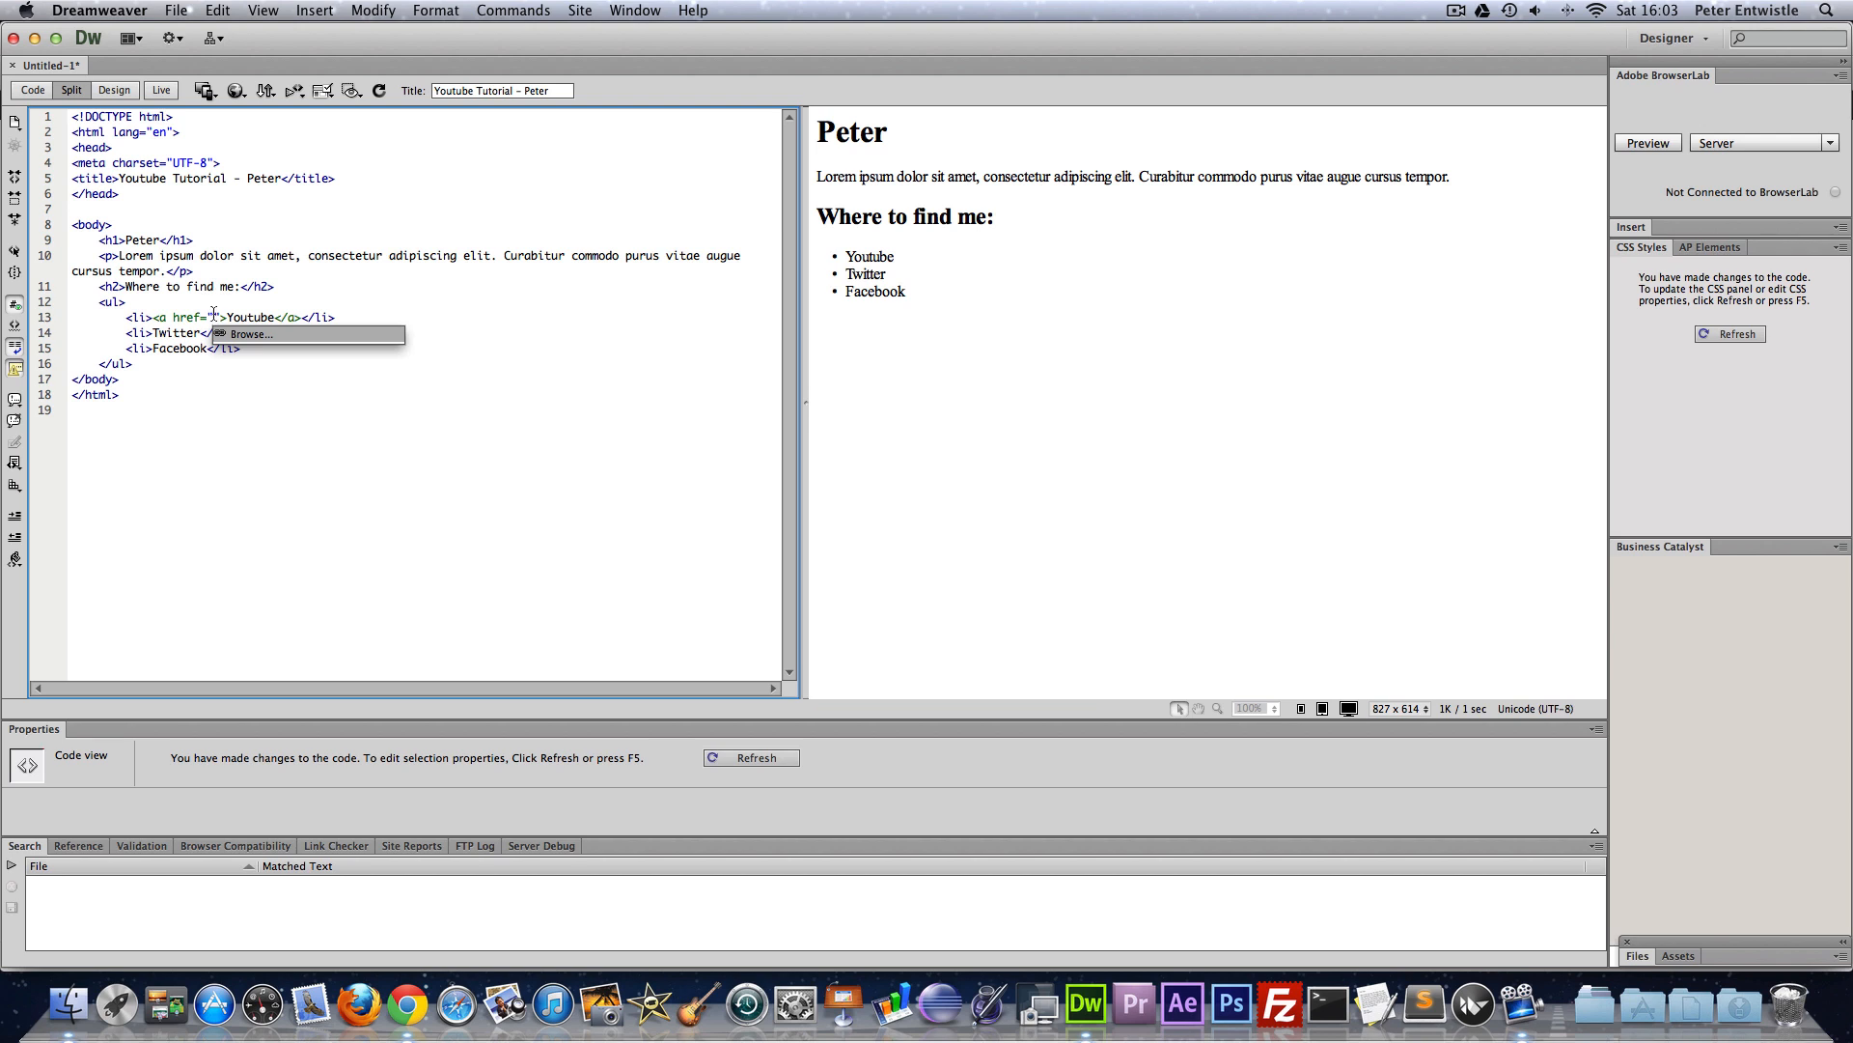
pyautogui.moveTo(396, 312)
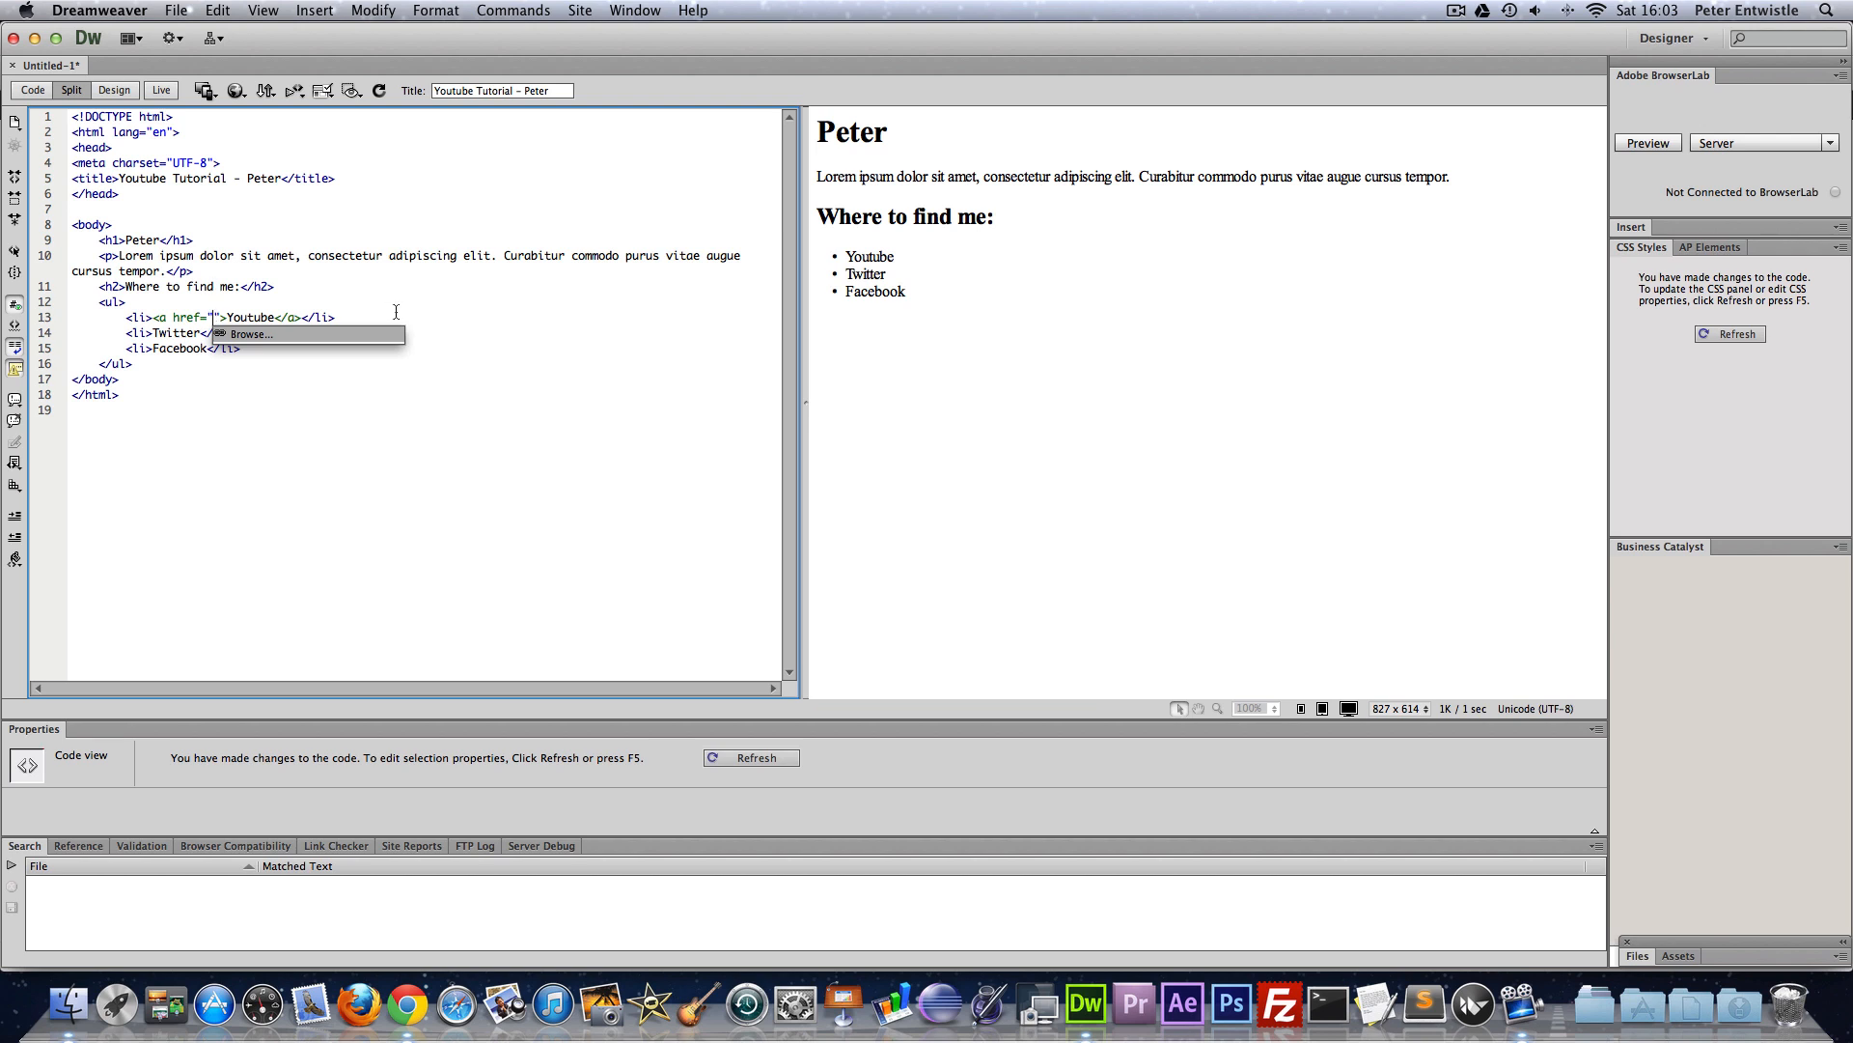
pyautogui.write('http://youtube.com/peterentwistletv')
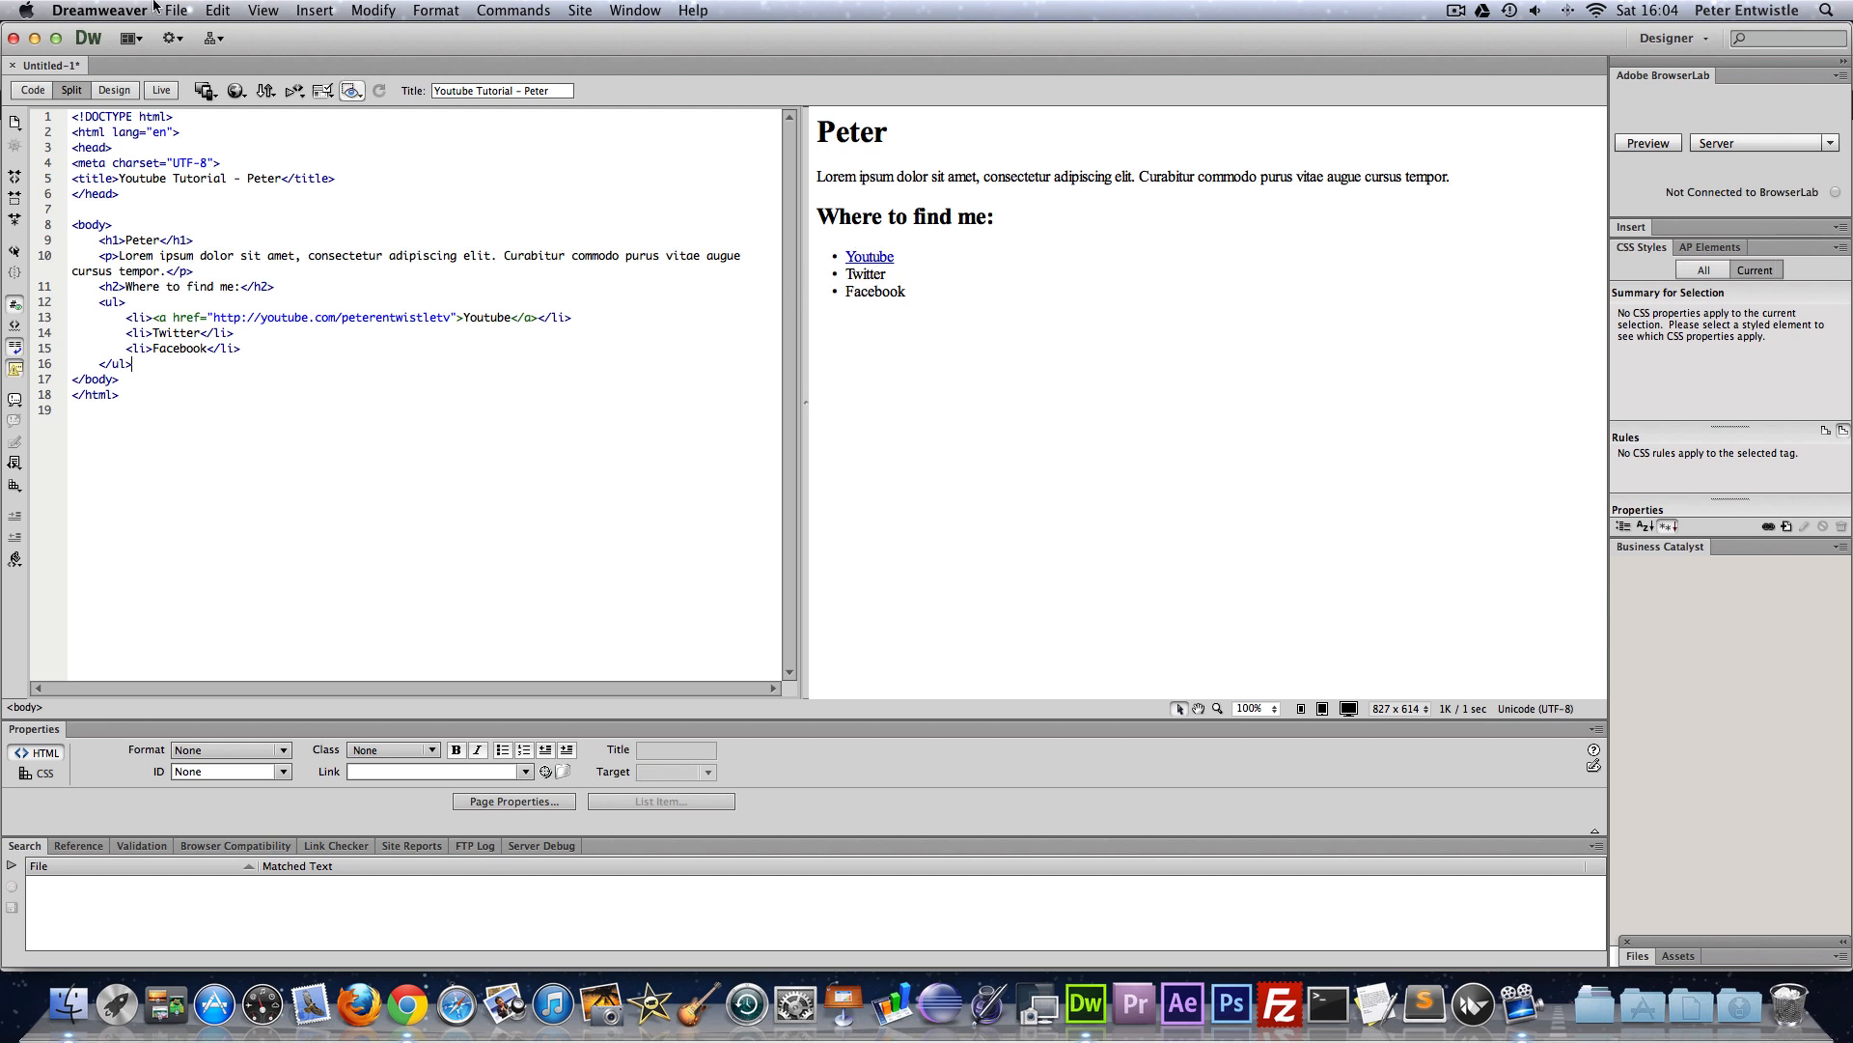
pyautogui.moveTo(197, 35)
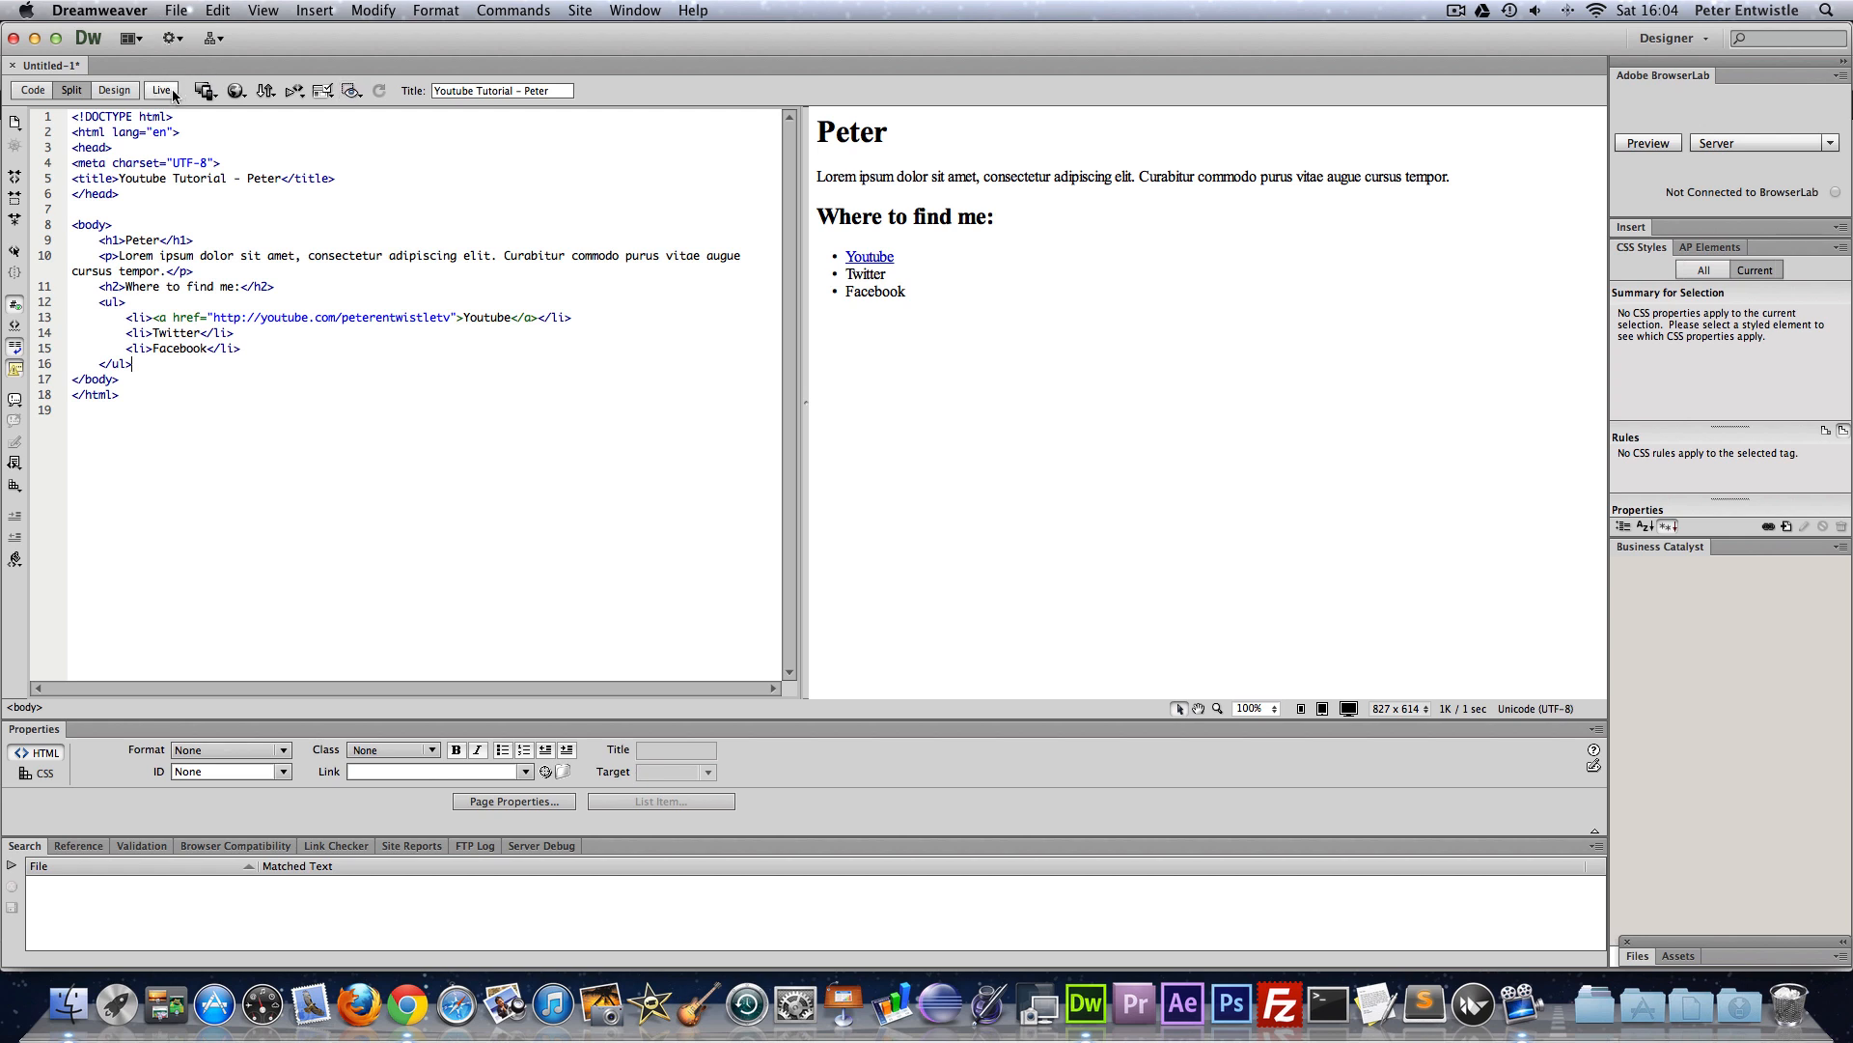
pyautogui.moveTo(157, 89)
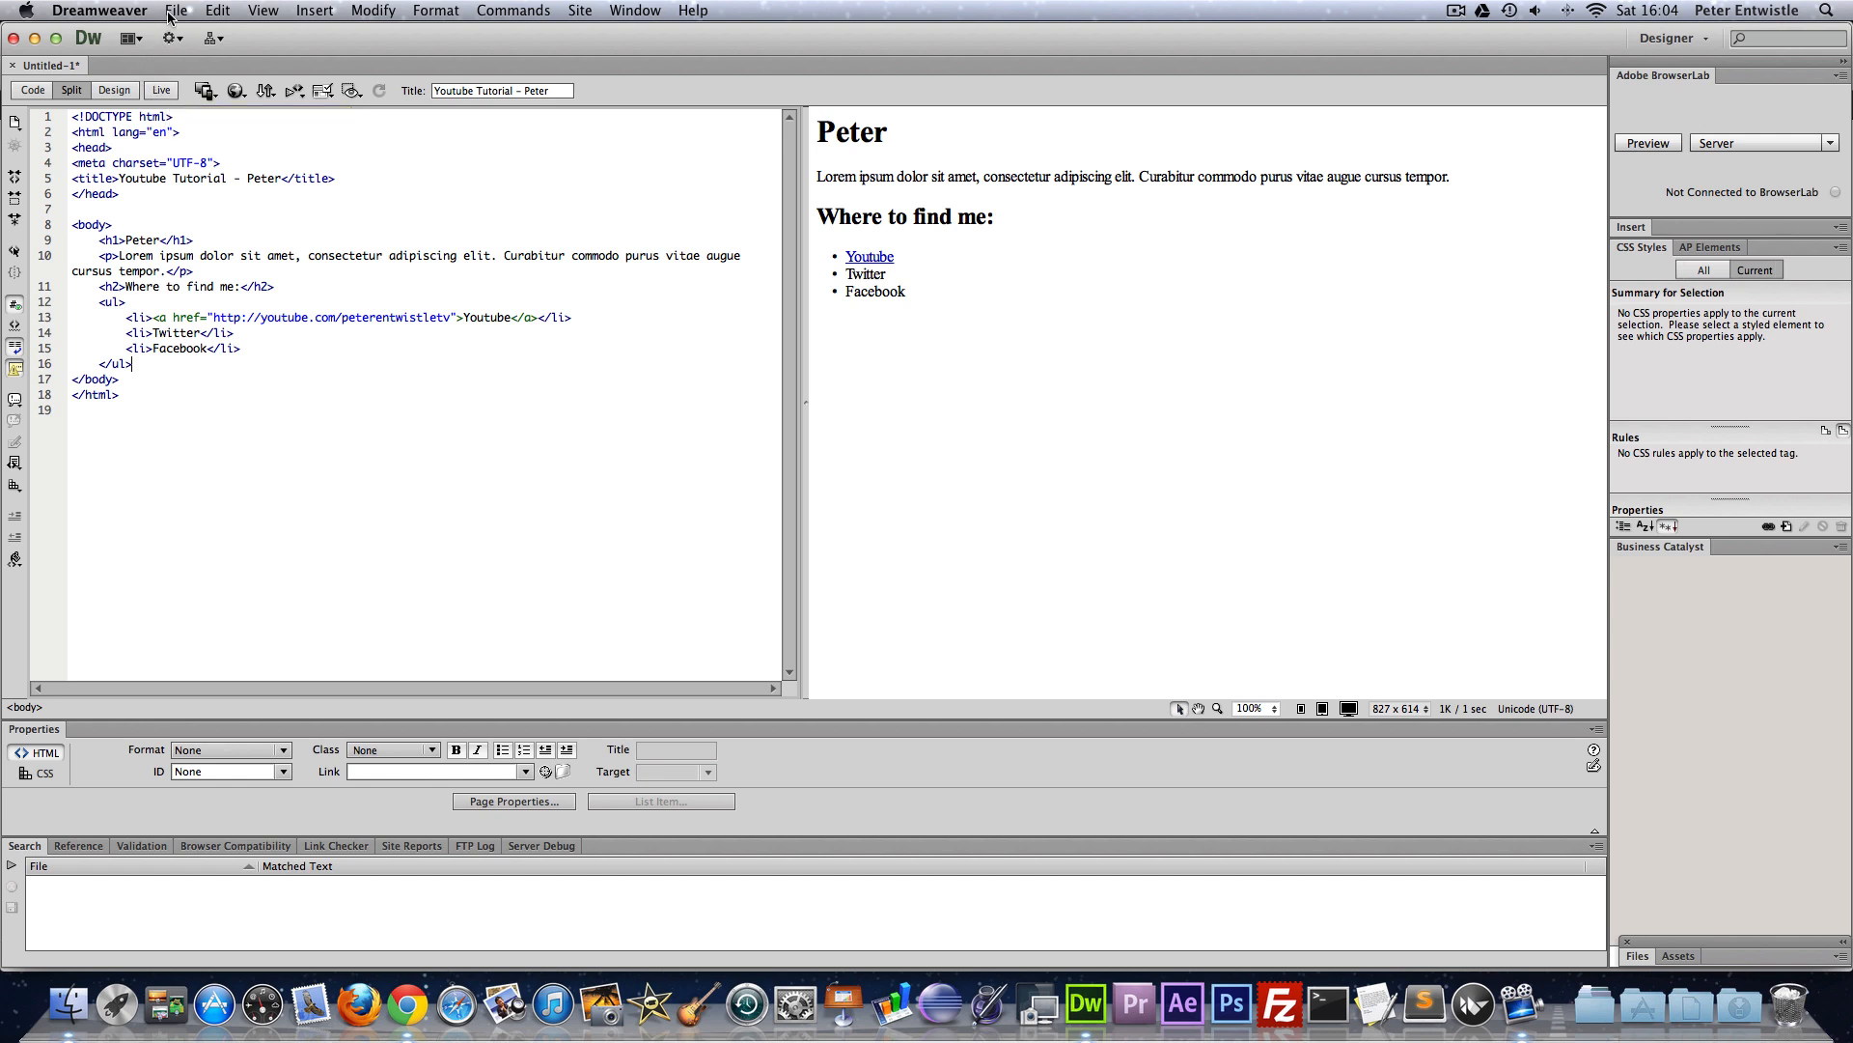
# - Save the page as index.html in the youtube folder on the Desktop via Save As
pyautogui.click(178, 10)
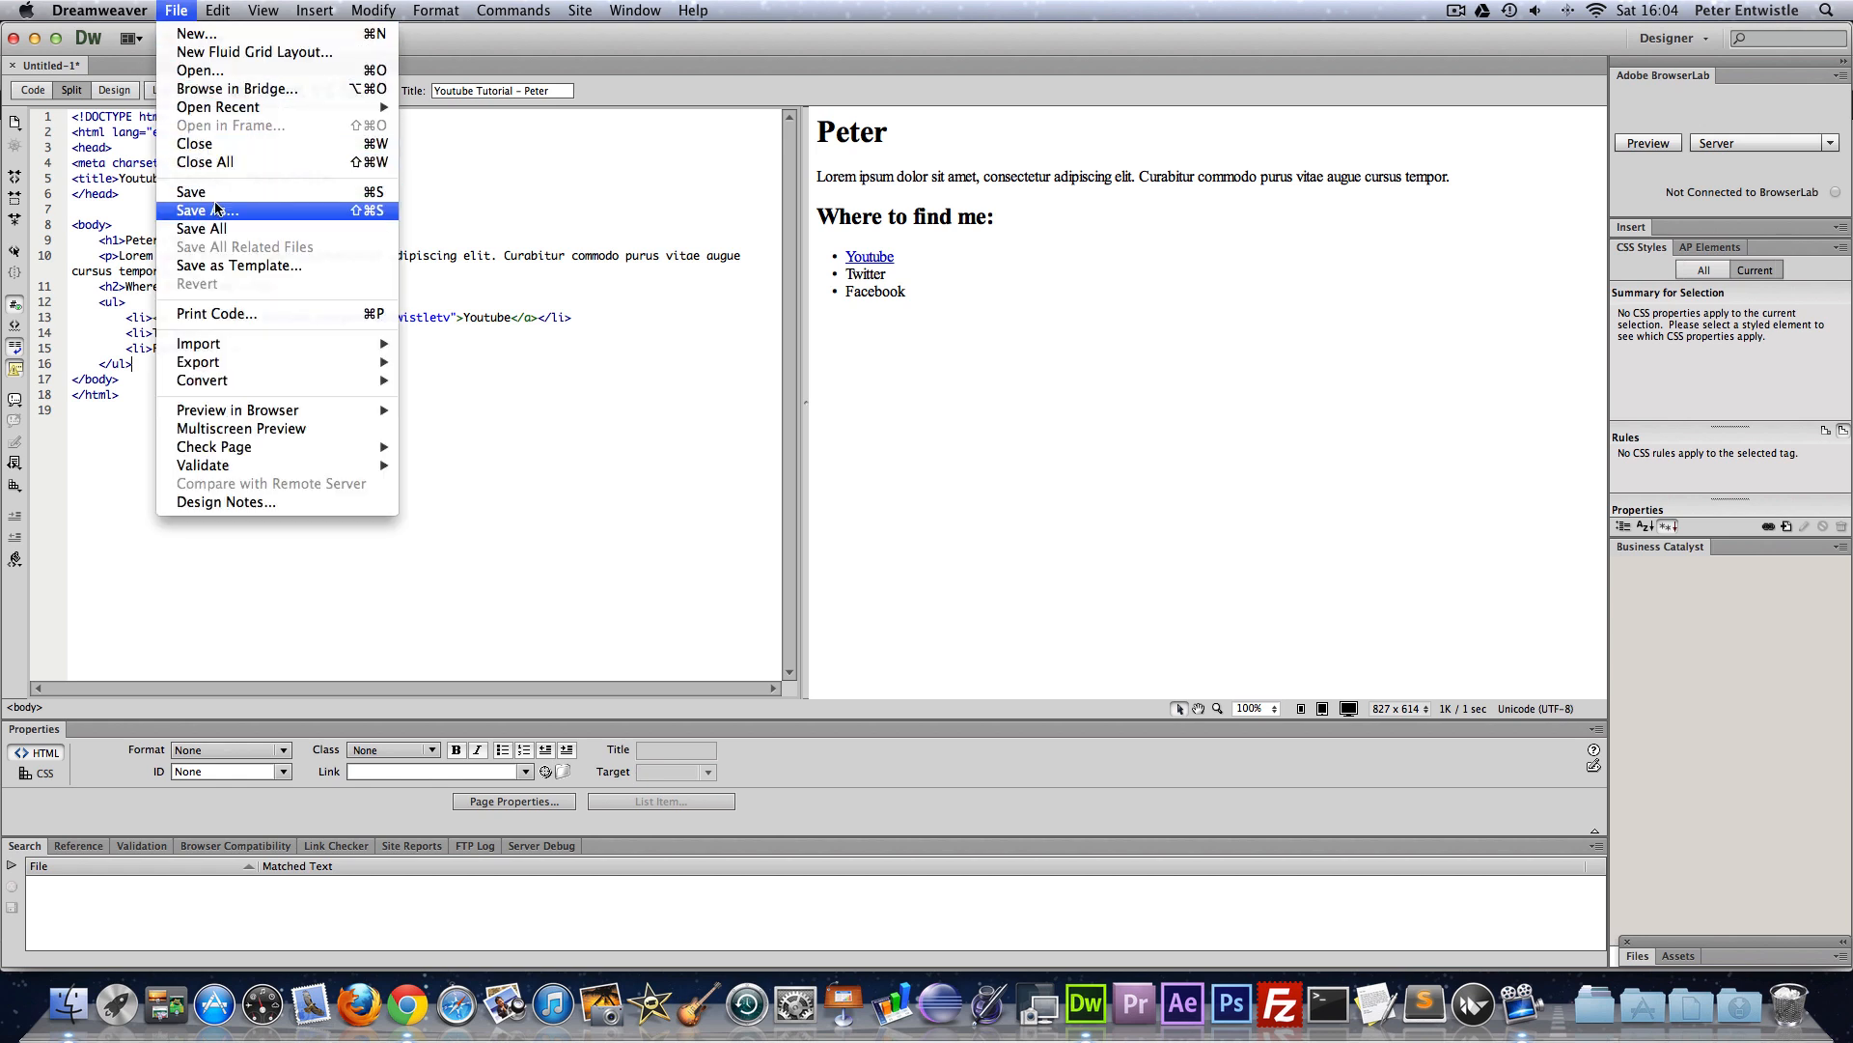
pyautogui.click(203, 210)
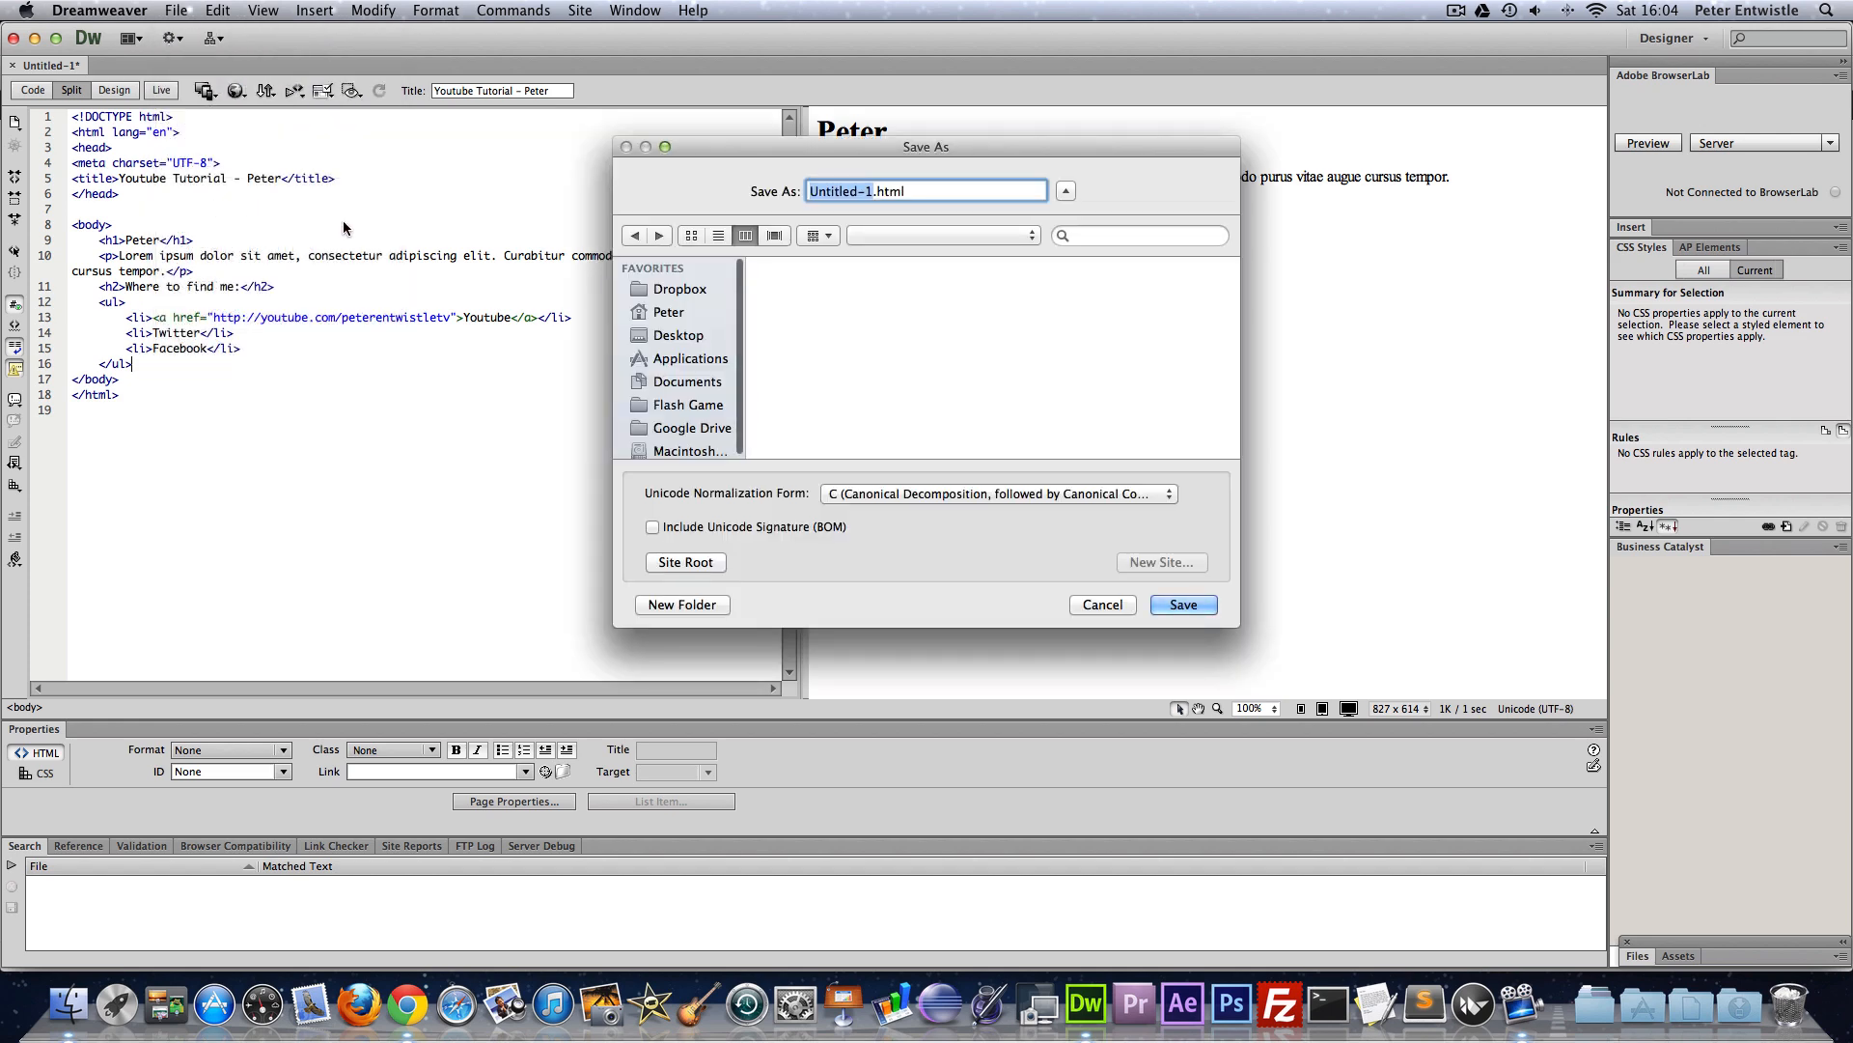
pyautogui.click(679, 336)
pyautogui.write('index')
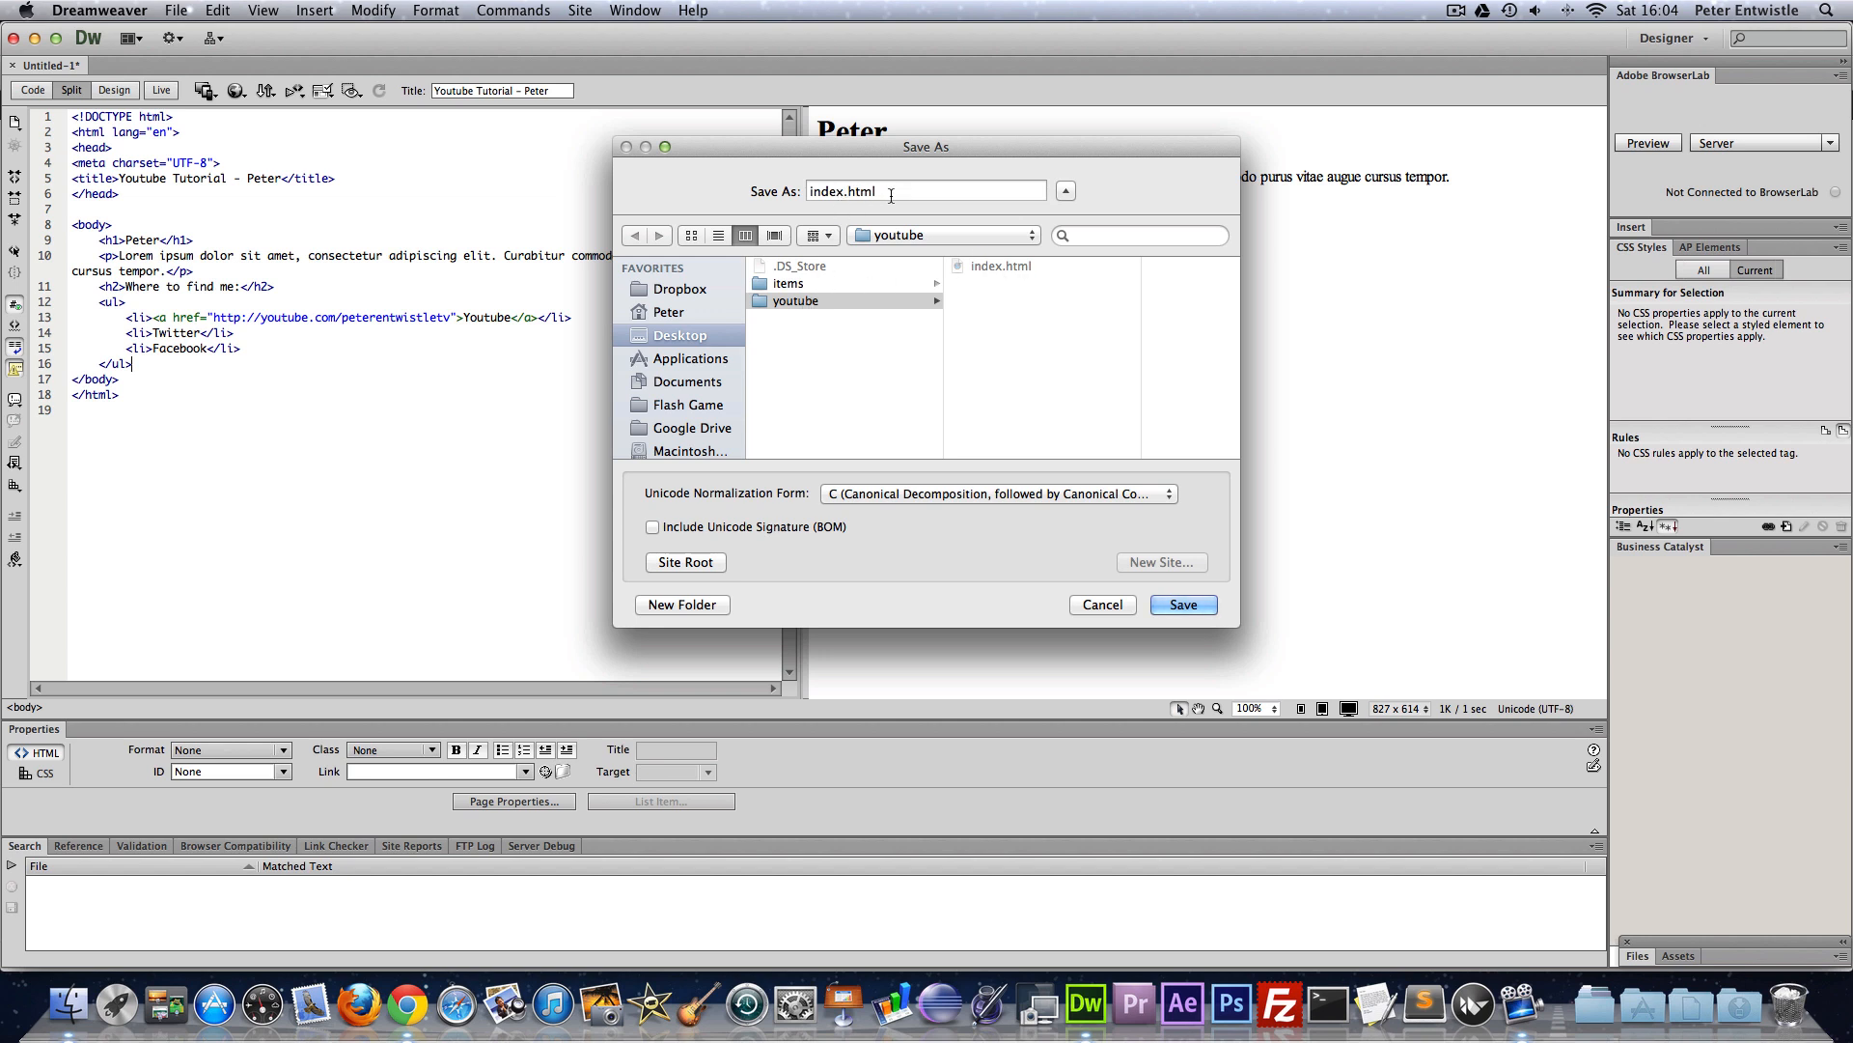
pyautogui.click(892, 189)
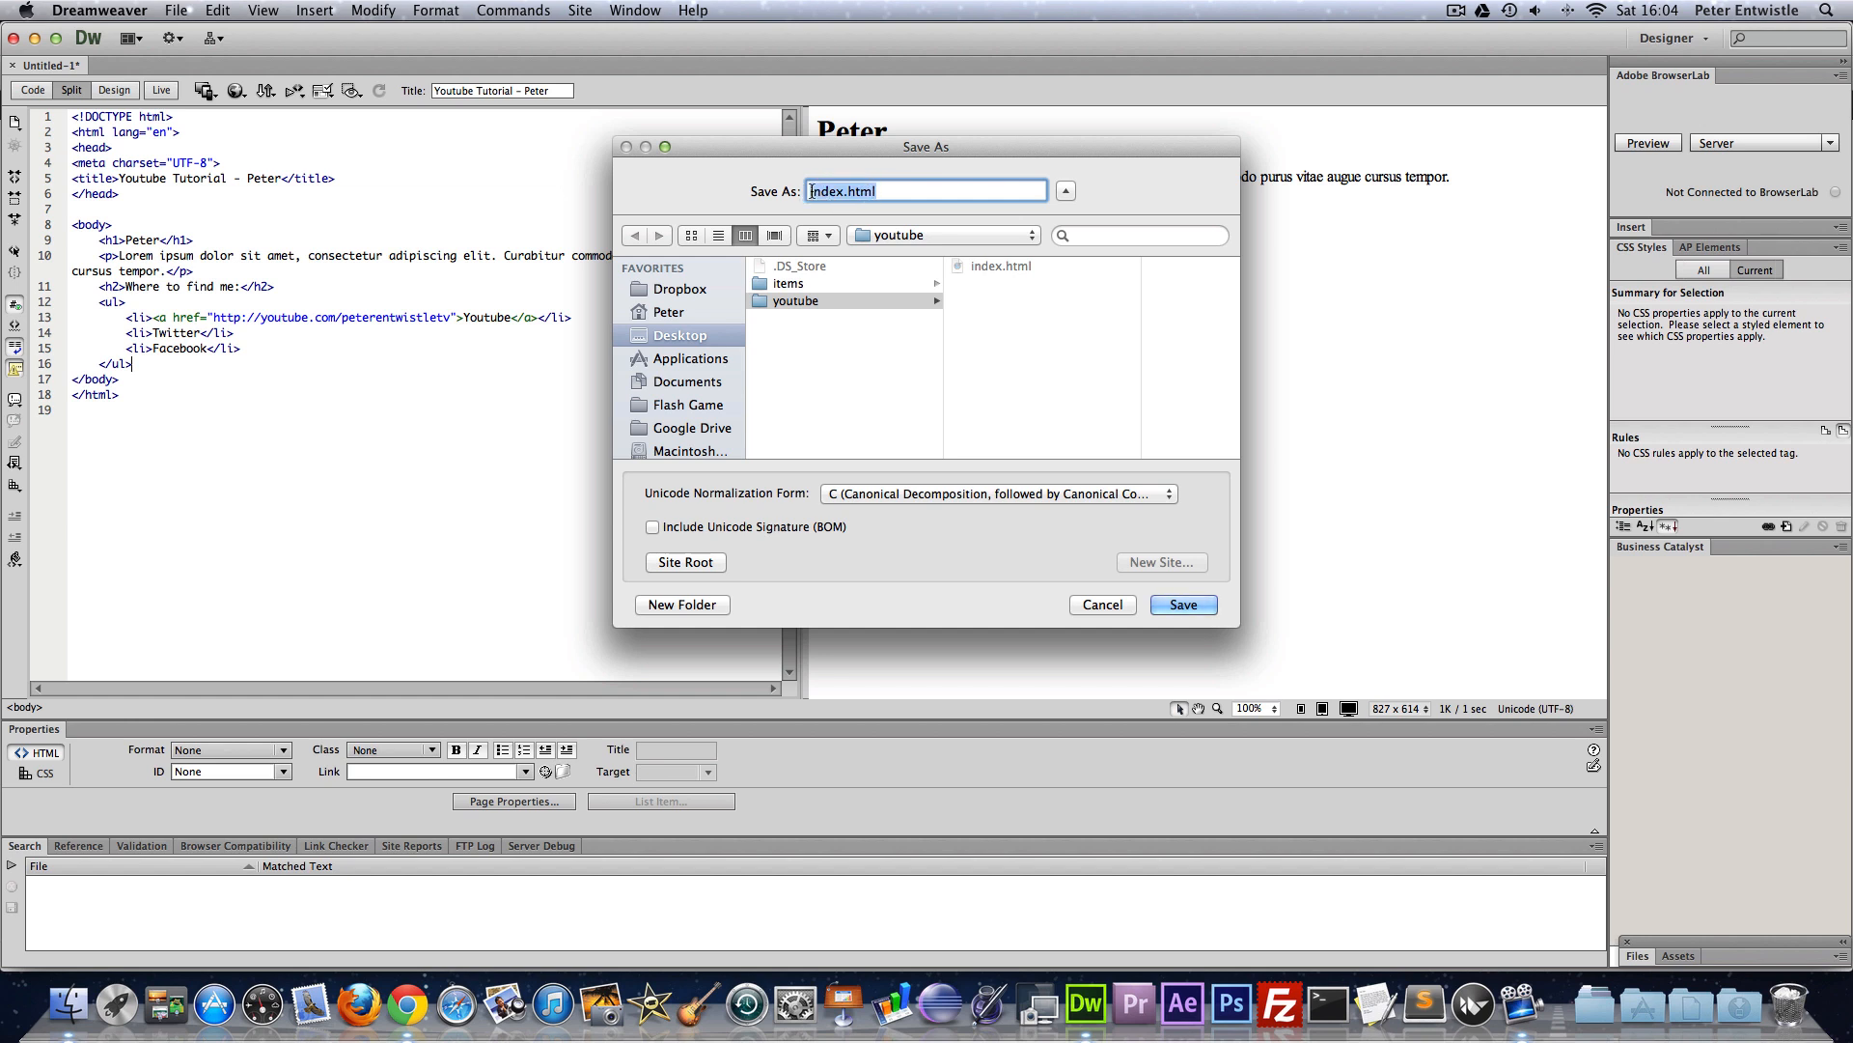
pyautogui.click(880, 191)
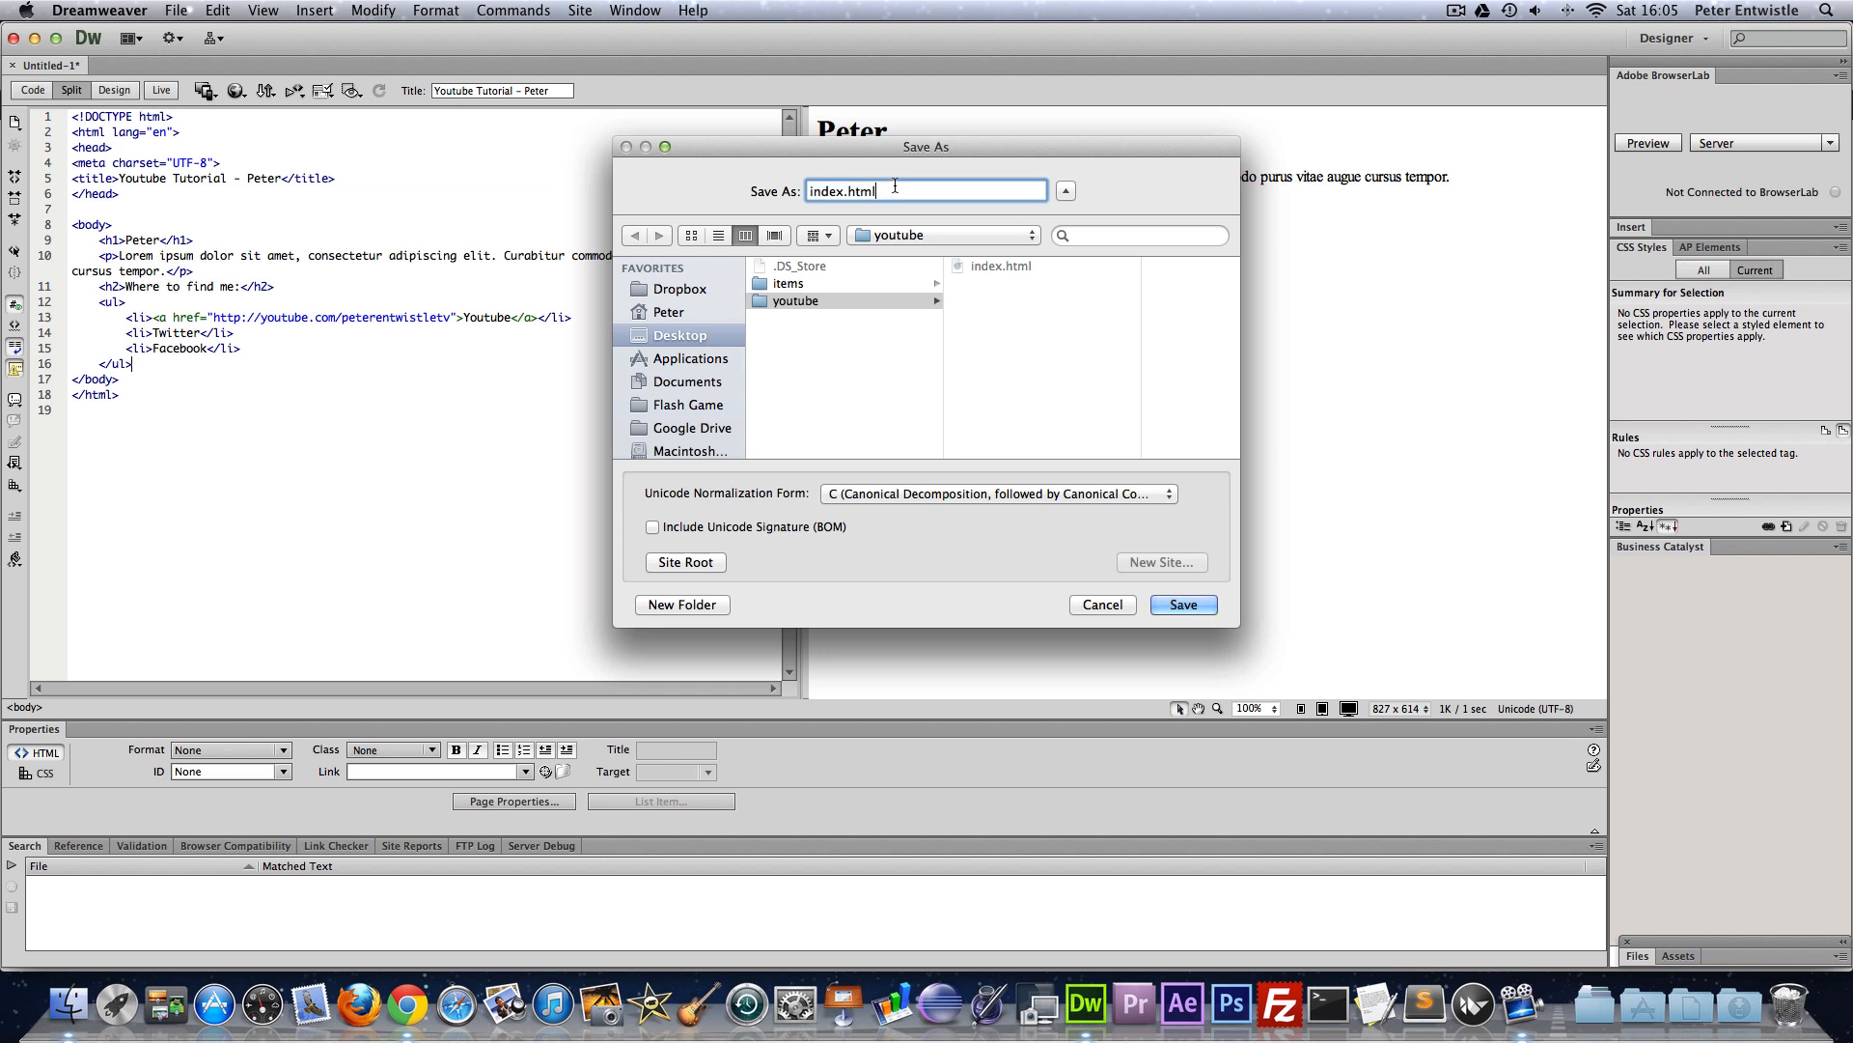
pyautogui.click(1183, 605)
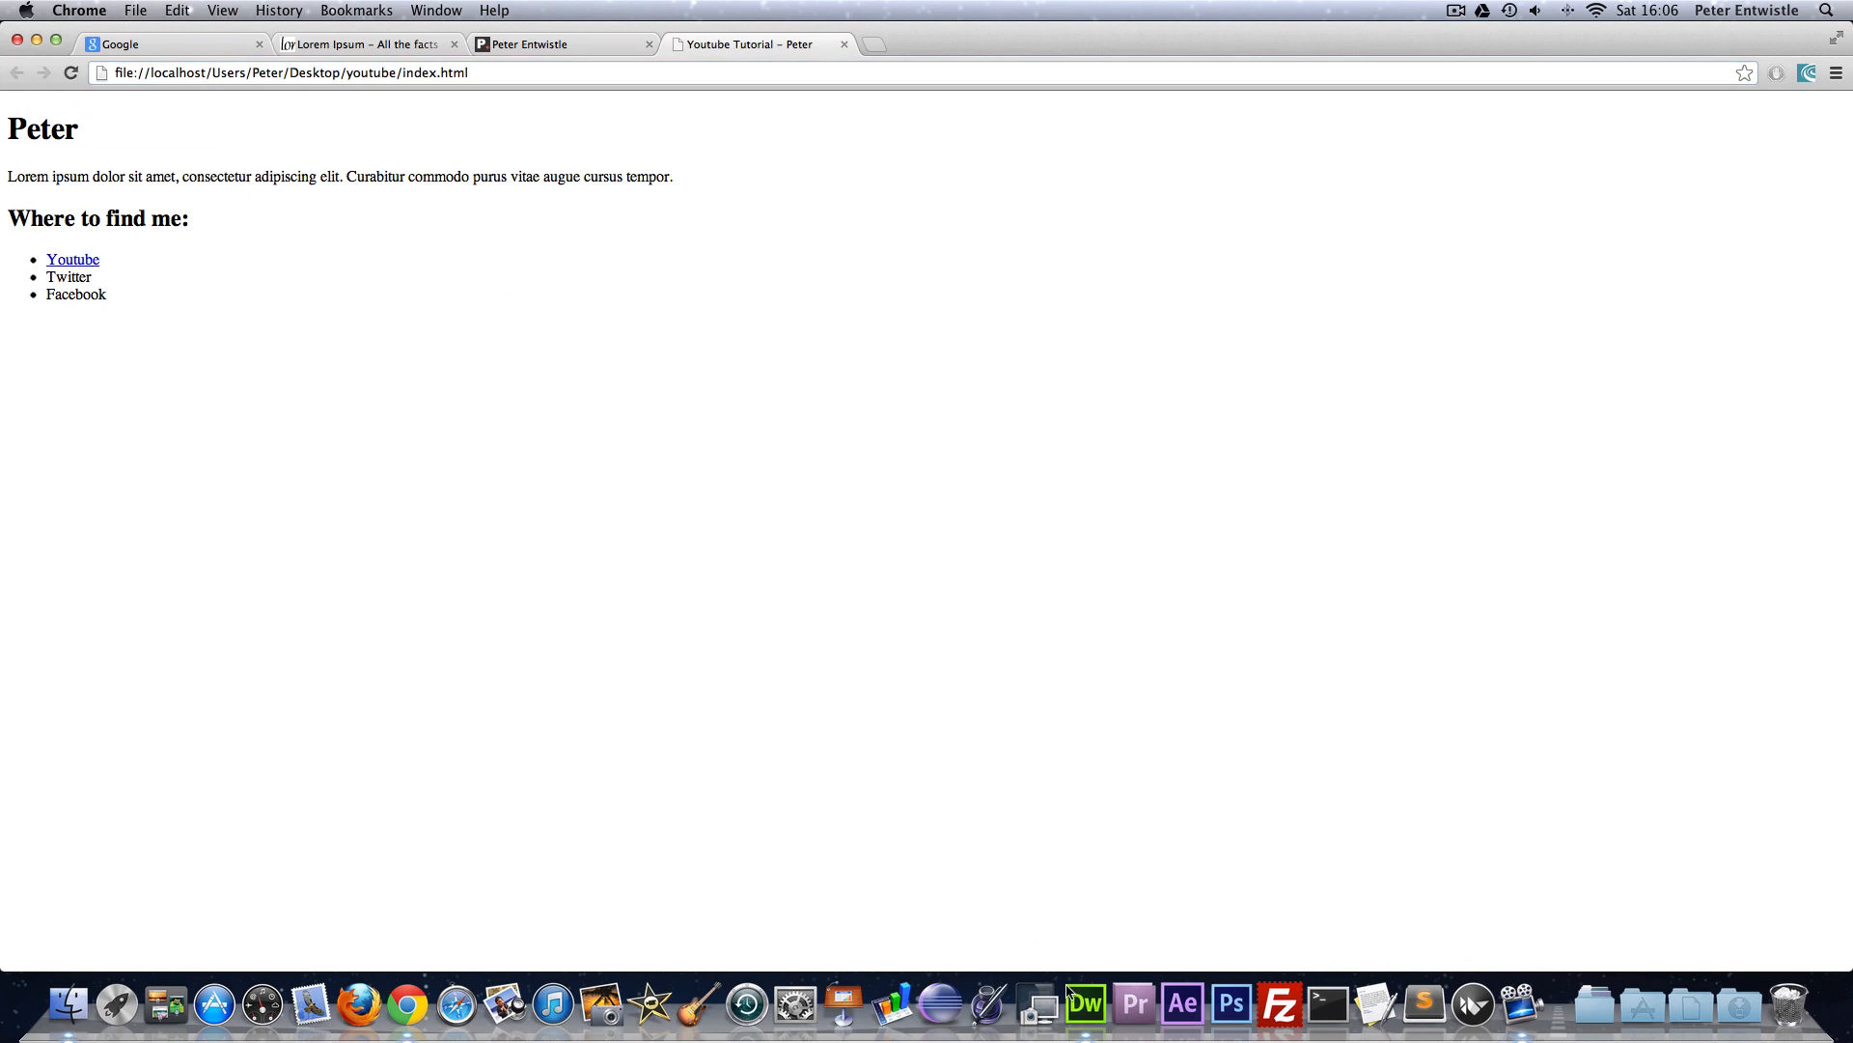
pyautogui.moveTo(73, 266)
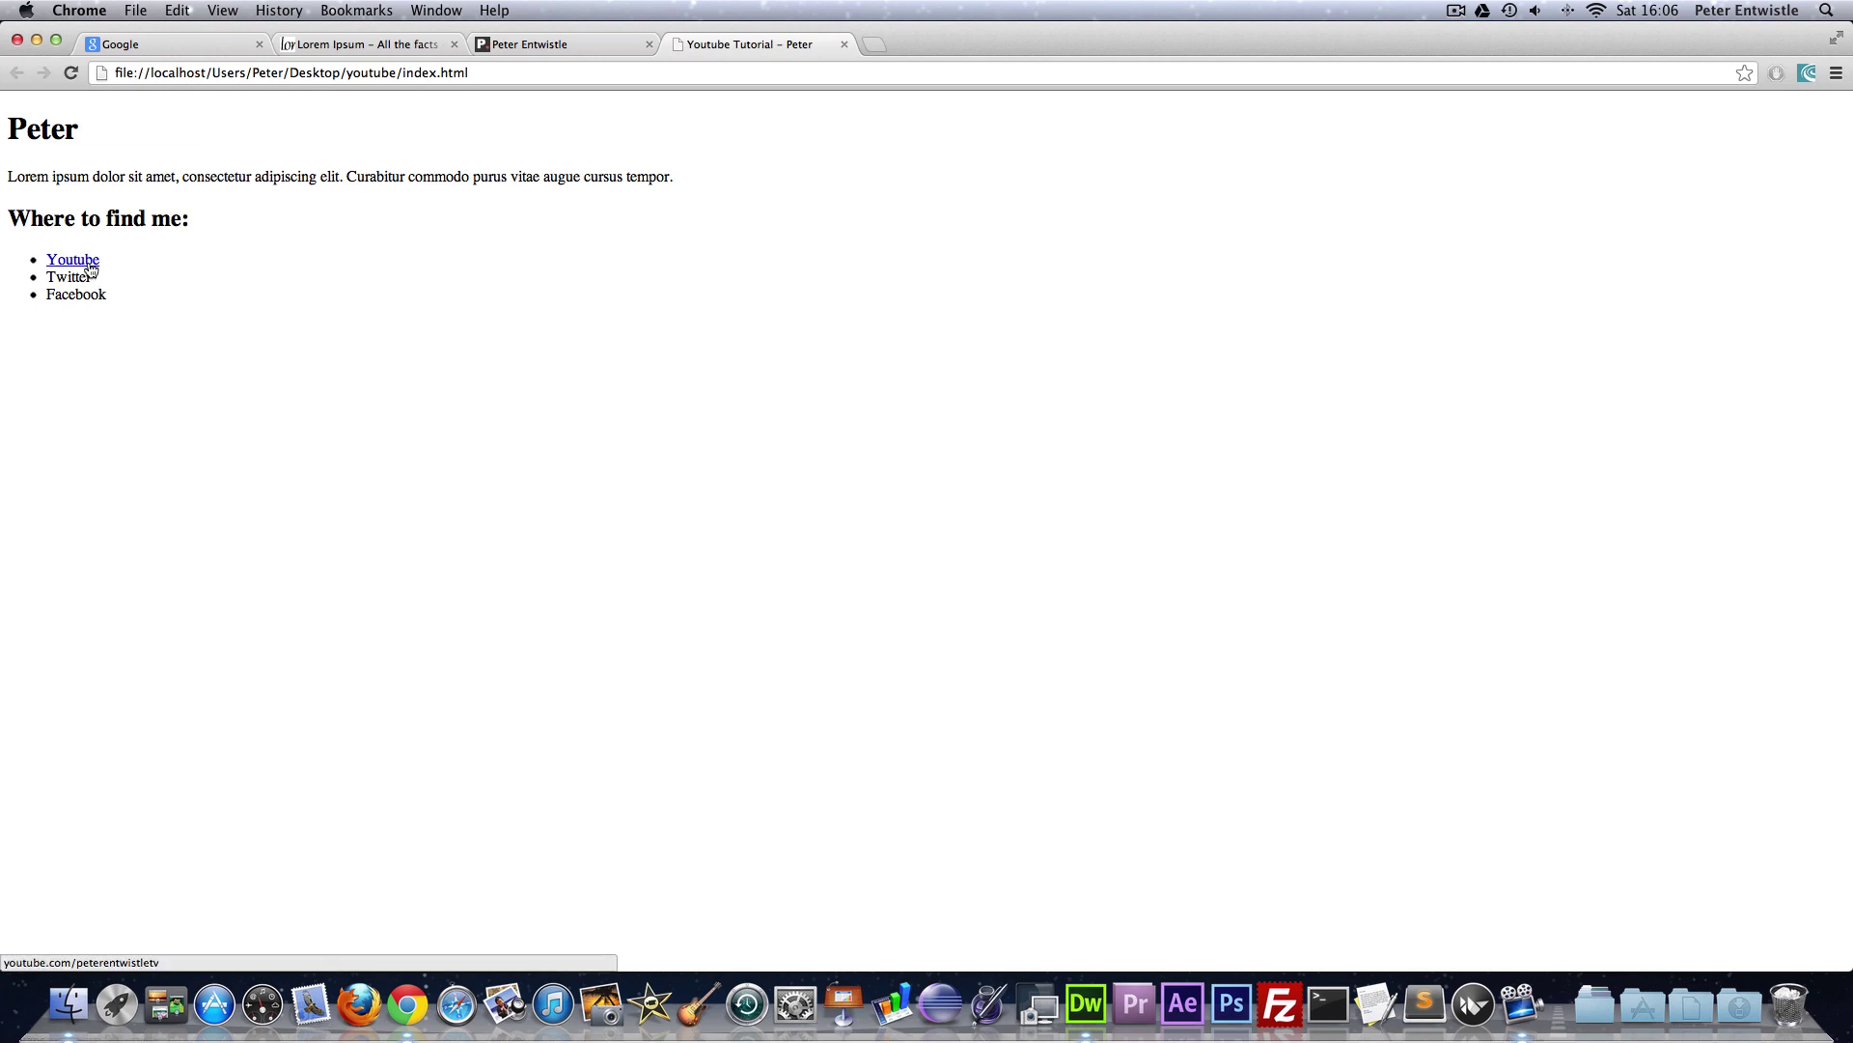
# - Preview index.html in Chrome, check the Youtube link and decline the translate offer
pyautogui.click(70, 261)
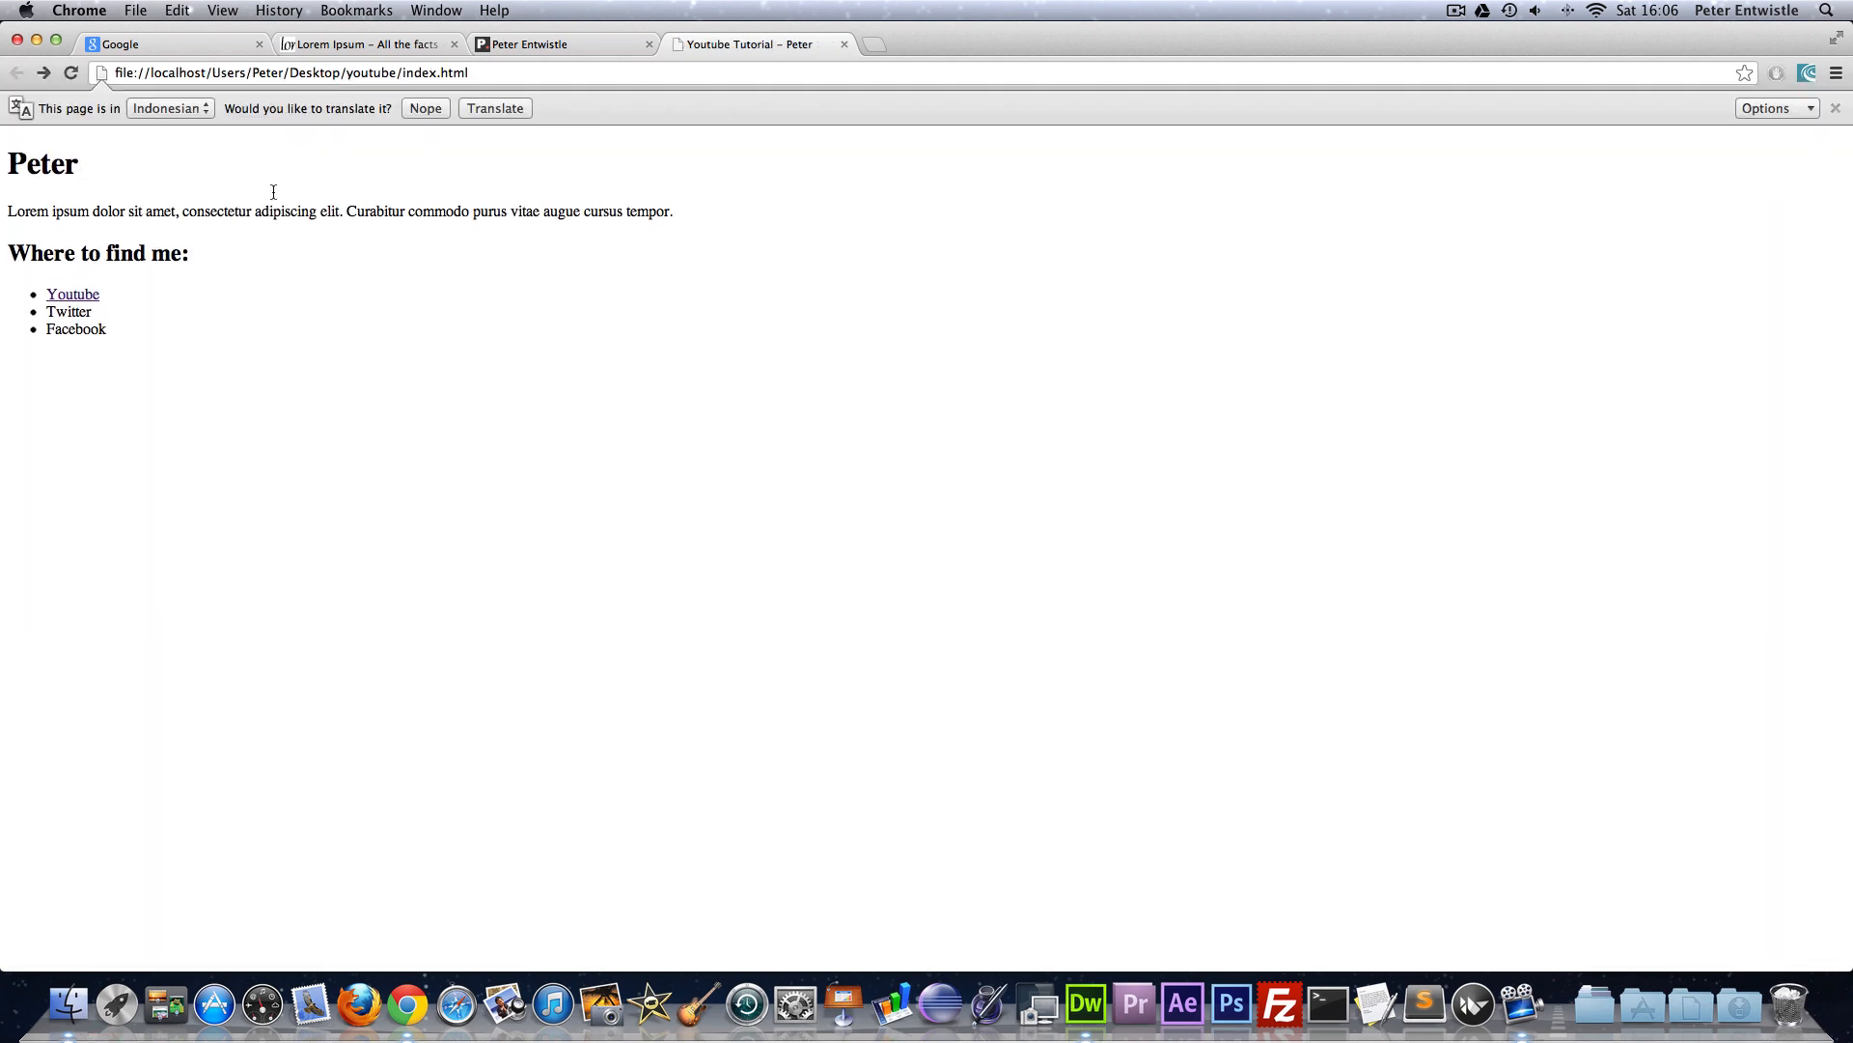
pyautogui.moveTo(54, 210)
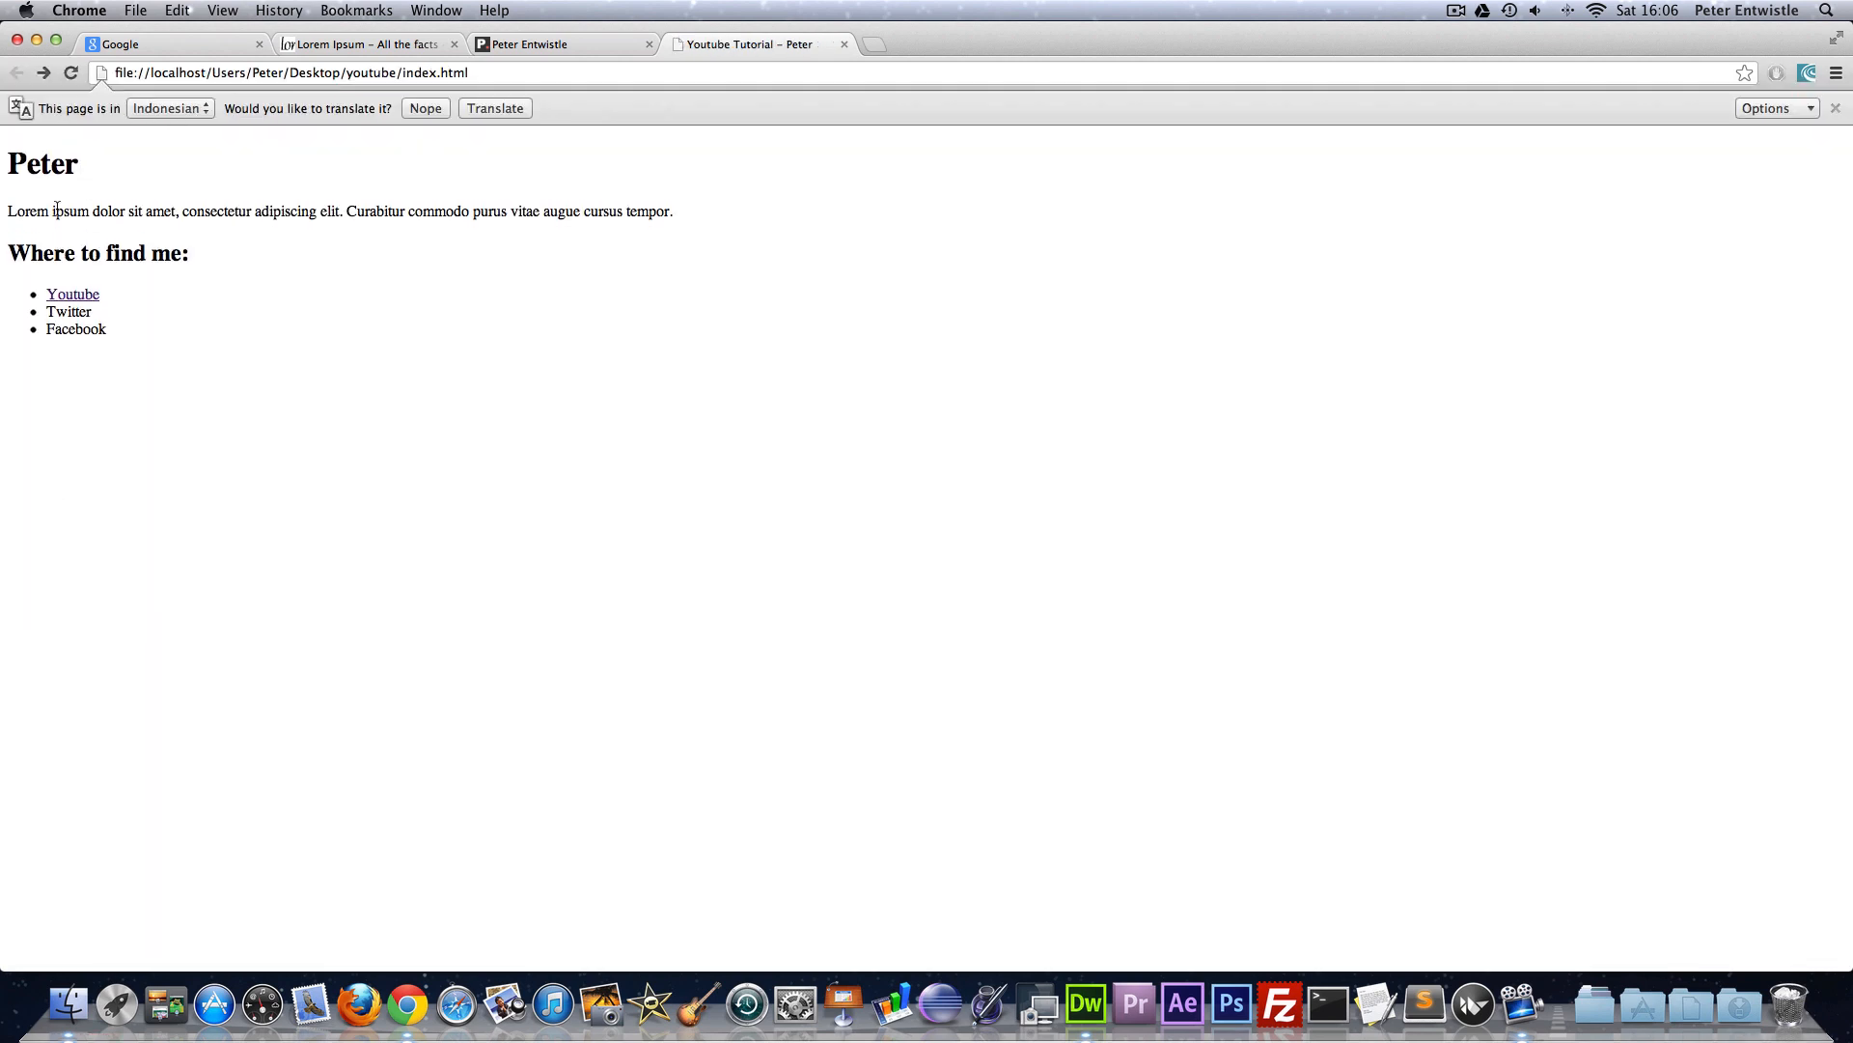
pyautogui.moveTo(54, 210); pyautogui.dragTo(484, 211)
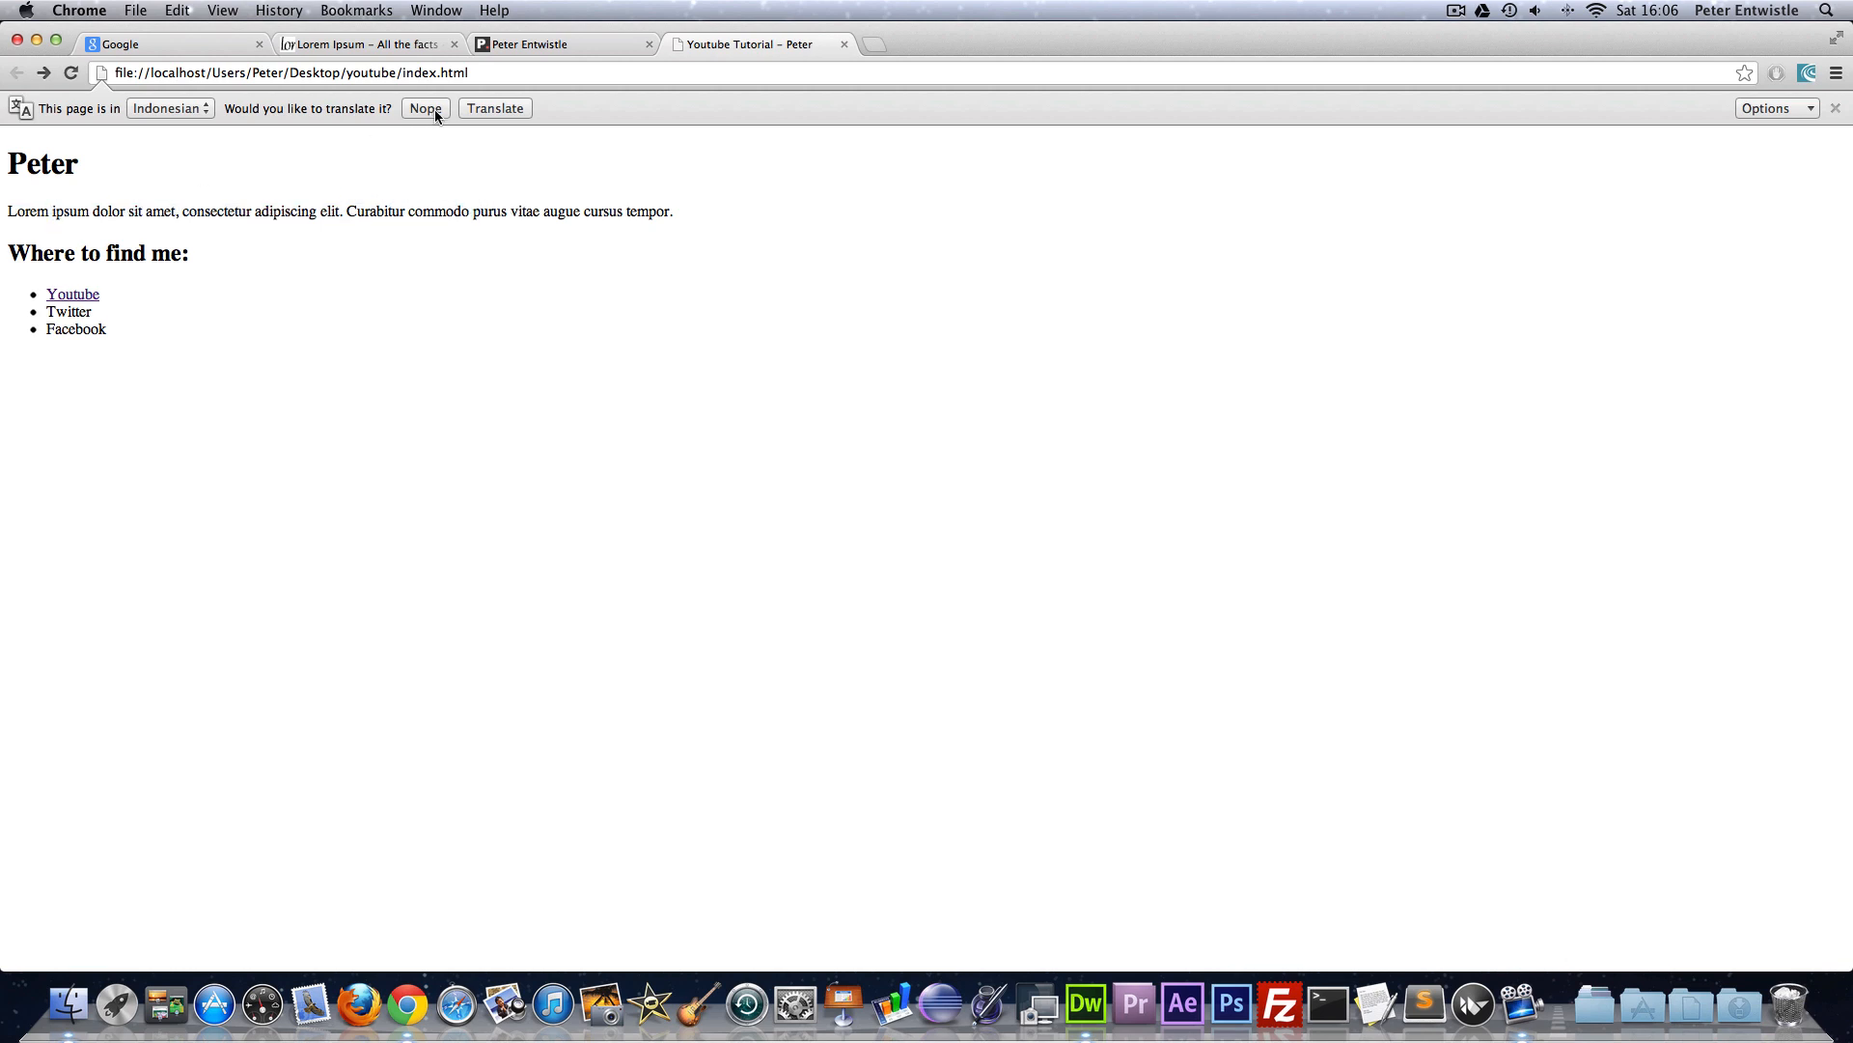
pyautogui.moveTo(428, 116)
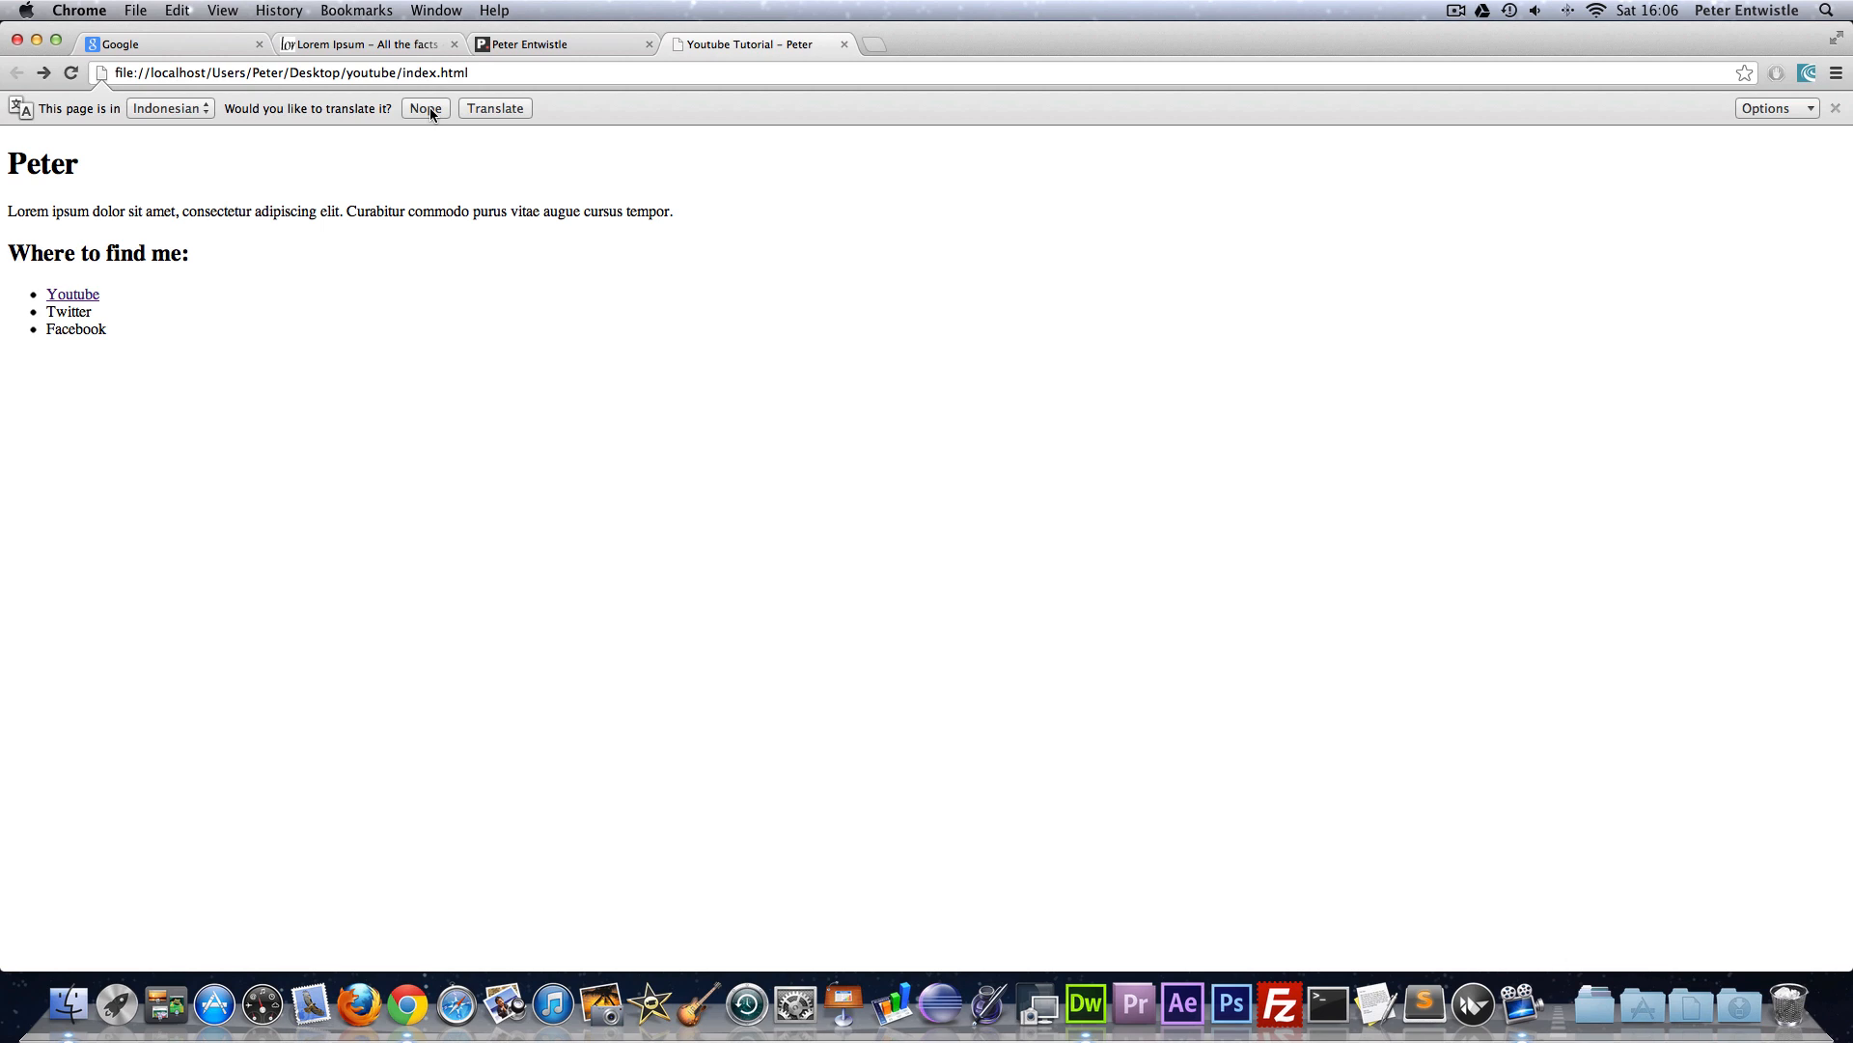
pyautogui.click(425, 108)
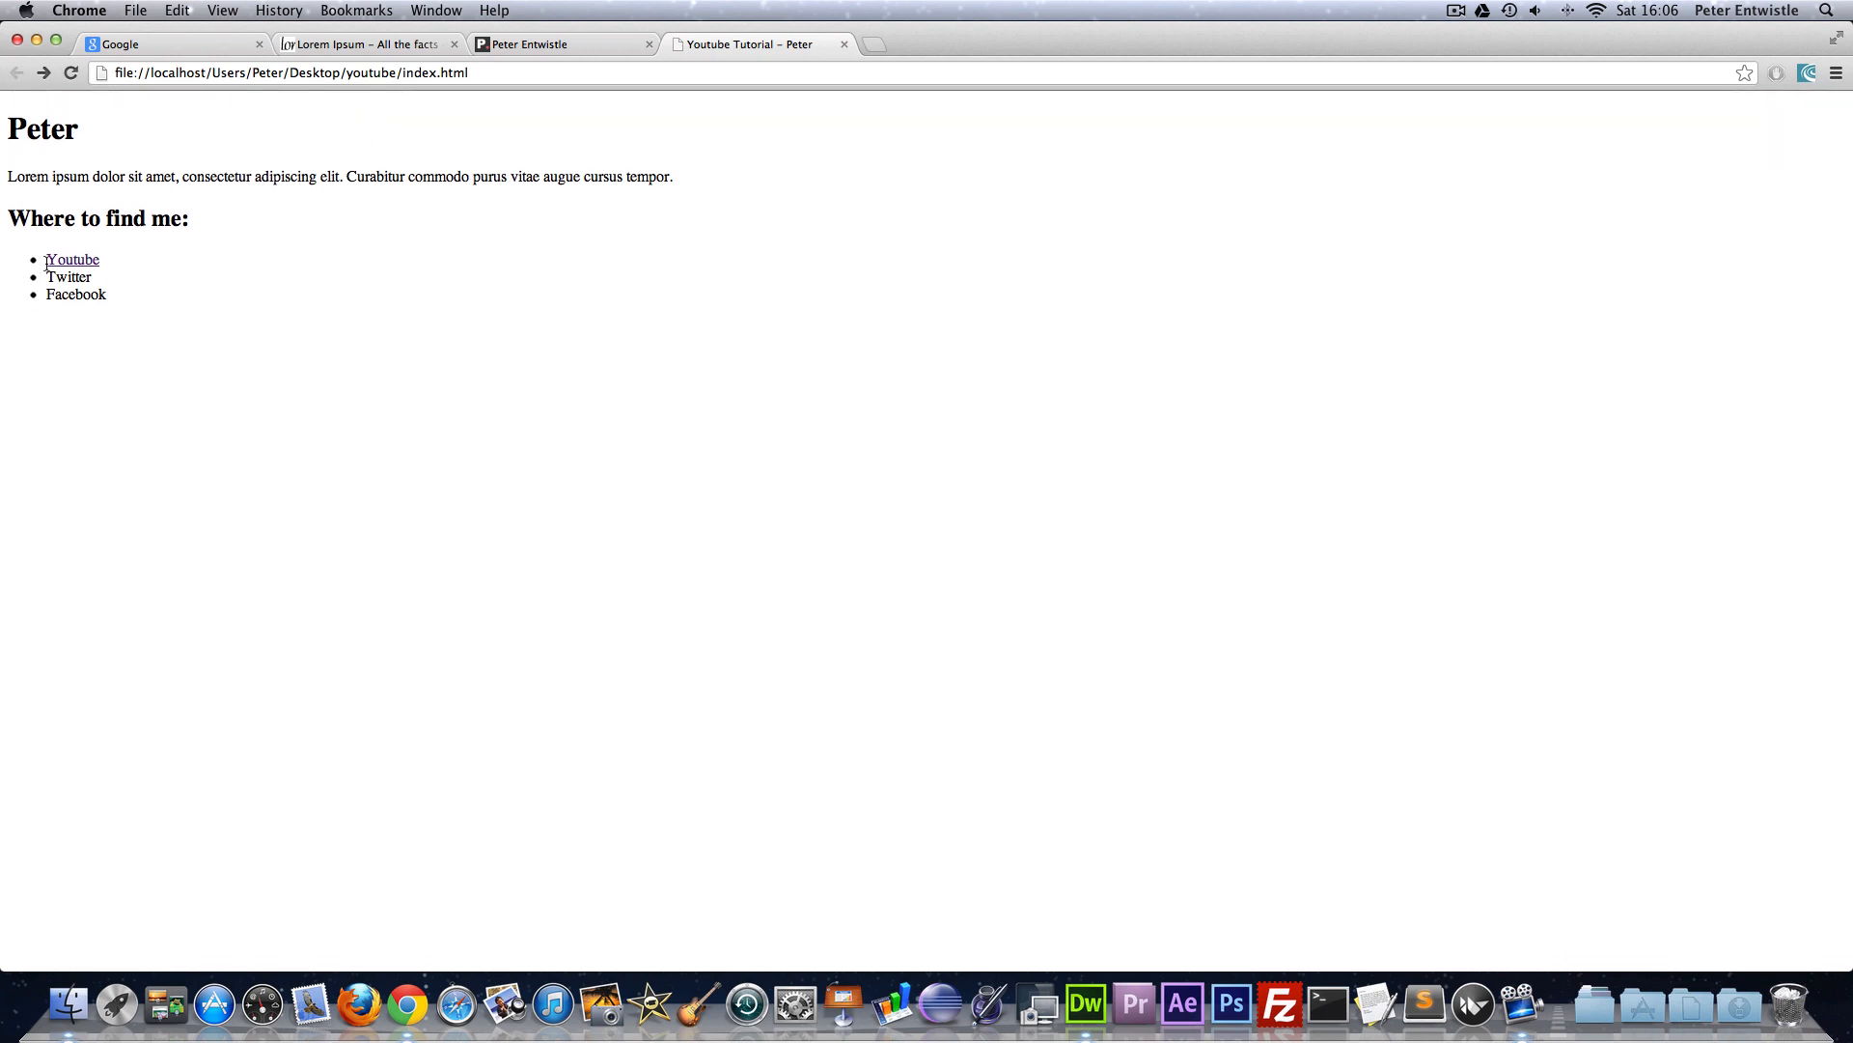
pyautogui.moveTo(100, 286)
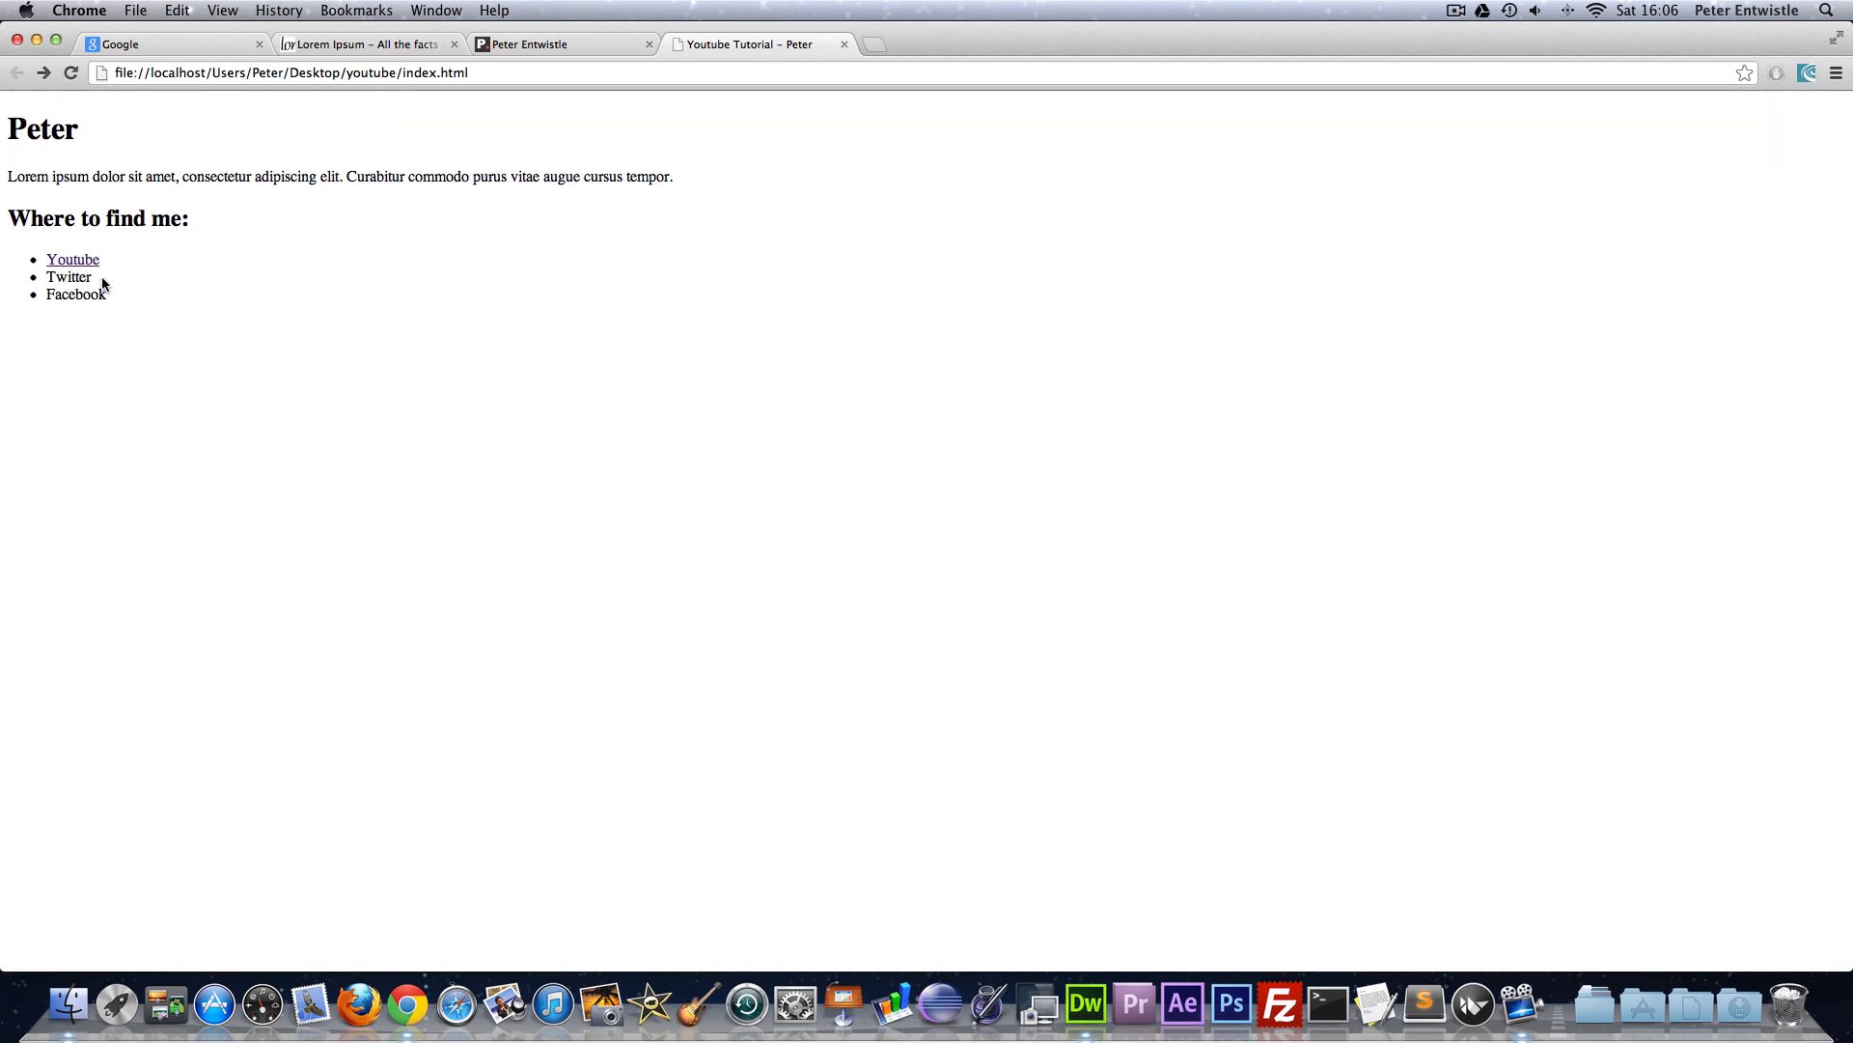
pyautogui.moveTo(73, 264)
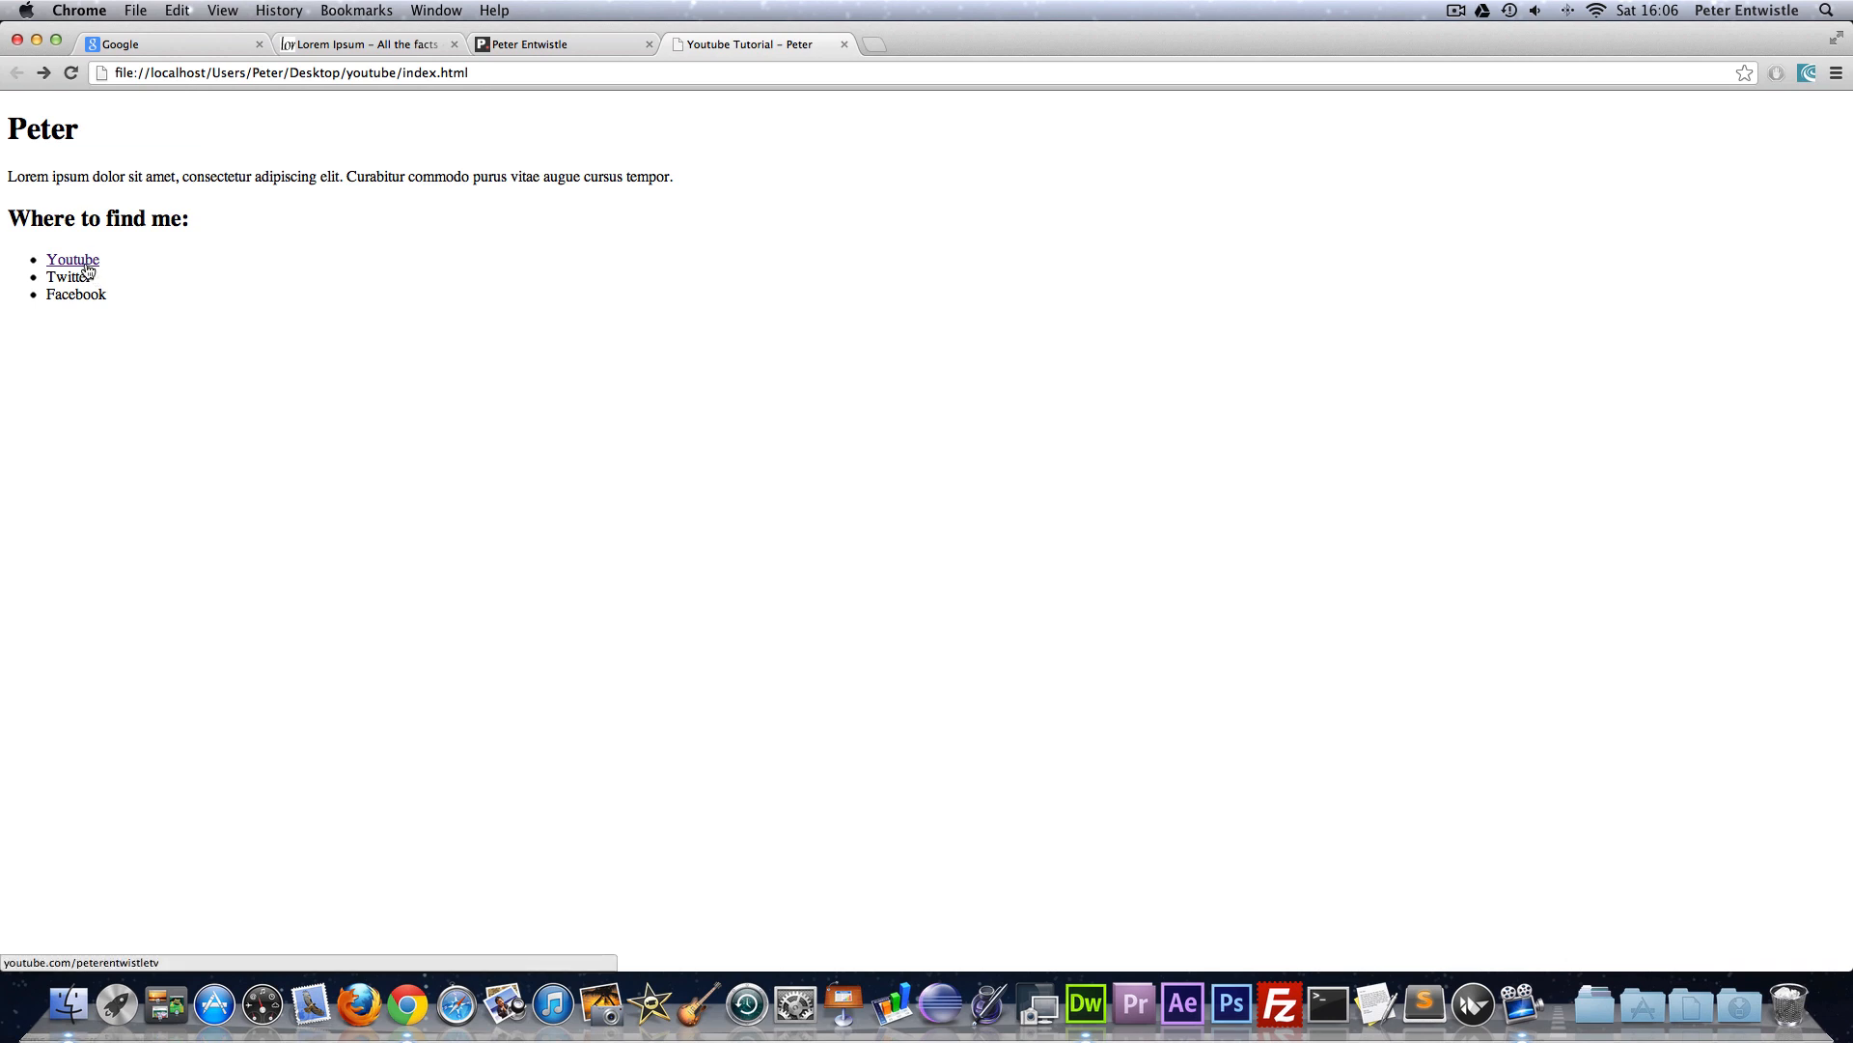
pyautogui.moveTo(137, 269)
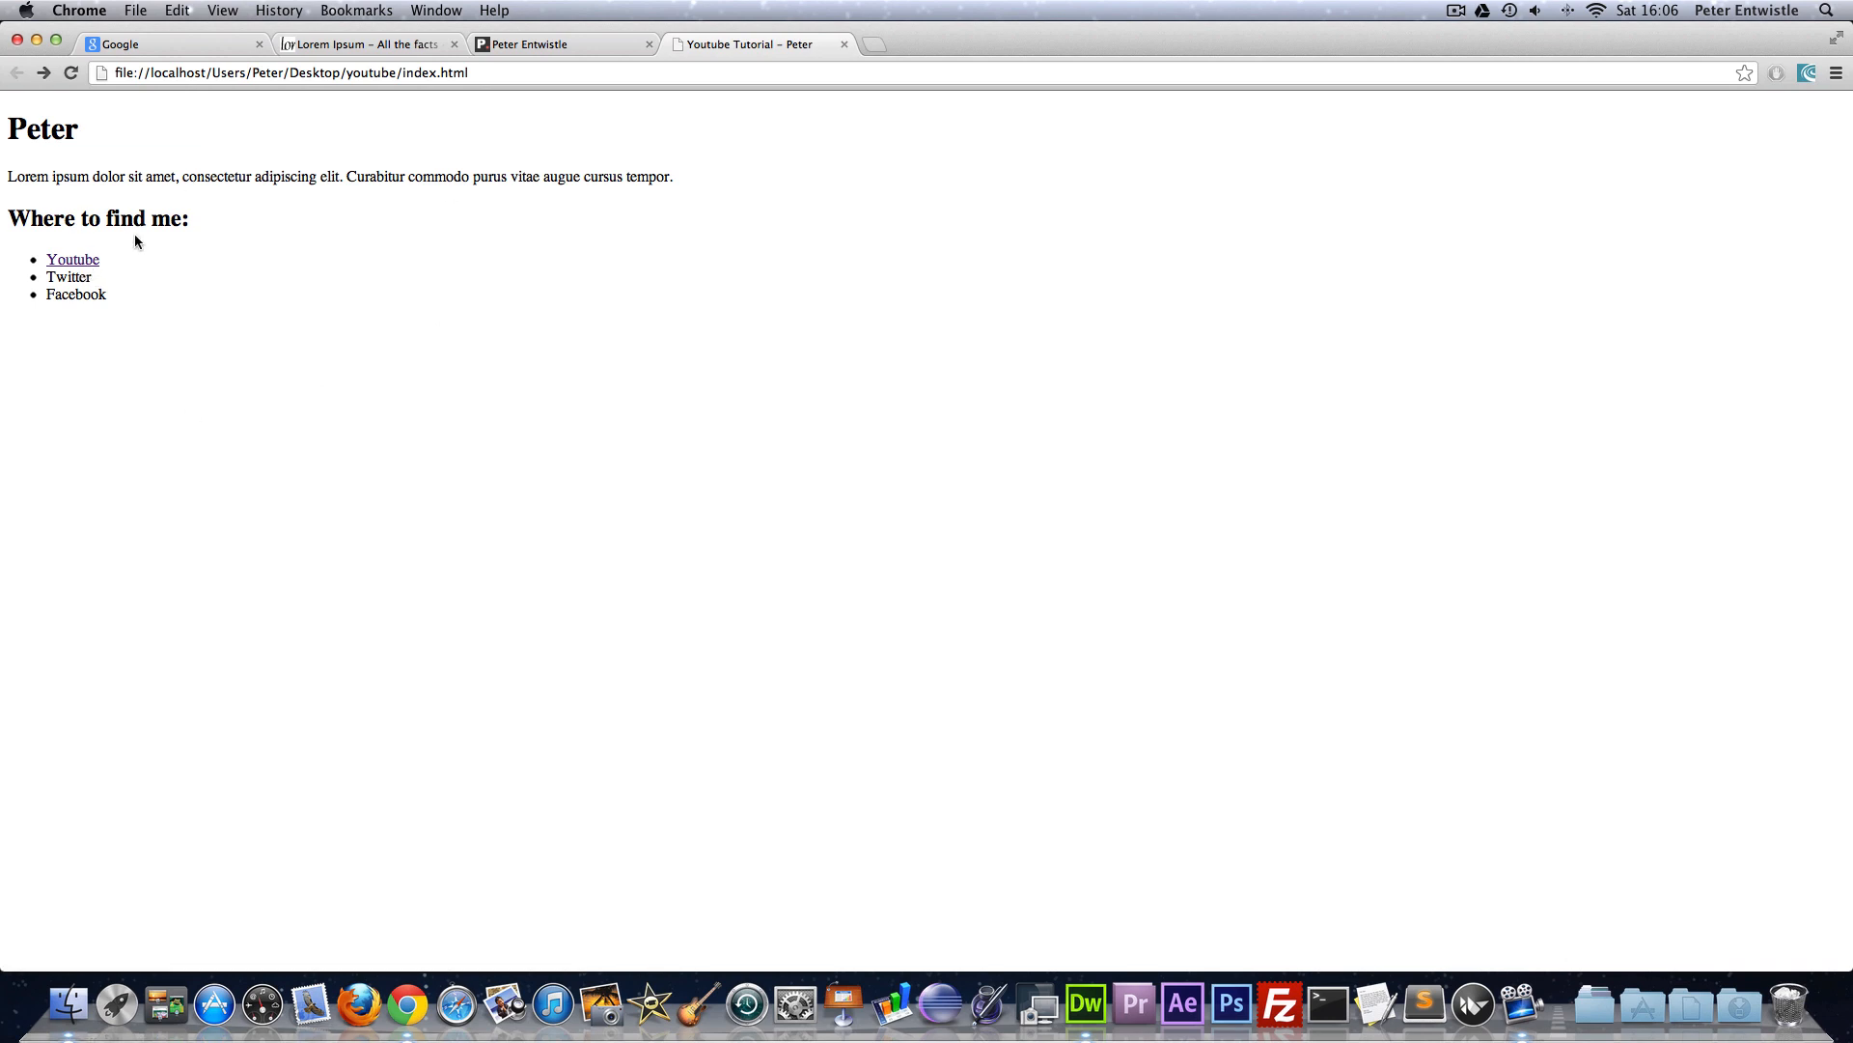
pyautogui.moveTo(1215, 448)
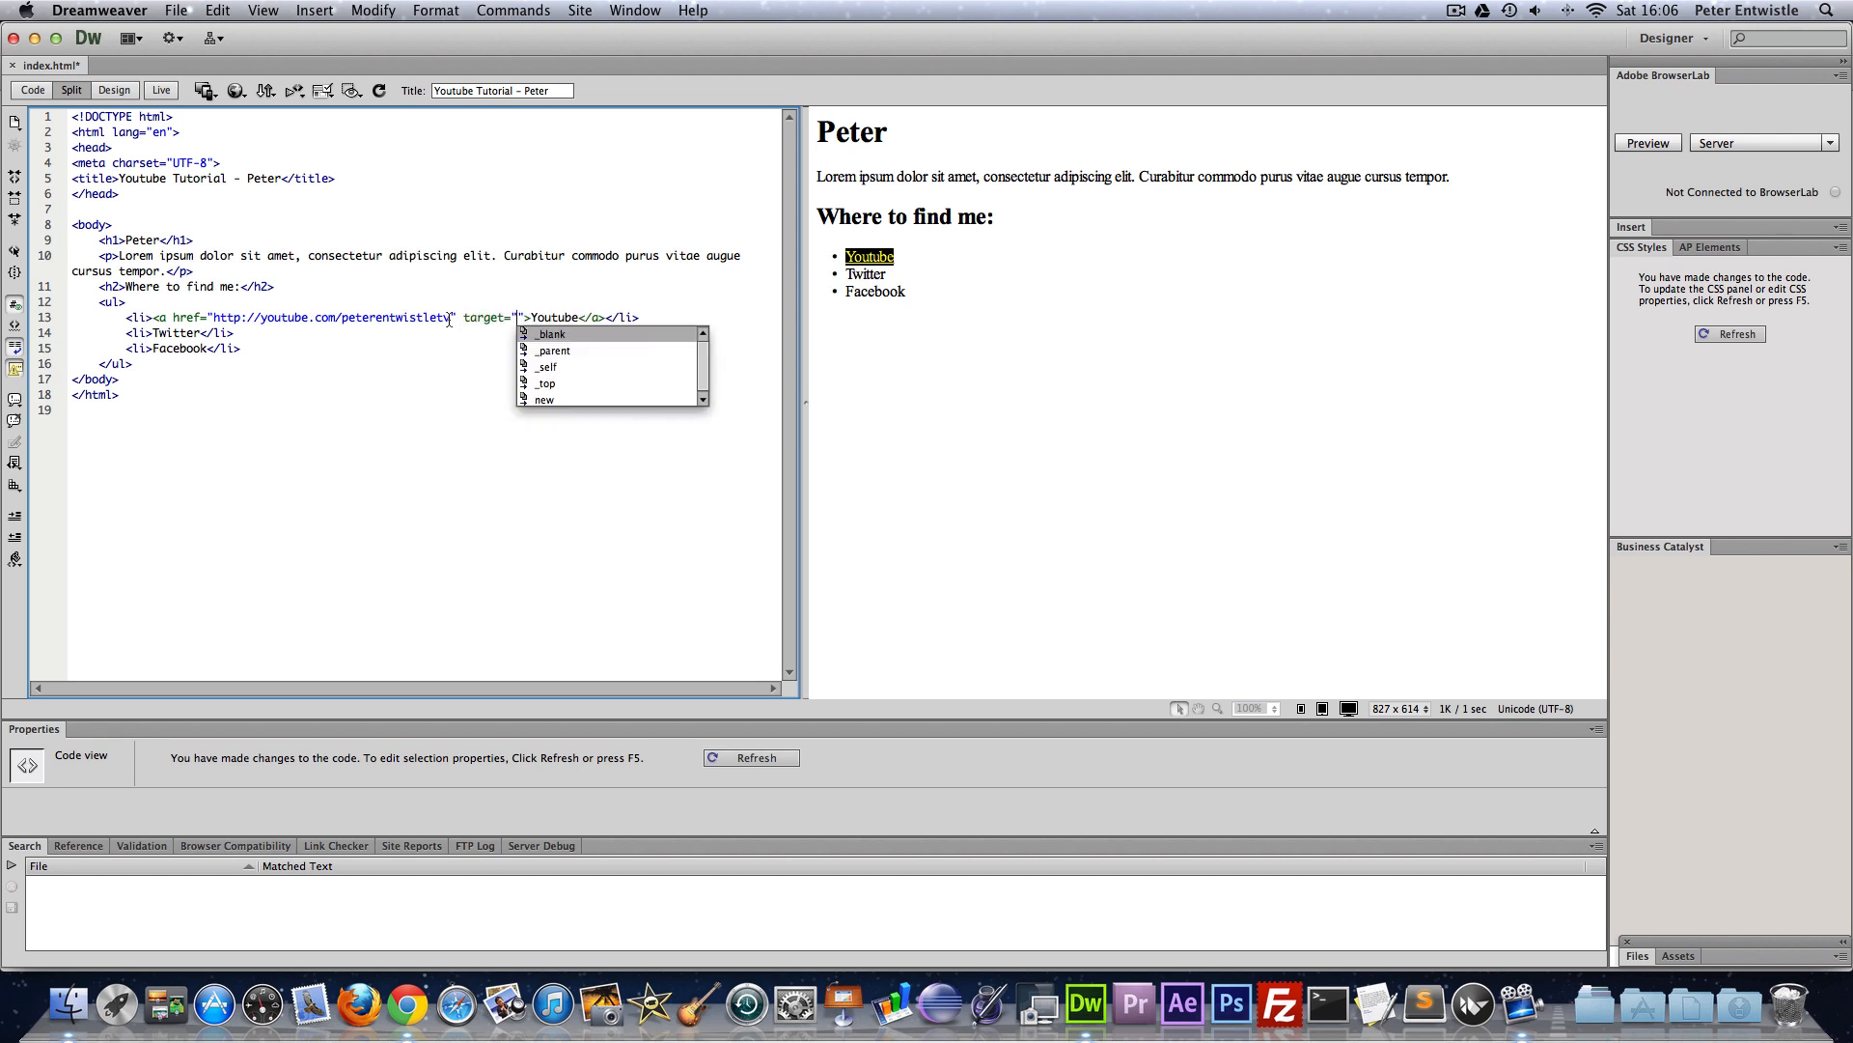
# - Set the Youtube link's target to _blank so it opens in a new tab
pyautogui.click(552, 333)
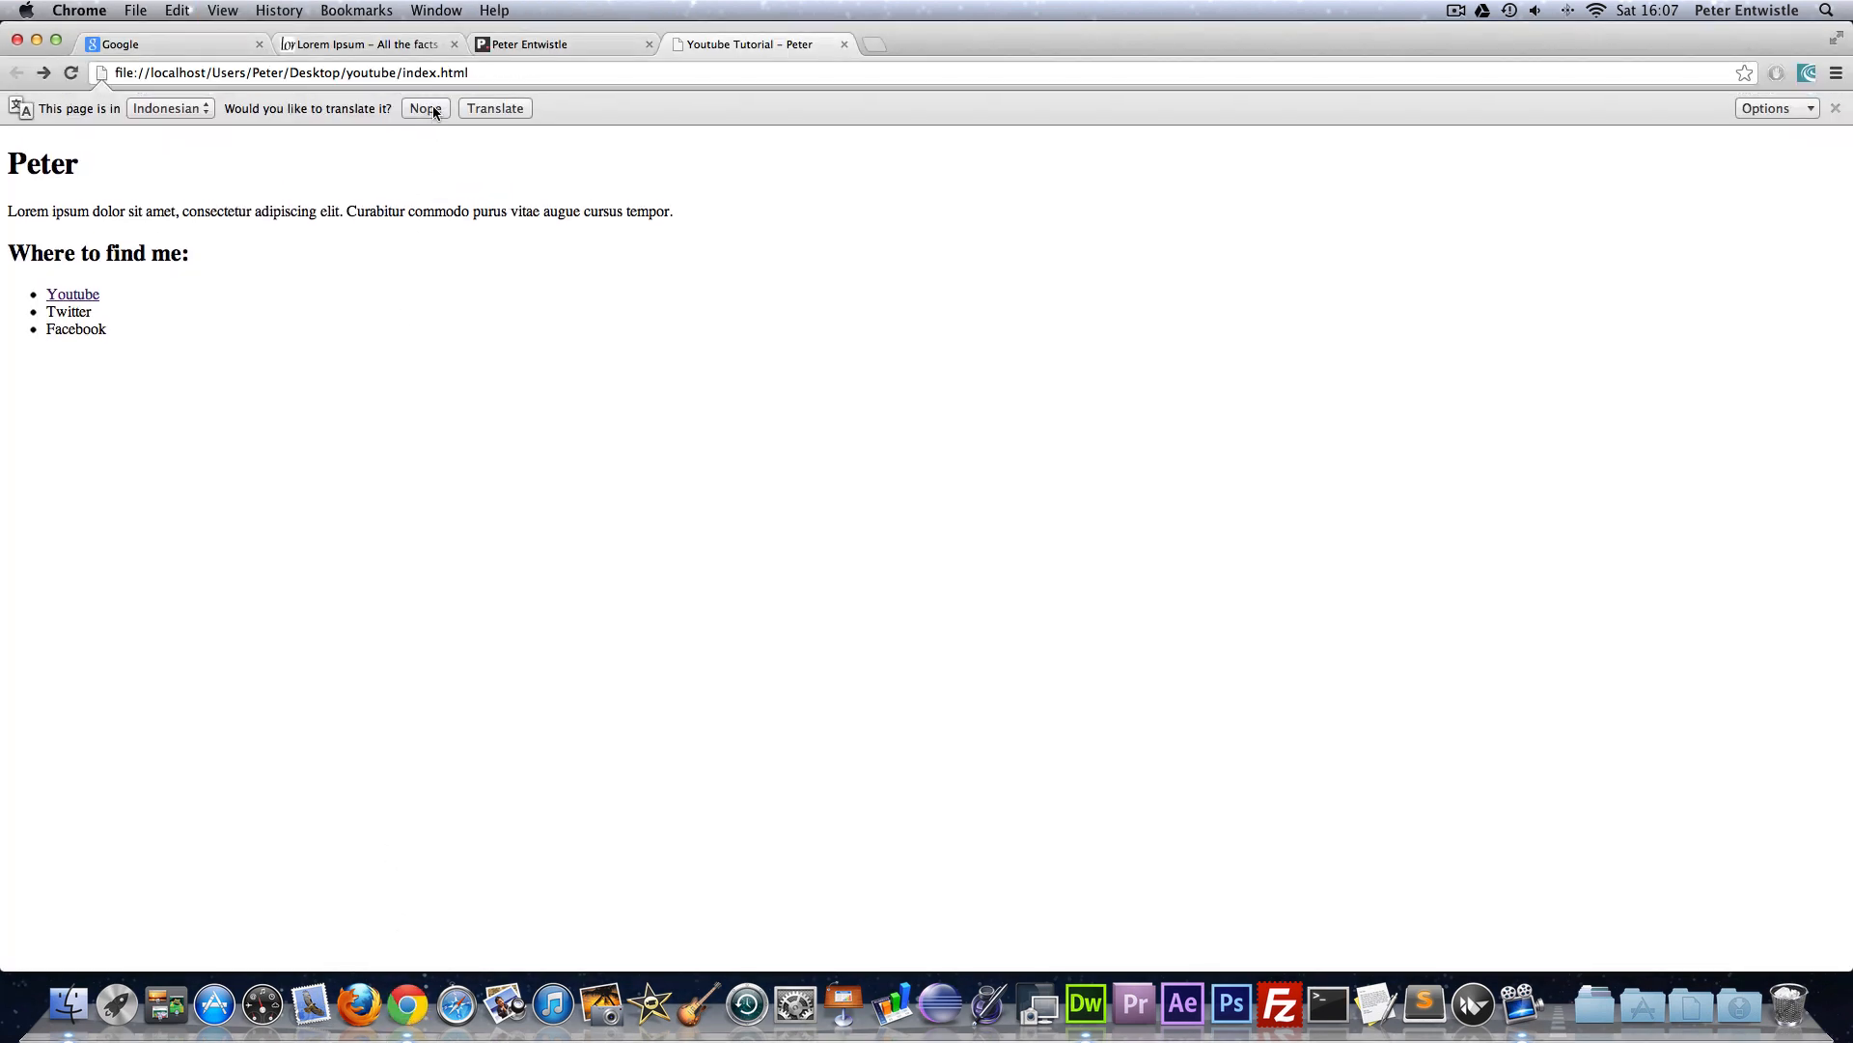
# - Decline translation, confirm the Youtube link opens the channel in a new tab, then close that tab
pyautogui.click(424, 109)
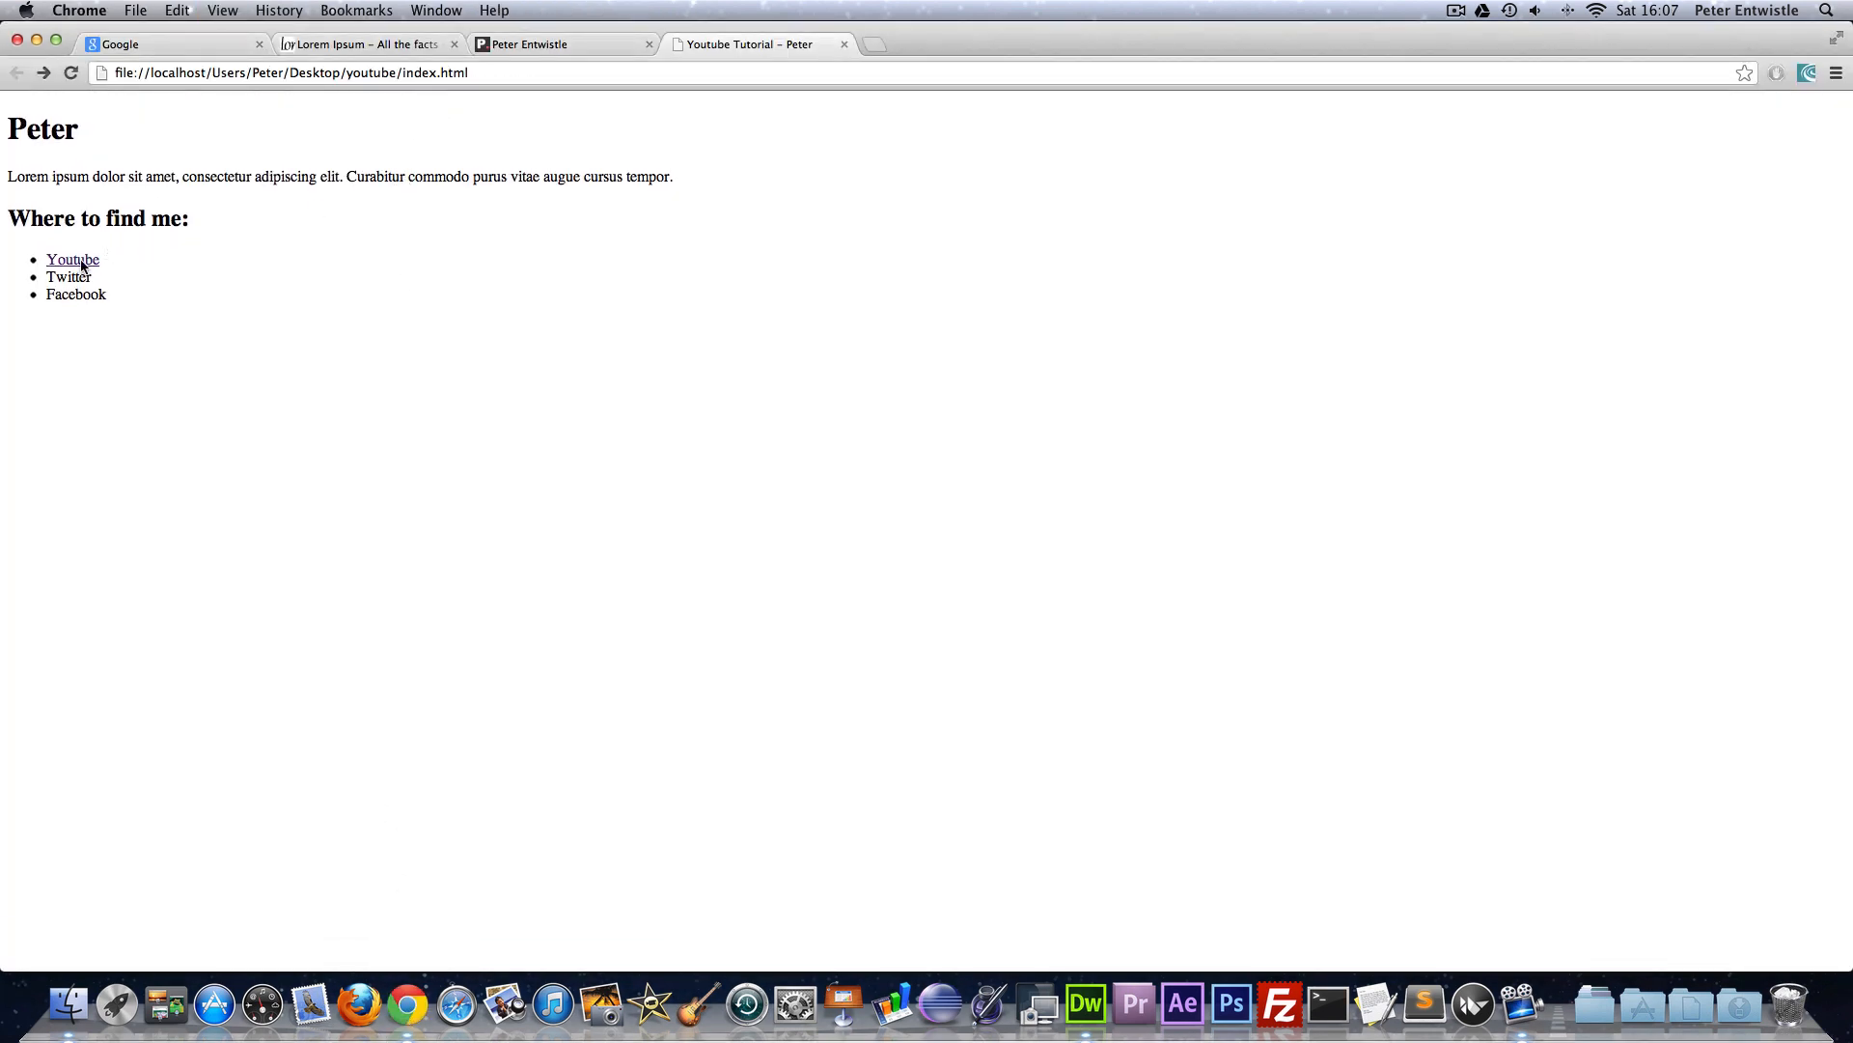
pyautogui.click(73, 258)
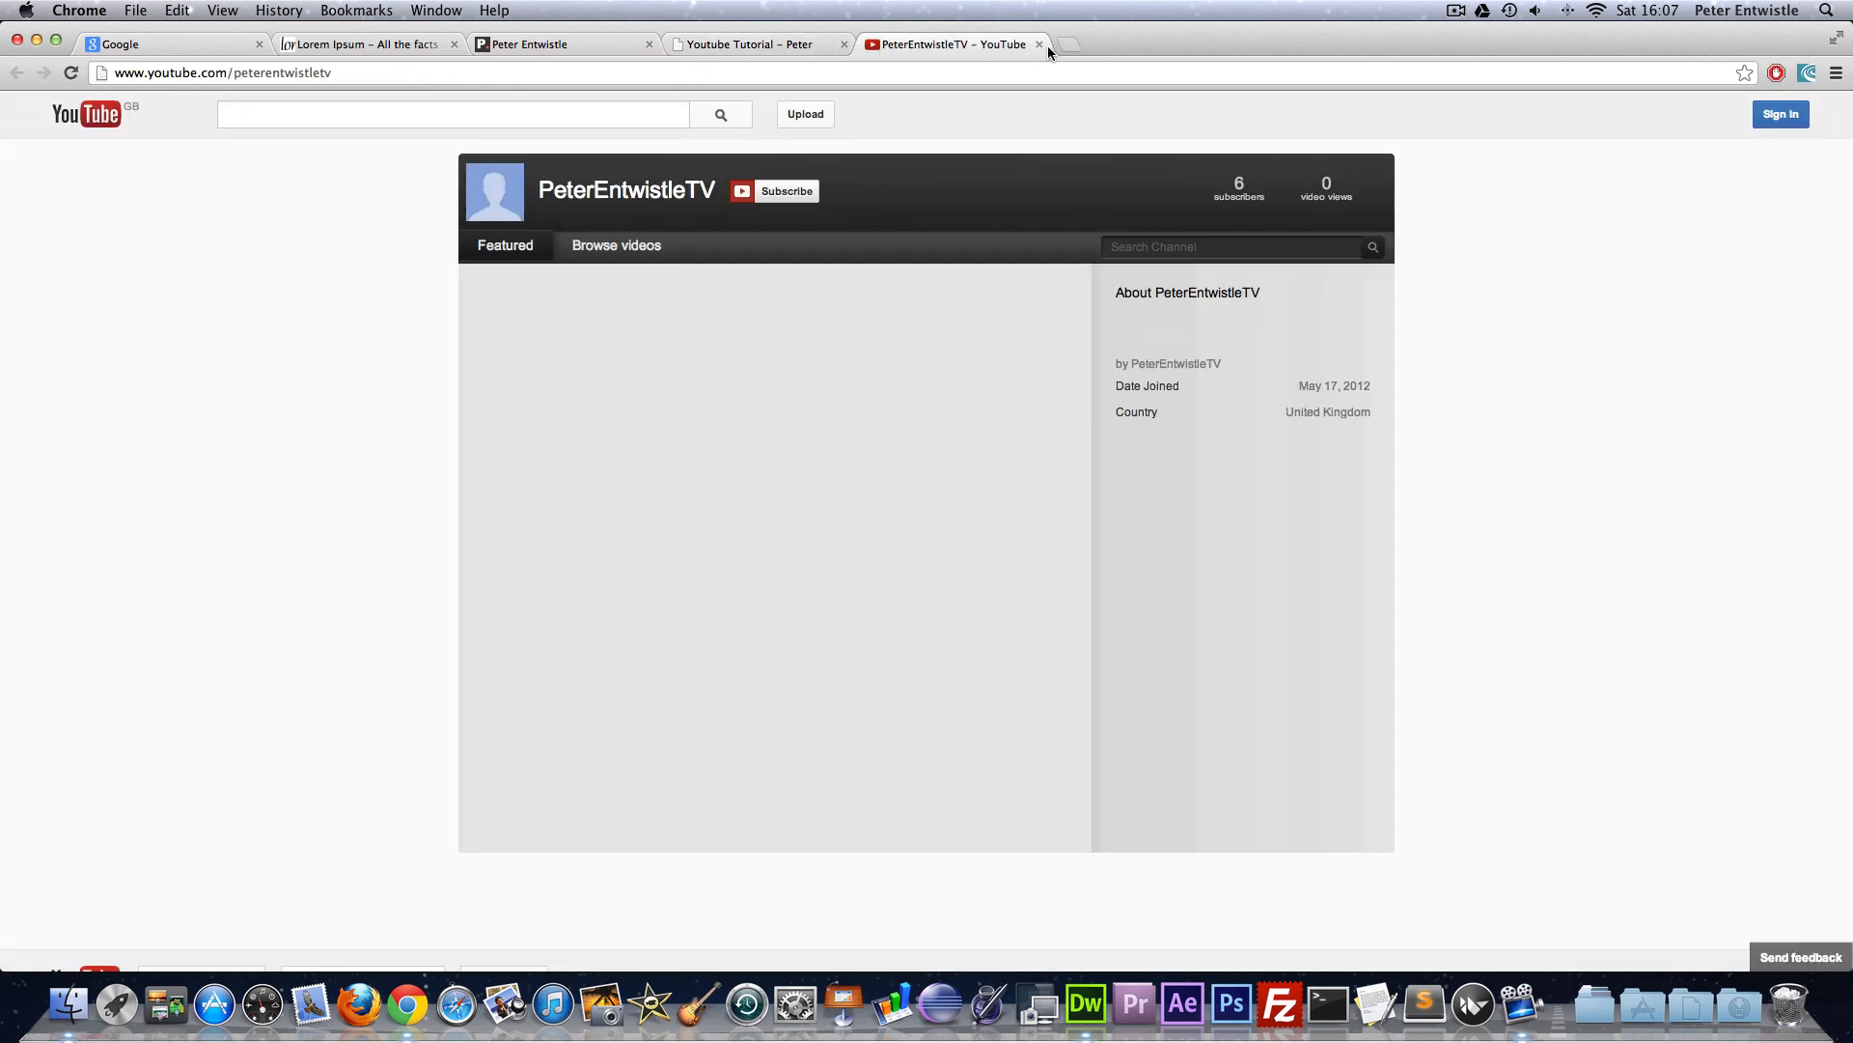
pyautogui.click(1039, 44)
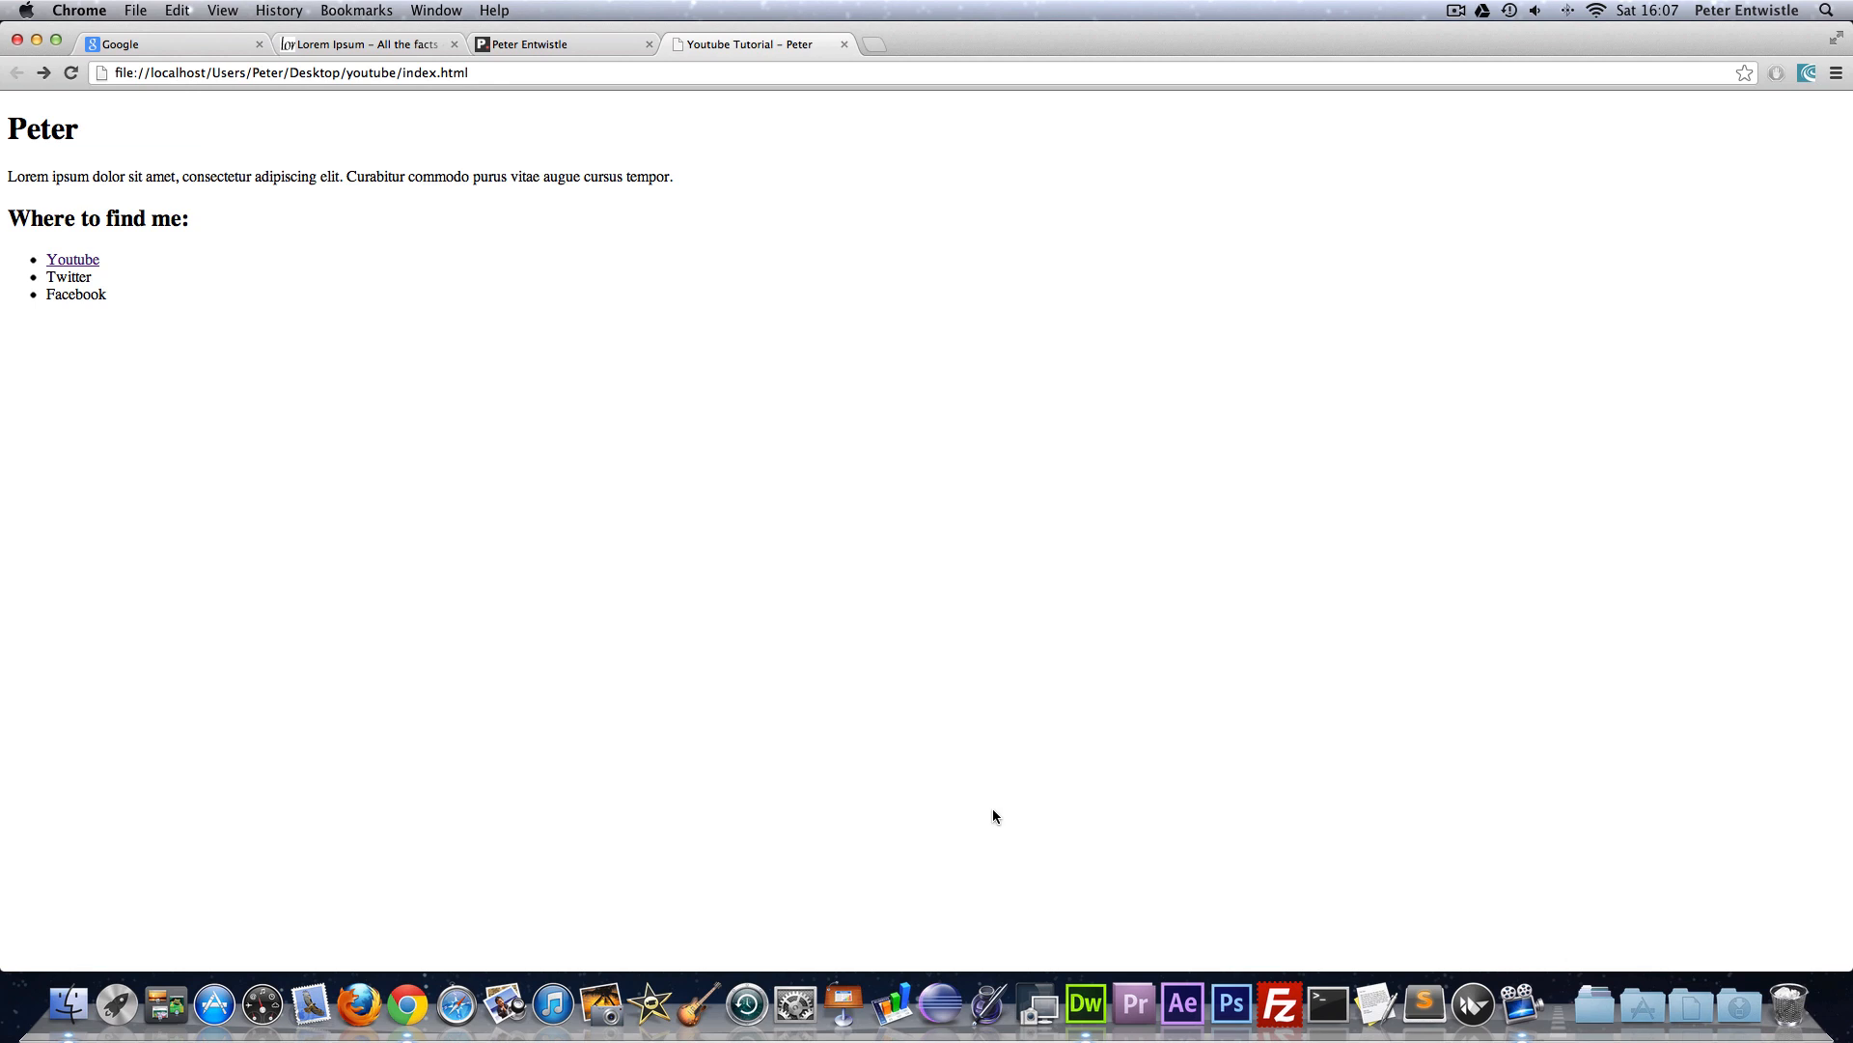
pyautogui.moveTo(1085, 1002)
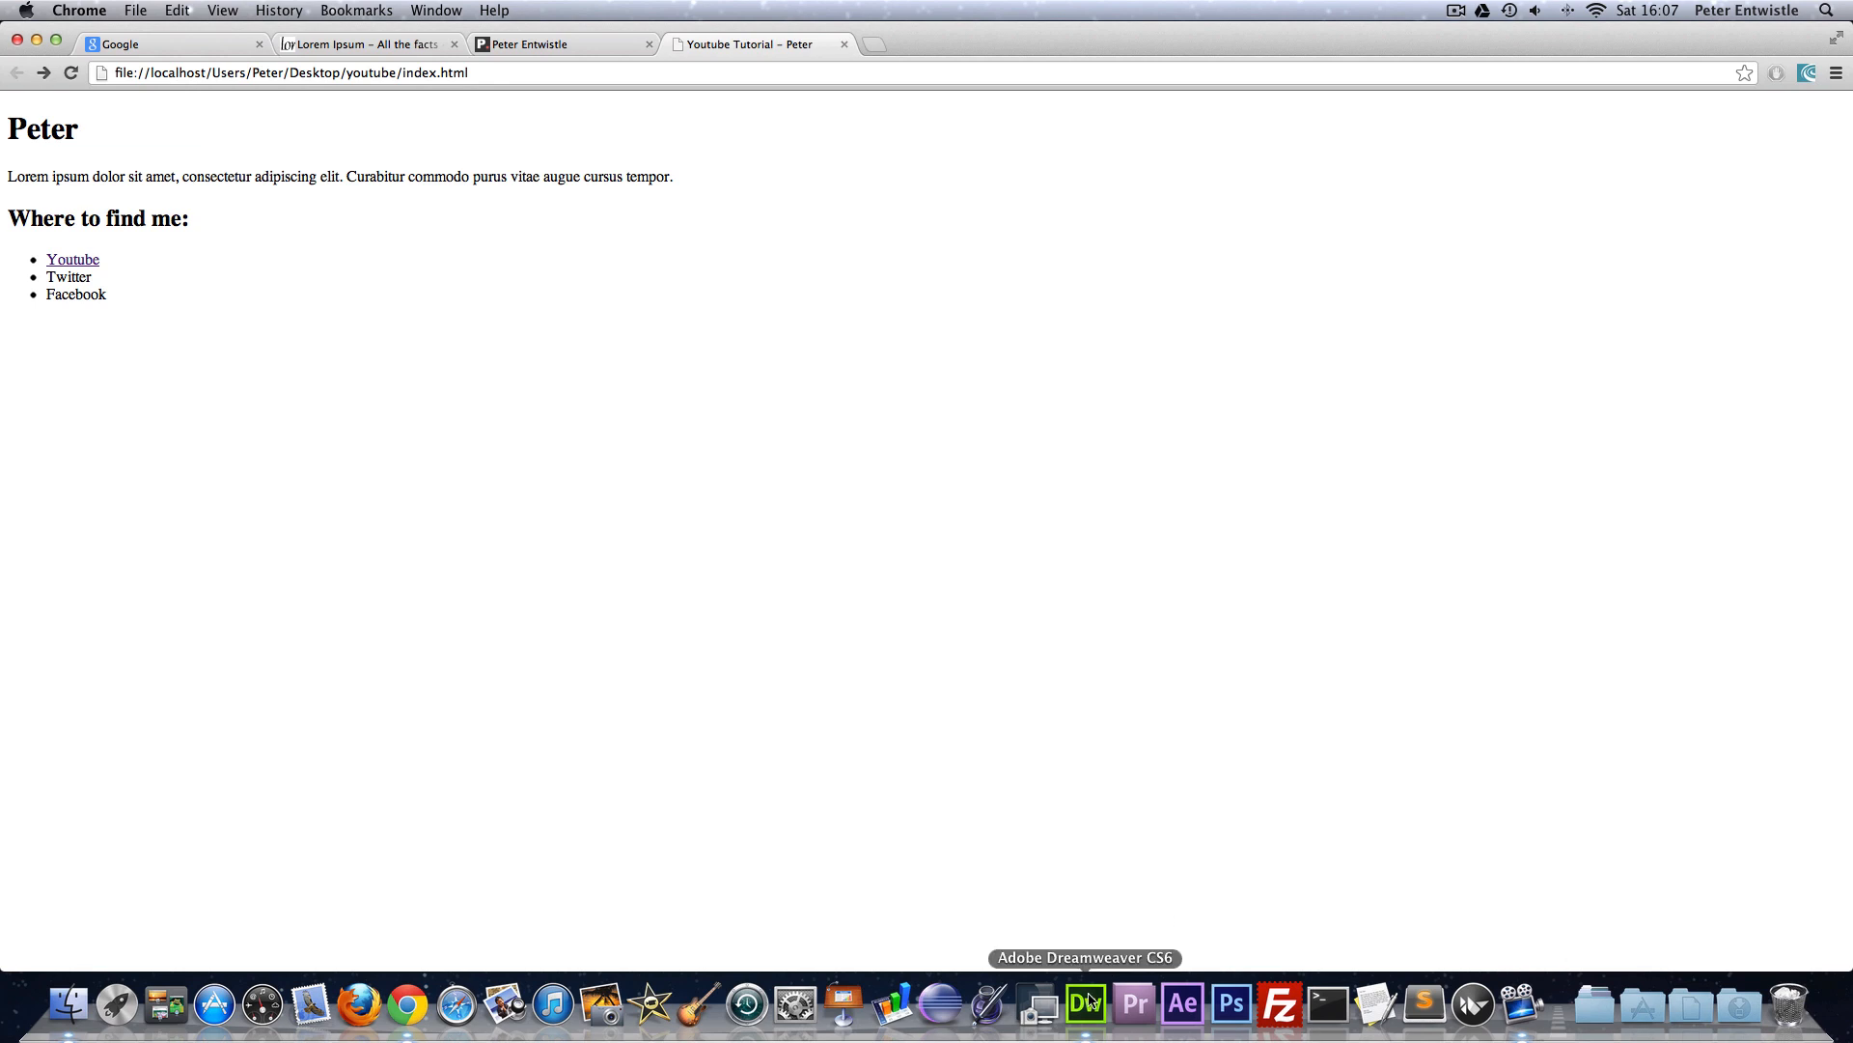
pyautogui.click(1087, 1004)
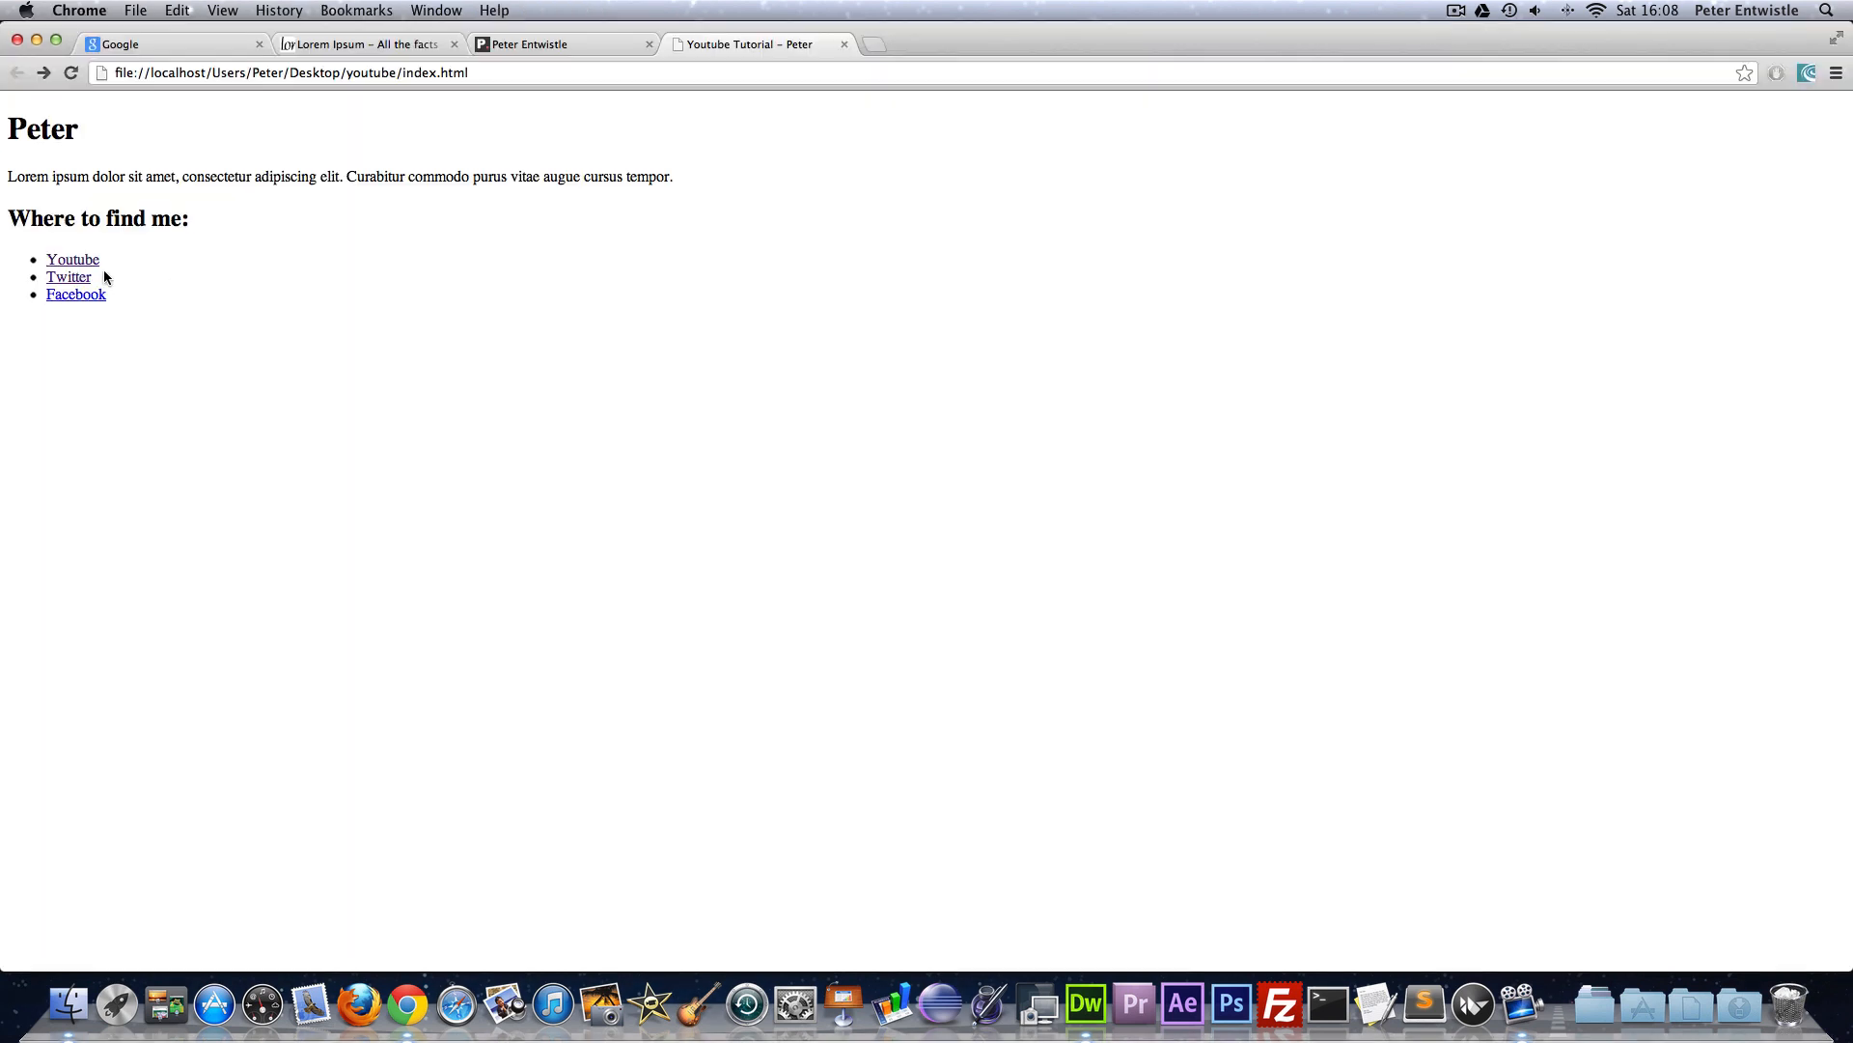
pyautogui.moveTo(90, 300)
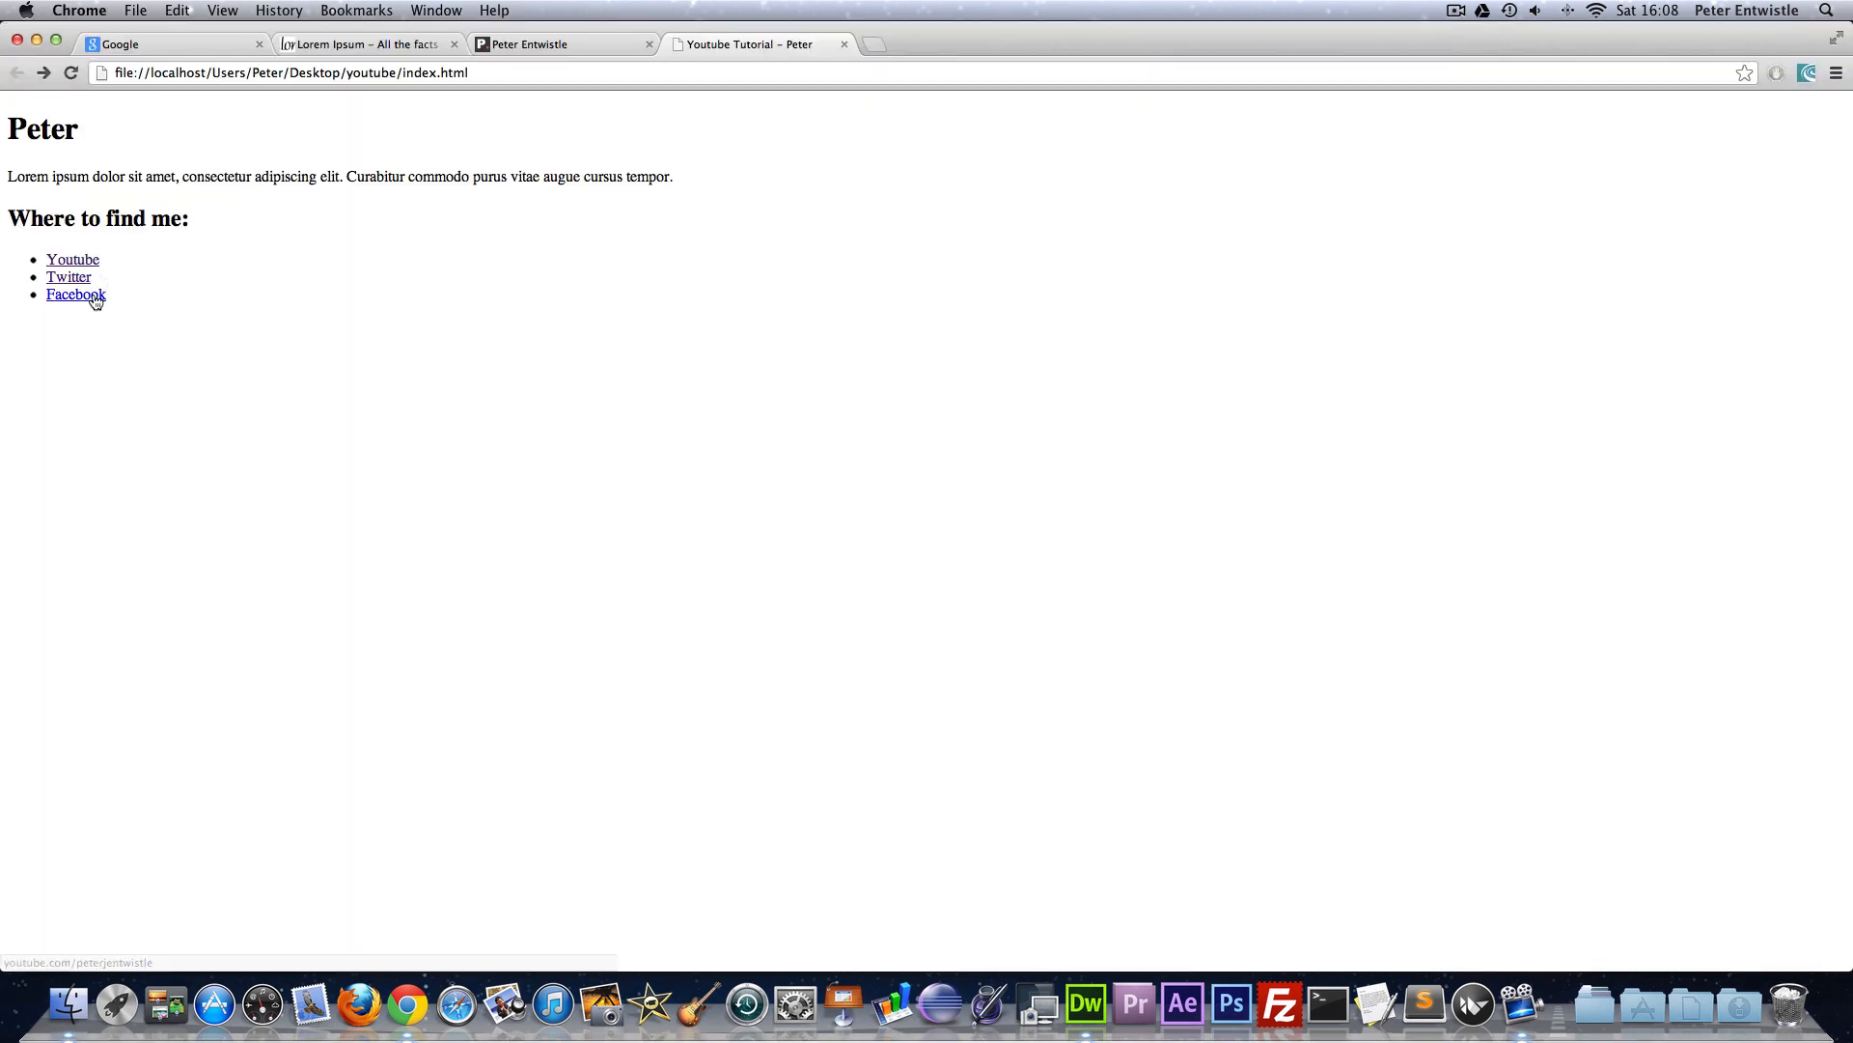
pyautogui.moveTo(25, 255)
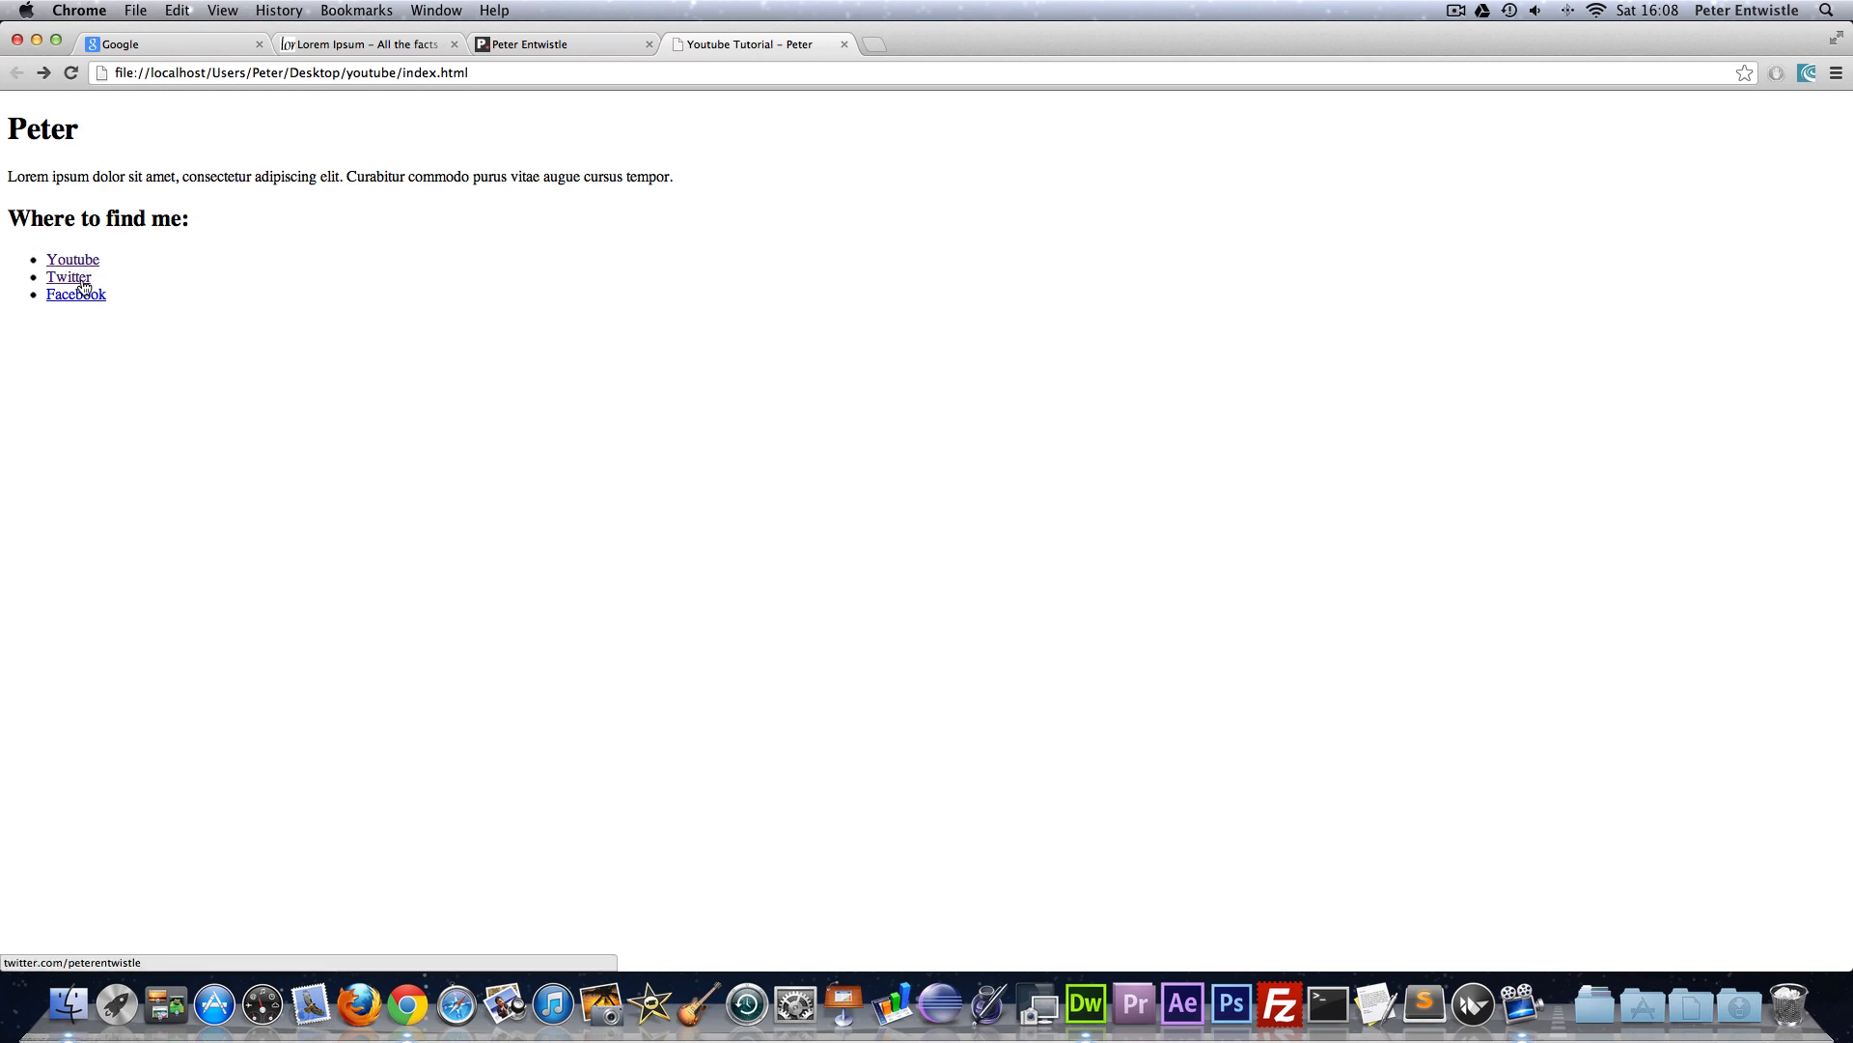
pyautogui.moveTo(87, 278)
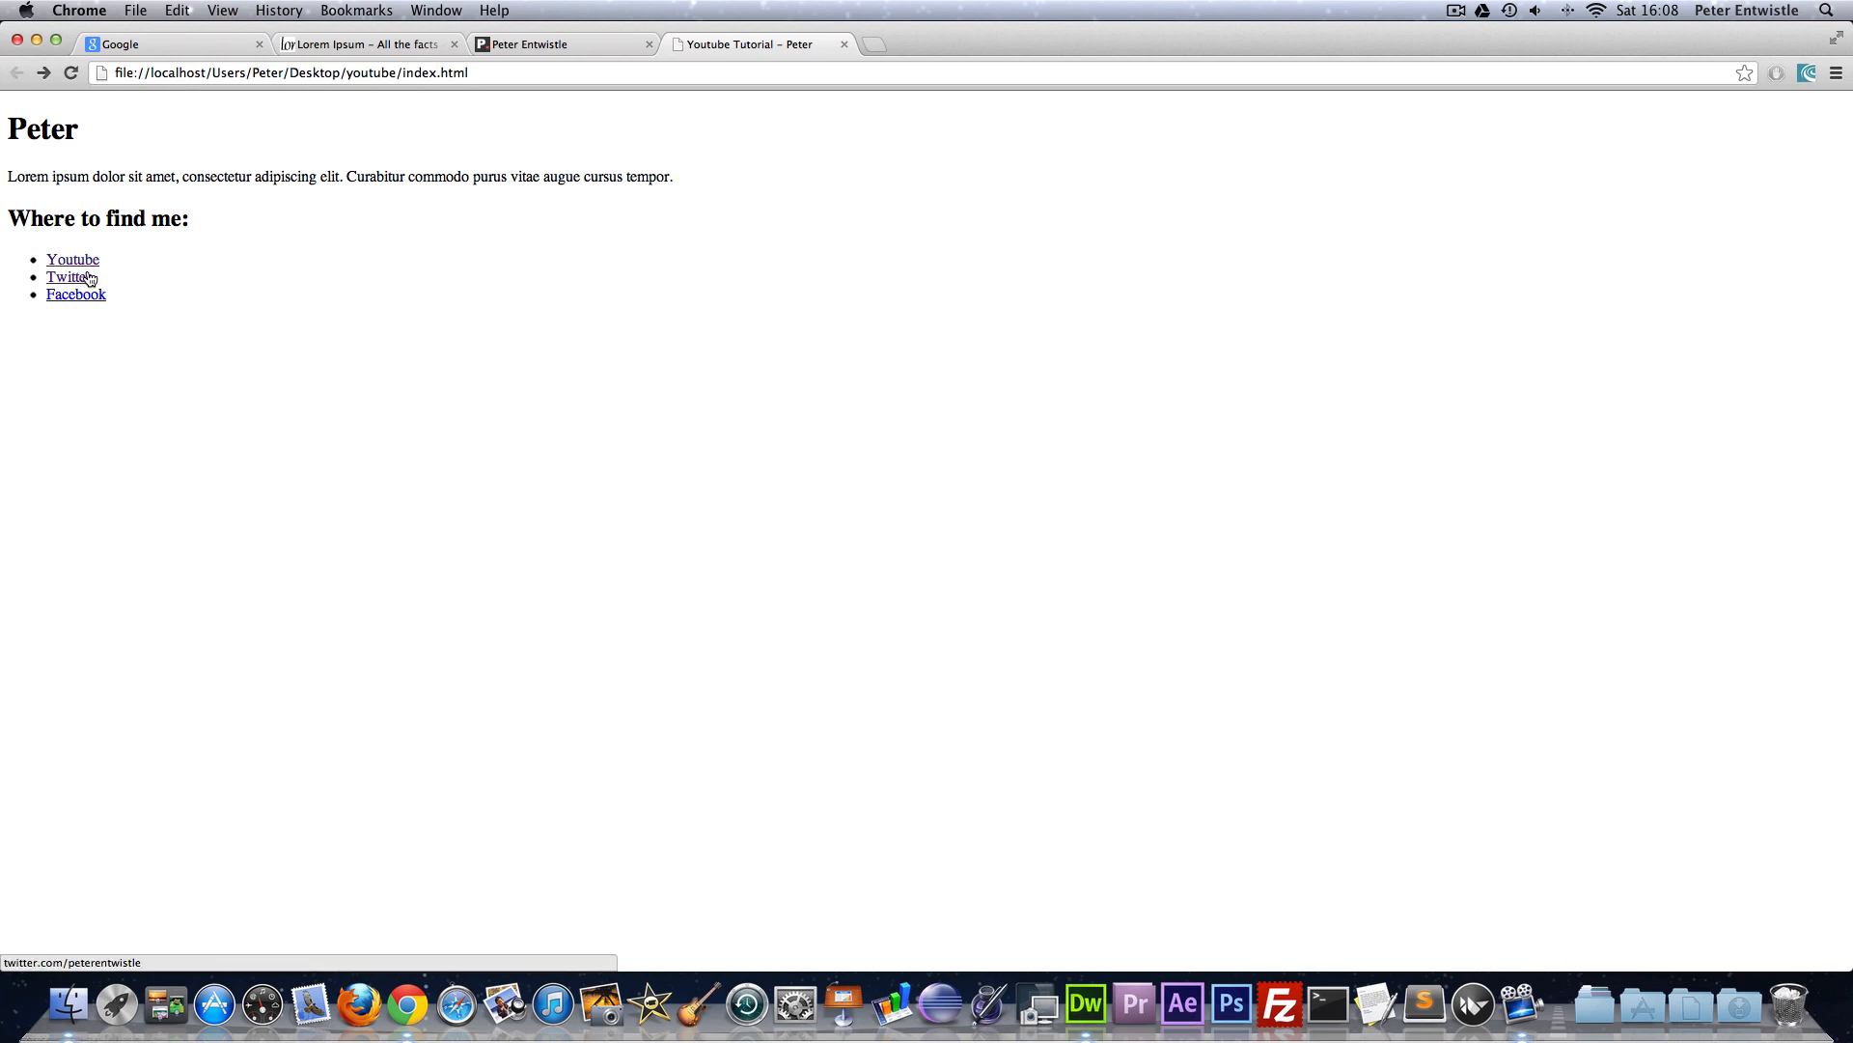
pyautogui.moveTo(81, 289)
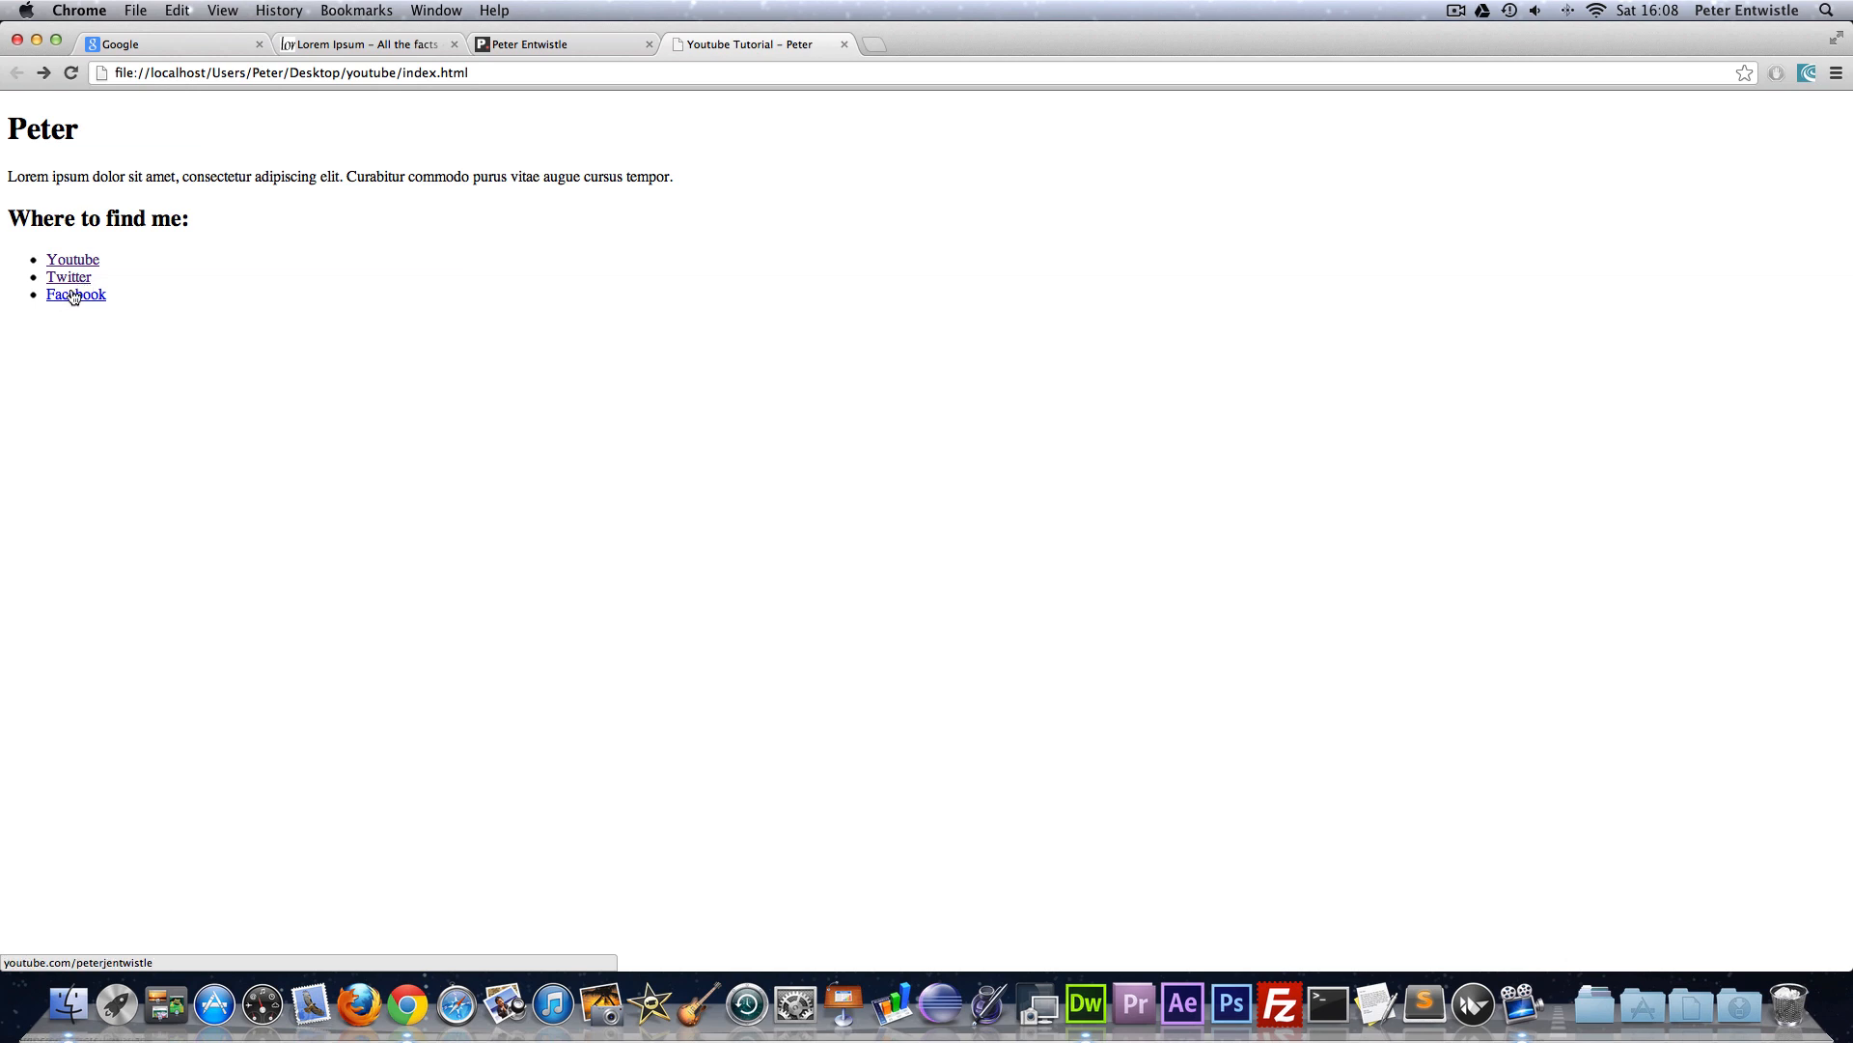
pyautogui.moveTo(63, 270)
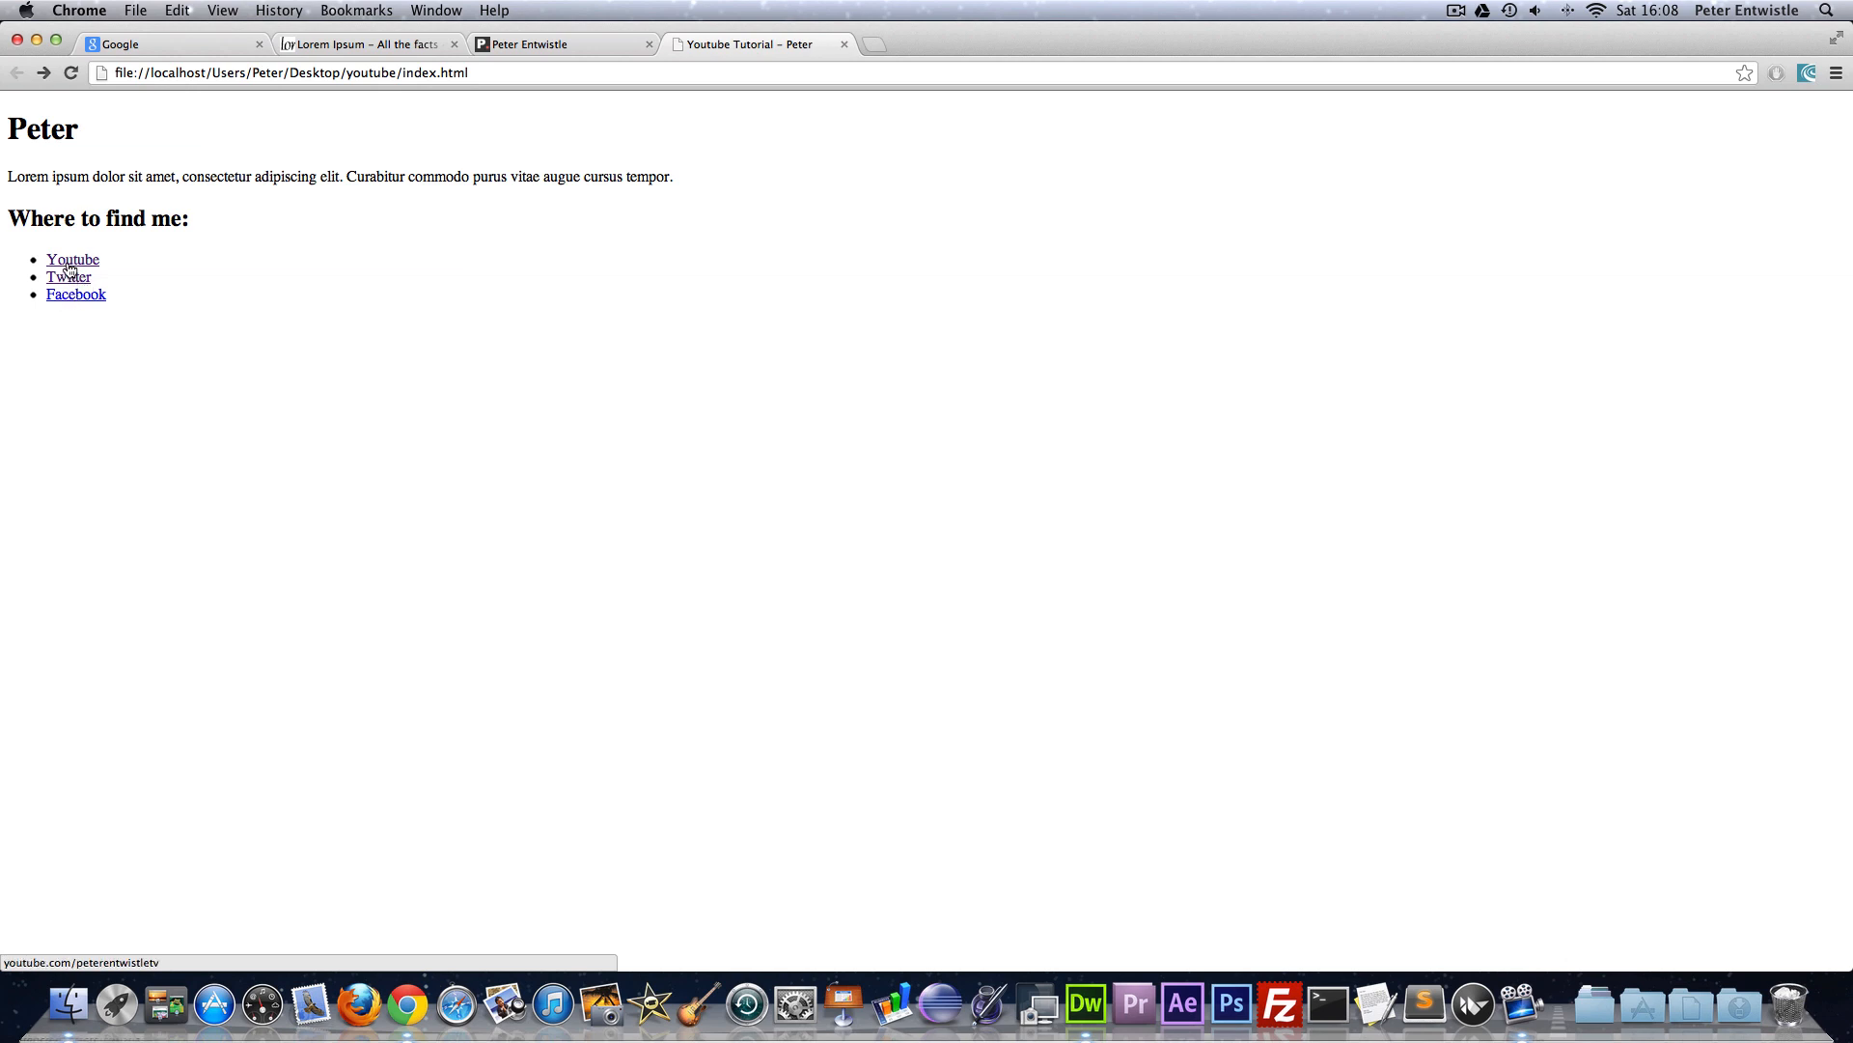
pyautogui.moveTo(50, 286)
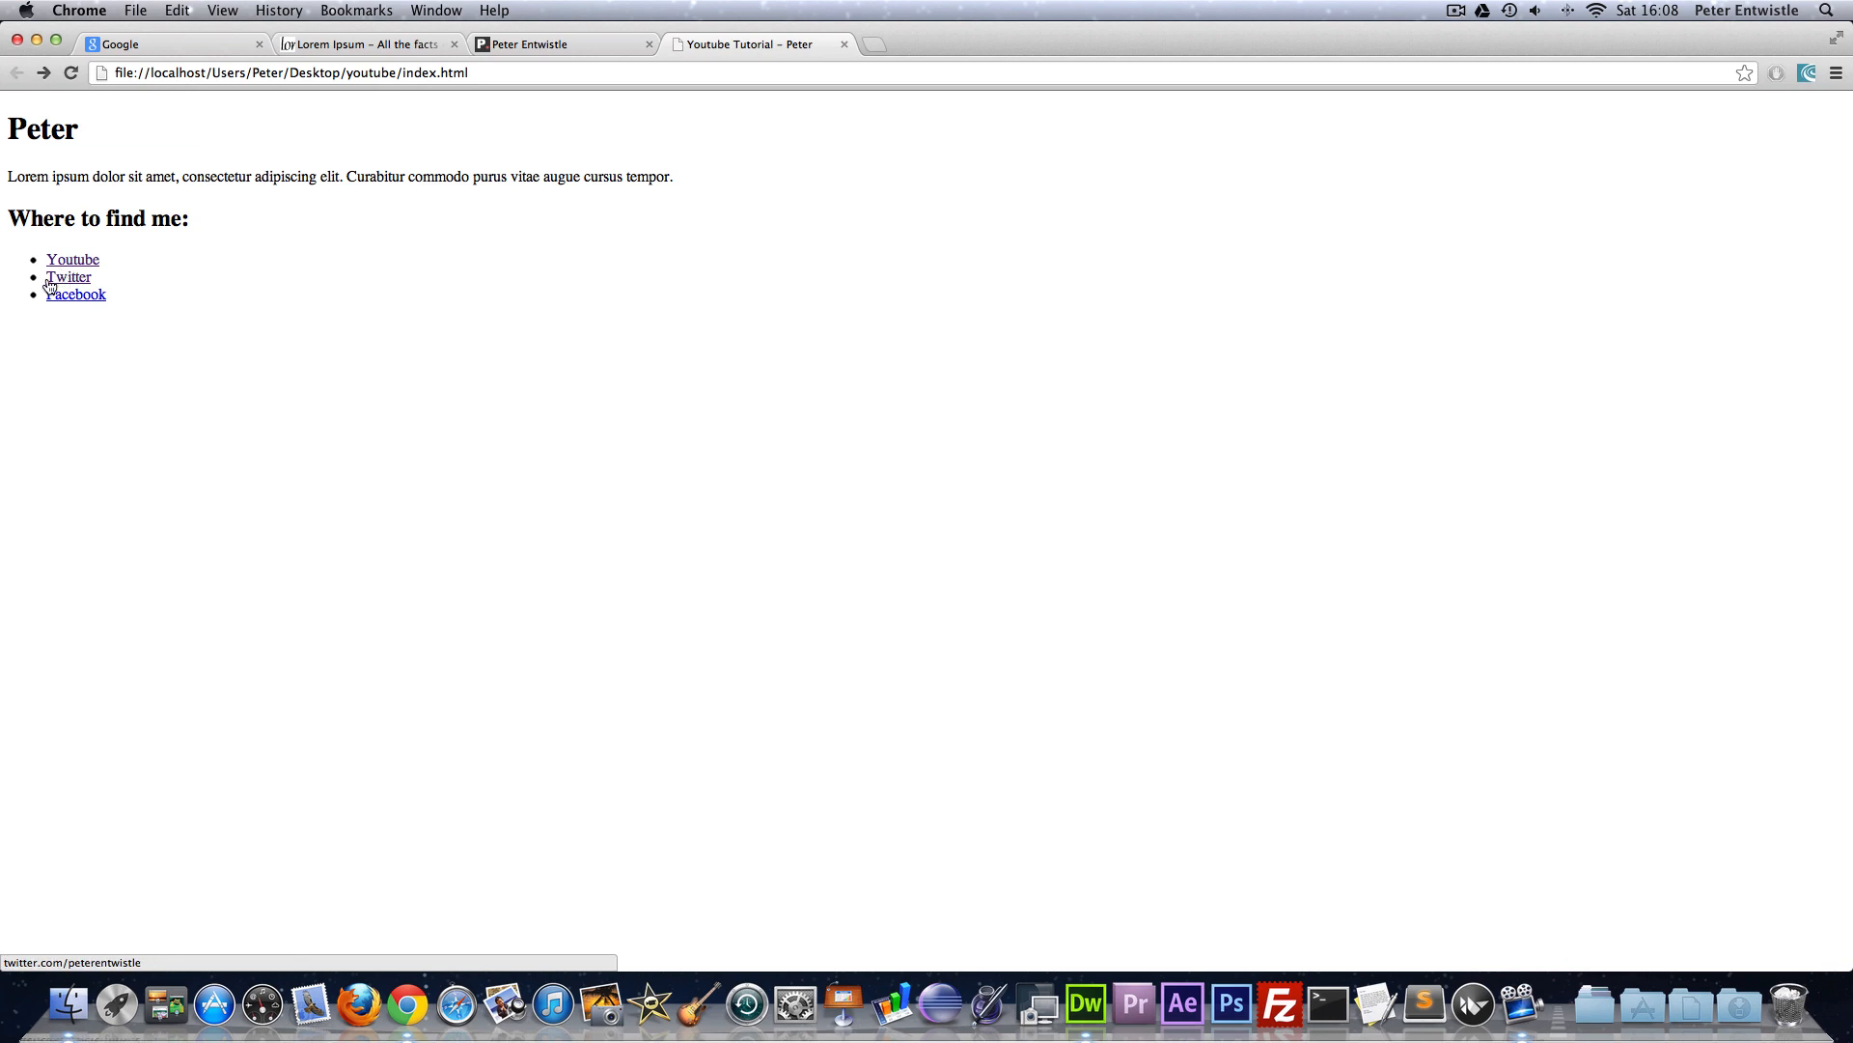
pyautogui.moveTo(70, 278)
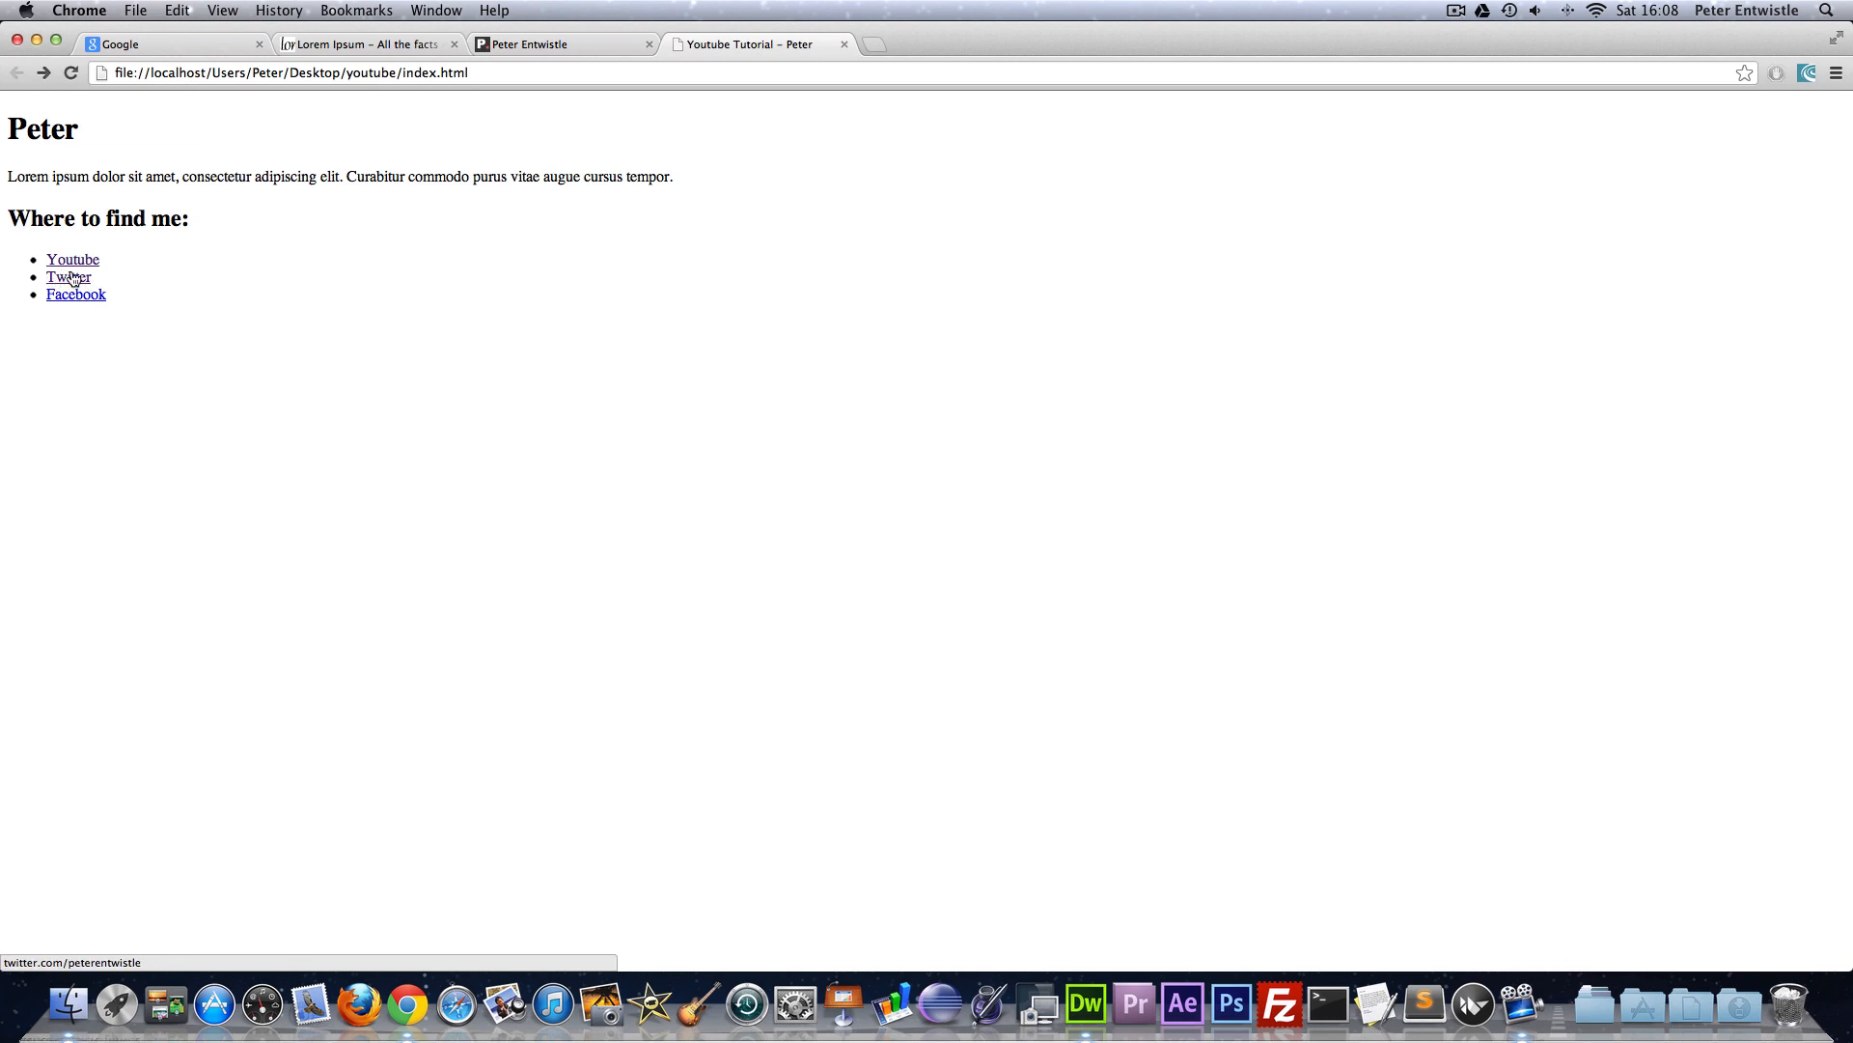
pyautogui.moveTo(57, 307)
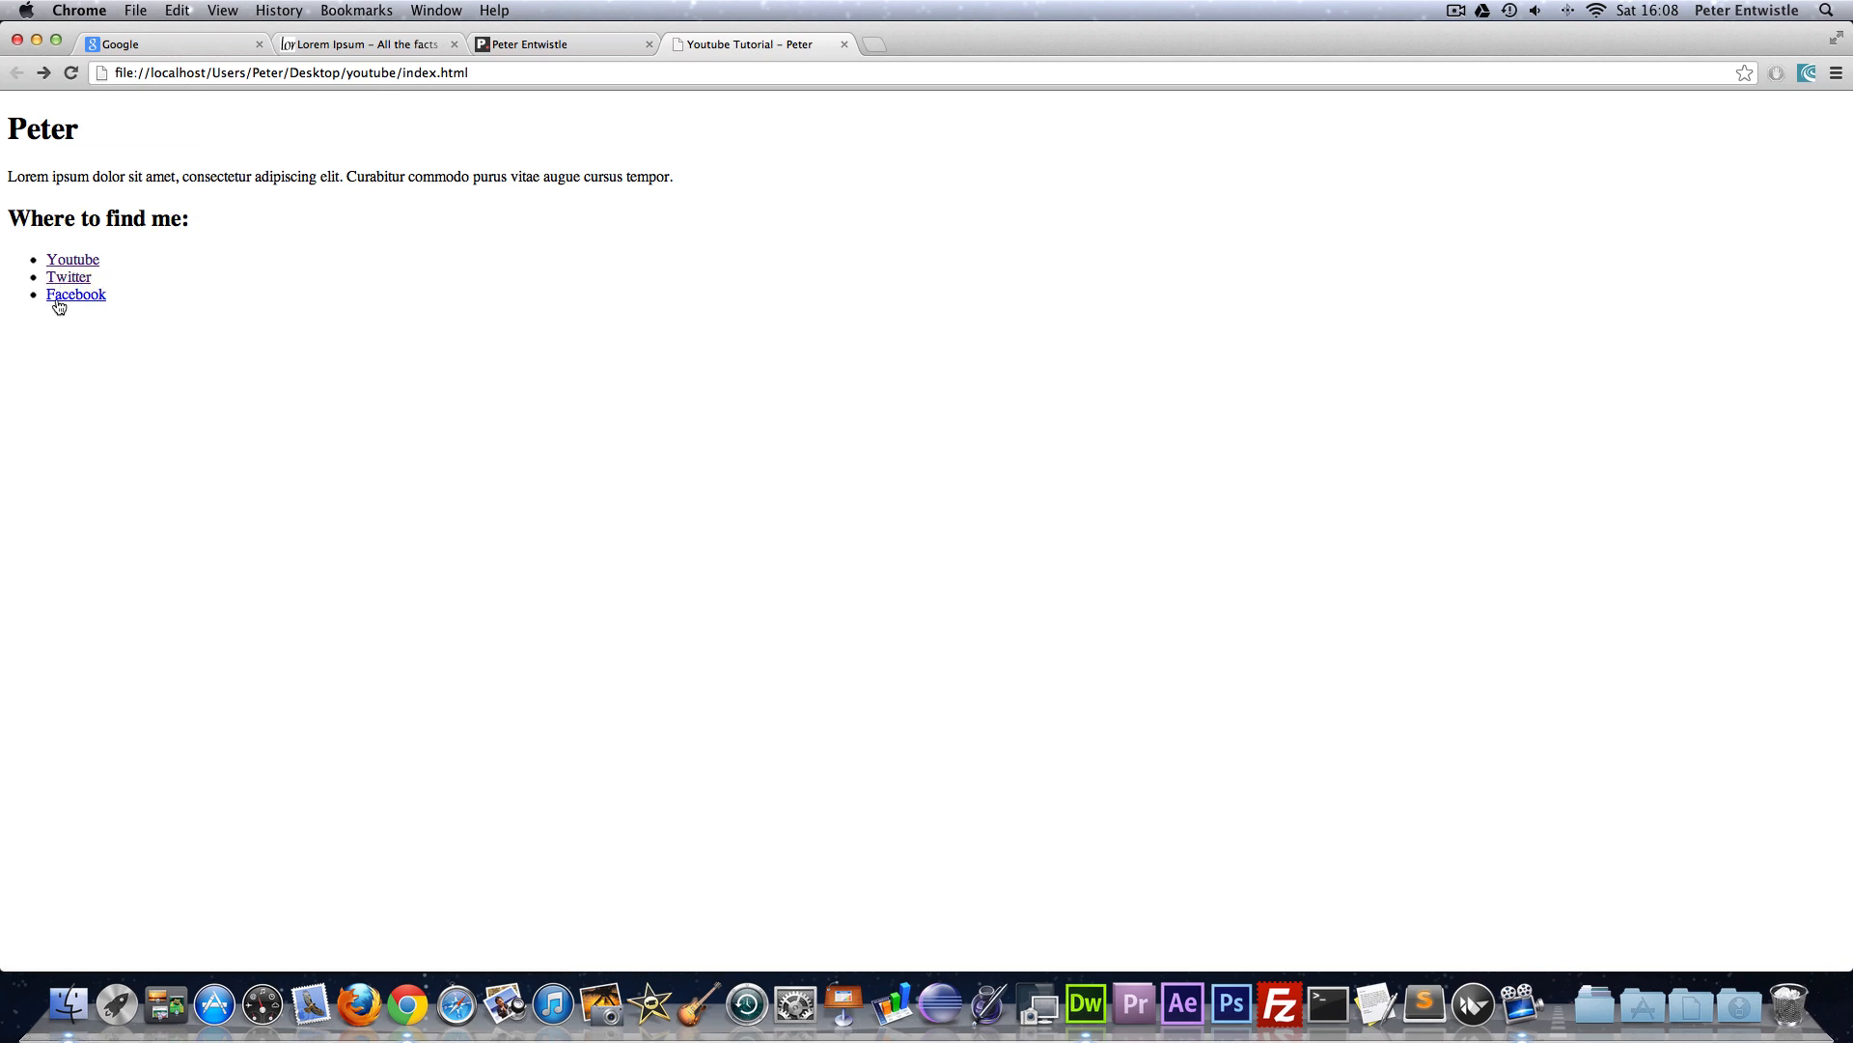
pyautogui.moveTo(92, 301)
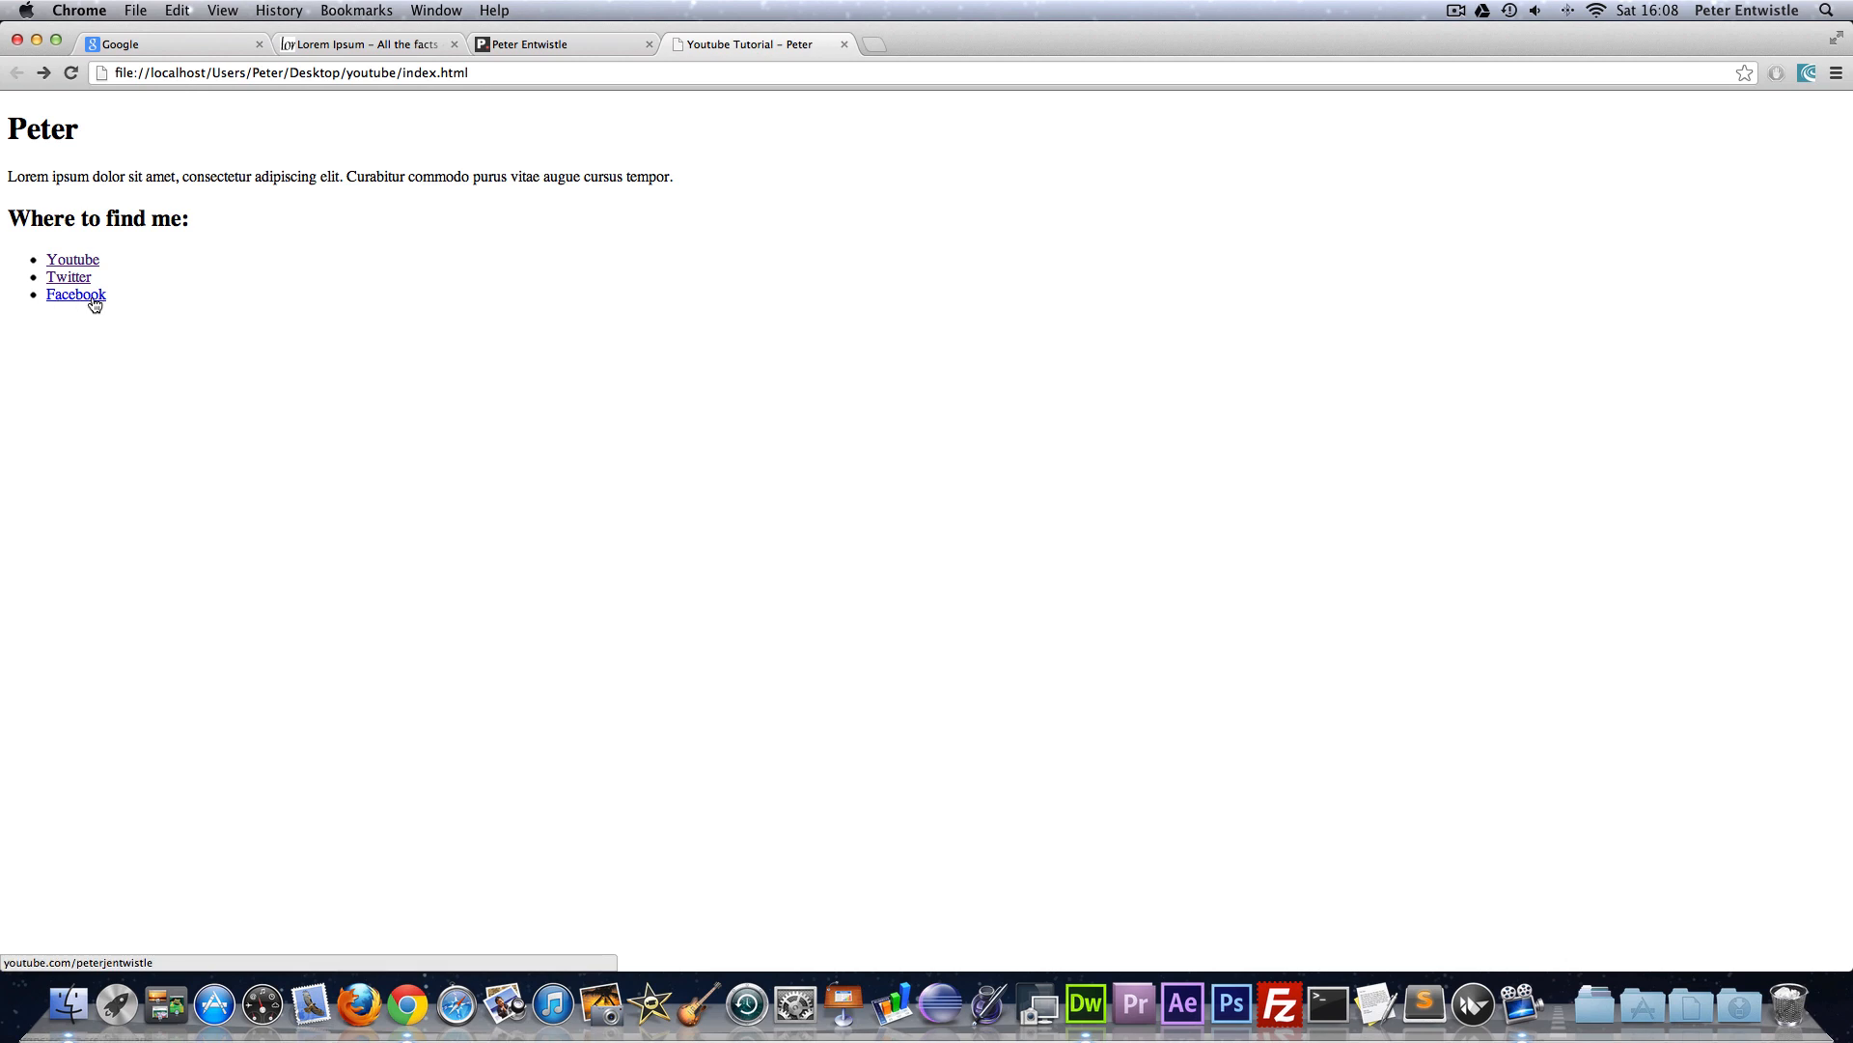
pyautogui.moveTo(66, 282)
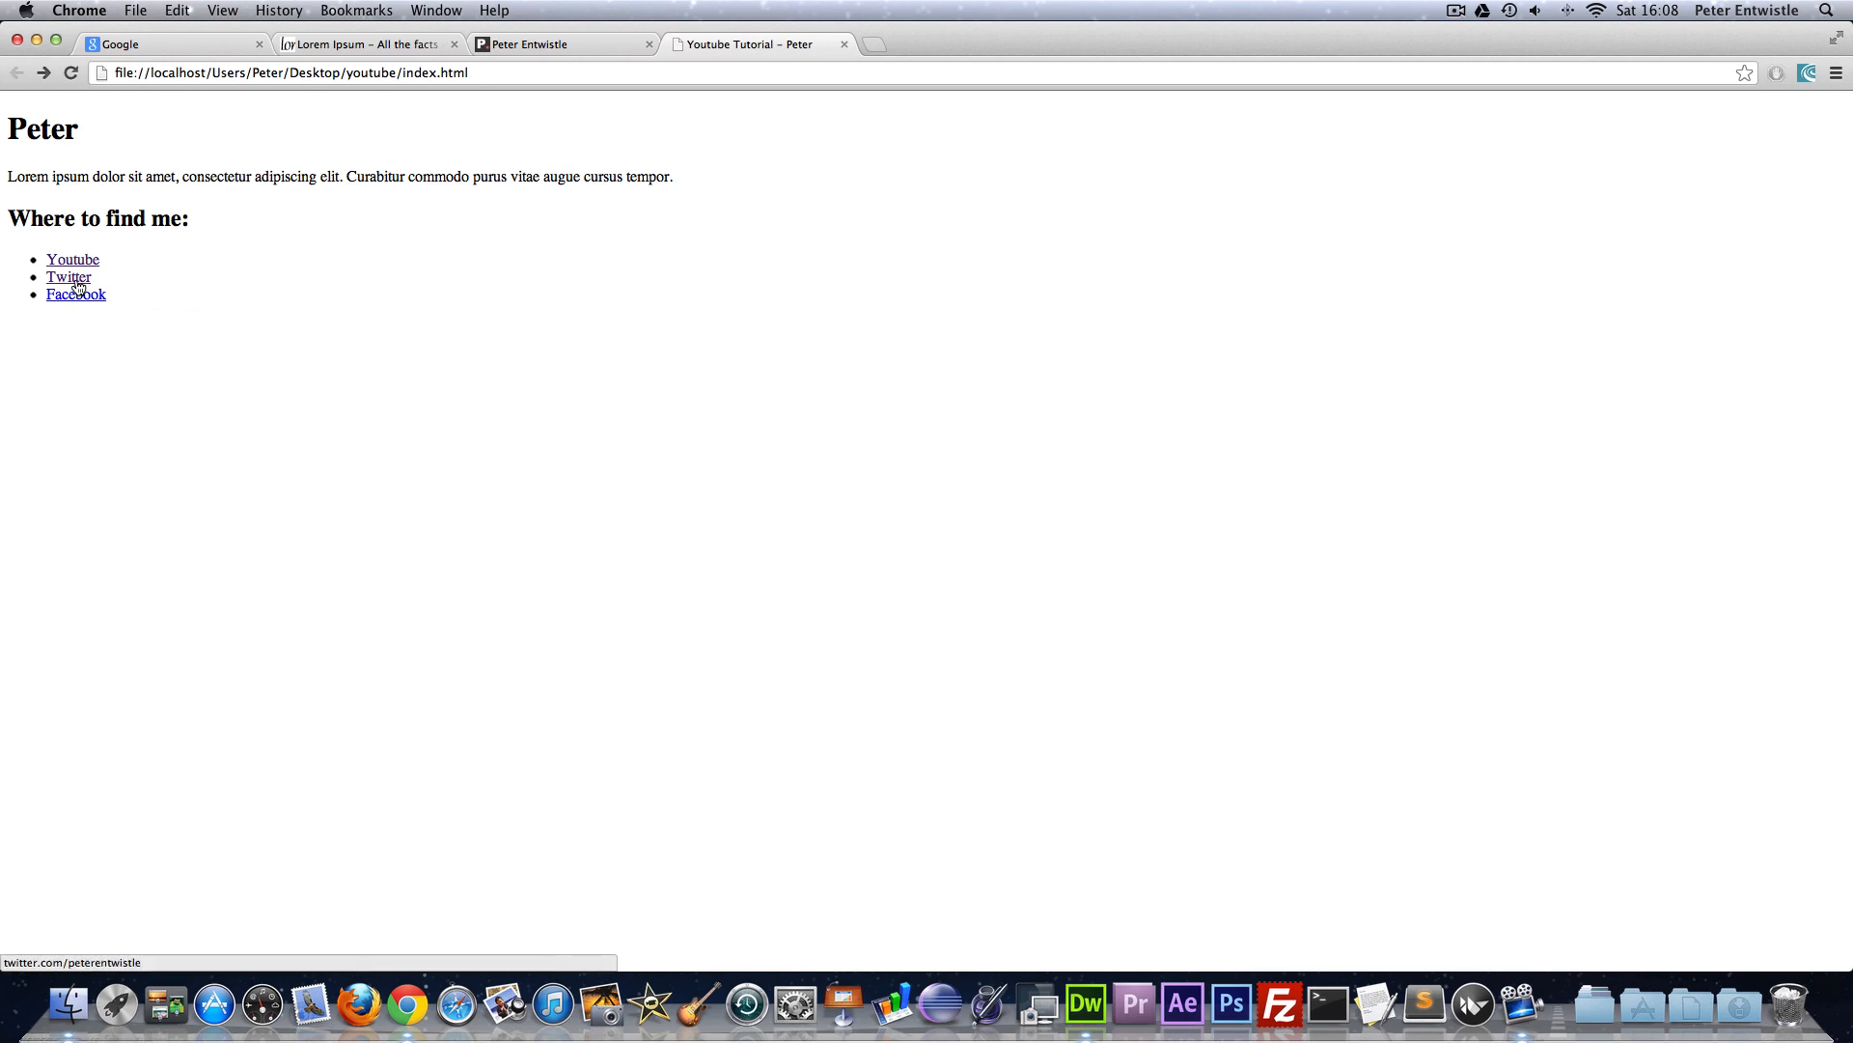
pyautogui.moveTo(64, 280)
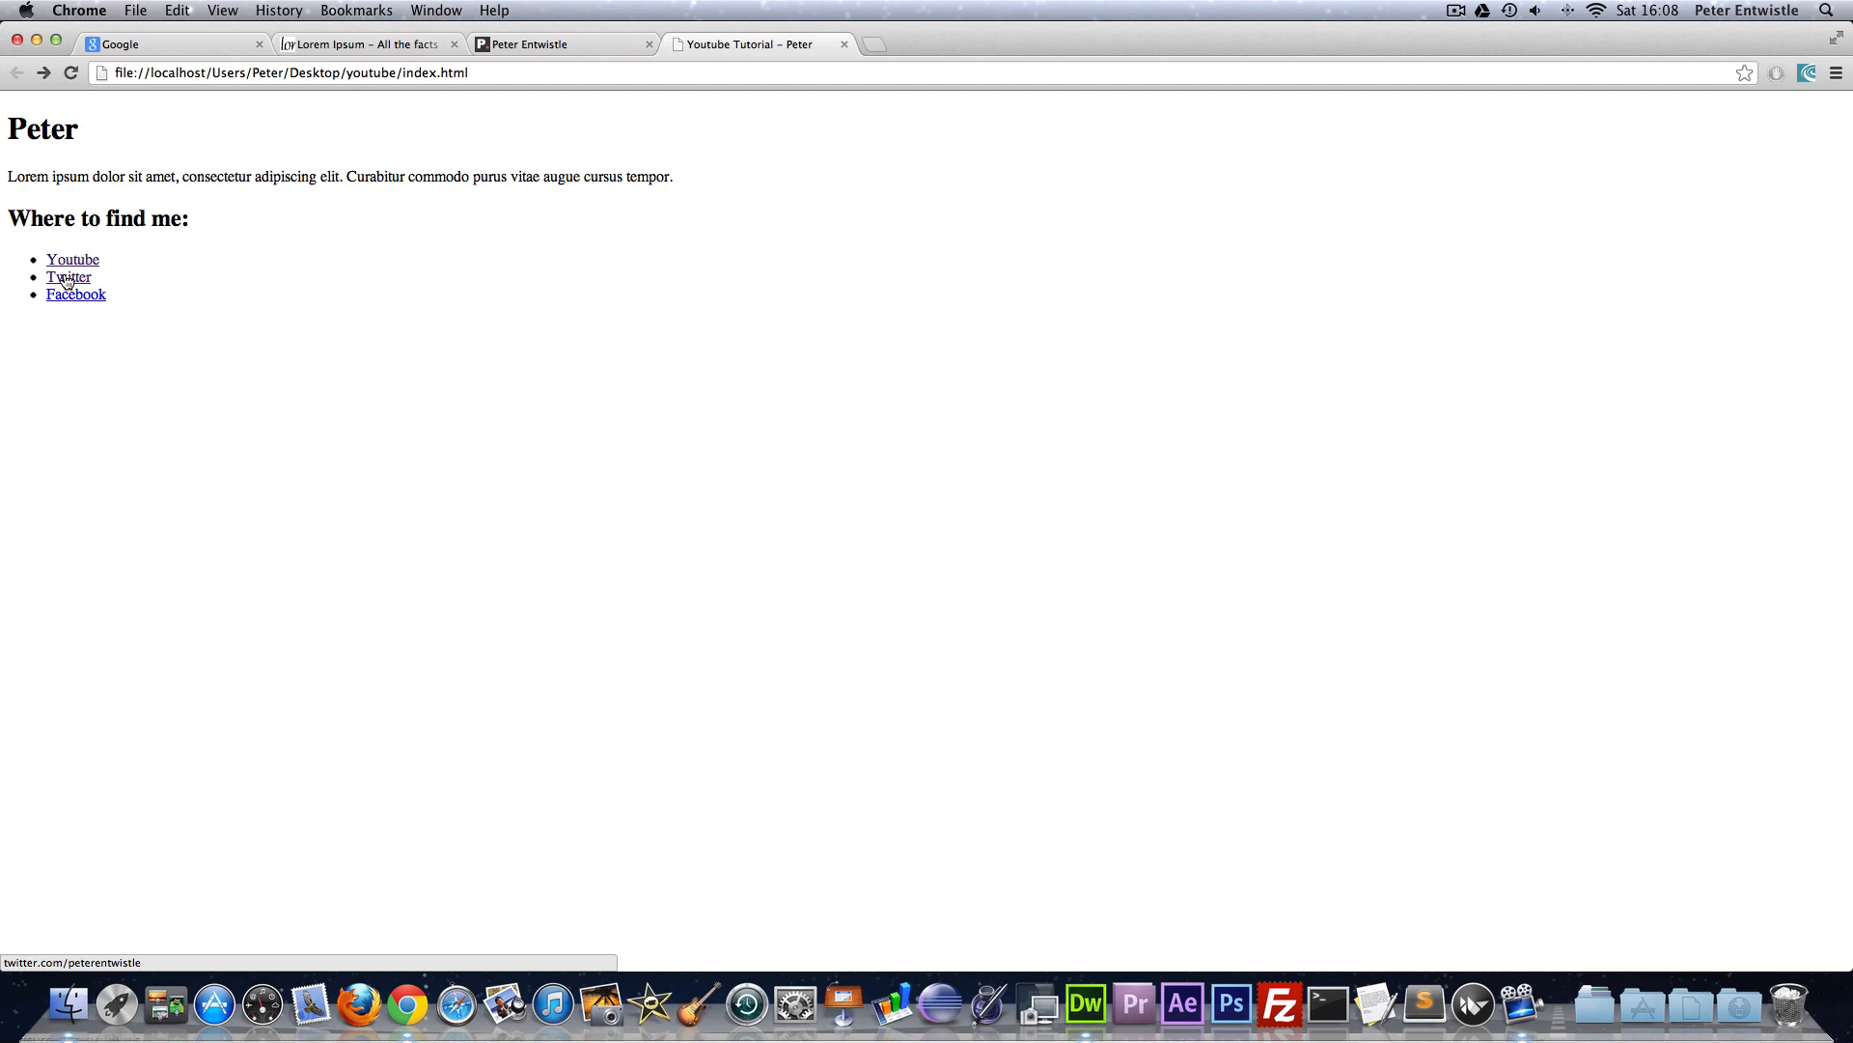
pyautogui.moveTo(50, 294)
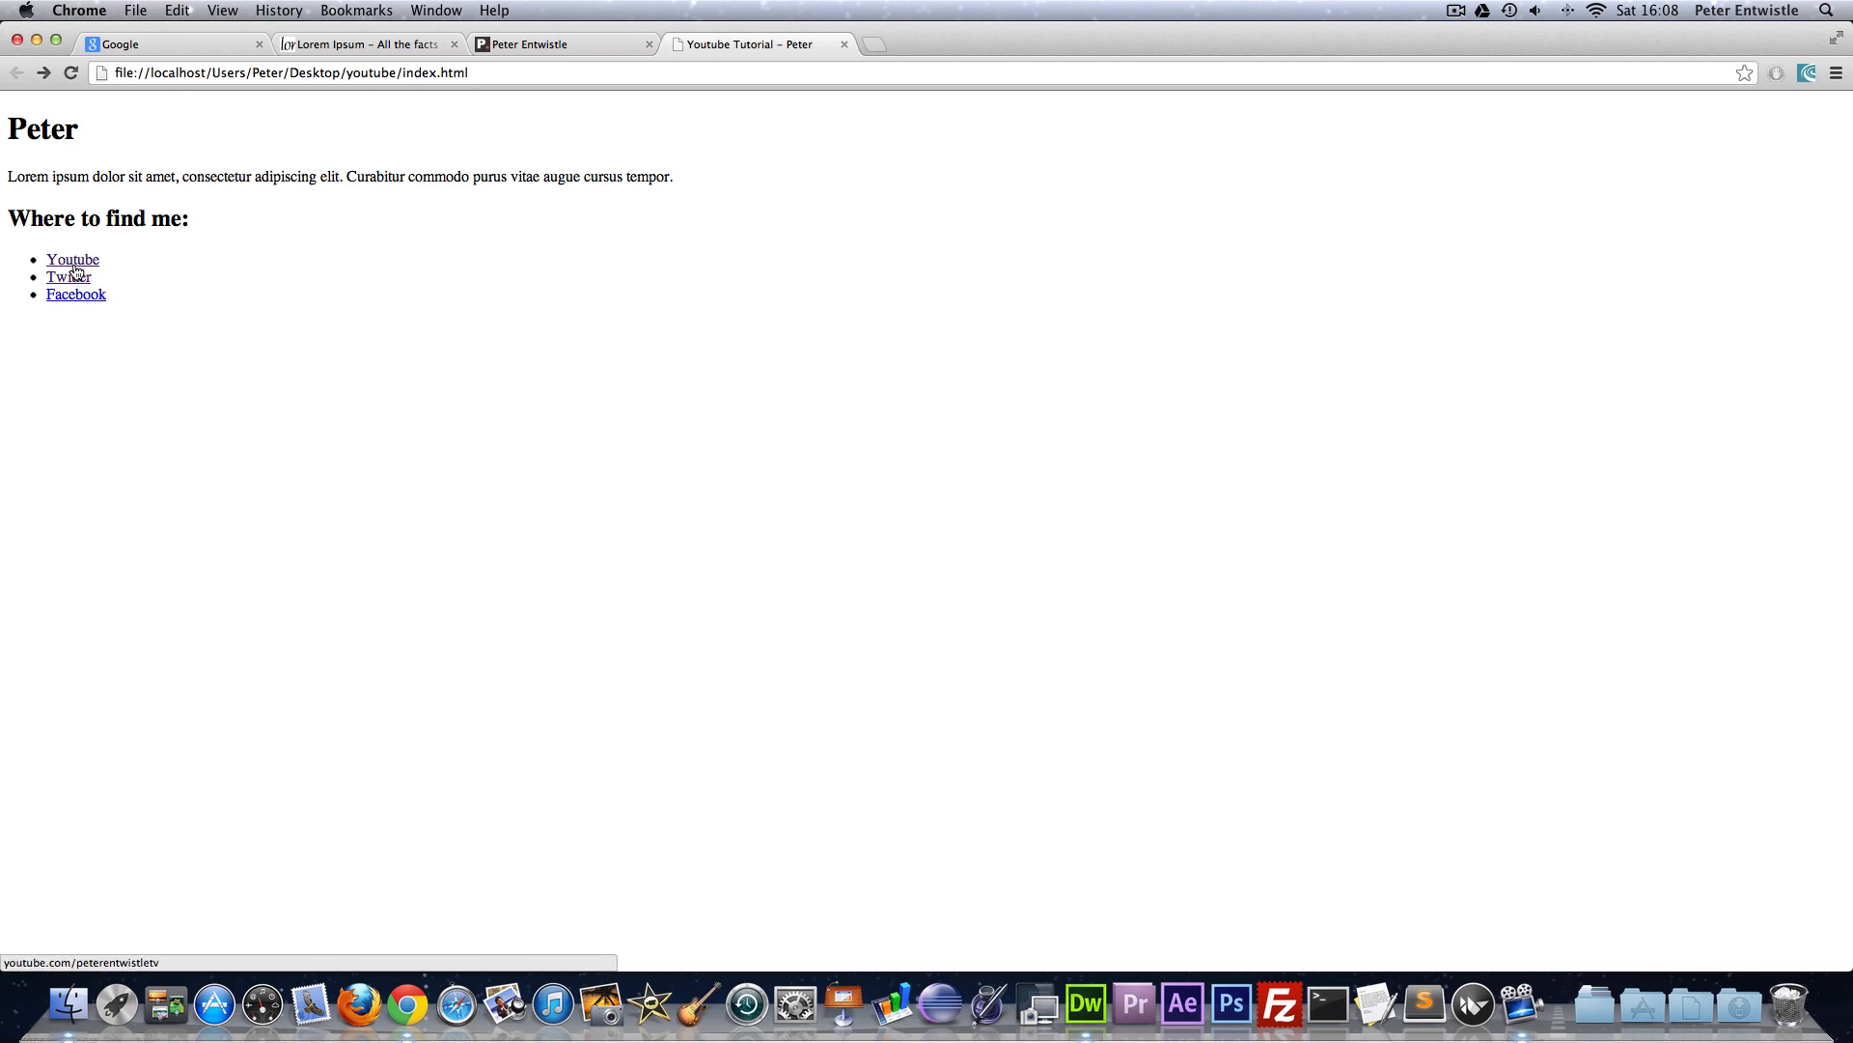
pyautogui.moveTo(72, 301)
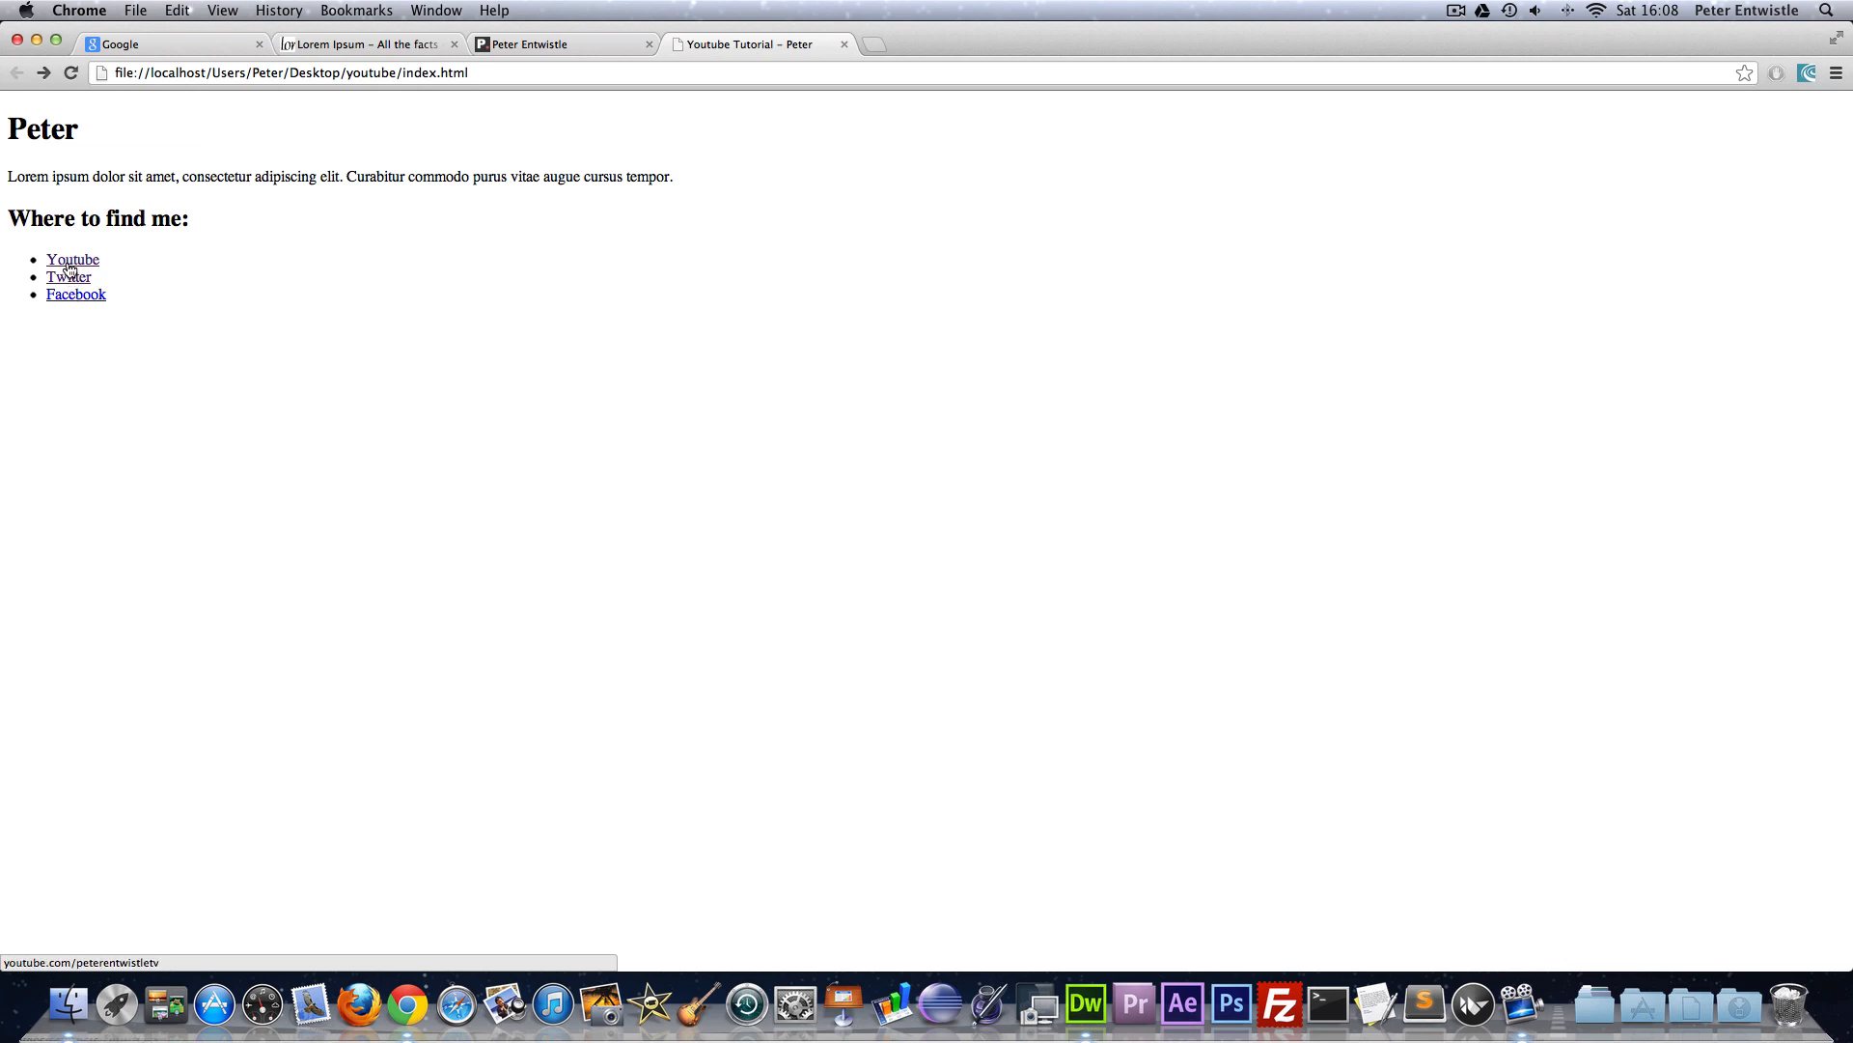
pyautogui.moveTo(60, 278)
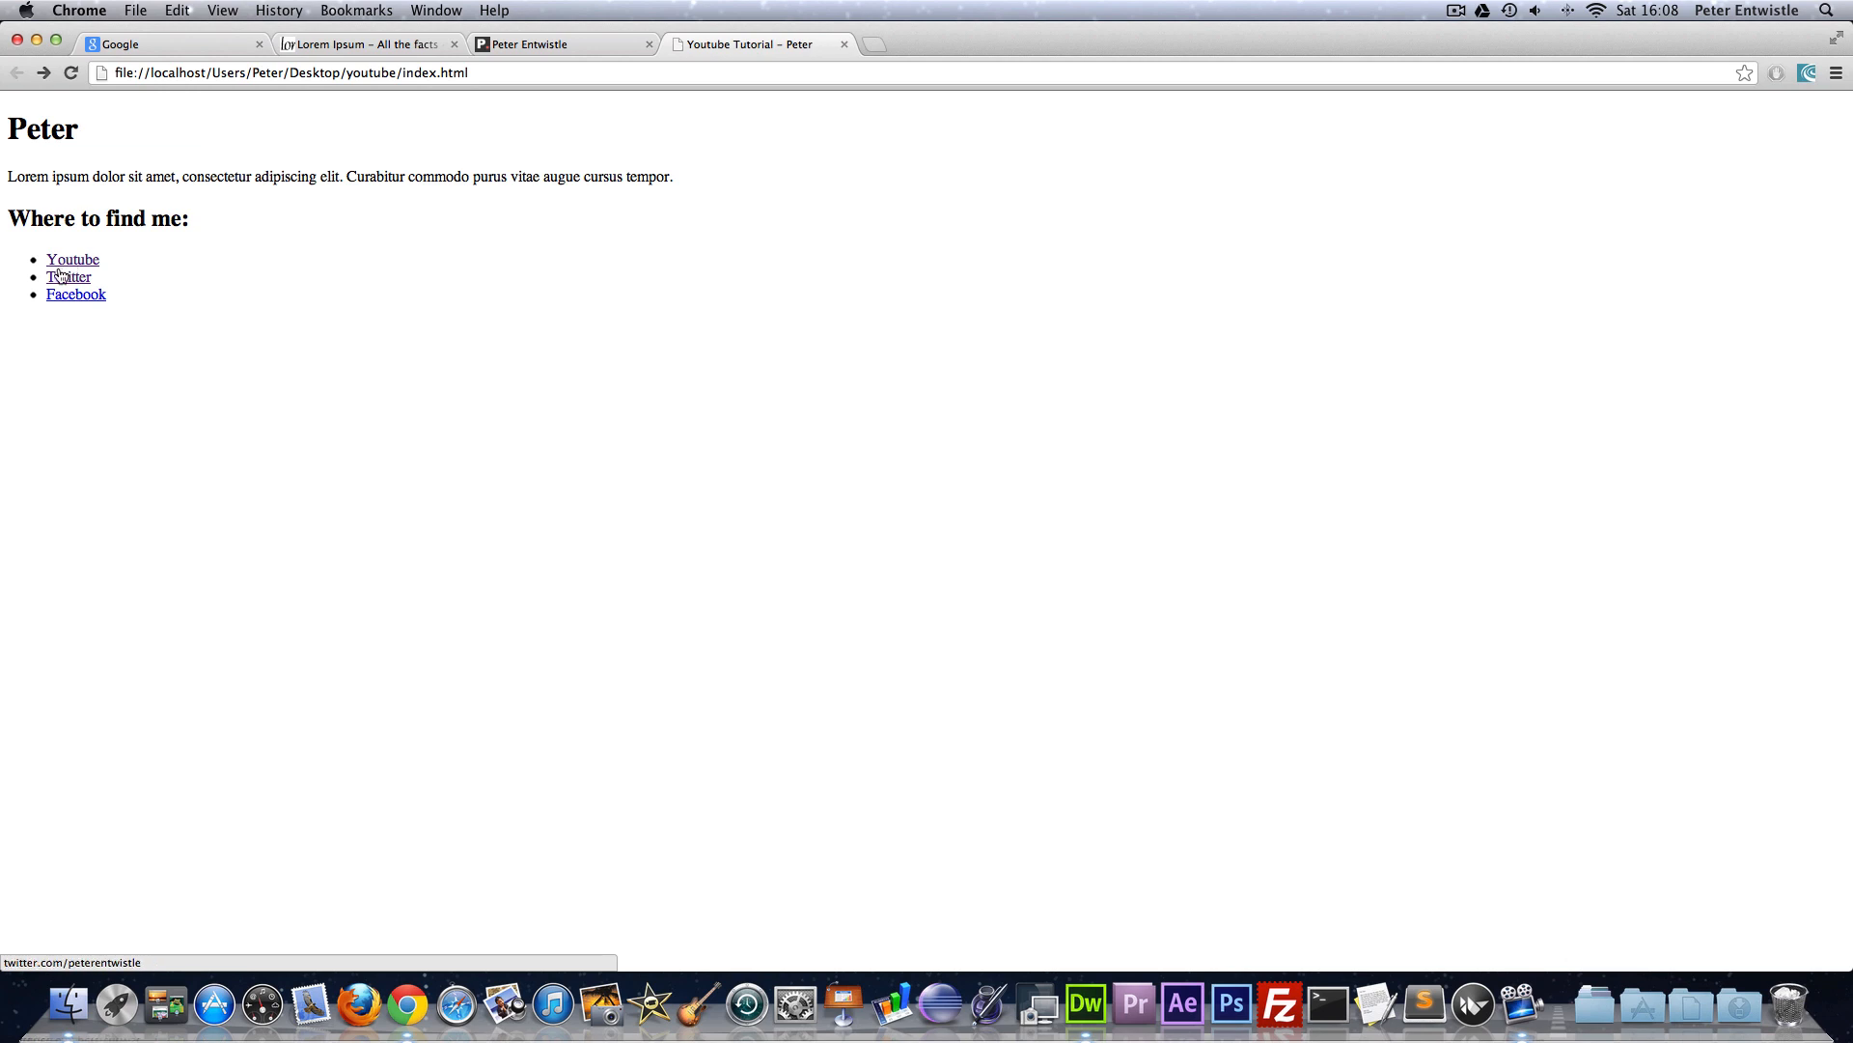
pyautogui.moveTo(64, 245)
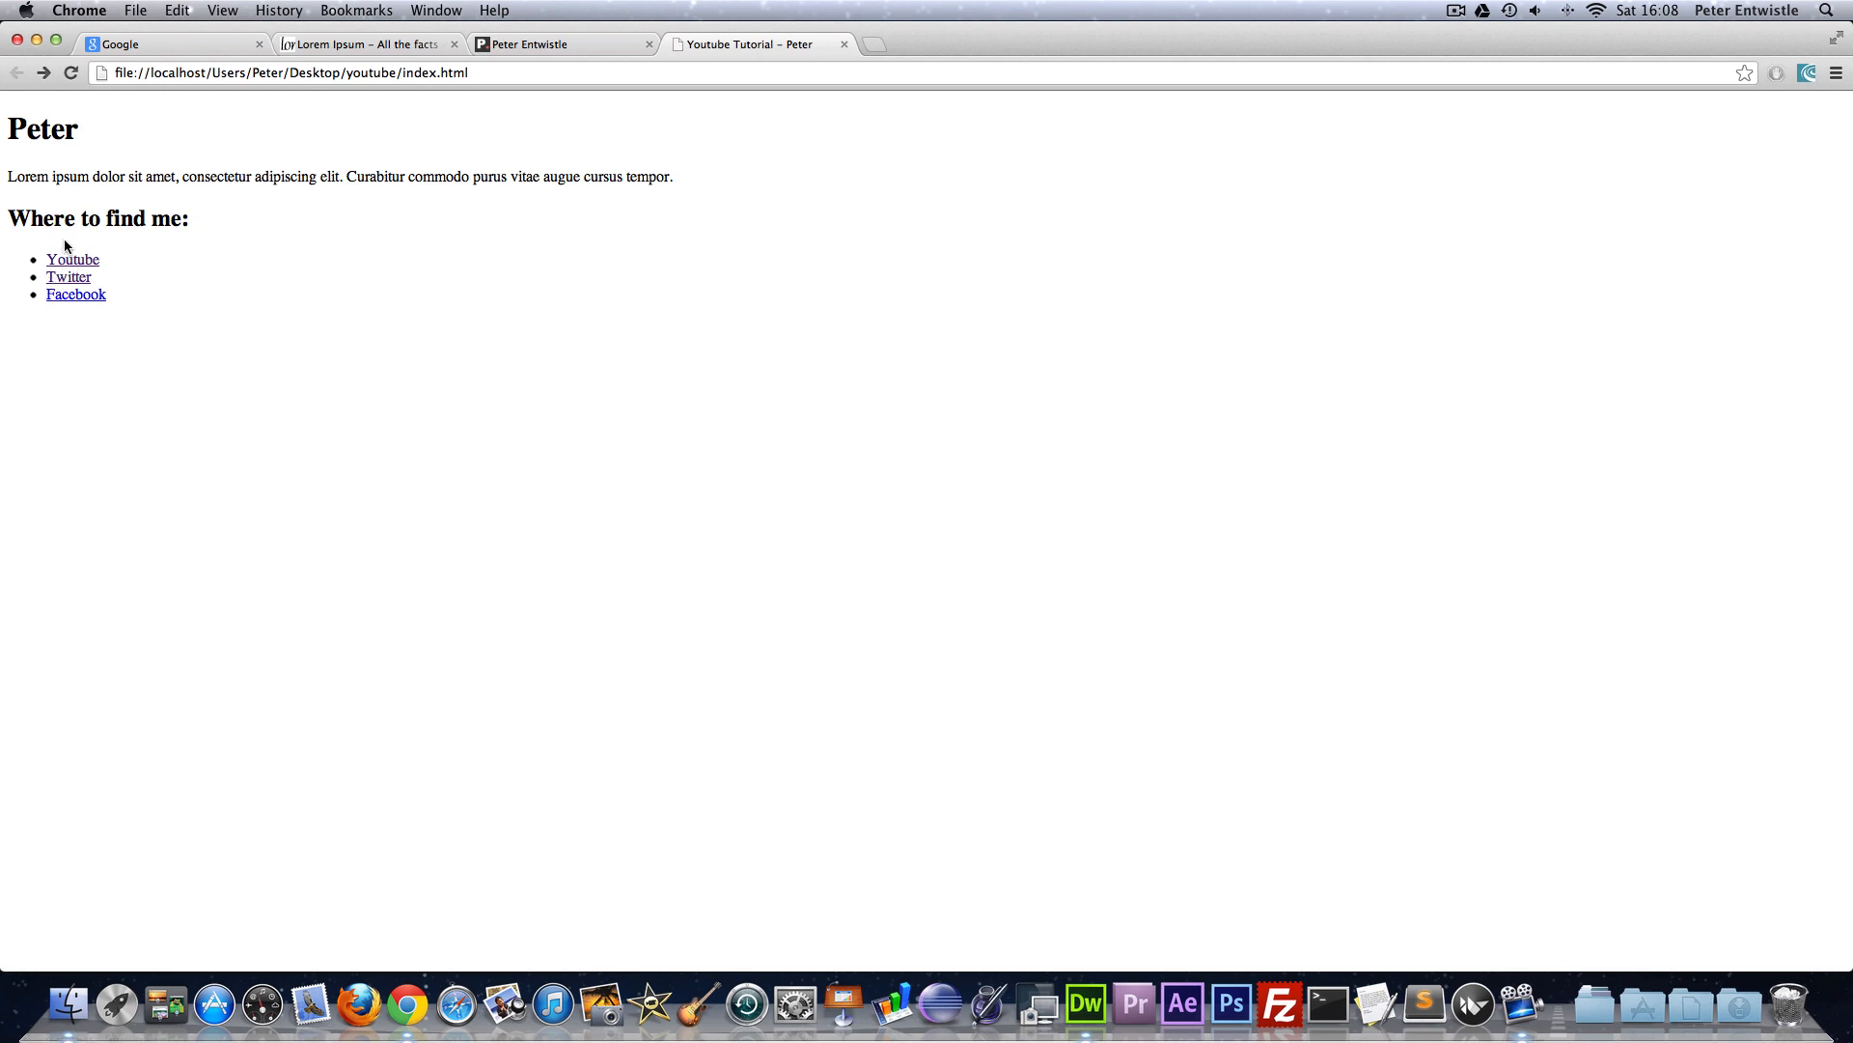
pyautogui.moveTo(167, 264)
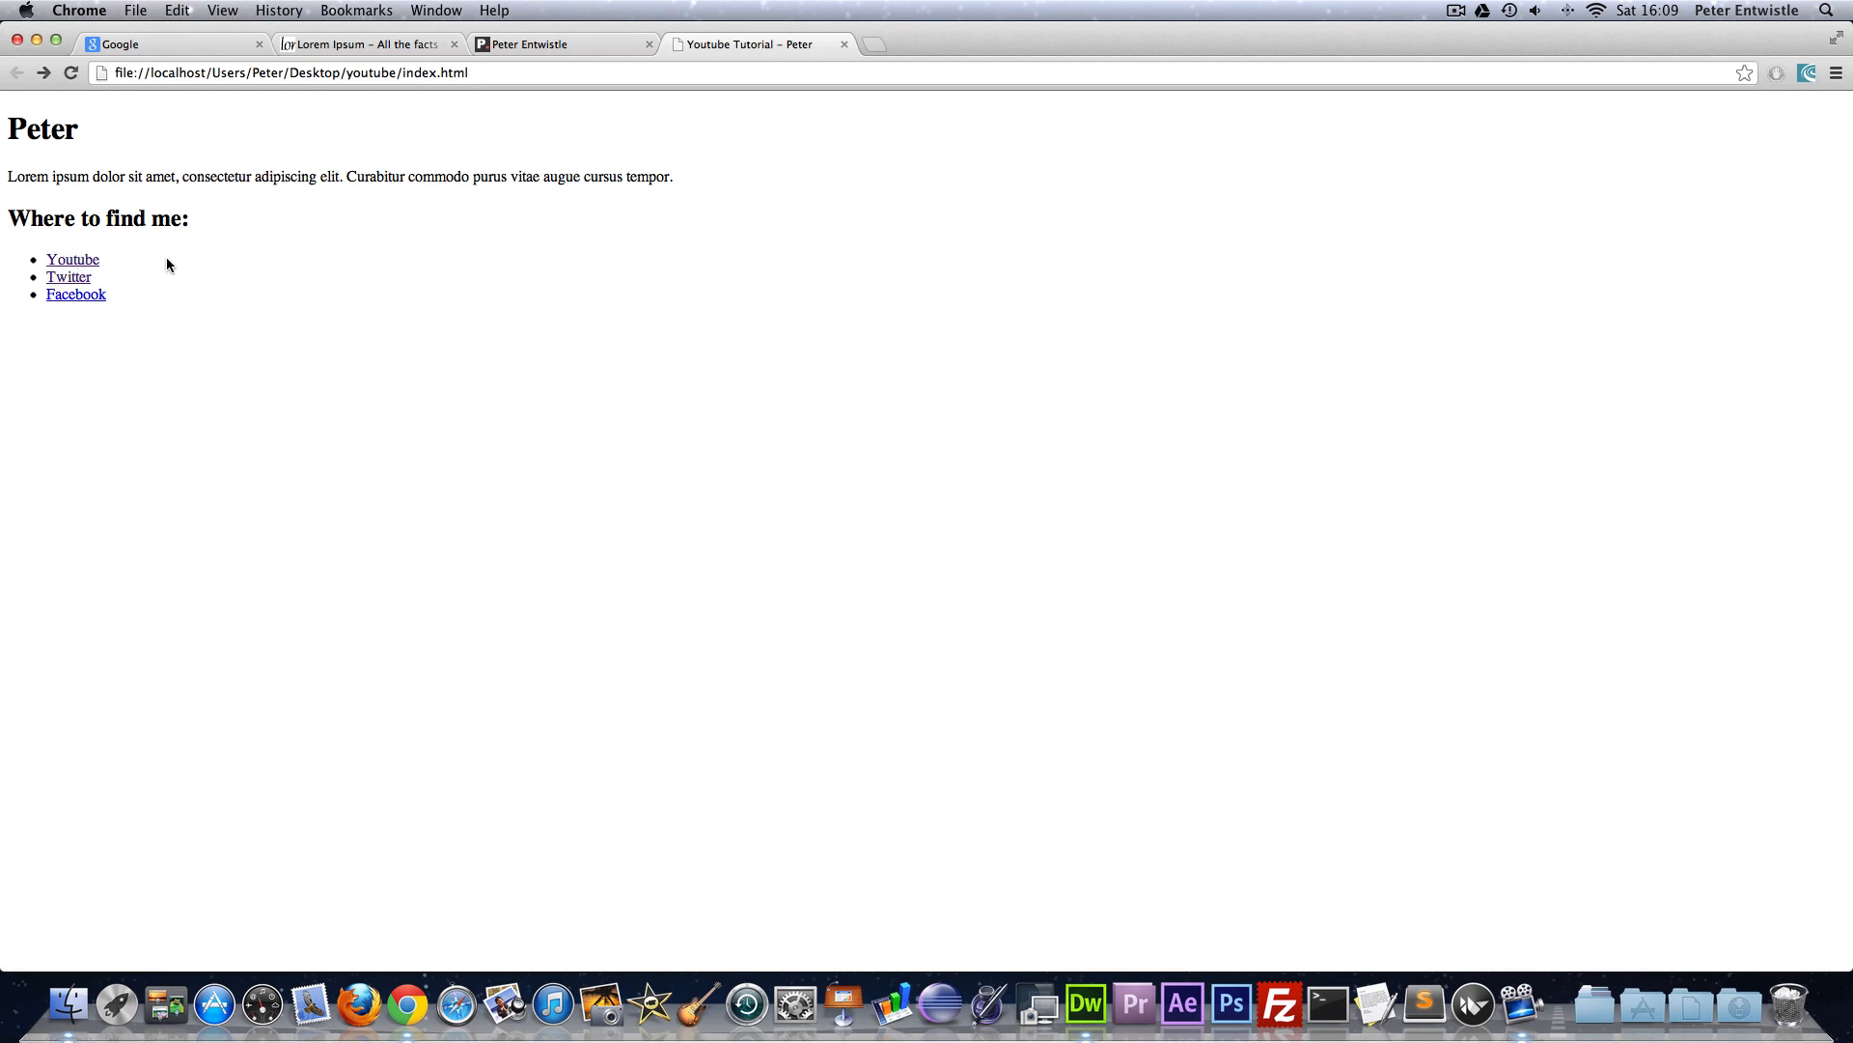
pyautogui.moveTo(1093, 1002)
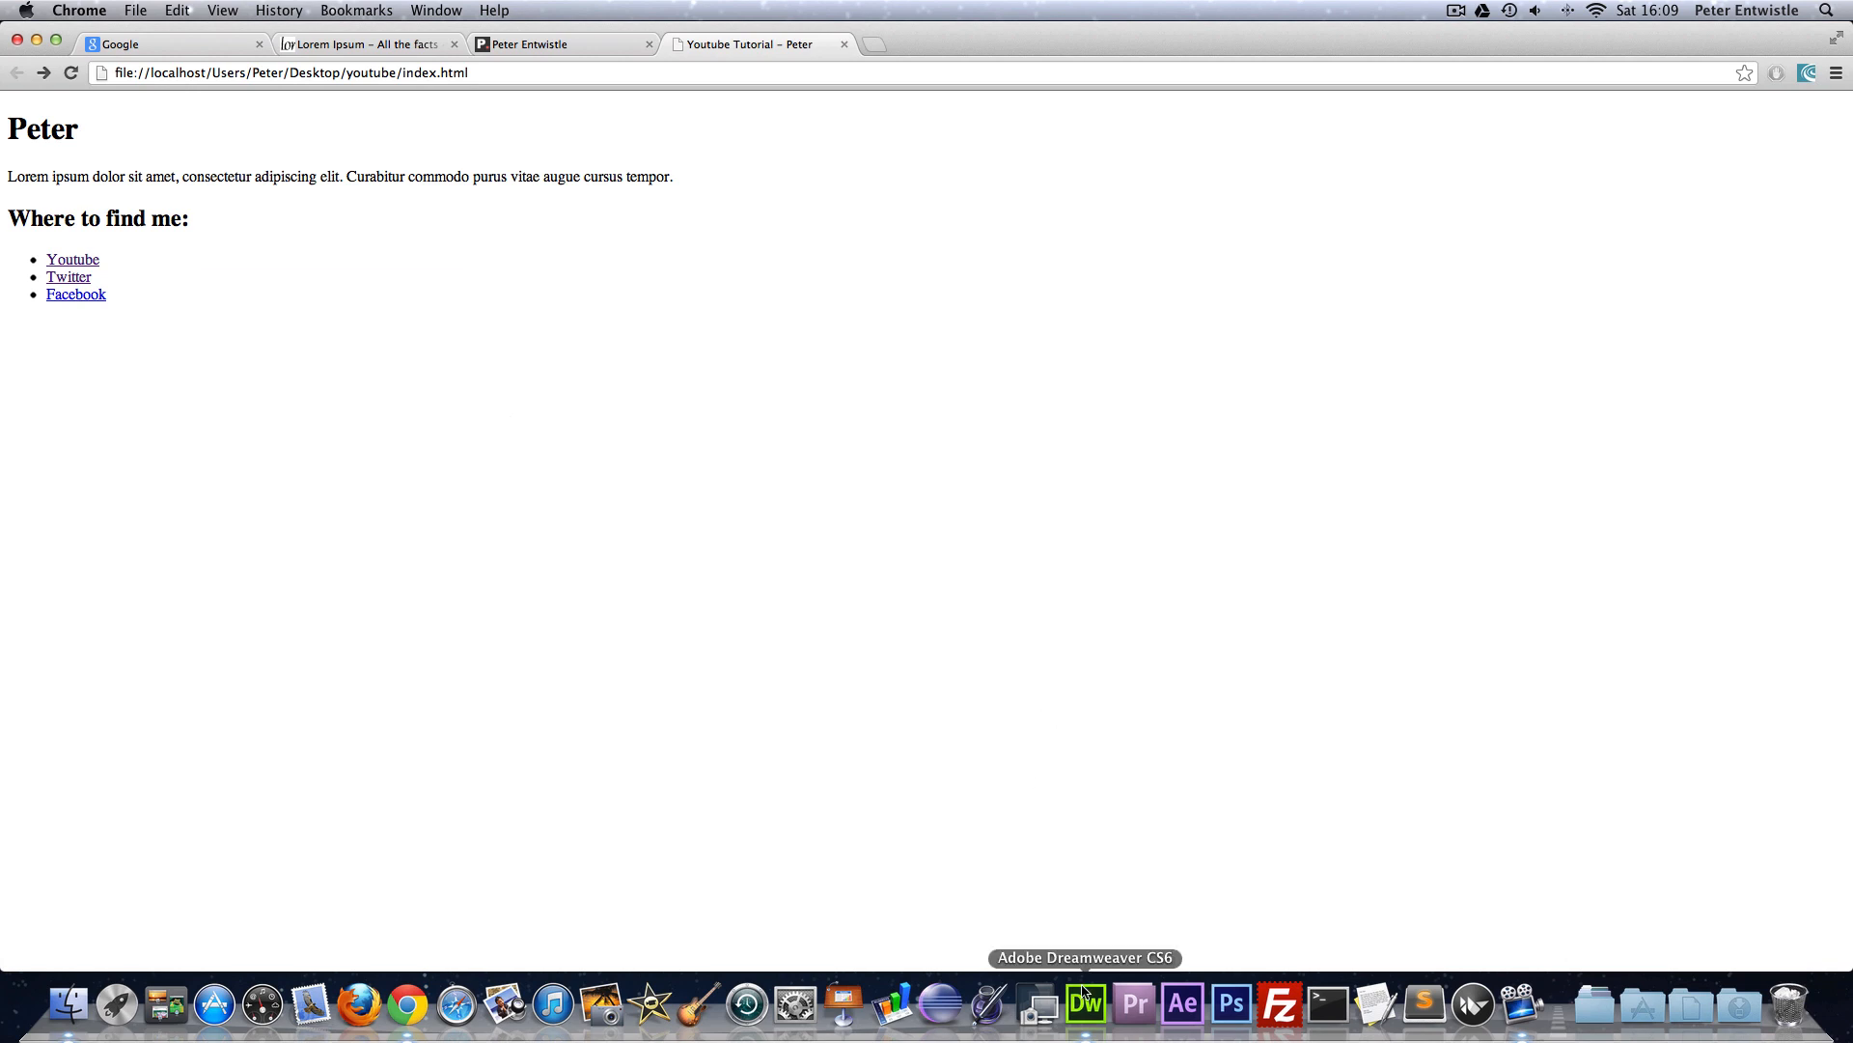
# - Switch back to Dreamweaver's code and add an empty line below the </ul> link list
pyautogui.click(1085, 1003)
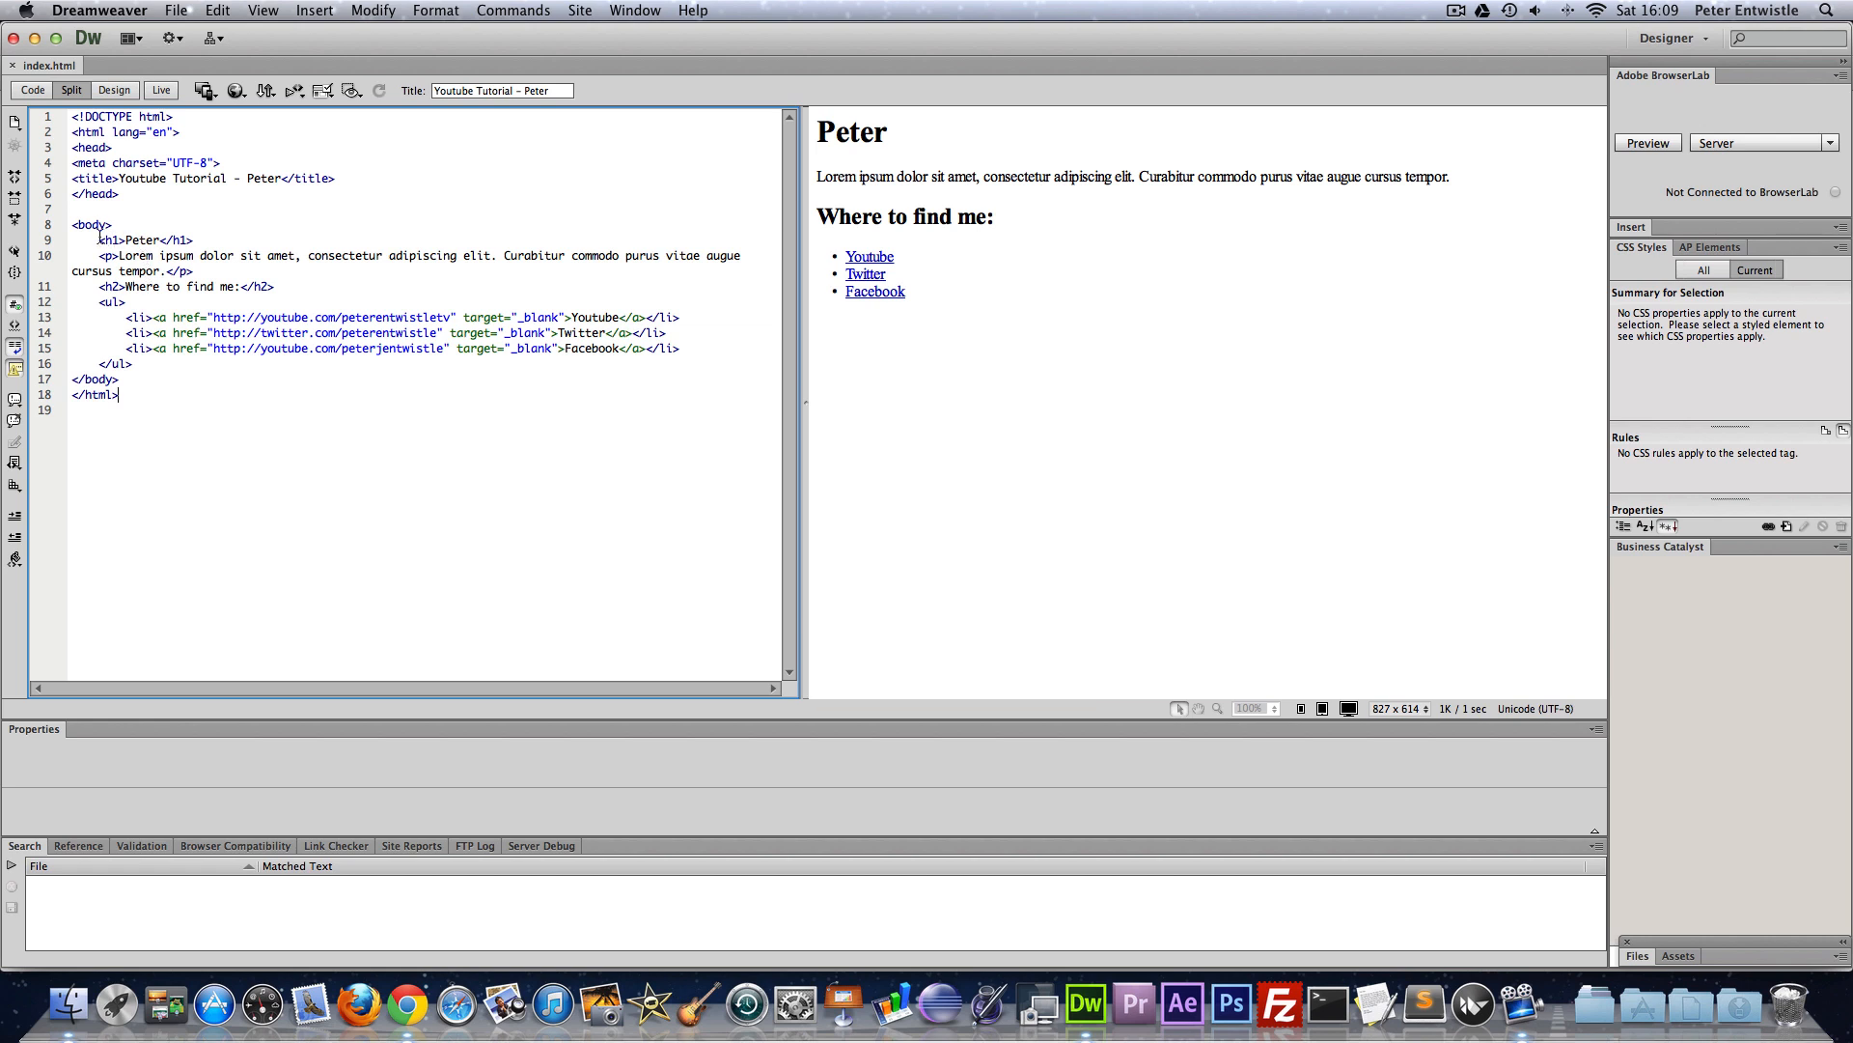
pyautogui.click(135, 240)
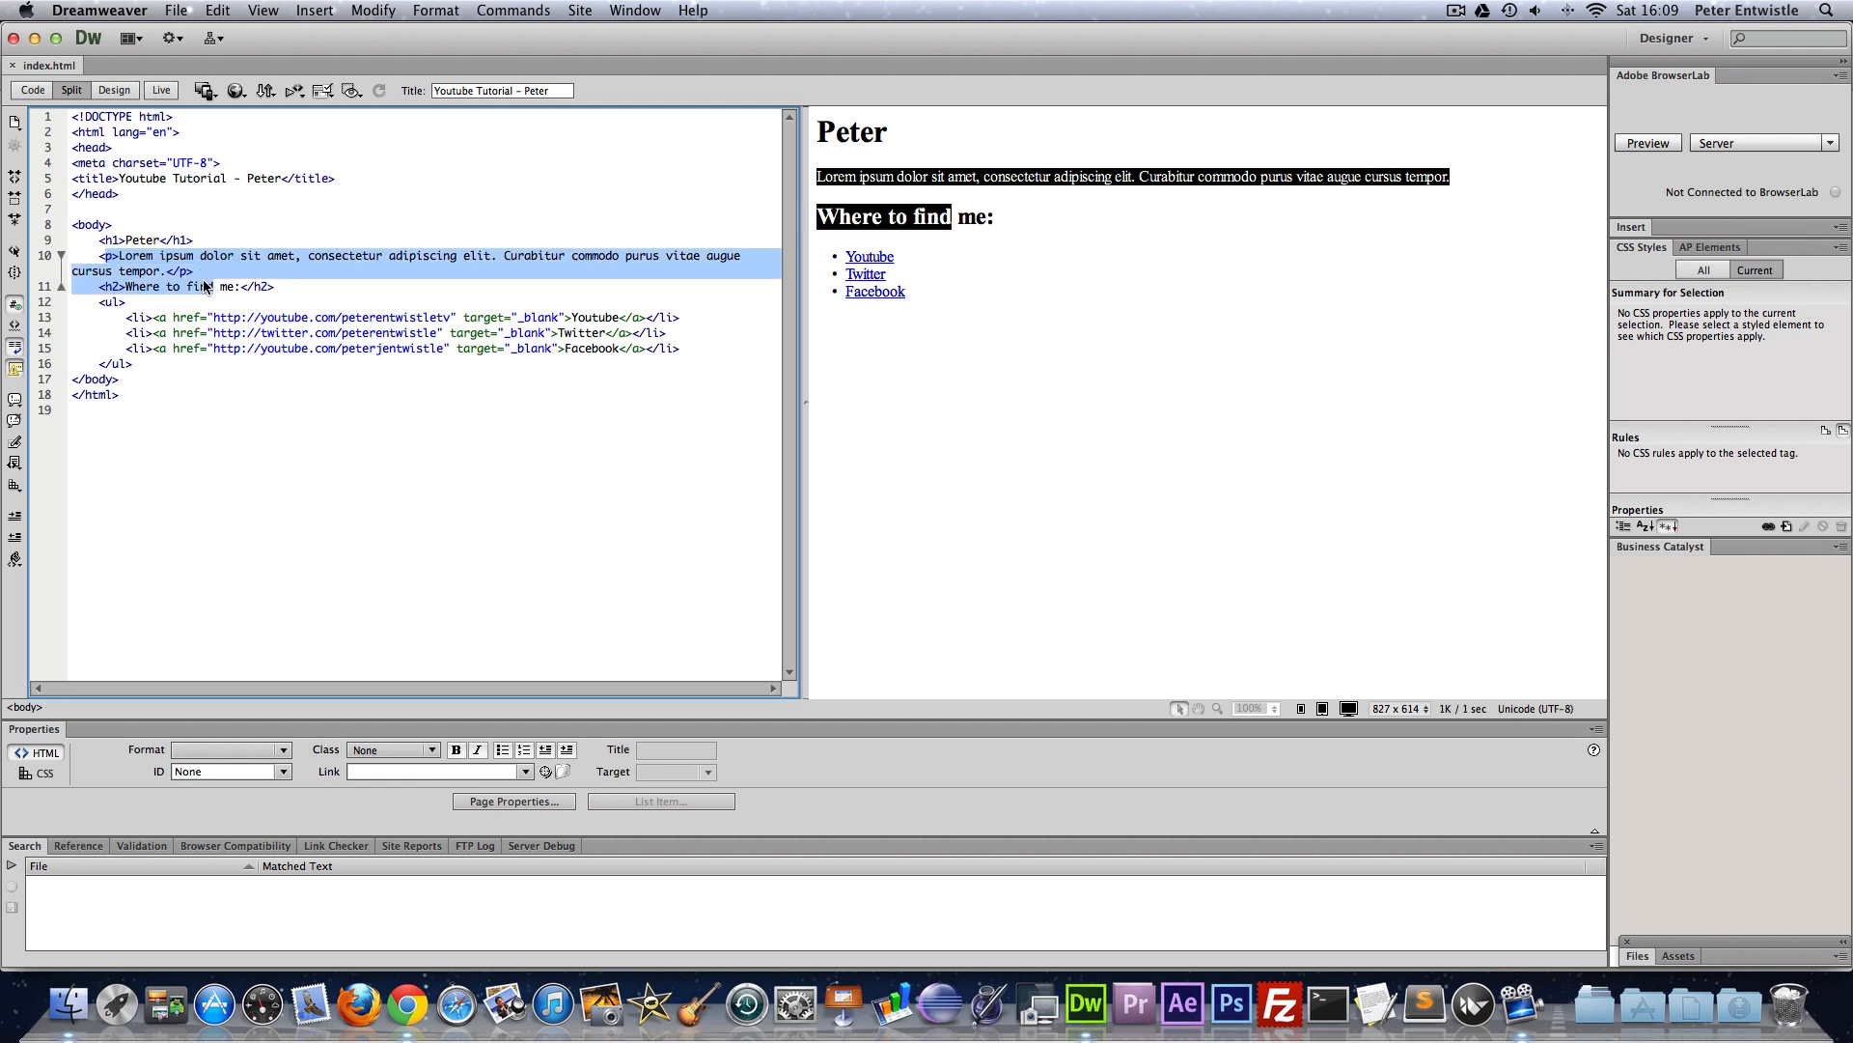
pyautogui.click(865, 274)
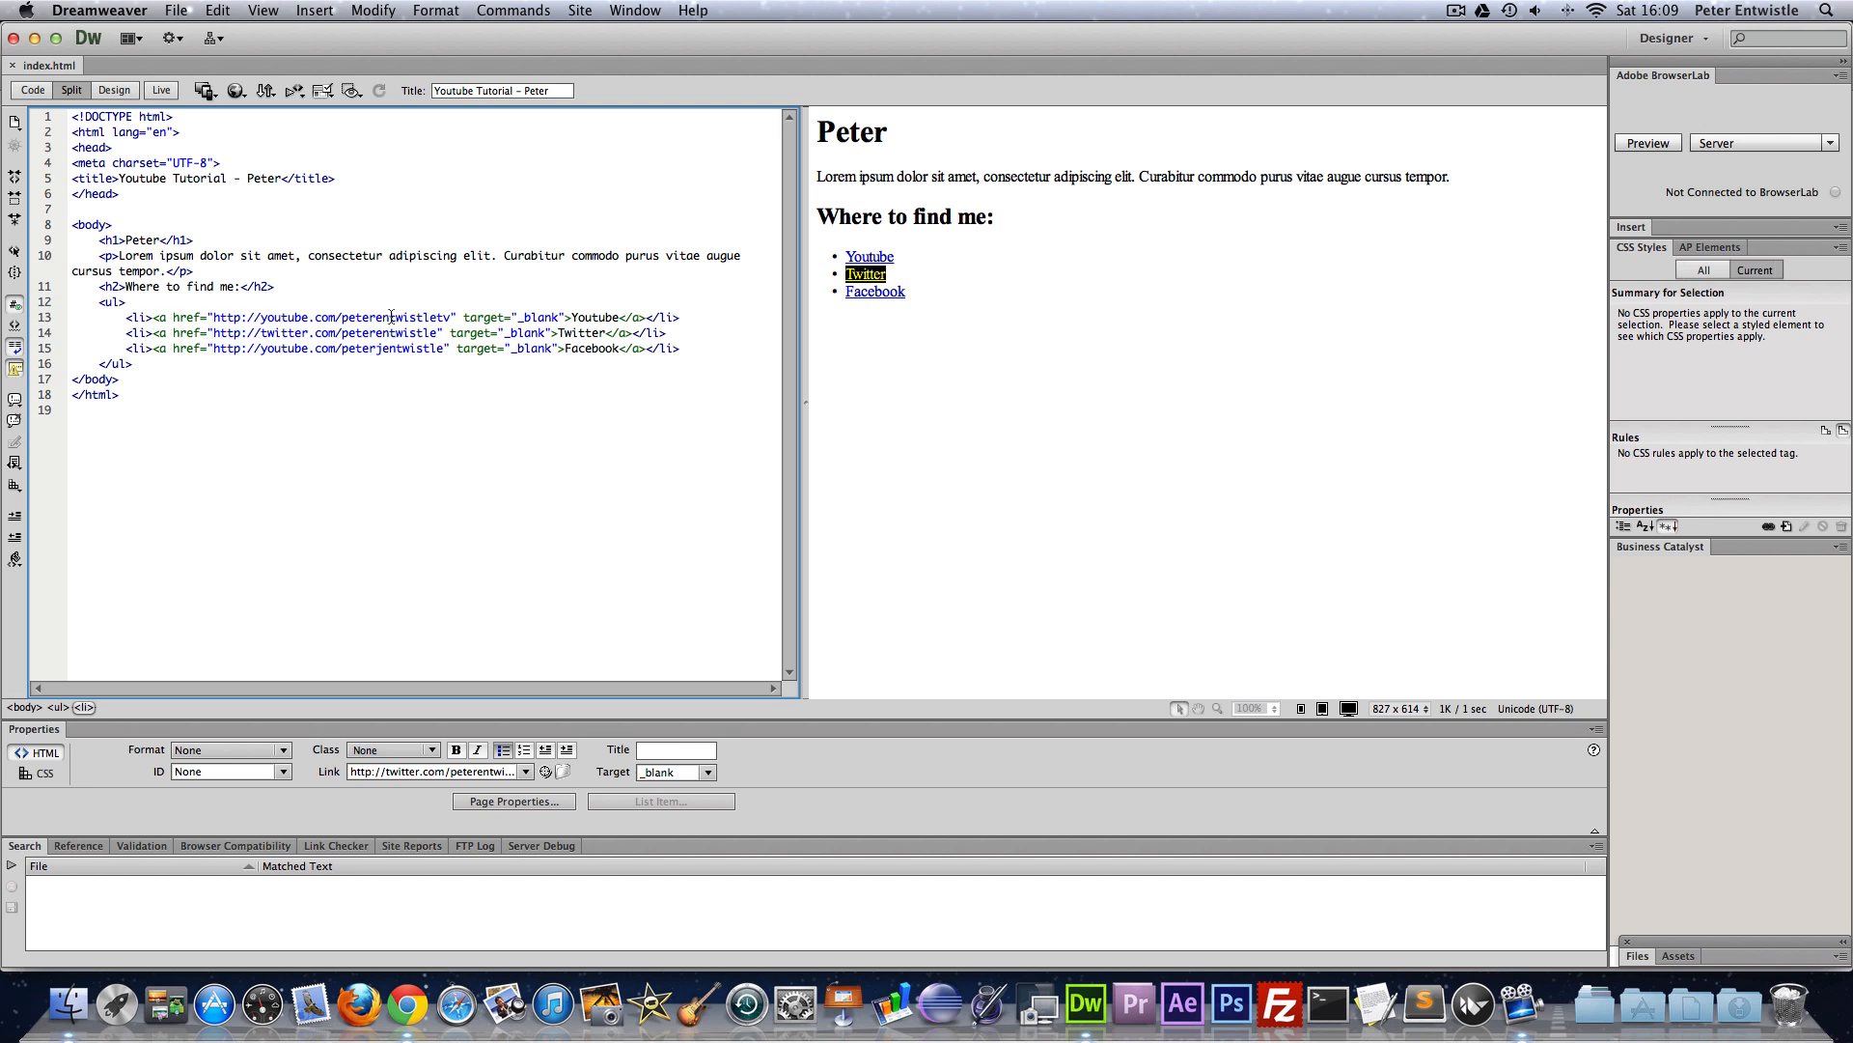
pyautogui.click(506, 390)
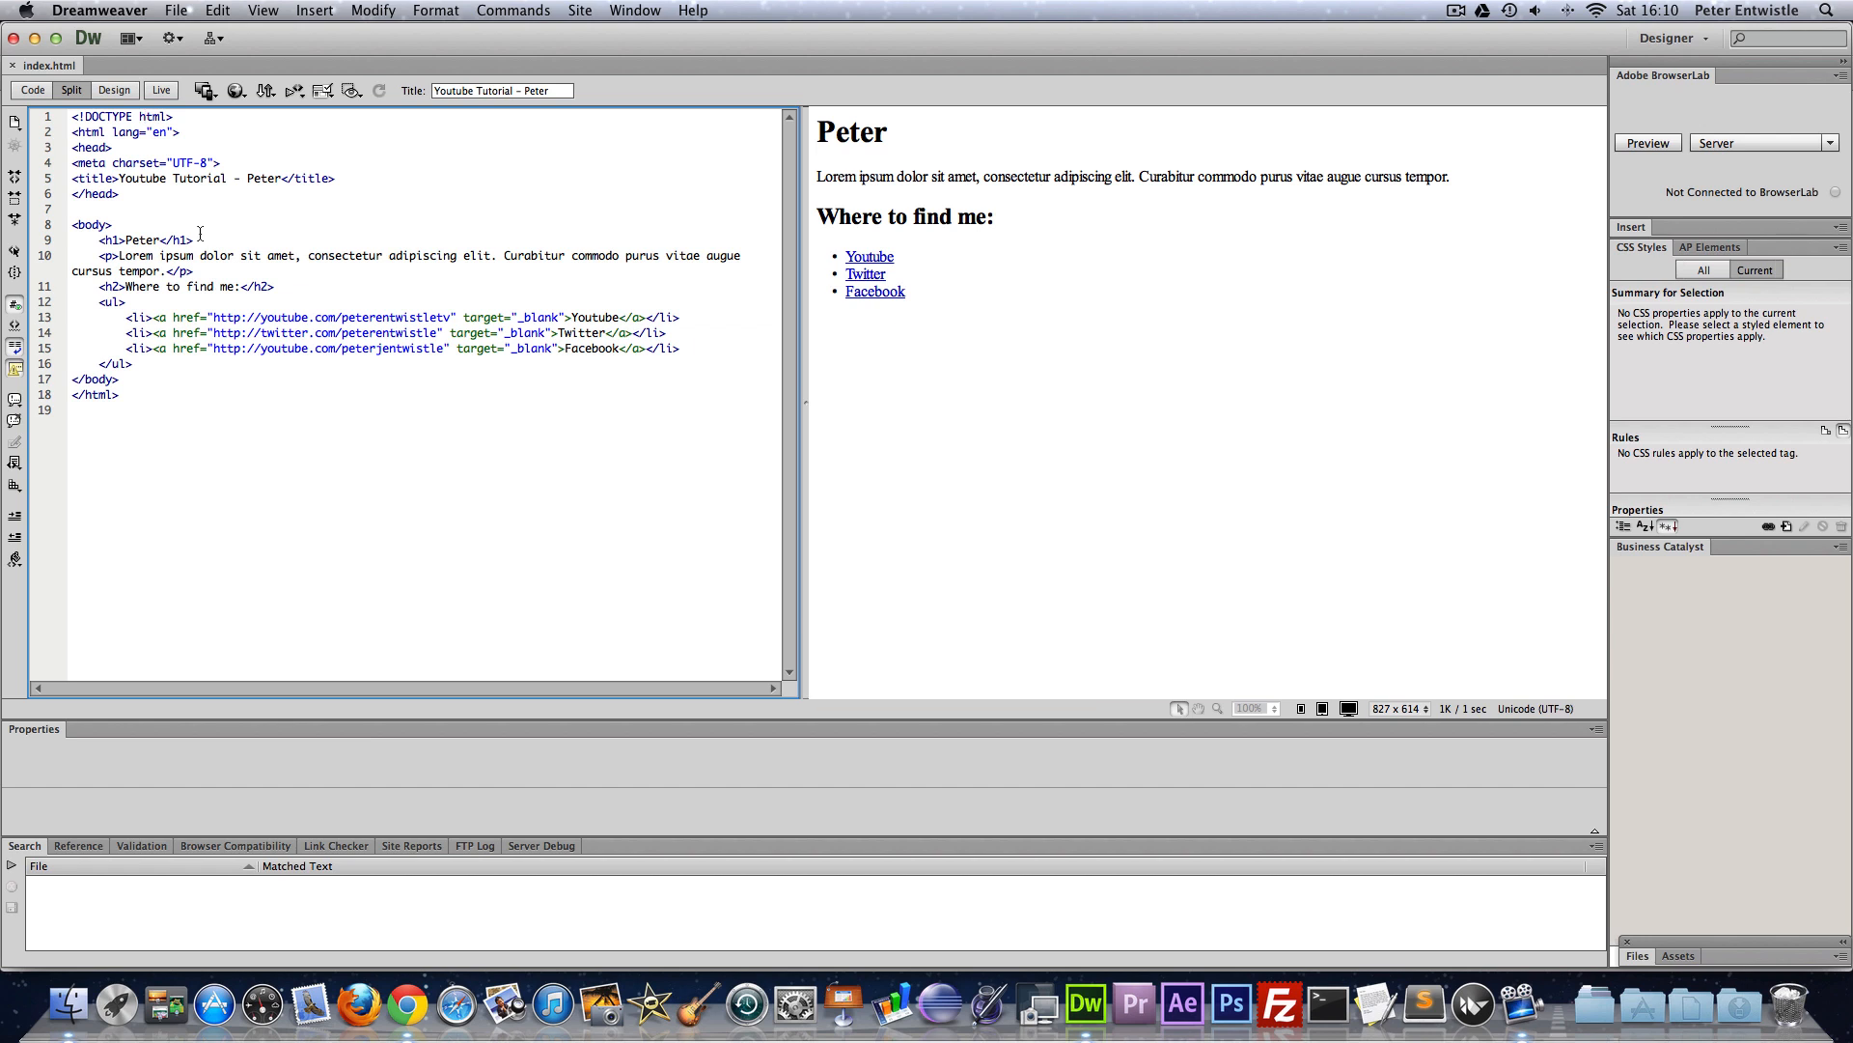
pyautogui.moveTo(1139, 432)
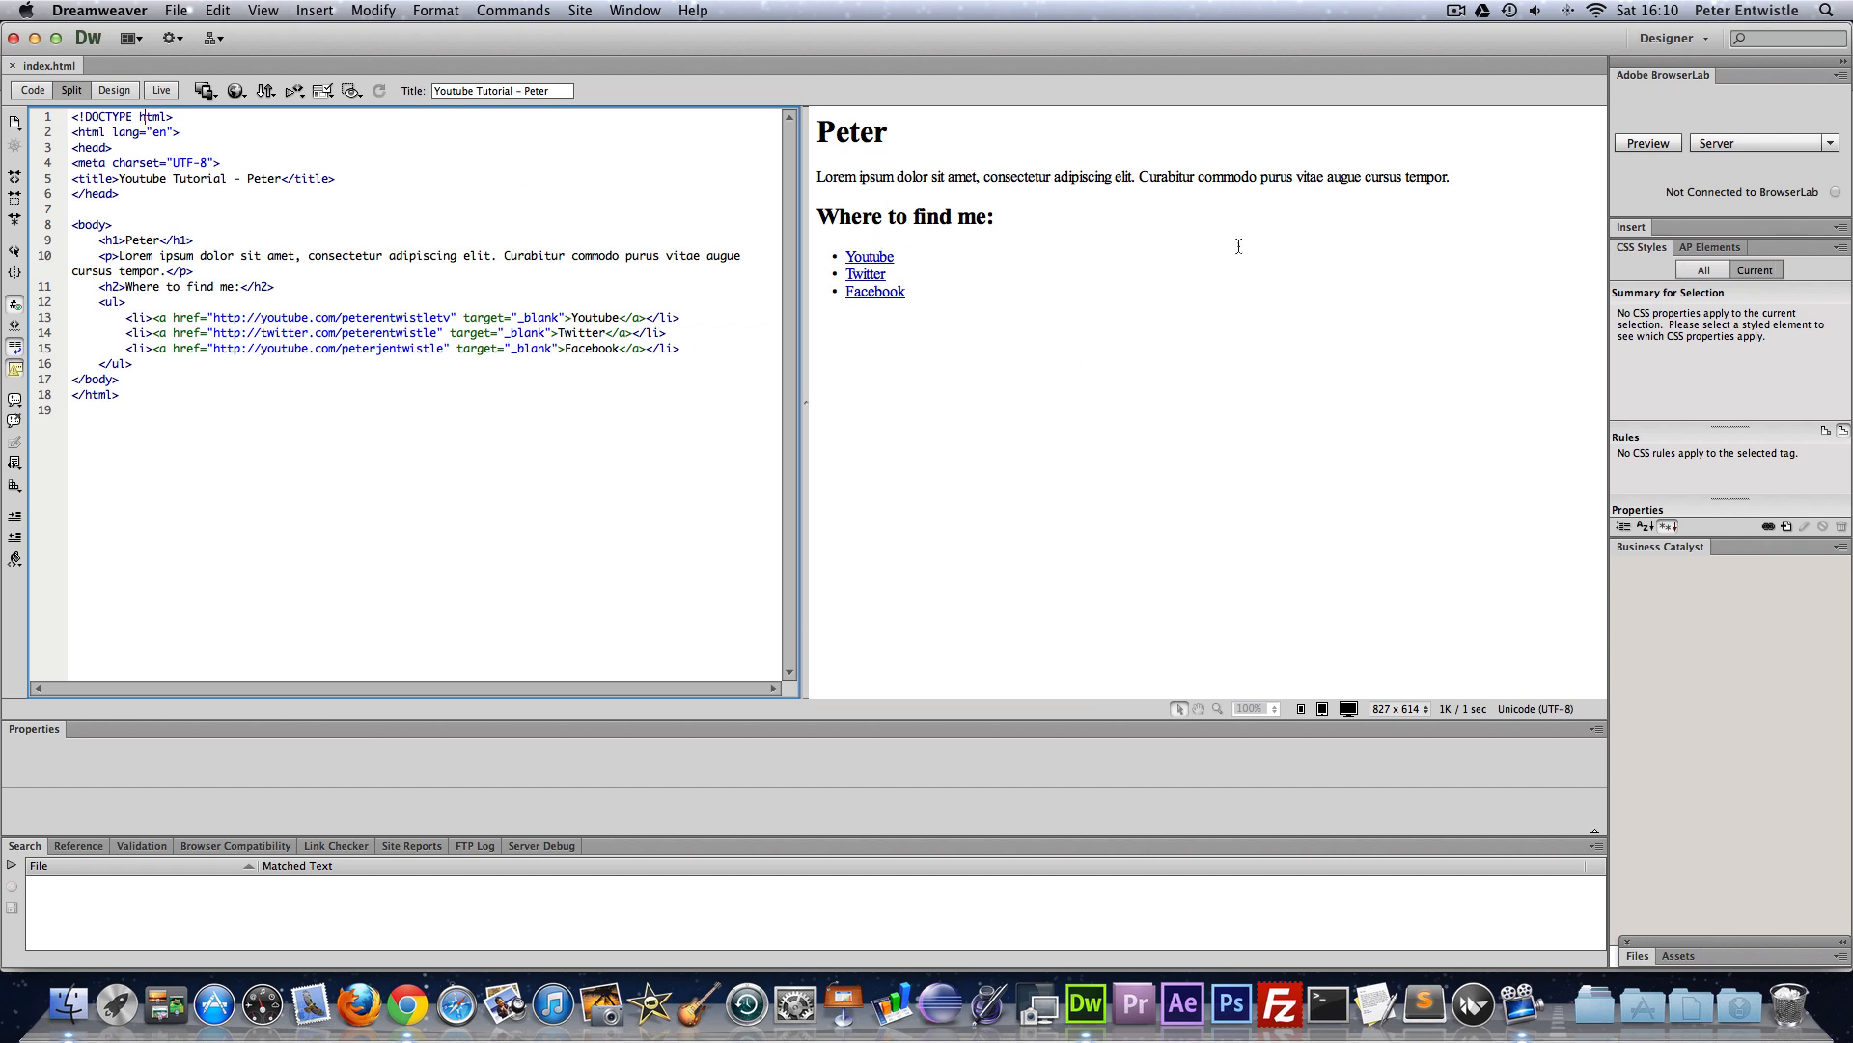
pyautogui.moveTo(881, 259)
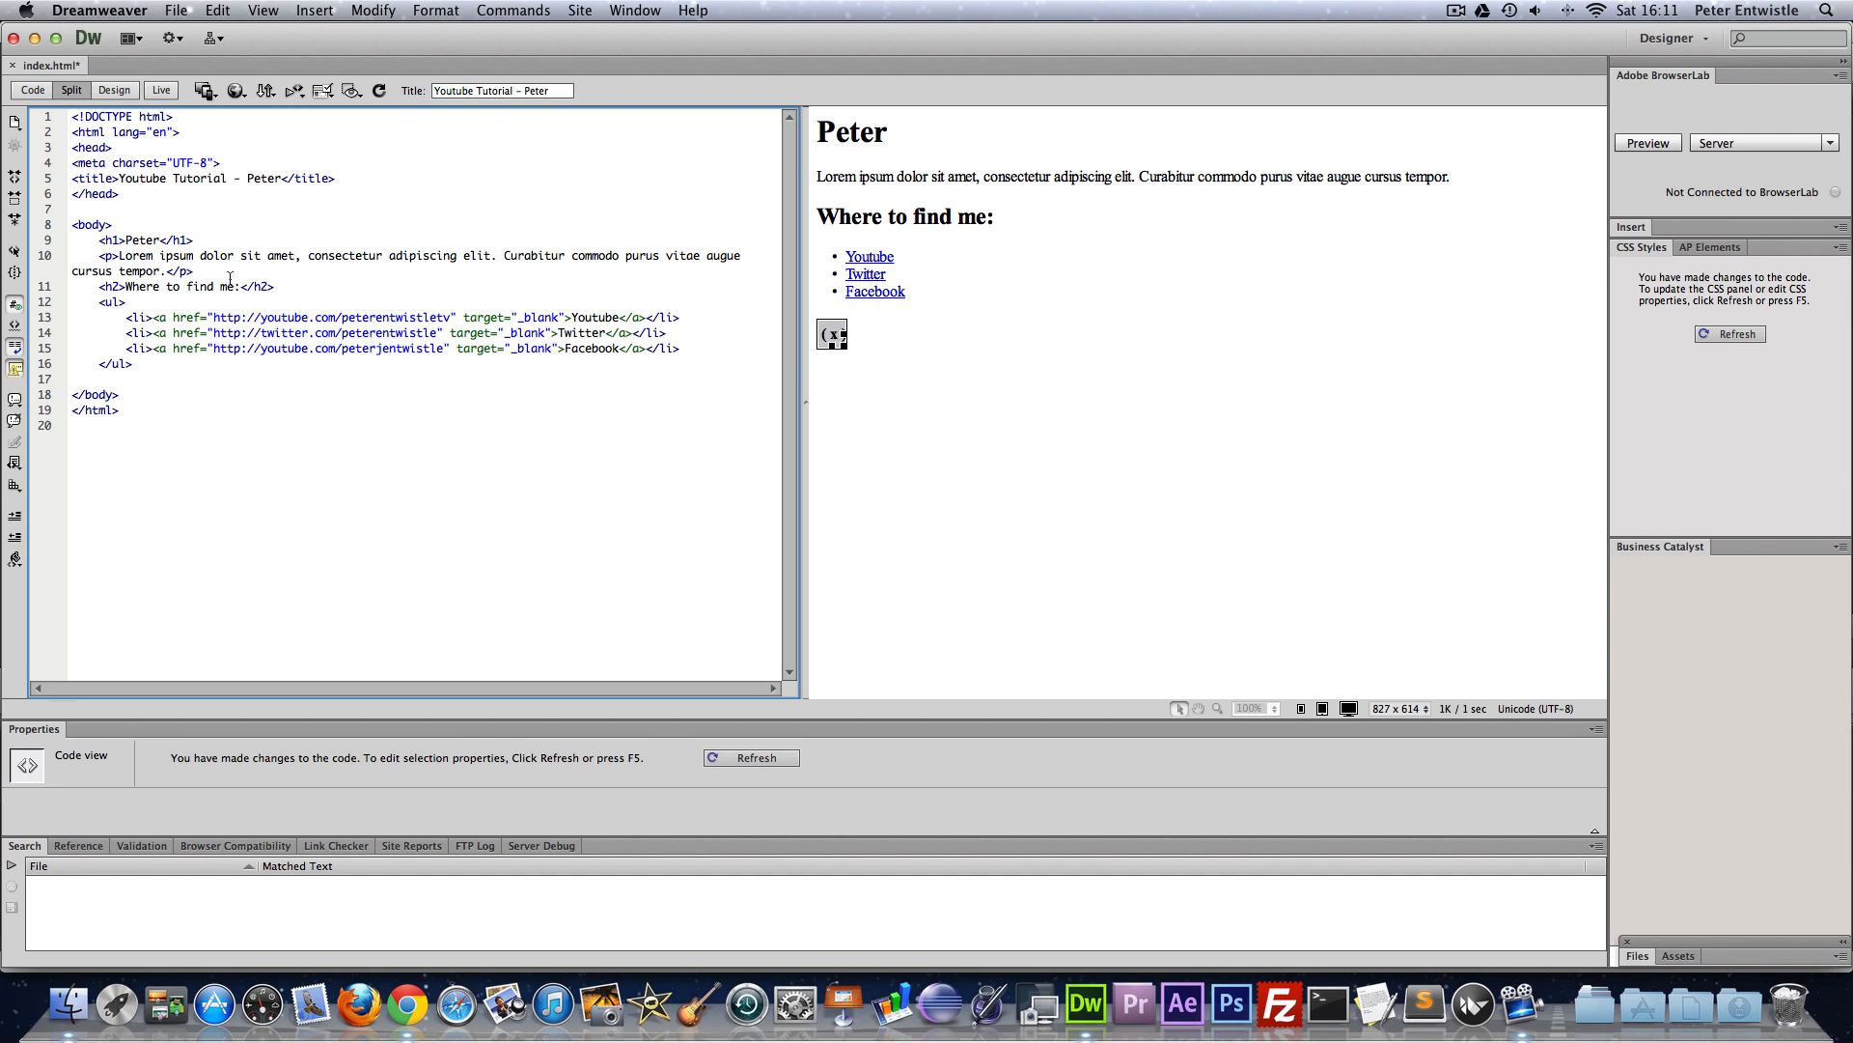
pyautogui.write('<img />')
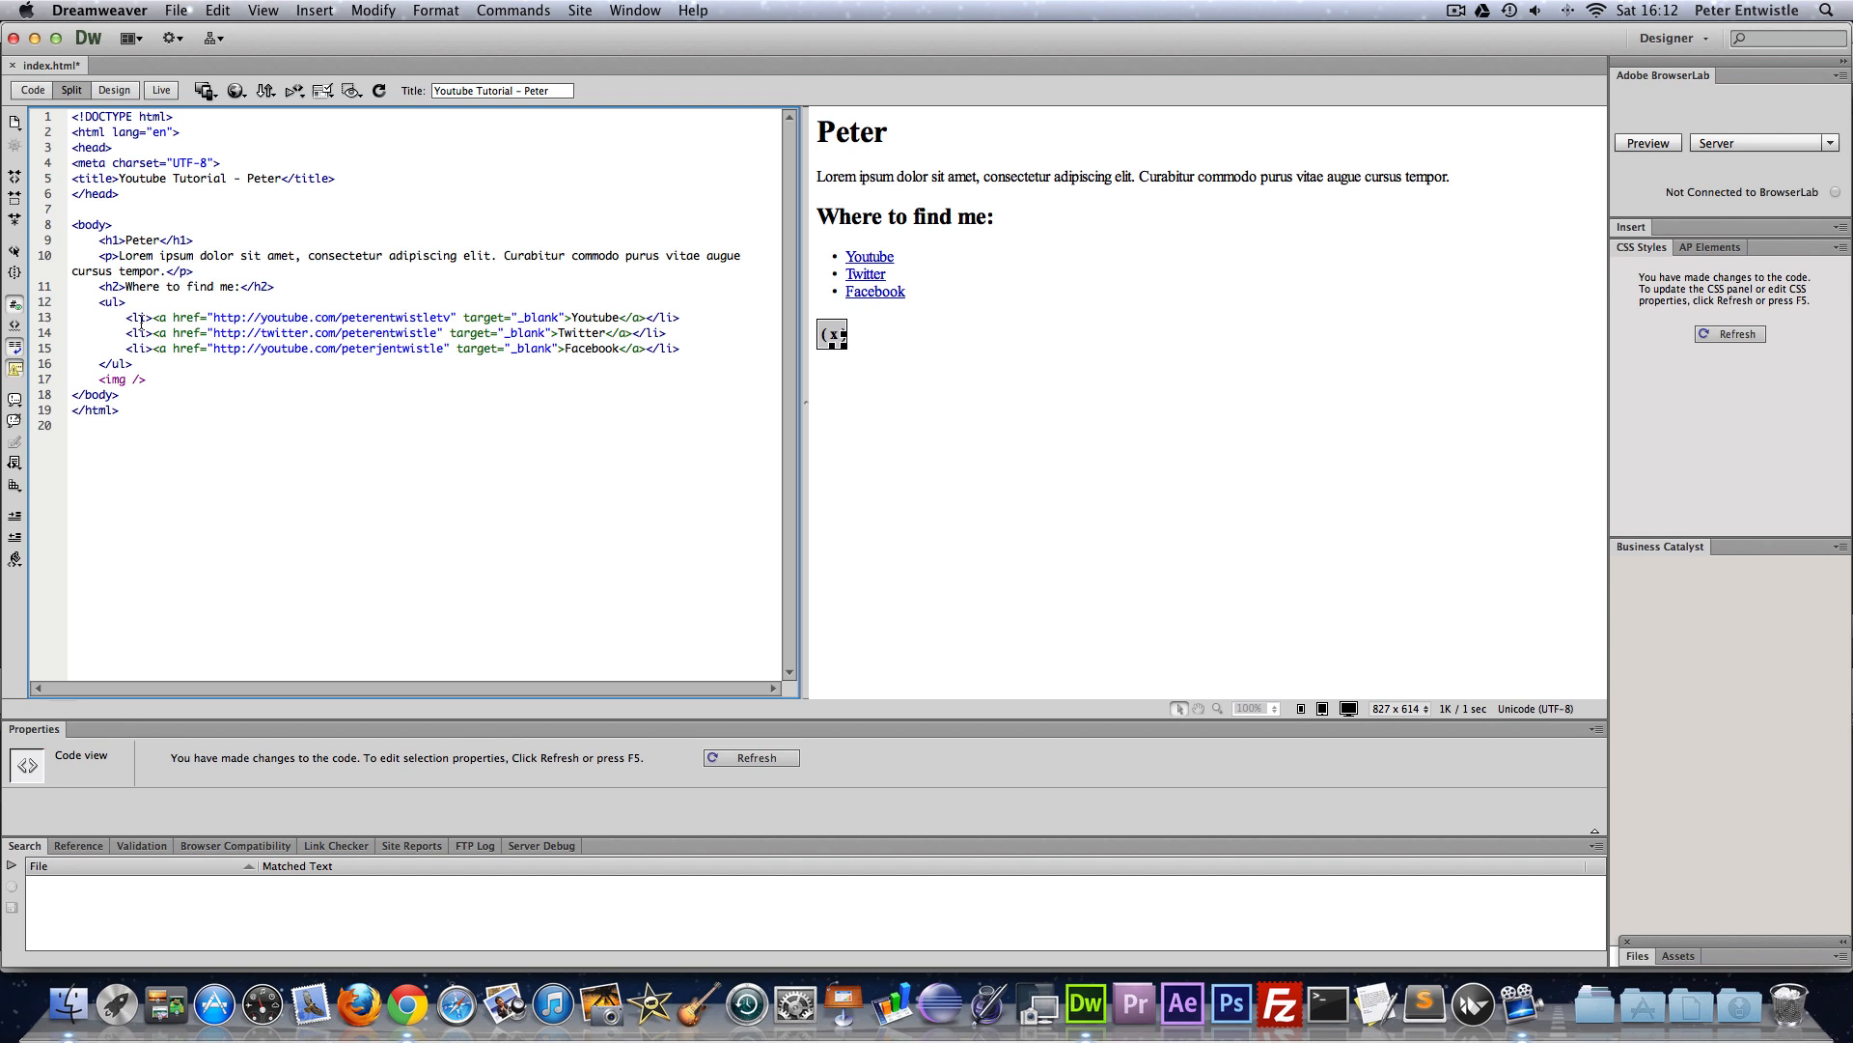
pyautogui.write('src')
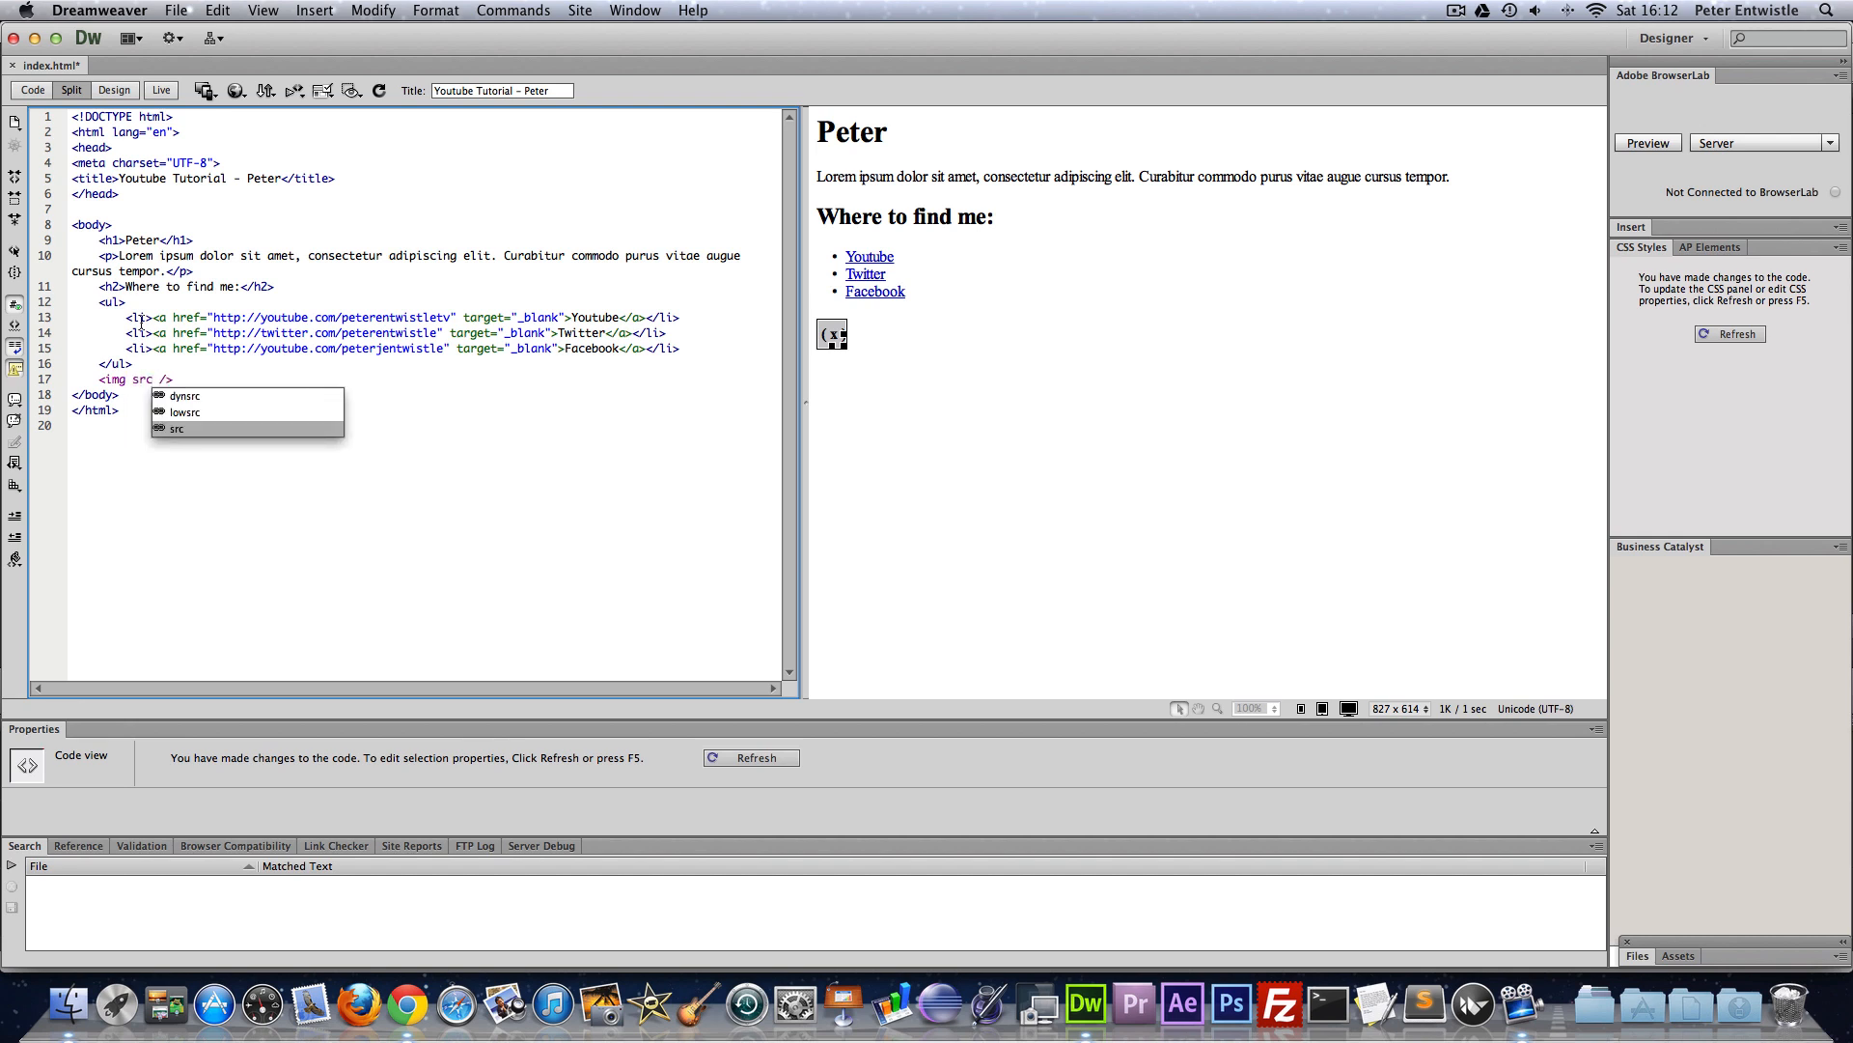
pyautogui.click(176, 428)
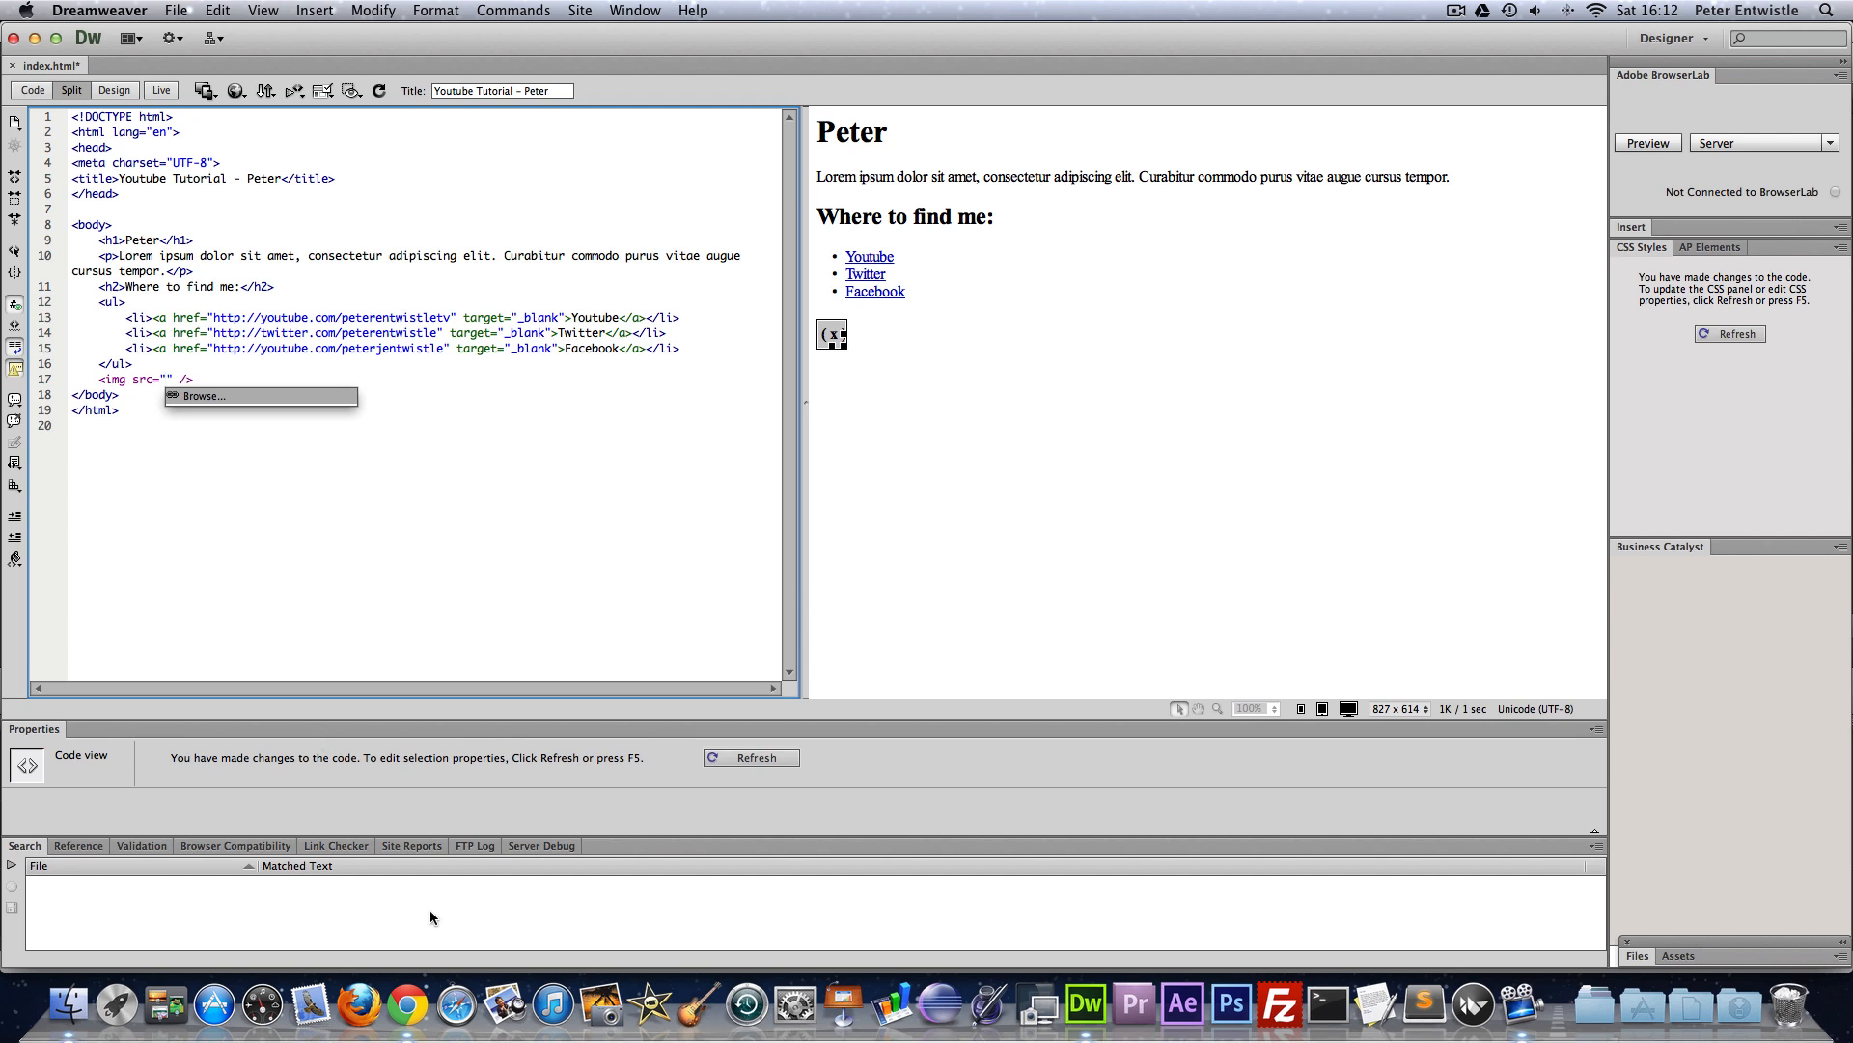
pyautogui.write('http://peterentwistle.co.uk/images/thumb_peter.jpg')
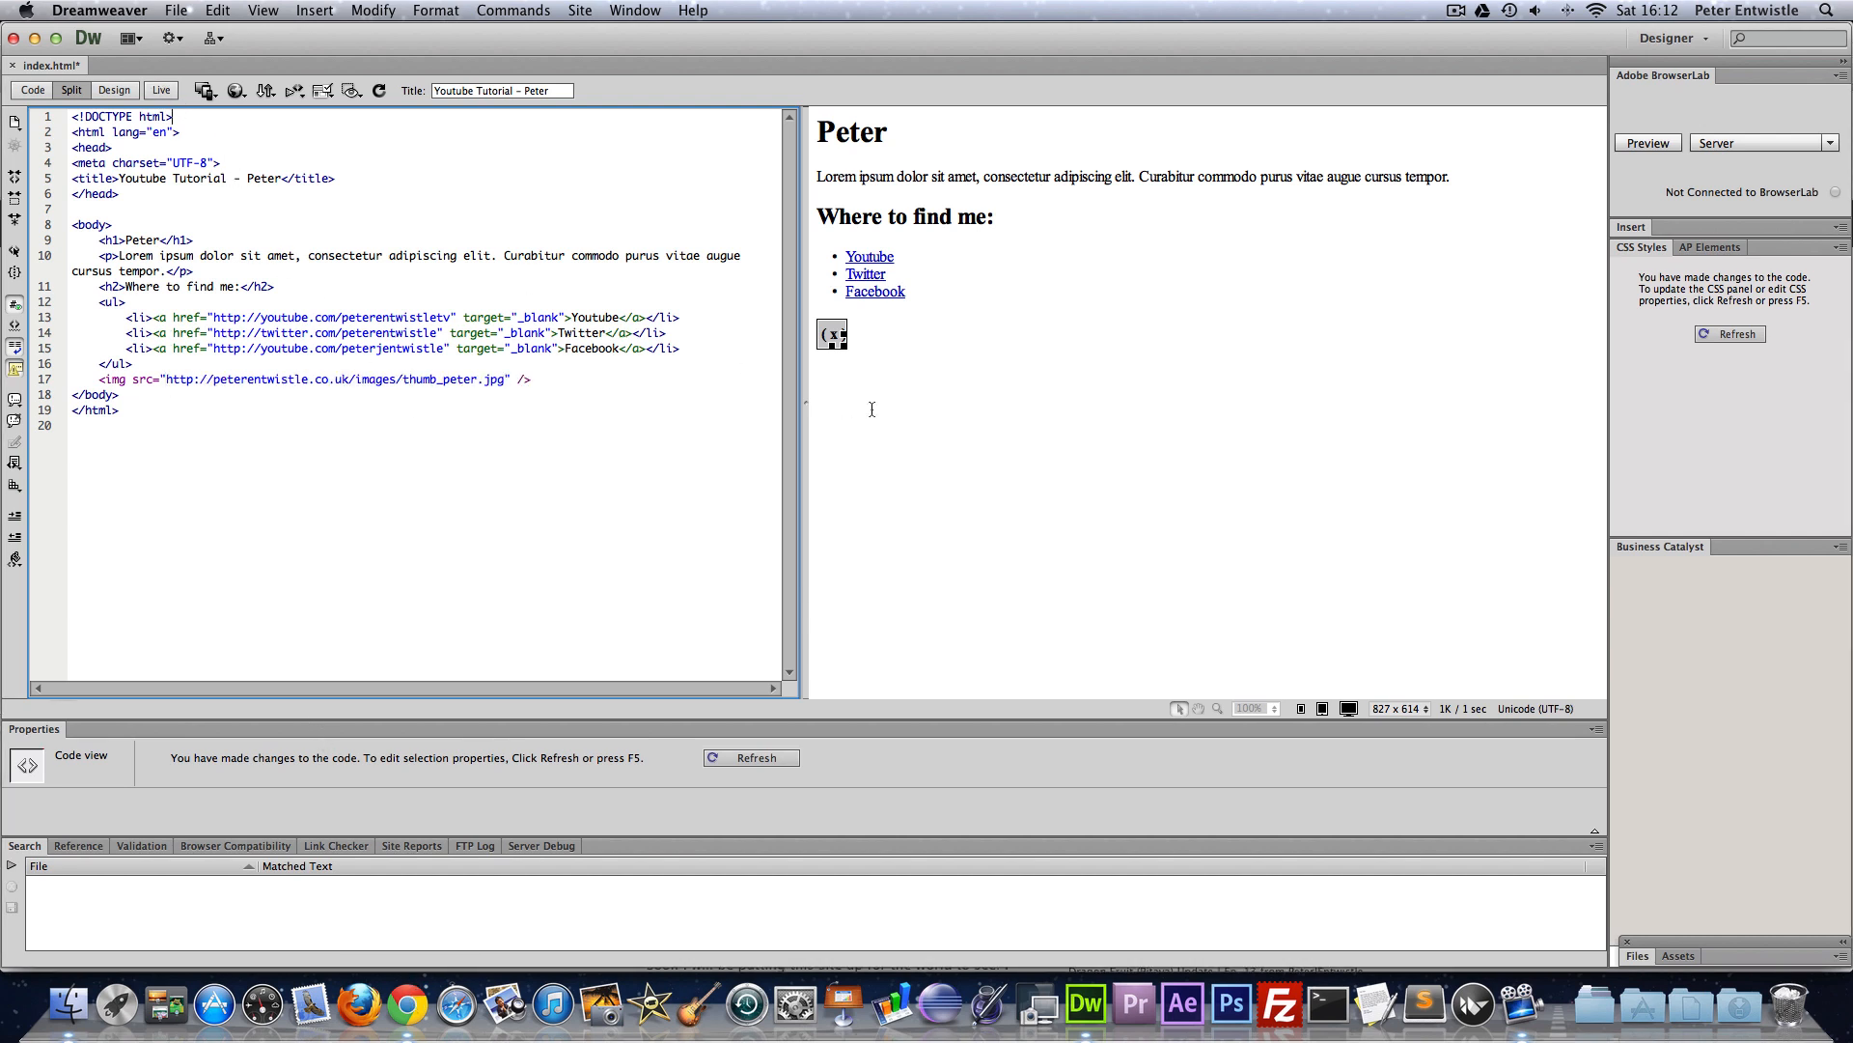
pyautogui.click(751, 757)
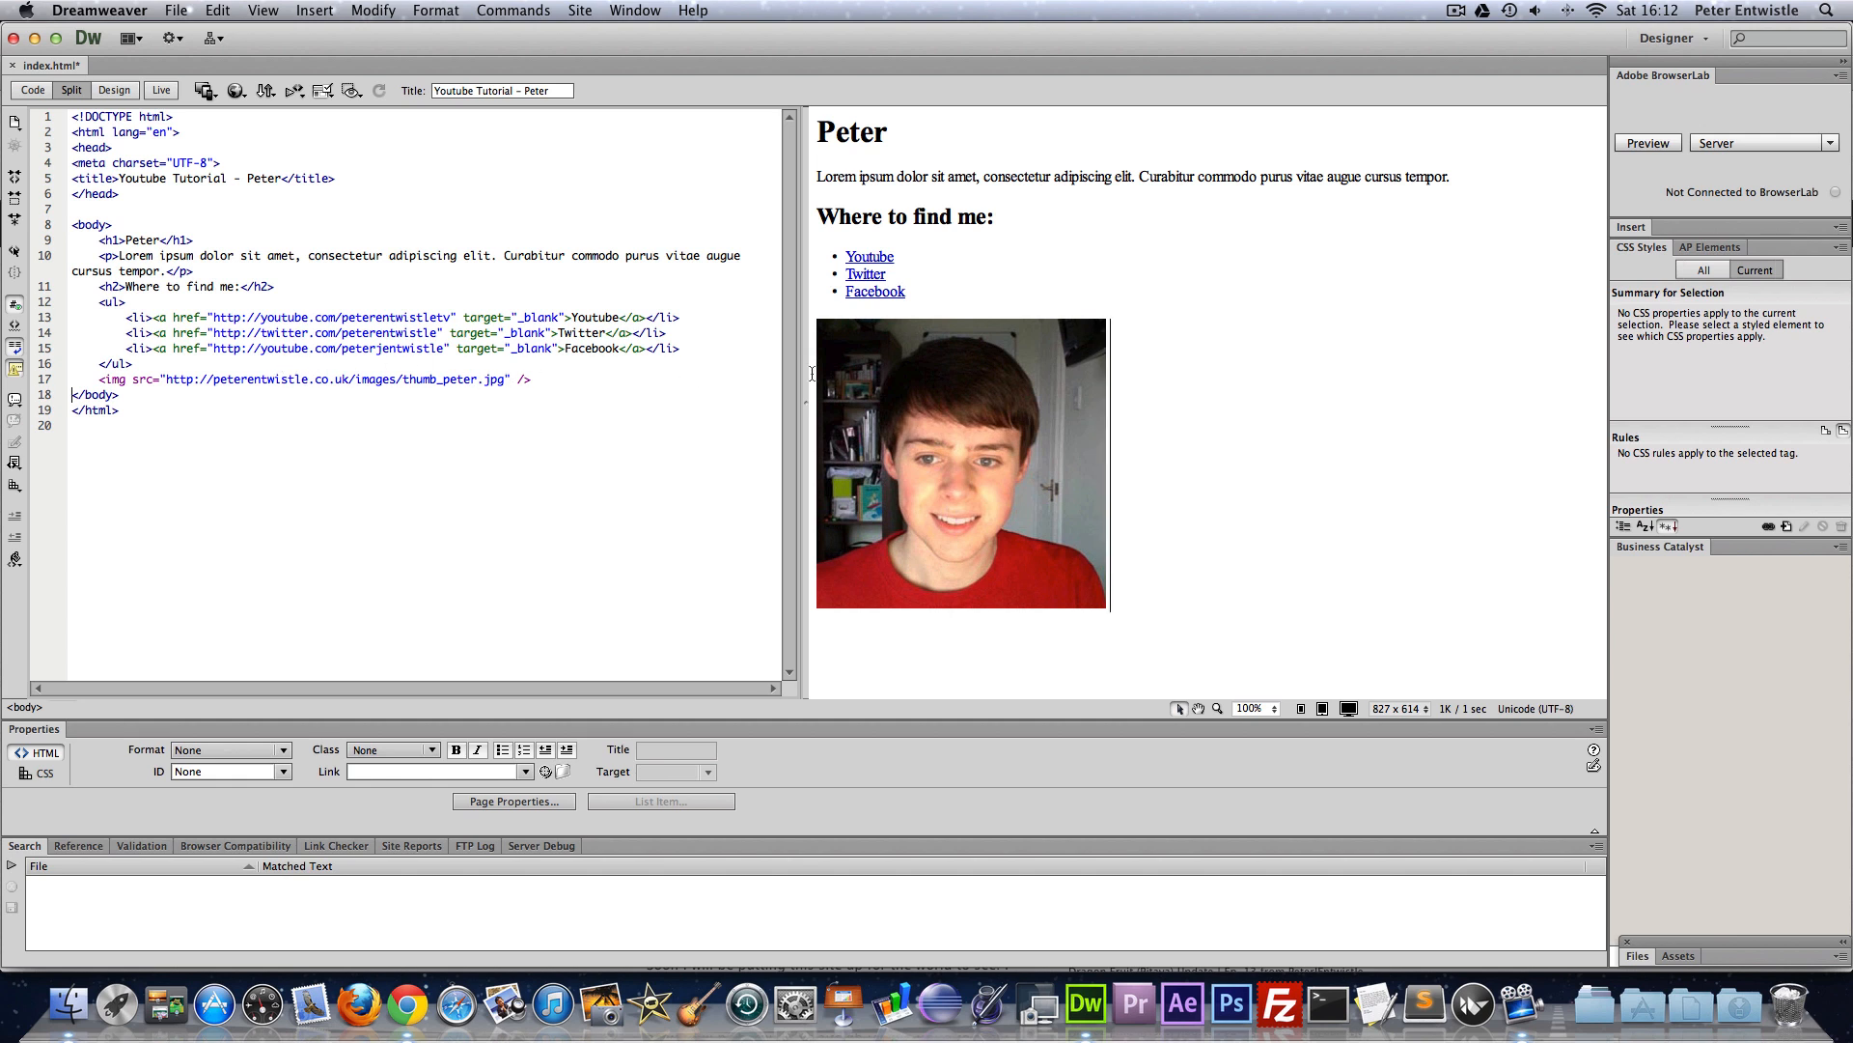
# - Give the img tag width 154 and height 154, then verify W and H in the Property inspector
pyautogui.click(959, 466)
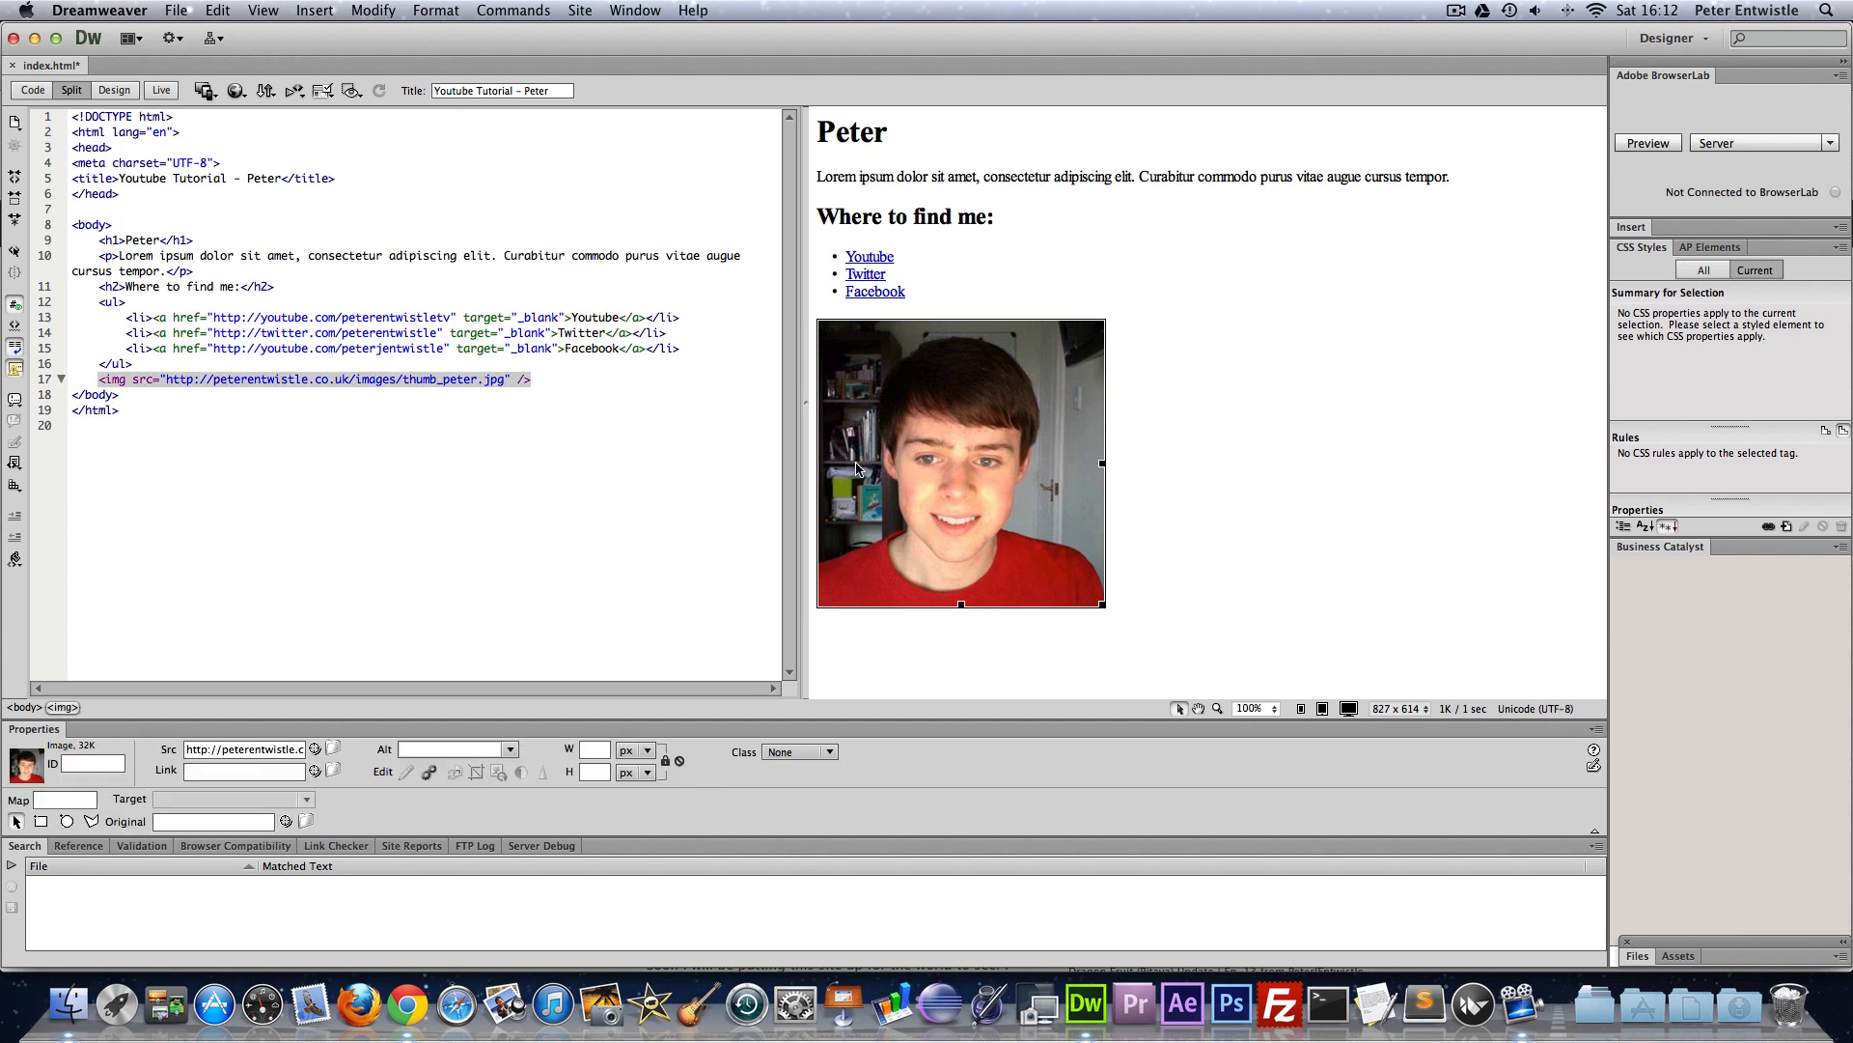
pyautogui.moveTo(1078, 526)
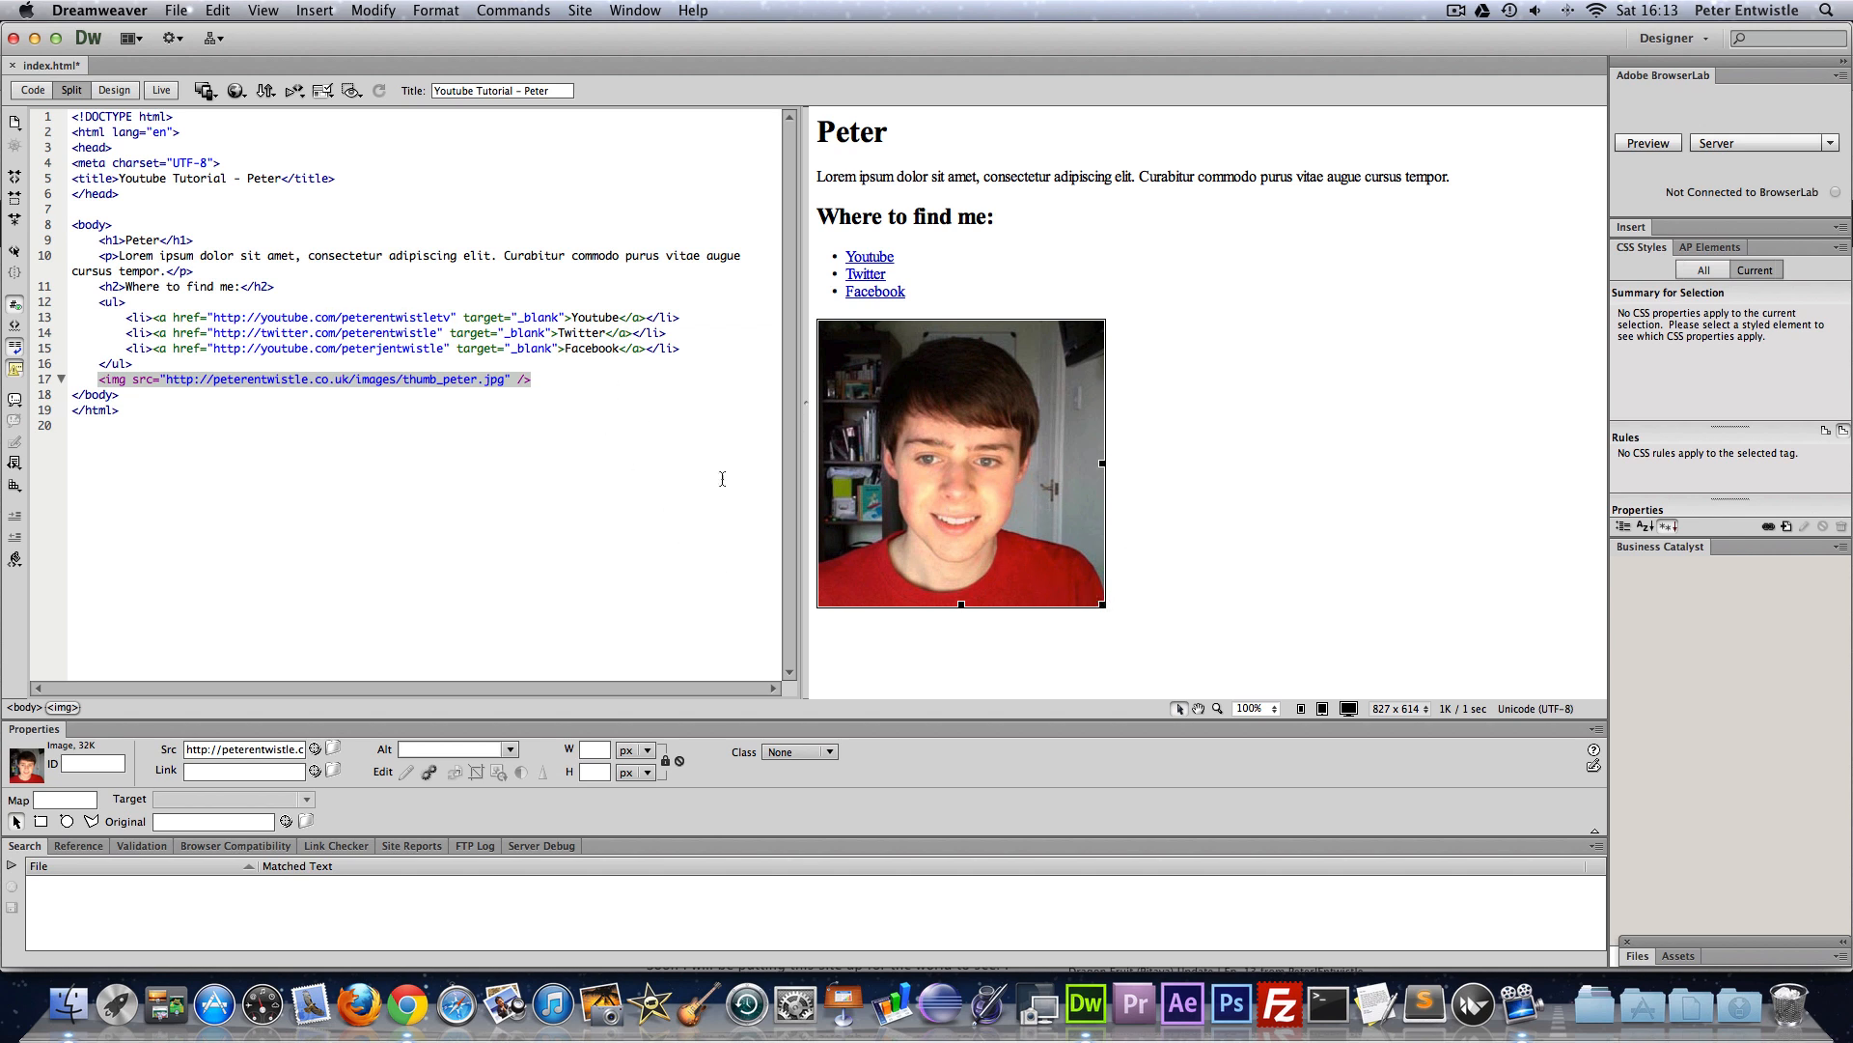
pyautogui.click(509, 379)
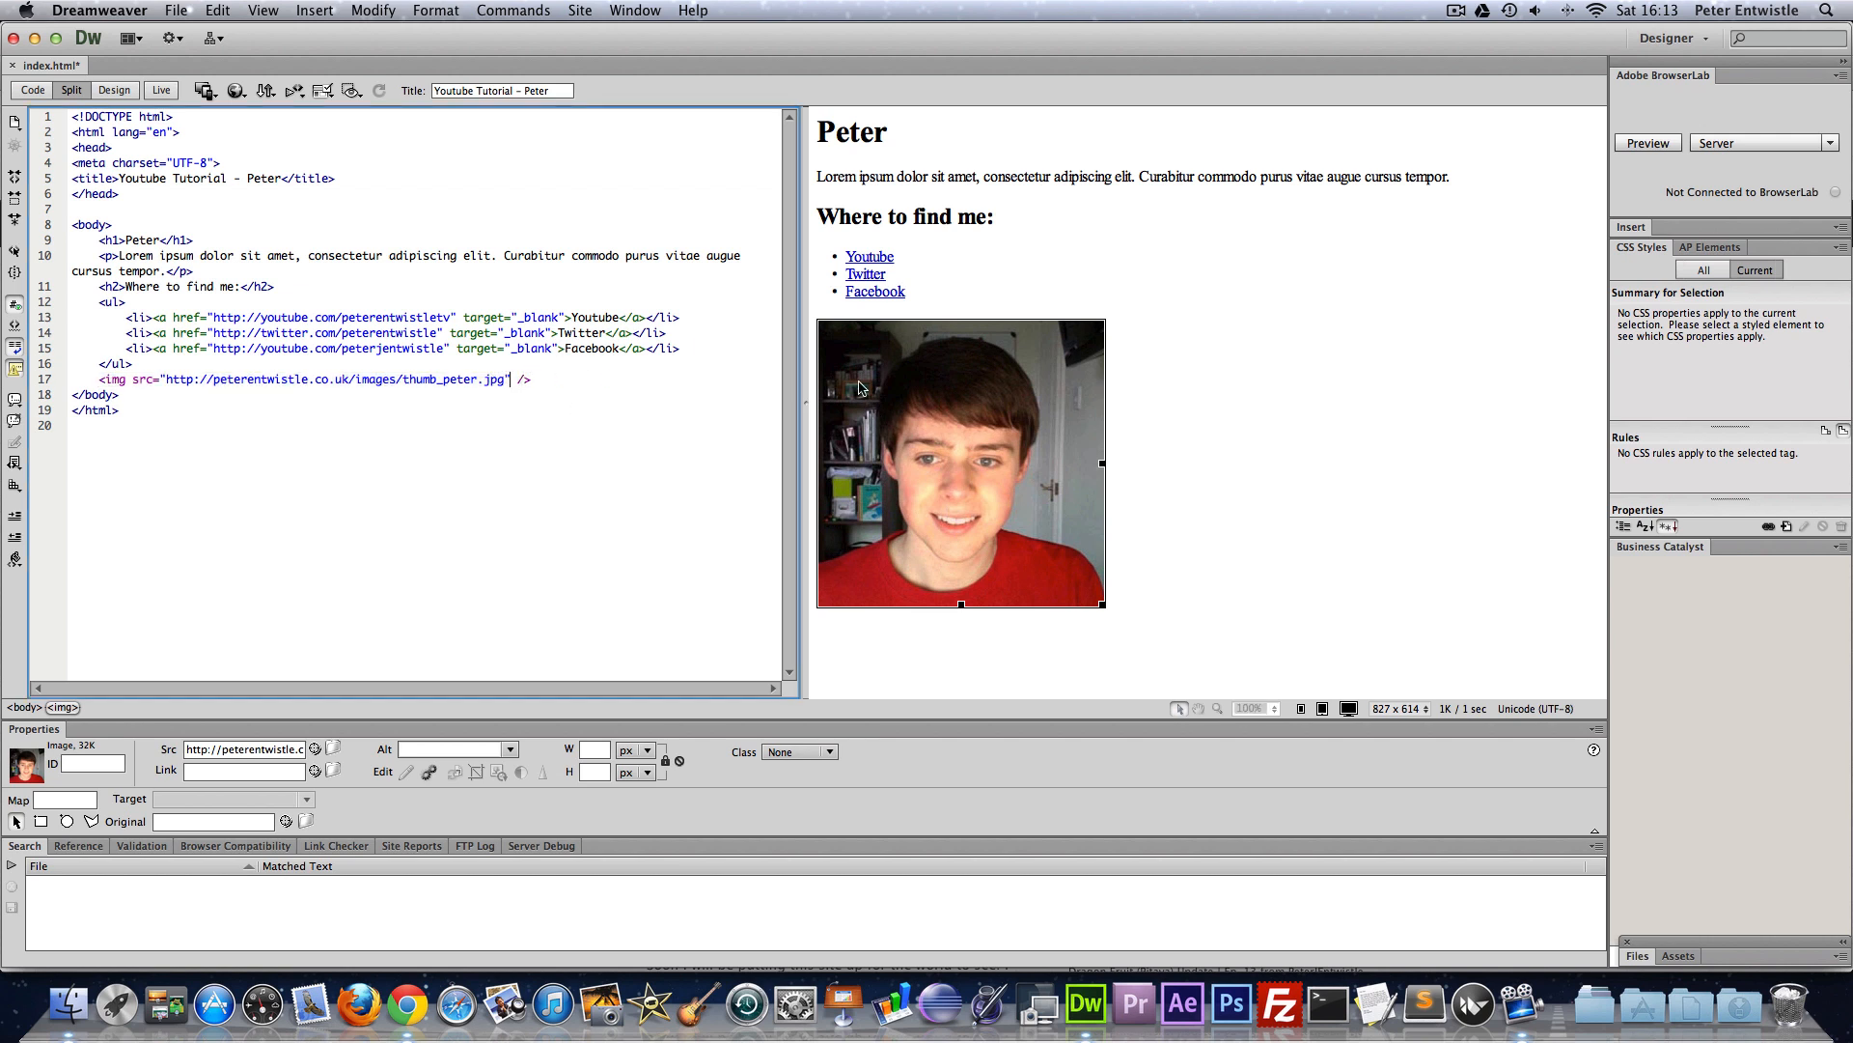
pyautogui.moveTo(1093, 621)
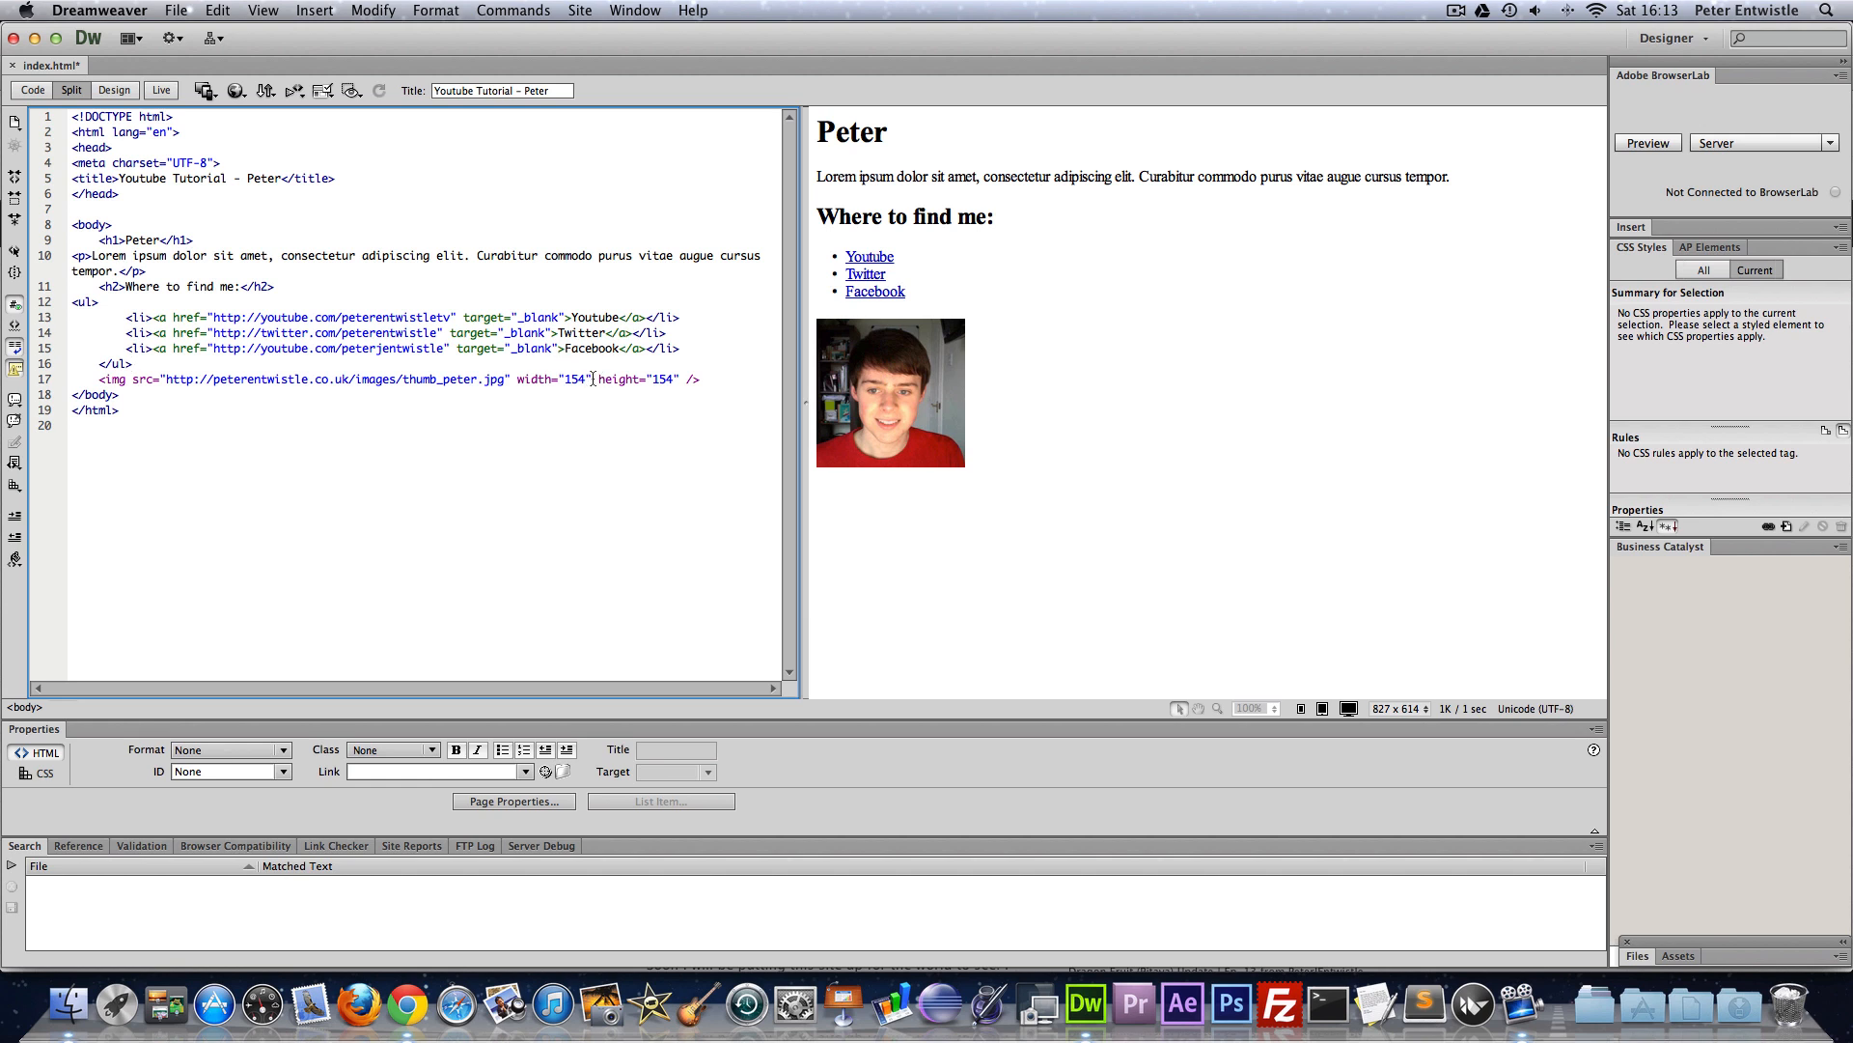
pyautogui.click(890, 392)
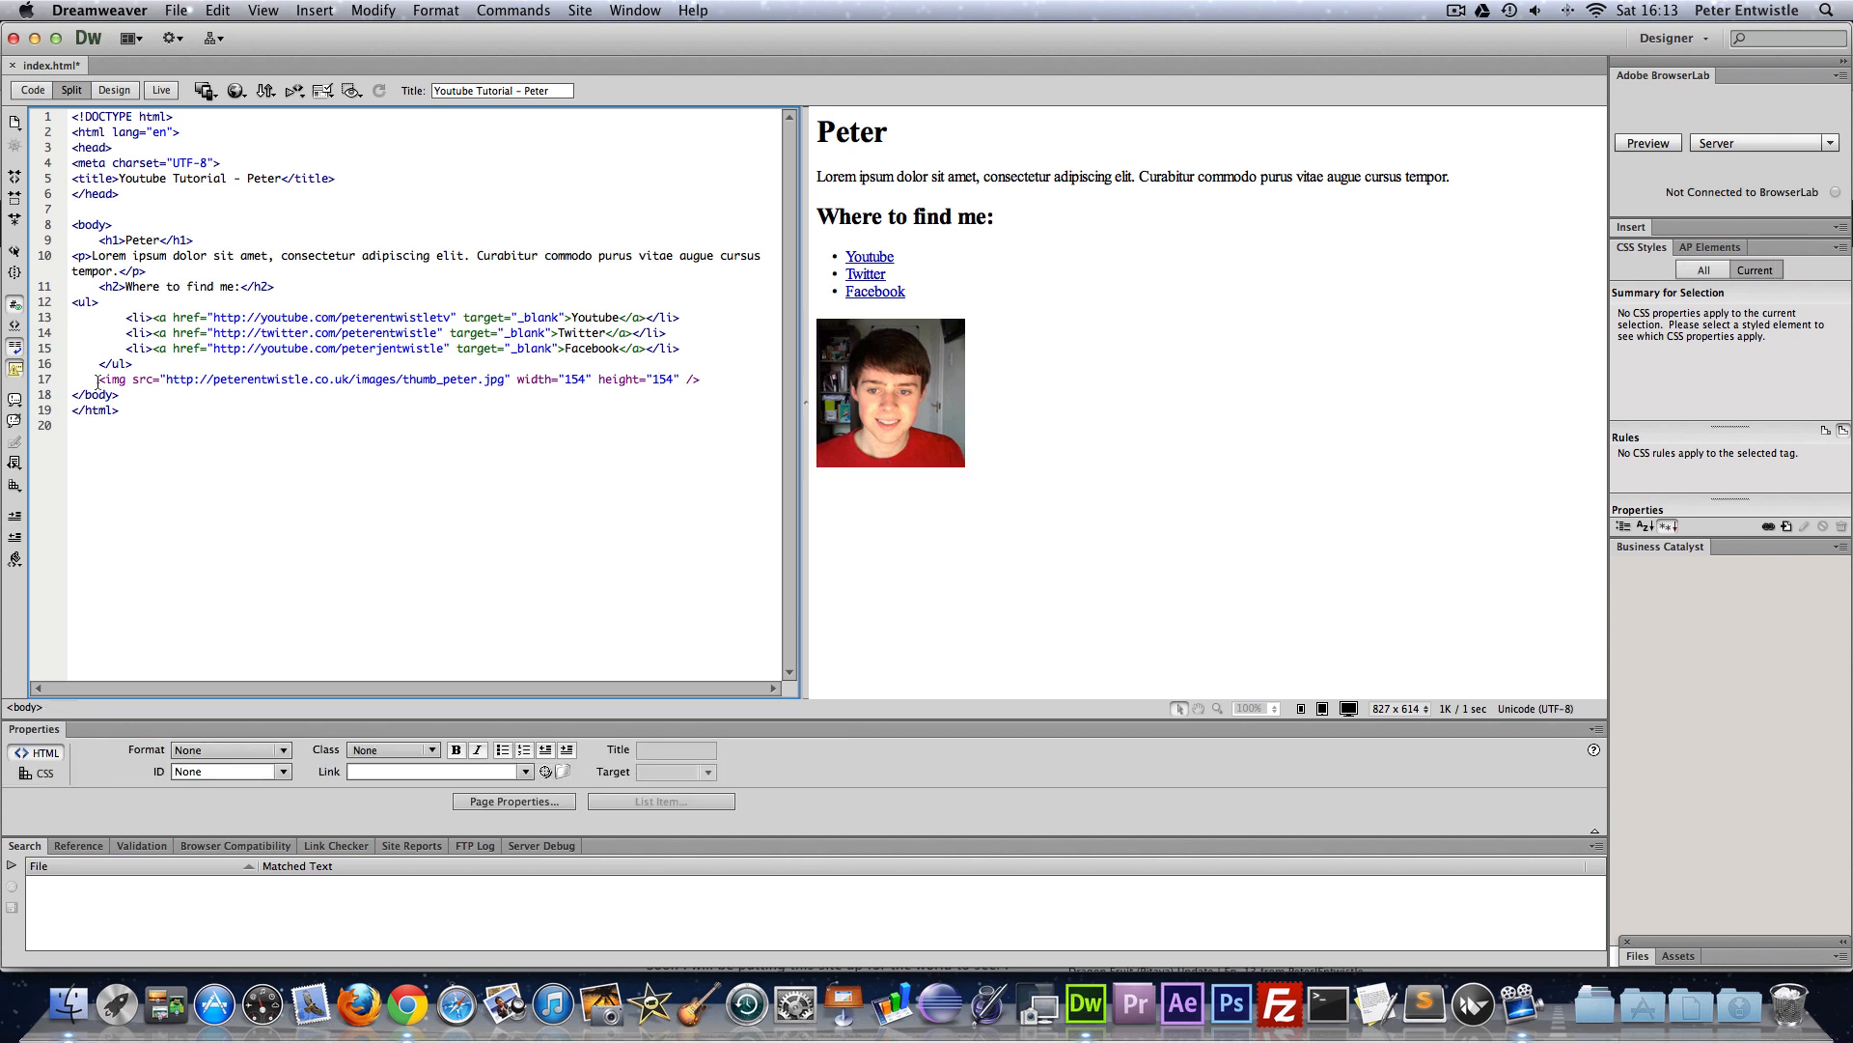
pyautogui.click(892, 398)
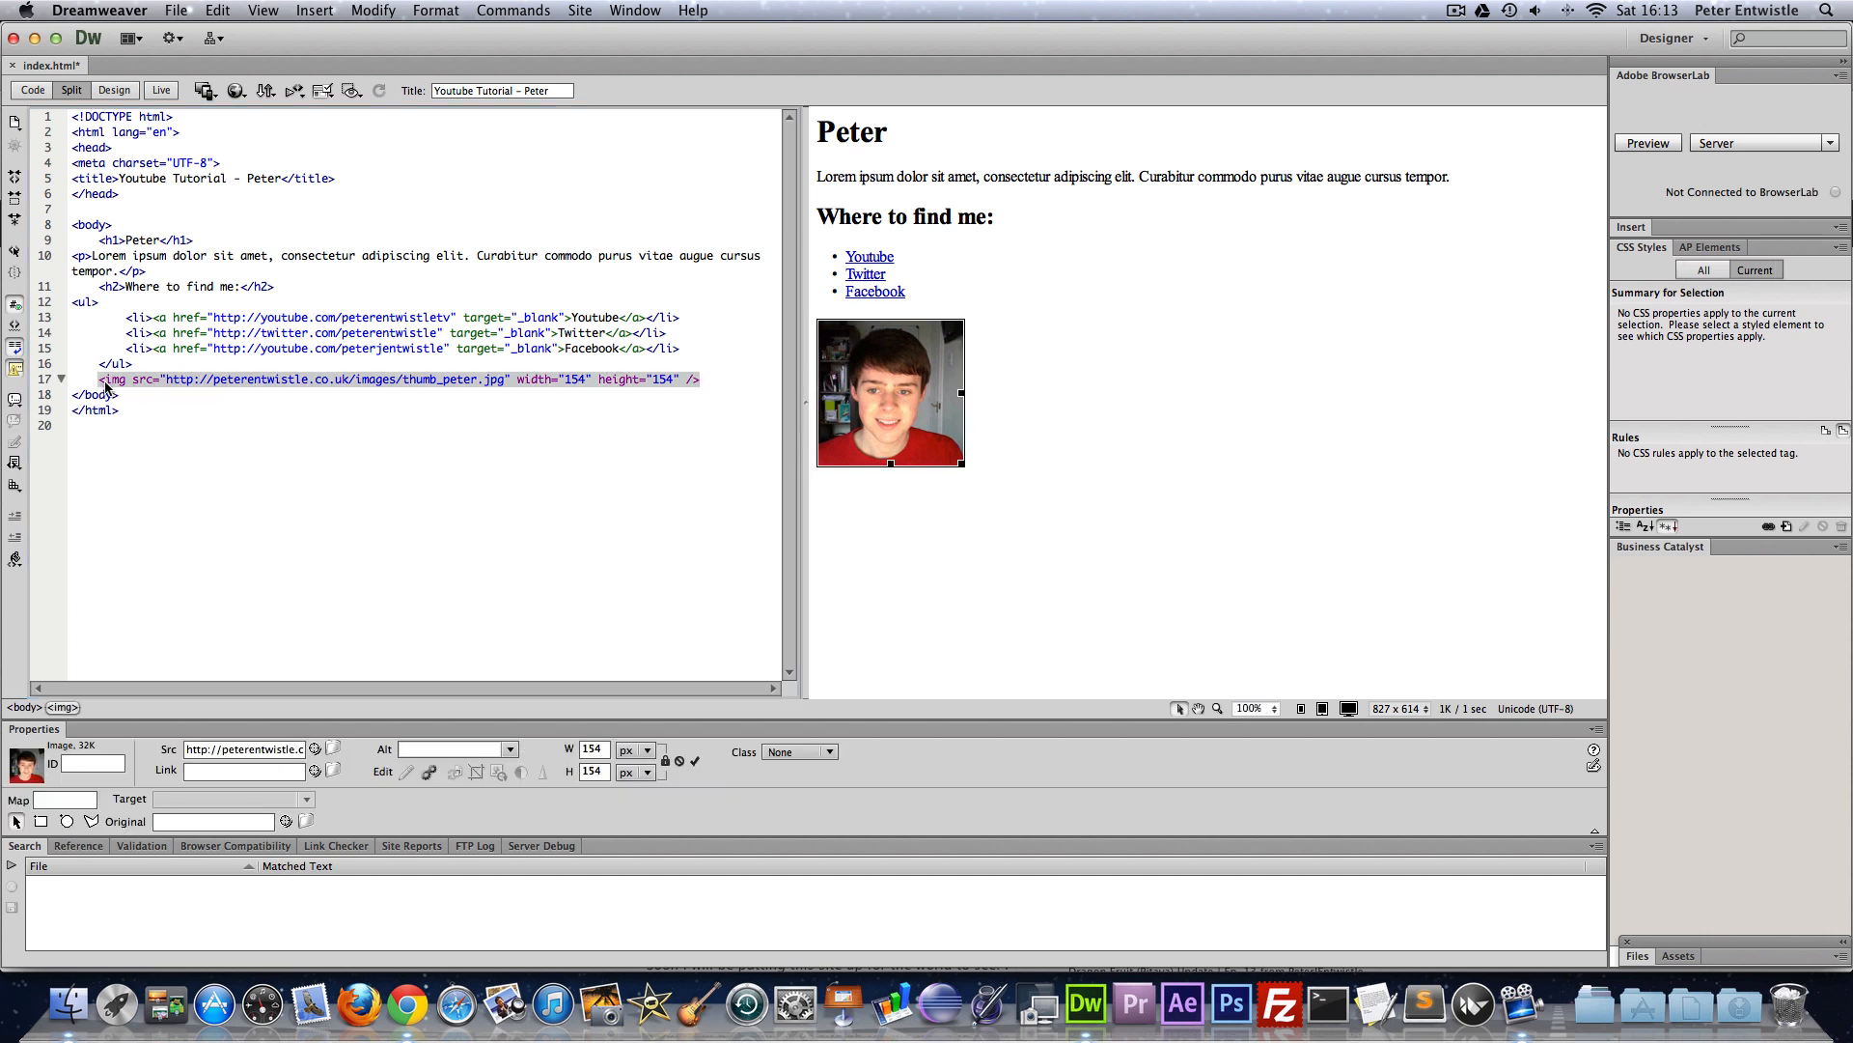
pyautogui.click(100, 378)
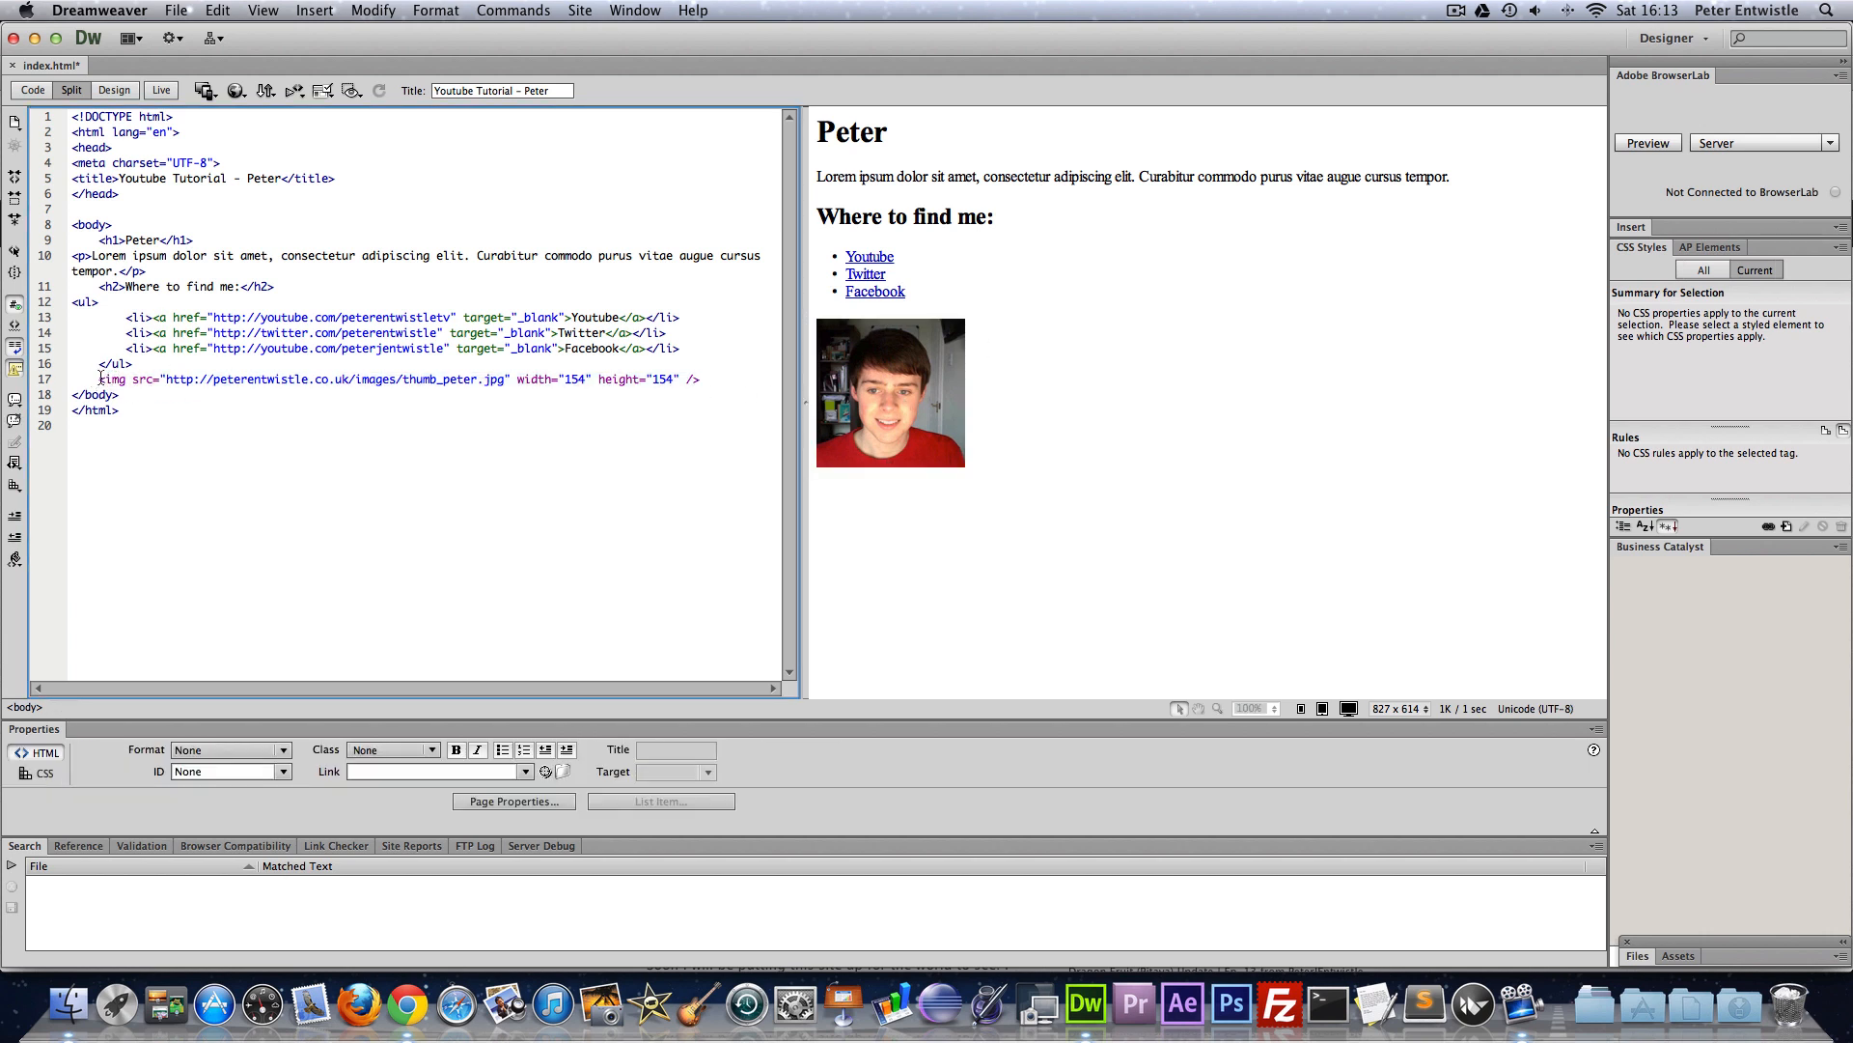